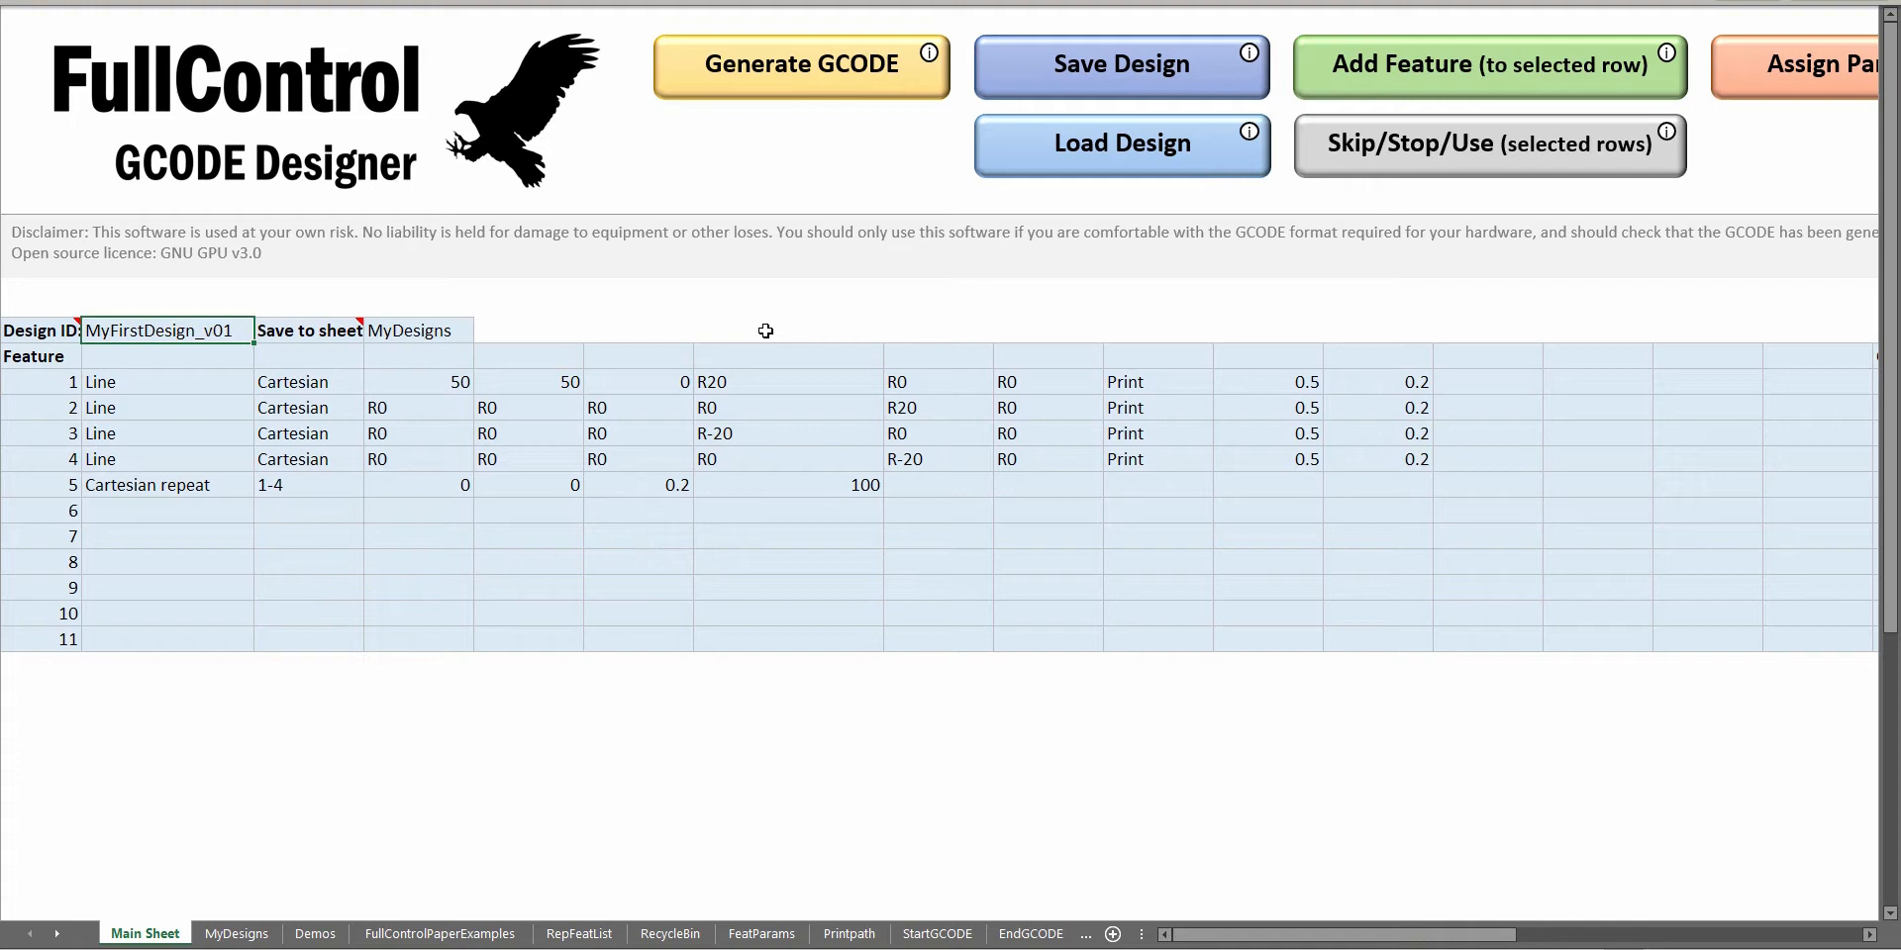
mouse_move(382, 348)
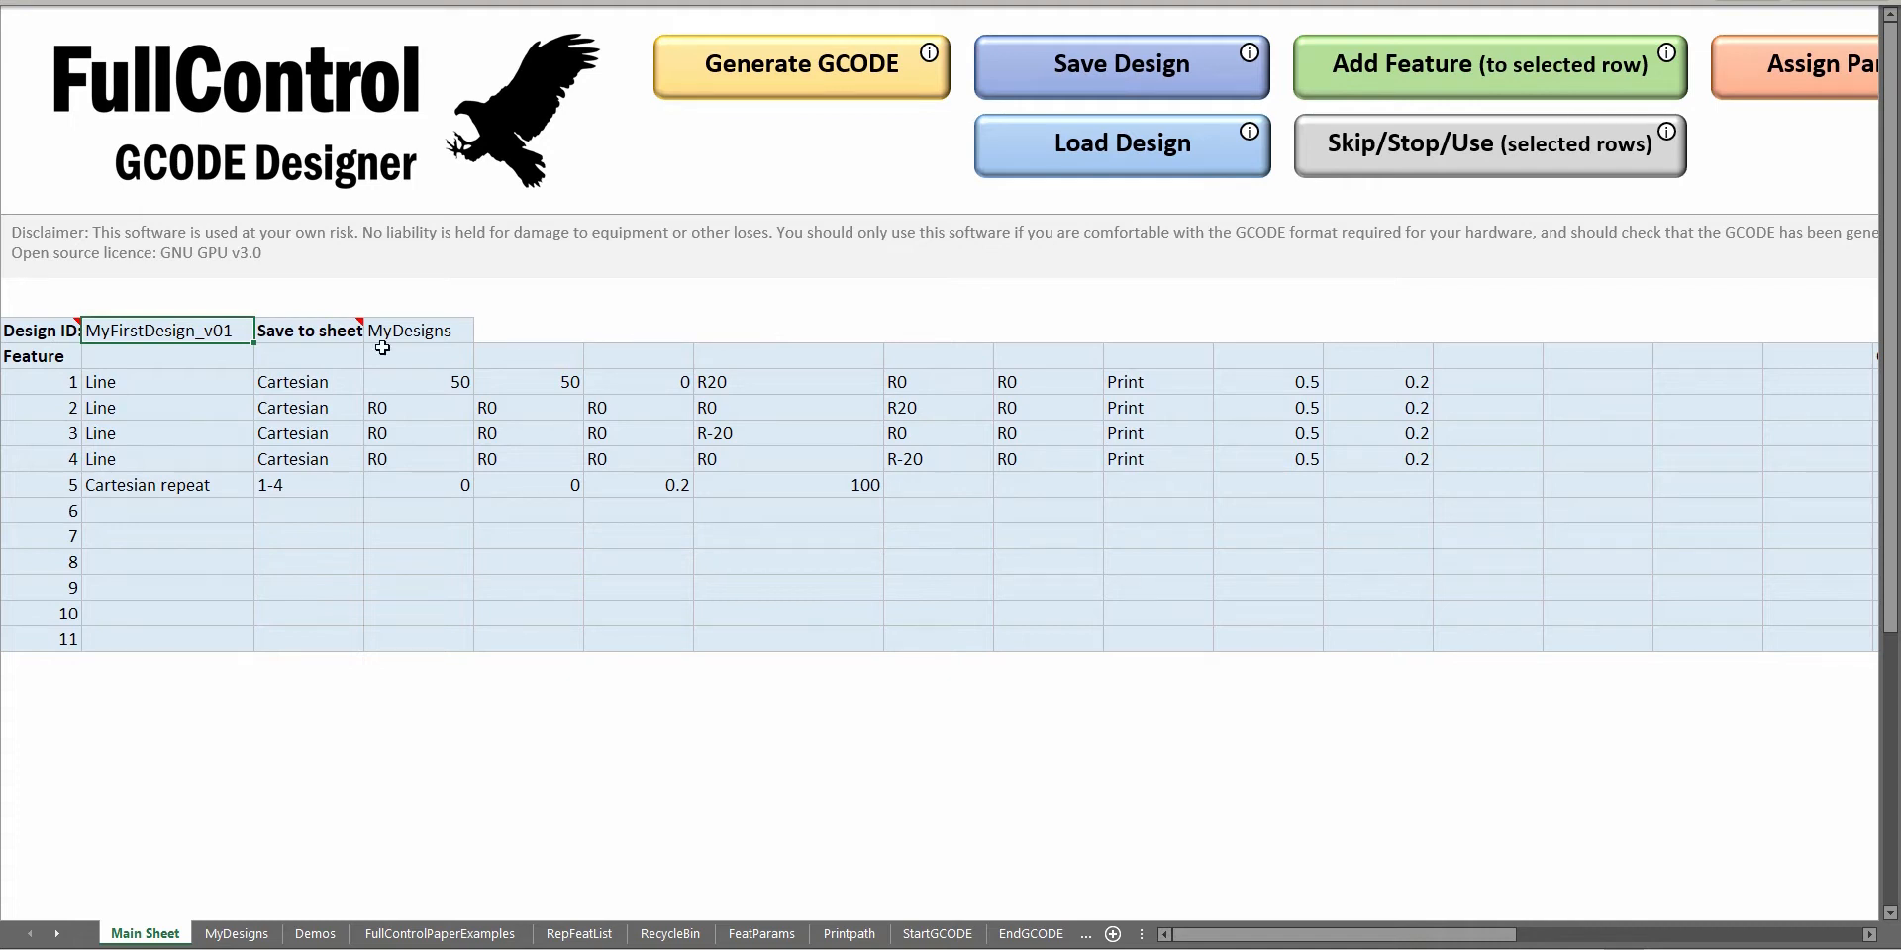
mouse_move(139, 465)
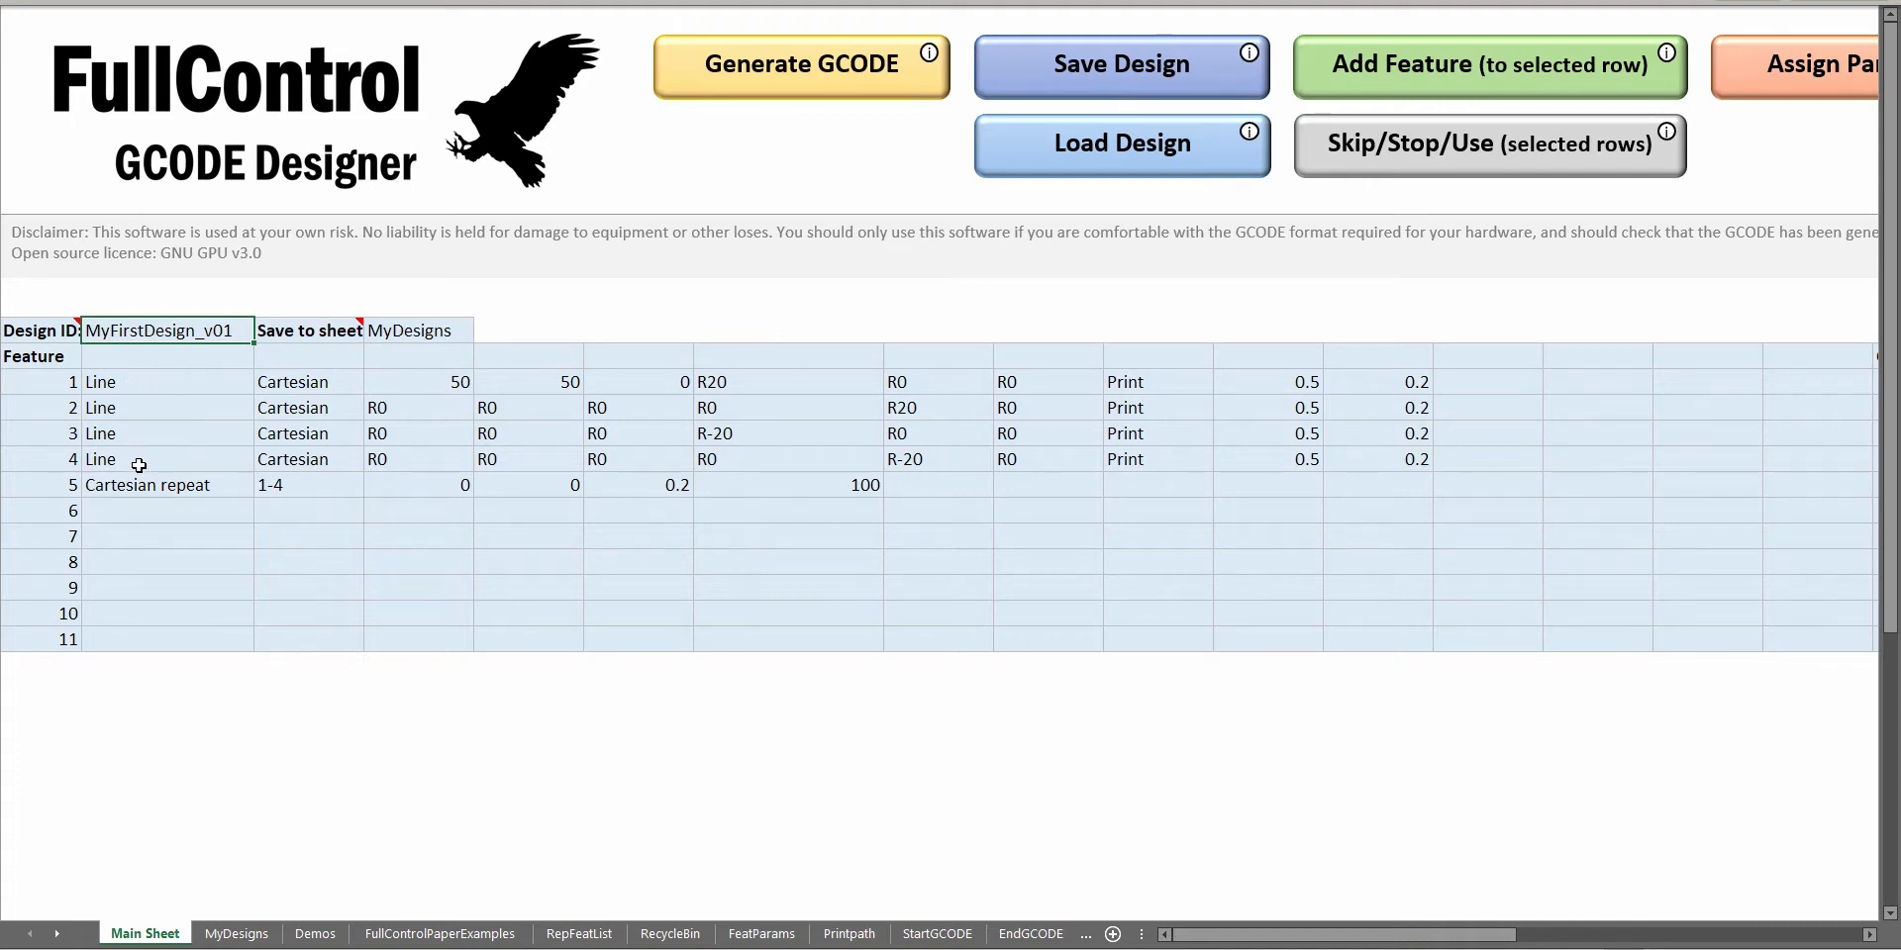
mouse_move(636, 451)
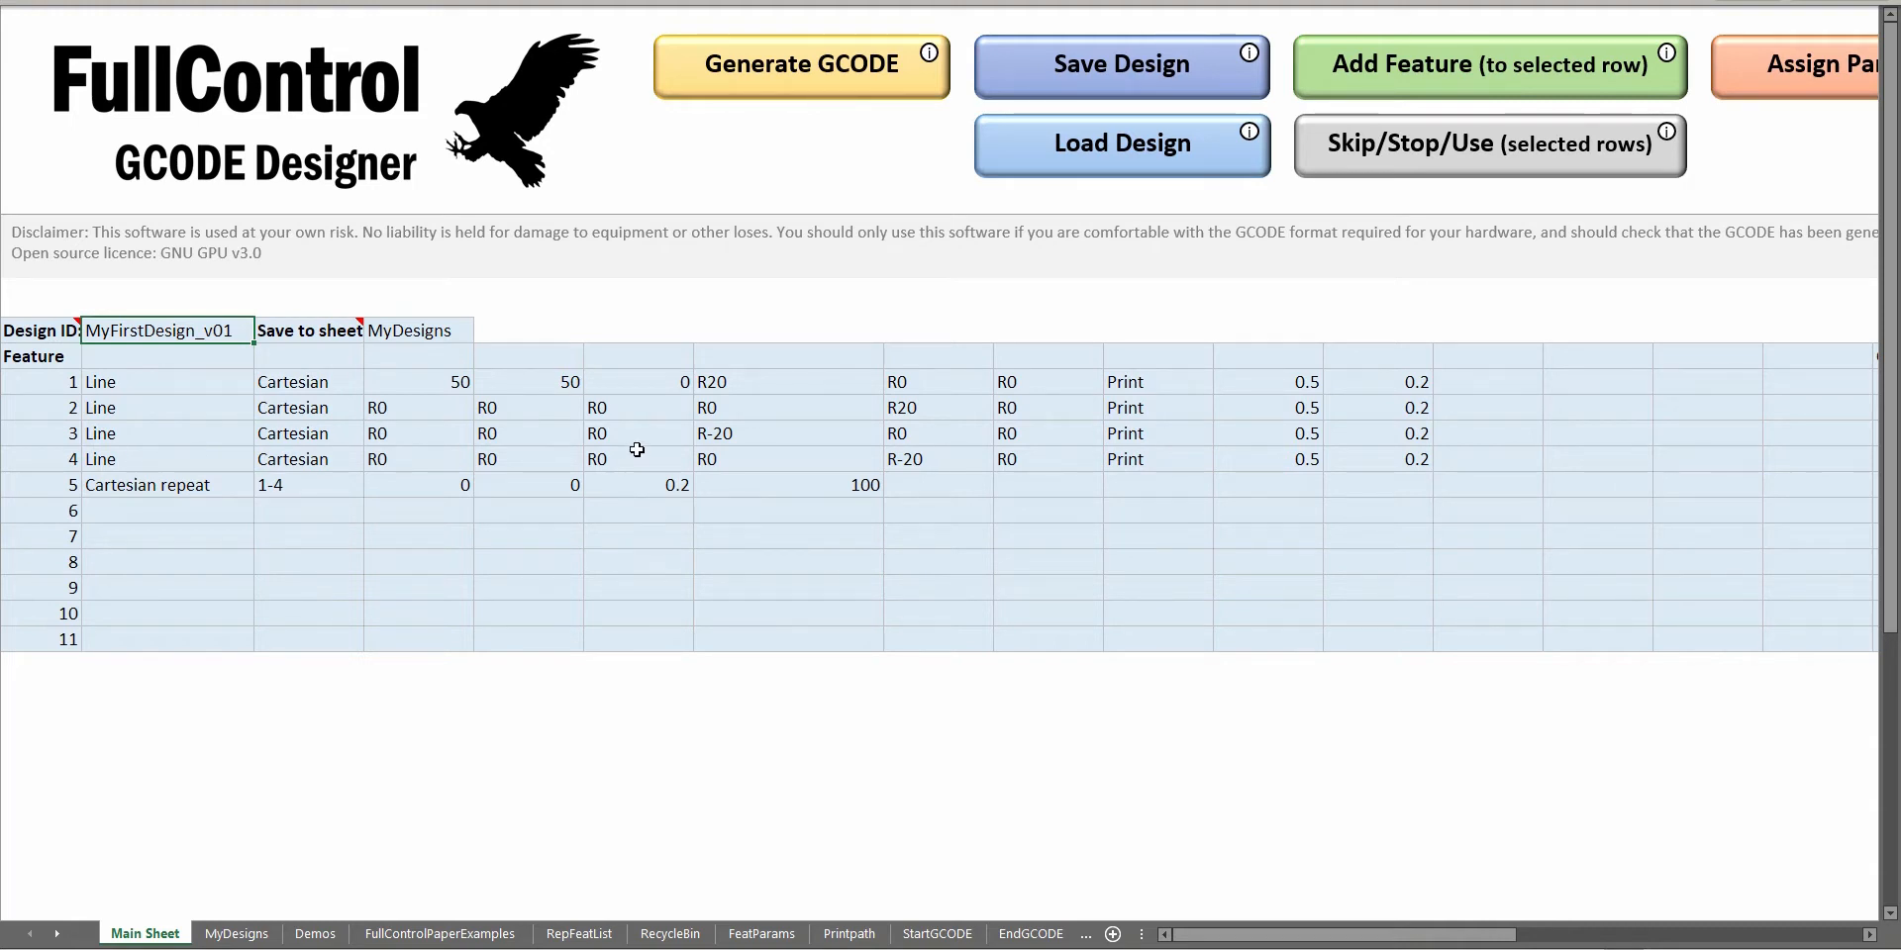
mouse_move(748, 485)
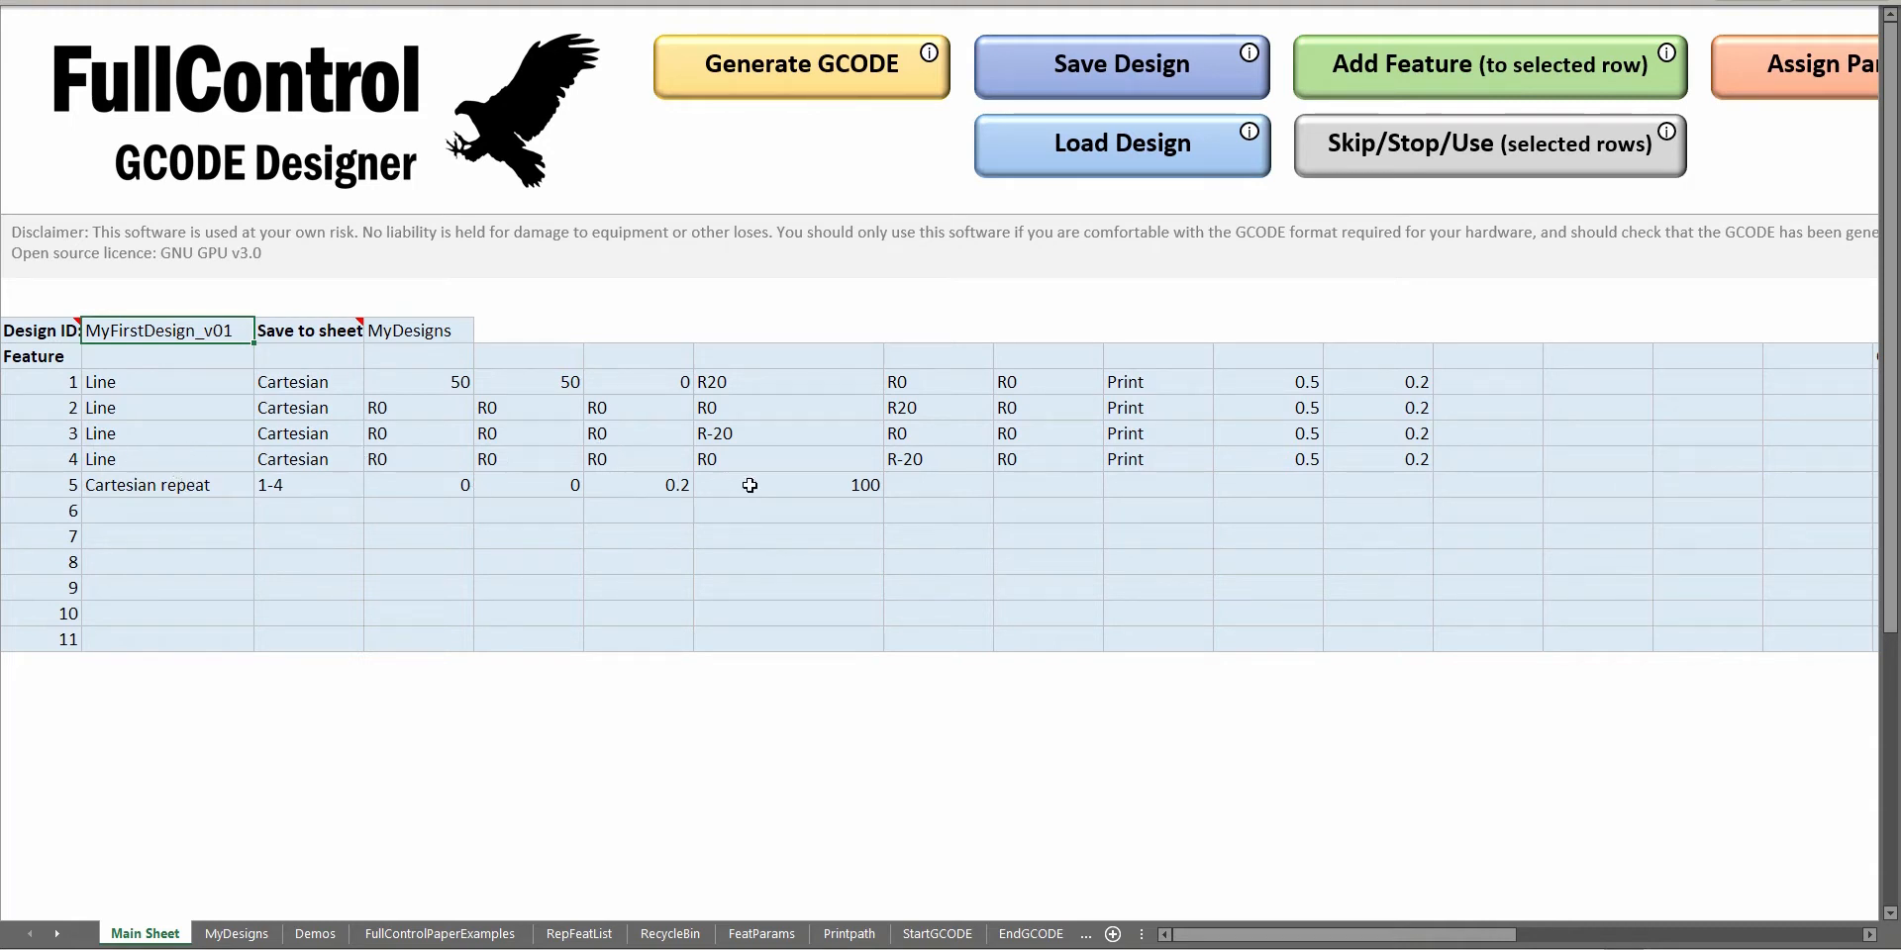
Step: Generate GCODE for the four-line box design with its Cartesian repeat
left_click(800, 63)
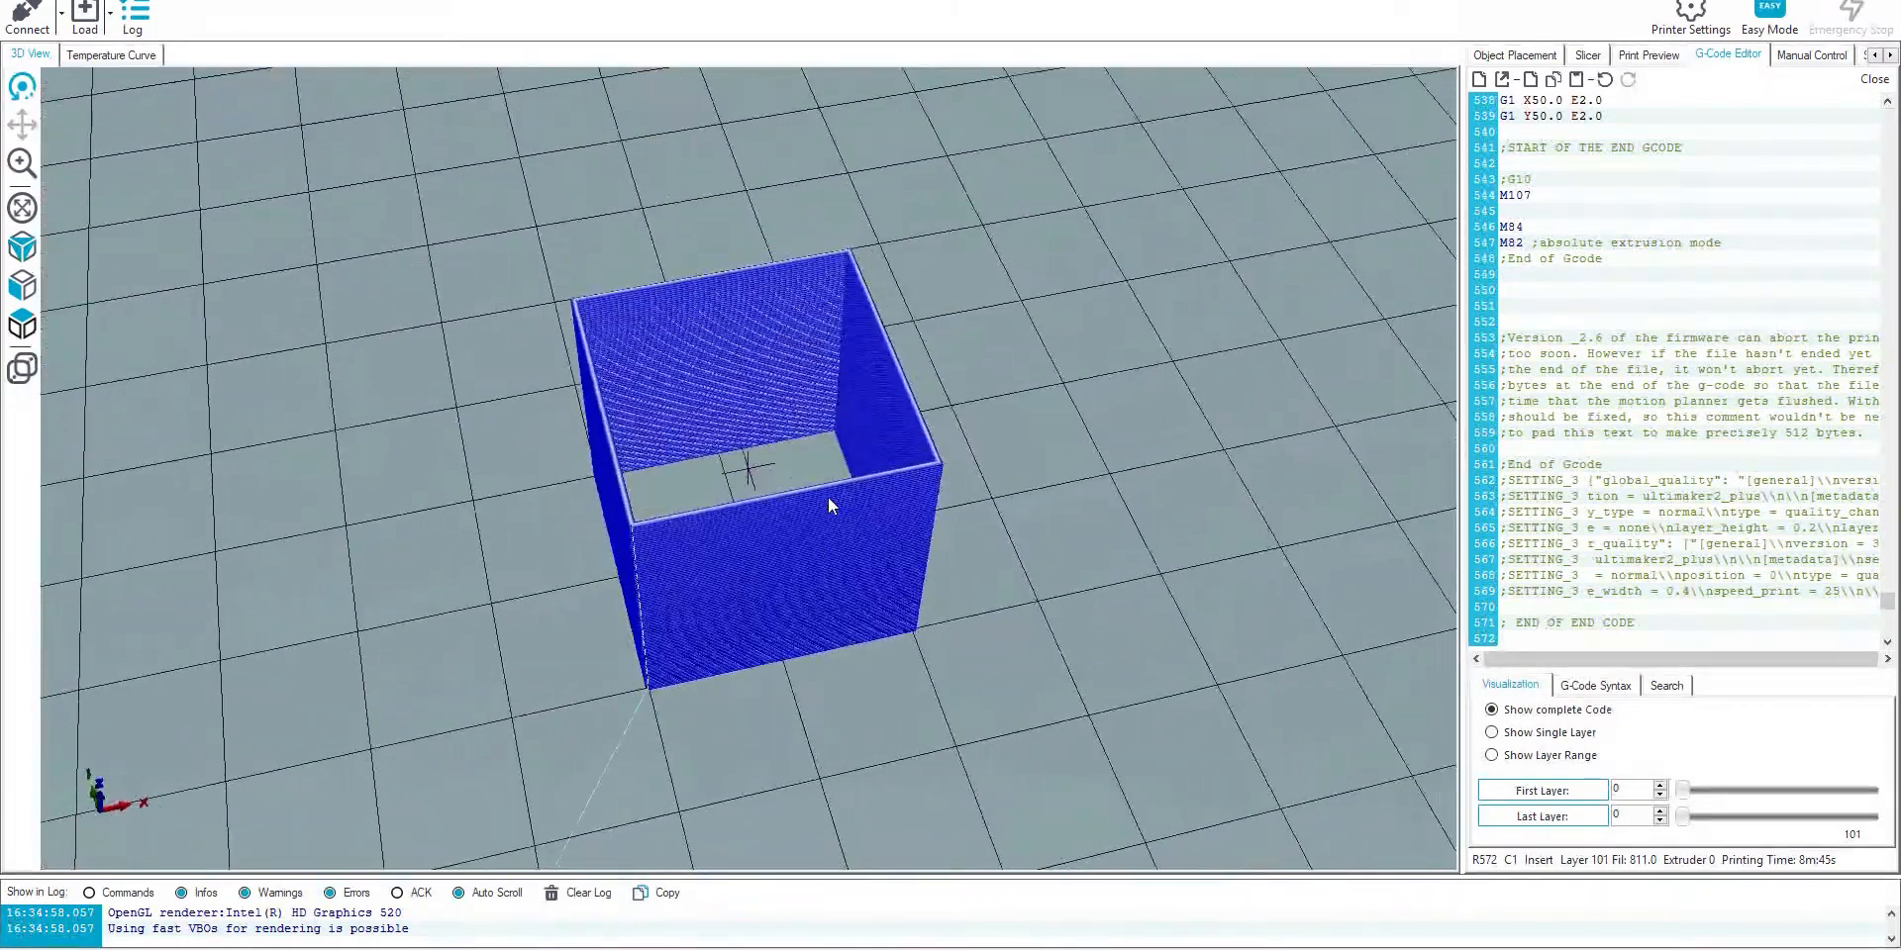
left_click_drag(830, 505, 752, 333)
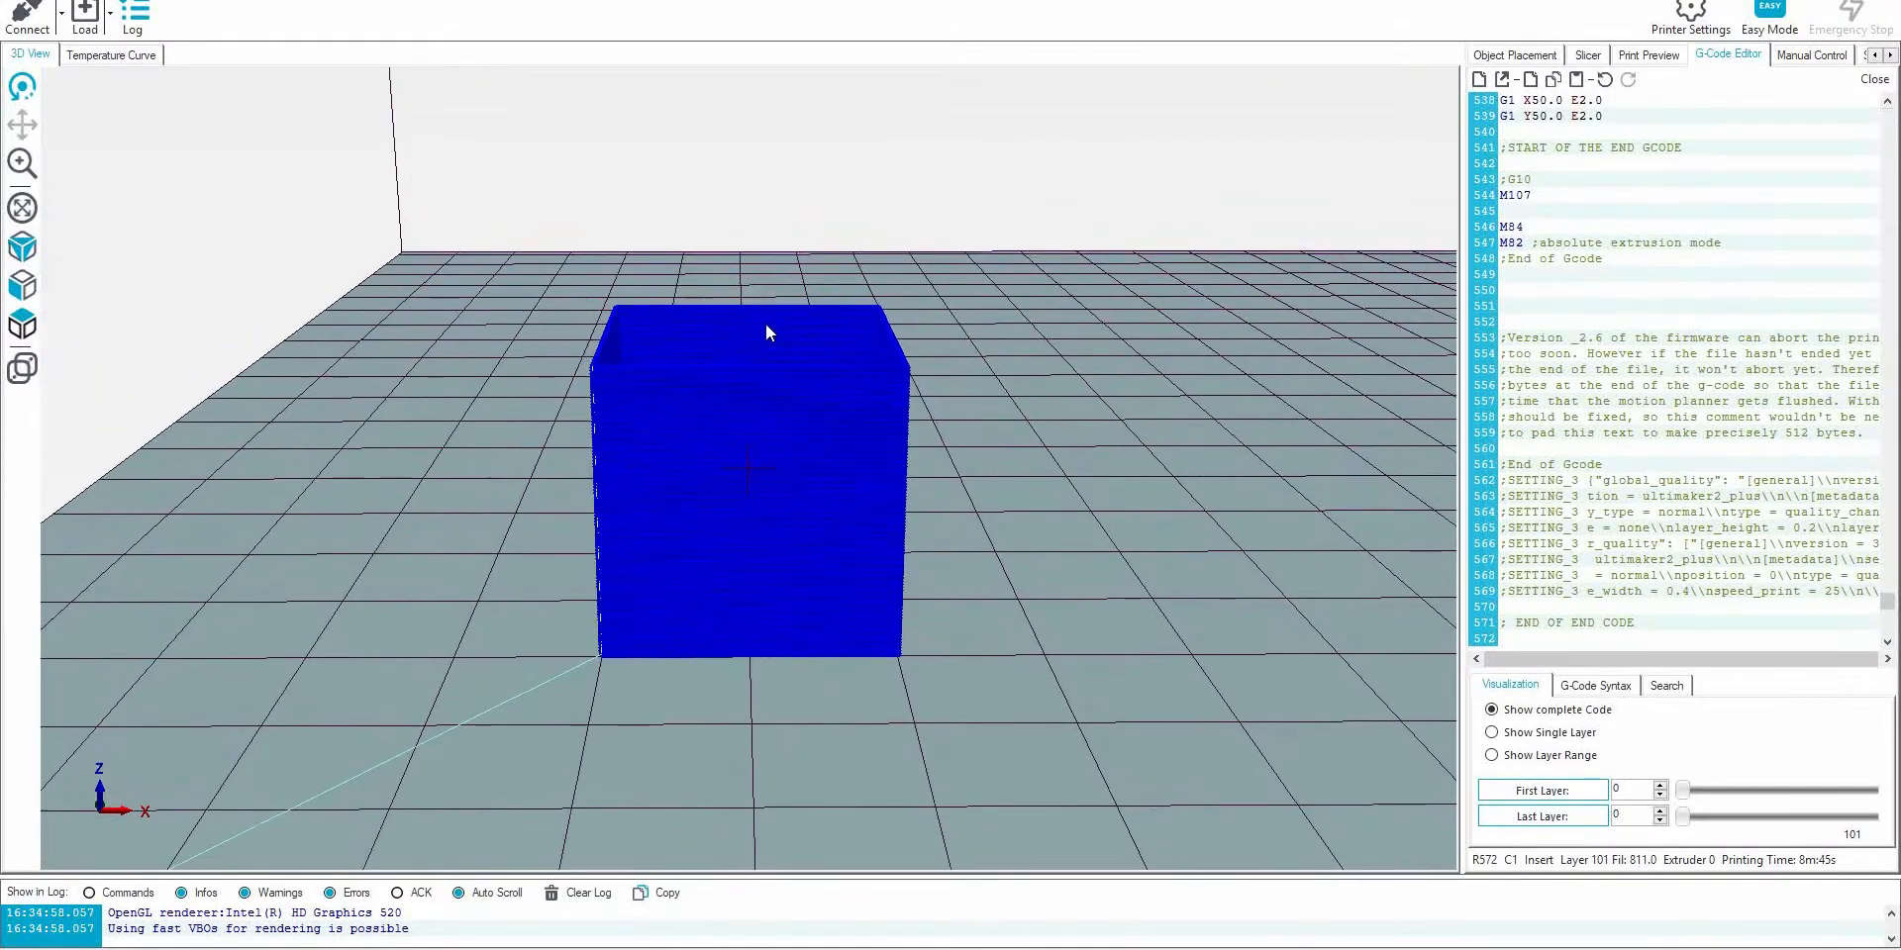
left_click_drag(764, 332, 628, 412)
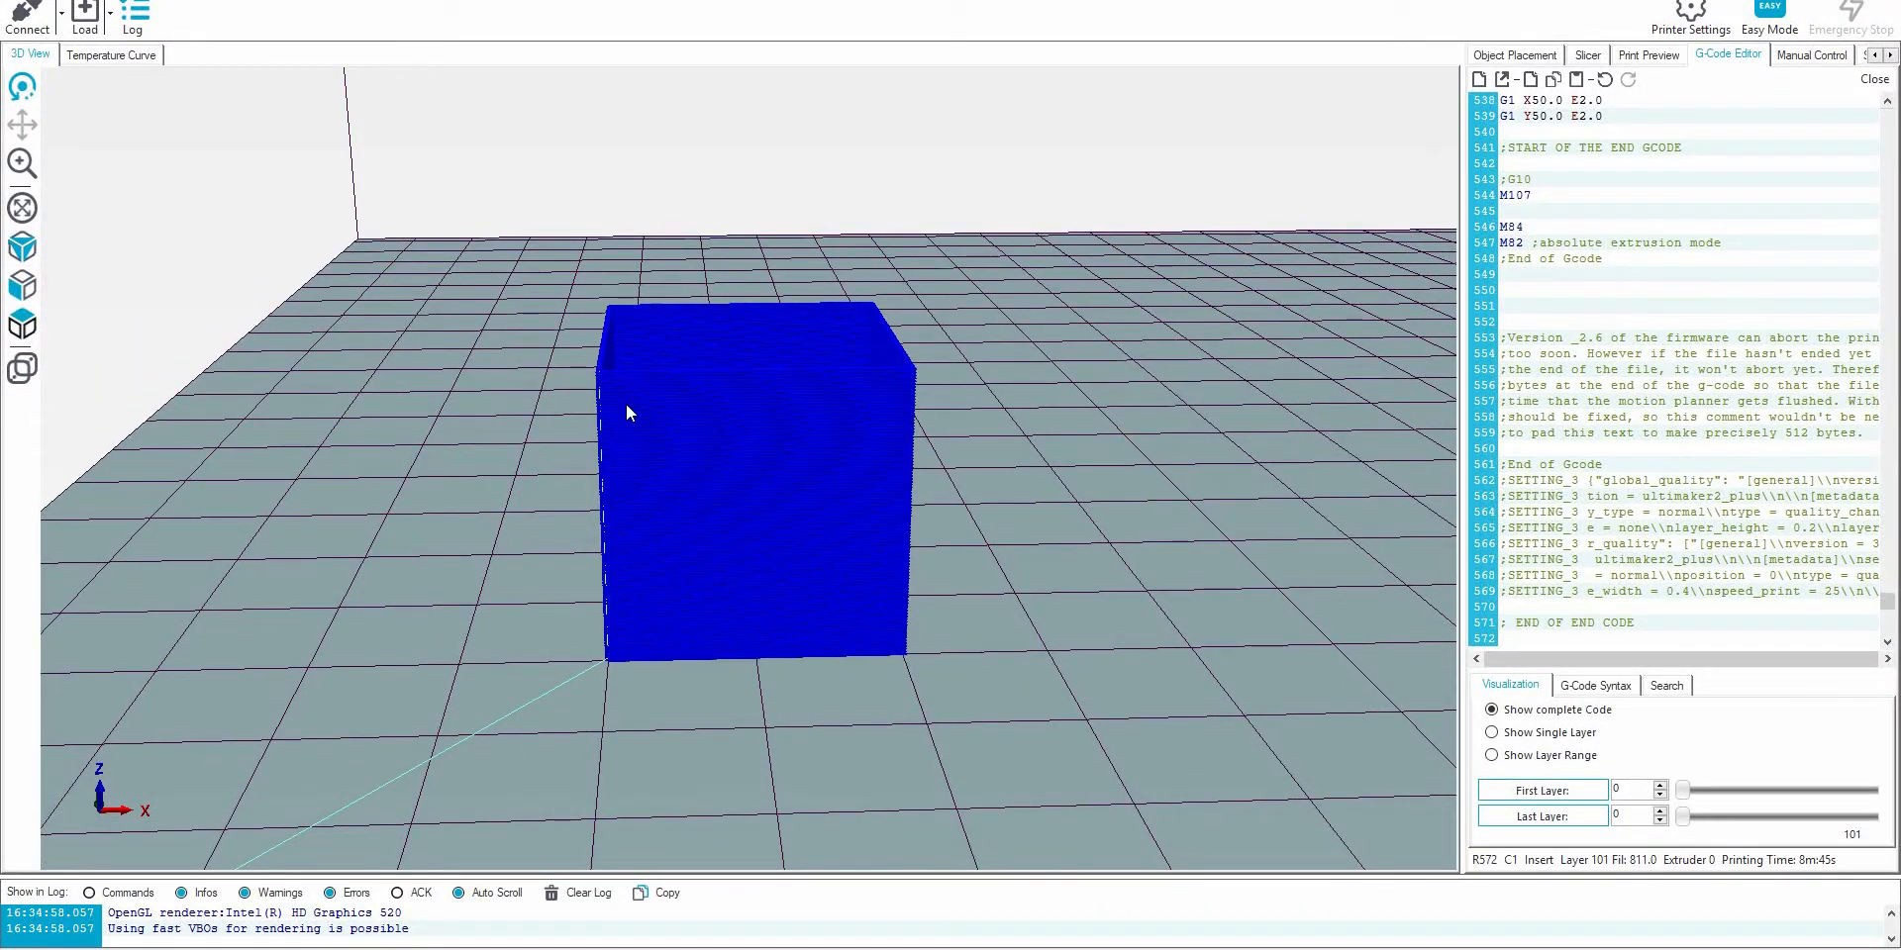
mouse_move(640, 444)
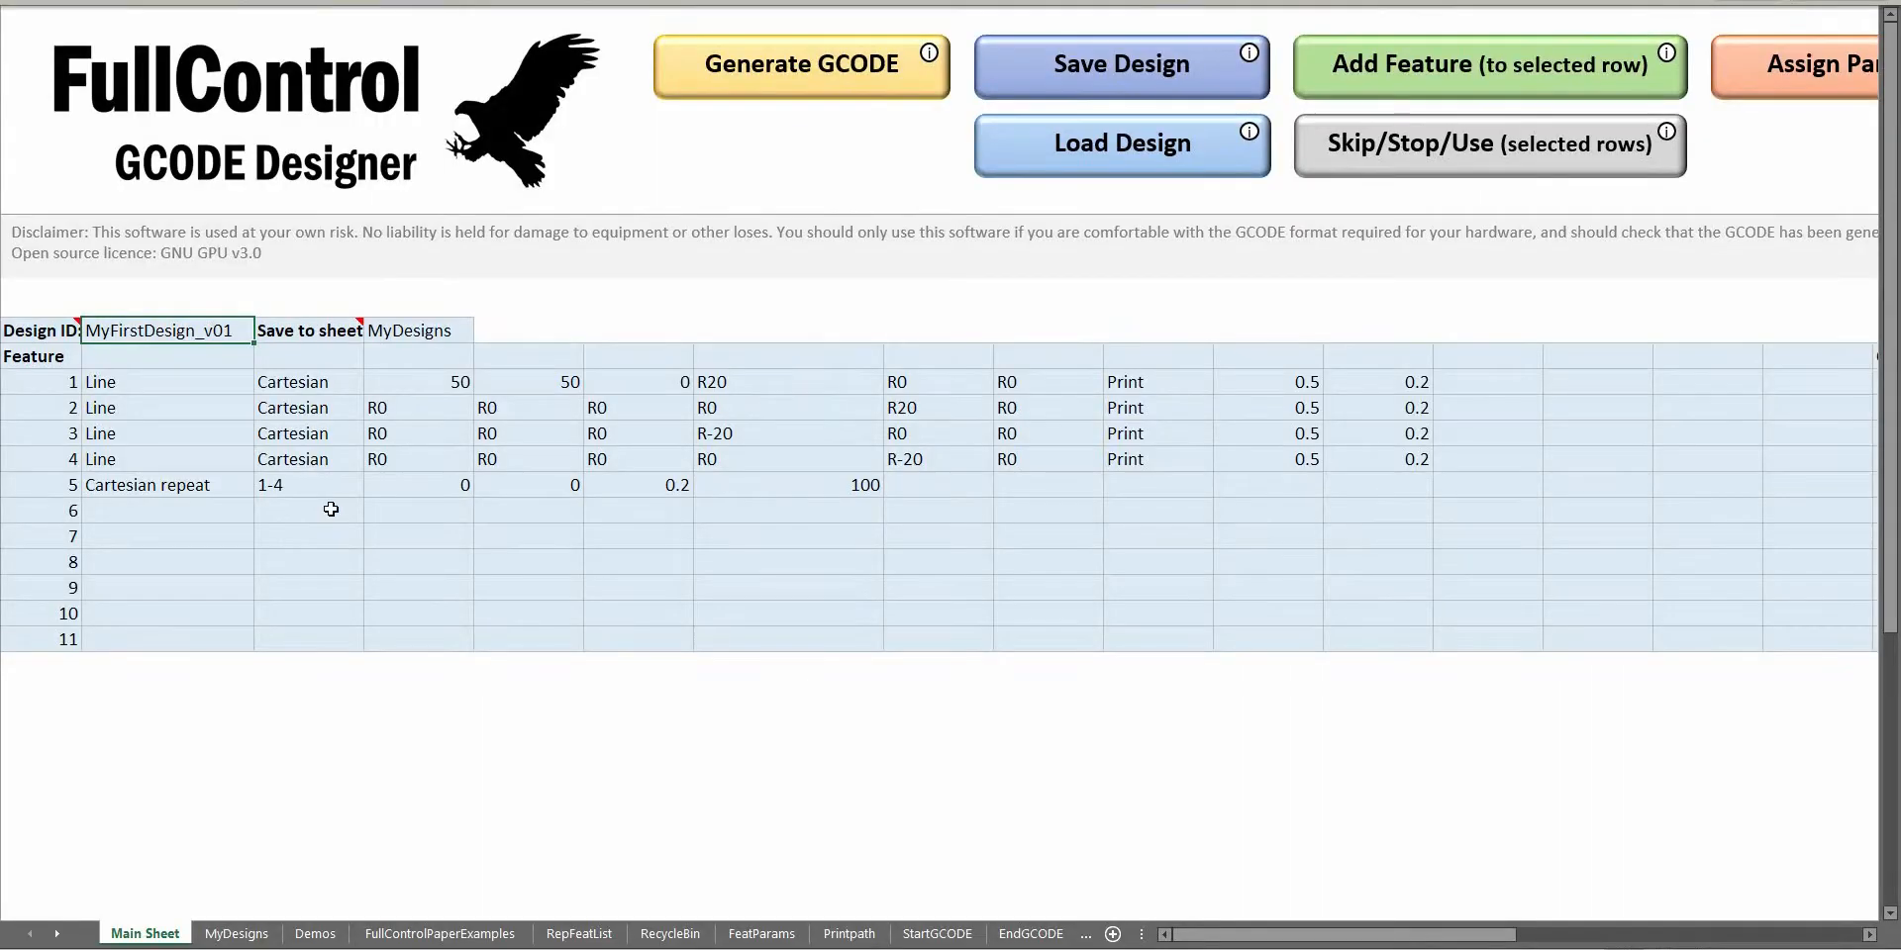
Step: Add an OffsetLinear repeat rule feature in the empty row 6
left_click(307, 511)
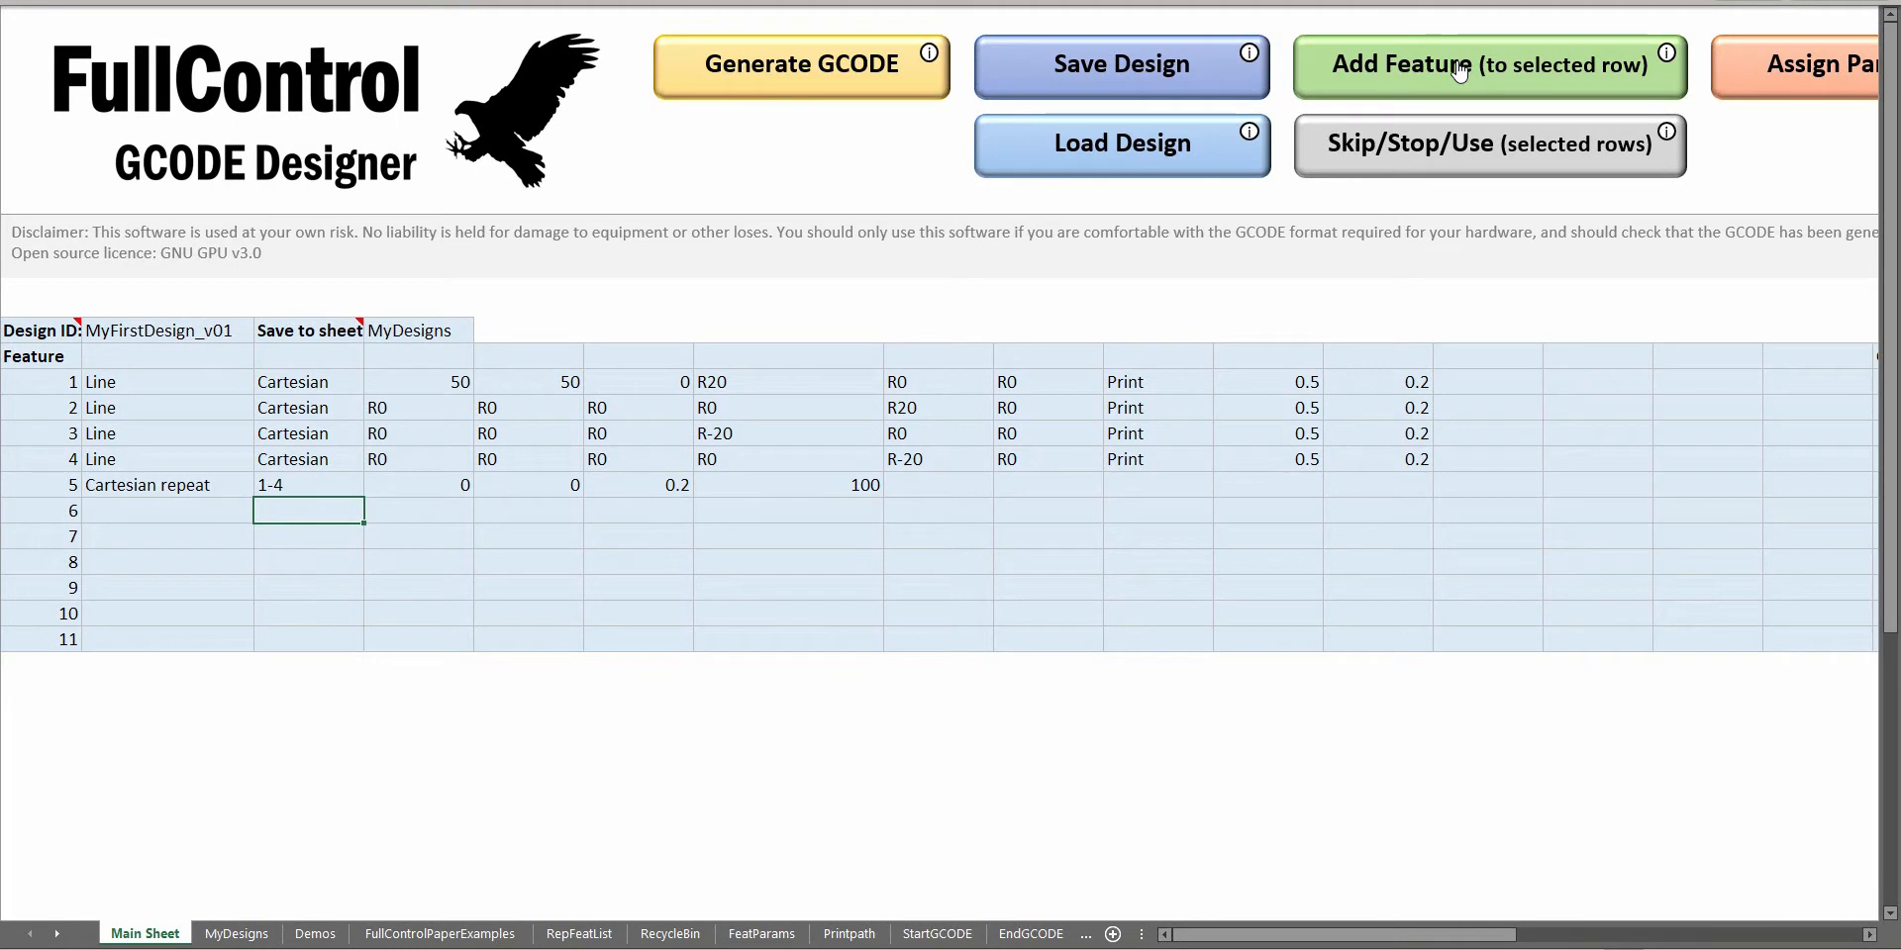
left_click(1487, 65)
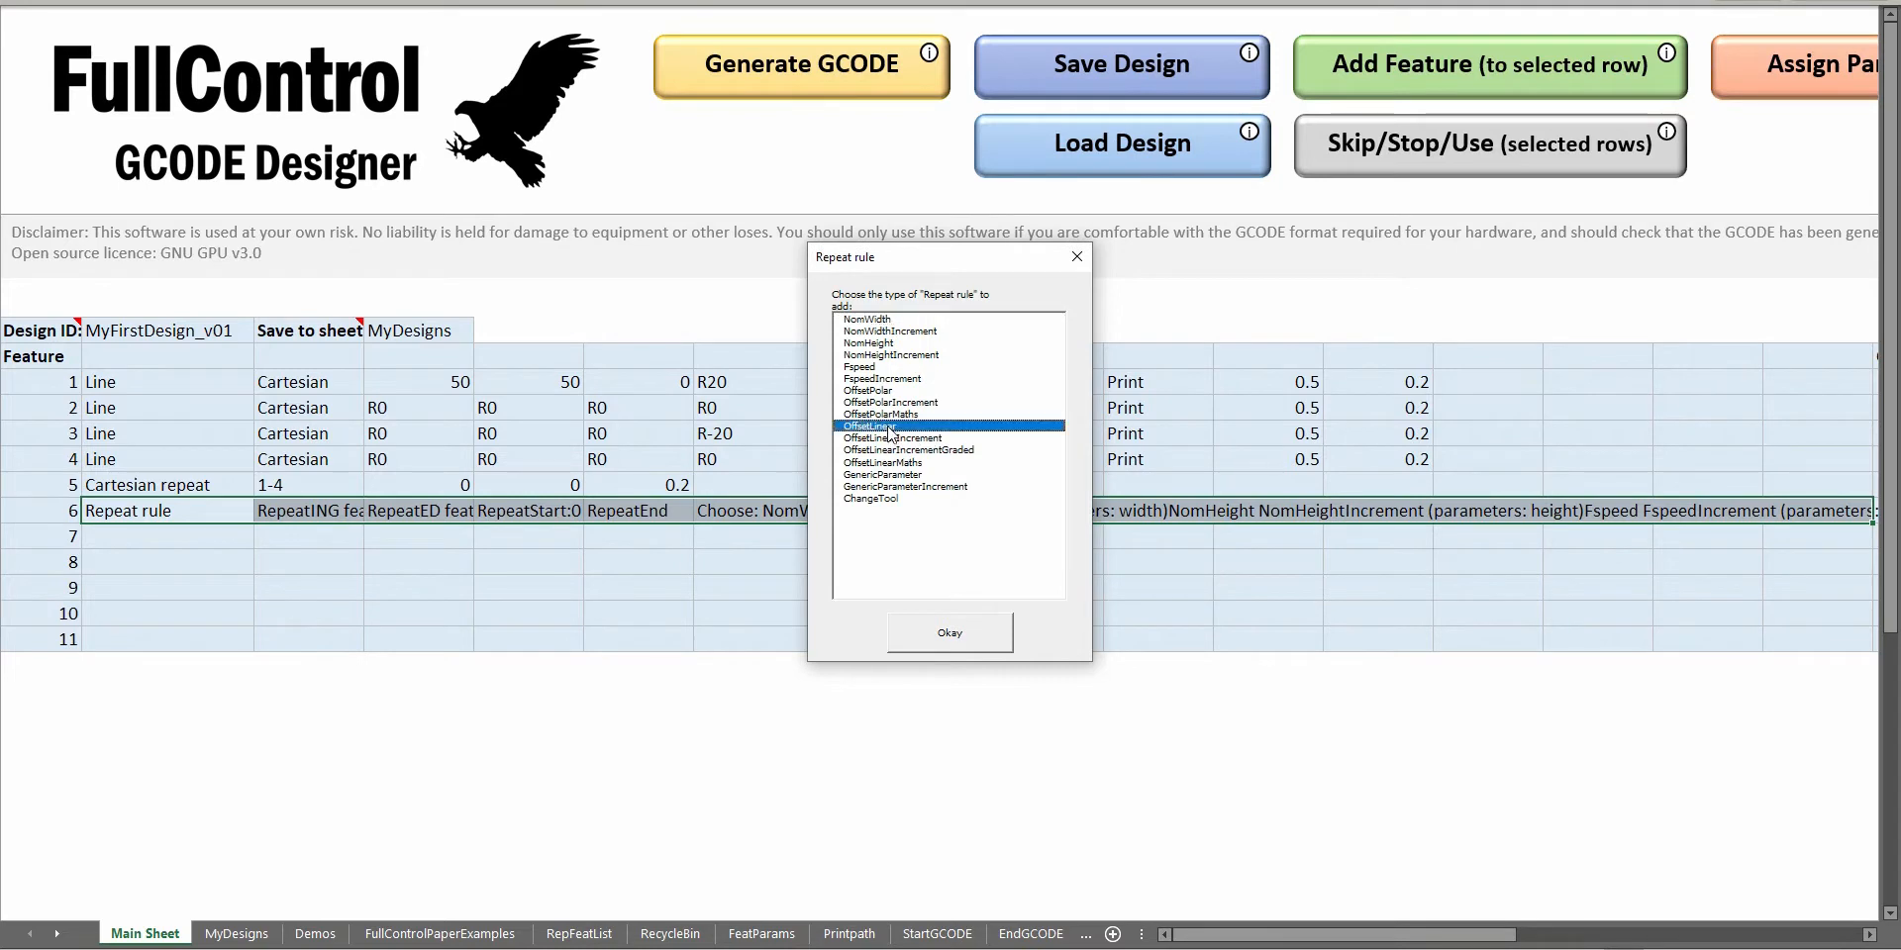
left_click(948, 631)
type("5")
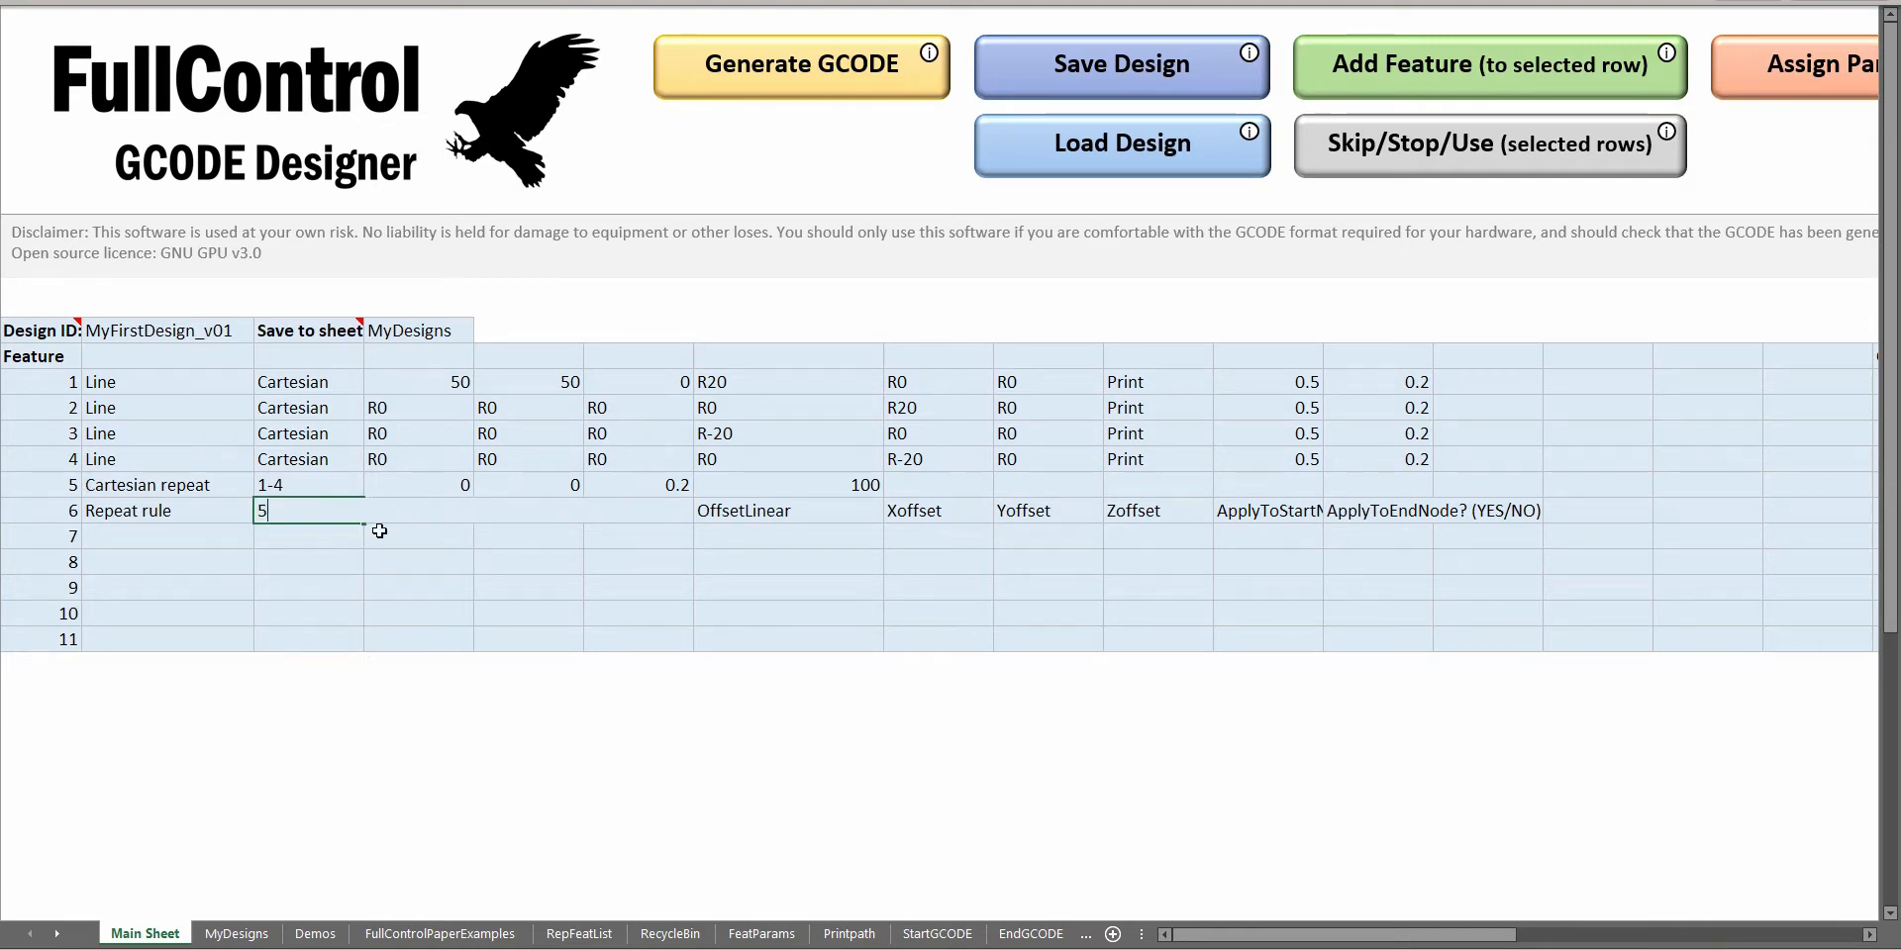
Step: Fill the rule: feature 5, features 1-4, repeats 50 to 100, offset X 1, Y 0, Z 0, YES, YES
key("Return")
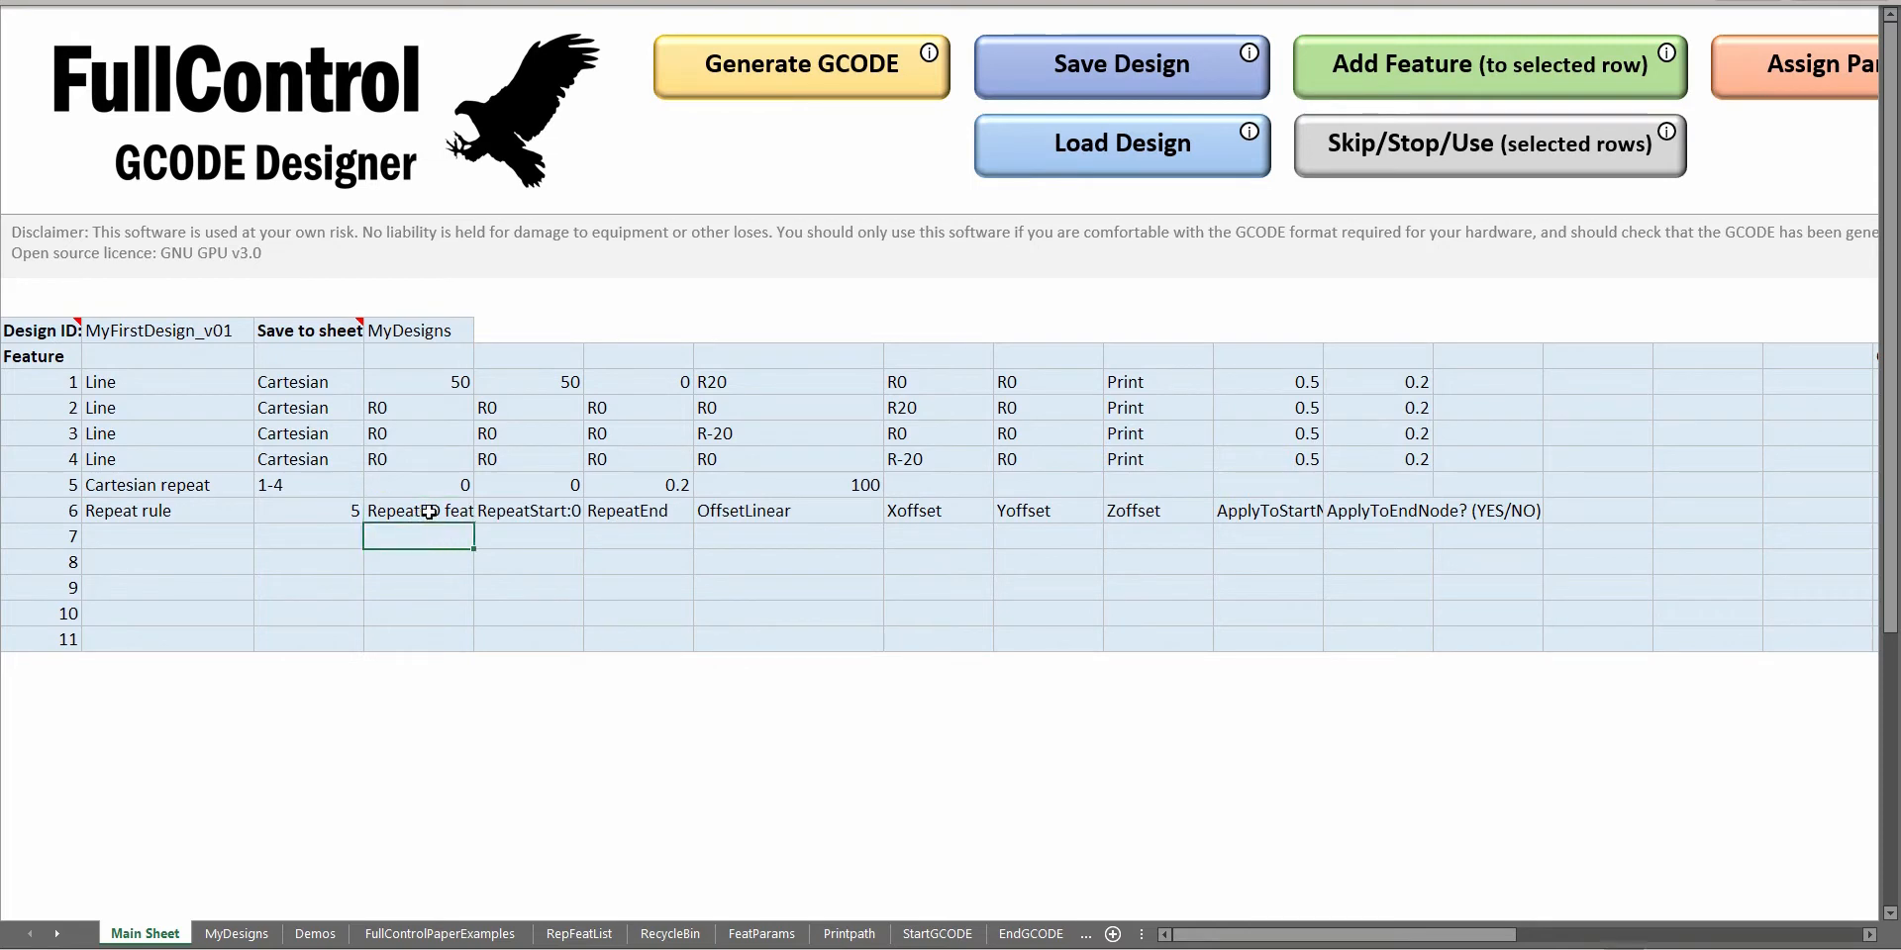
left_click(417, 510)
type("1-4")
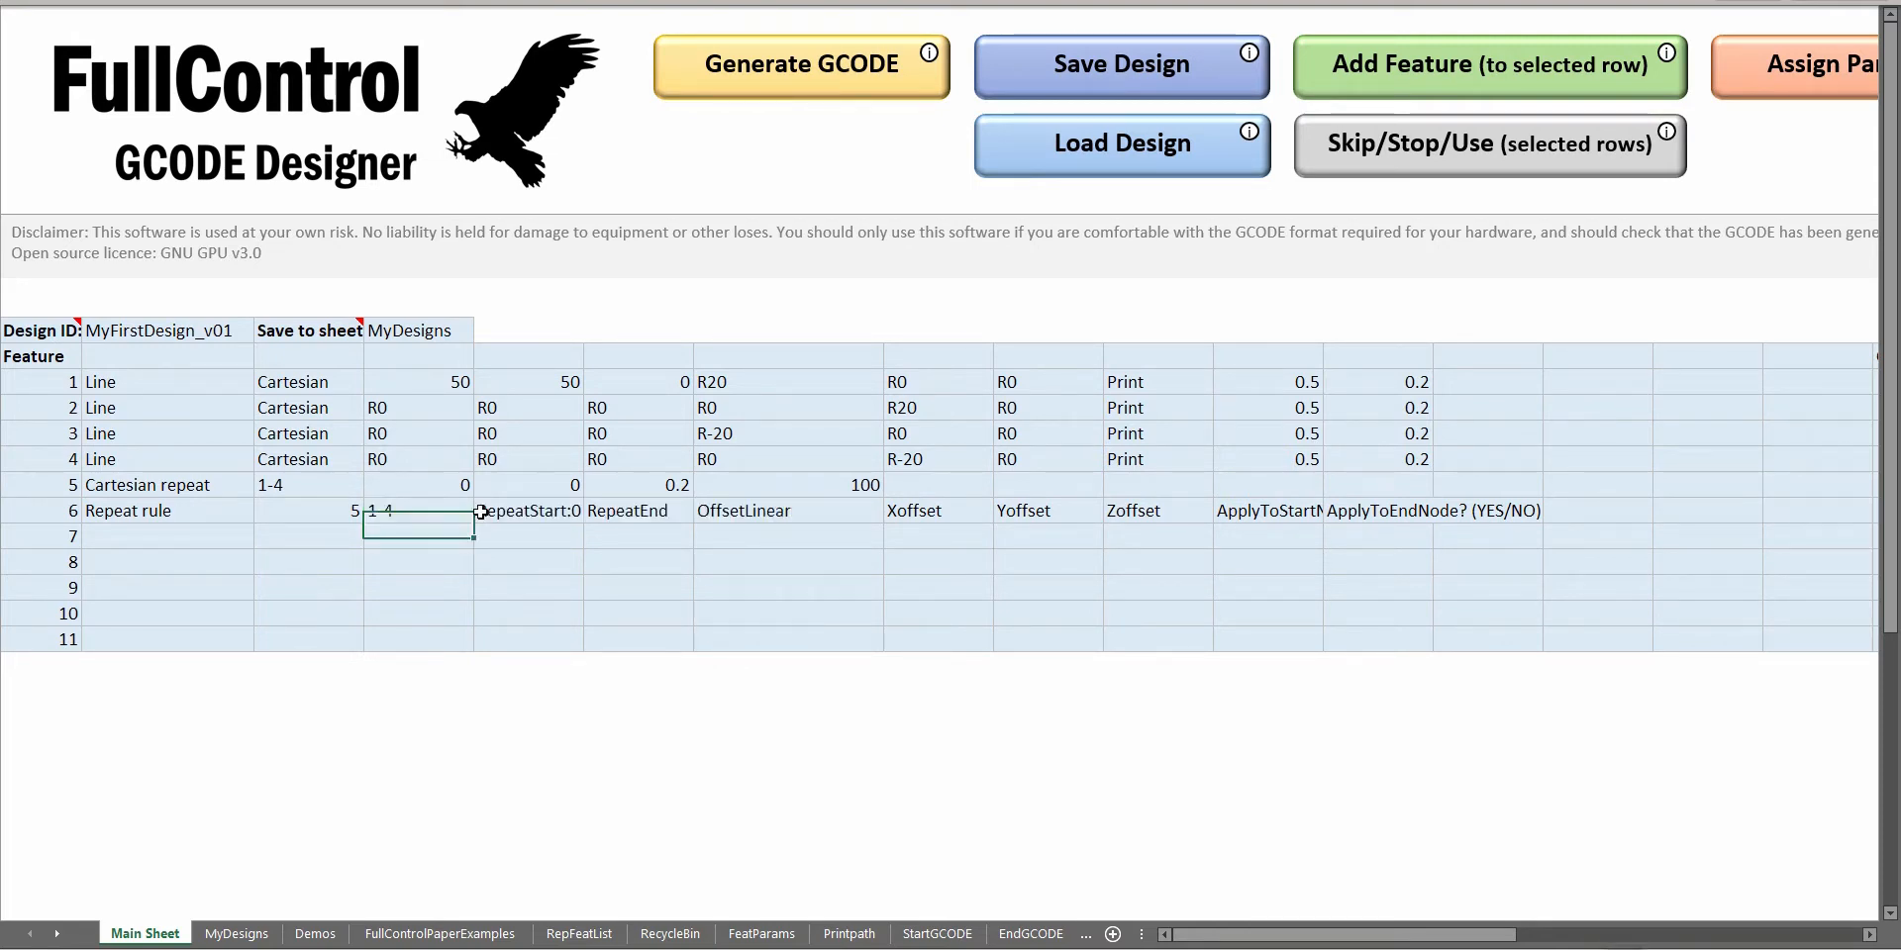
left_click(527, 511)
type("50")
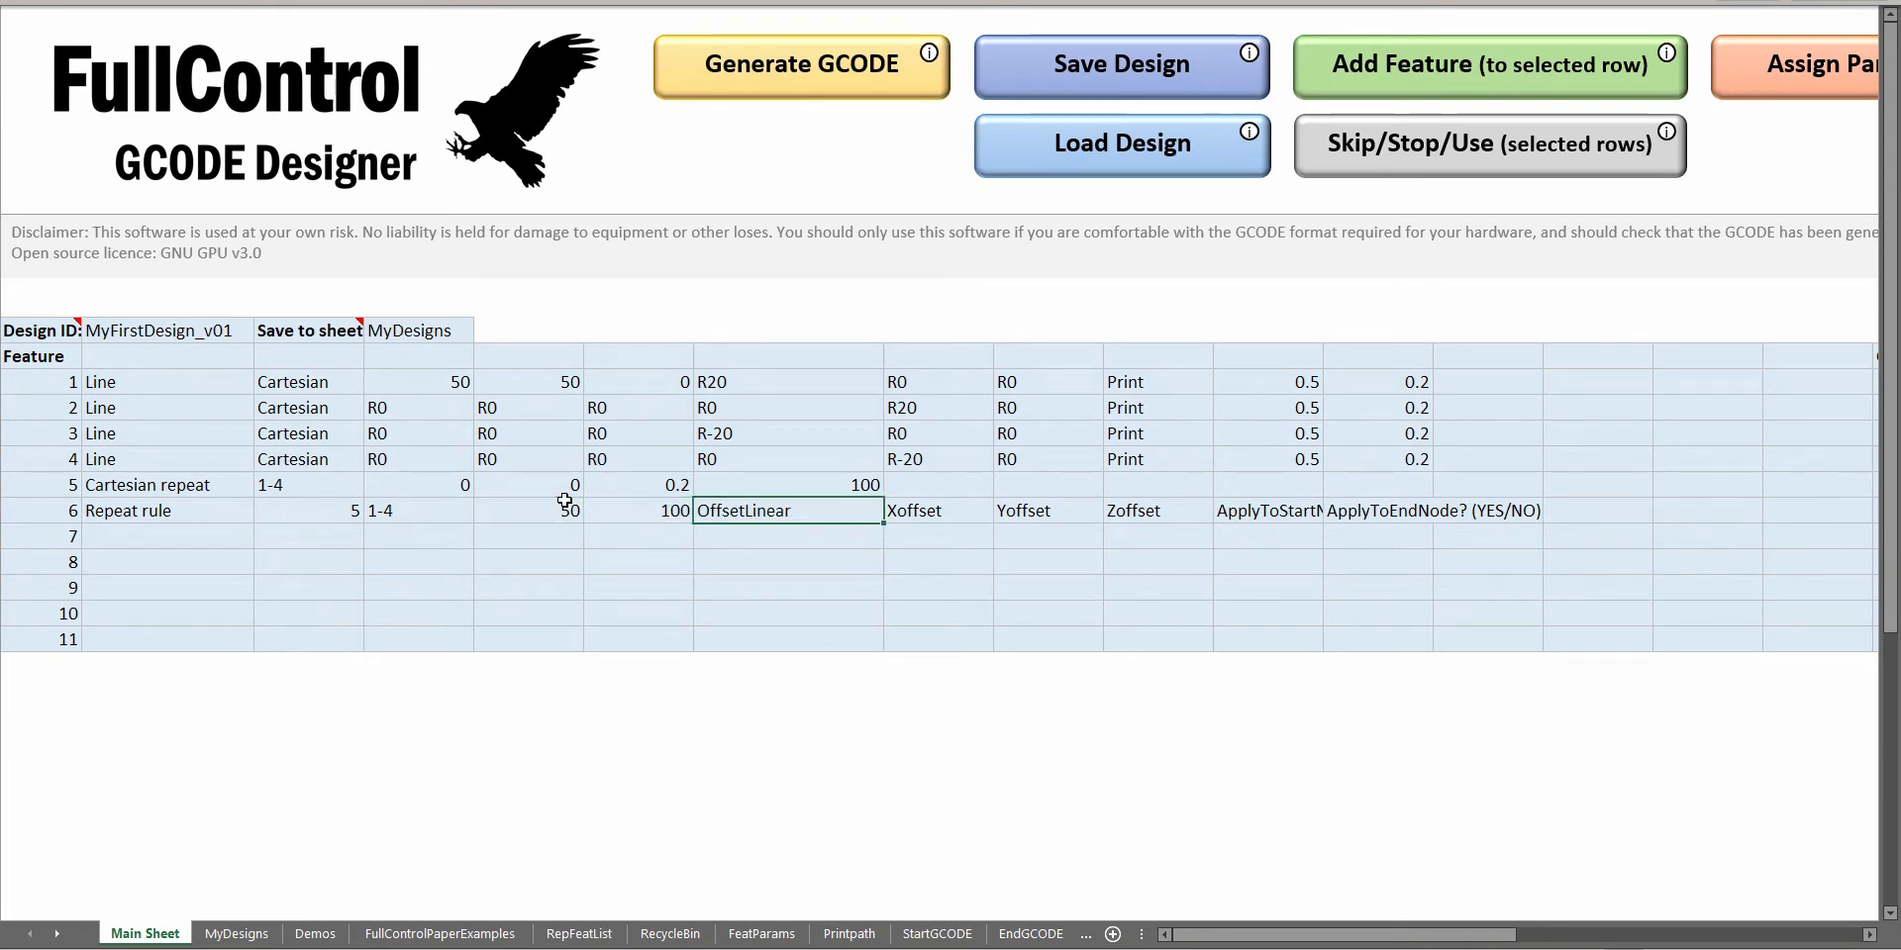
left_click(937, 511)
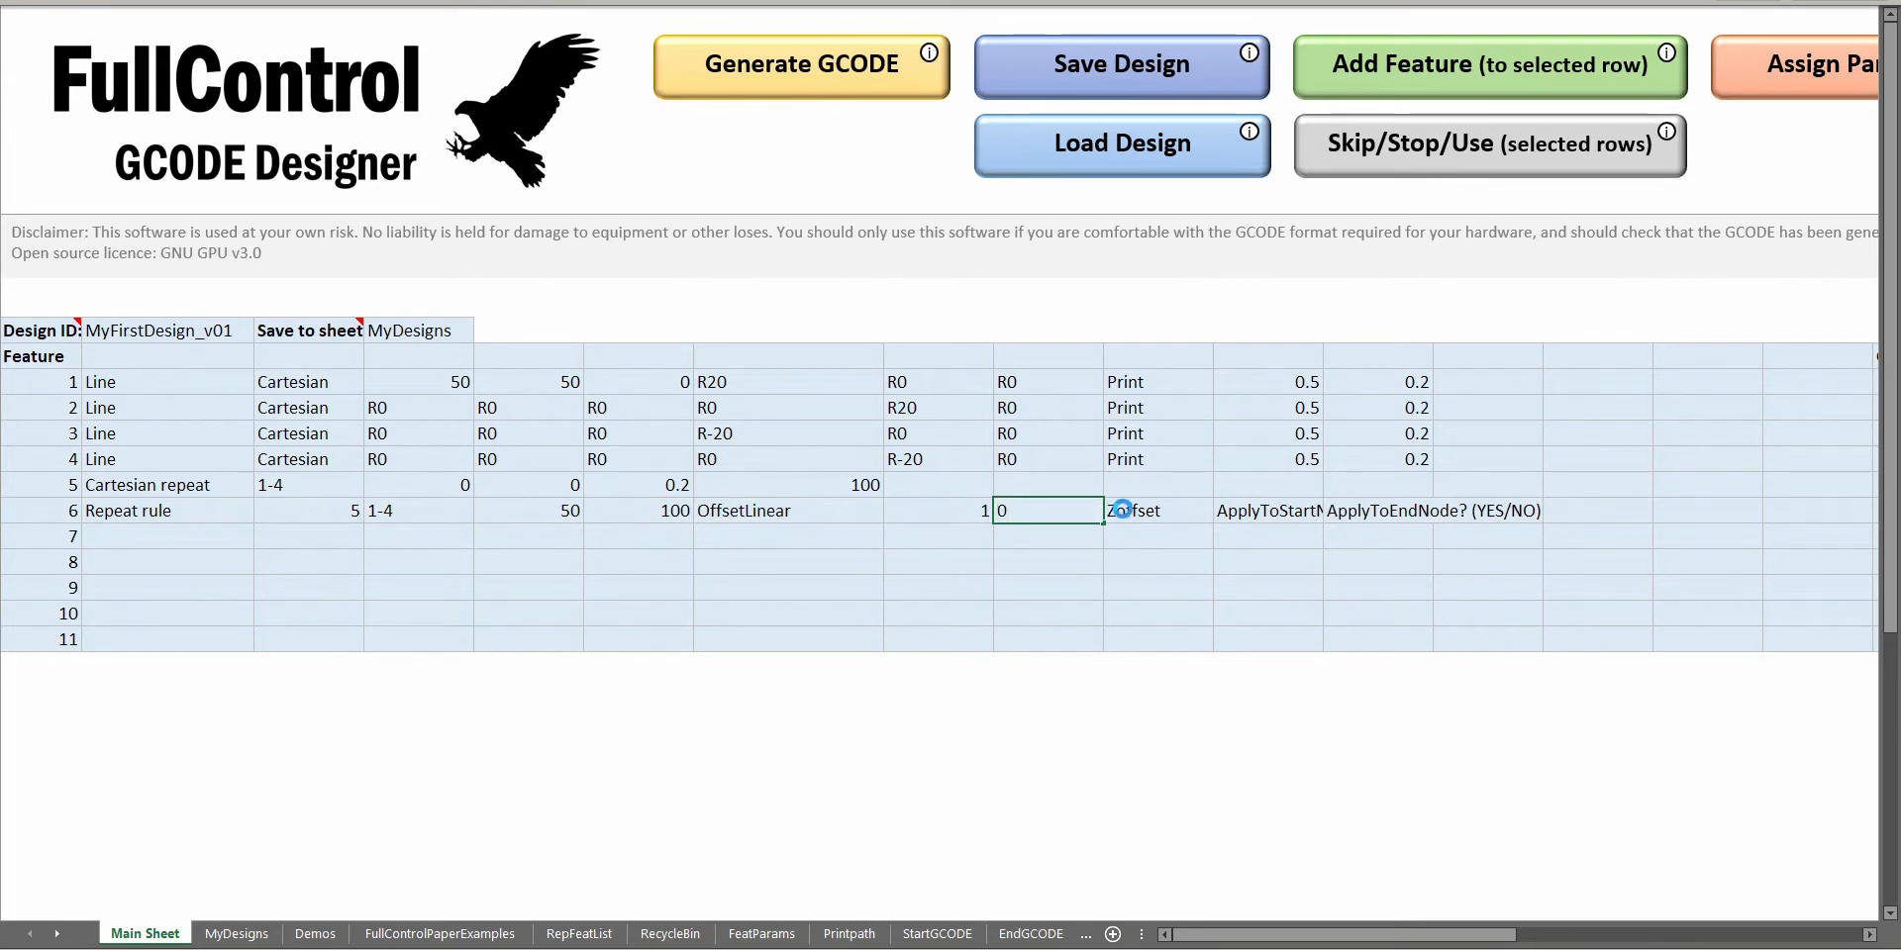
left_click(1267, 511)
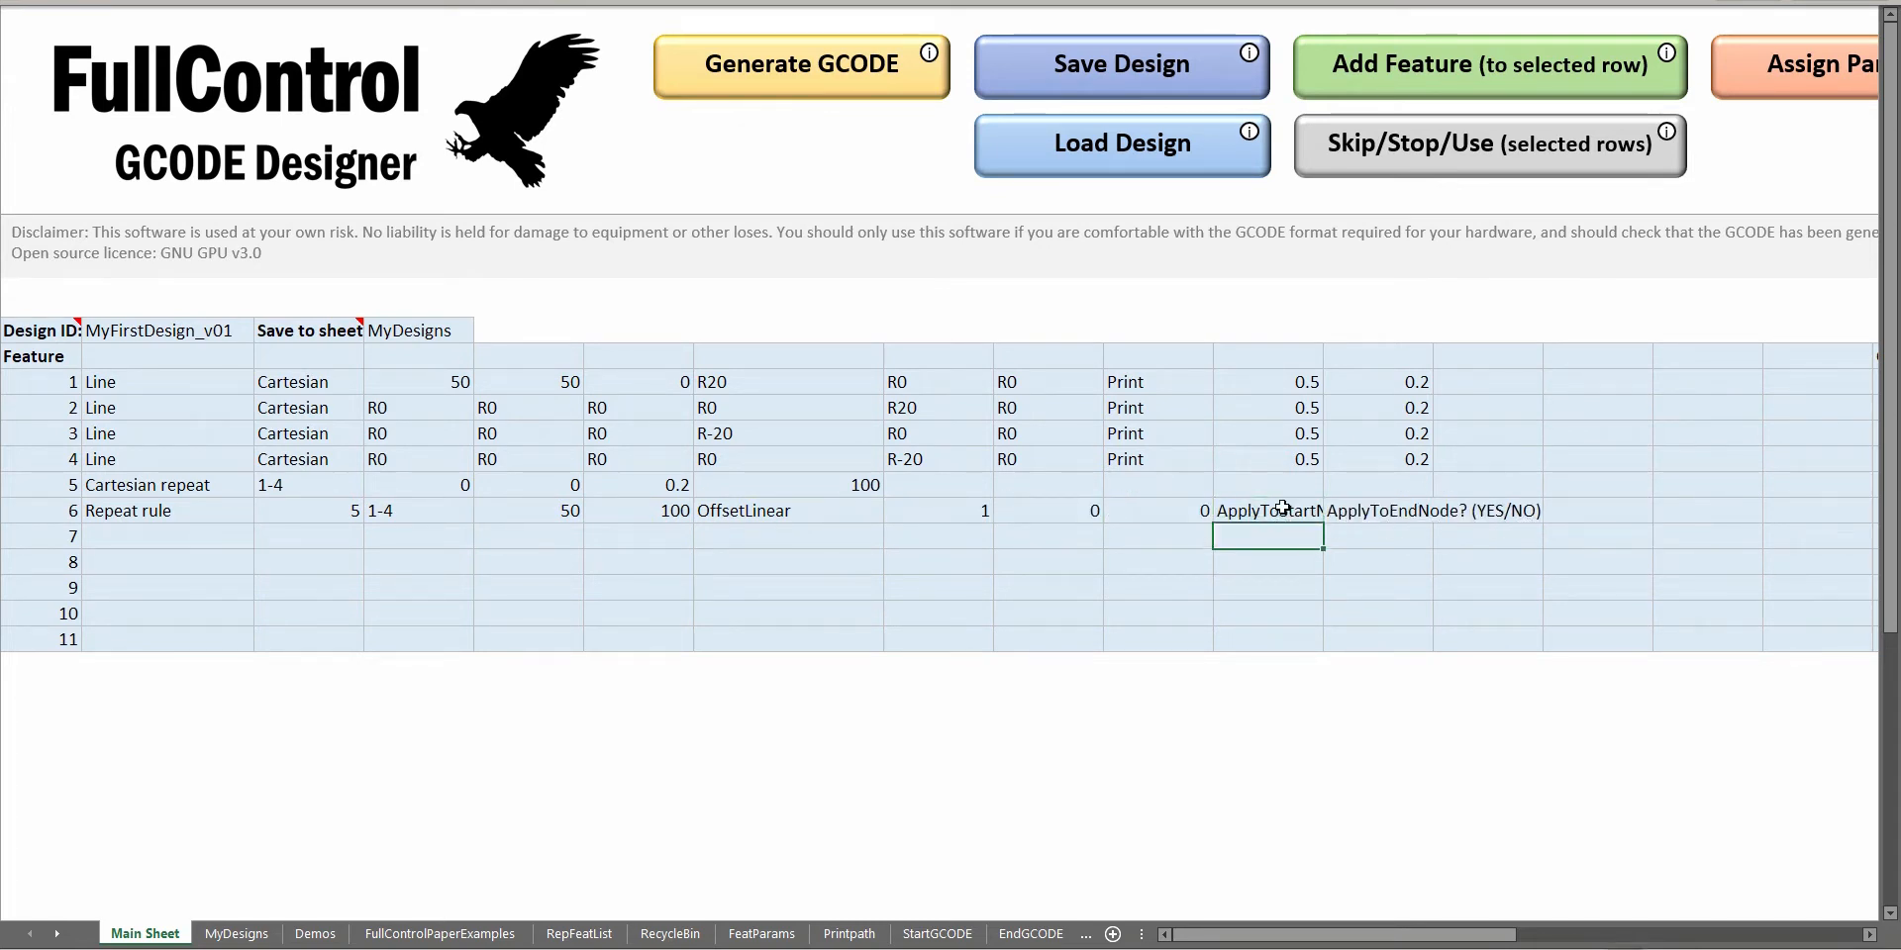
type("YES")
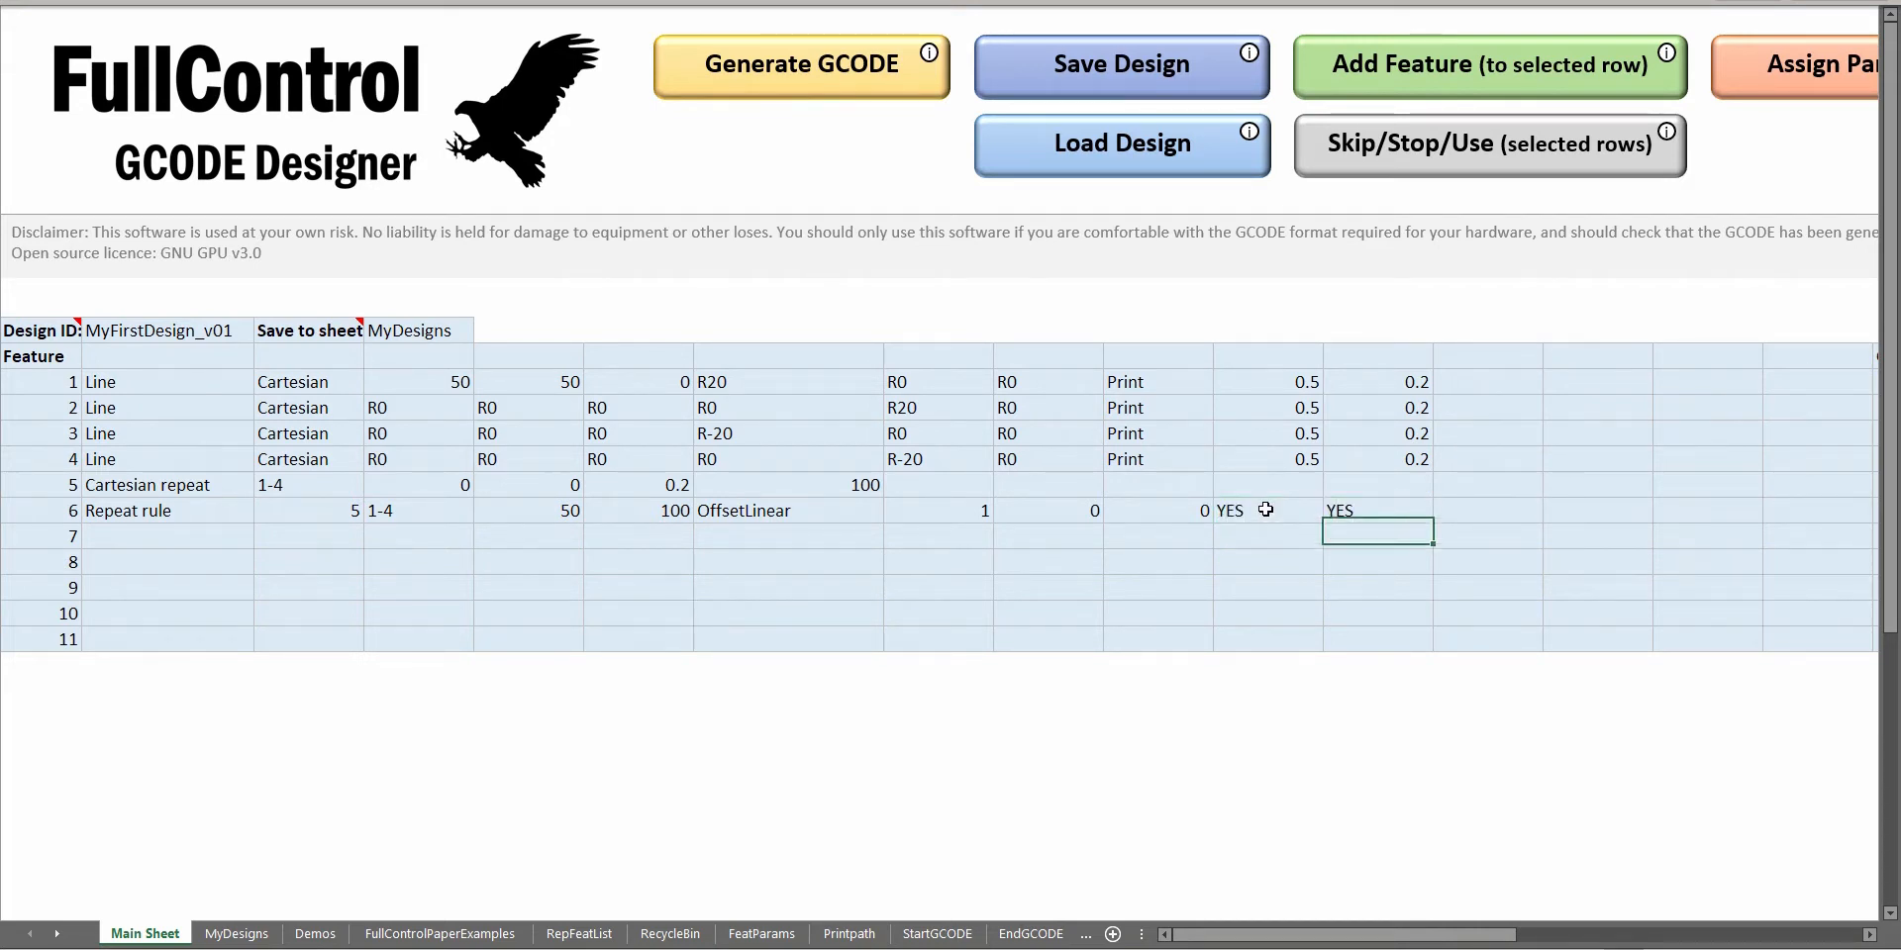
mouse_move(627, 34)
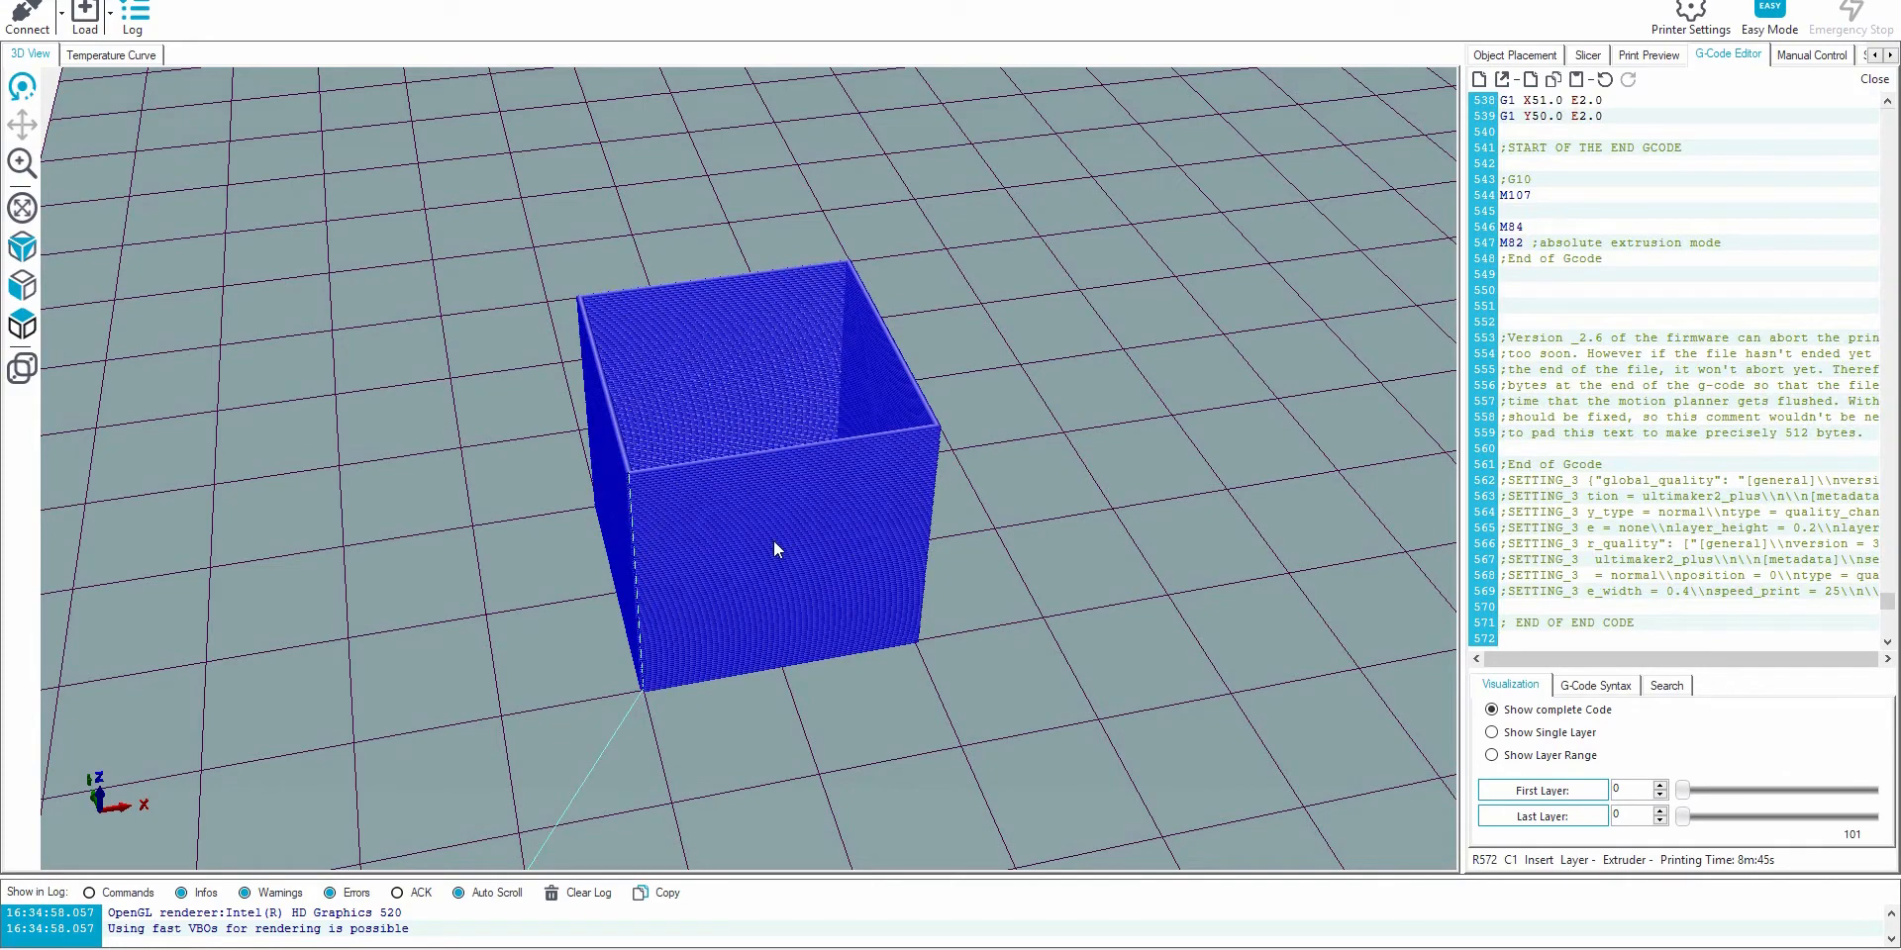
left_click_drag(776, 546, 642, 412)
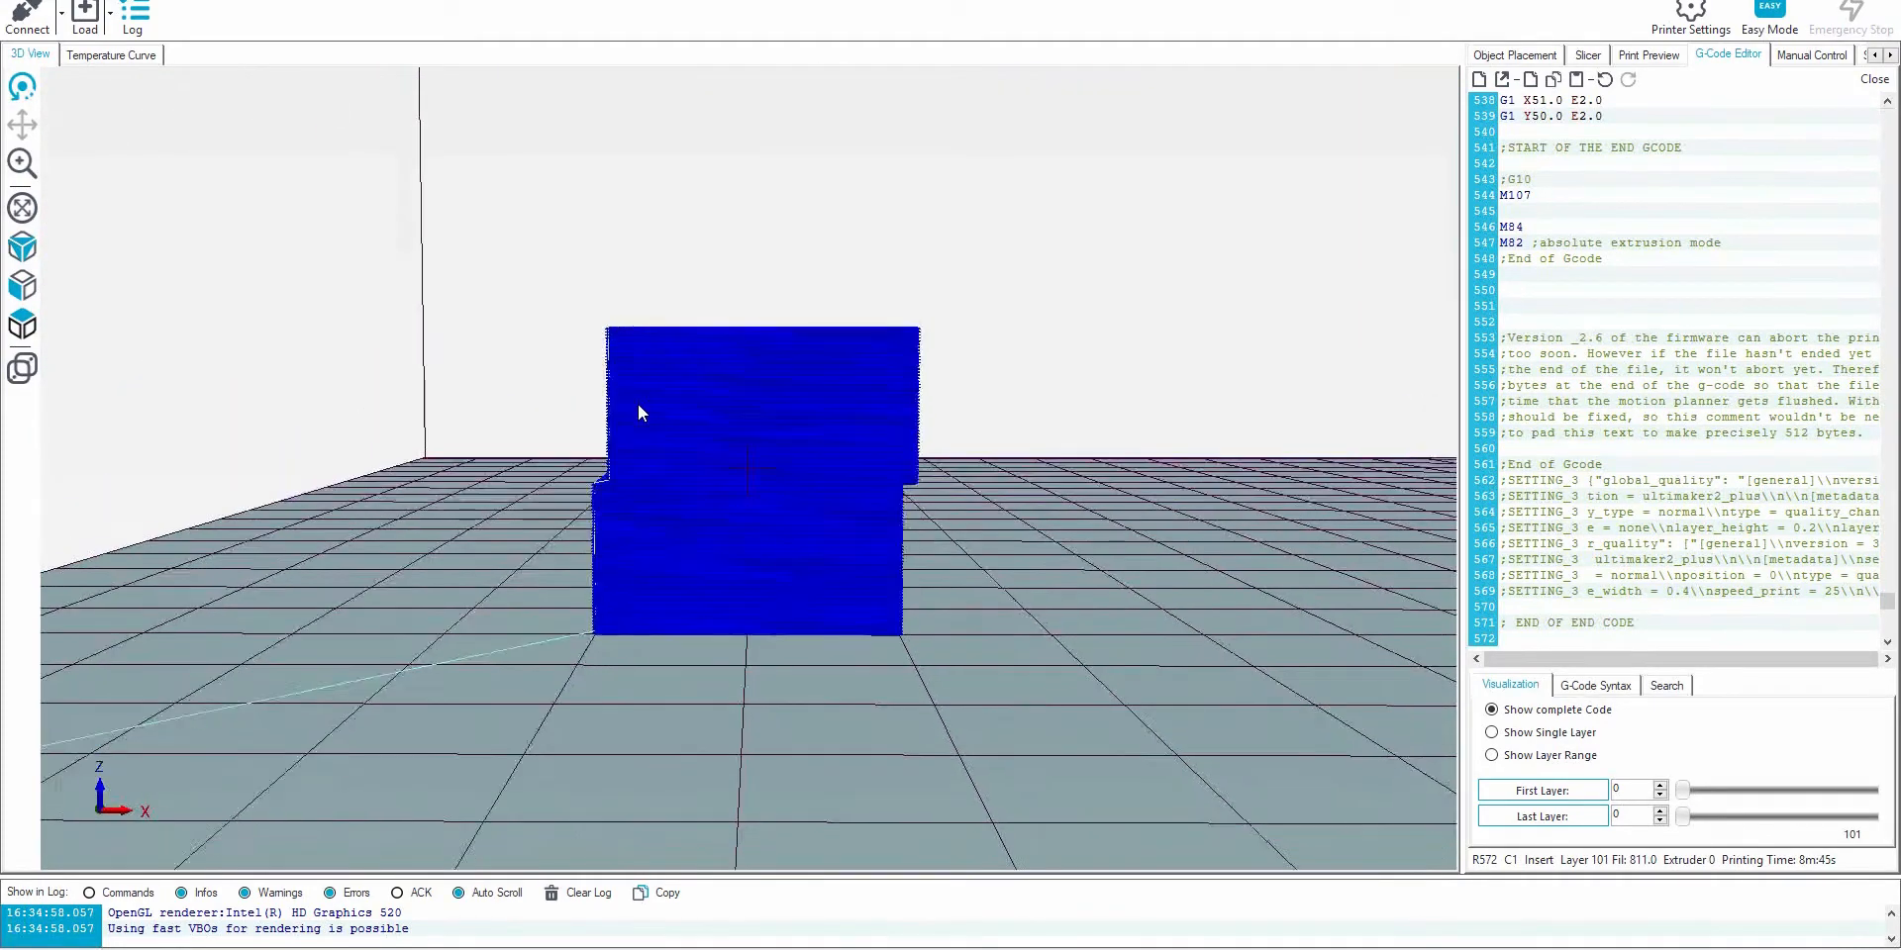
left_click_drag(640, 412, 726, 592)
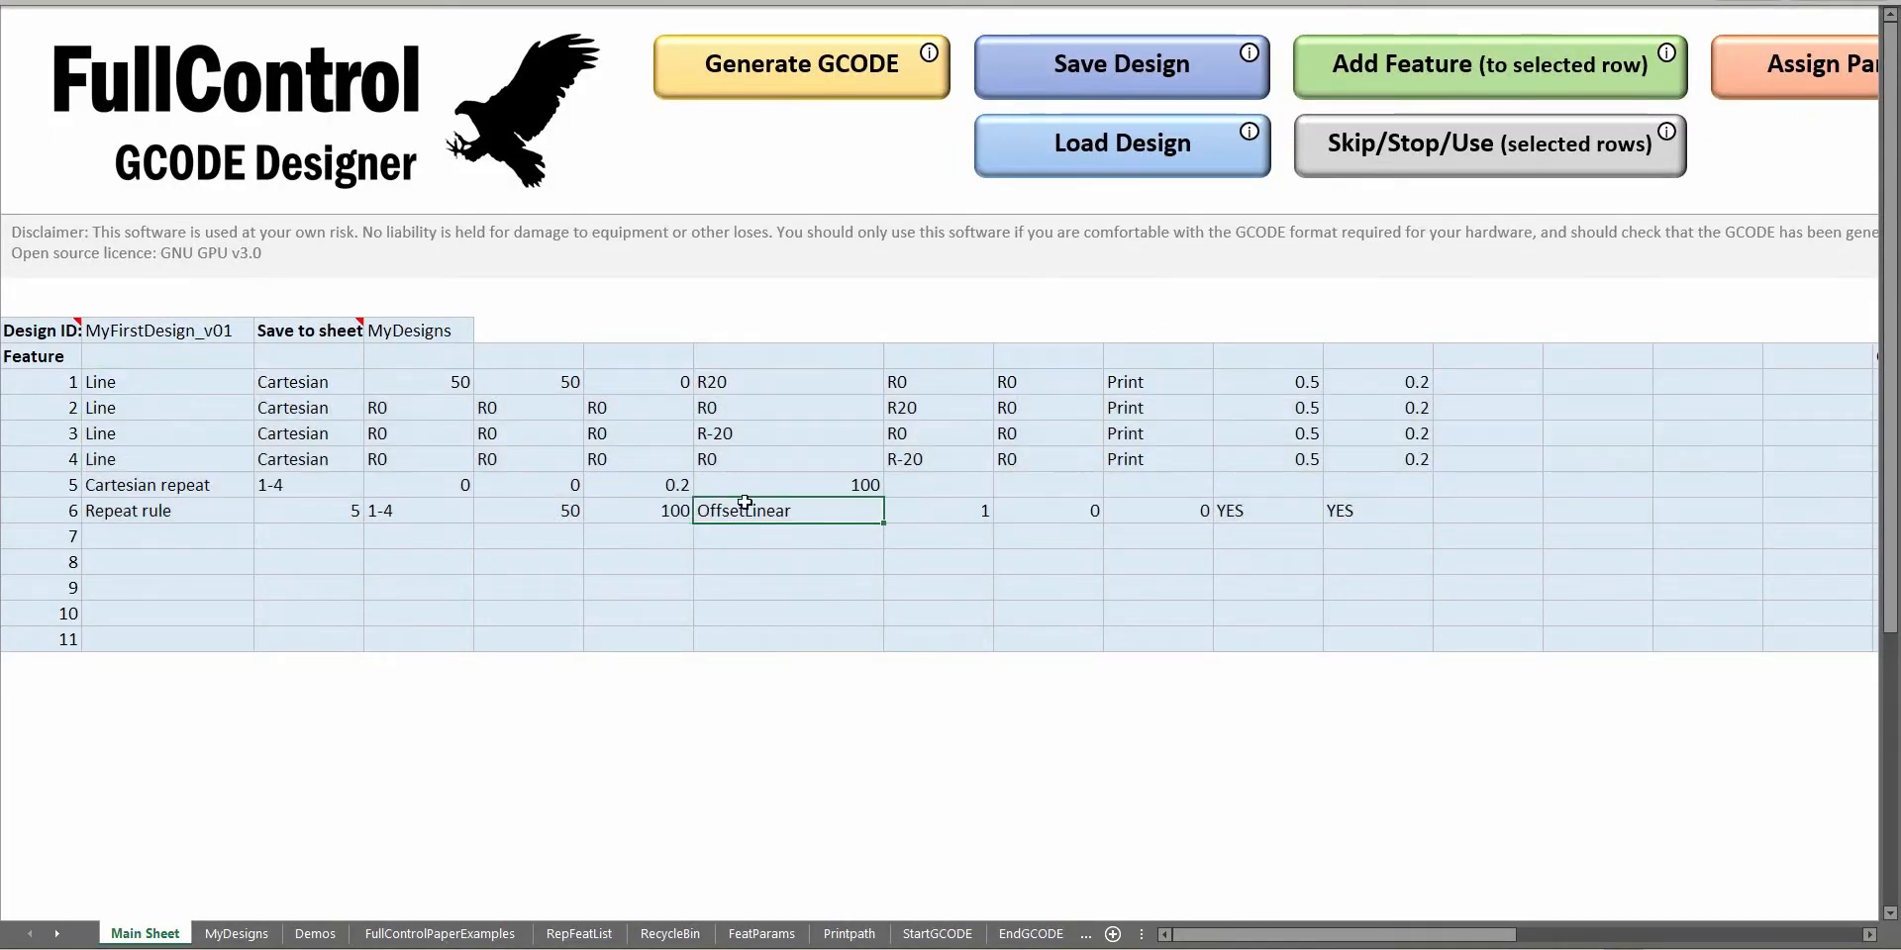
mouse_move(1347, 85)
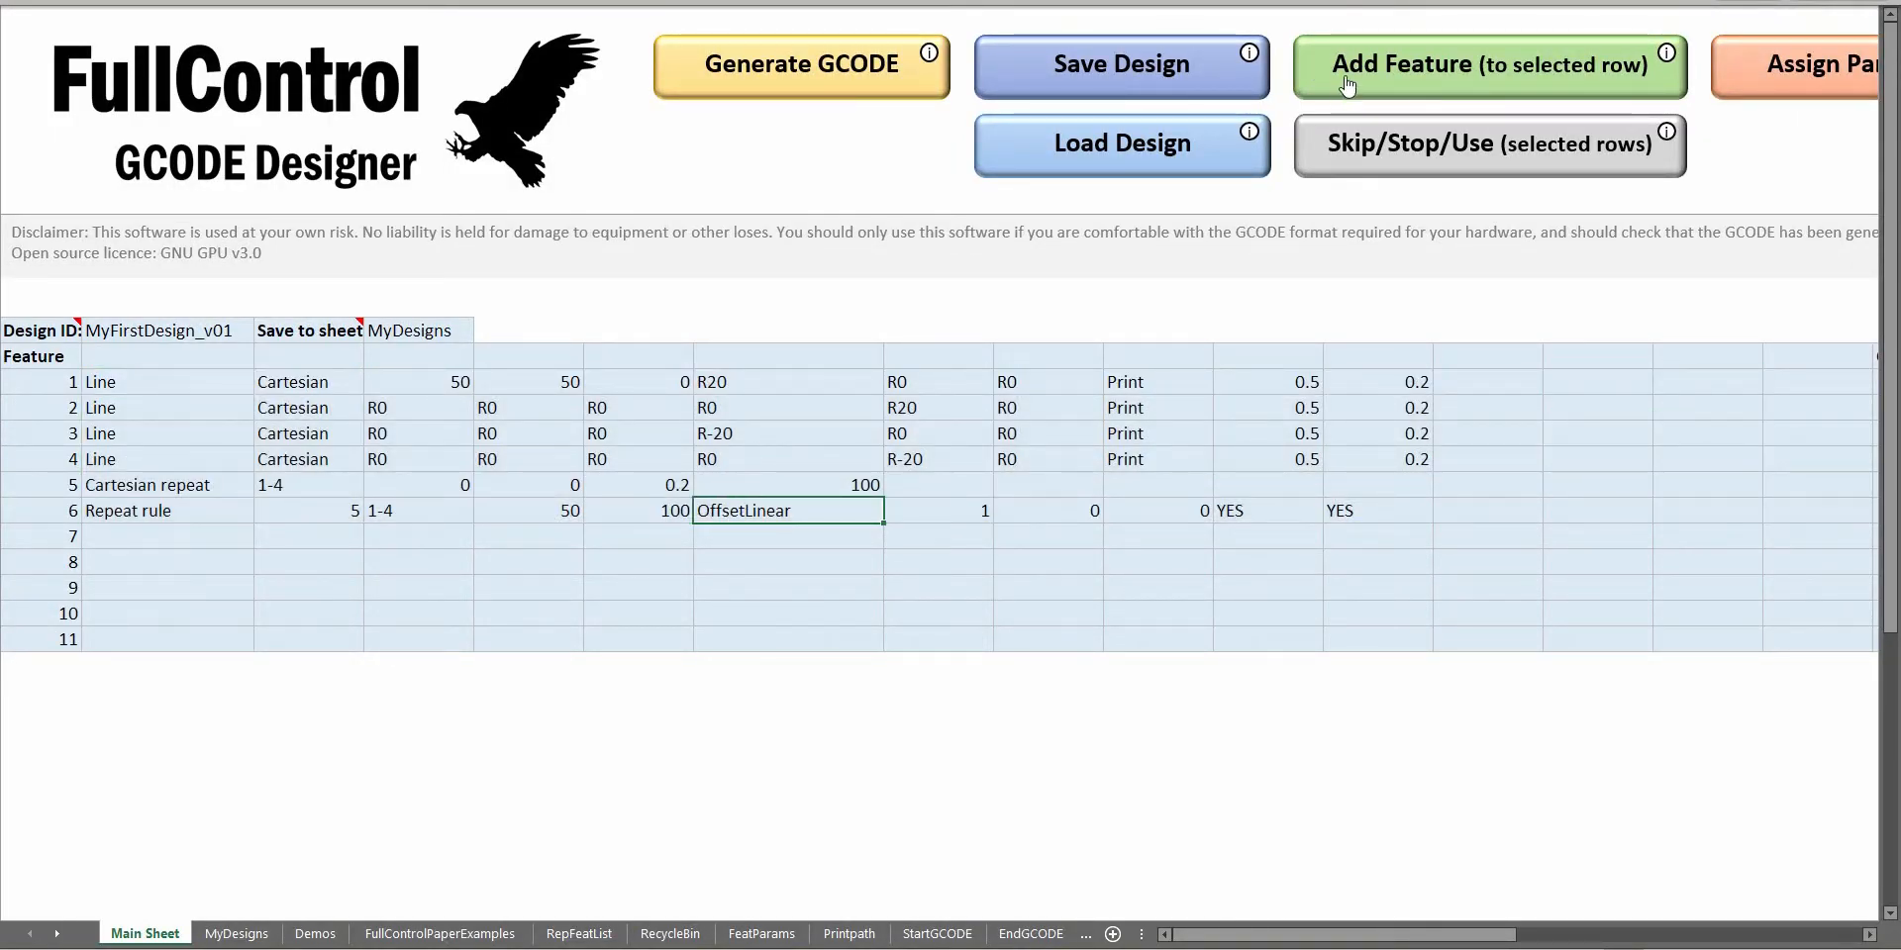
mouse_move(1423, 63)
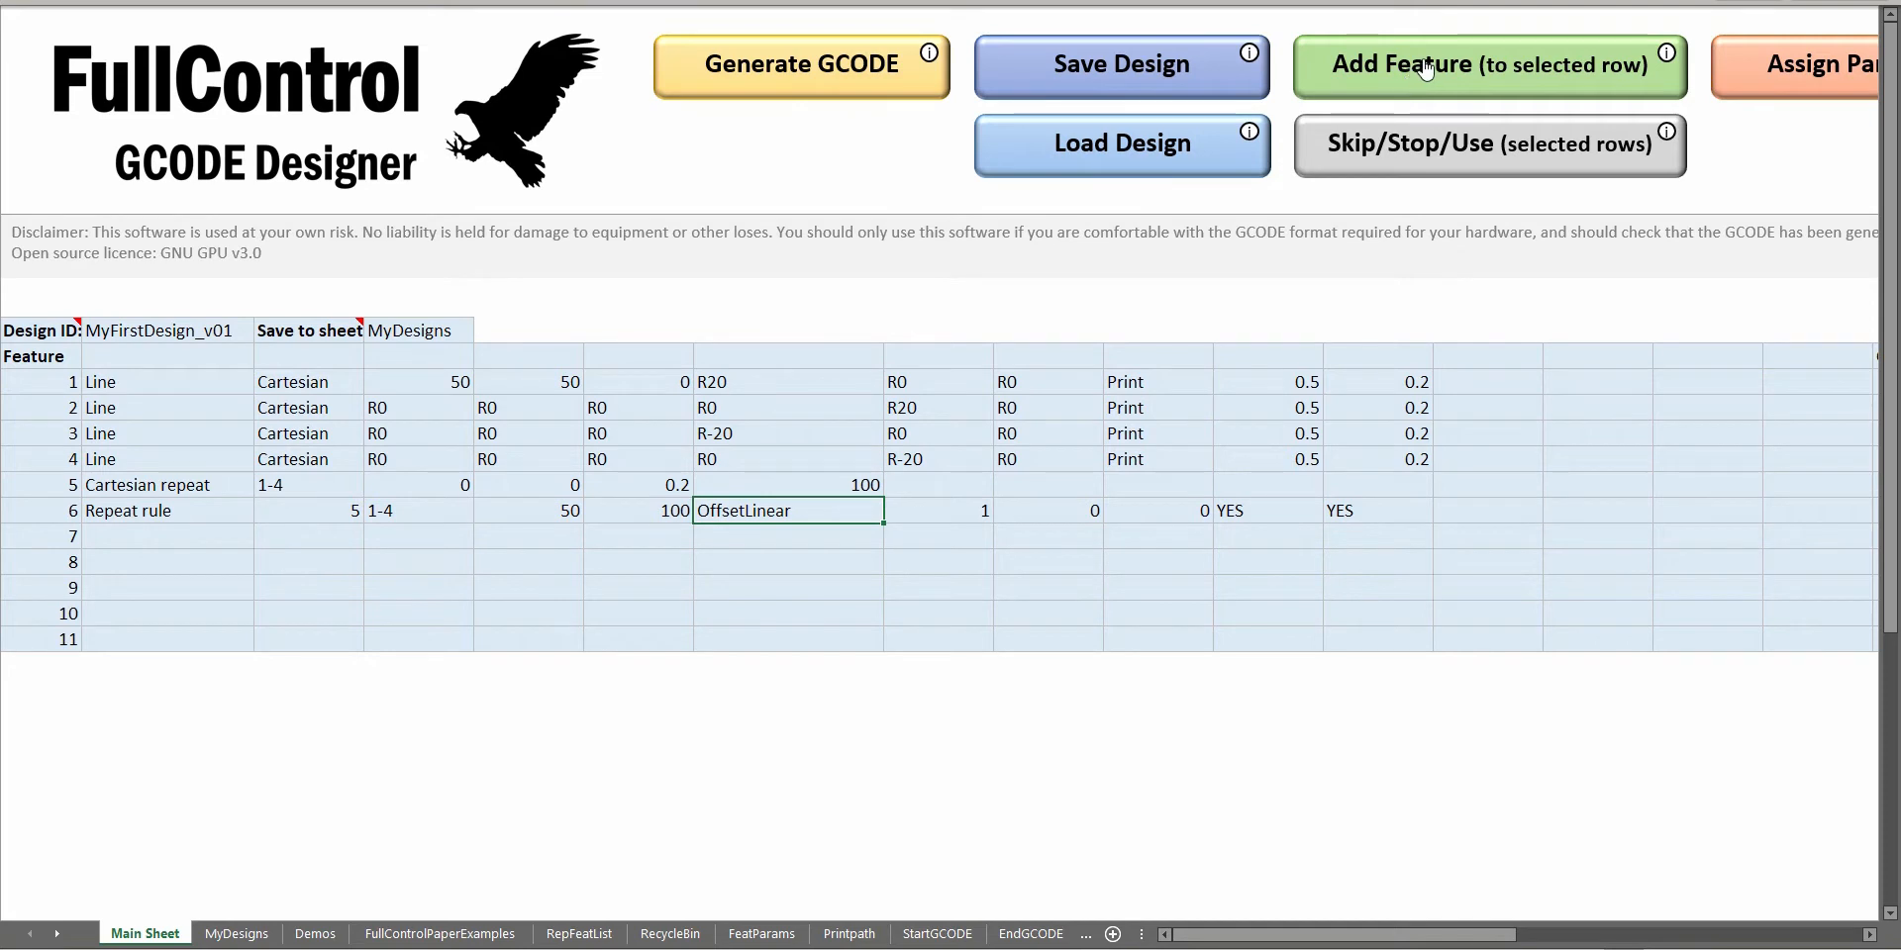
Step: Overwrite row 6 with an OffsetLinearIncrement repeat rule
left_click(1487, 63)
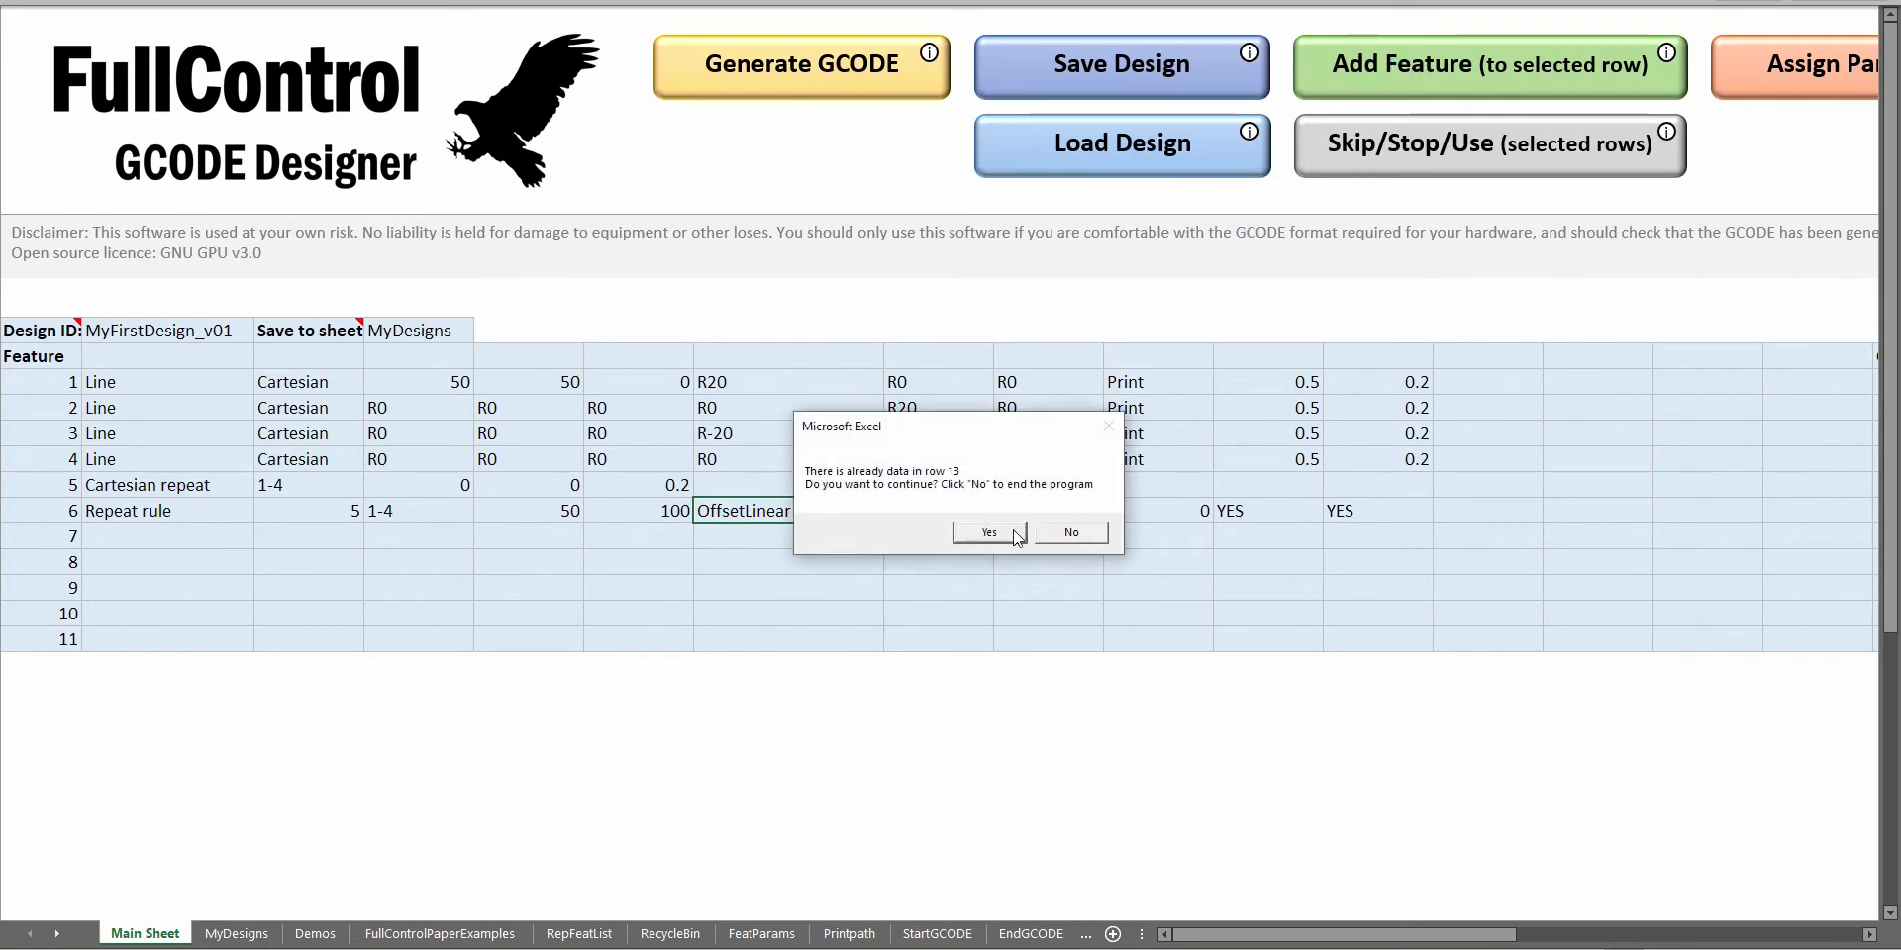
left_click(988, 533)
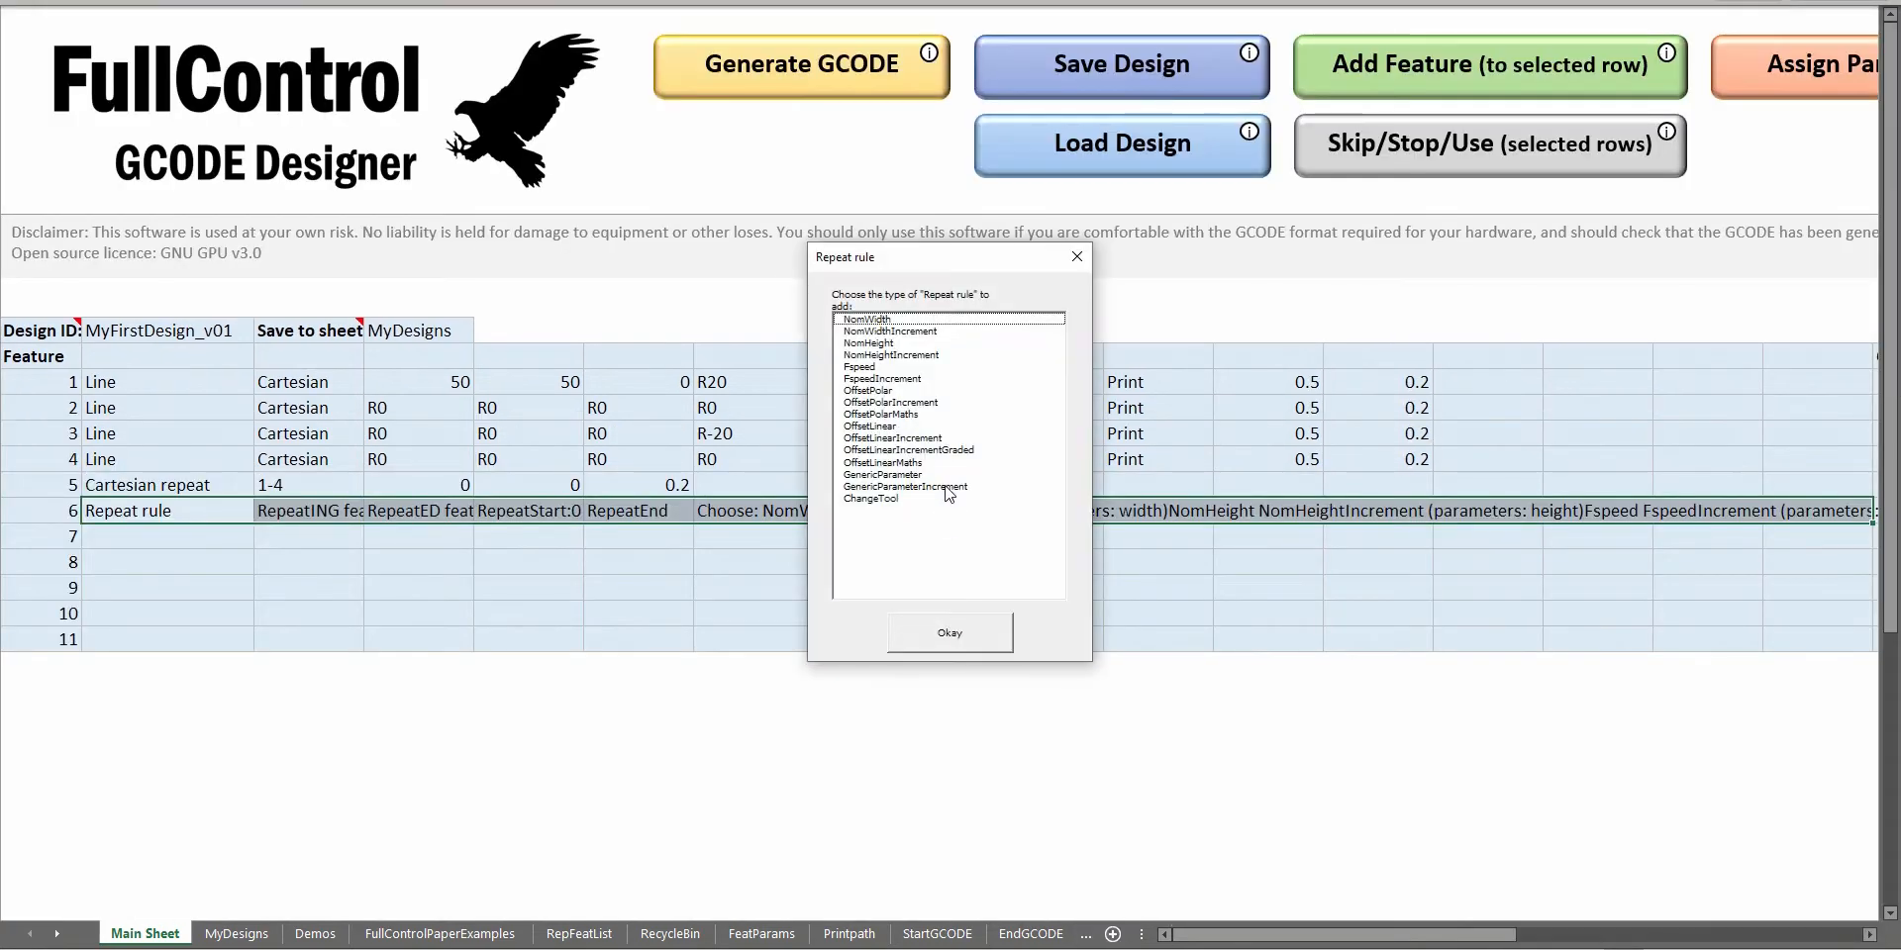
left_click(949, 631)
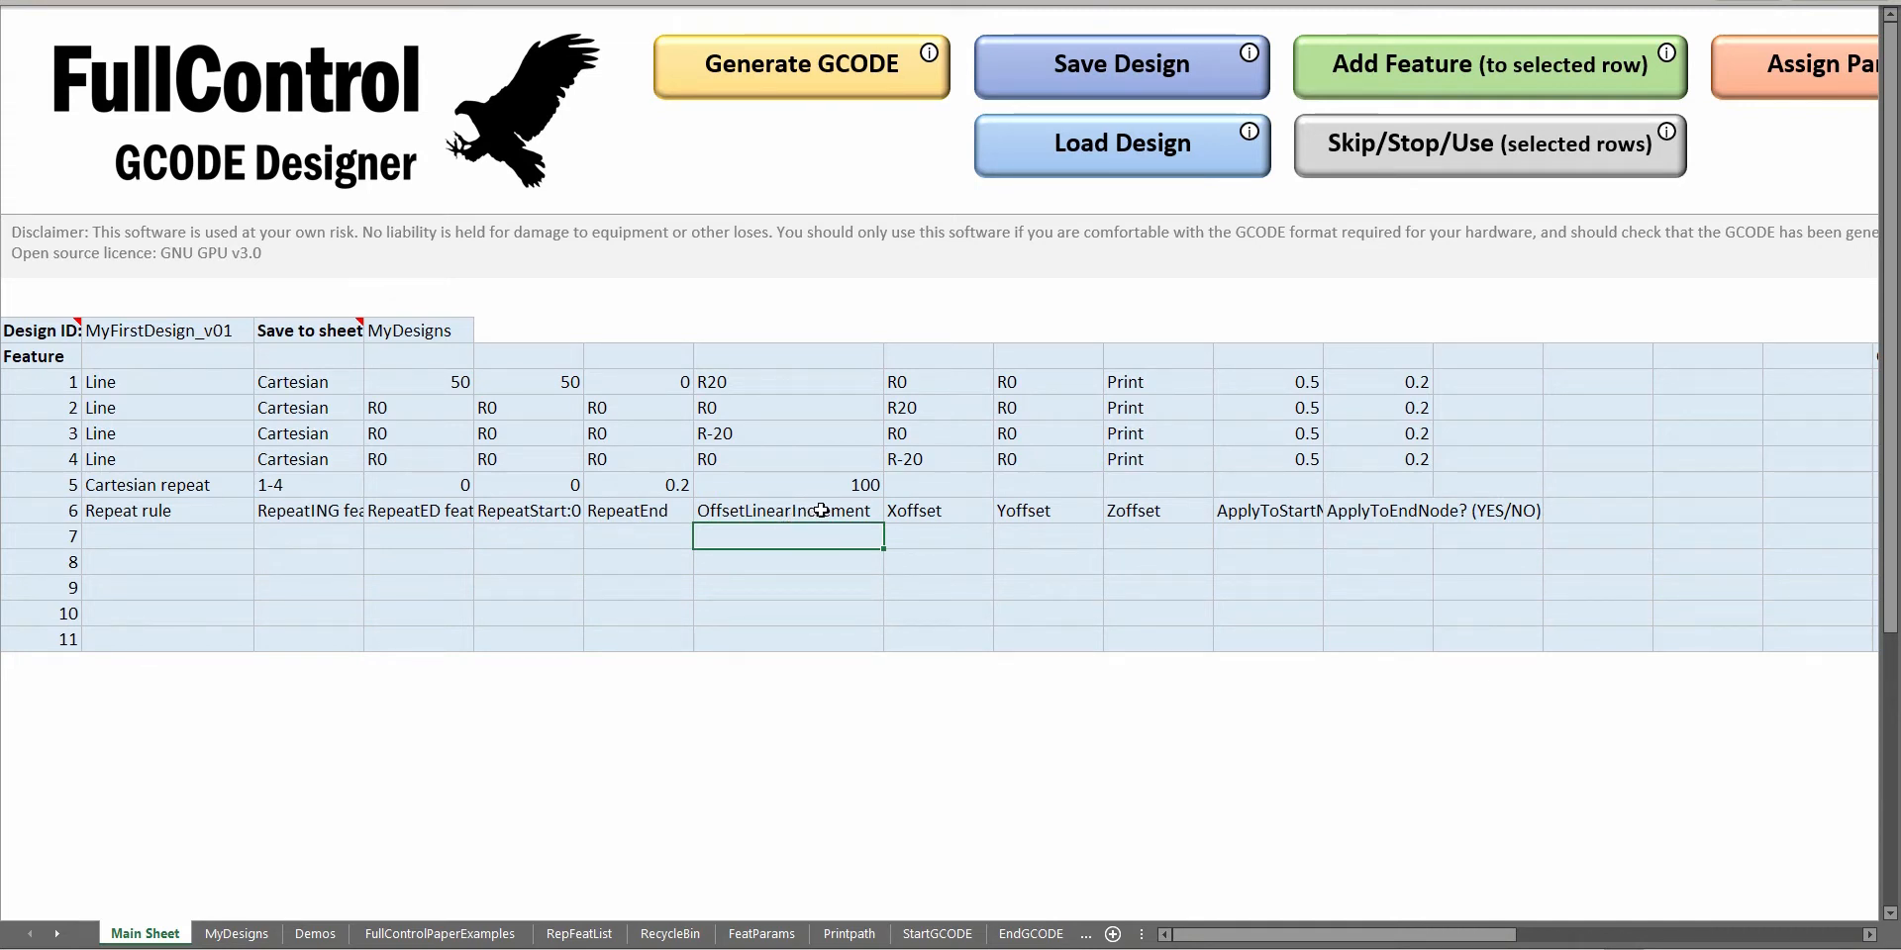
Step: Enter 5, features 1-4, repeats 50–100 and increments 0.2, 0, 0 with YES, YES
left_click(309, 511)
type("5")
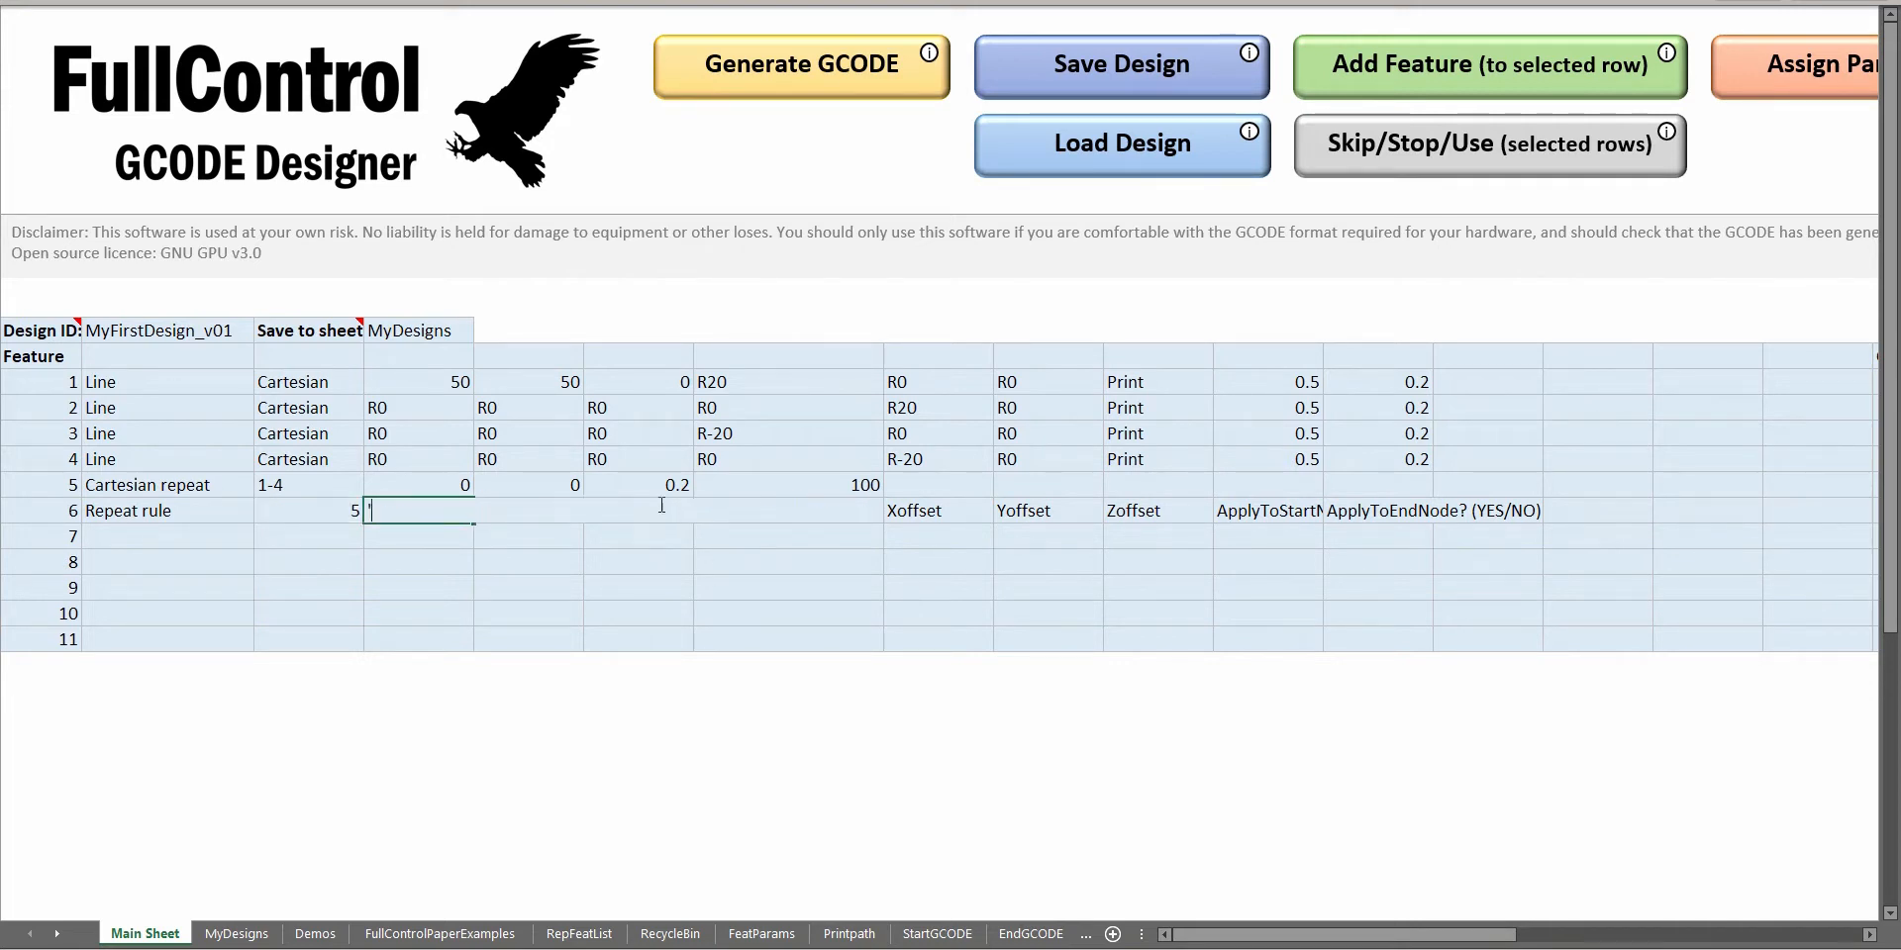
type("1-4")
left_click(528, 509)
type("50")
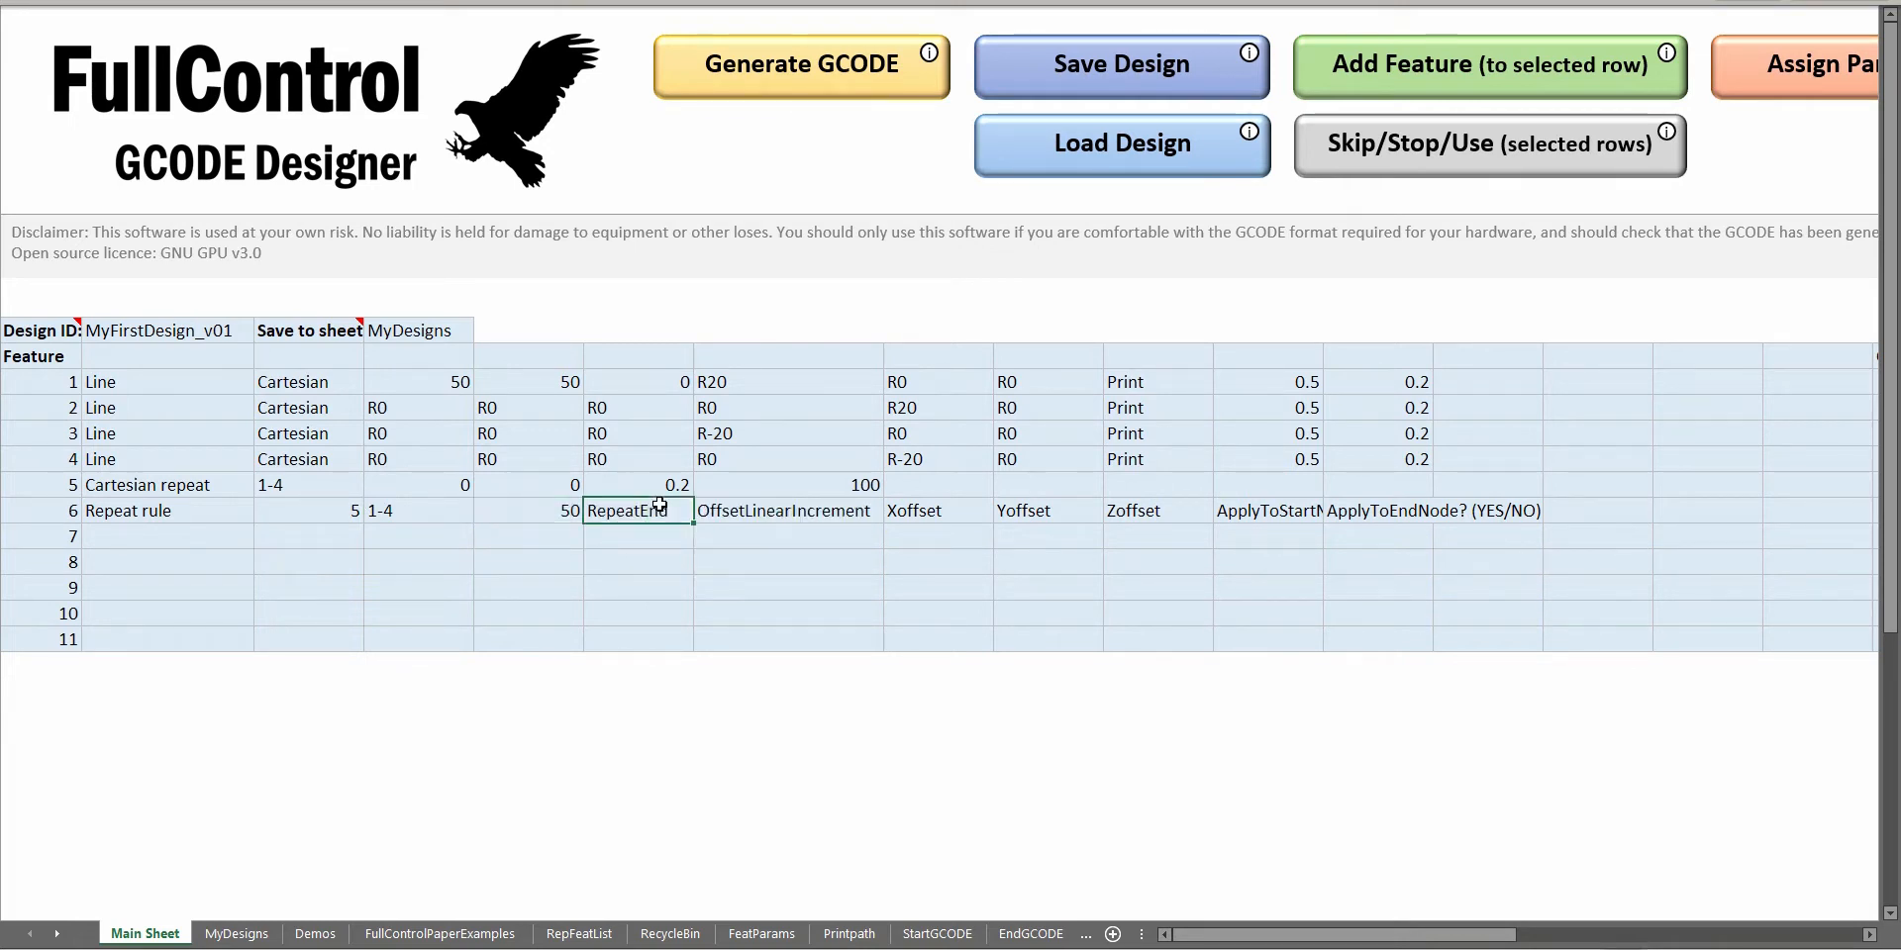
left_click(800, 511)
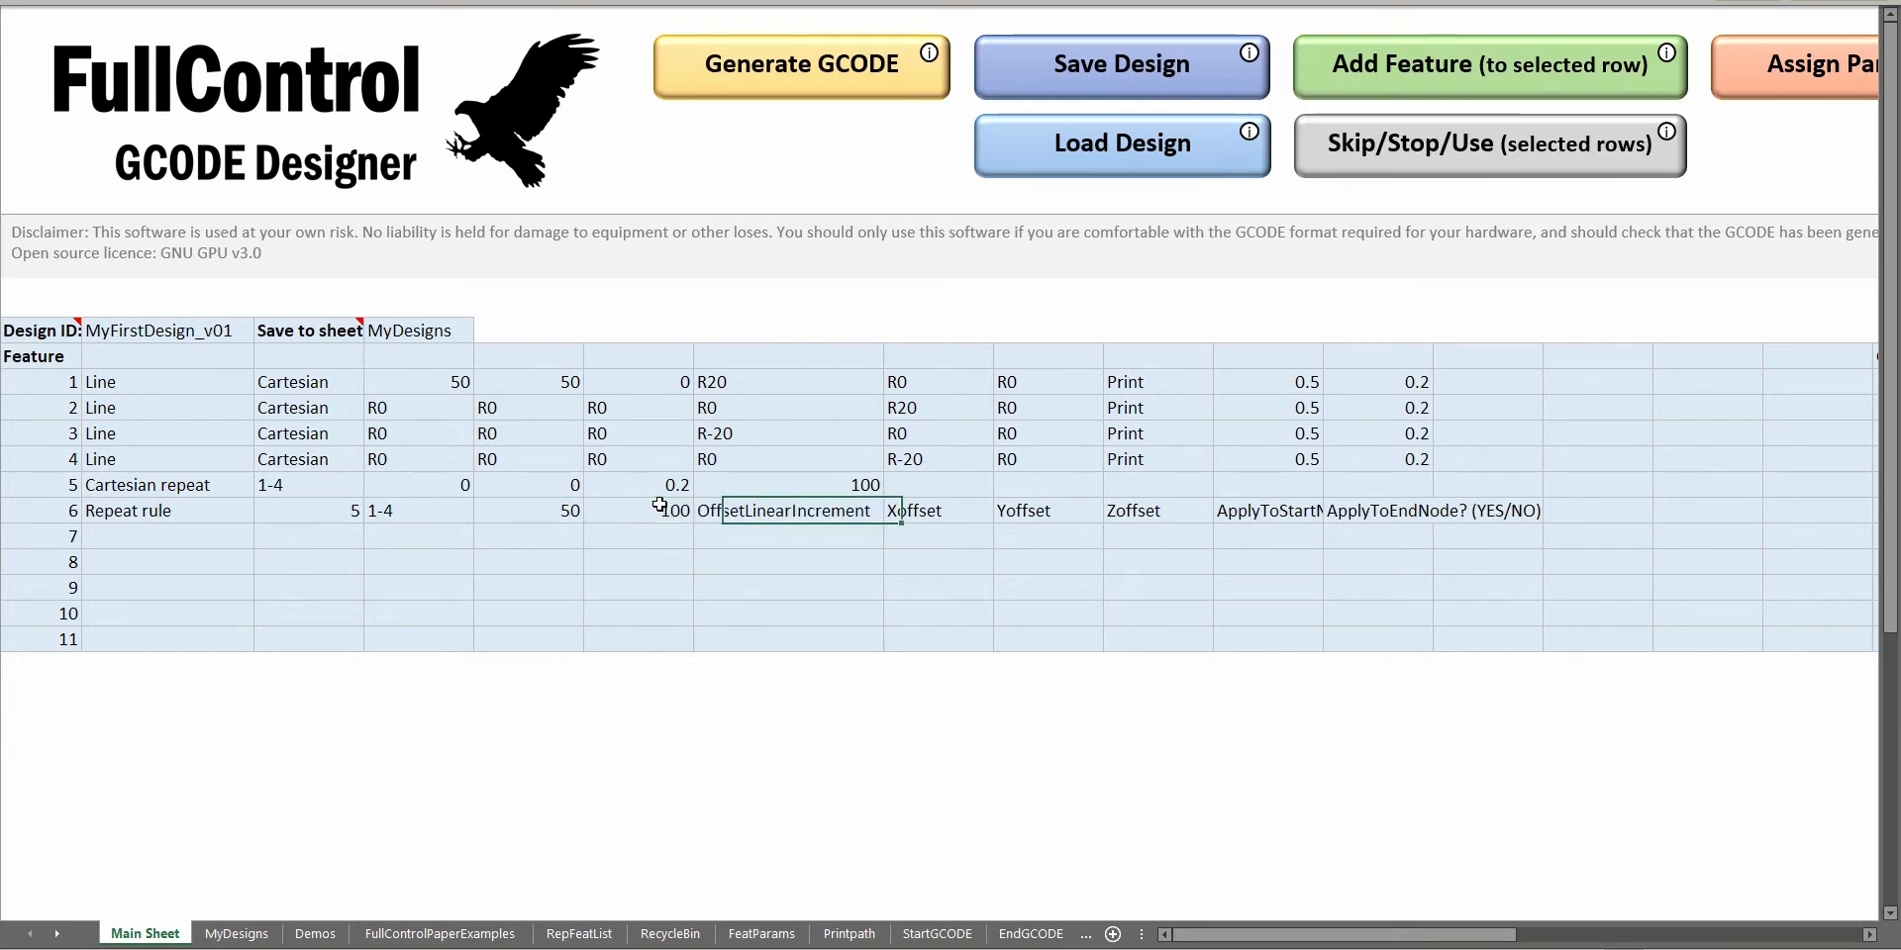
left_click(936, 511)
type("0.2")
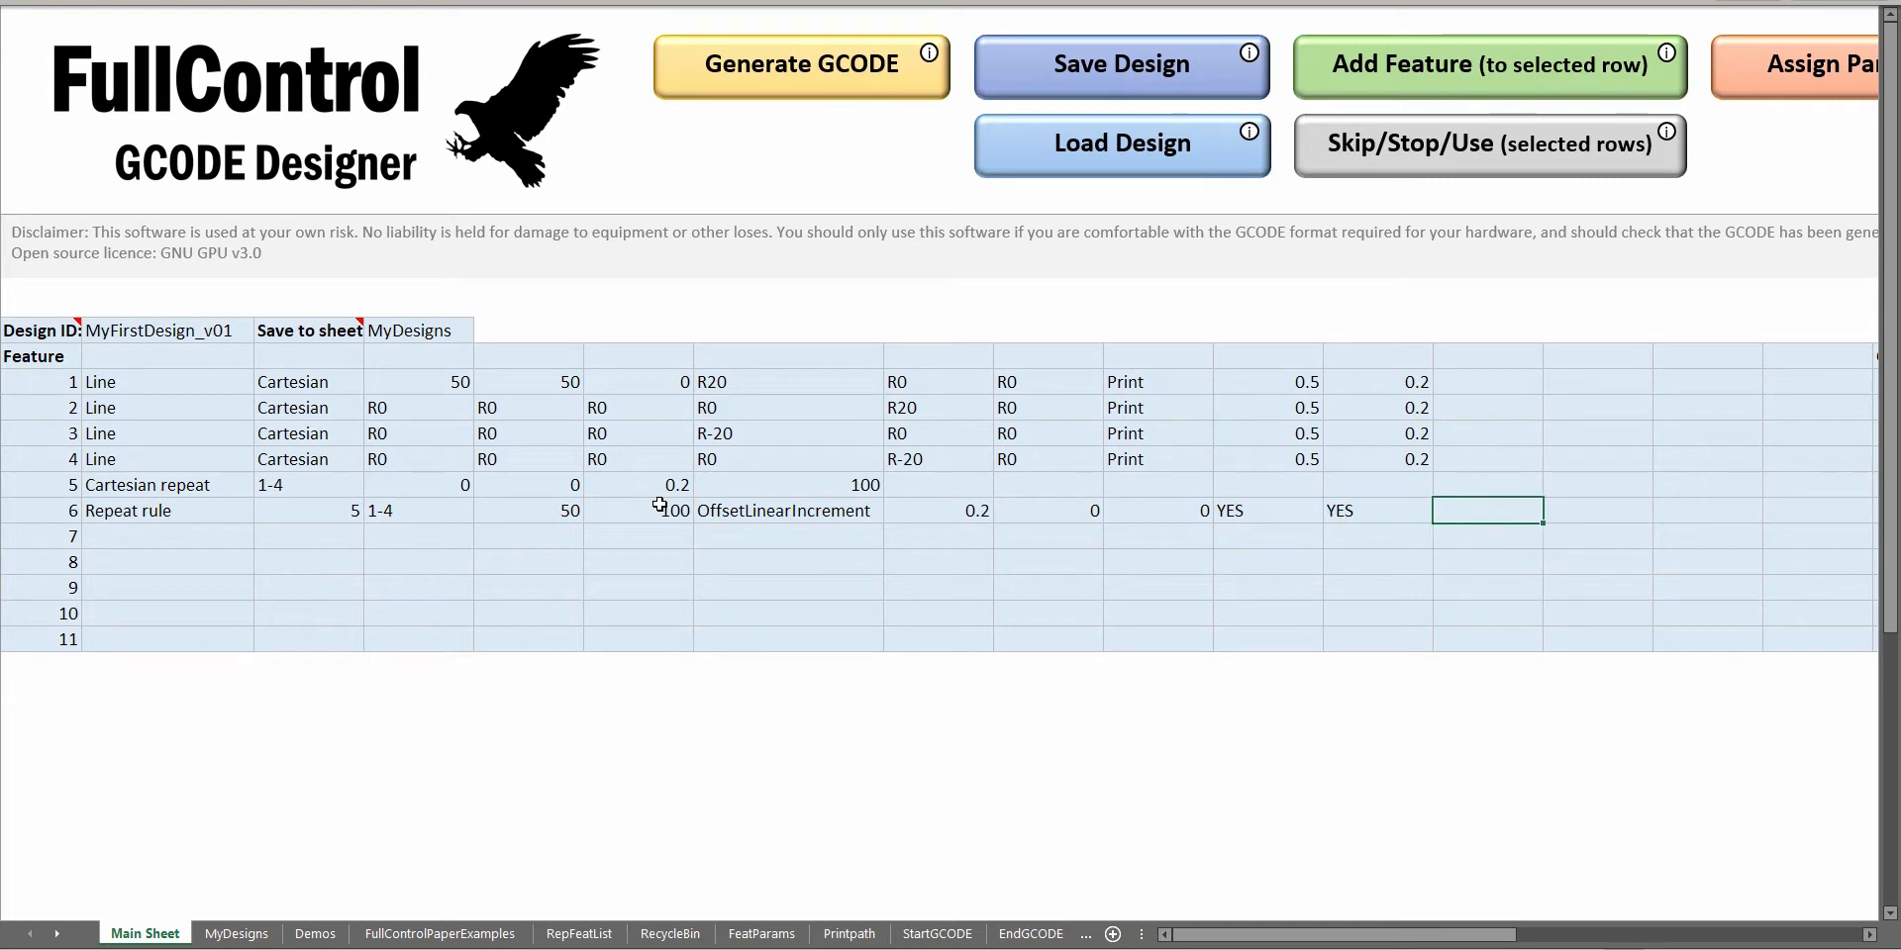
left_click(936, 511)
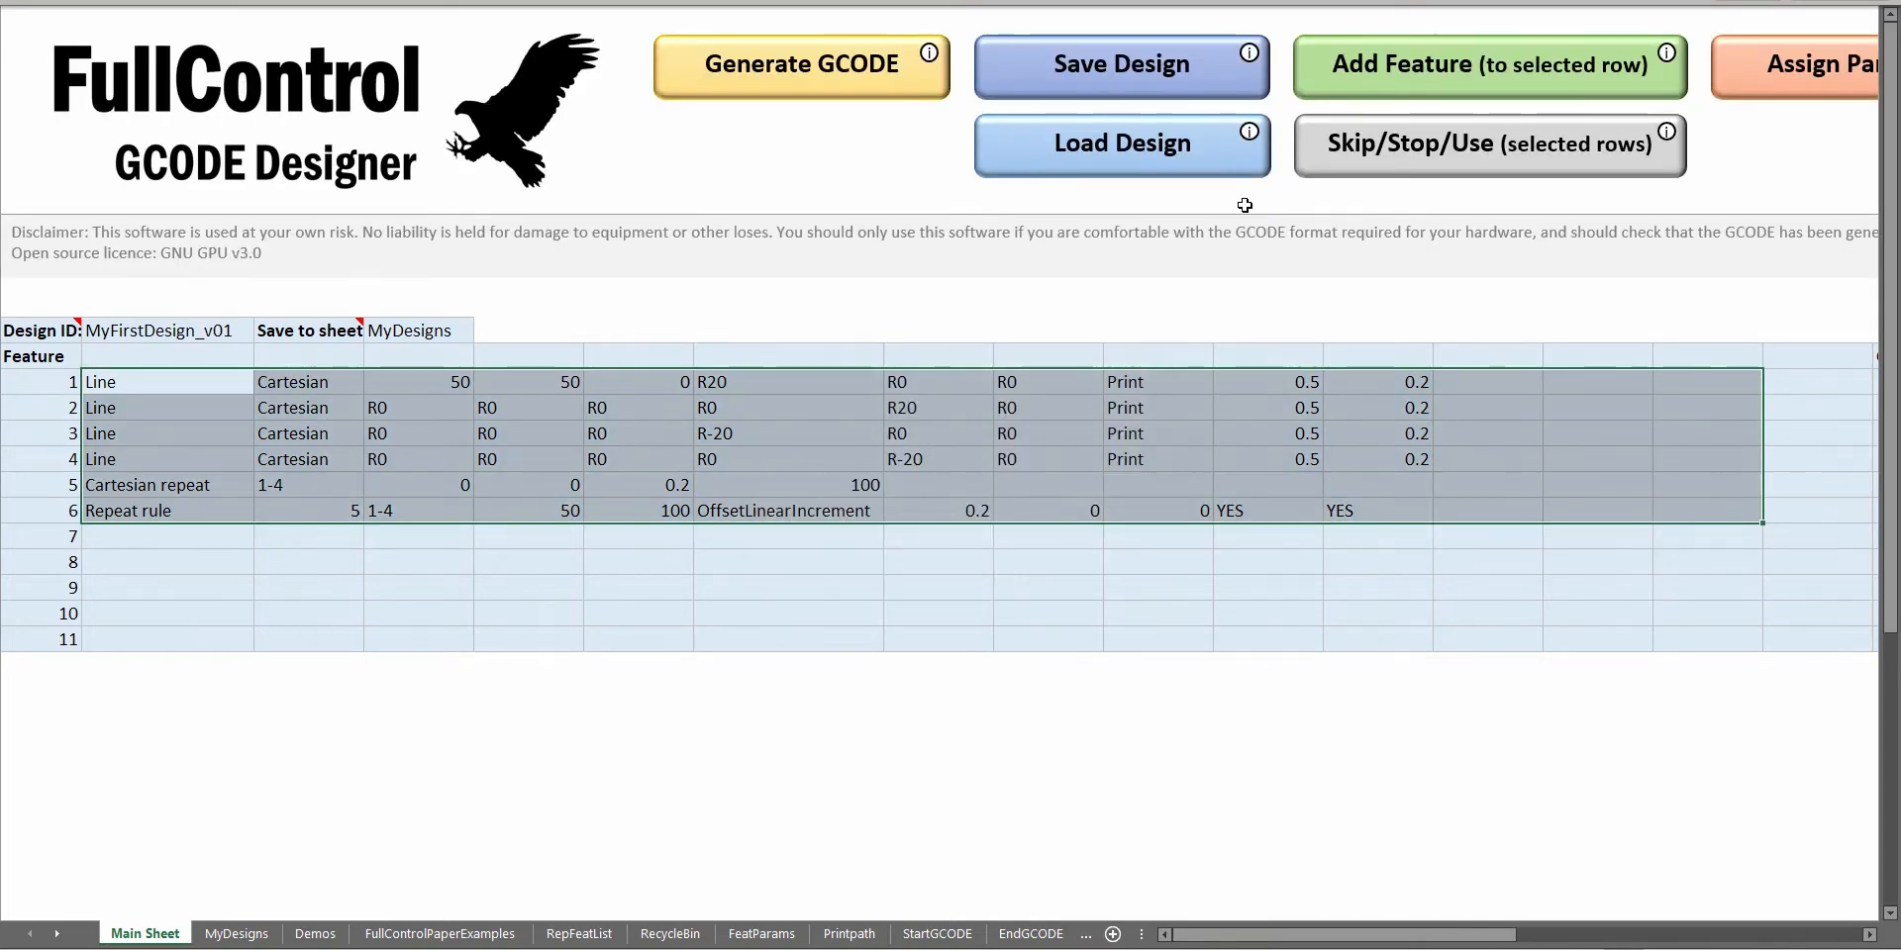
left_click(800, 63)
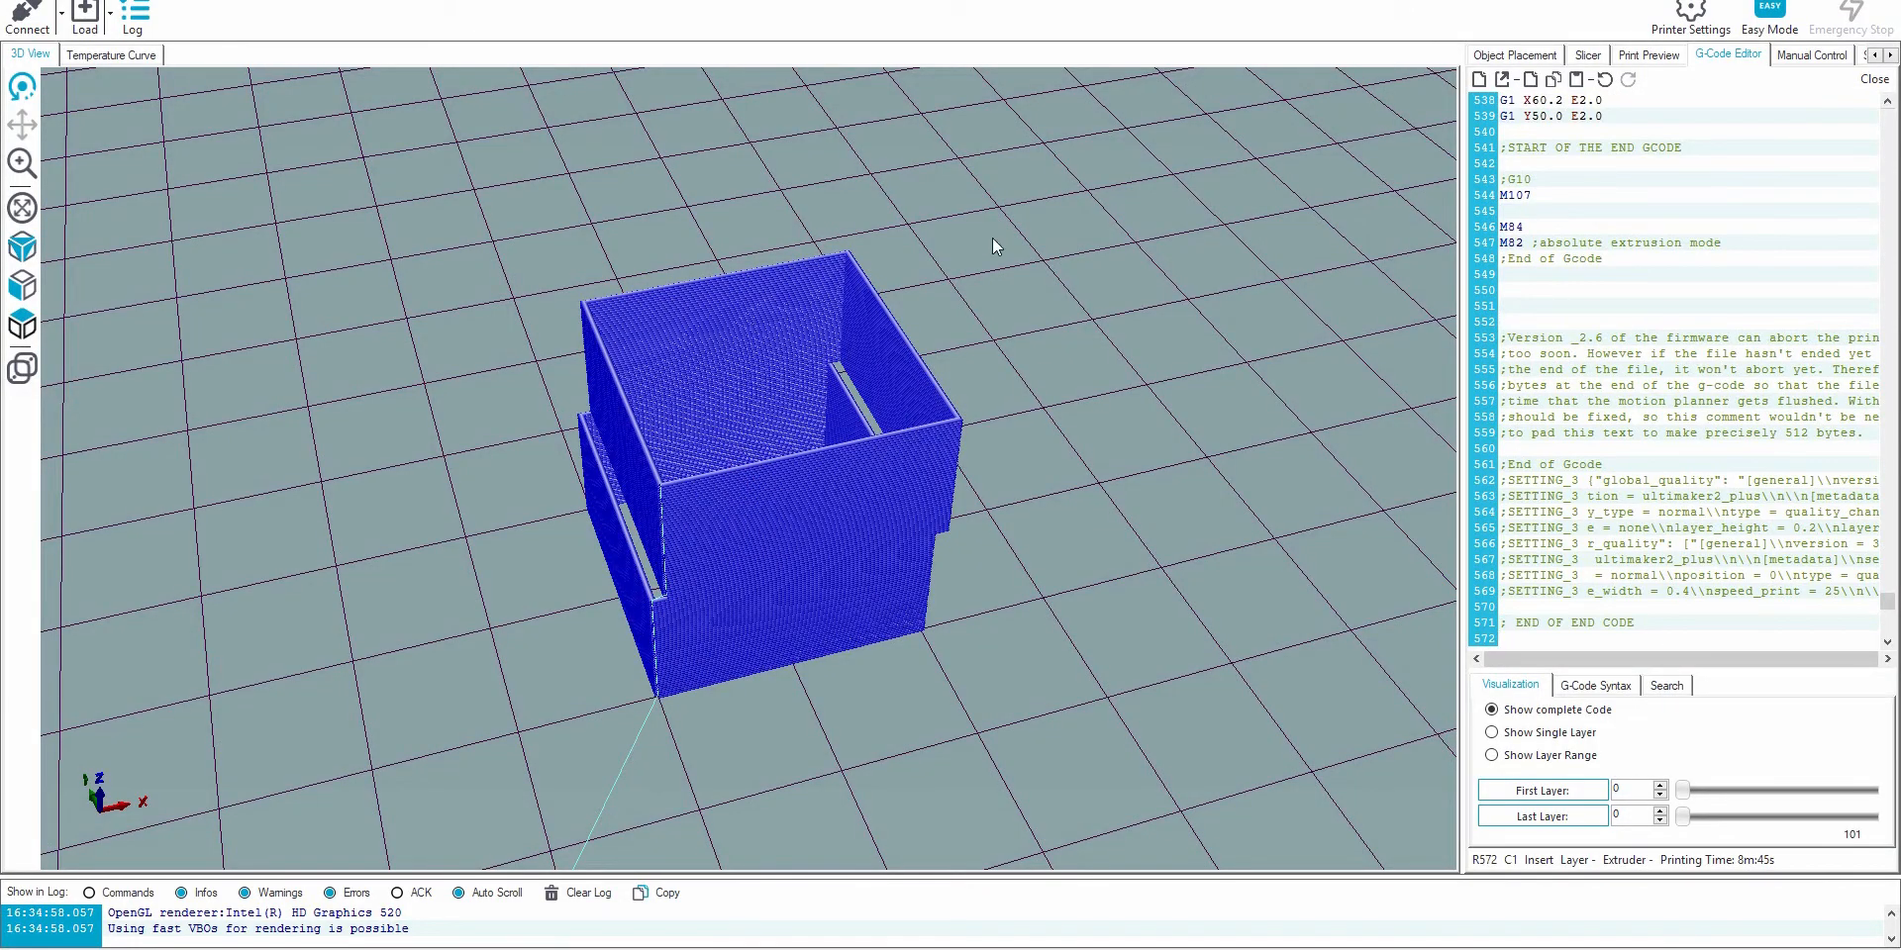
left_click_drag(994, 246, 869, 538)
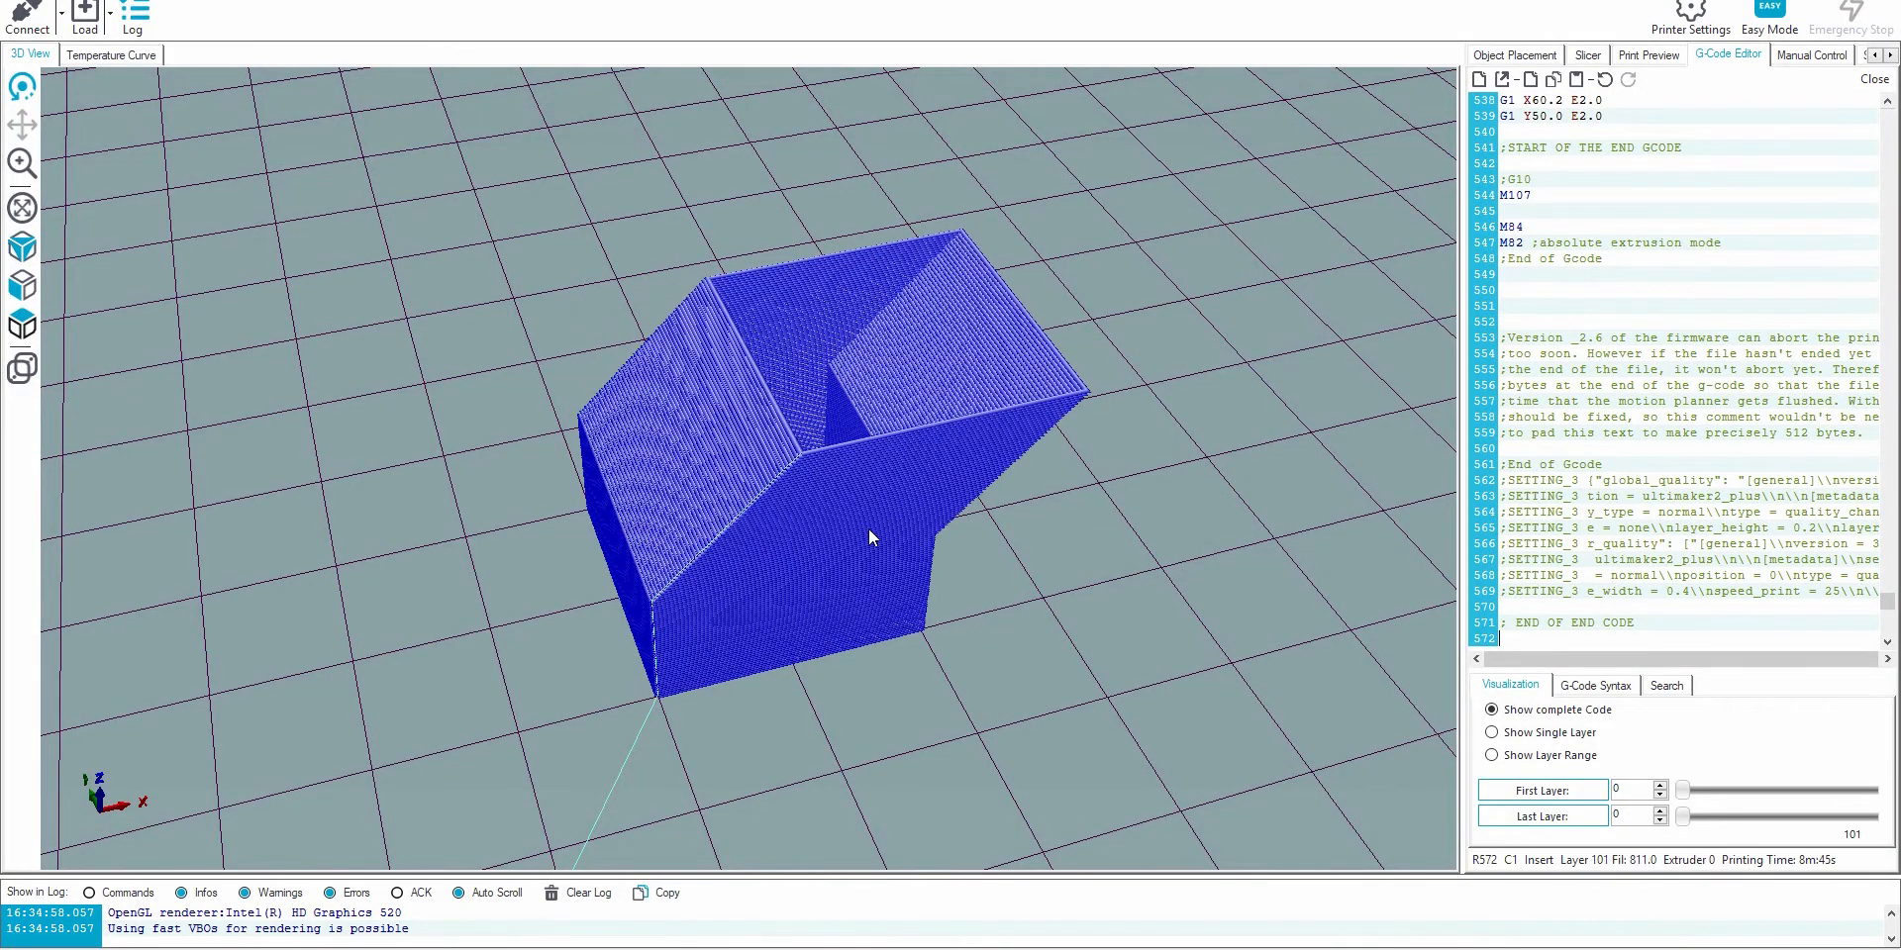
left_click_drag(870, 538, 899, 493)
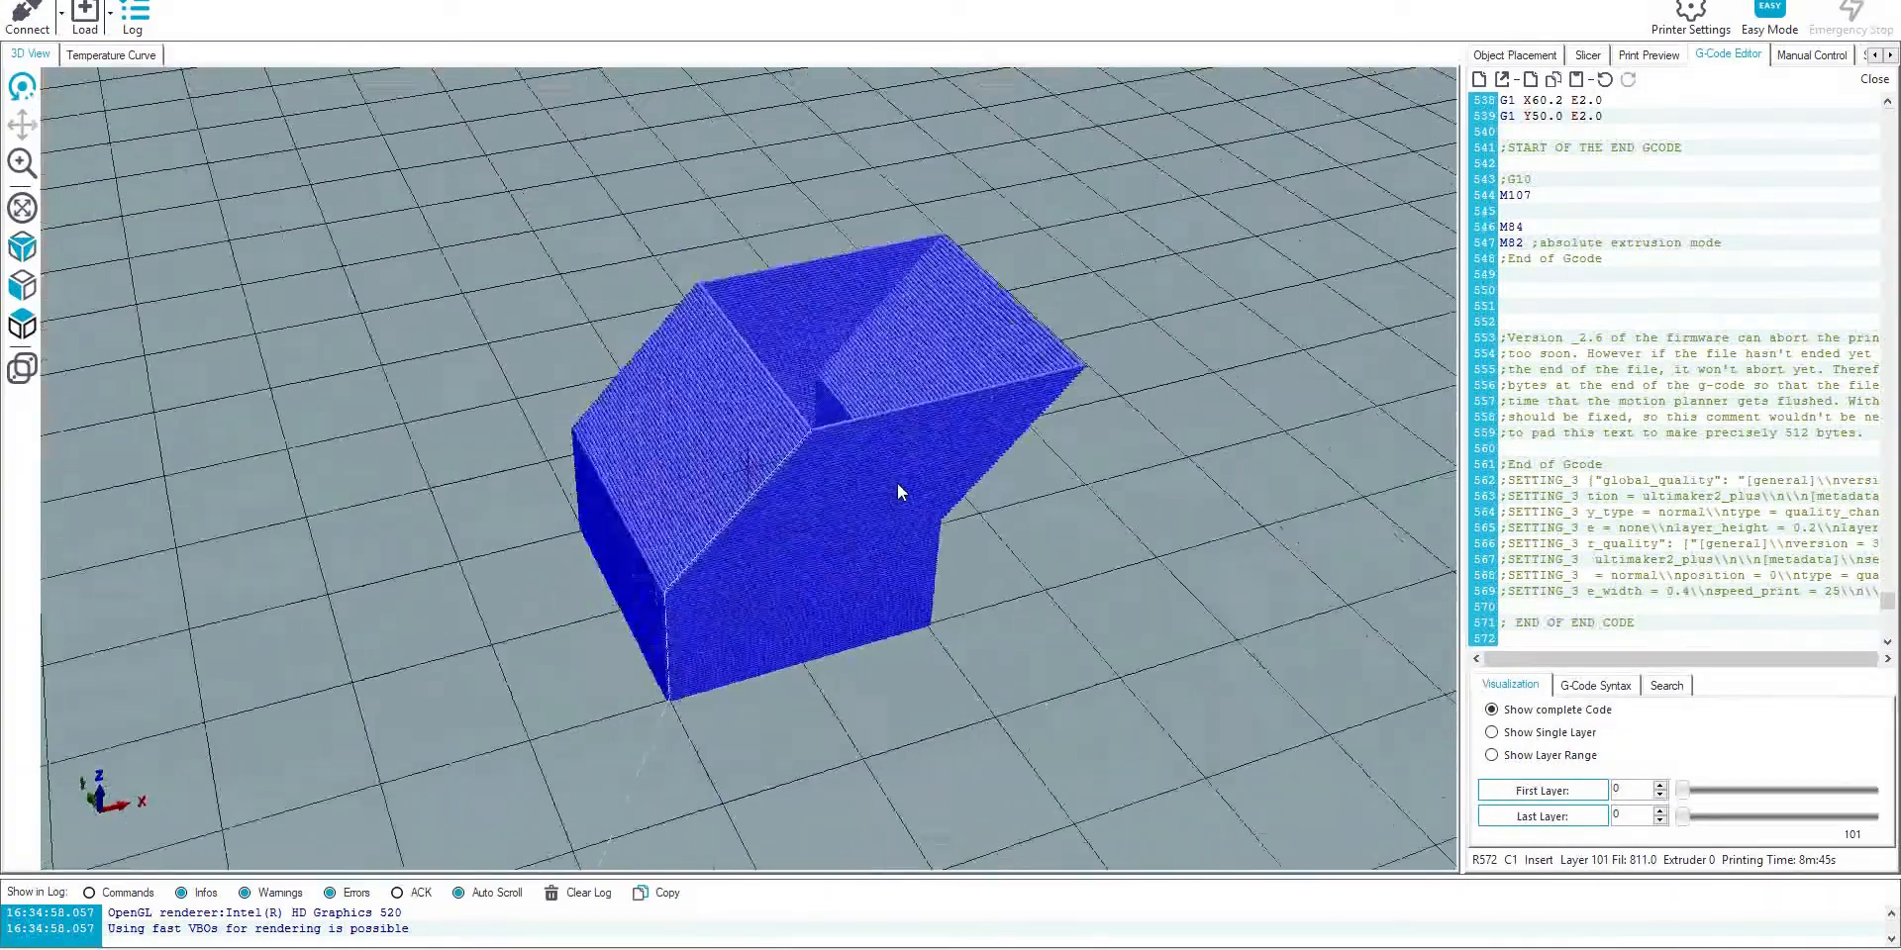
left_click_drag(897, 491, 806, 468)
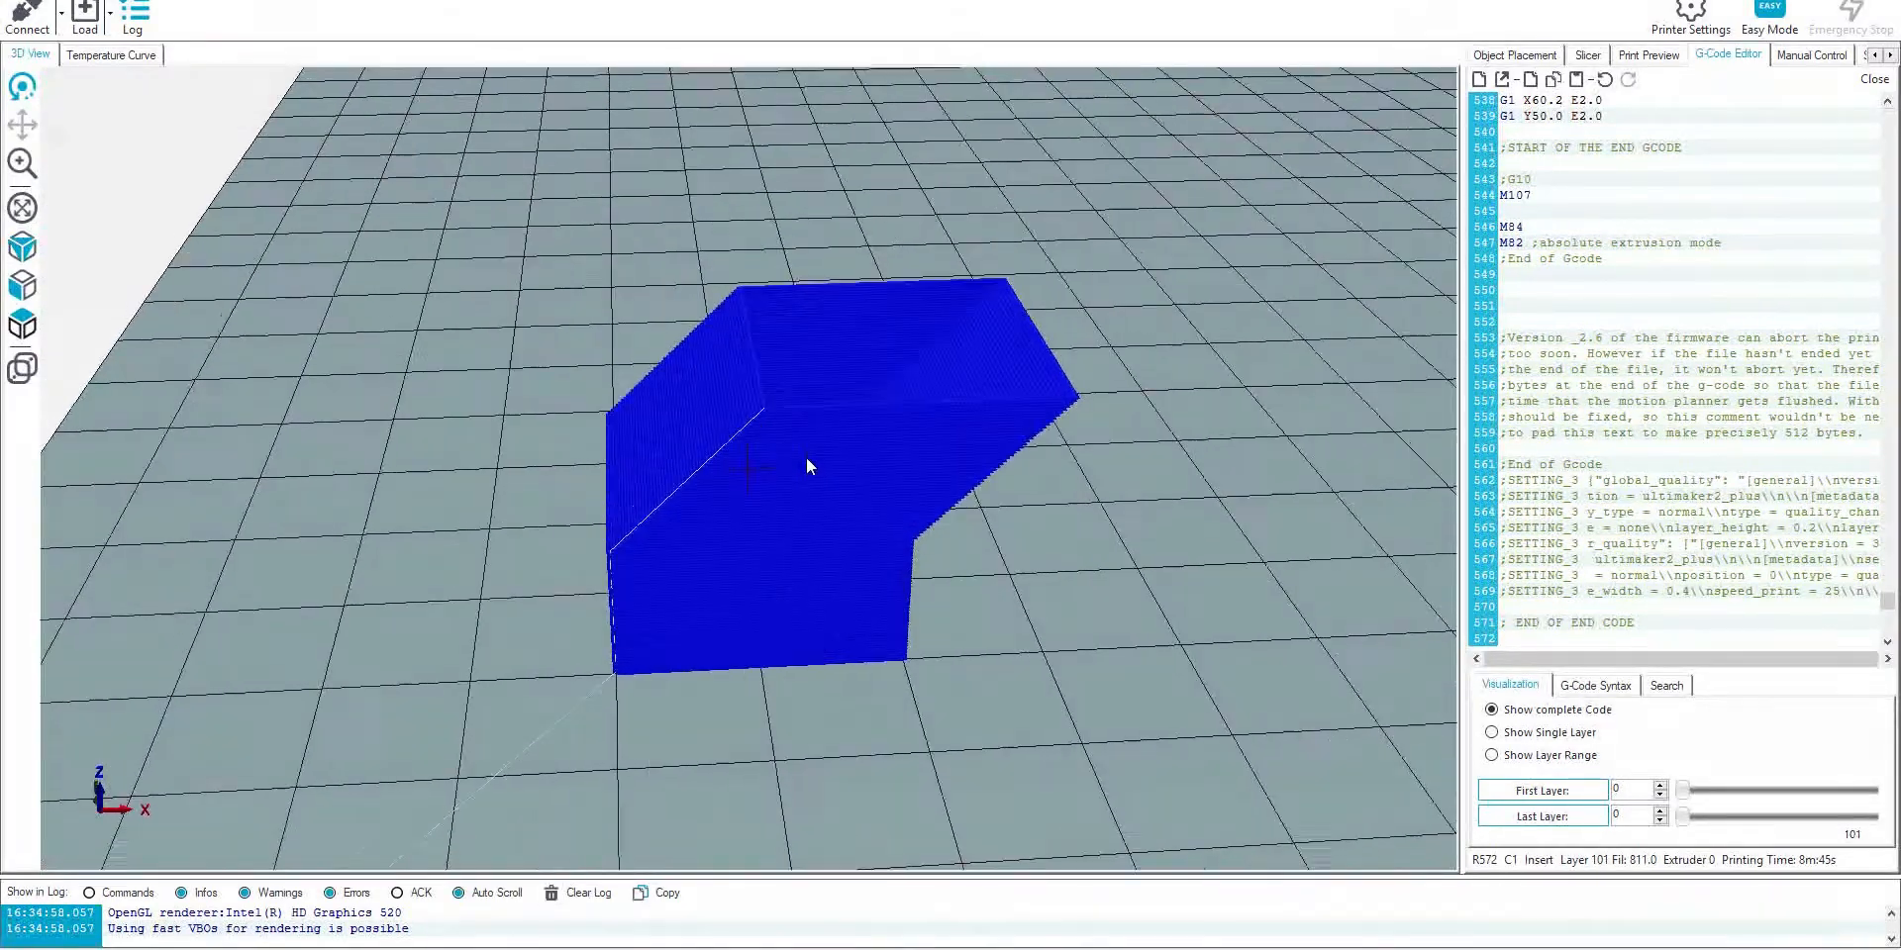
left_click_drag(808, 467, 903, 480)
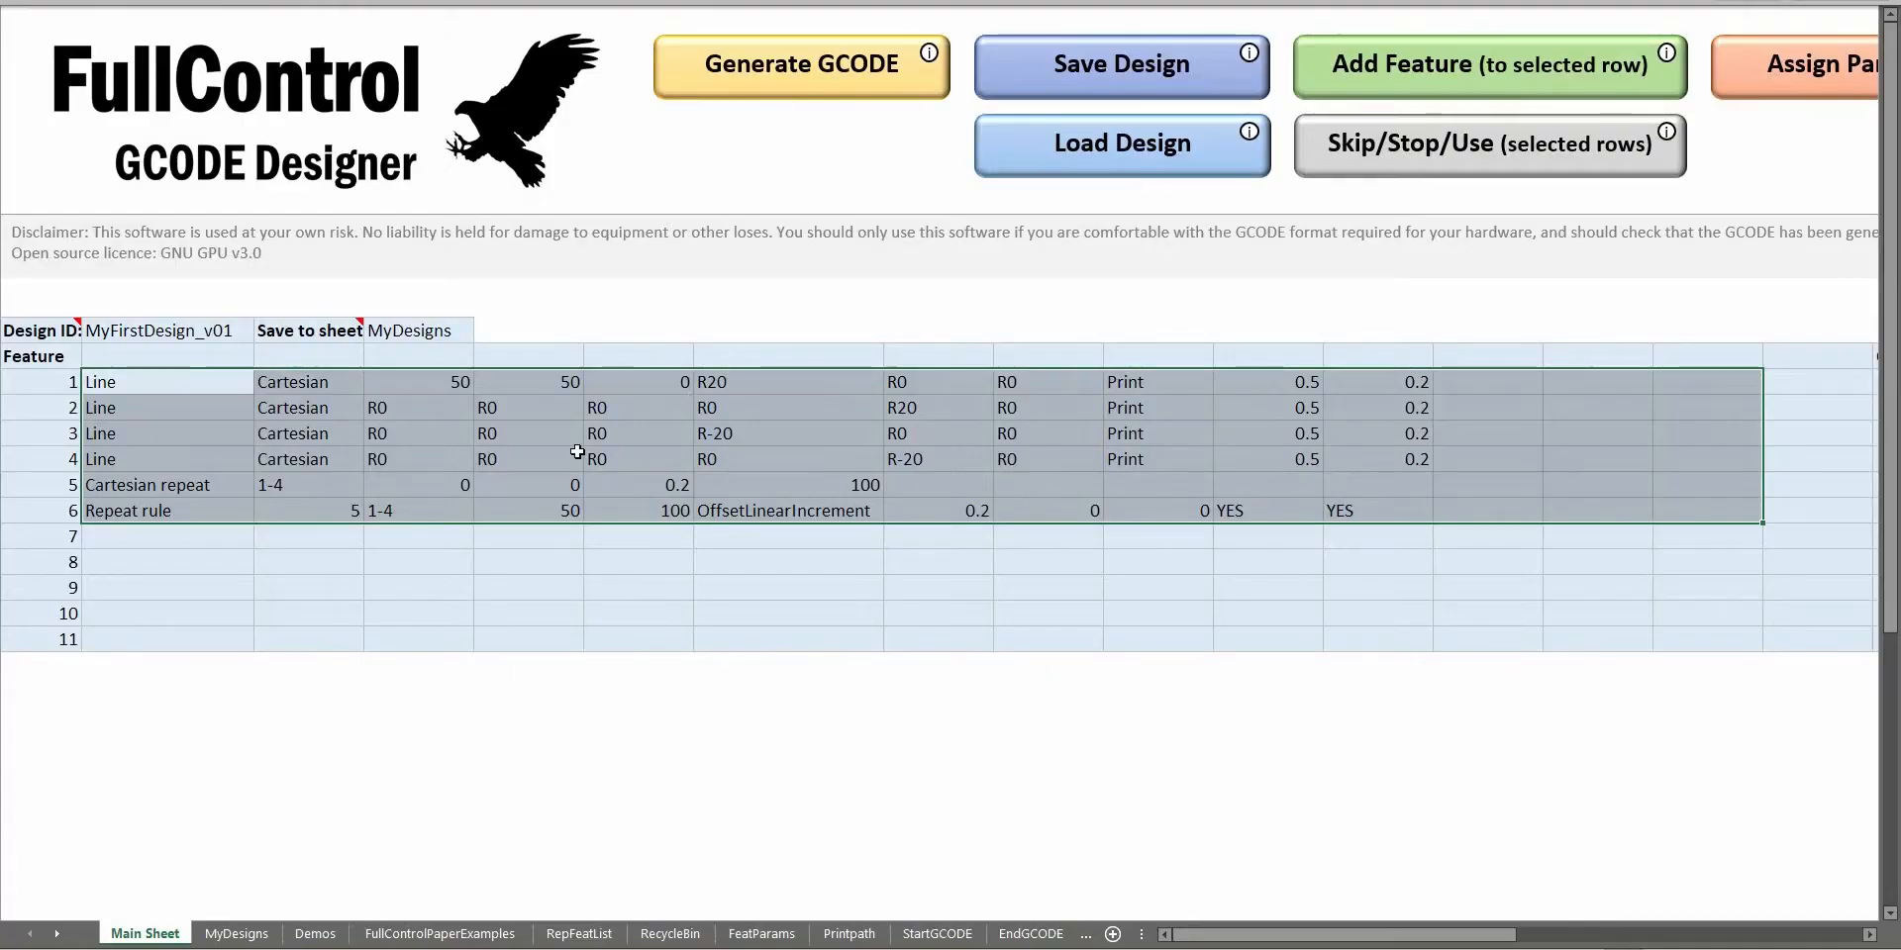
Step: Restrict the repeat rule to feature 2 only and regenerate the GCODE
left_click(418, 511)
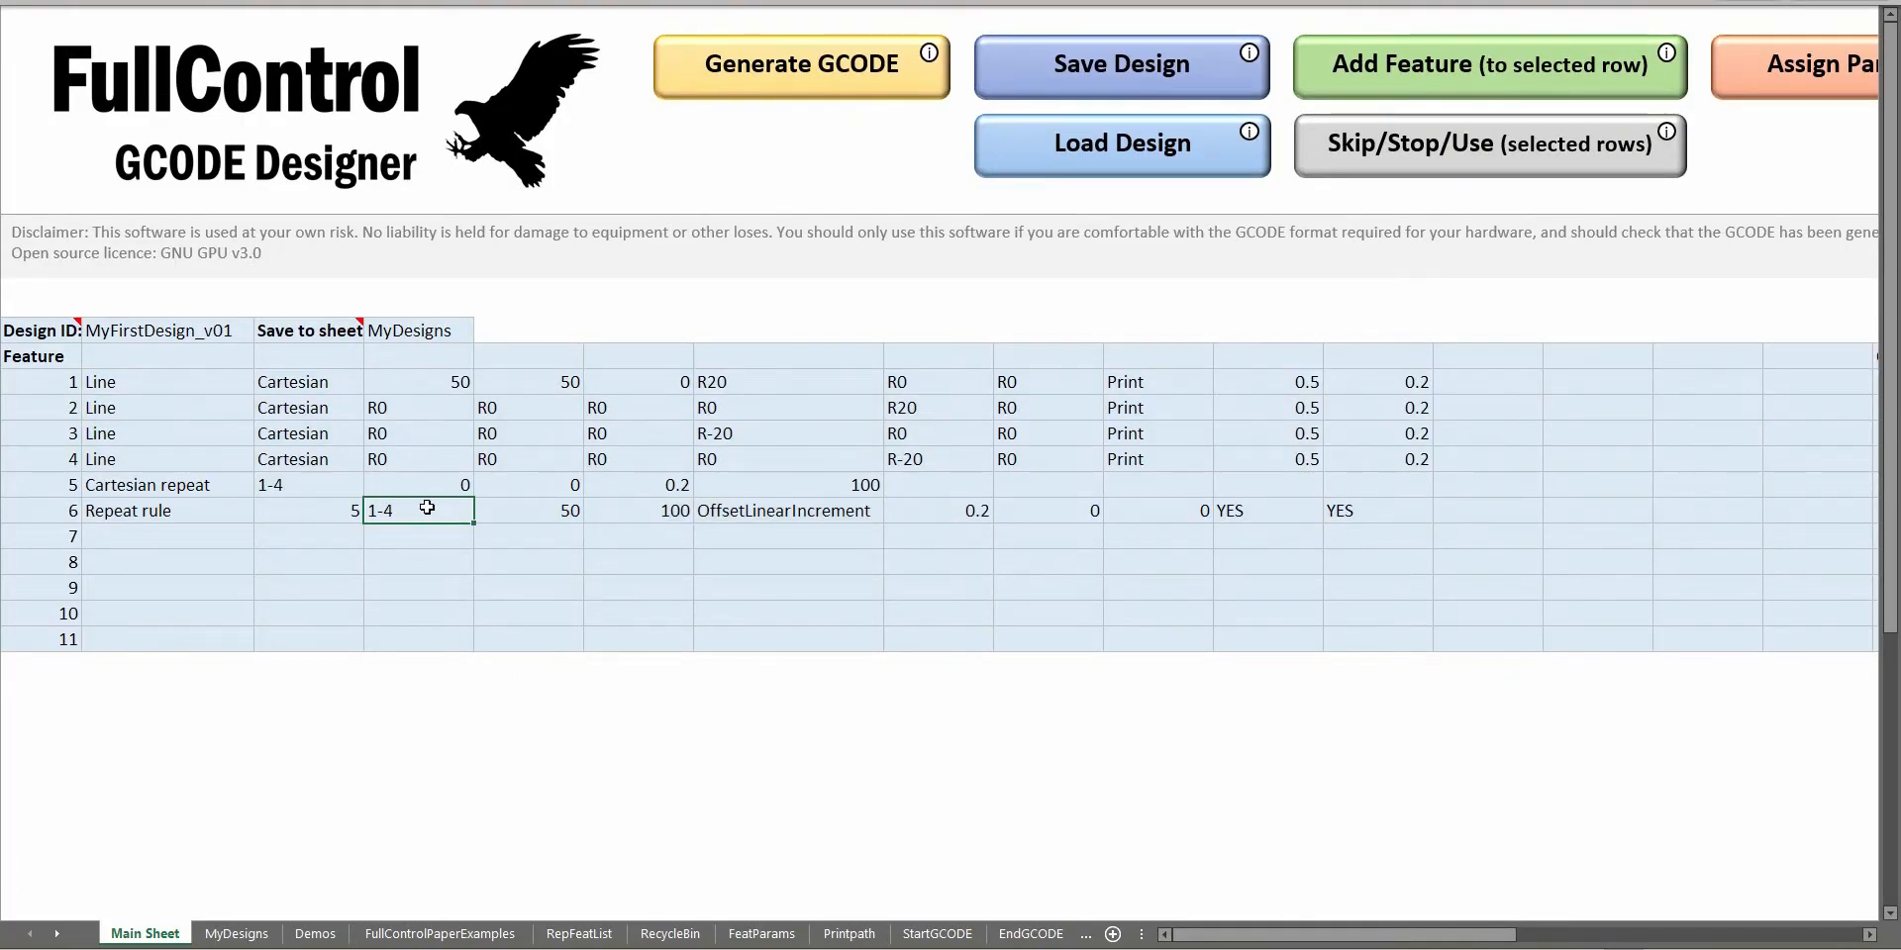
type("2")
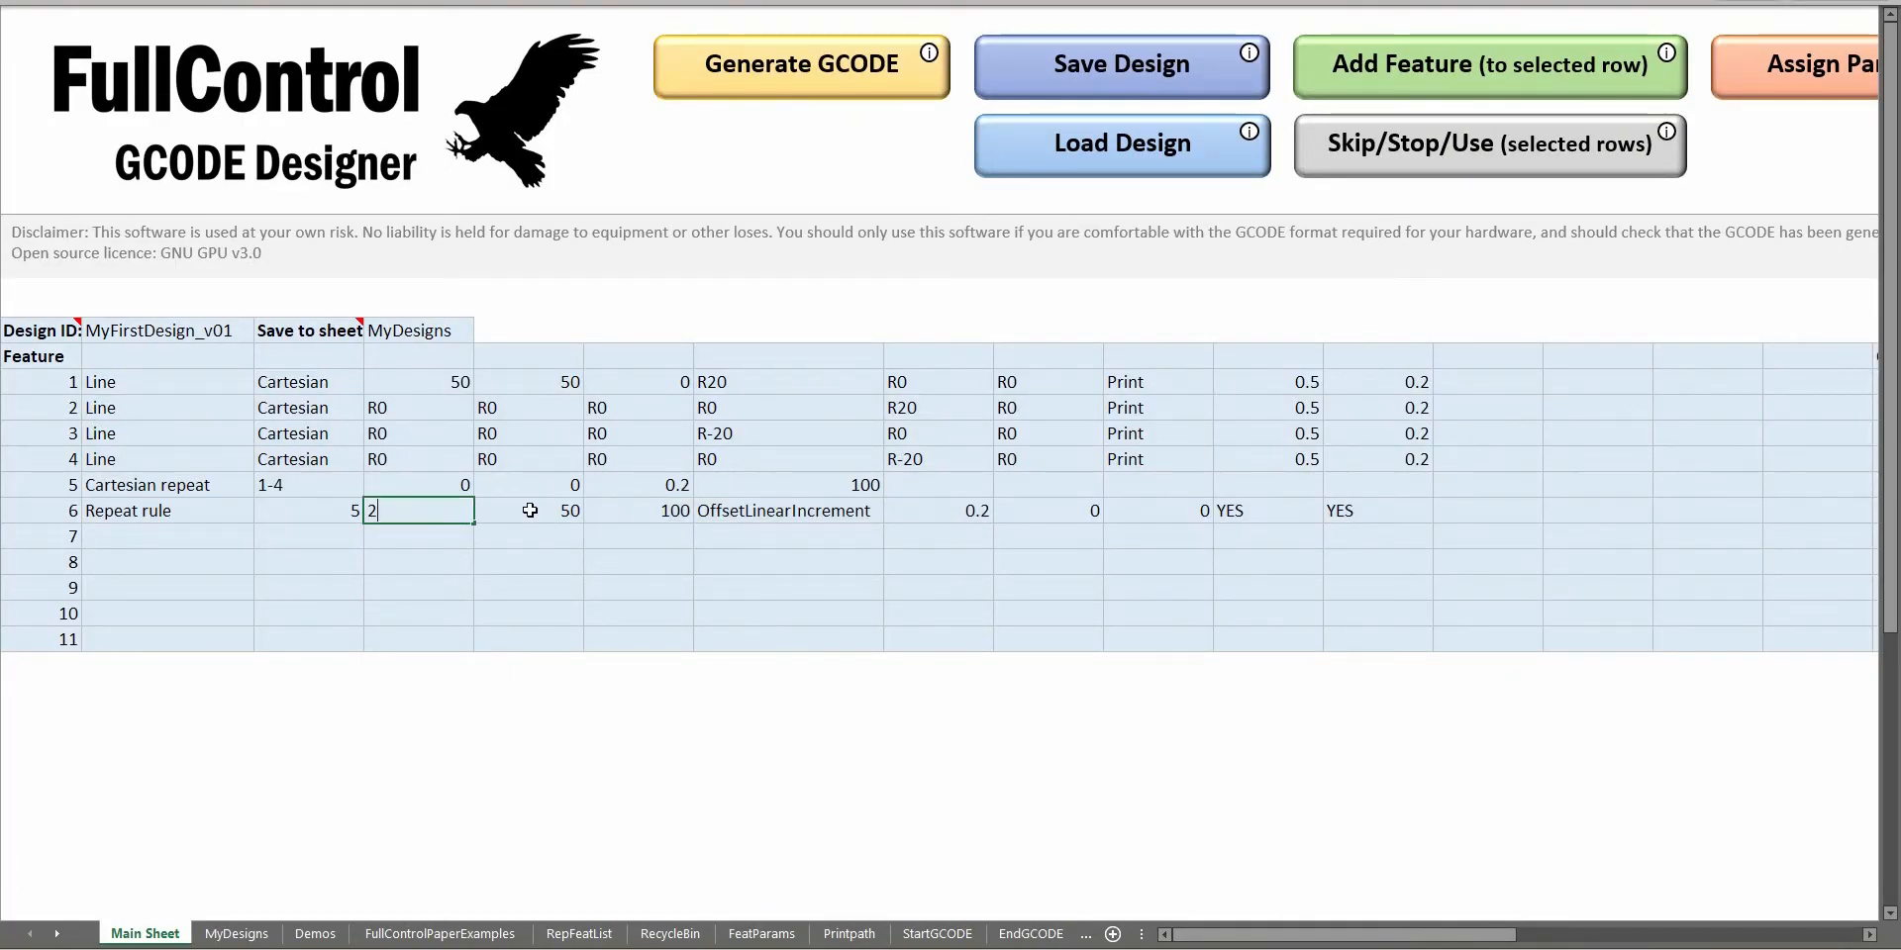
key("Return")
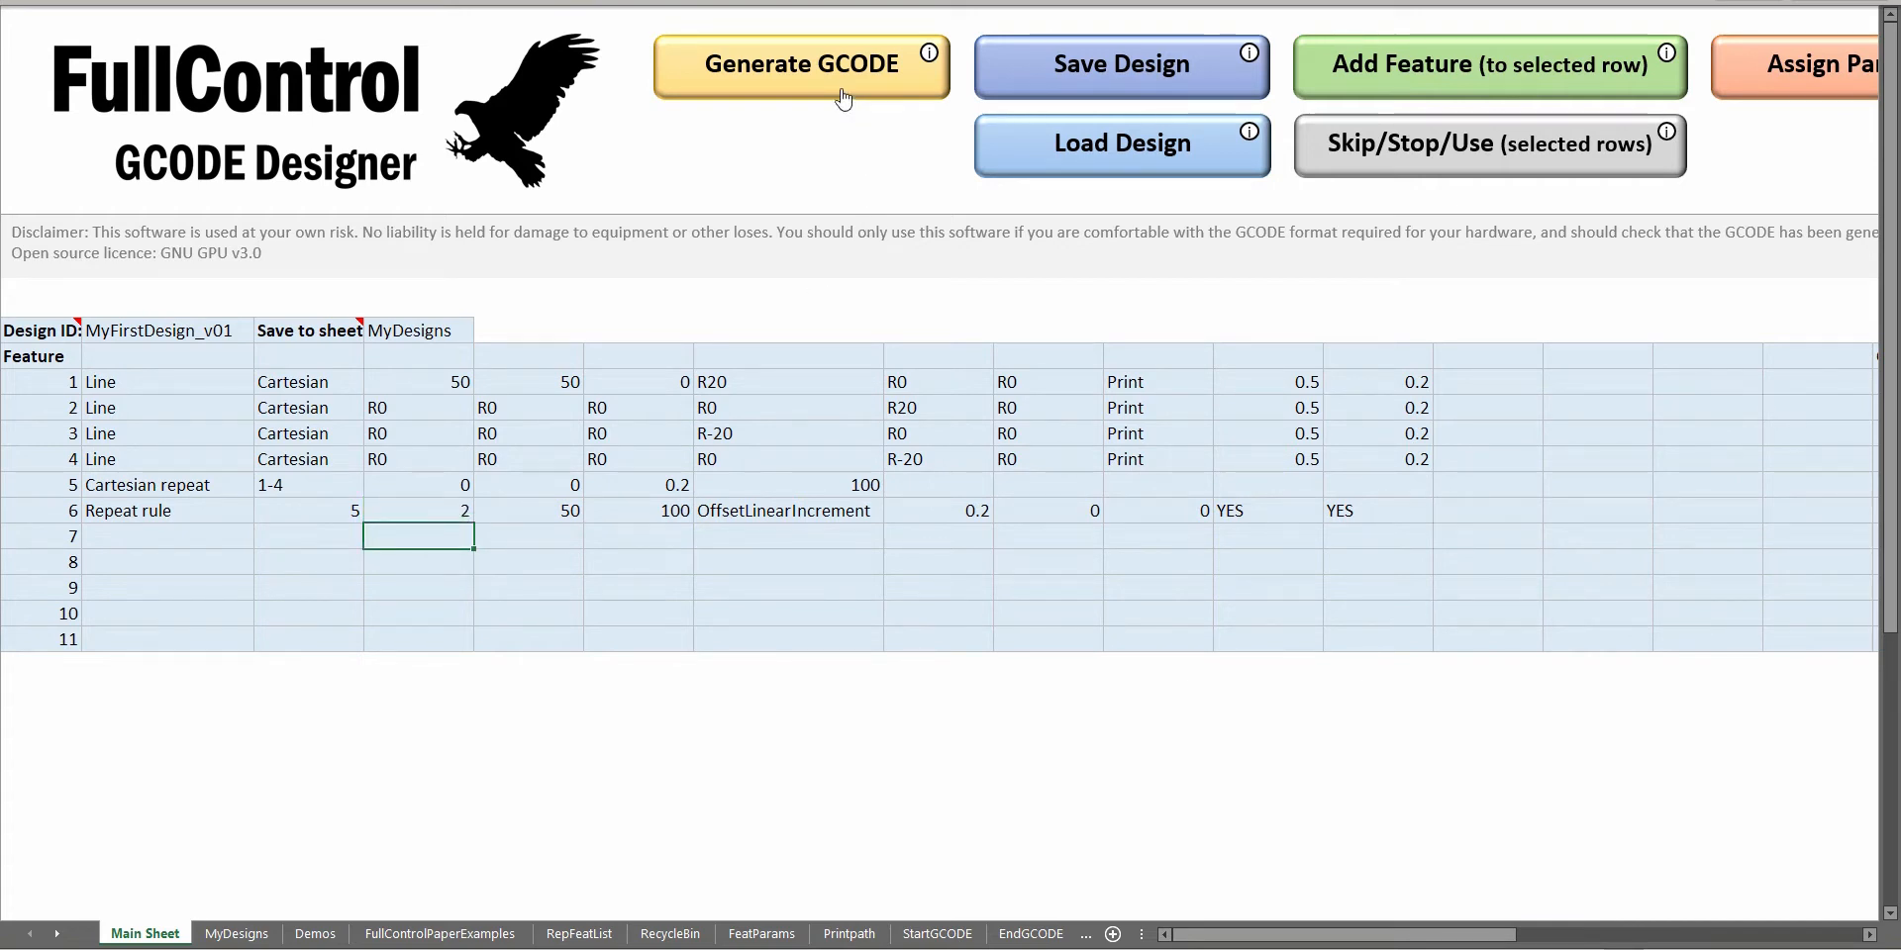
left_click(799, 63)
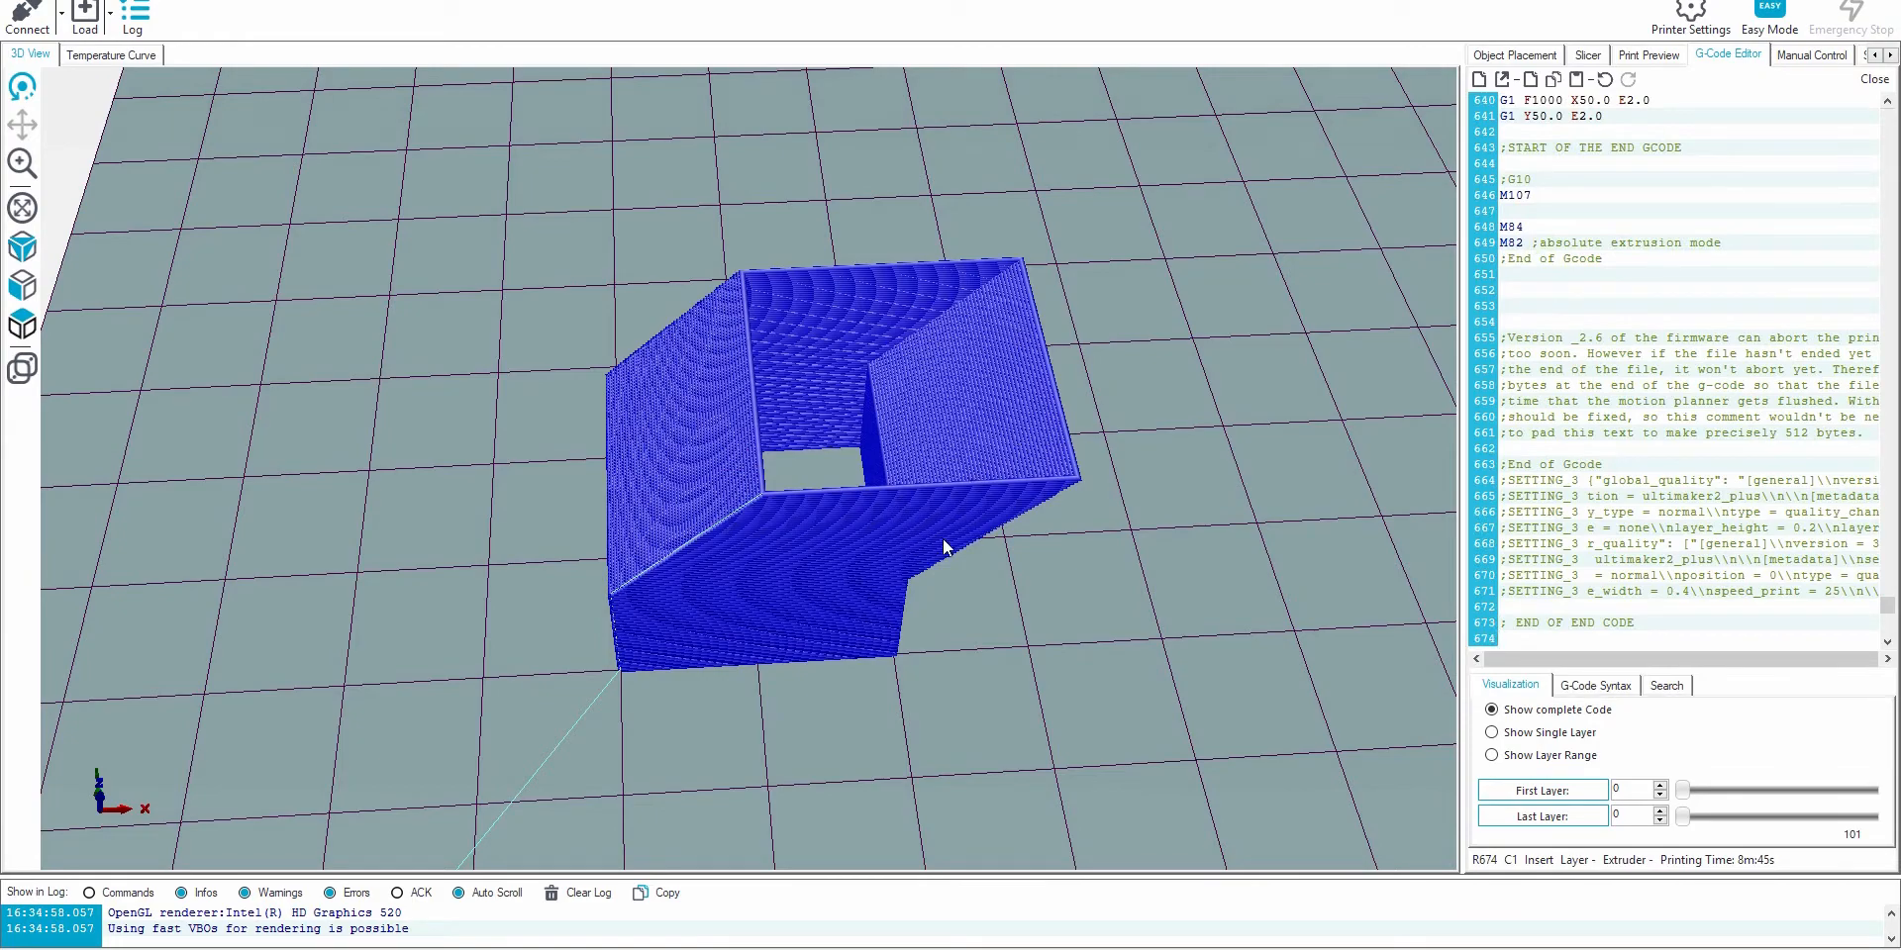
Step: Orbit the Repetier-Host preview to inspect the single offset wall and travel move
left_click_drag(947, 547, 844, 435)
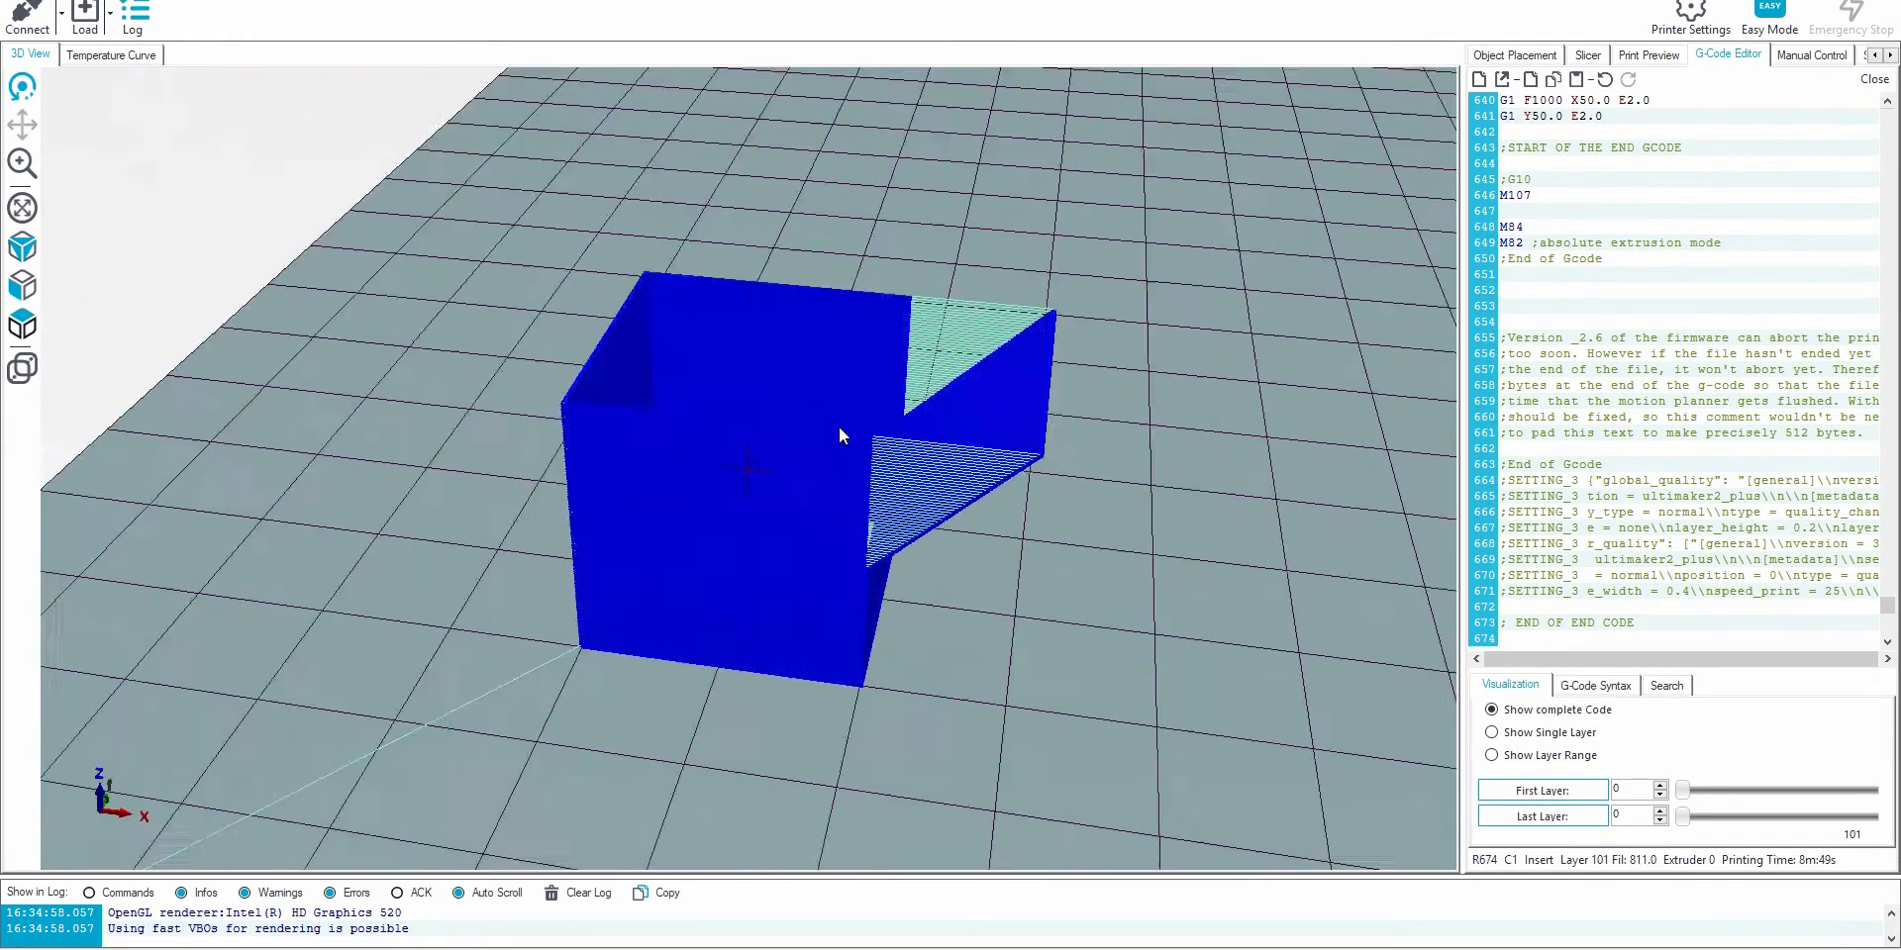
left_click_drag(844, 436, 885, 533)
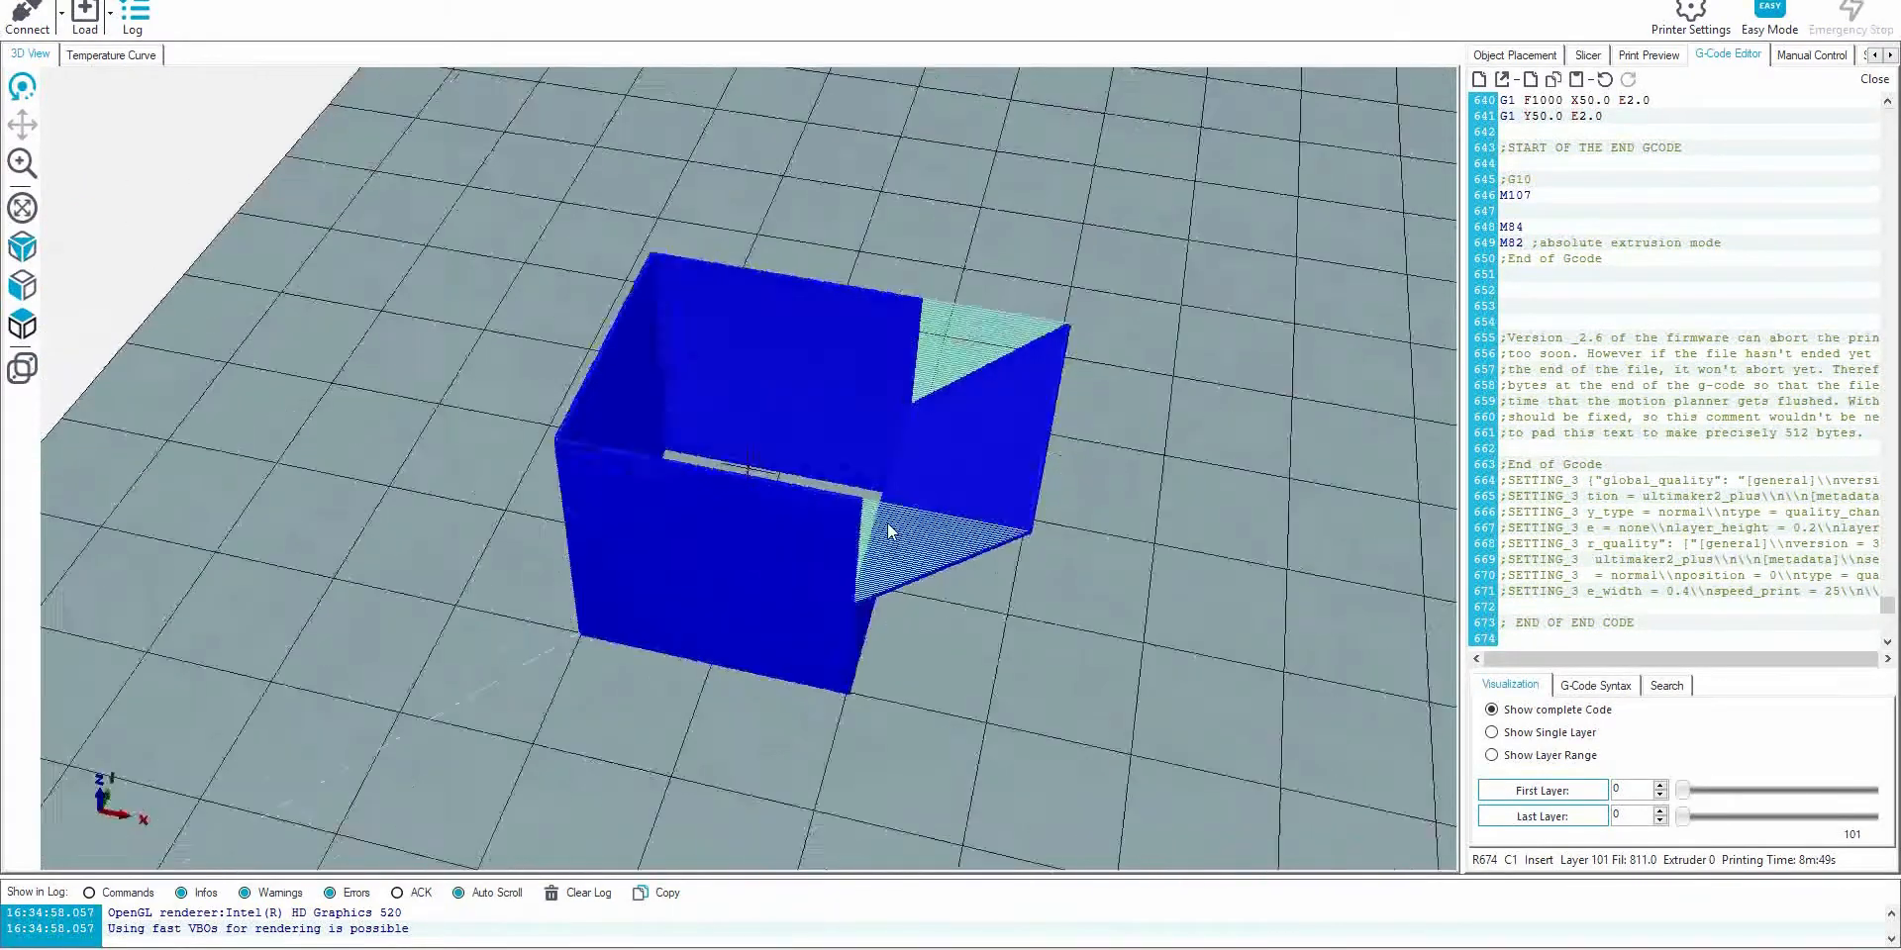
left_click_drag(889, 530, 713, 483)
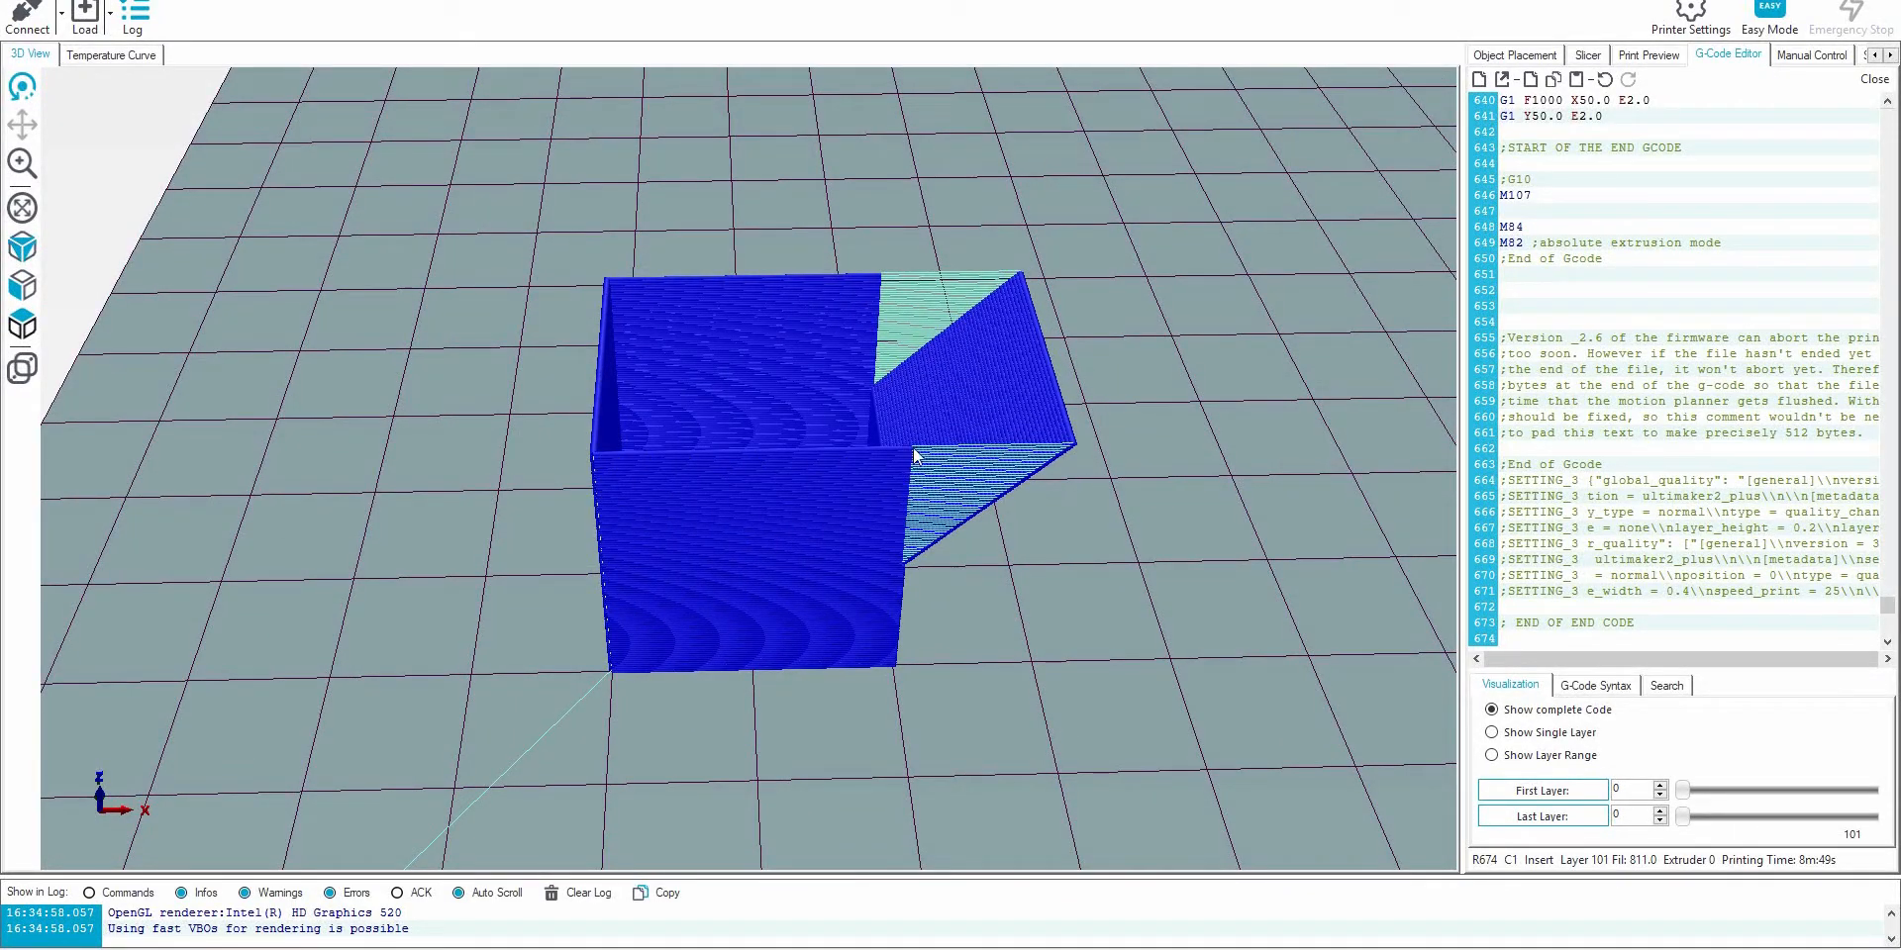
left_click_drag(915, 455, 1024, 467)
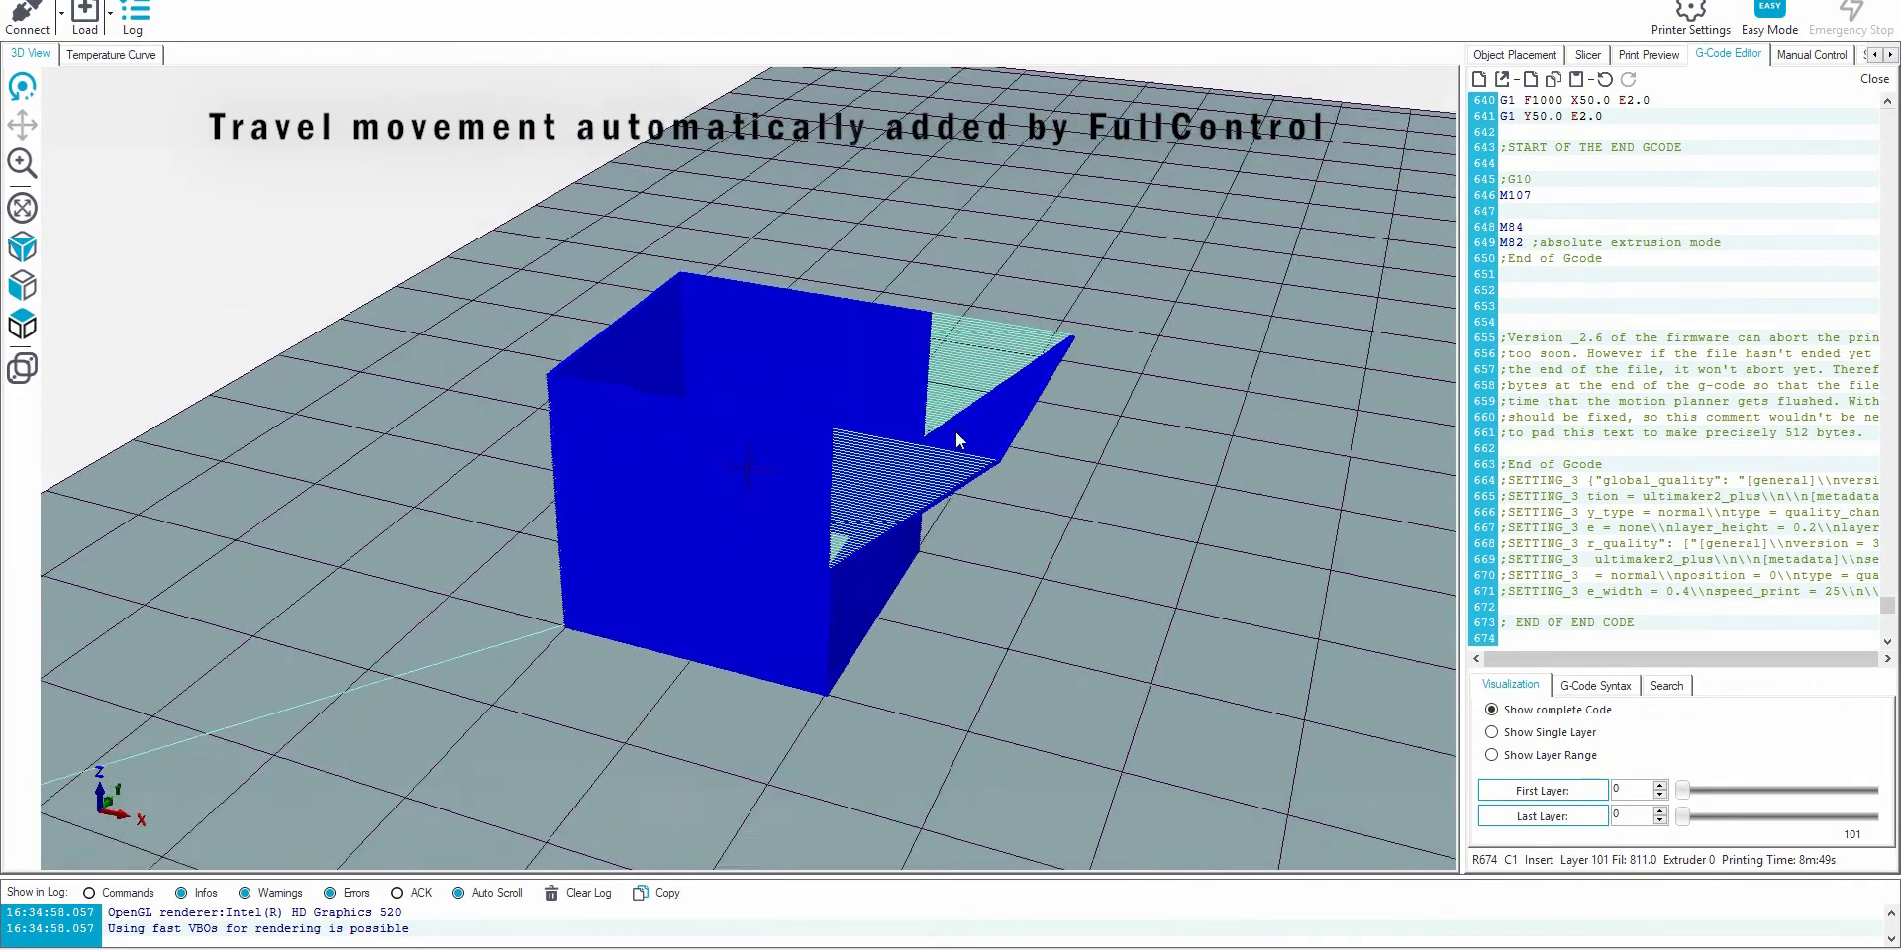
left_click_drag(958, 440, 1021, 513)
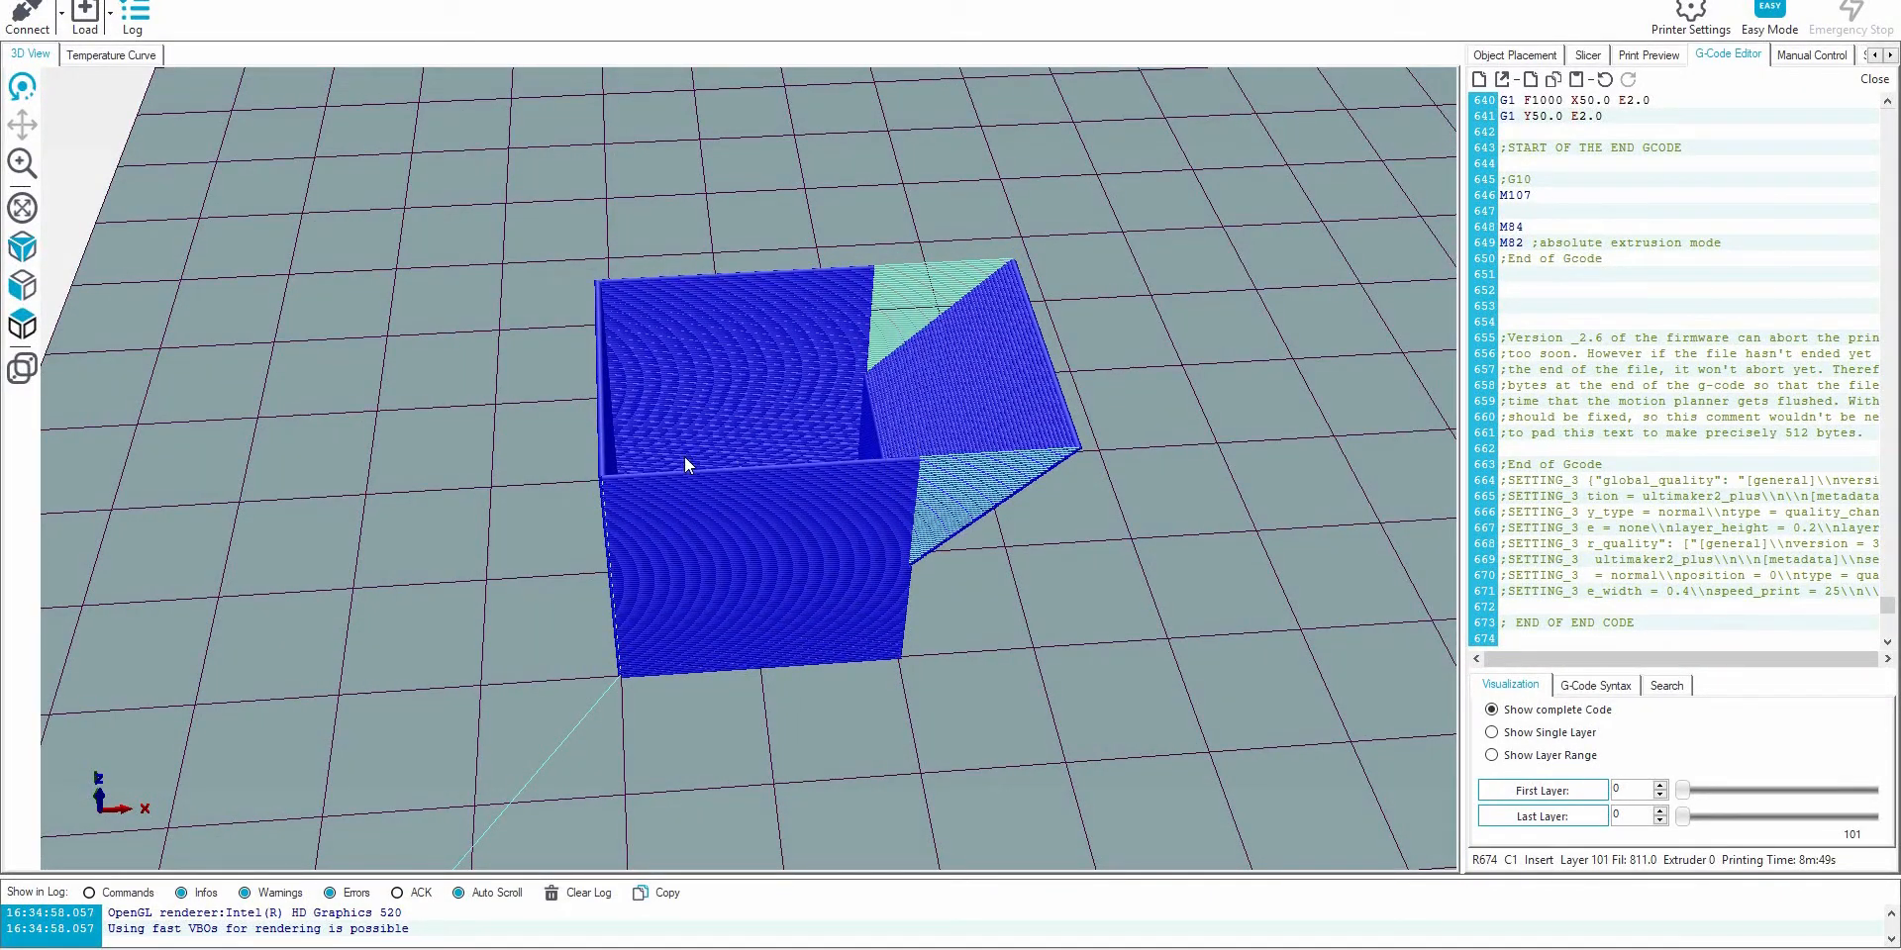
mouse_move(848, 481)
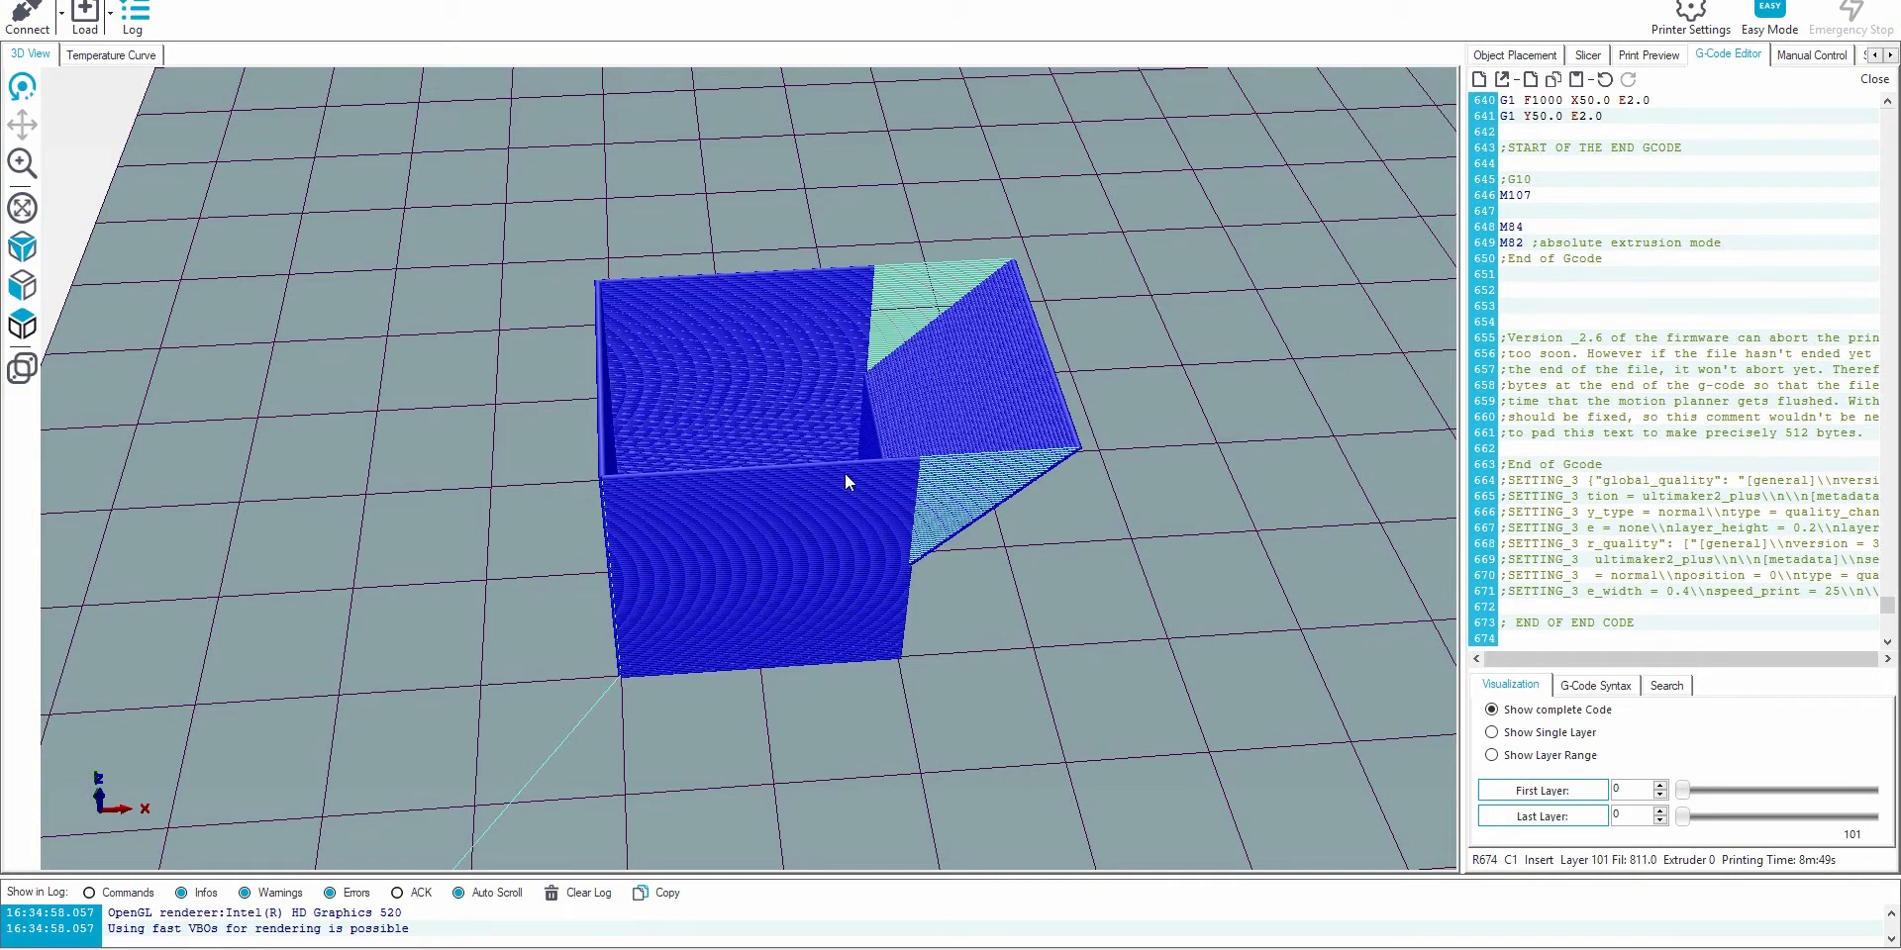
left_click_drag(850, 481, 946, 338)
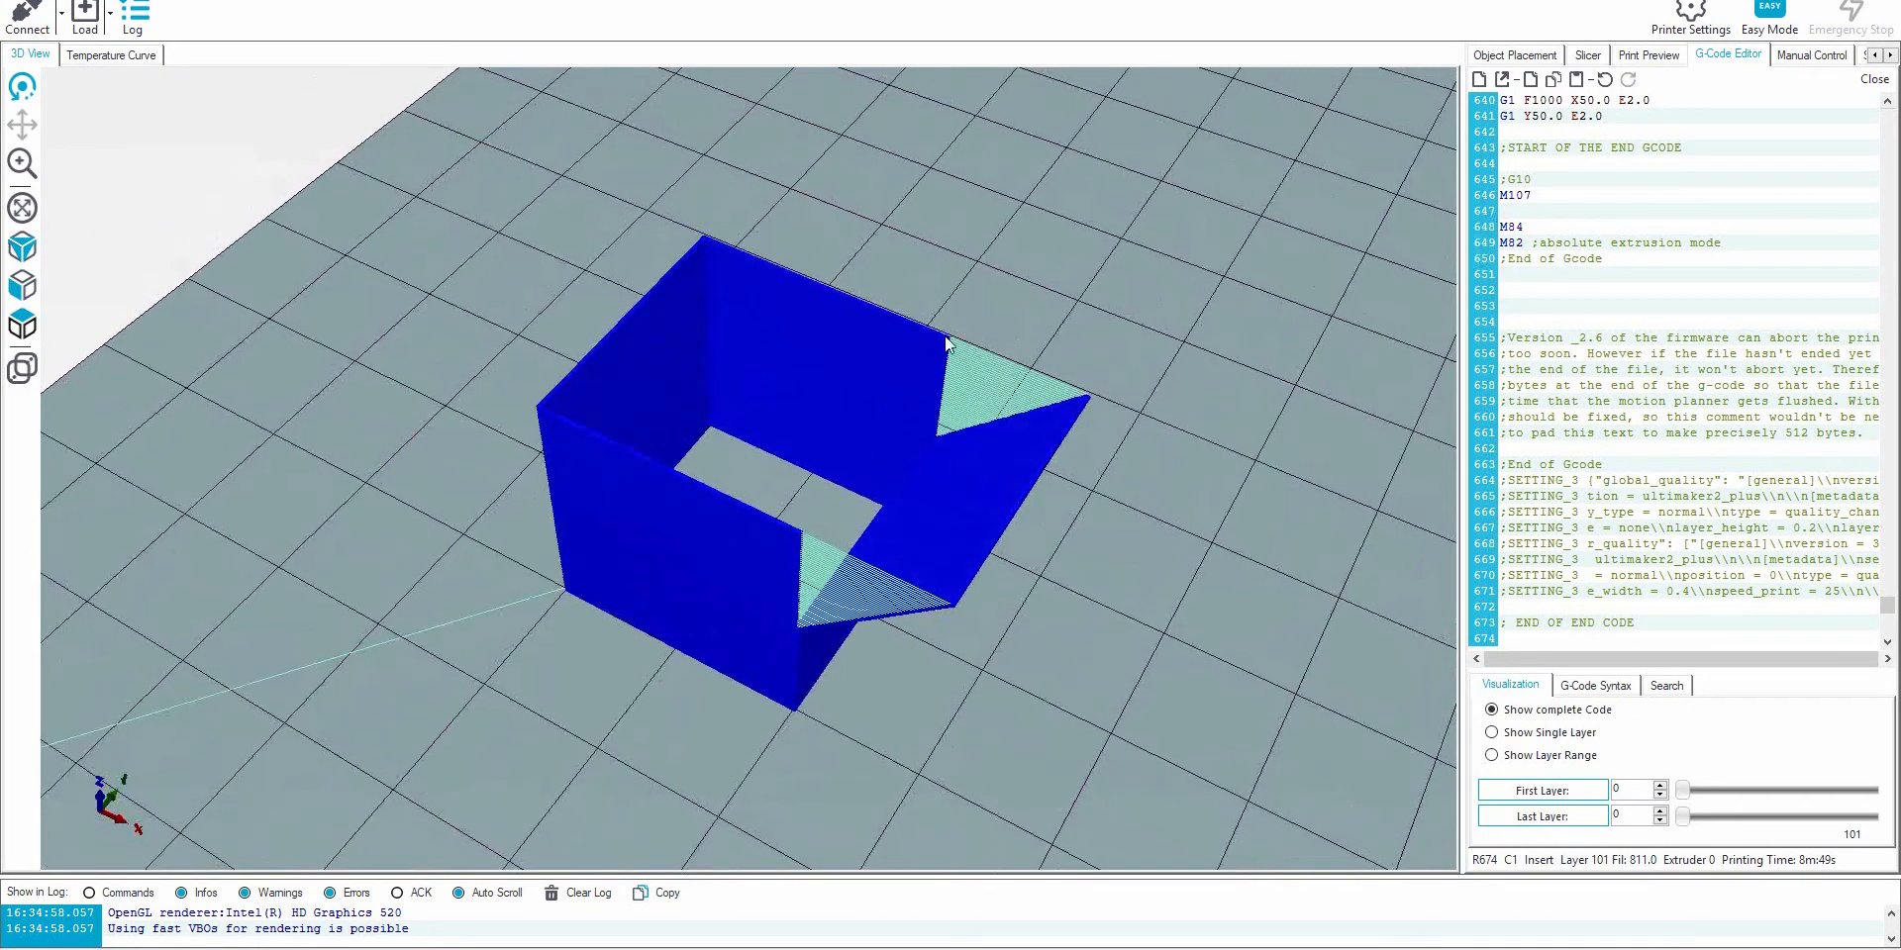
left_click_drag(947, 345, 897, 420)
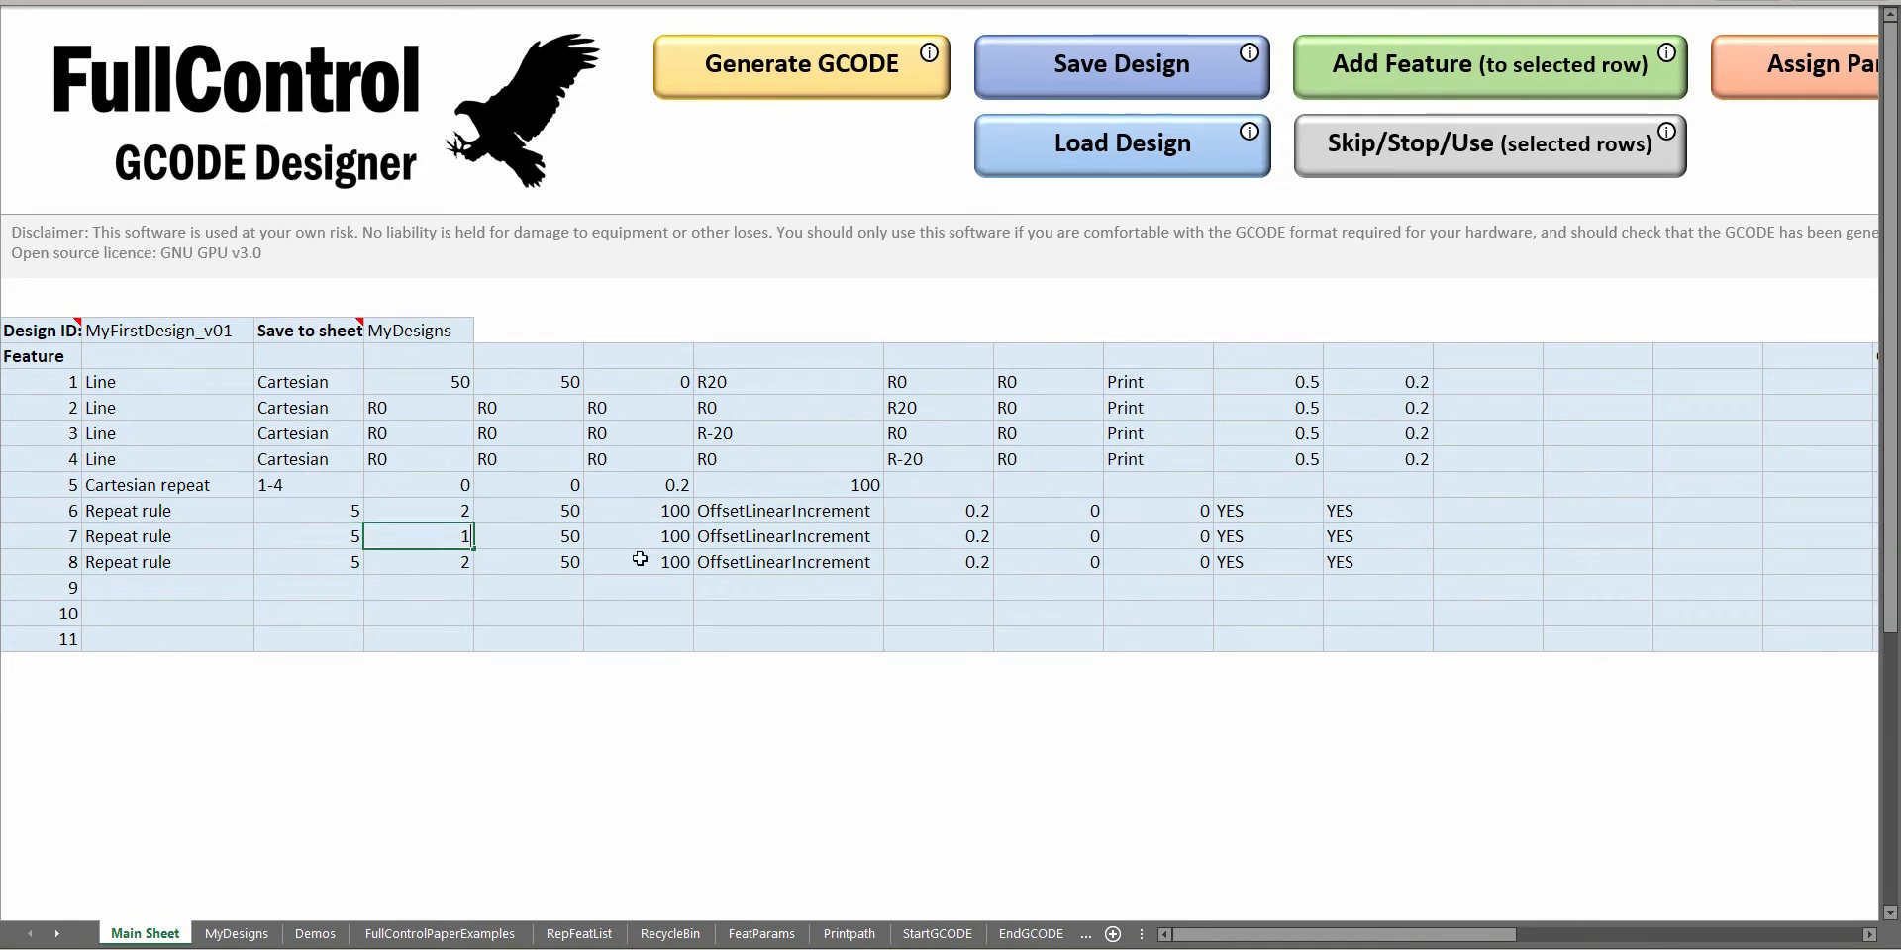
Step: Set one option flag to NO on the feature 1 rule in row 7 and the feature 3 rule in row 8
left_click(527, 560)
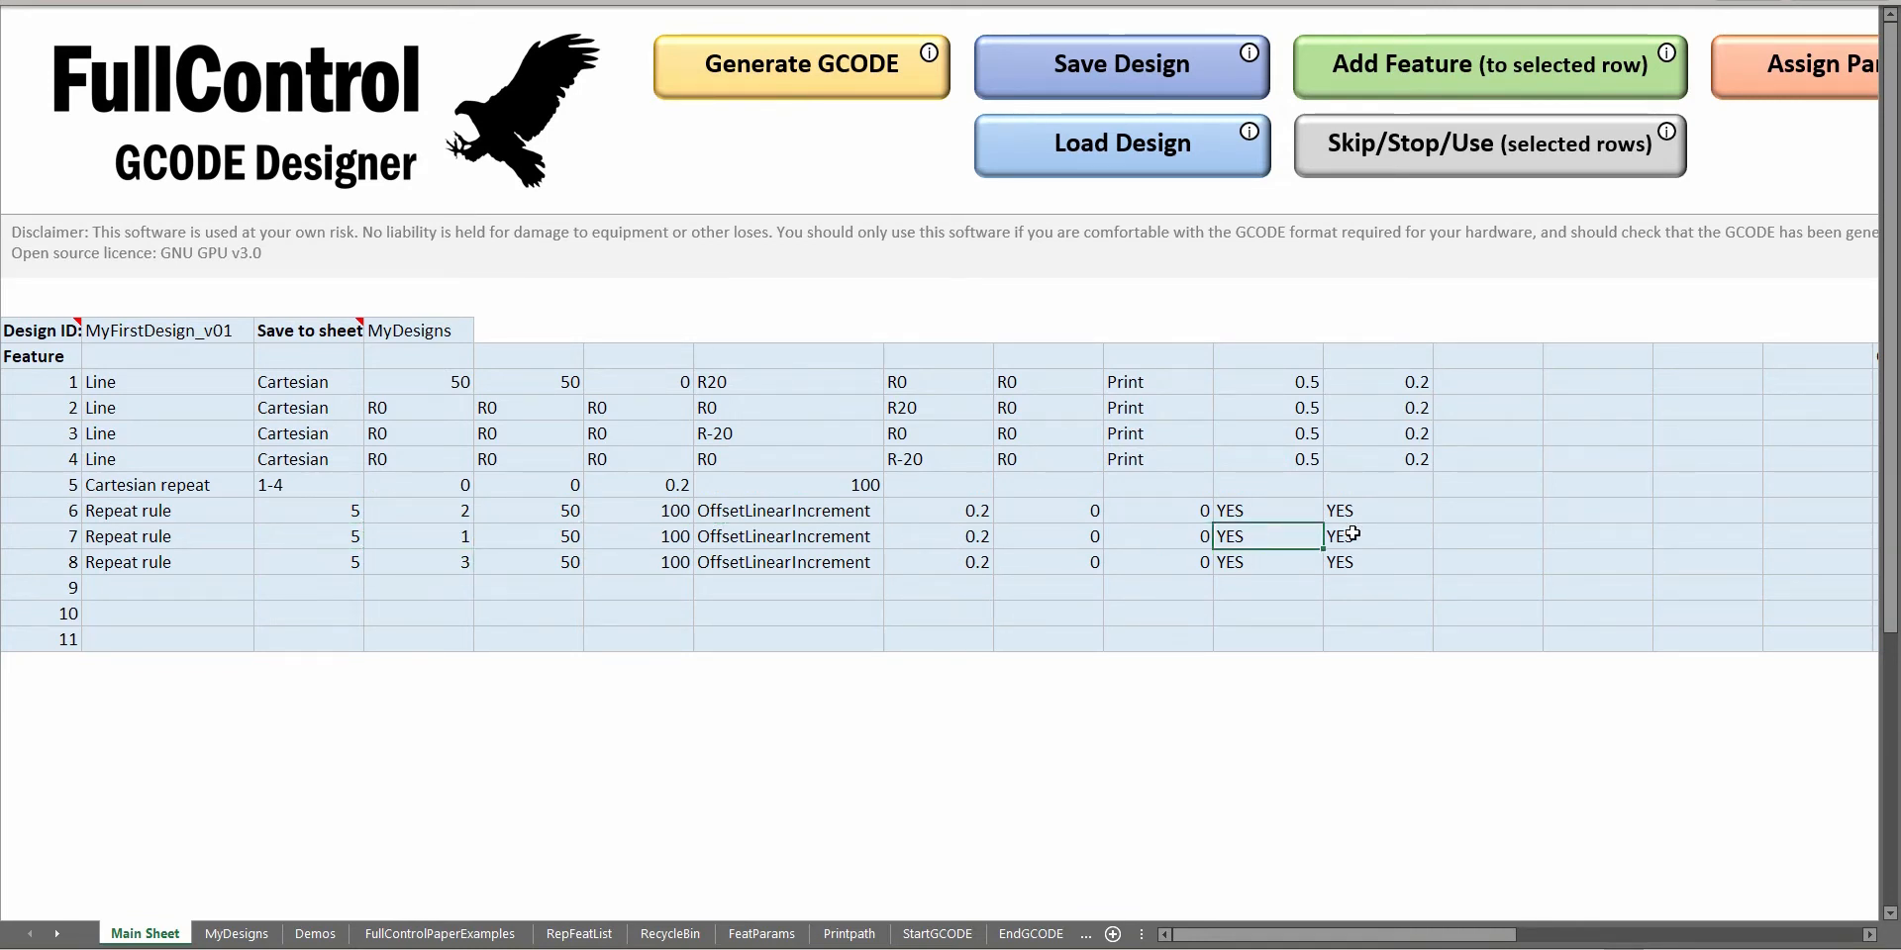
type("NO")
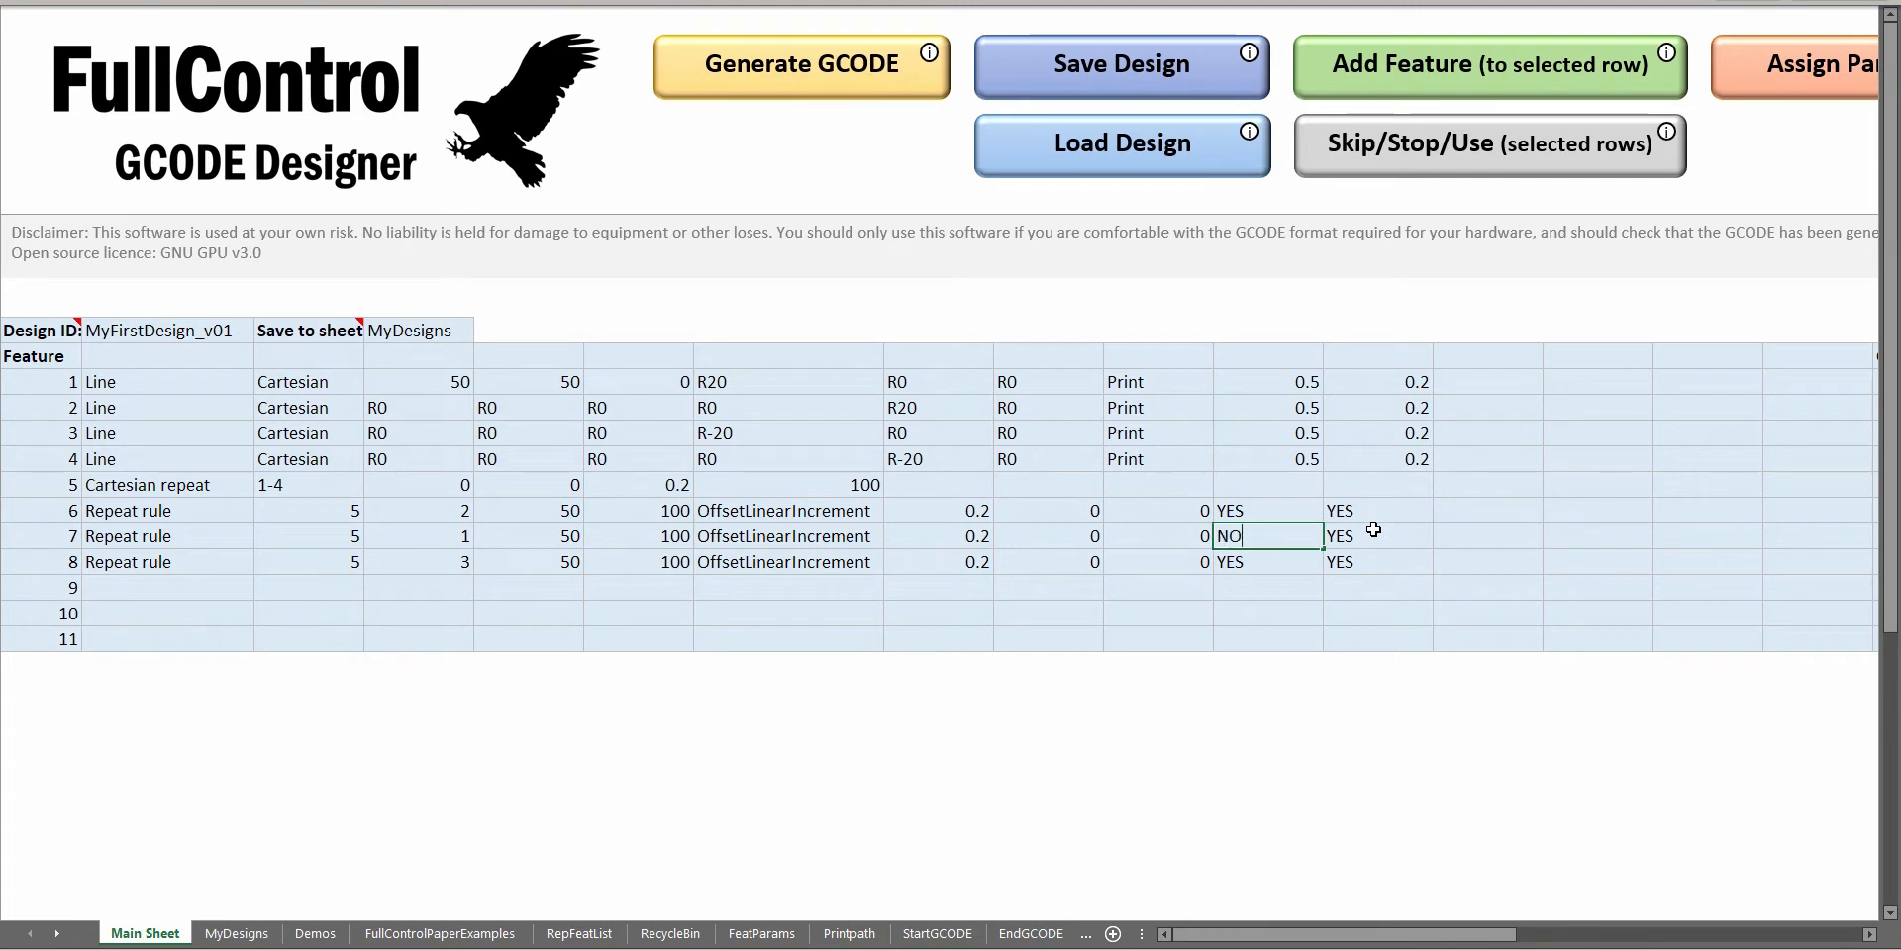
left_click(1265, 560)
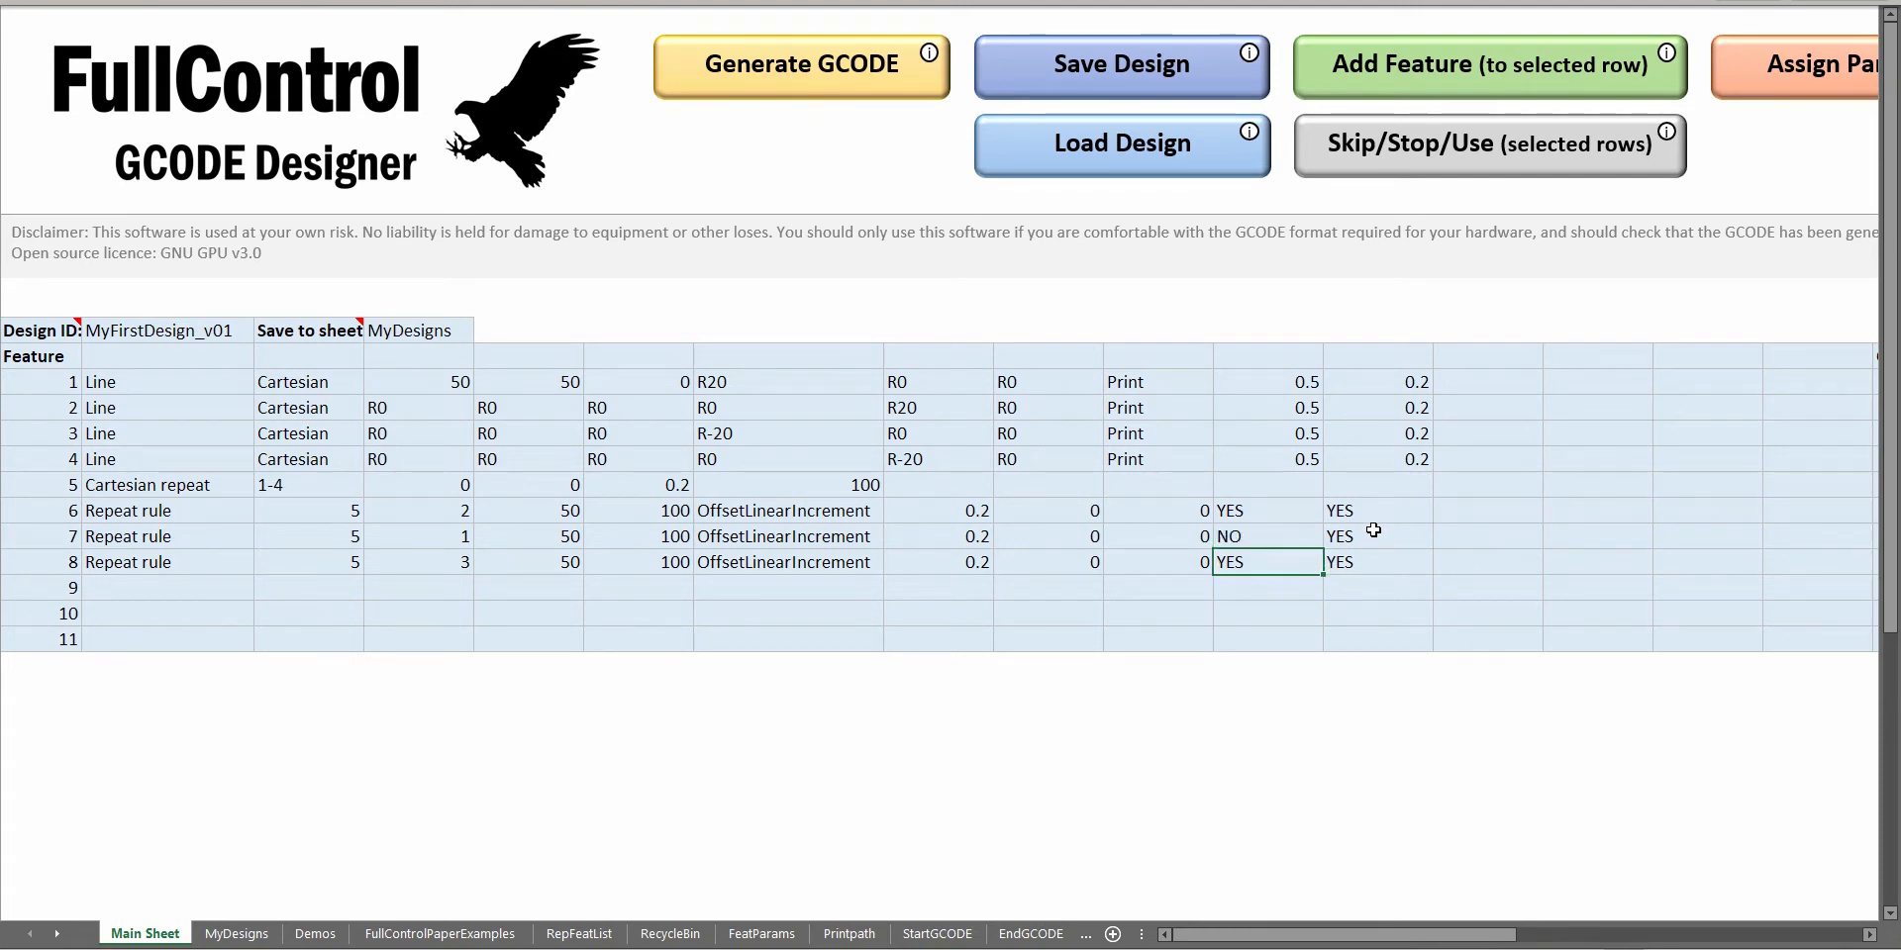
left_click(1228, 536)
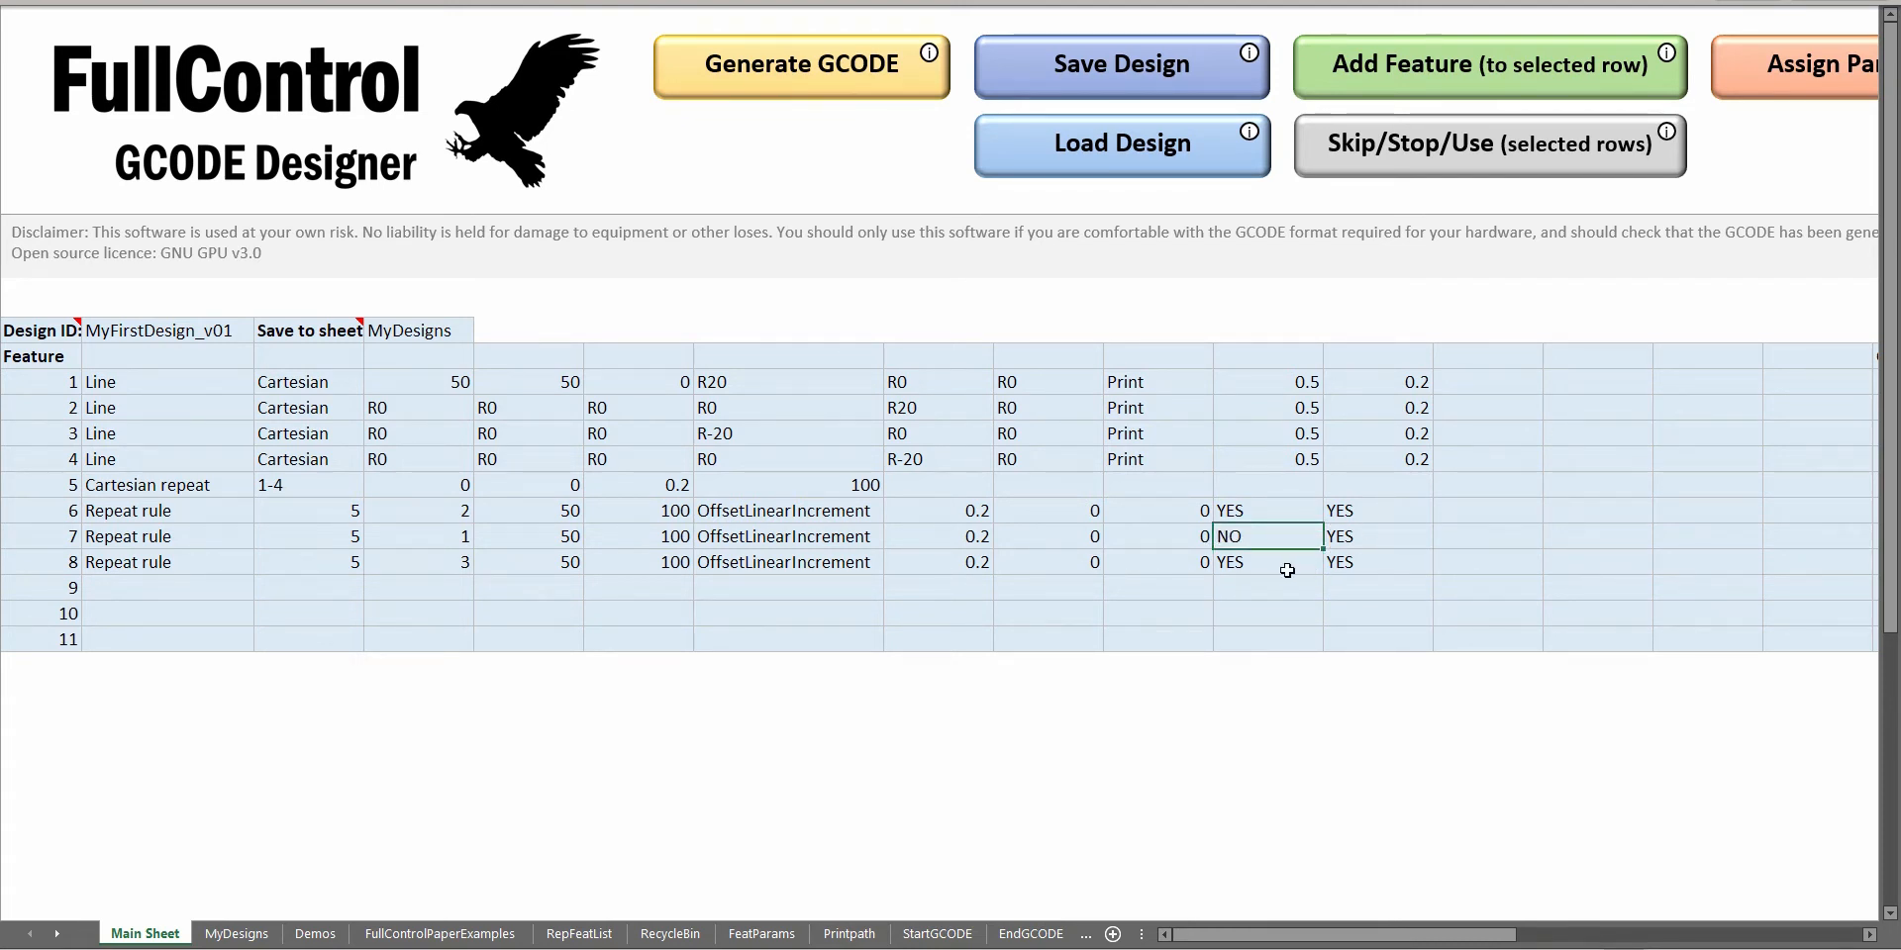
left_click(1376, 560)
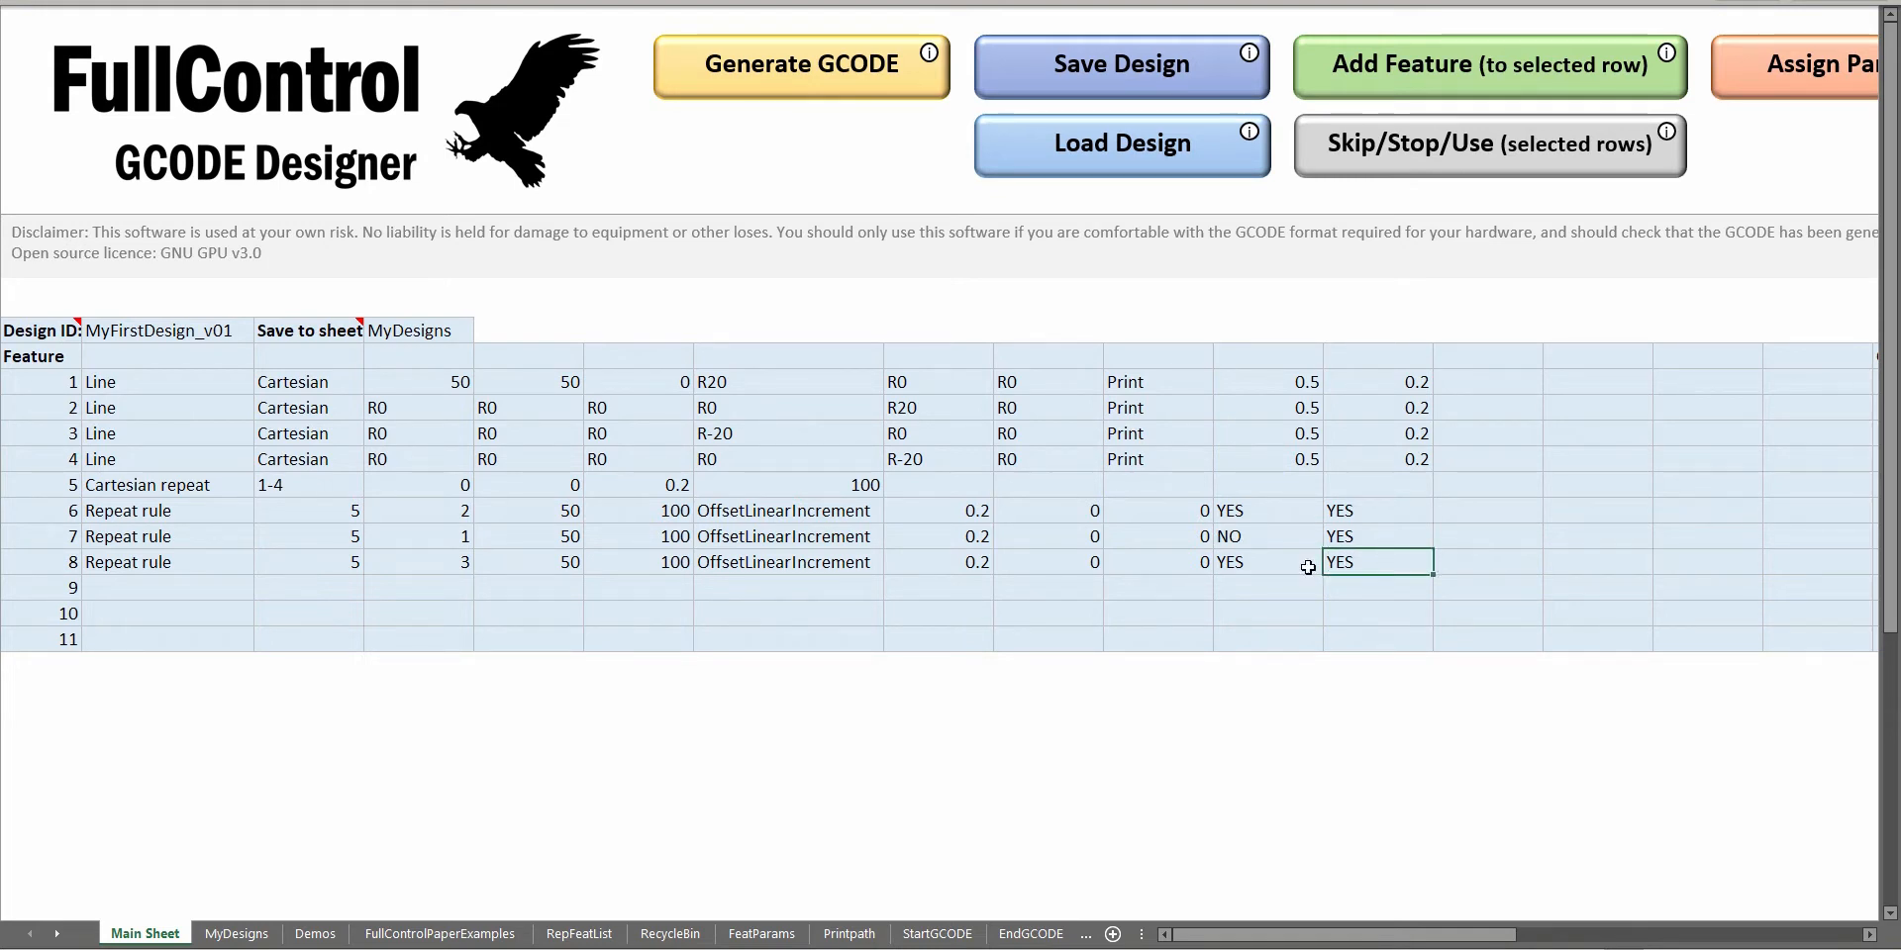
type("NO")
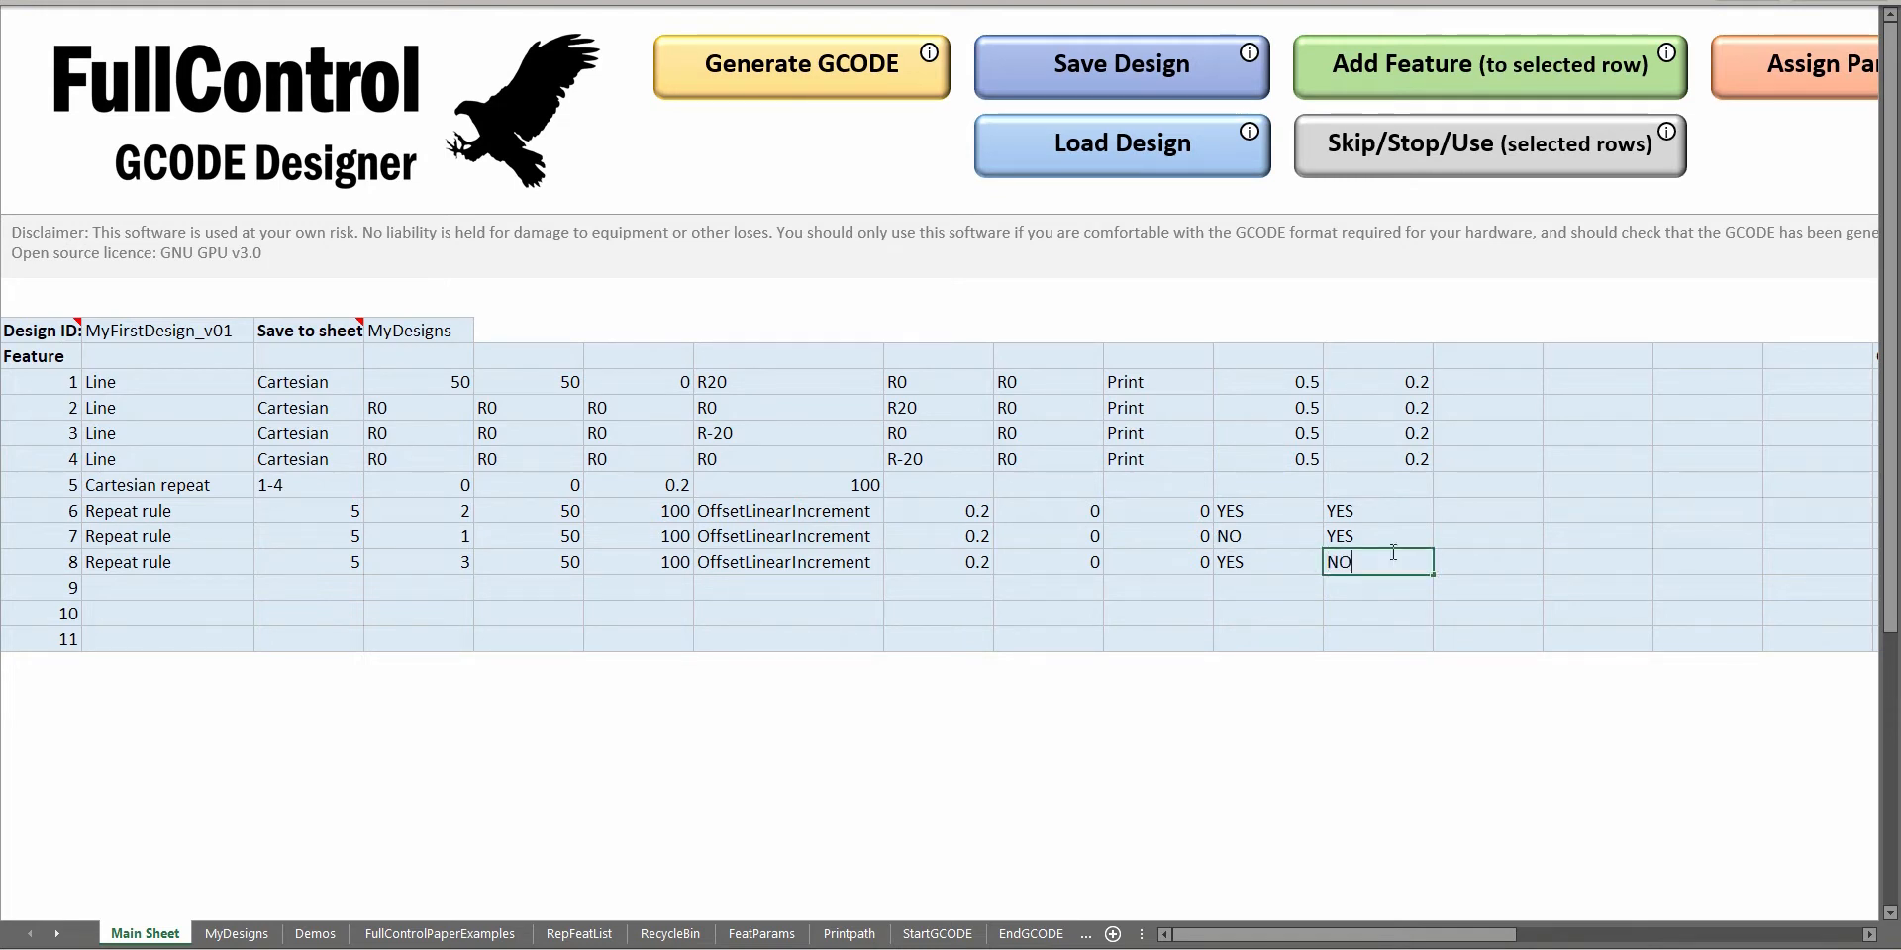
key("Return")
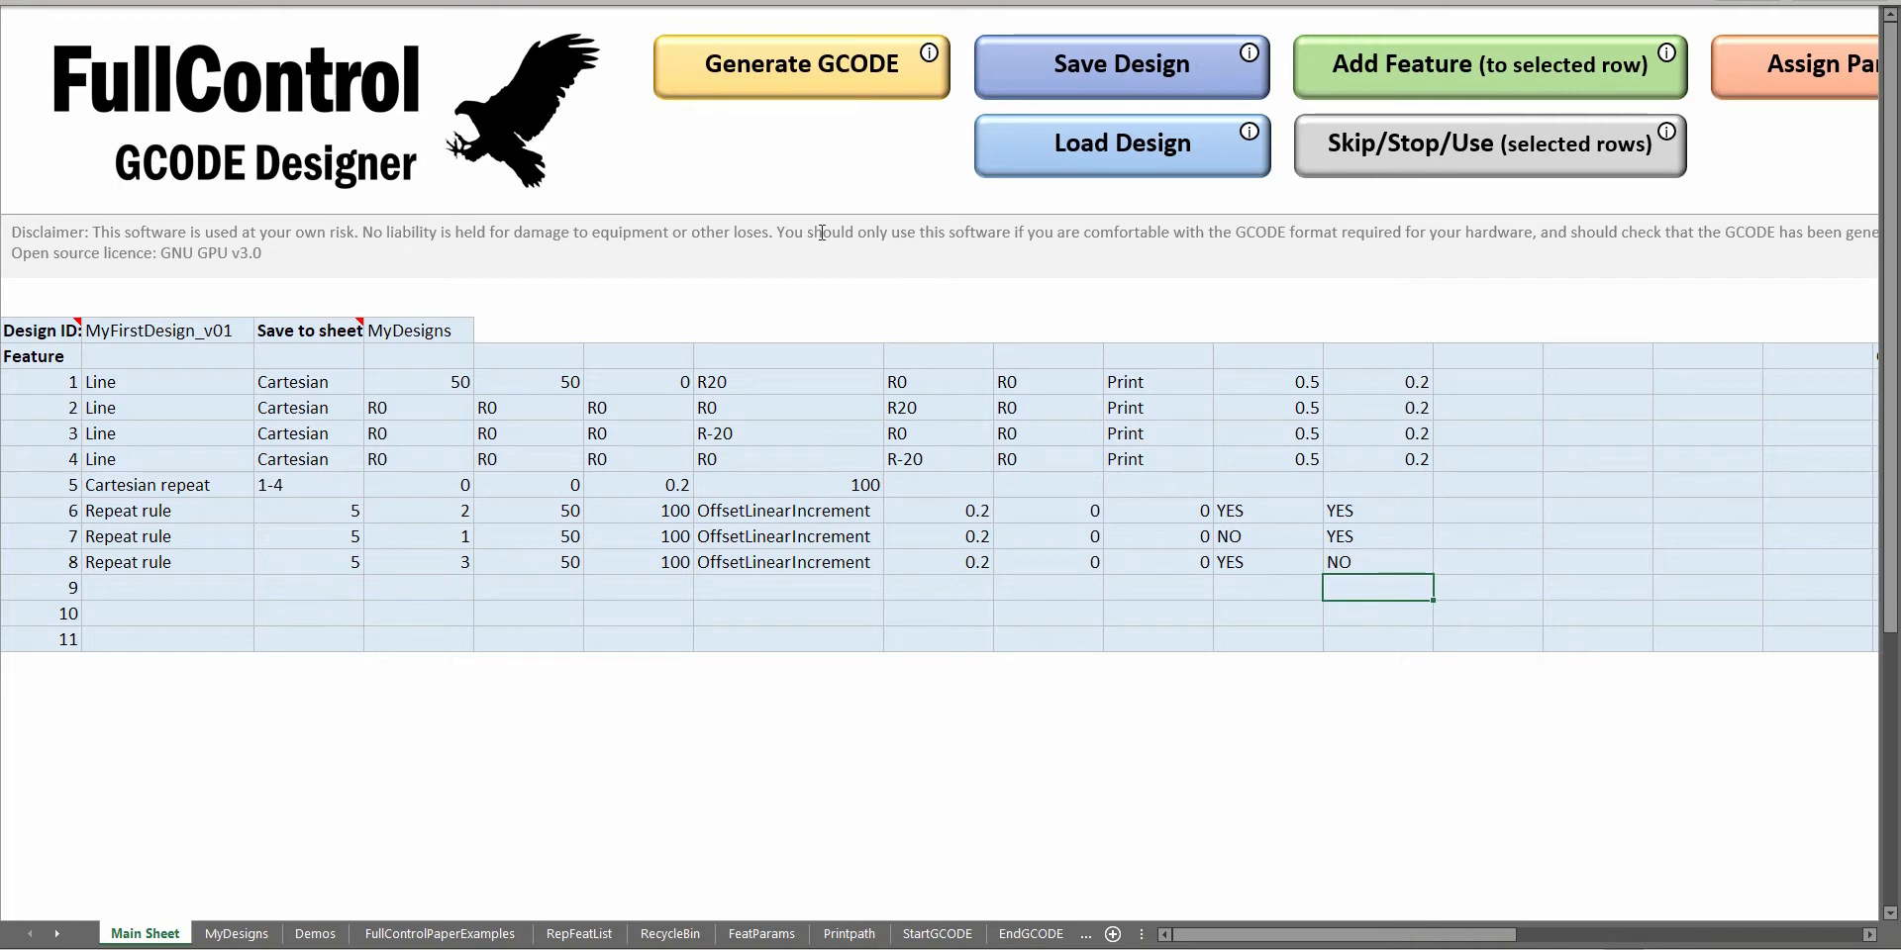
Step: Generate GCODE for the design with the three repeat rules
left_click(800, 63)
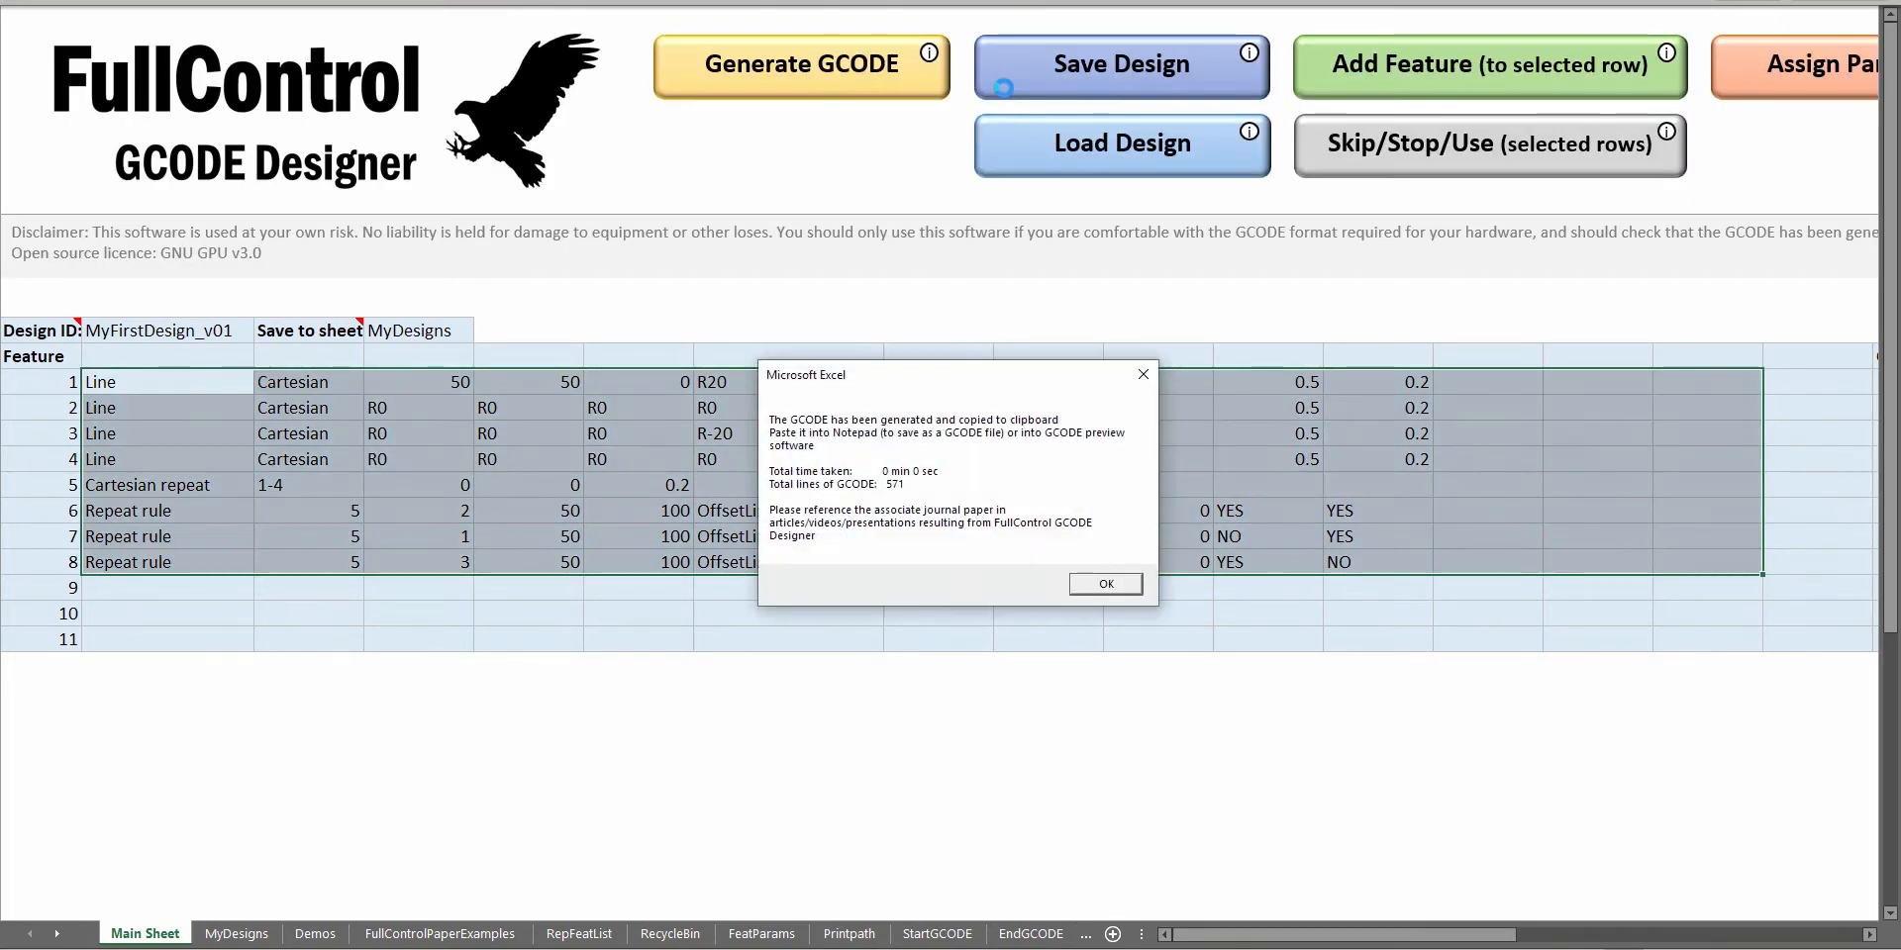
Step: Dismiss the GCODE generated message and orbit the flared box preview in Repetier-Host
left_click(1103, 582)
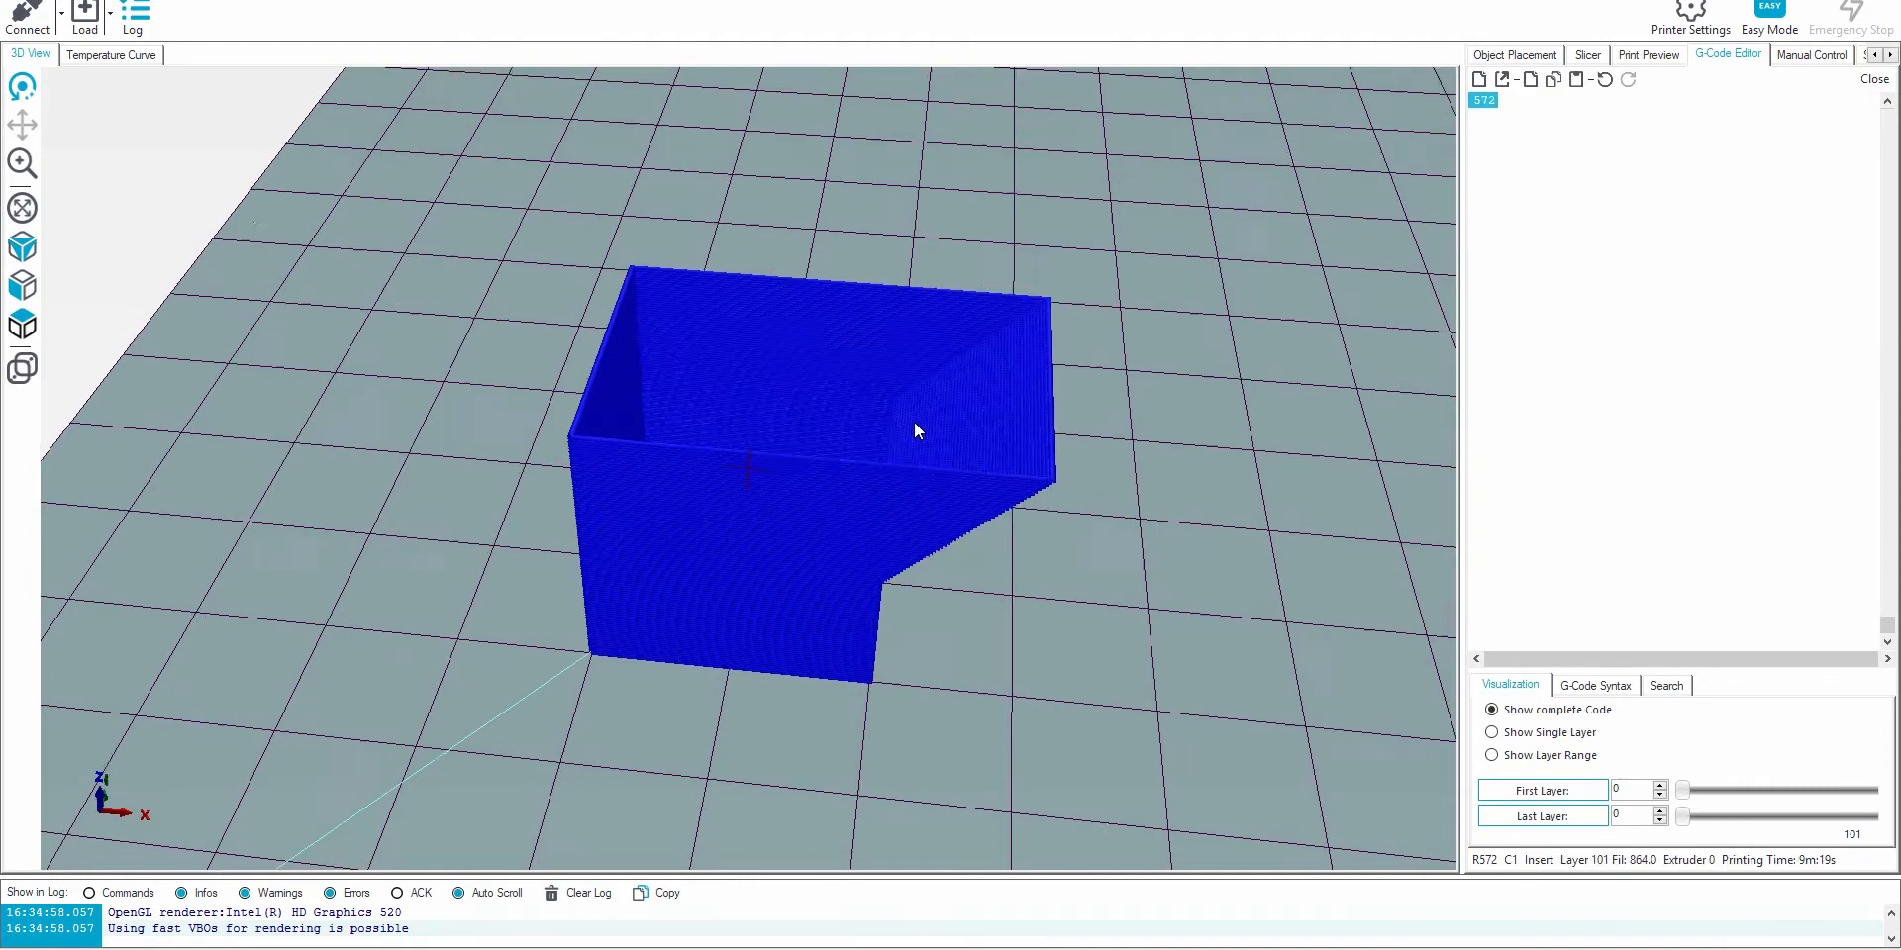
left_click_drag(915, 432, 788, 514)
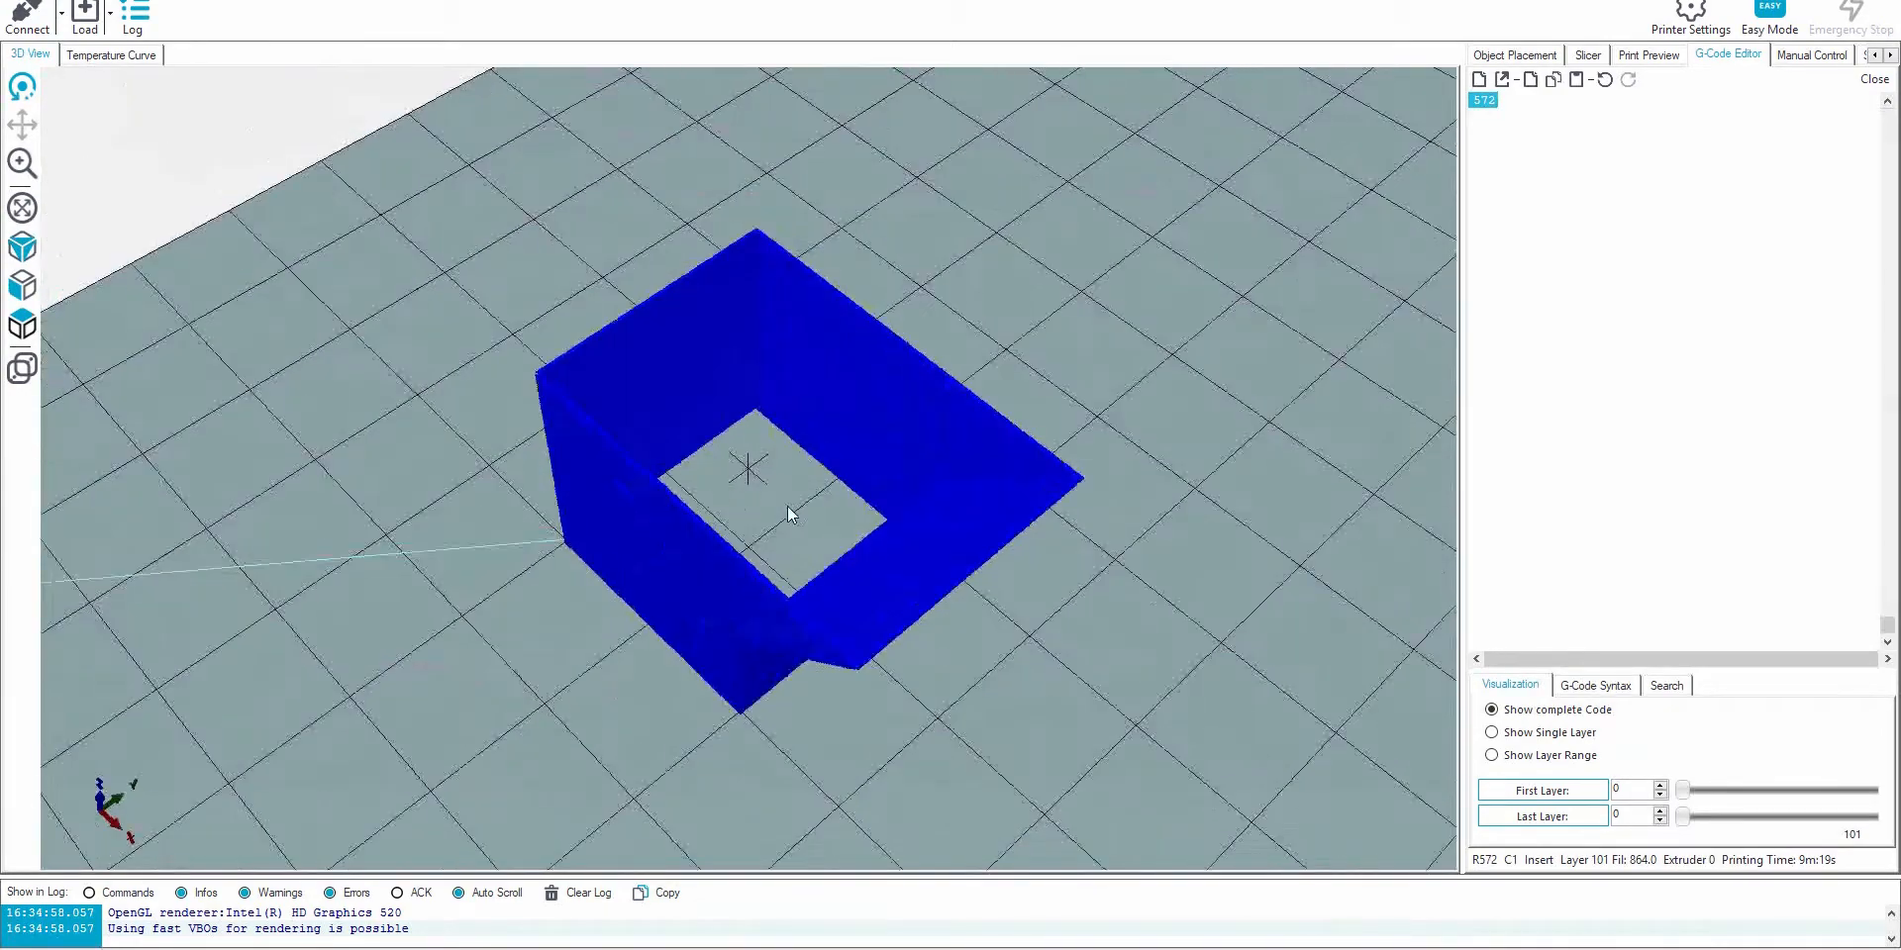
left_click_drag(788, 509, 965, 364)
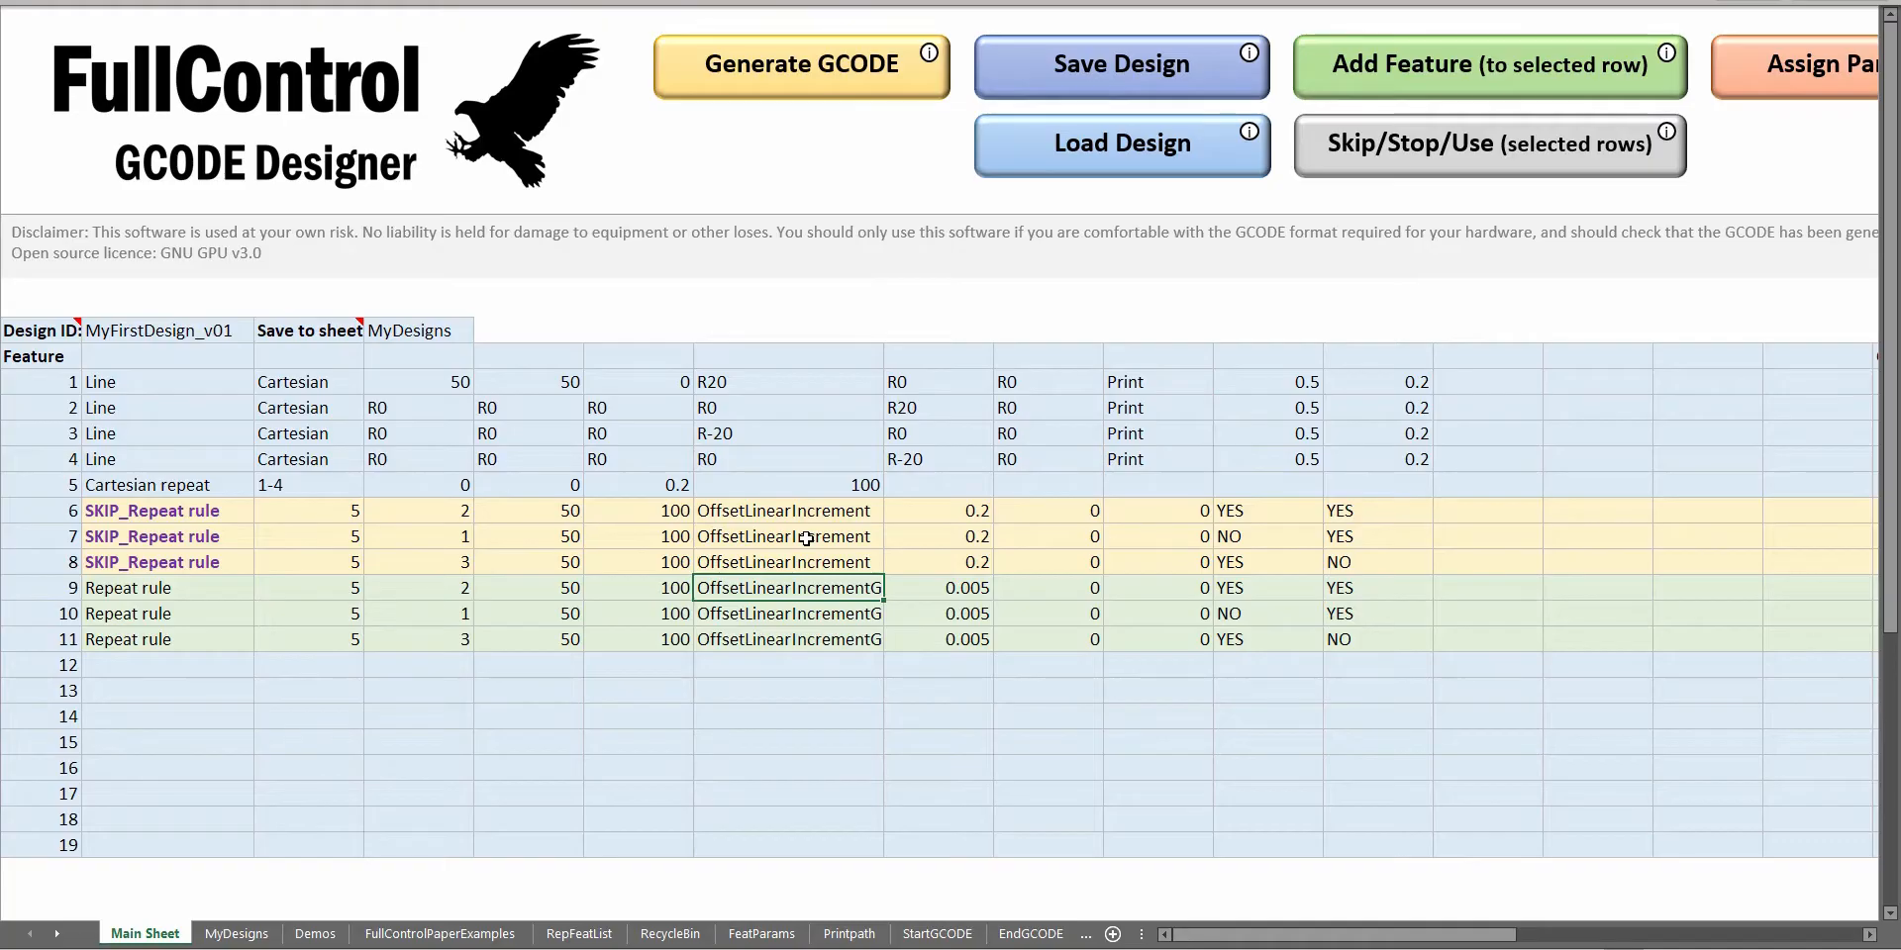
mouse_move(827, 574)
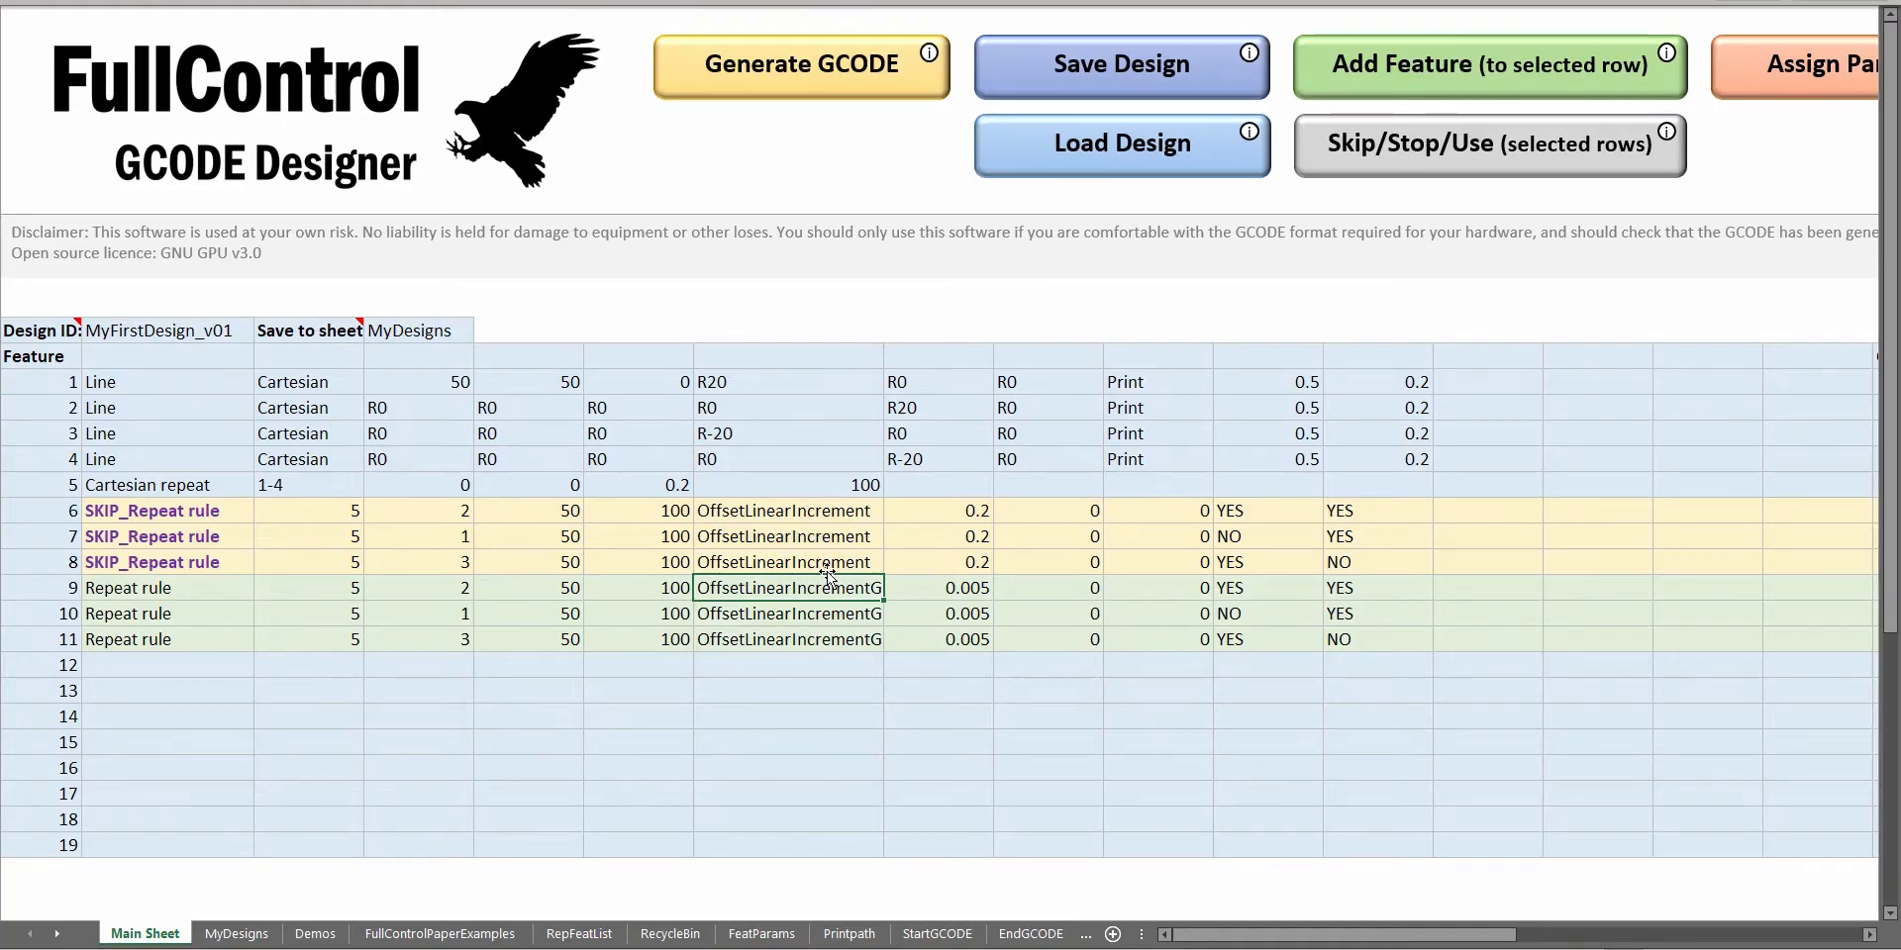
mouse_move(850, 590)
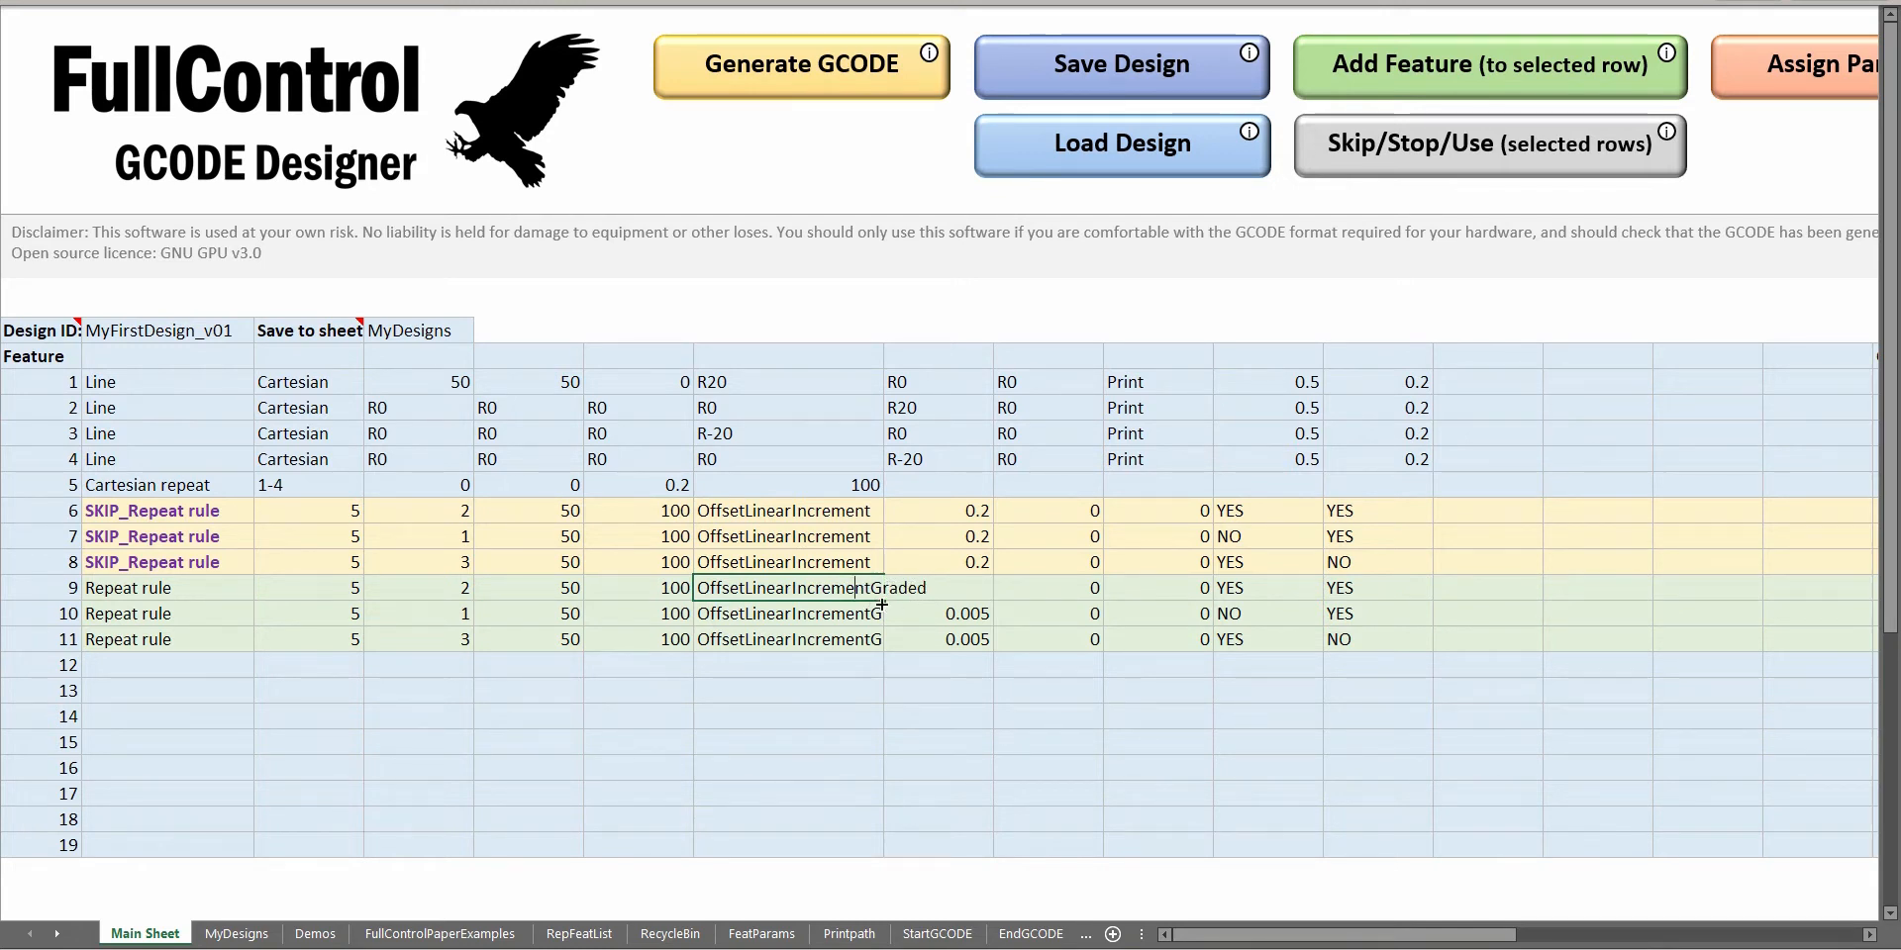
Step: Check the 0.005 increment values of the OffsetLinearIncrementG rules in rows 9–11
left_click(1085, 588)
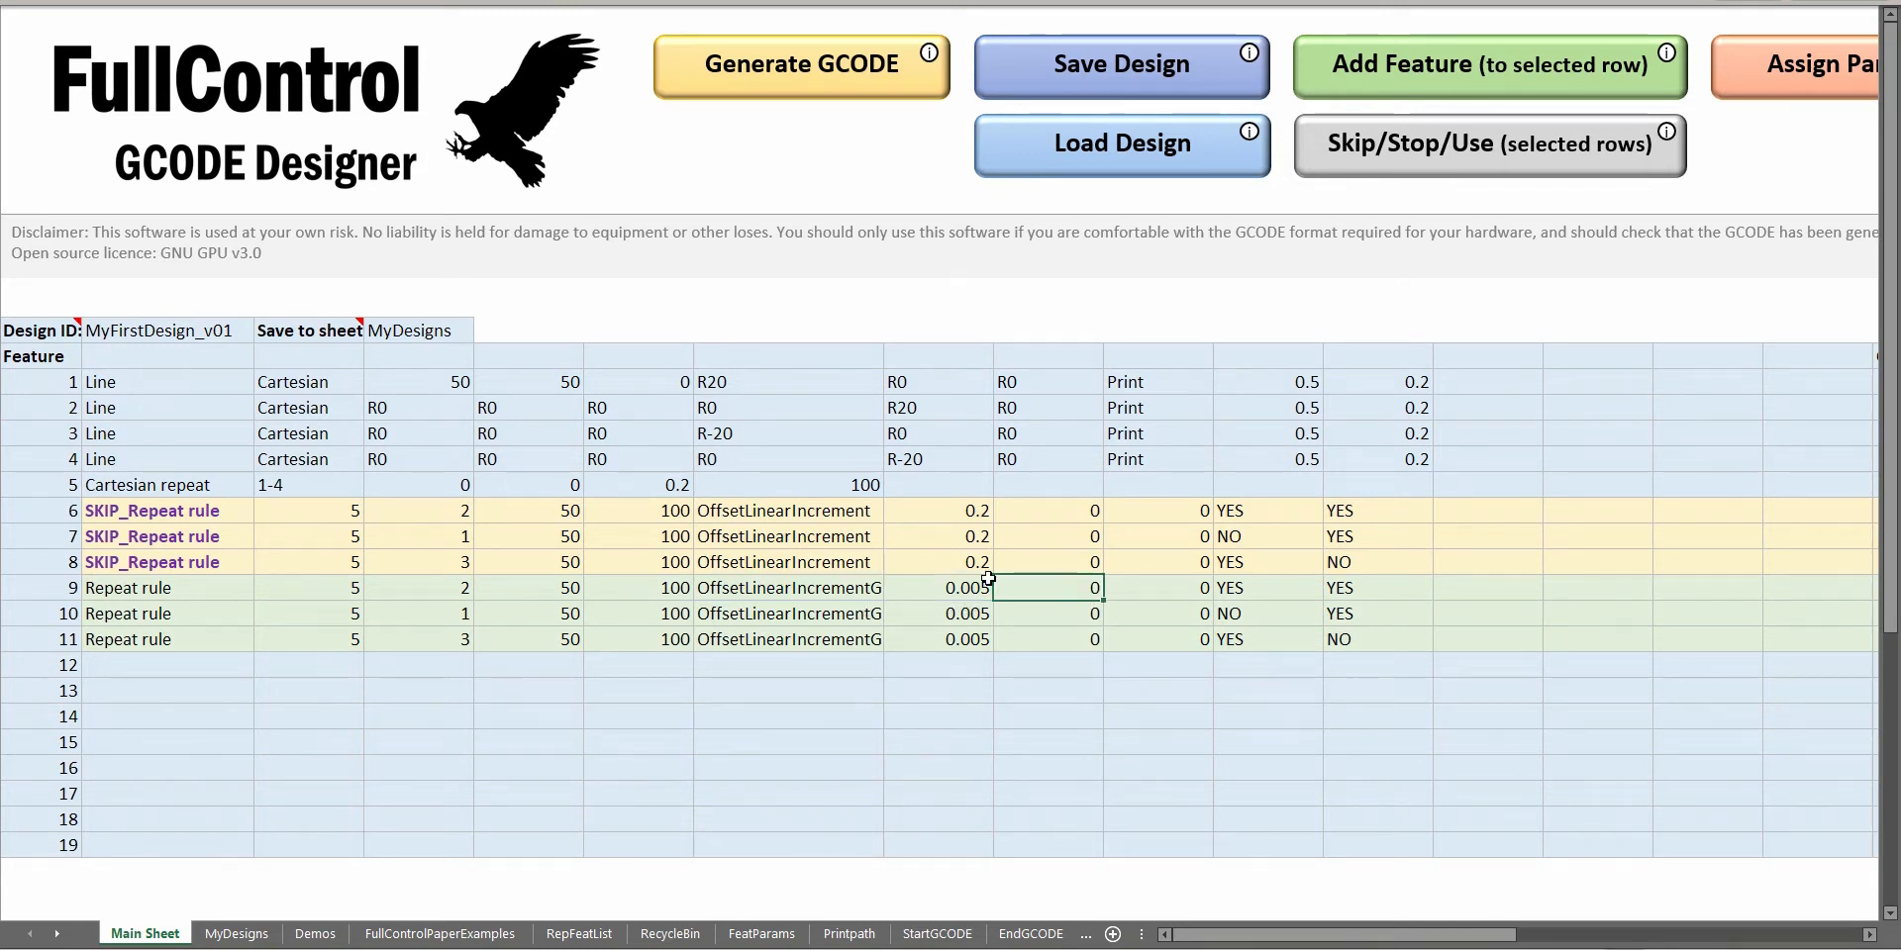
left_click(964, 588)
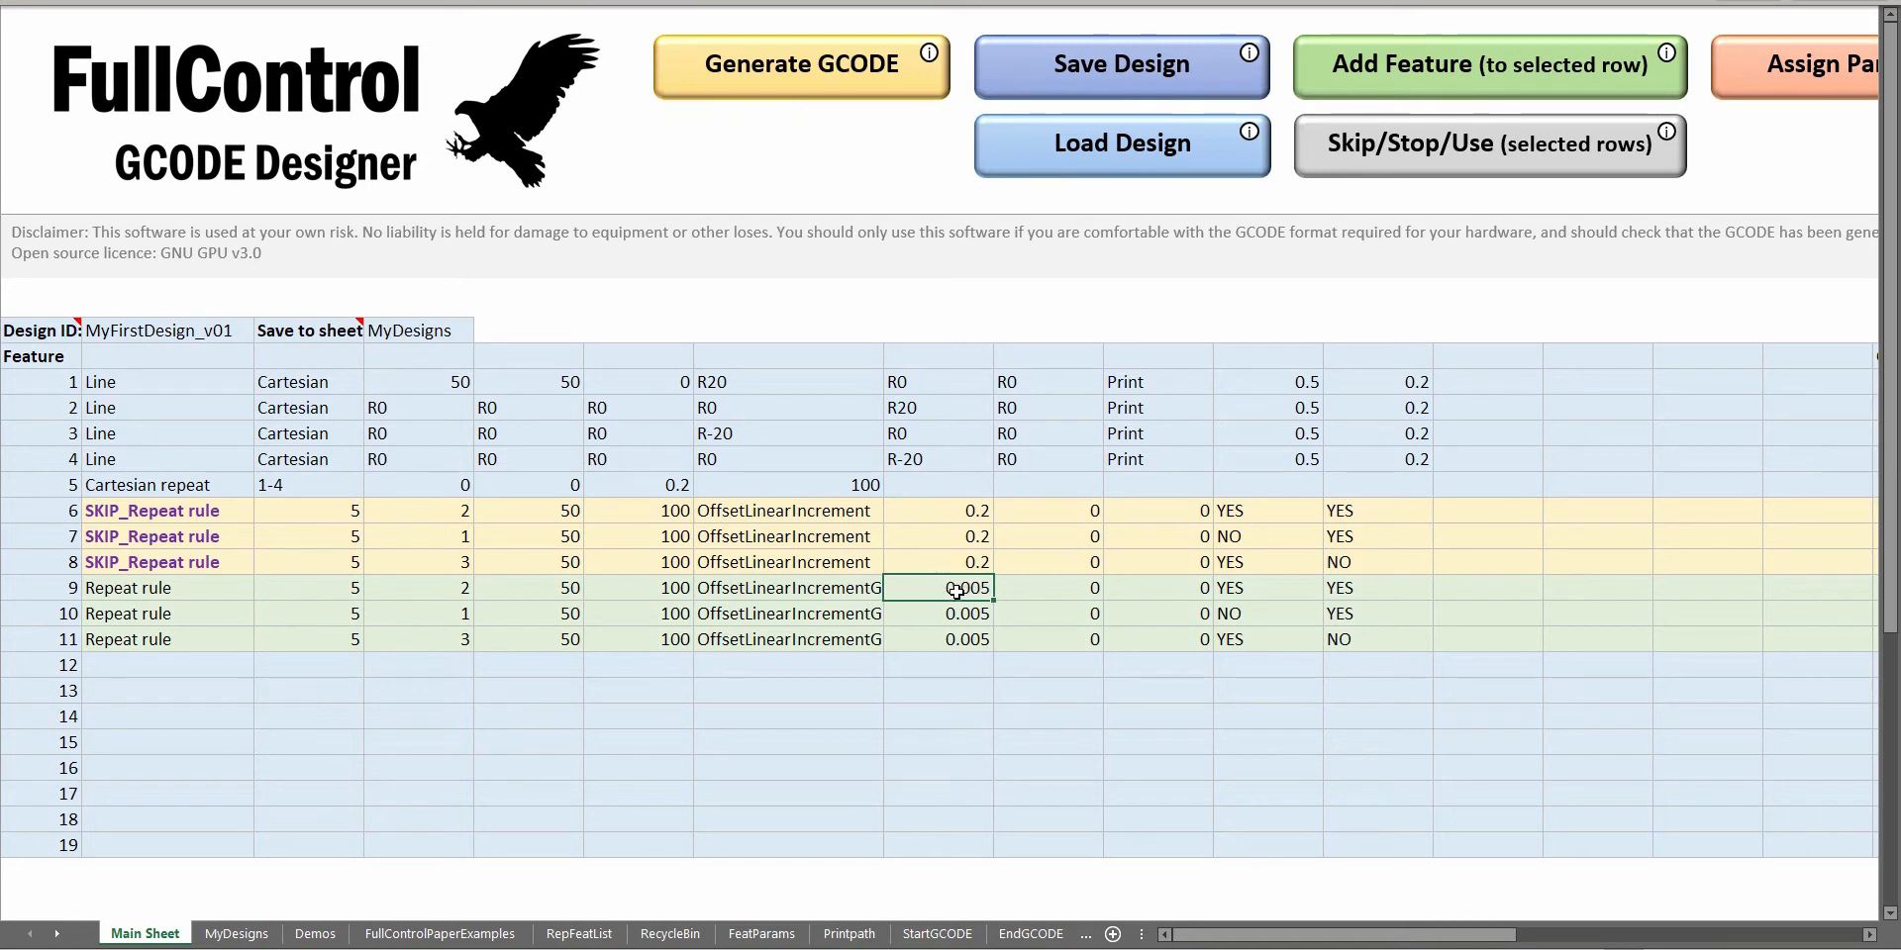
mouse_move(927, 580)
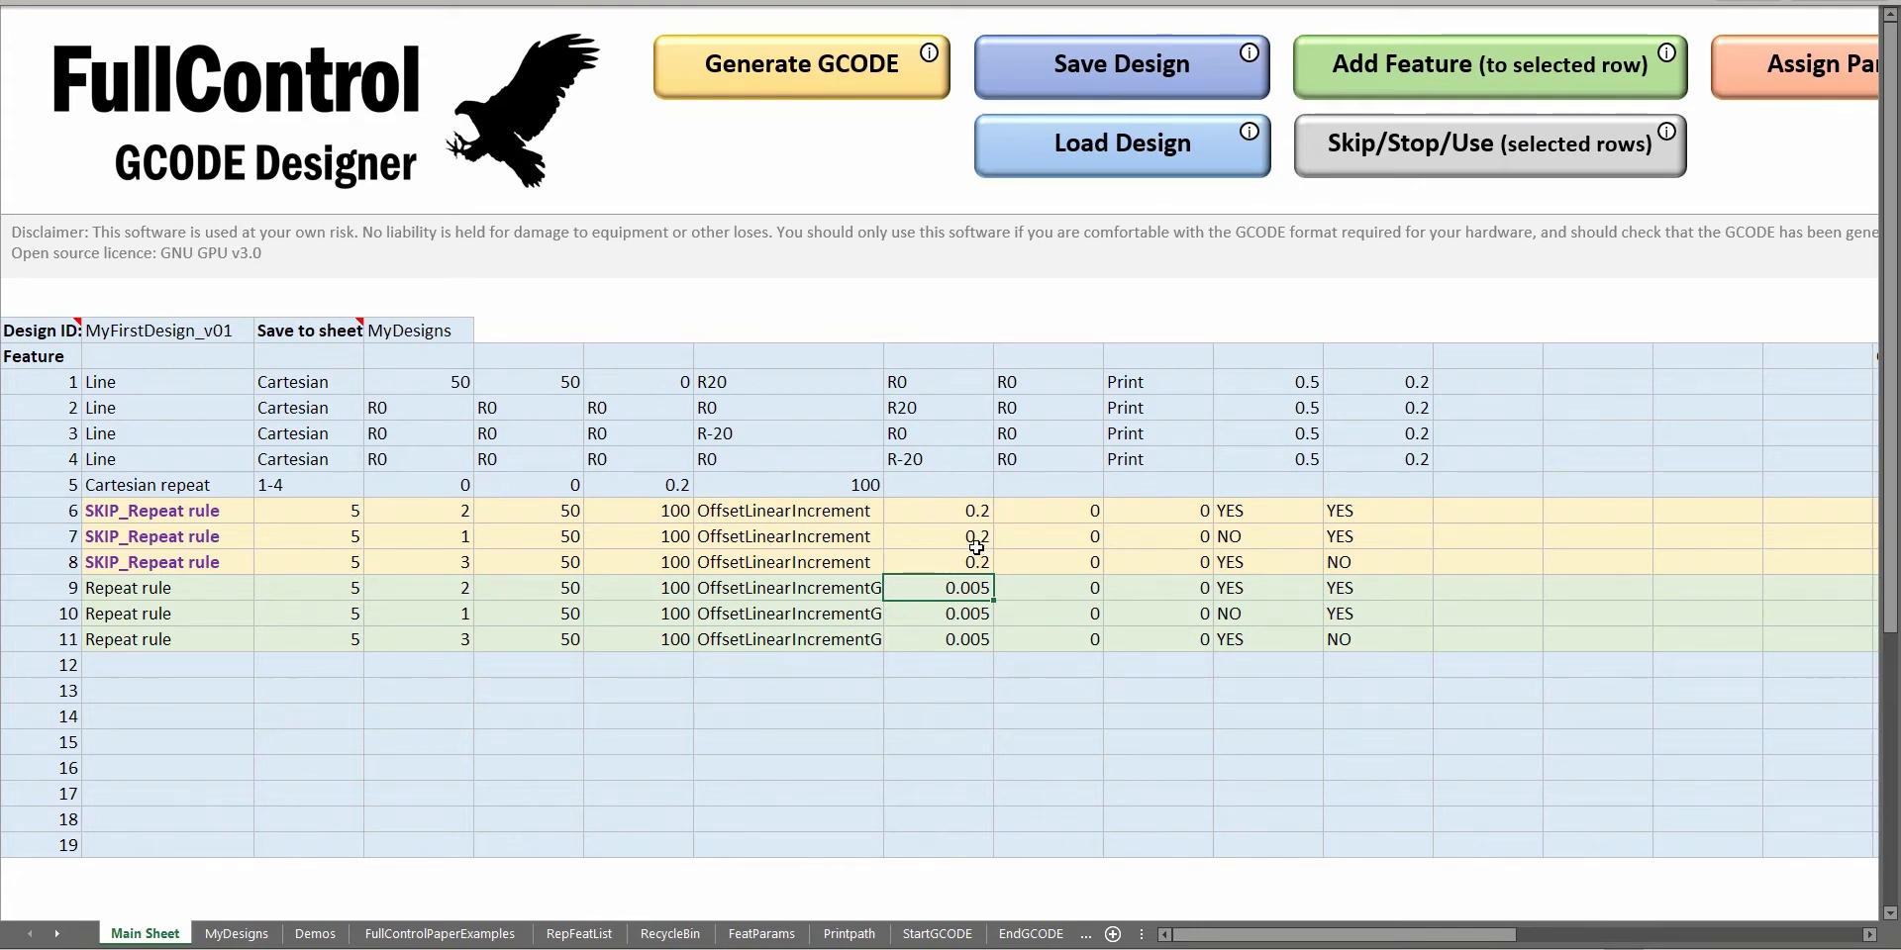
mouse_move(976, 576)
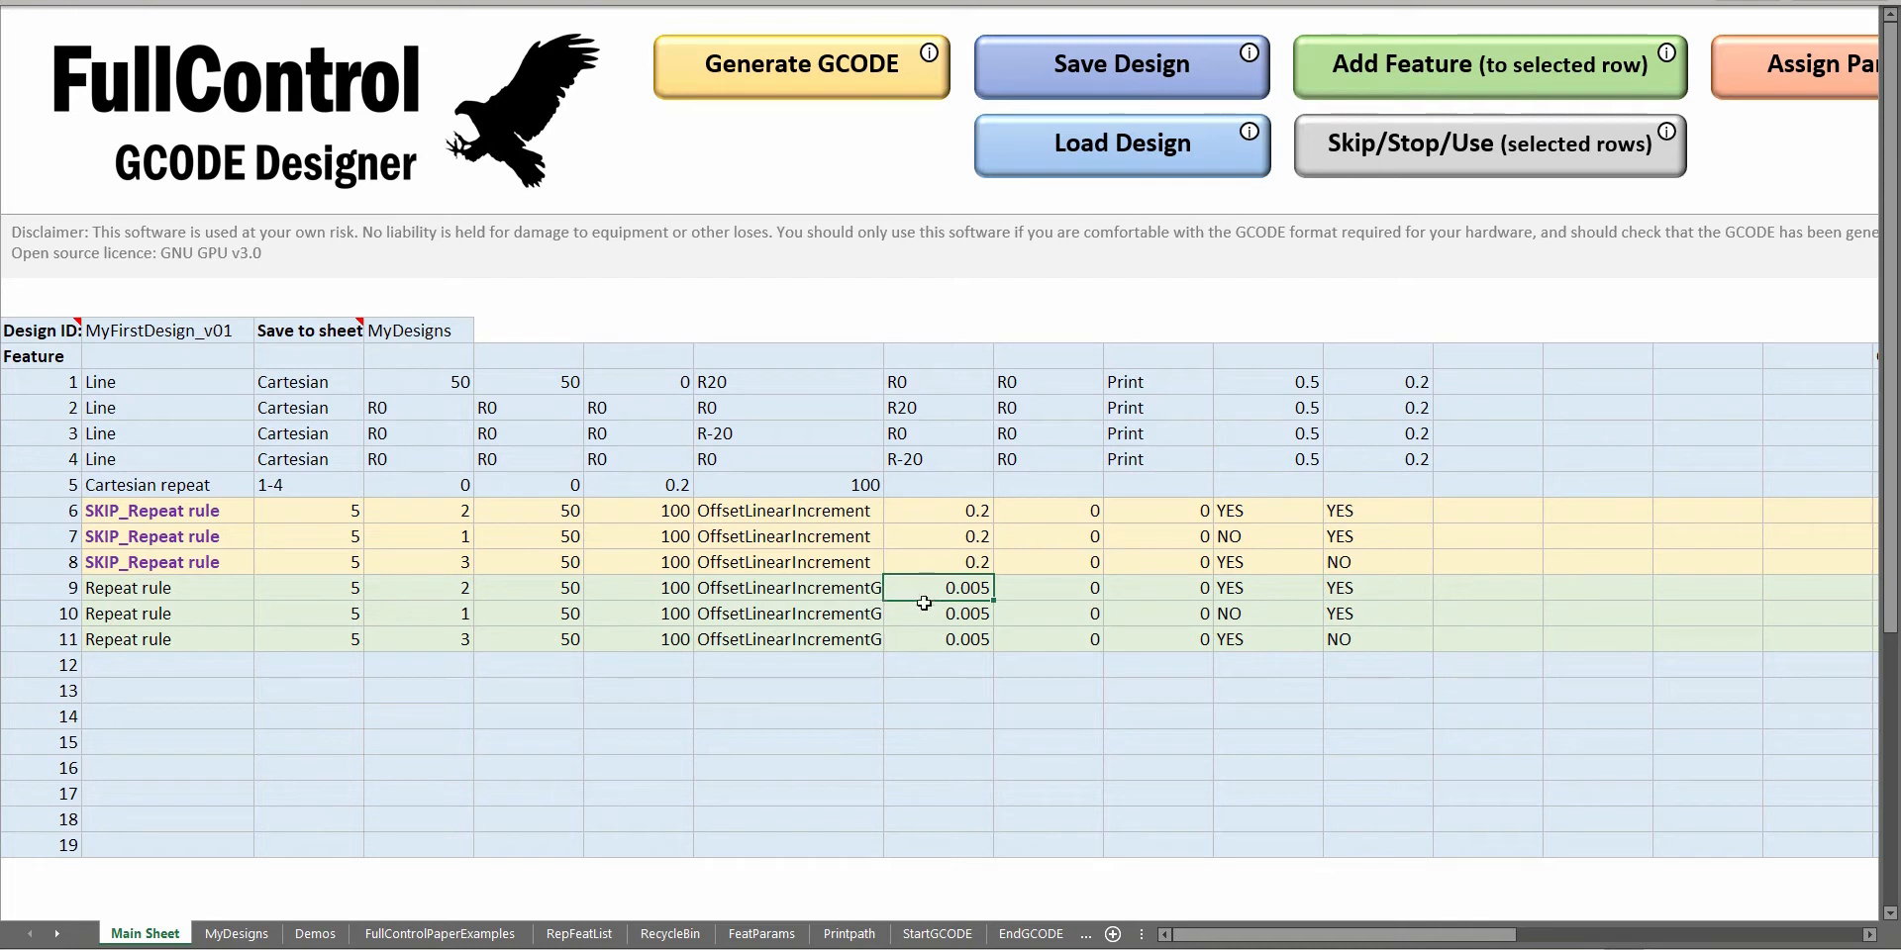
mouse_move(851, 596)
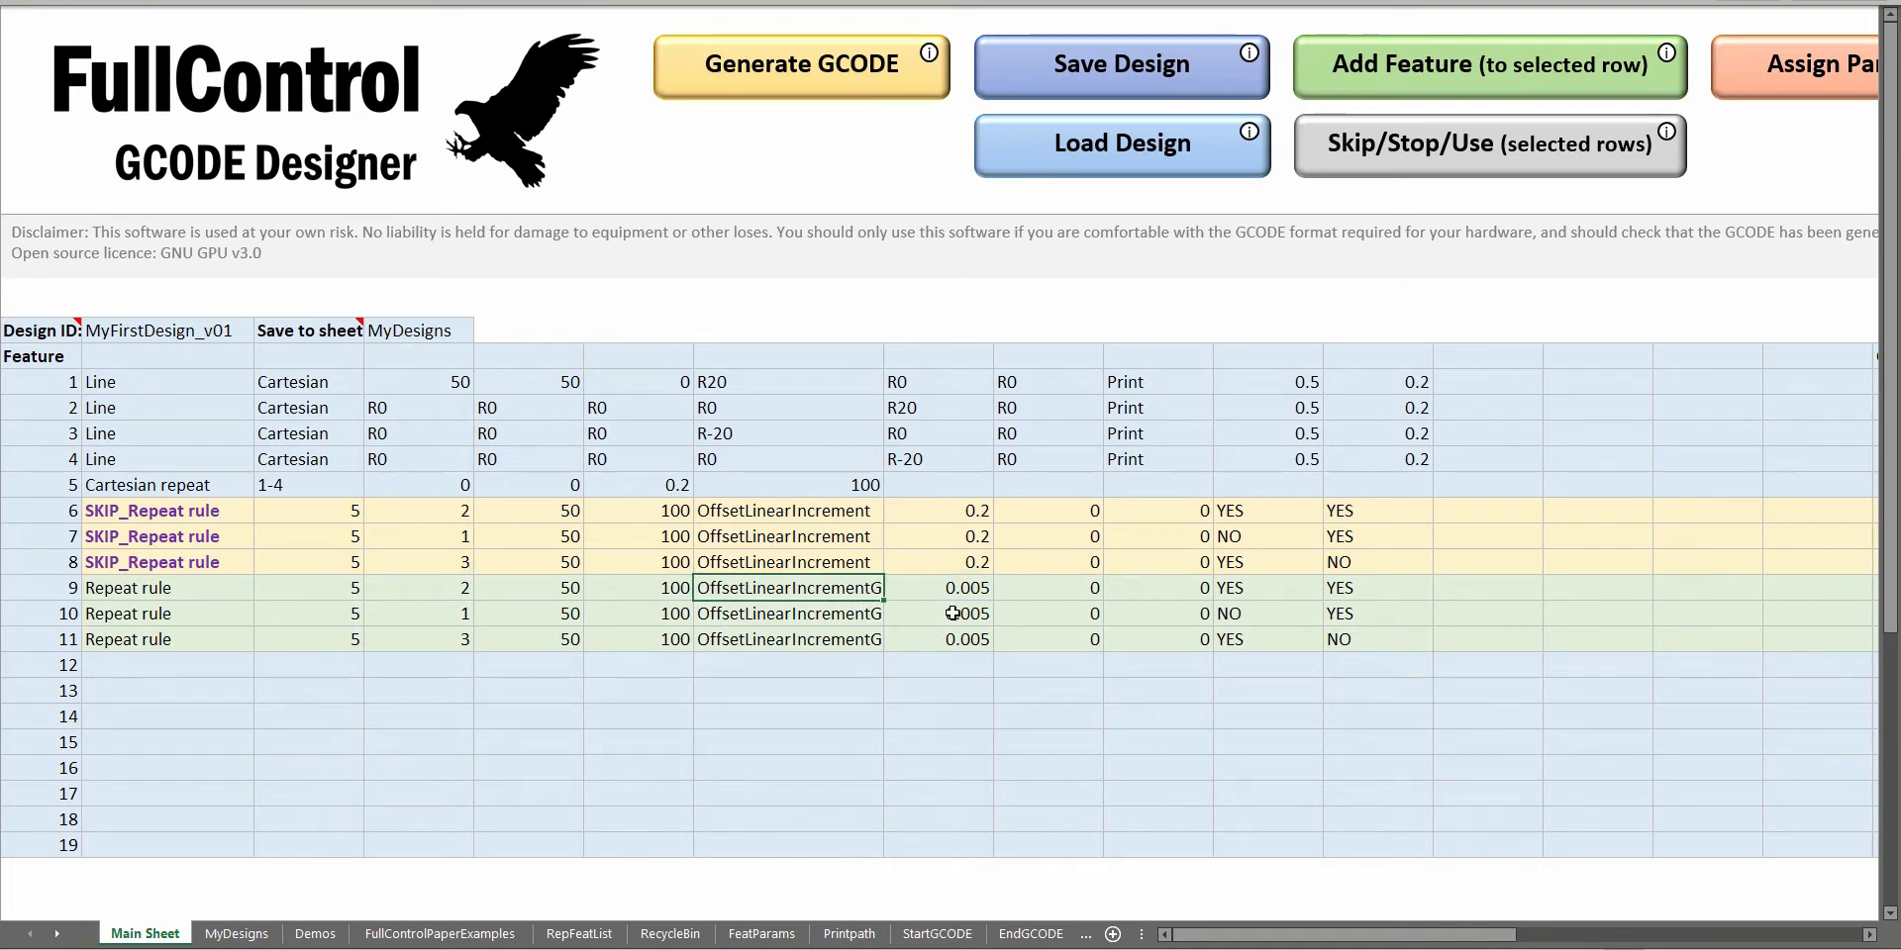
left_click(939, 639)
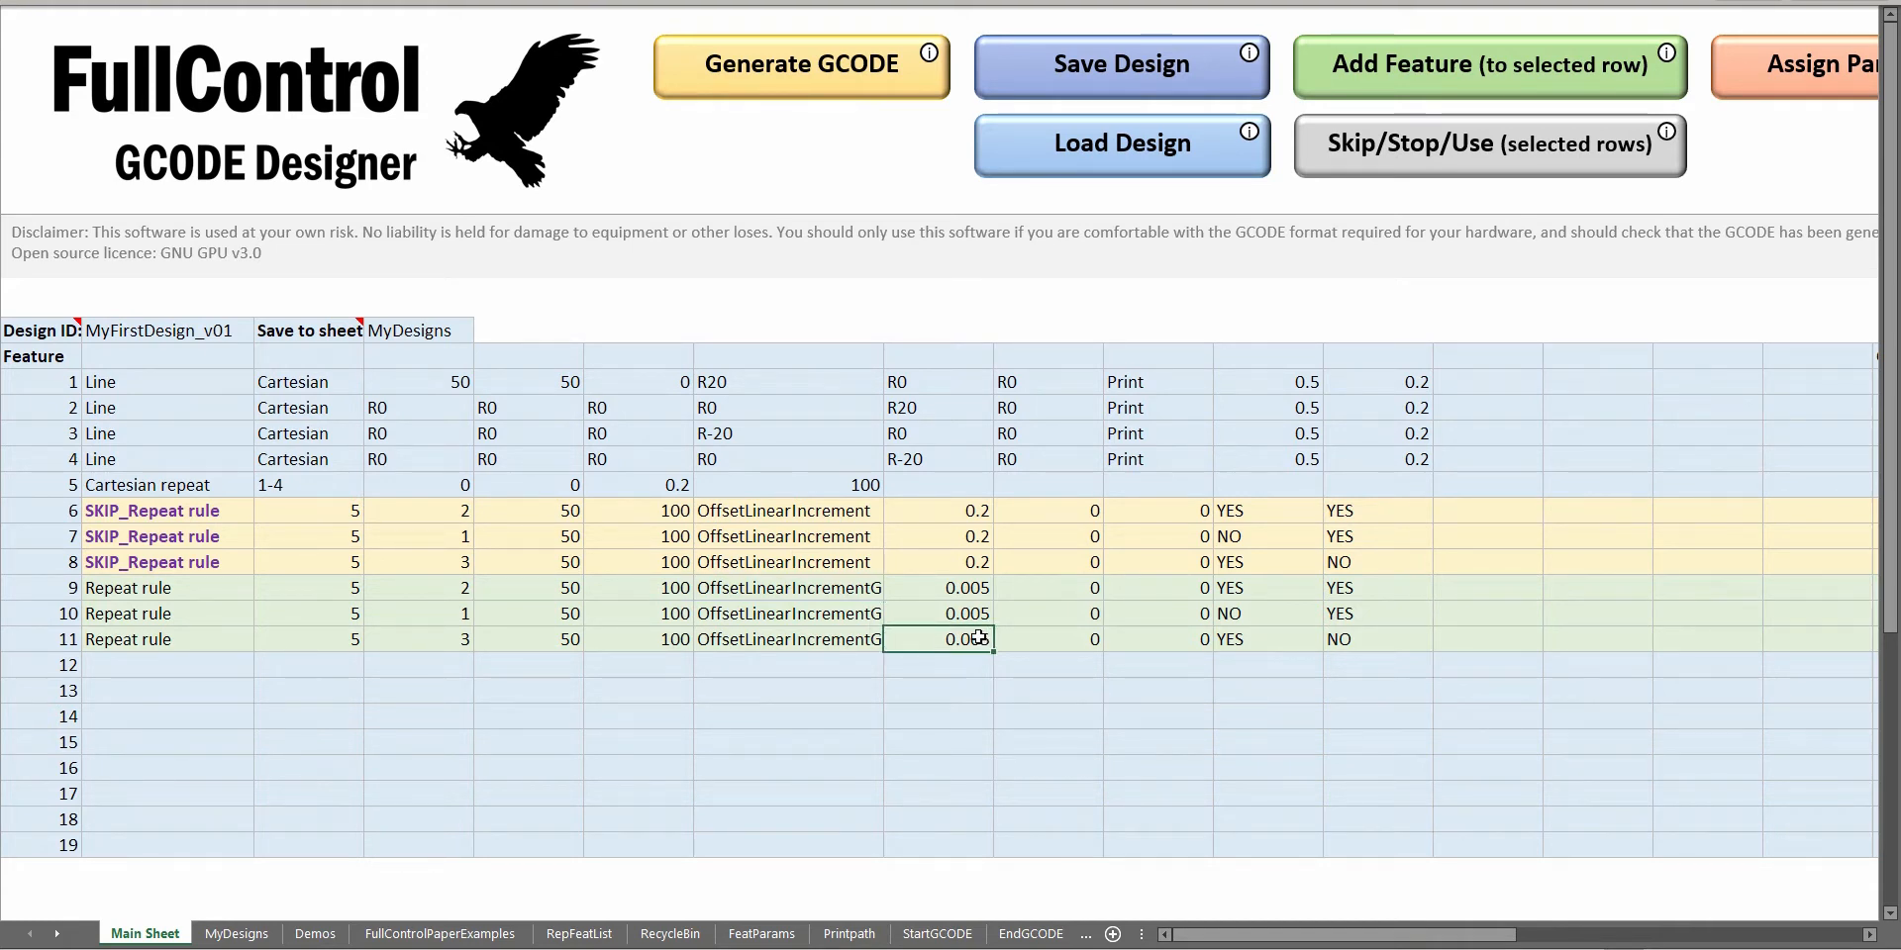
mouse_move(964, 639)
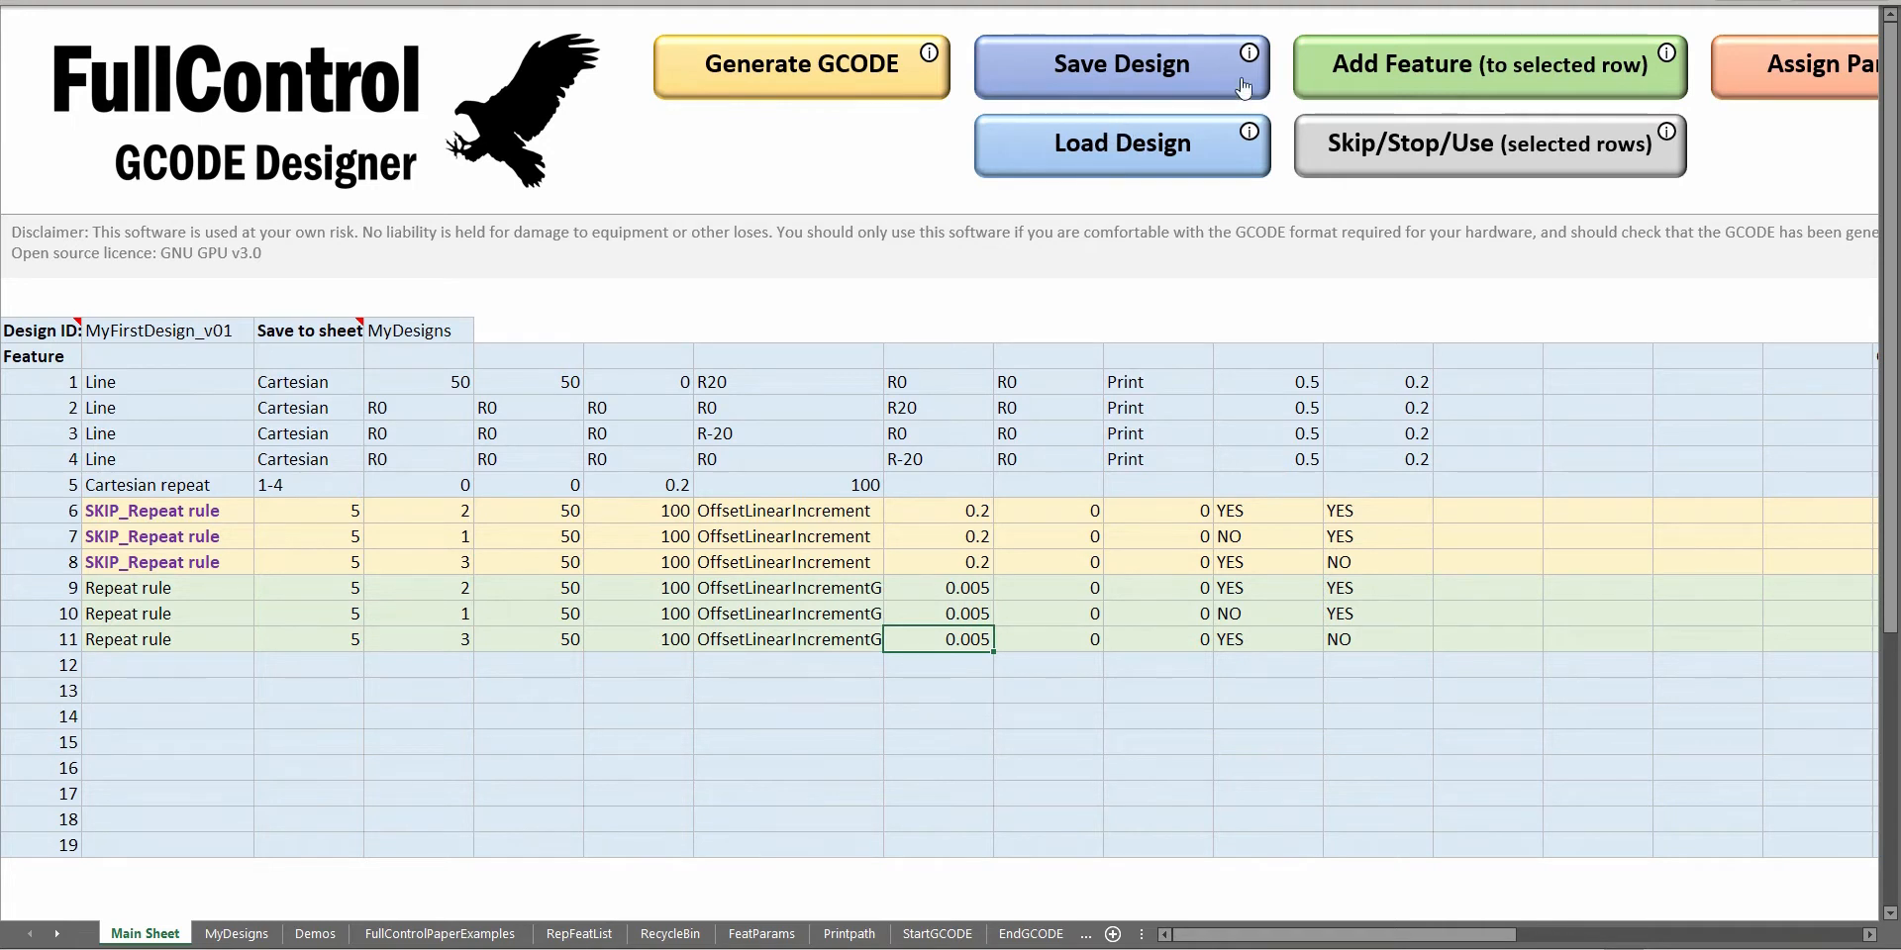
mouse_move(830, 103)
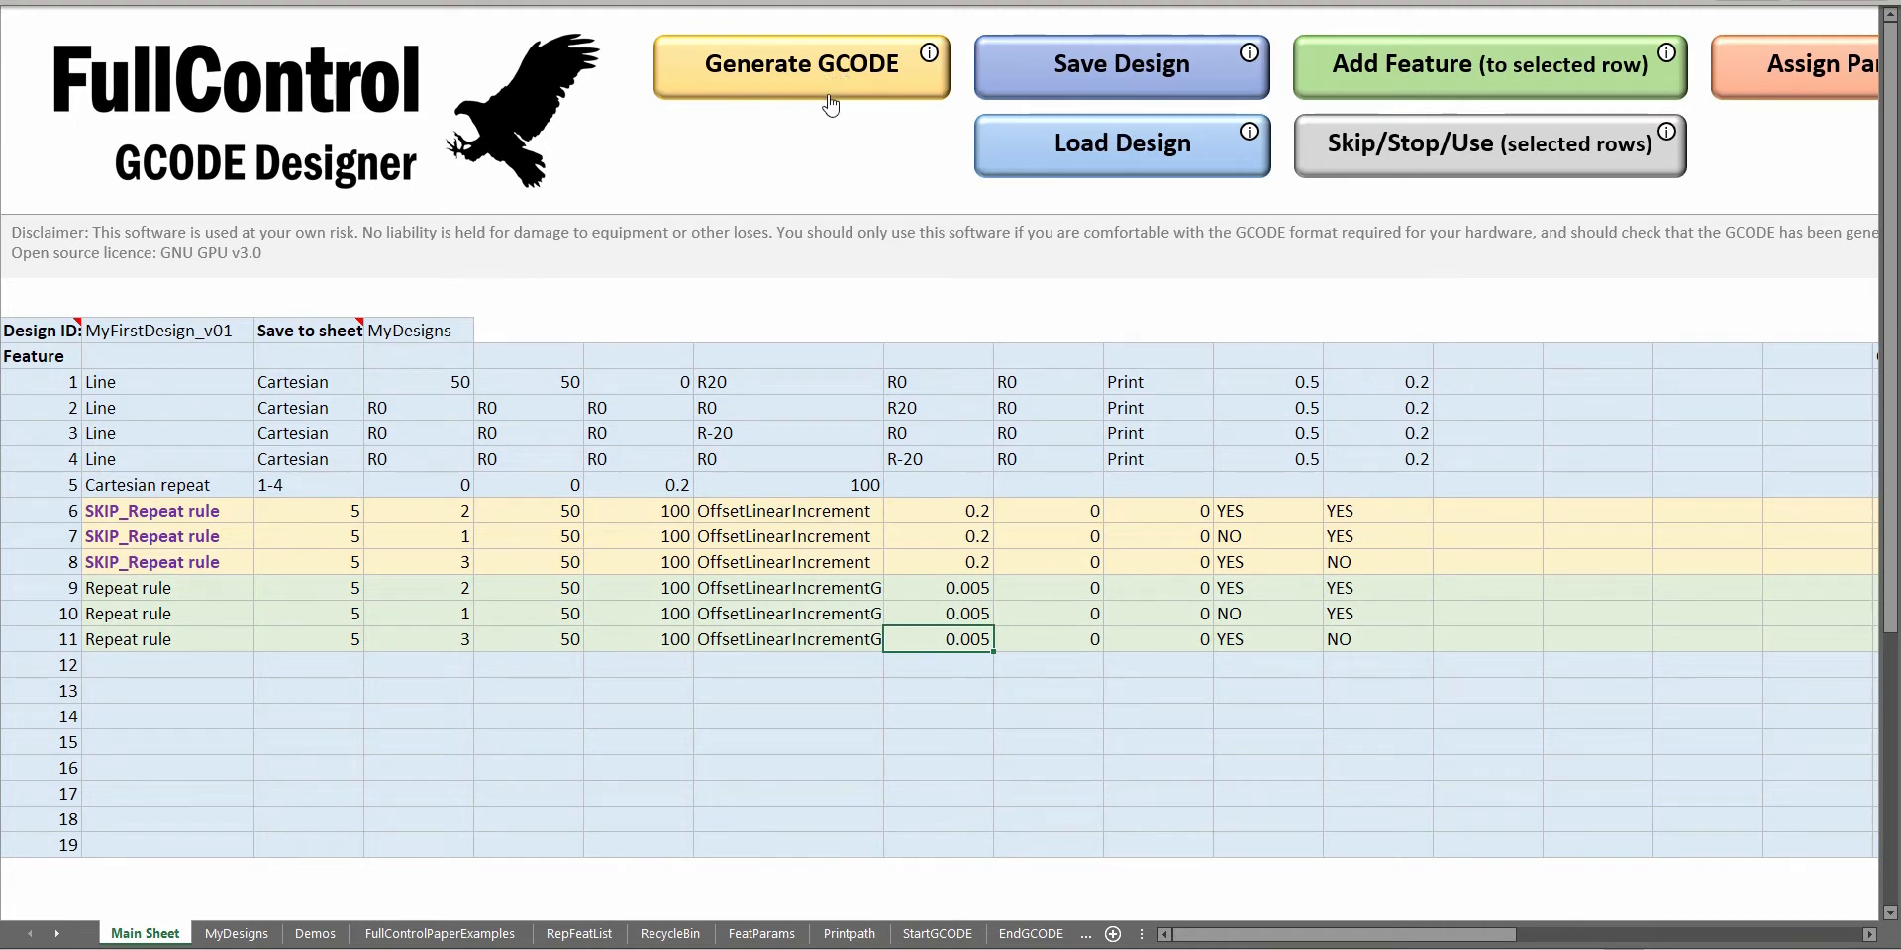
mouse_move(821, 93)
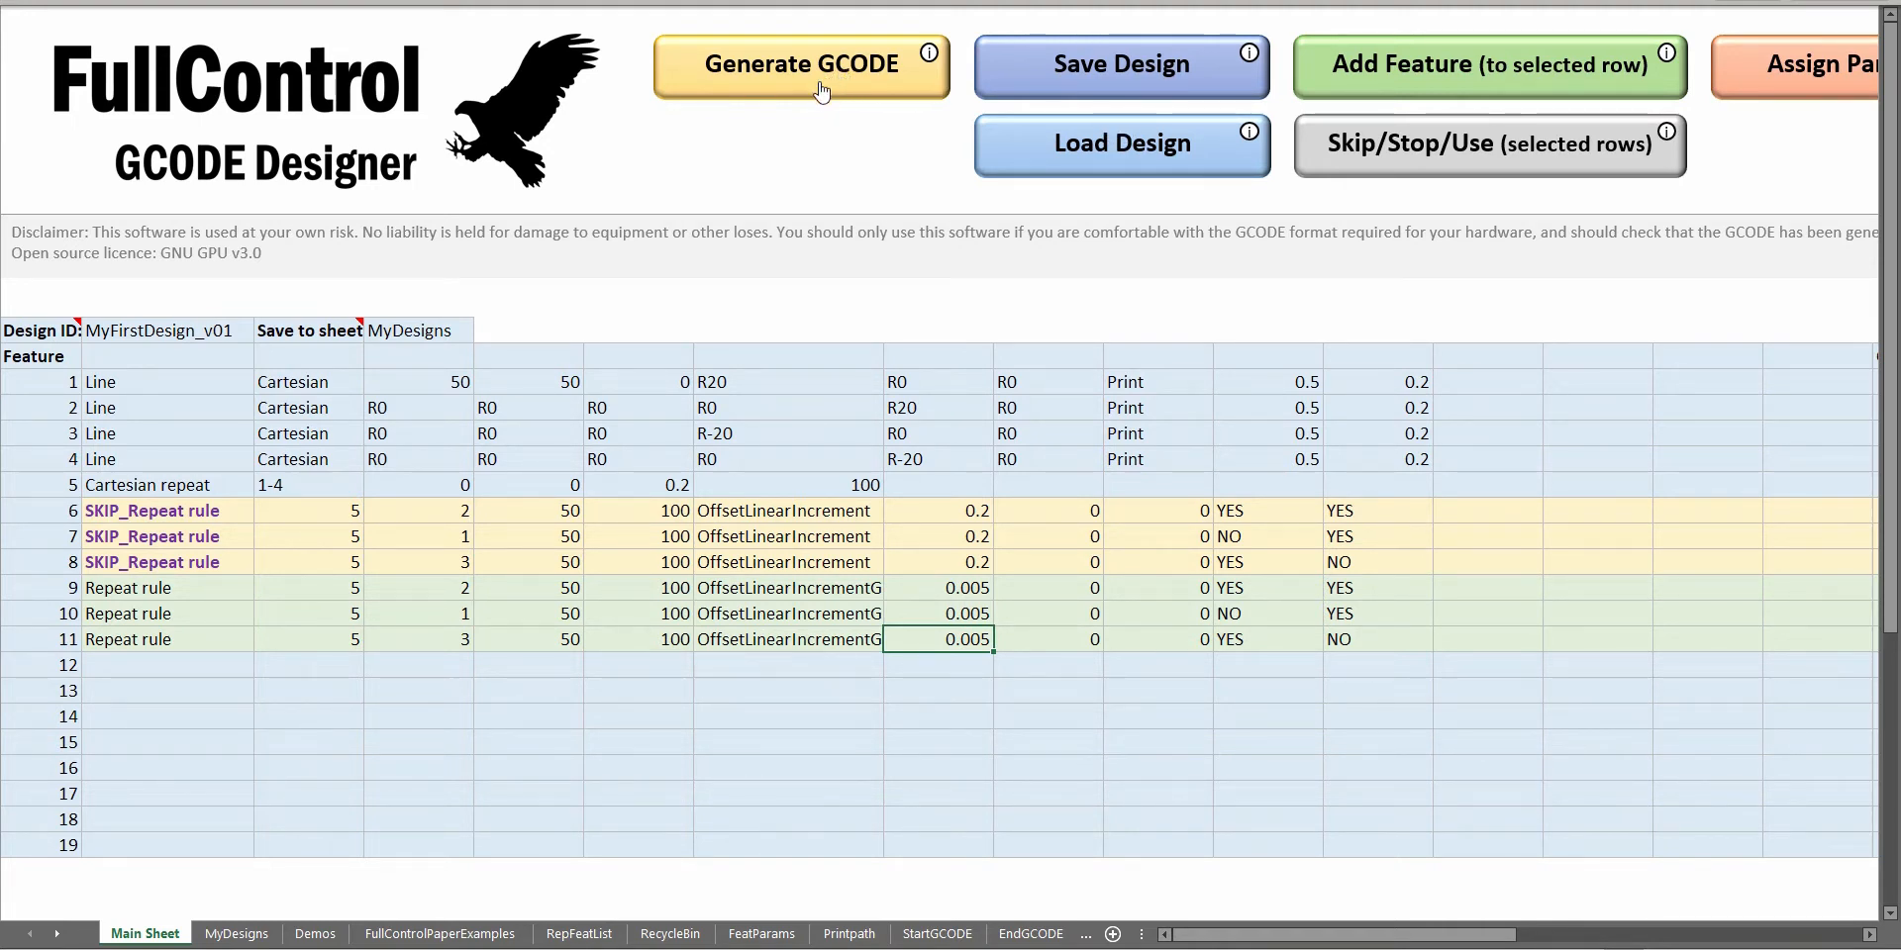
Step: Generate the GCODE for the 0.005-increment design and dismiss the confirmation
left_click(800, 63)
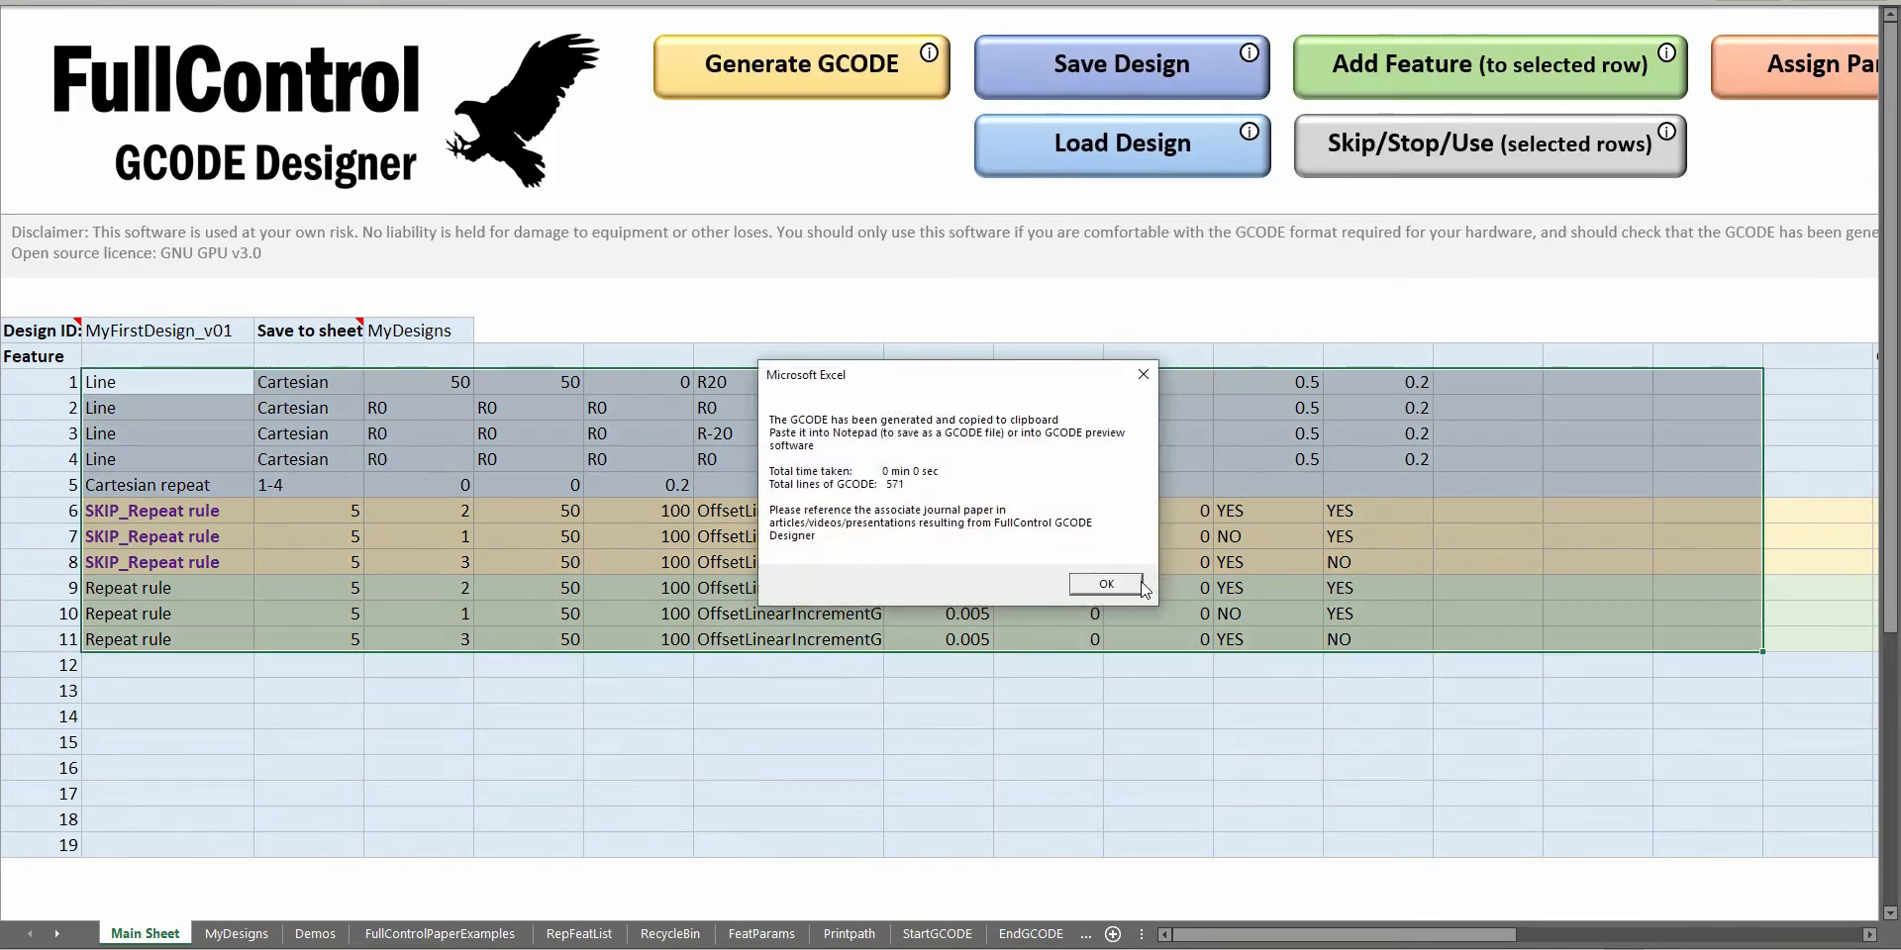
left_click(1103, 585)
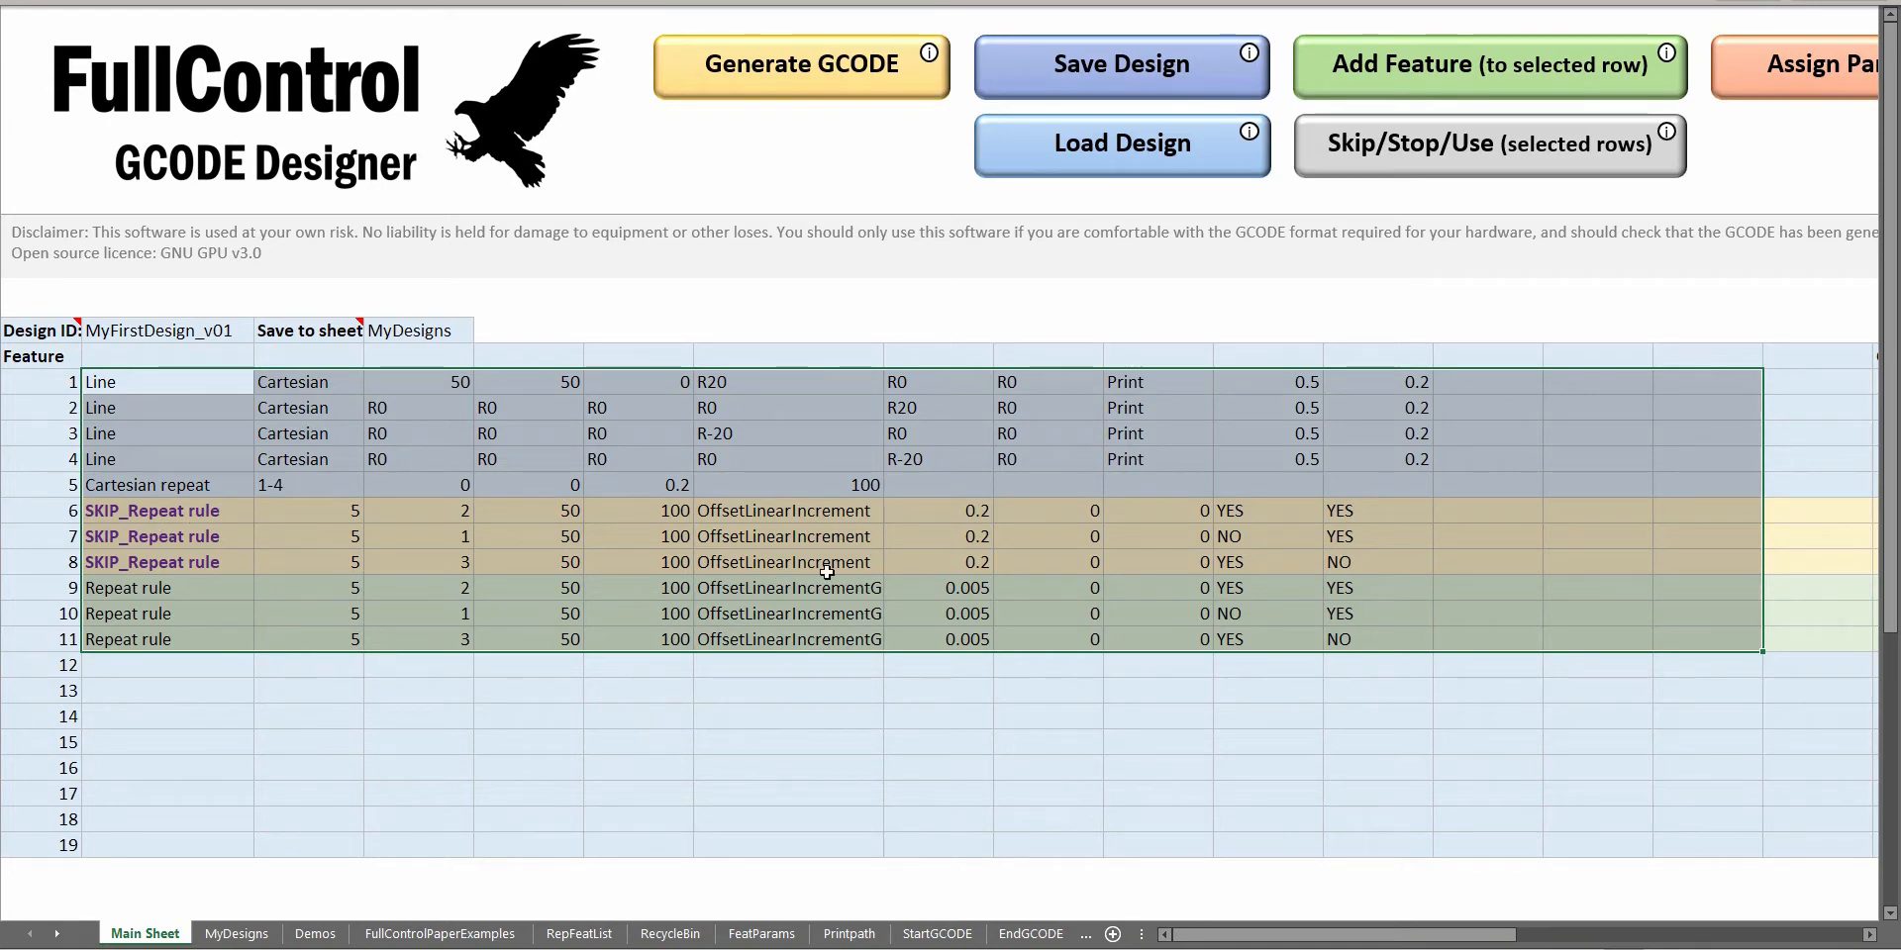
left_click(798, 64)
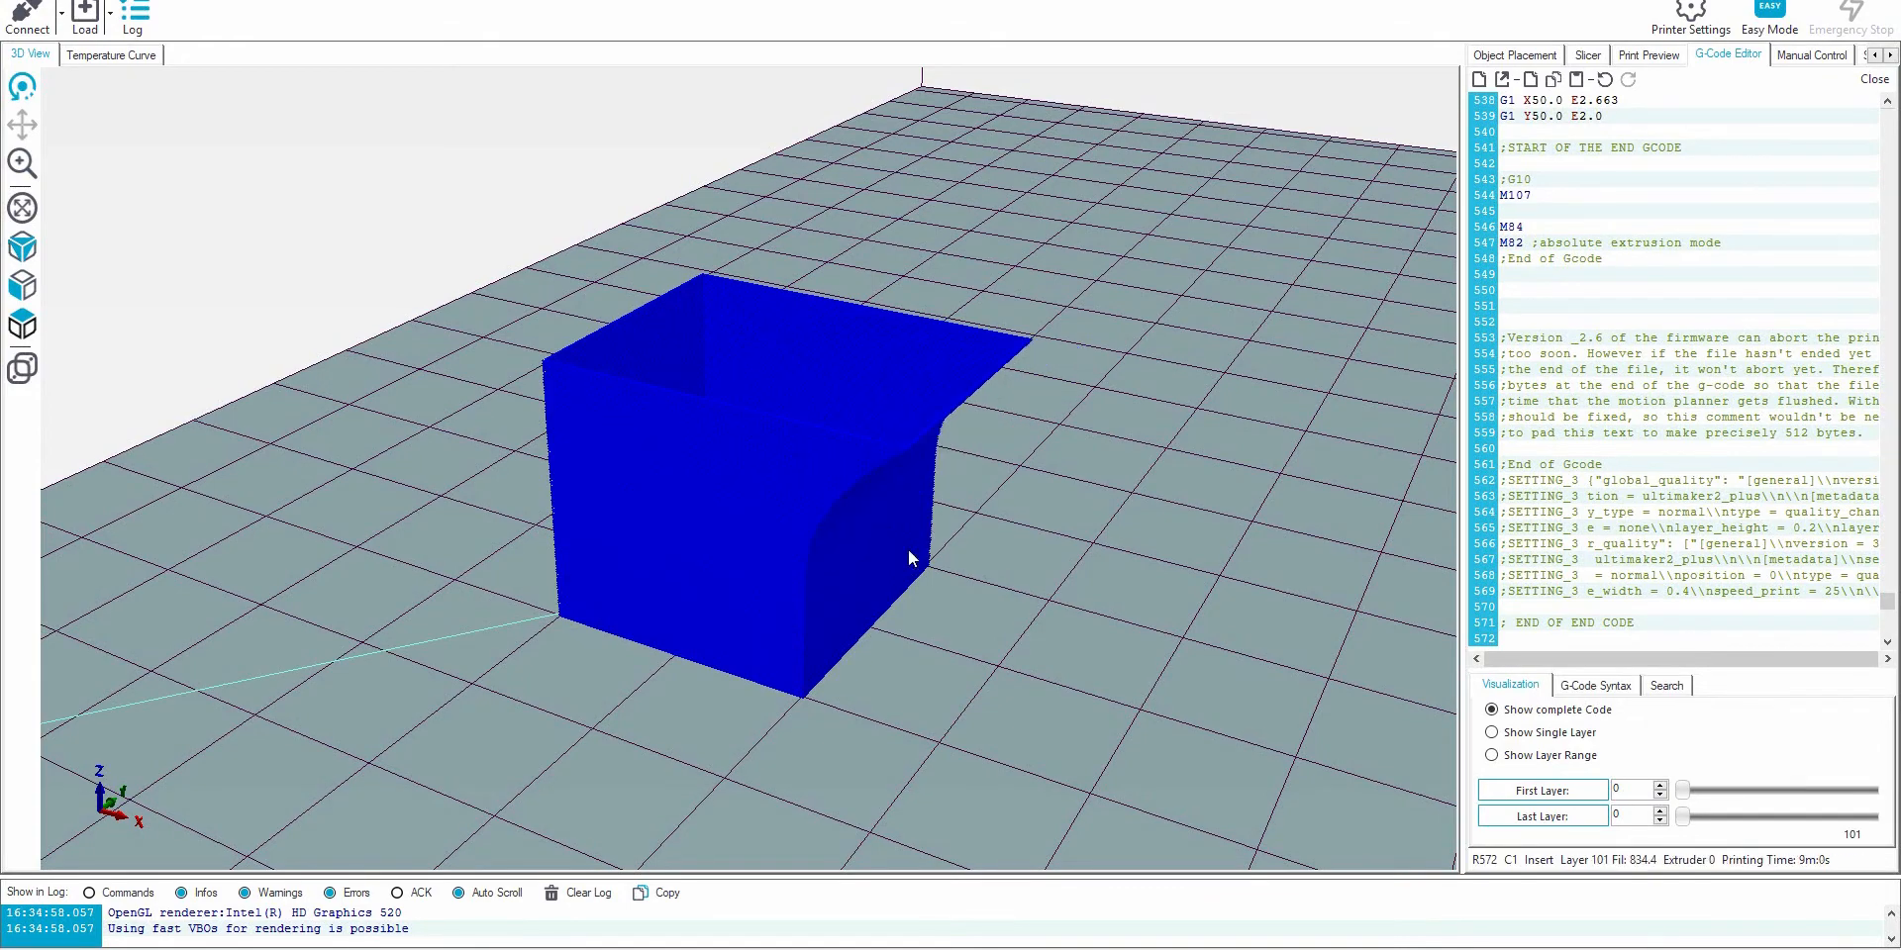
left_click_drag(908, 558, 920, 483)
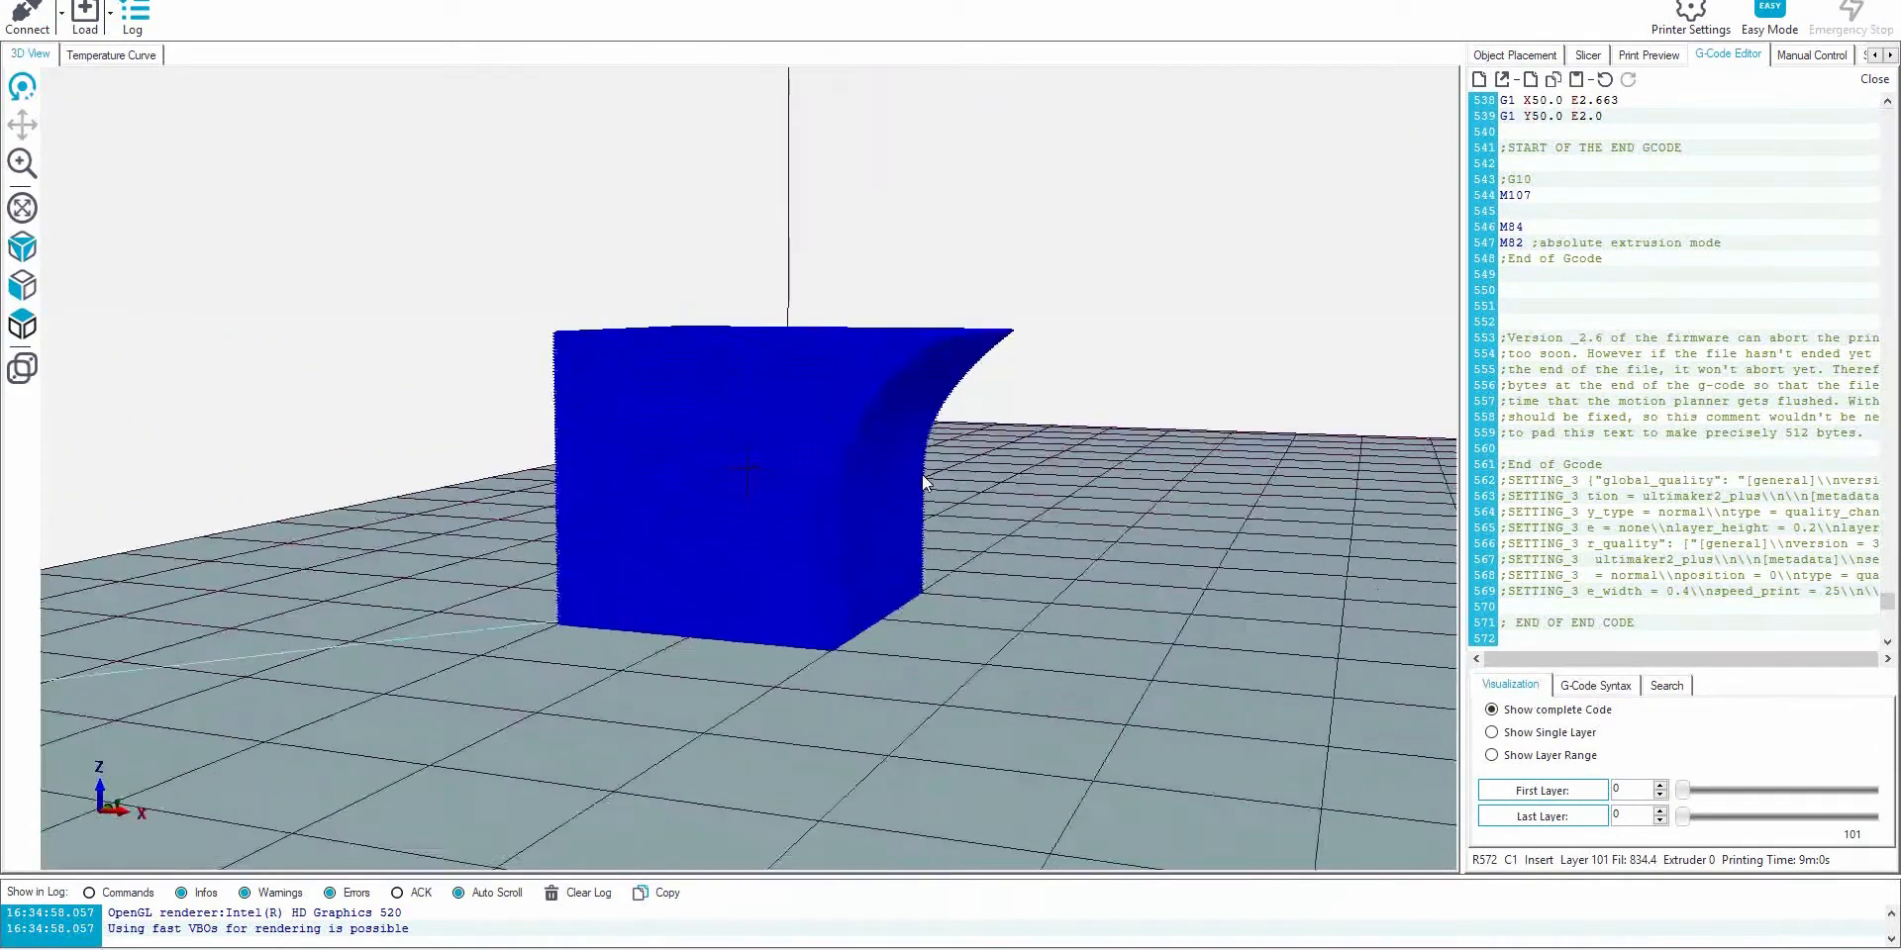
left_click_drag(921, 481, 885, 443)
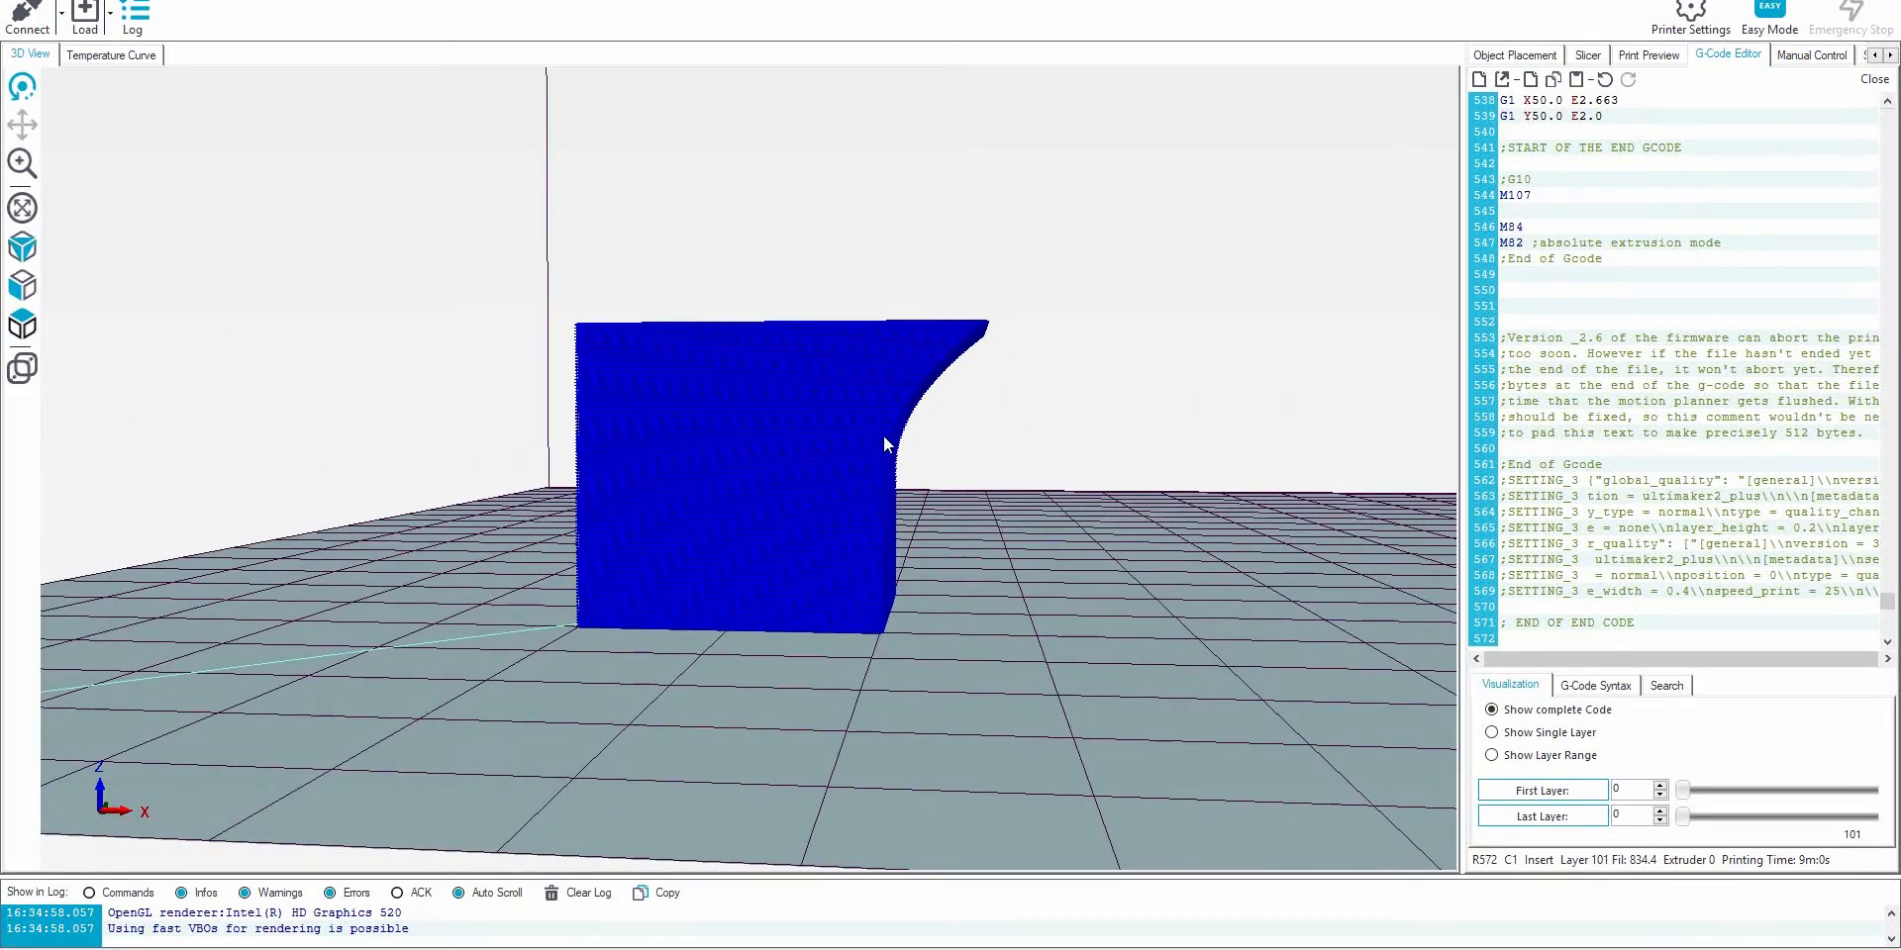
left_click_drag(885, 445, 962, 360)
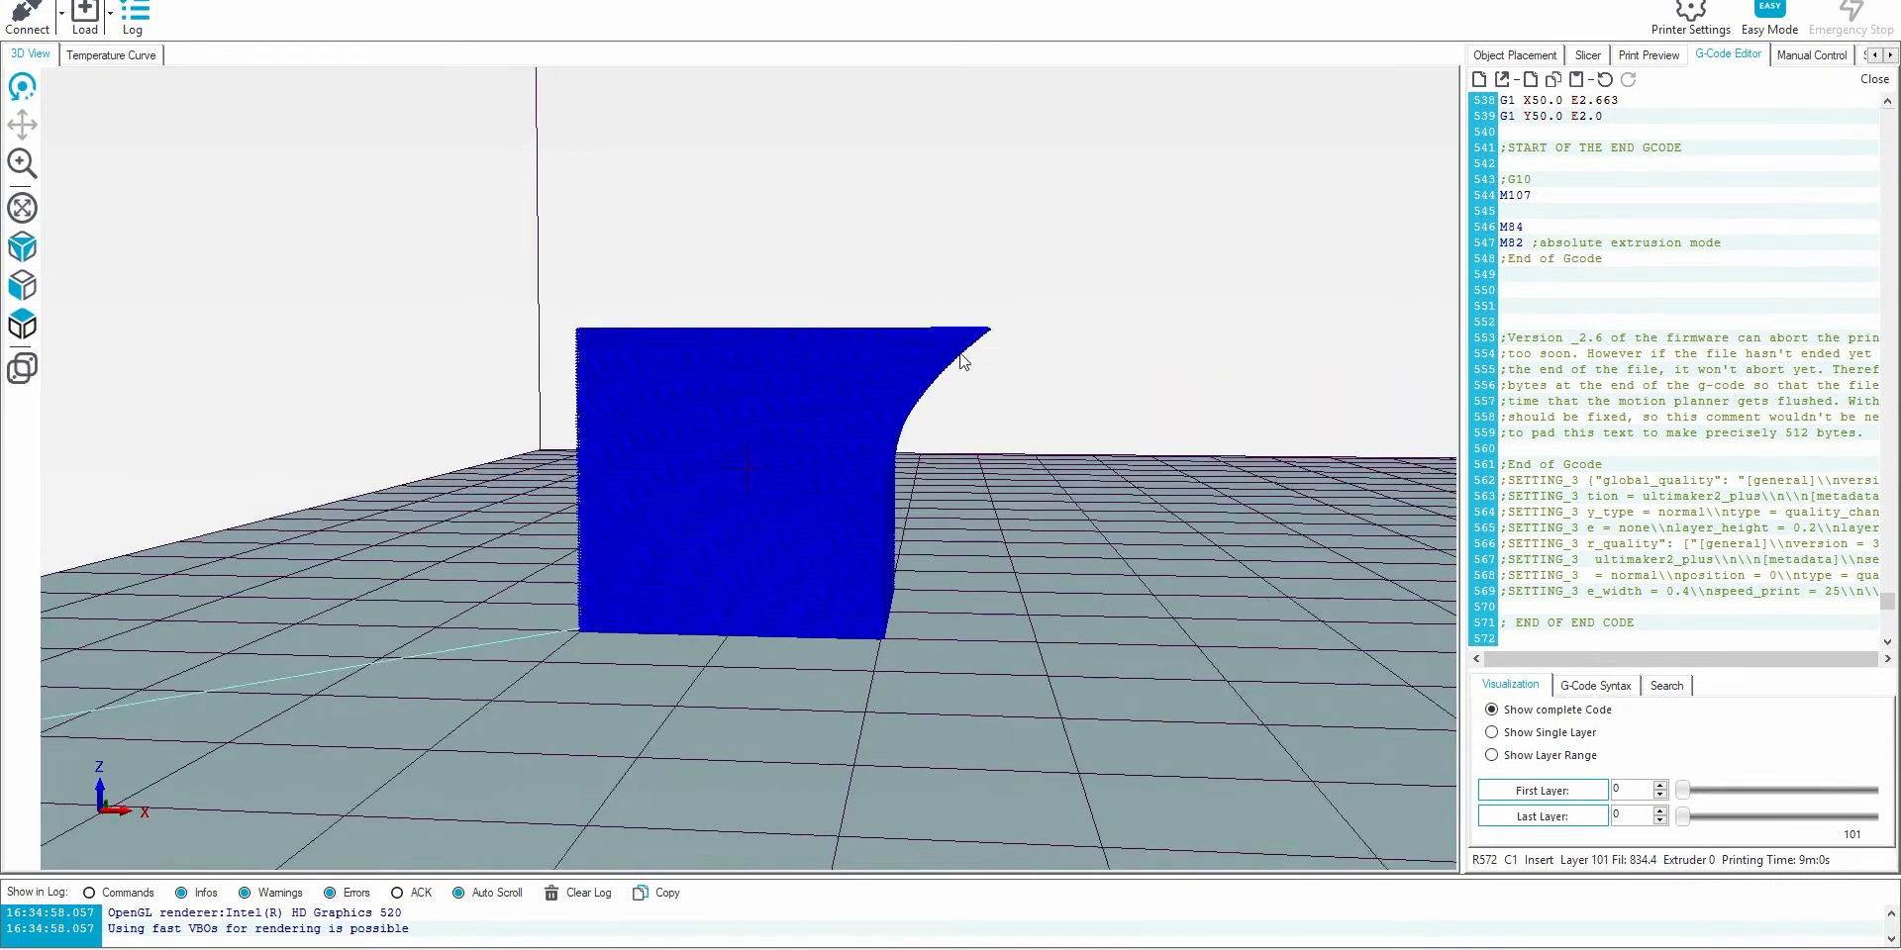
left_click_drag(965, 360, 903, 455)
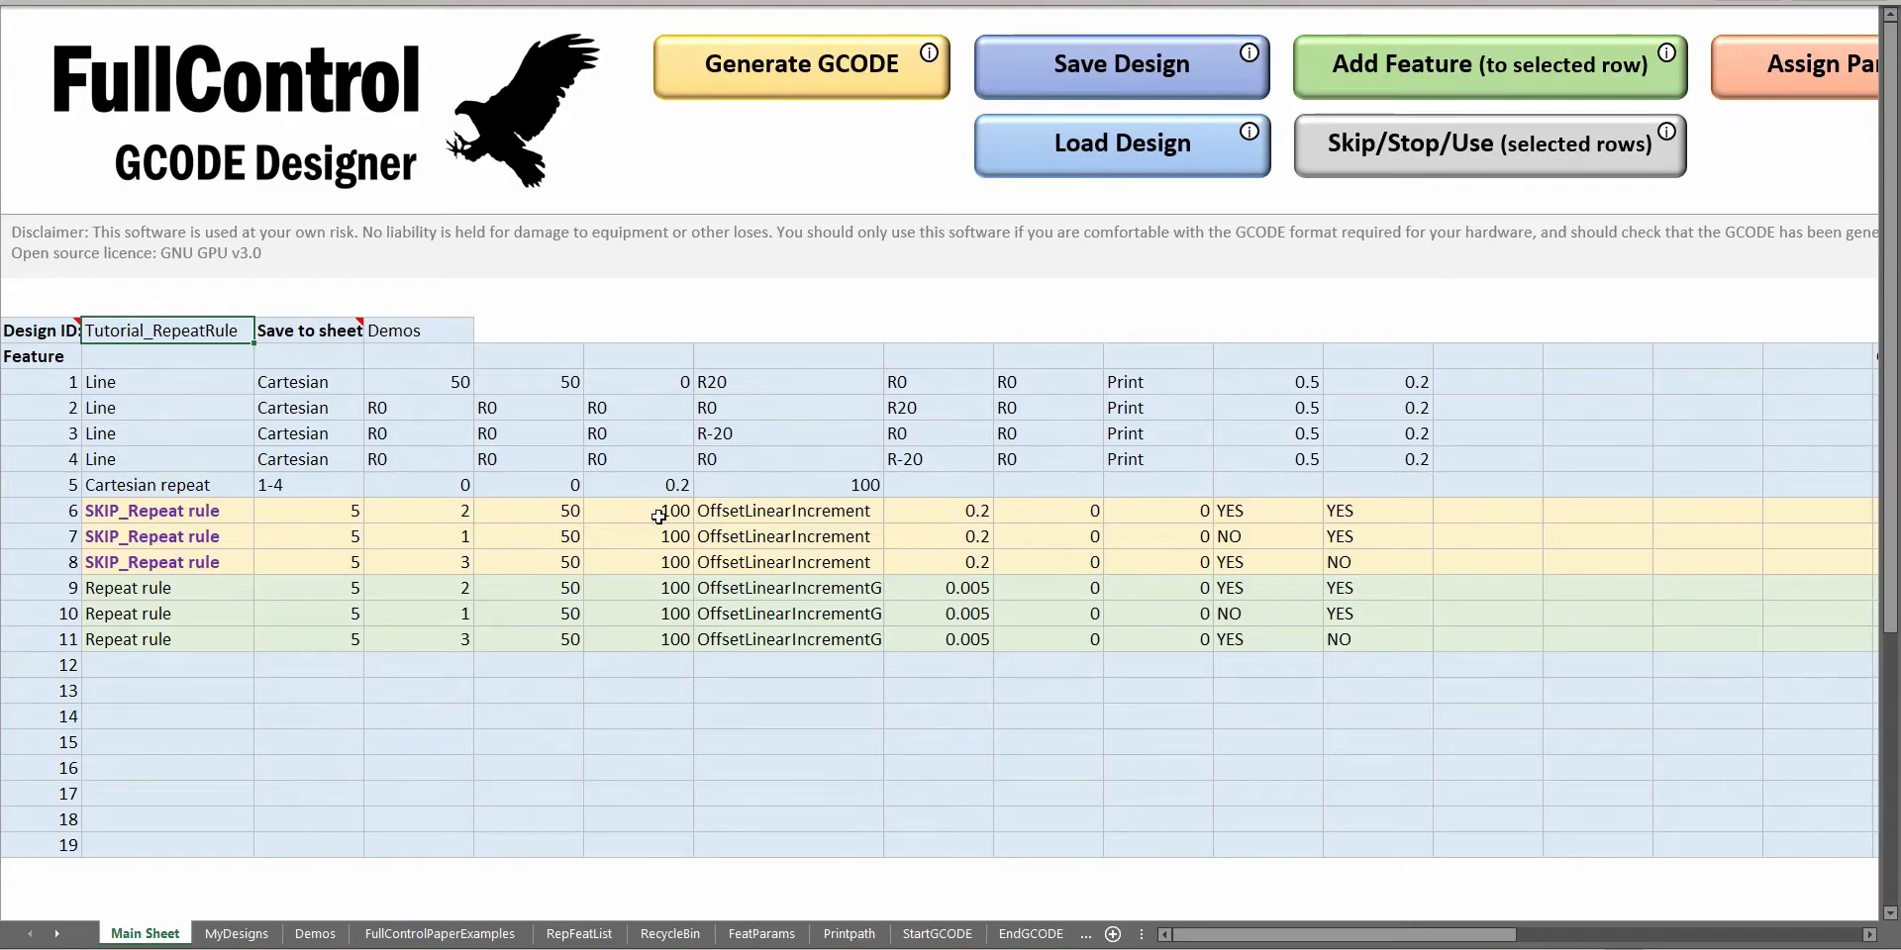
mouse_move(760, 510)
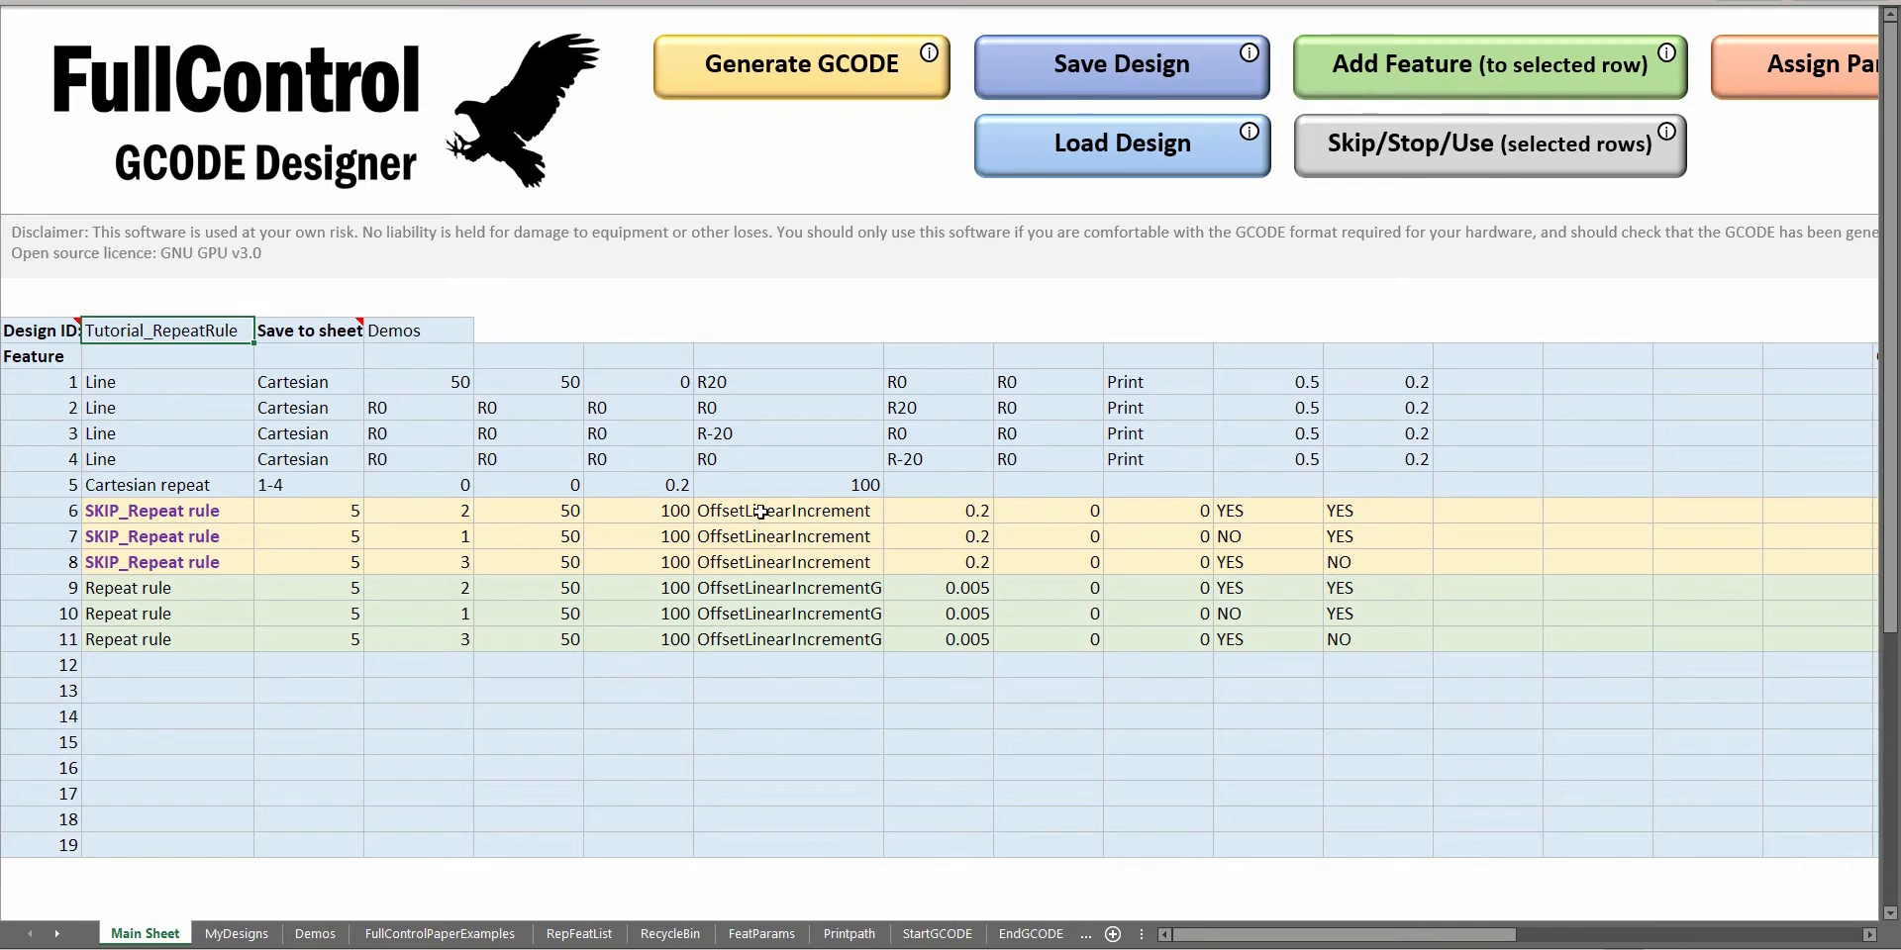
mouse_move(827, 549)
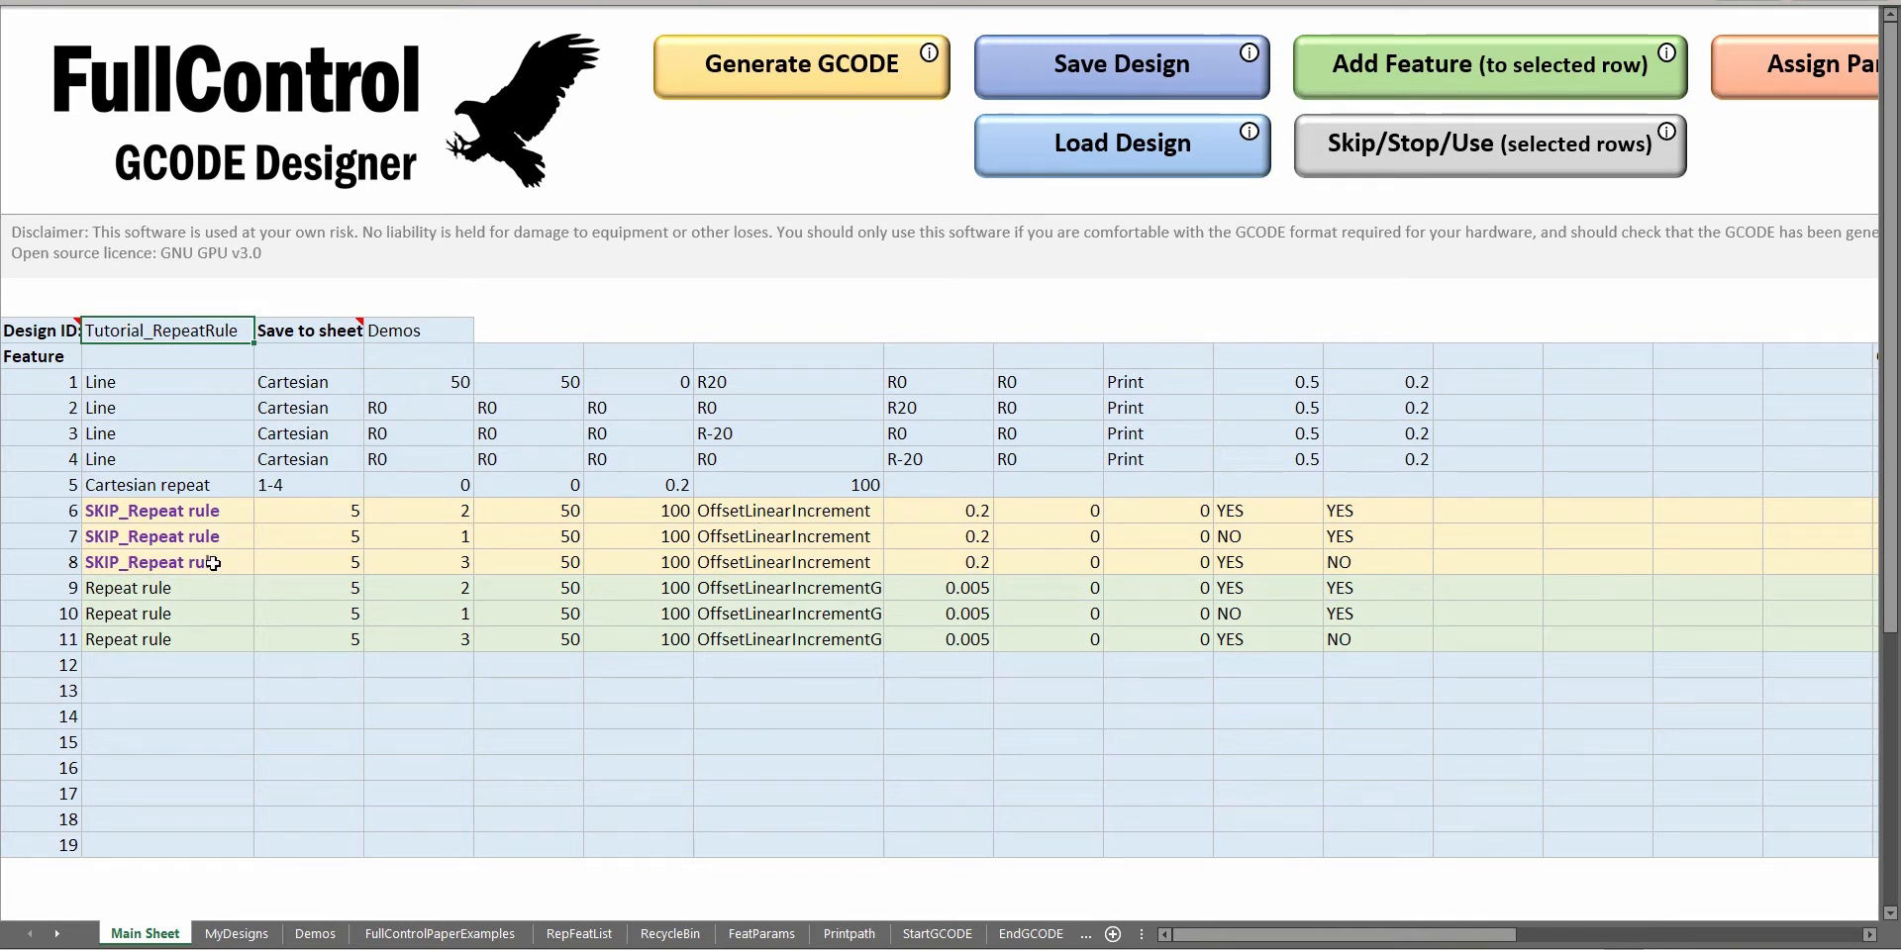
Step: Select rows 9–11 and mark the three 0.005-increment repeat rules as skipped
left_click(127, 588)
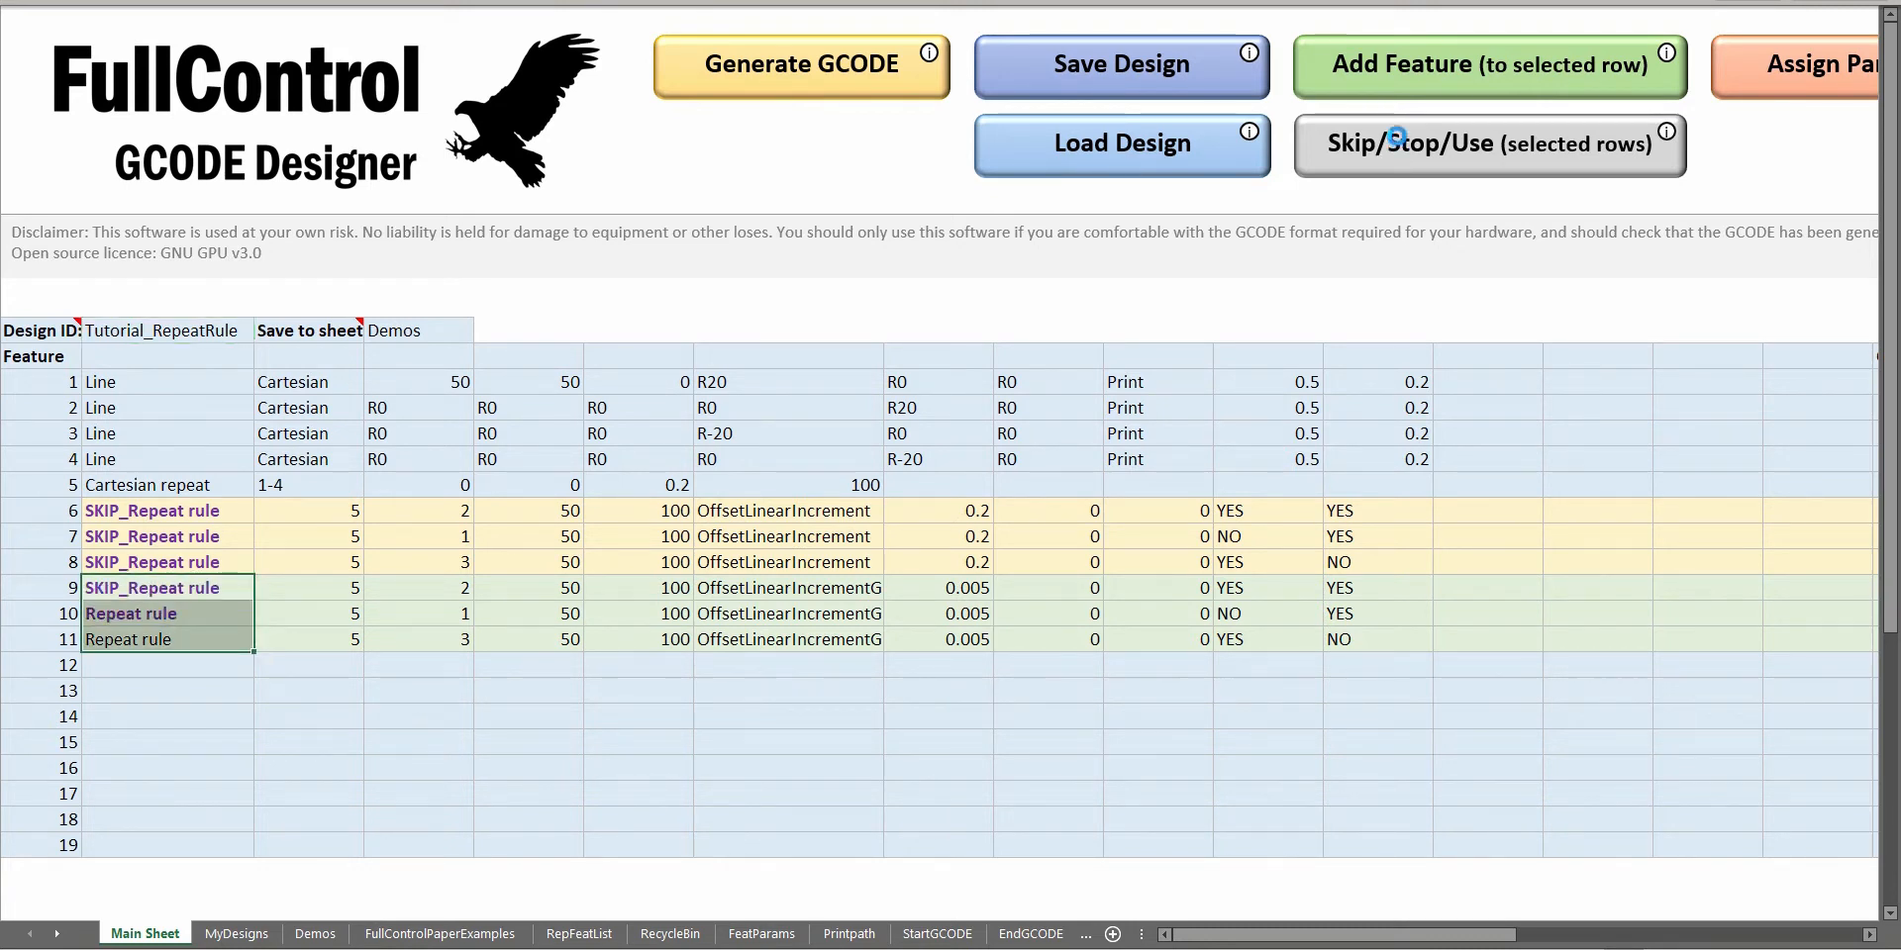
left_click(1487, 142)
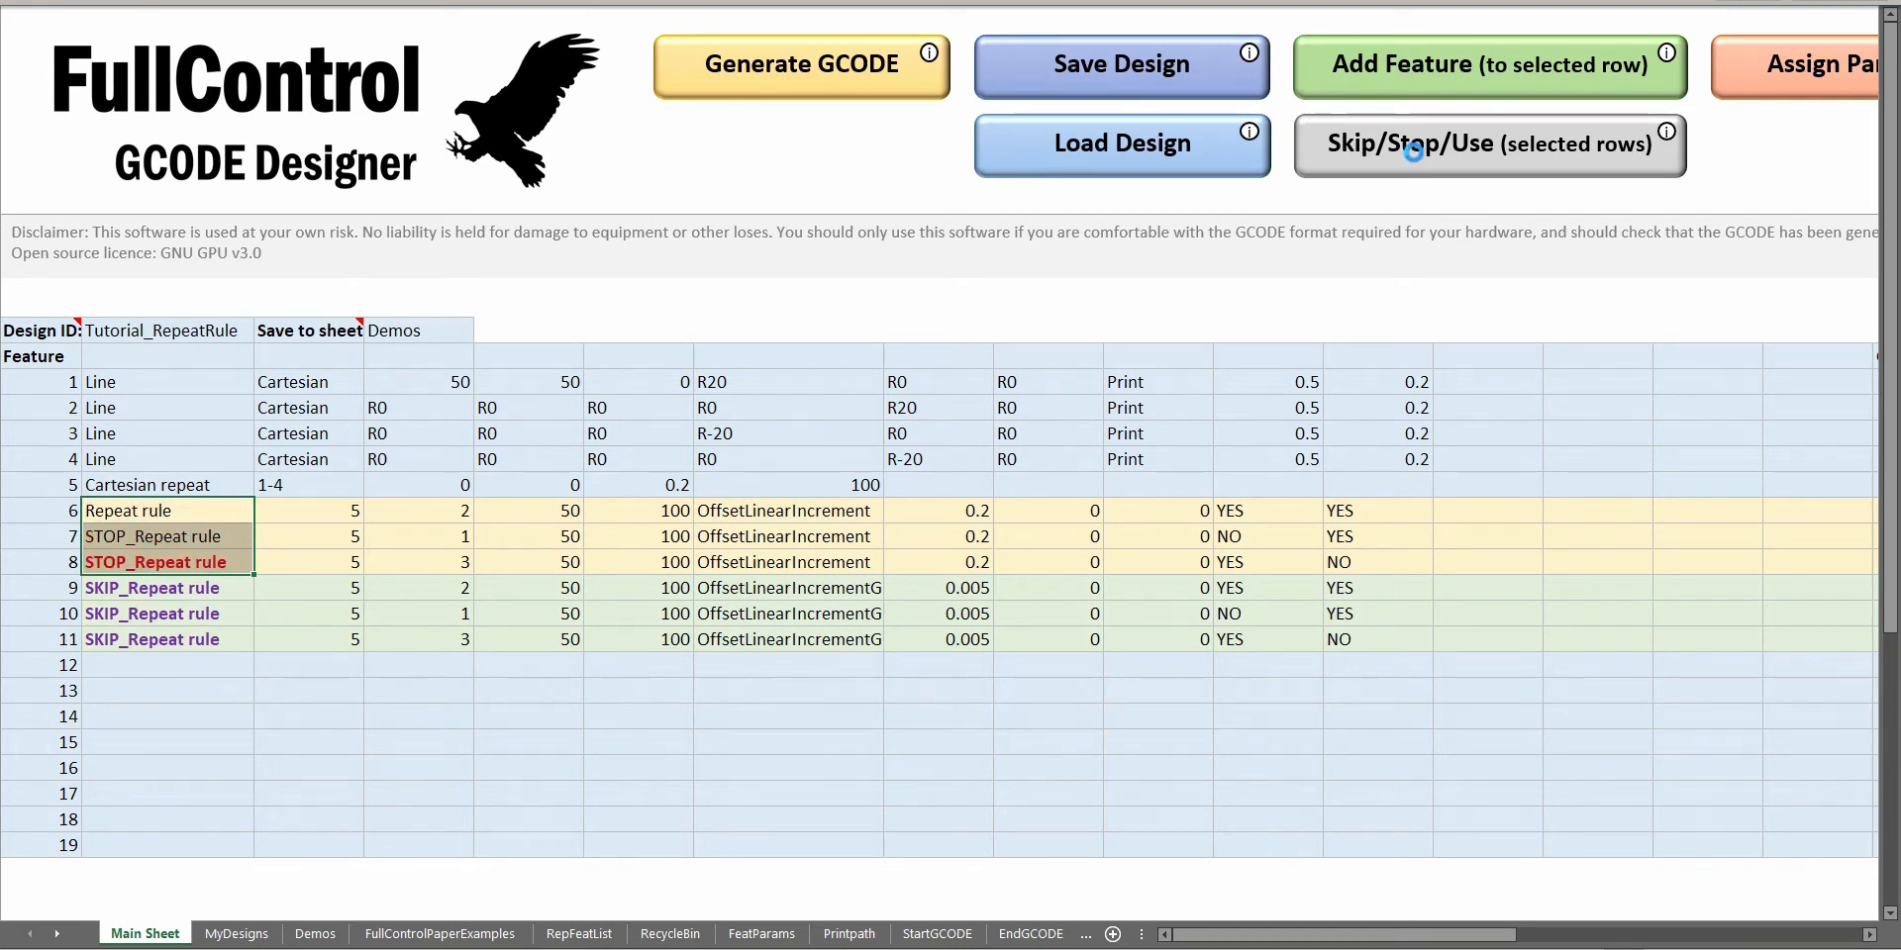
Step: Reactivate rules 6–8 and set rule 6's third increment to -0.1
left_click(1487, 143)
type("0")
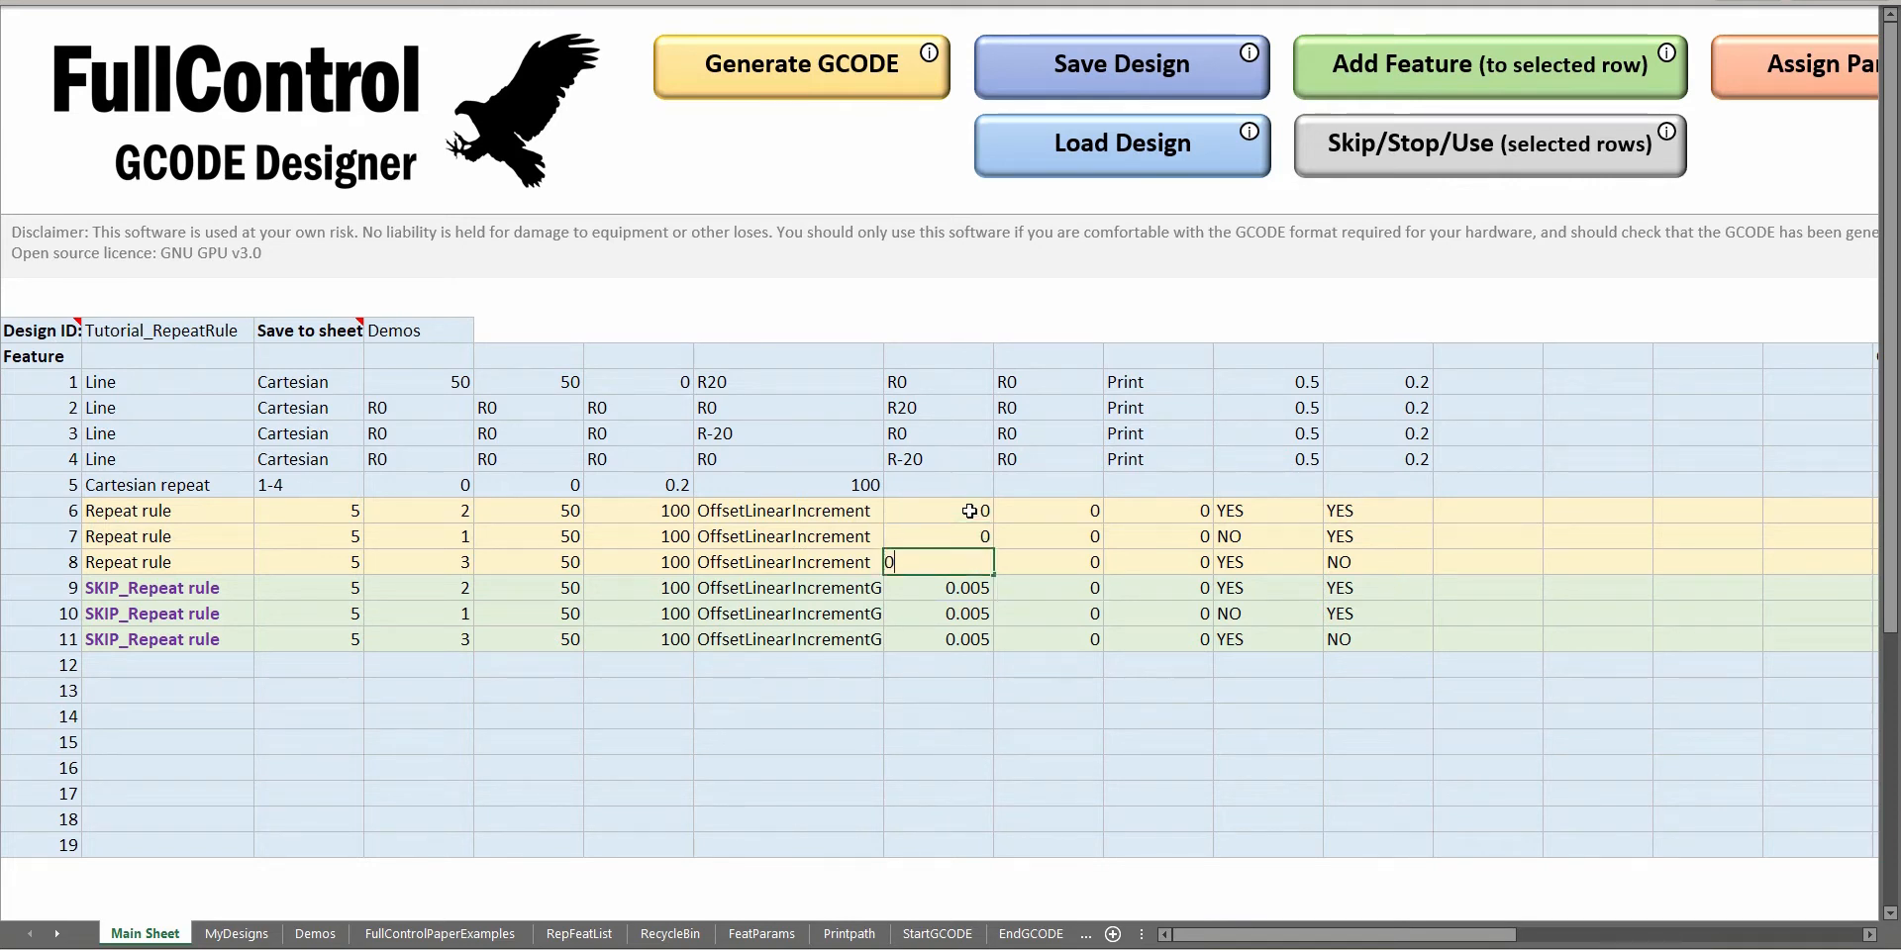
left_click(937, 511)
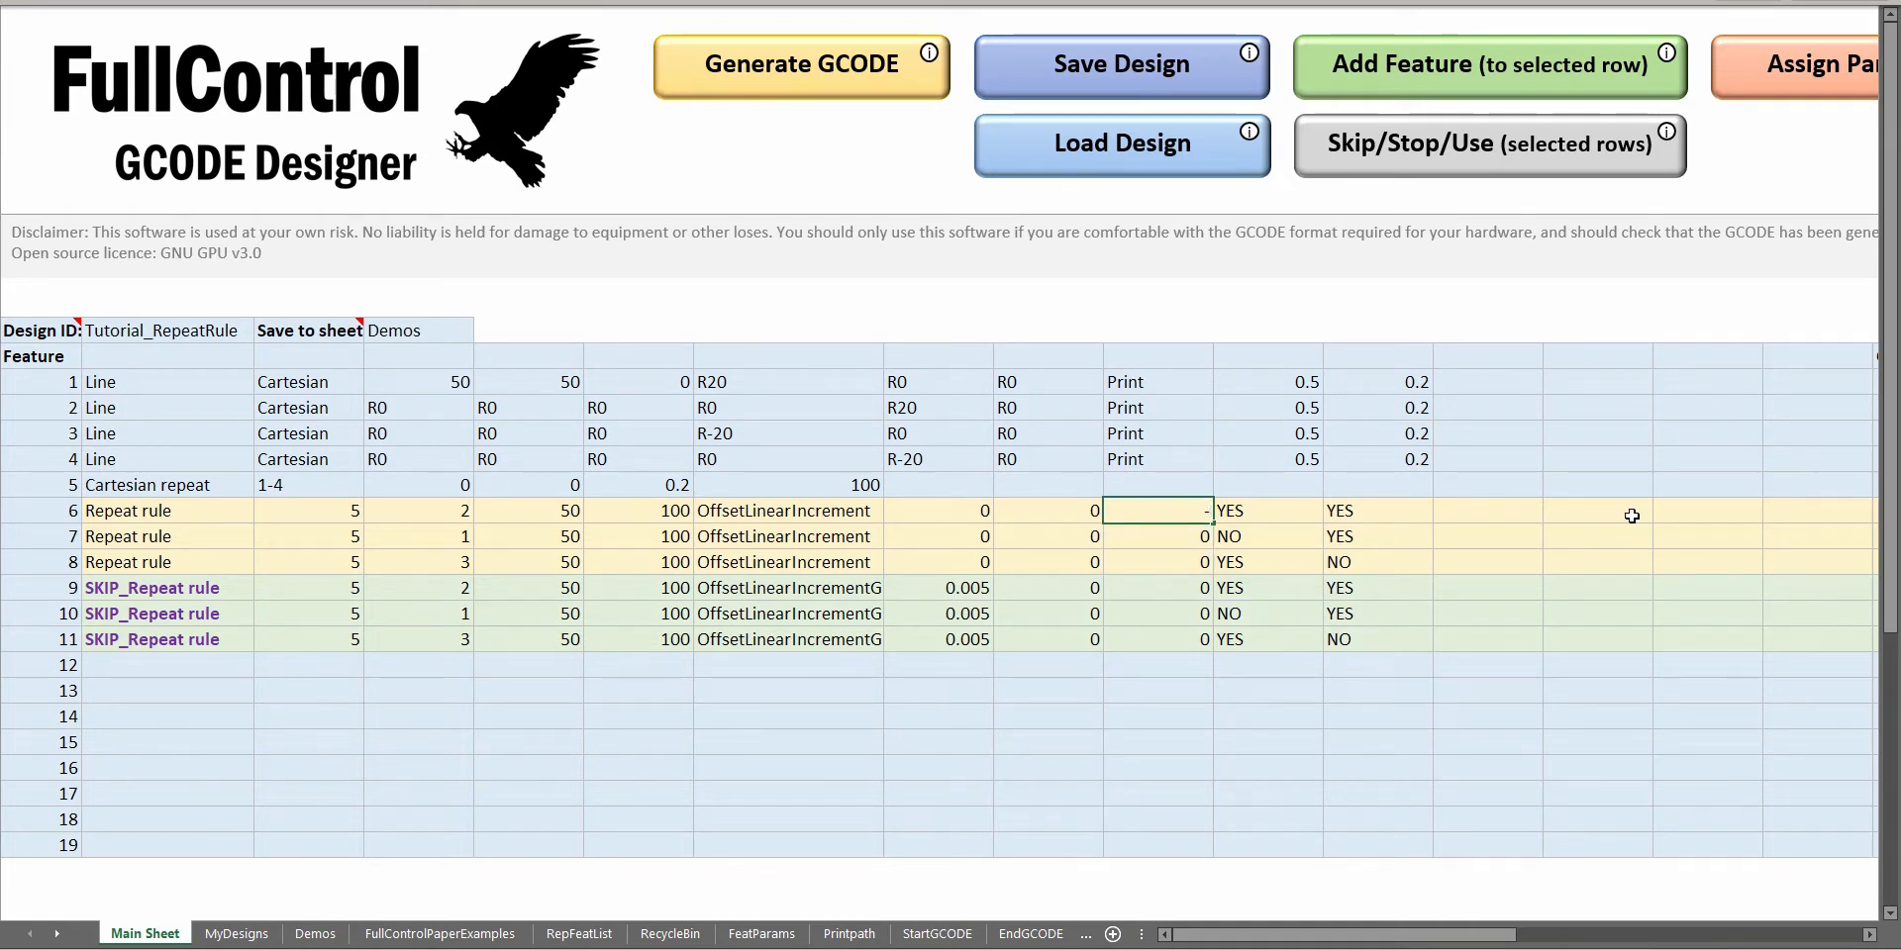
type("-0.1")
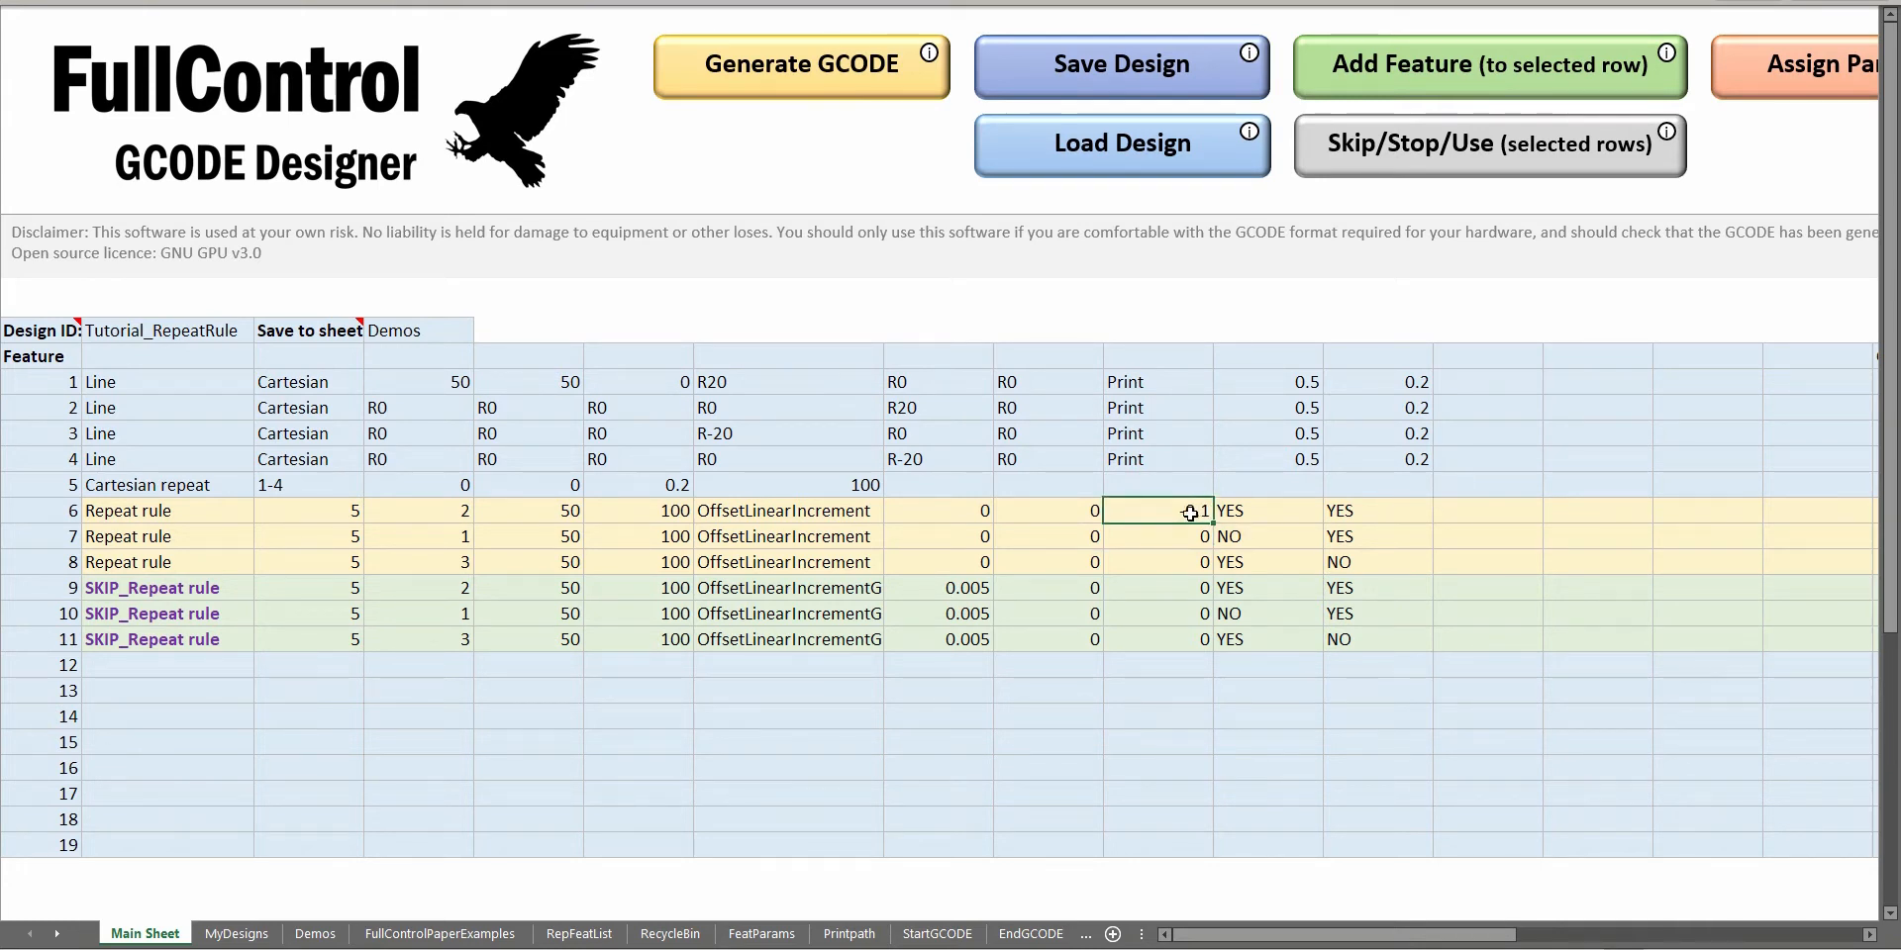
left_click(630, 483)
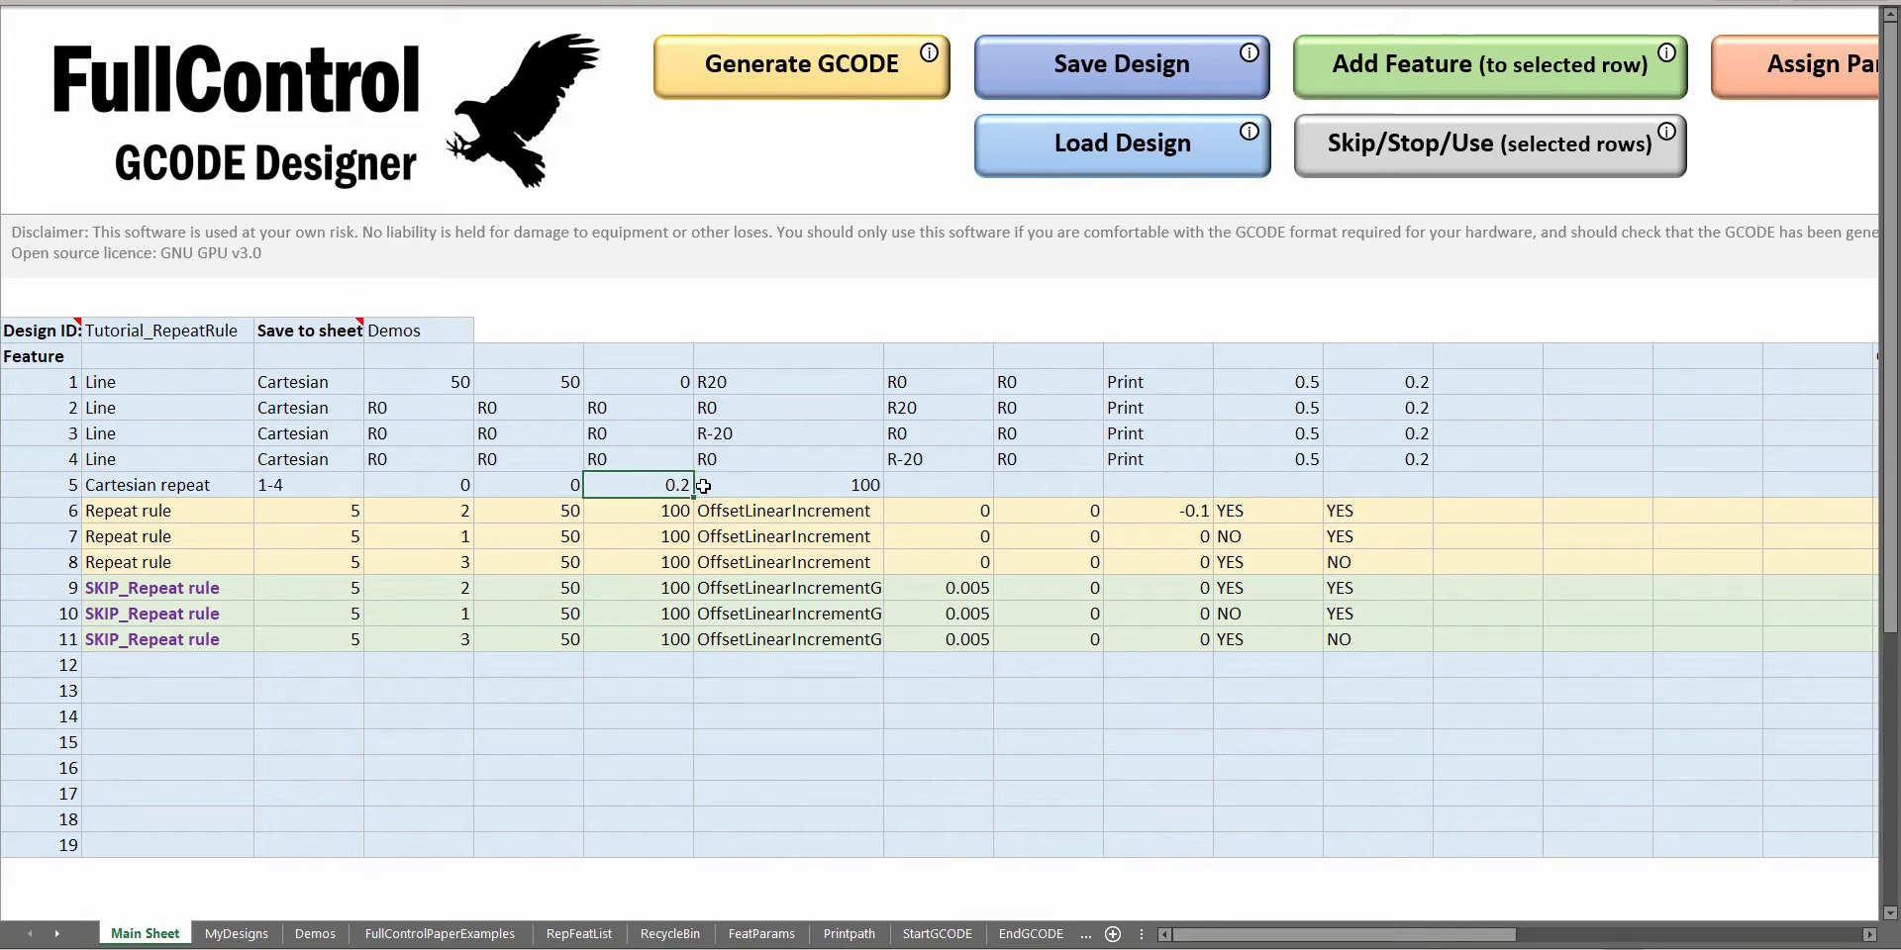
mouse_move(1174, 507)
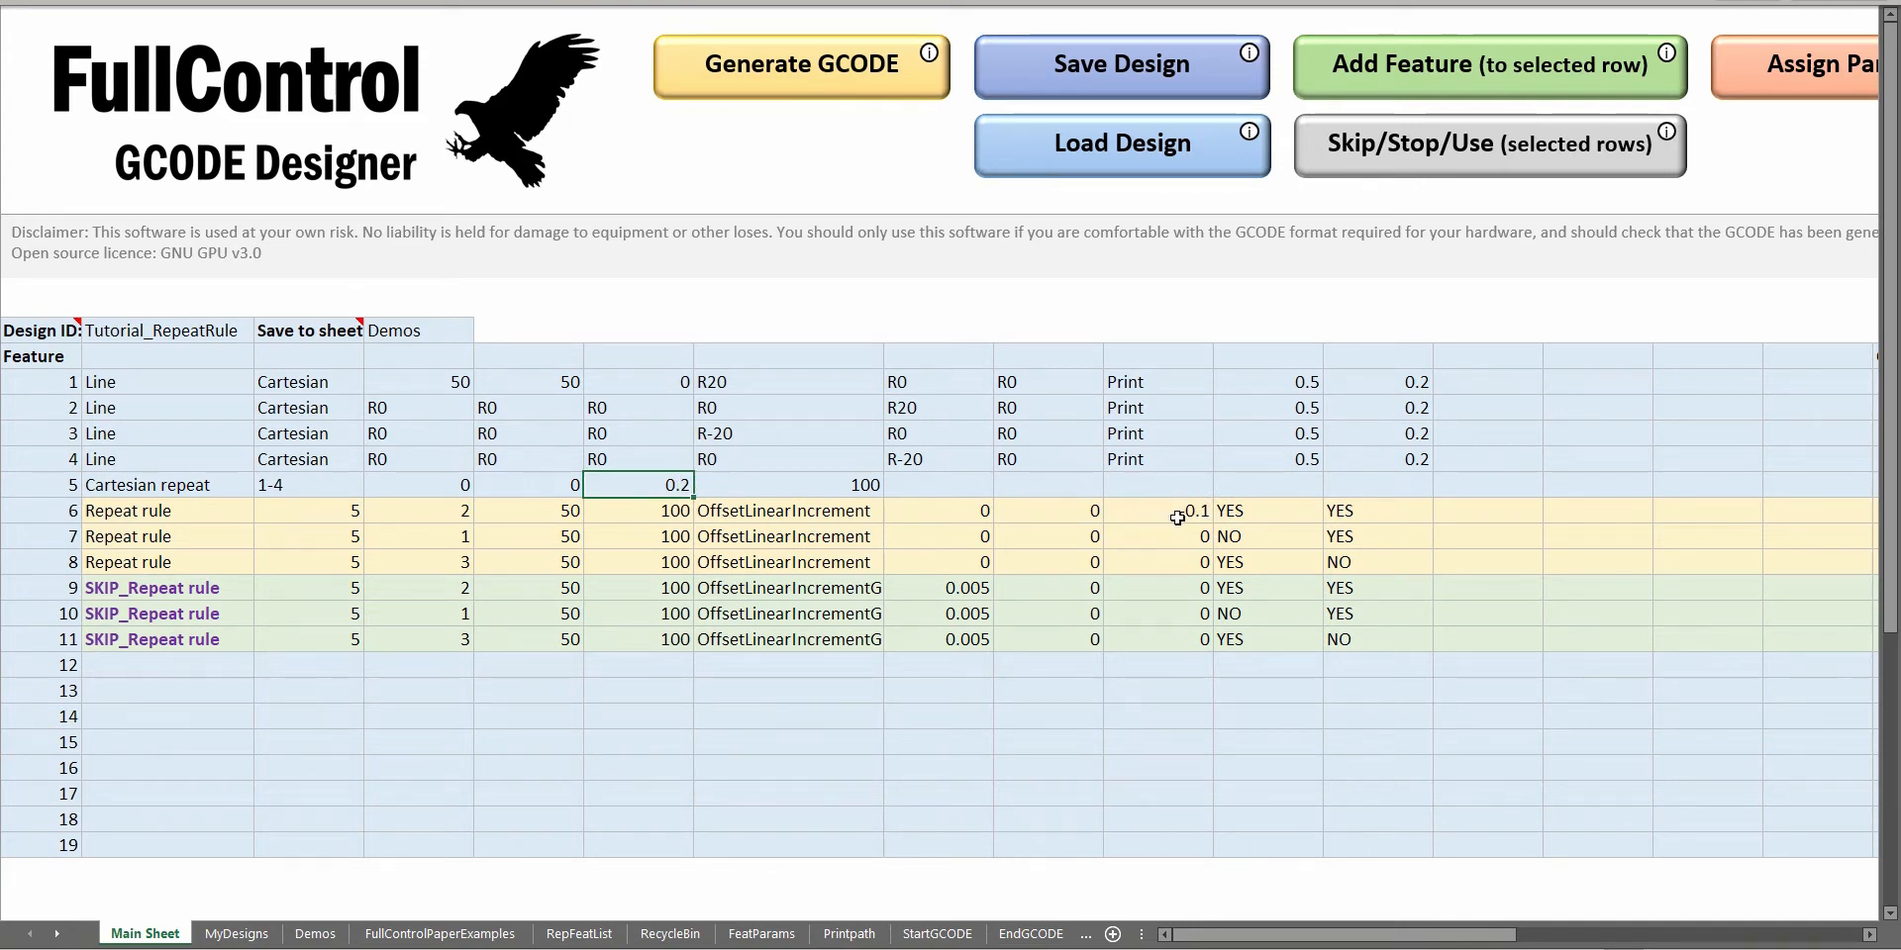
Step: Copy the -0.1 increment to rules 7 and 8 and regenerate the GCODE
left_click(1159, 511)
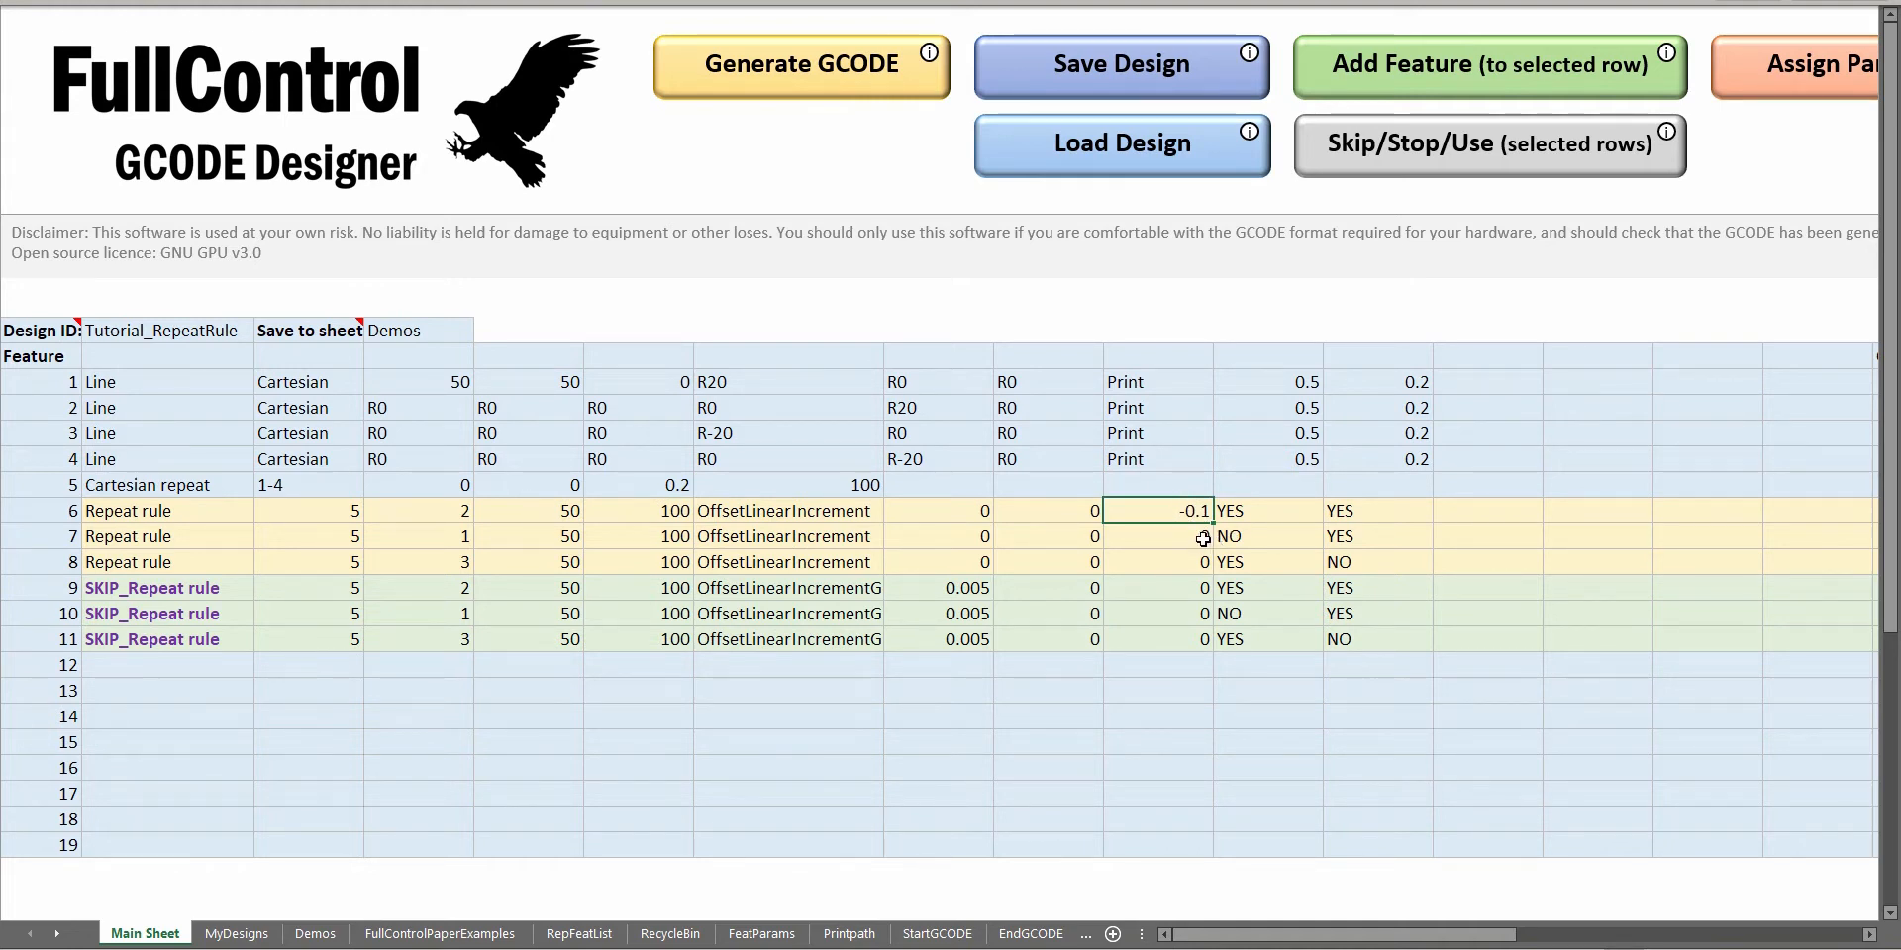
left_click(1172, 537)
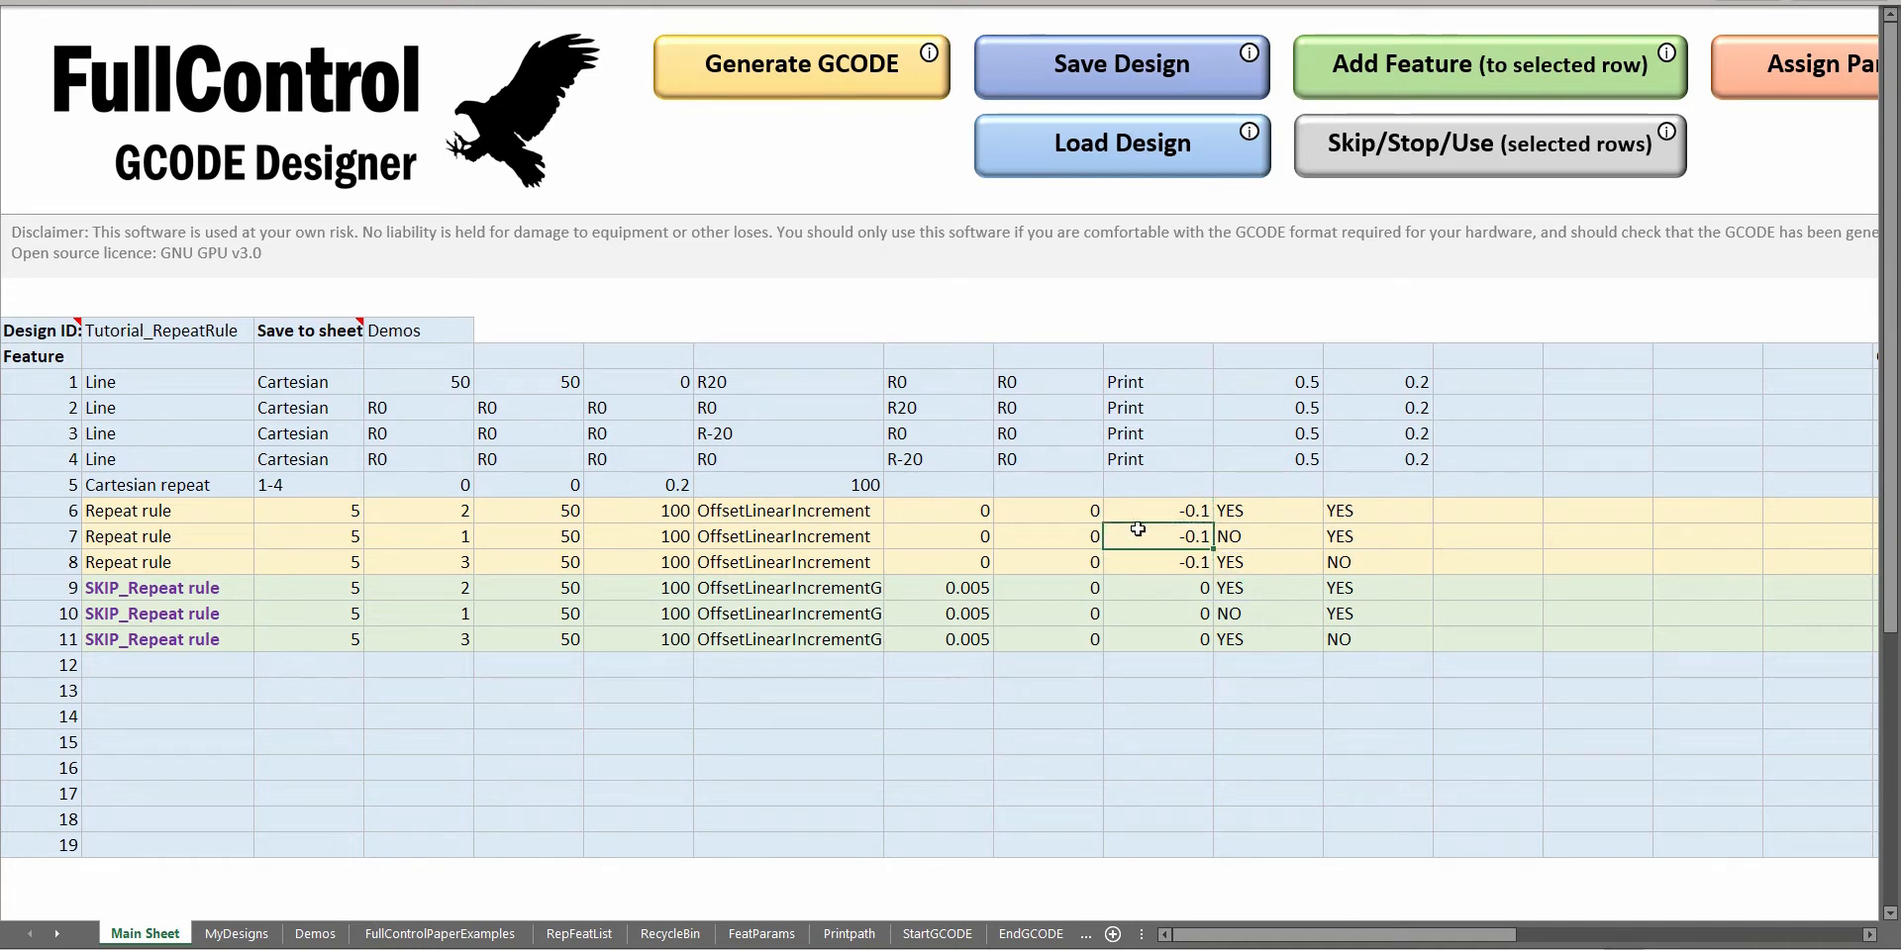
mouse_move(867, 107)
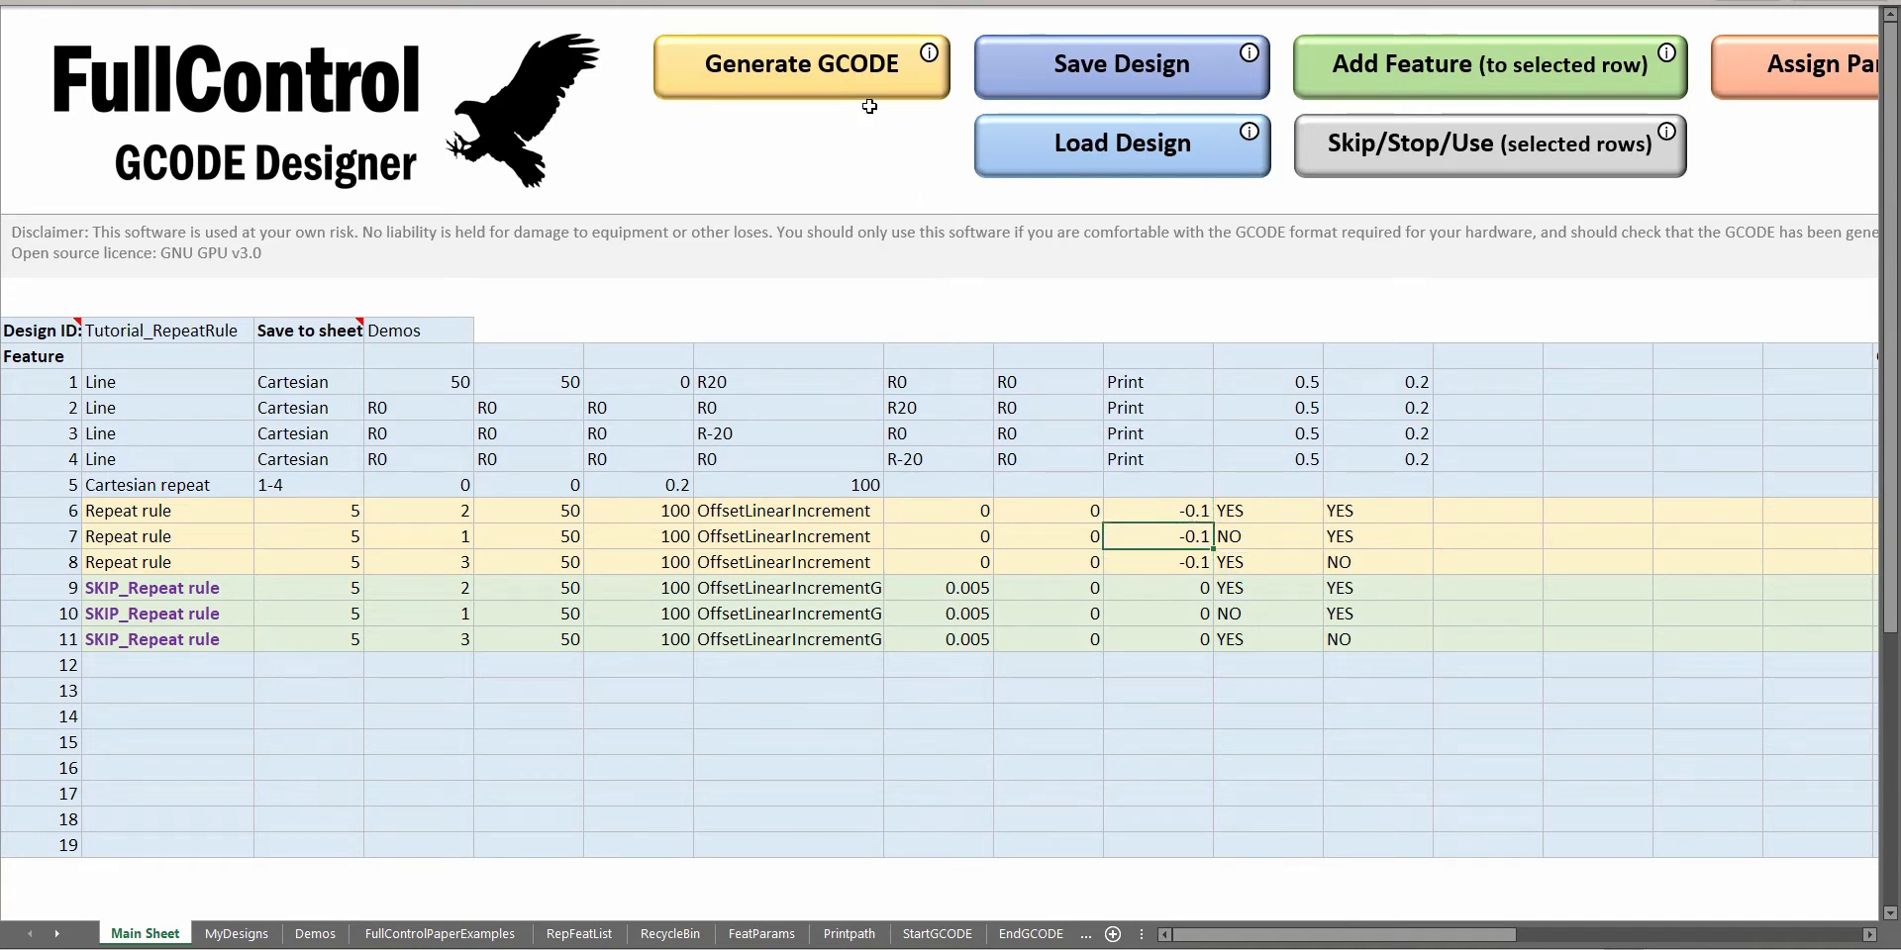
left_click(799, 63)
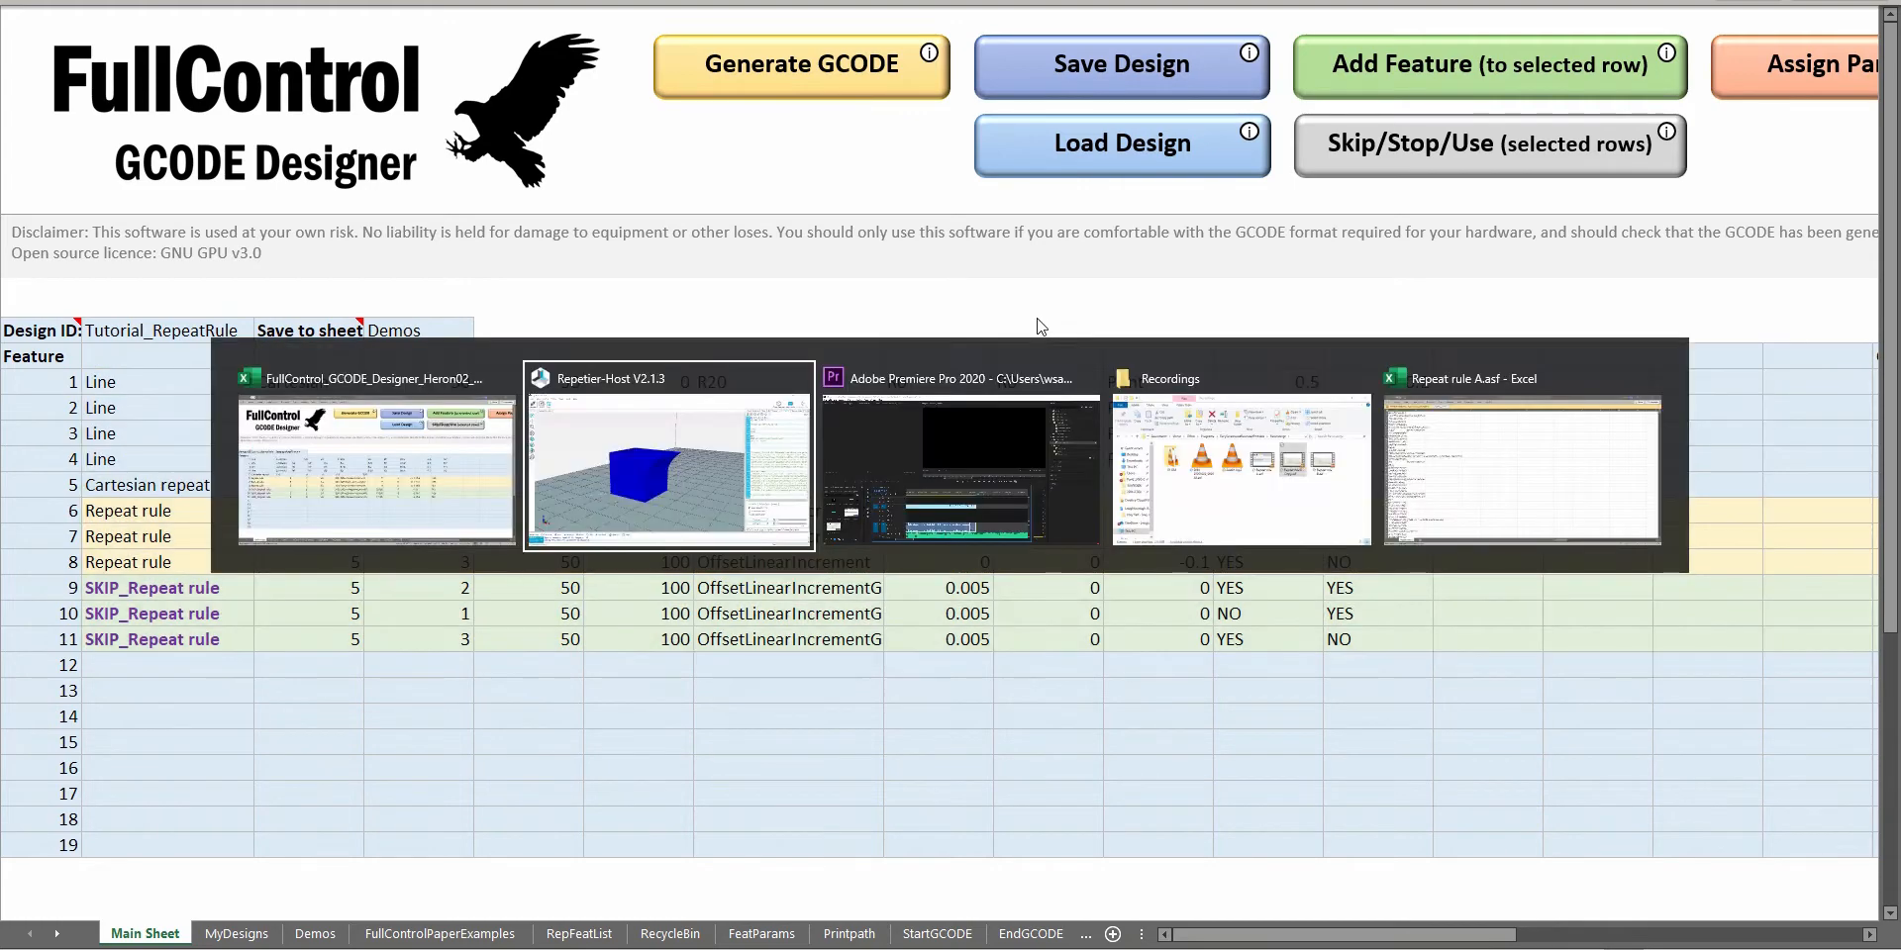
Step: Orbit and zoom the Repetier-Host preview to inspect the tall stacked box walls and top edges
left_click(667, 462)
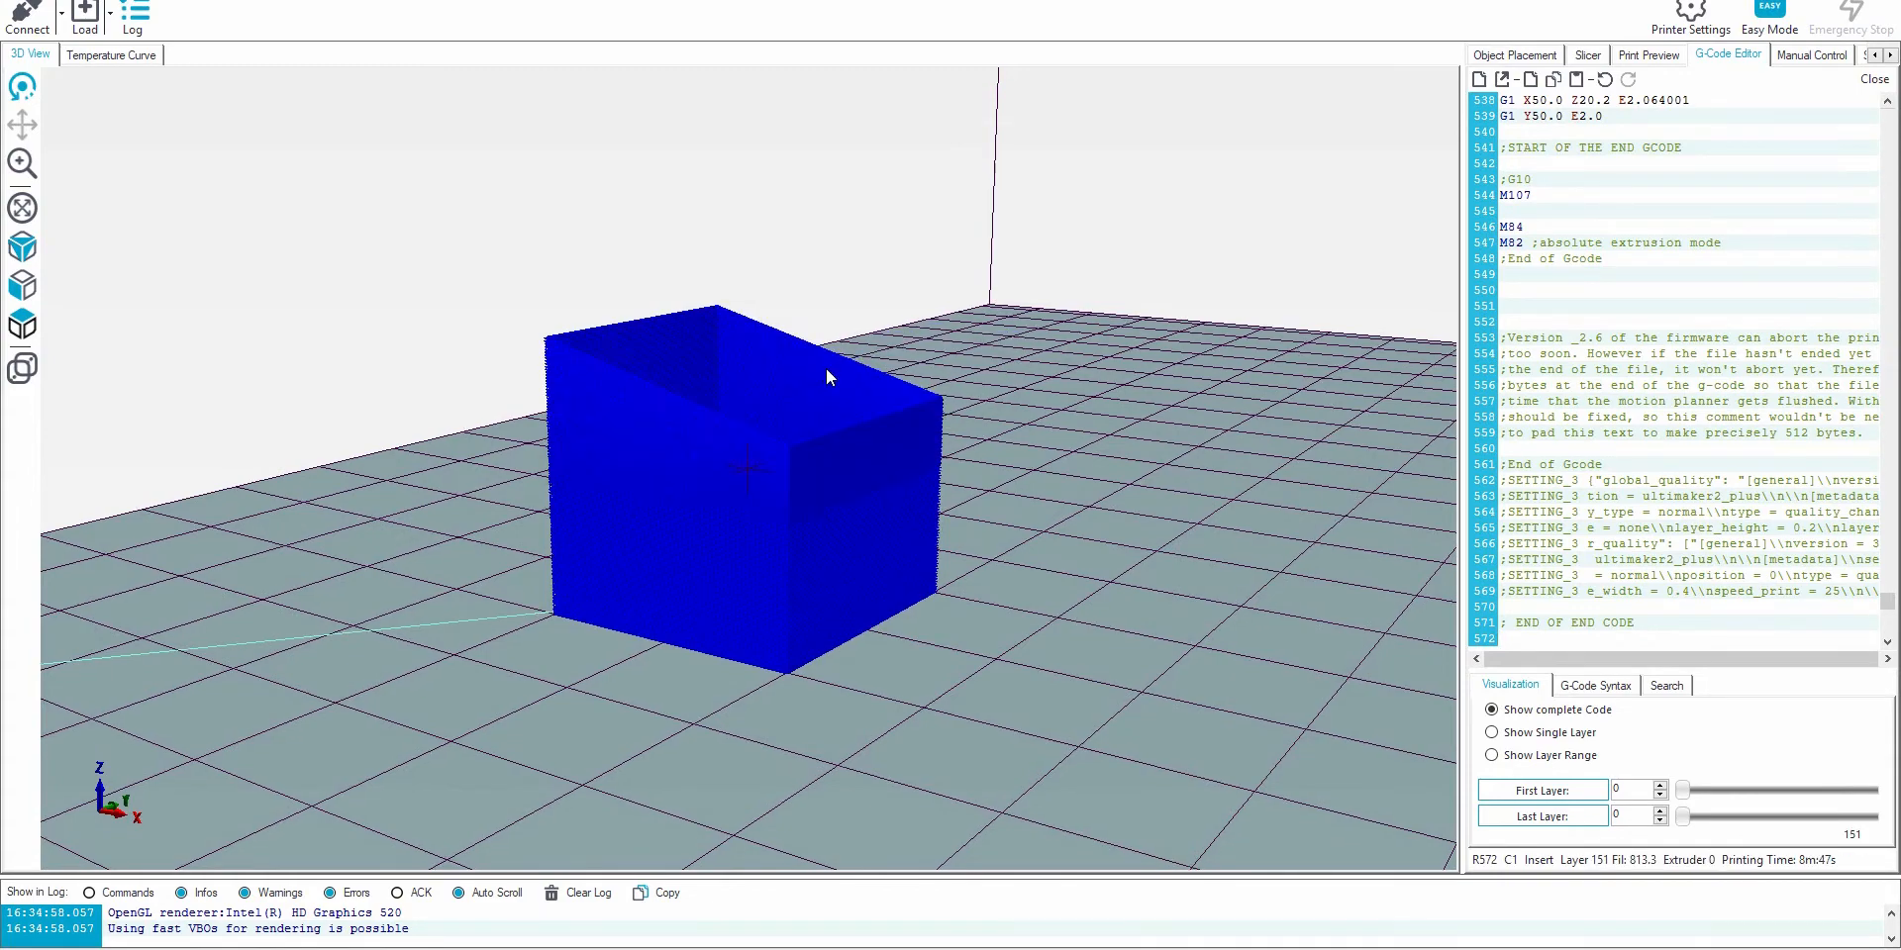
left_click_drag(830, 376, 856, 342)
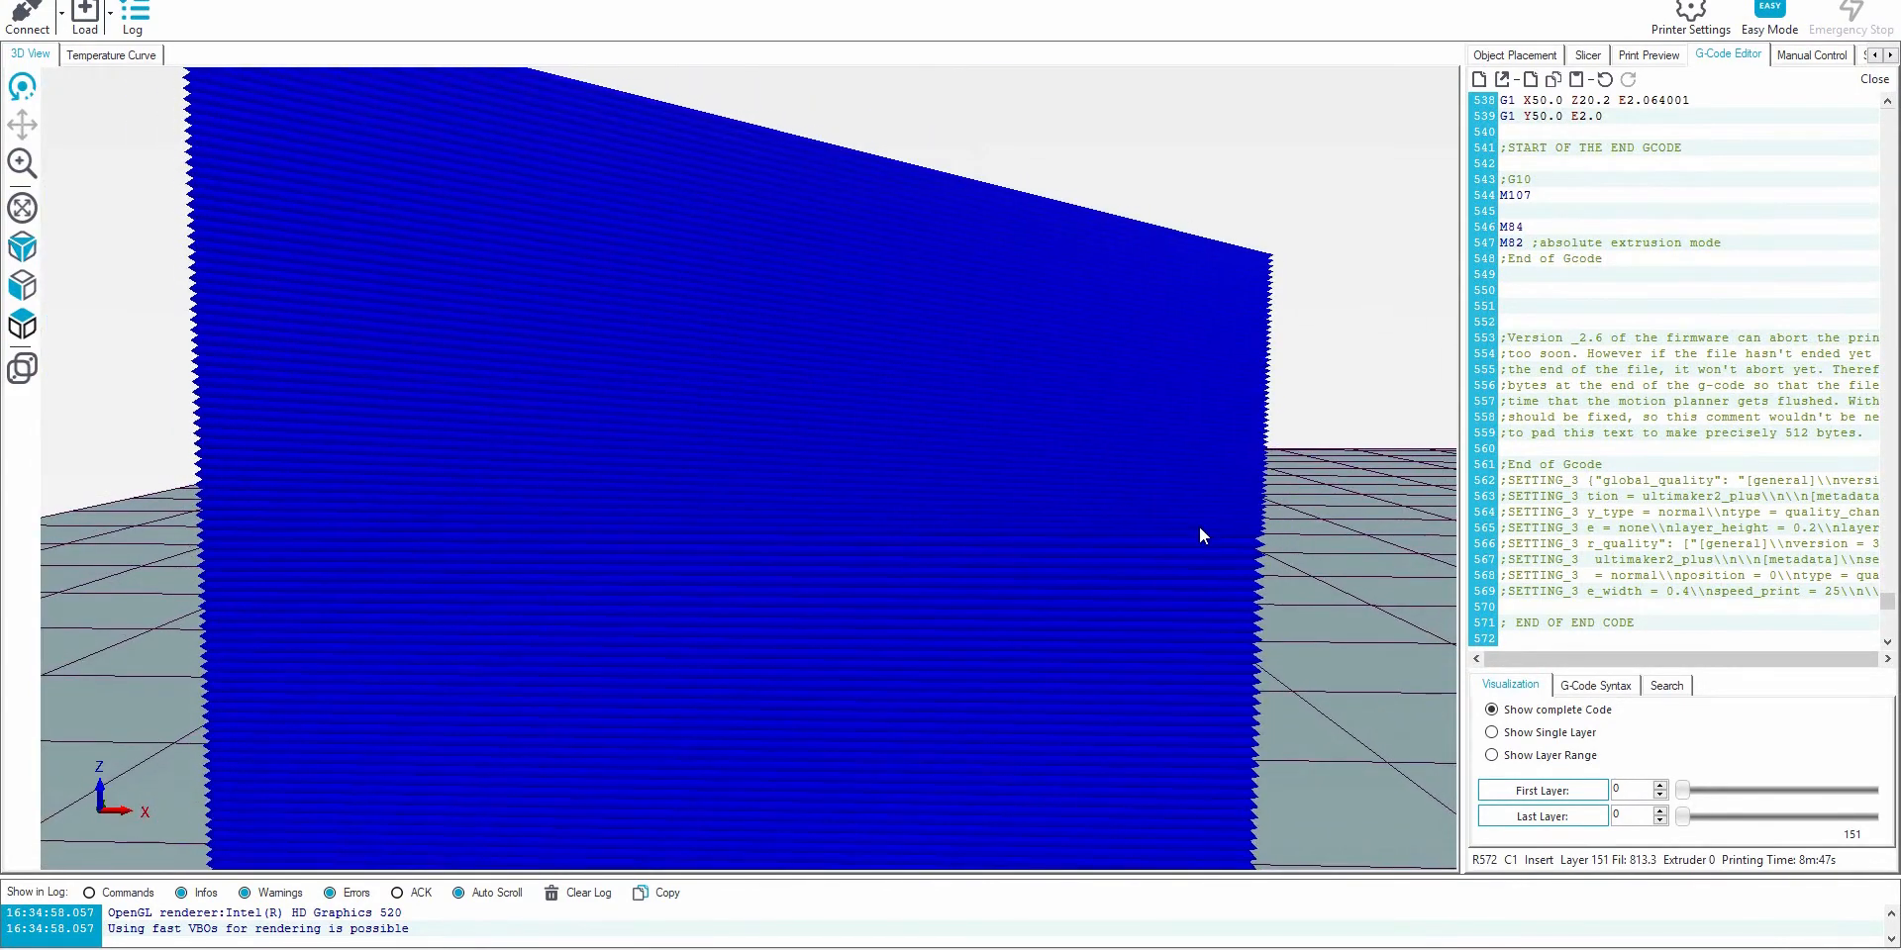
mouse_move(242, 806)
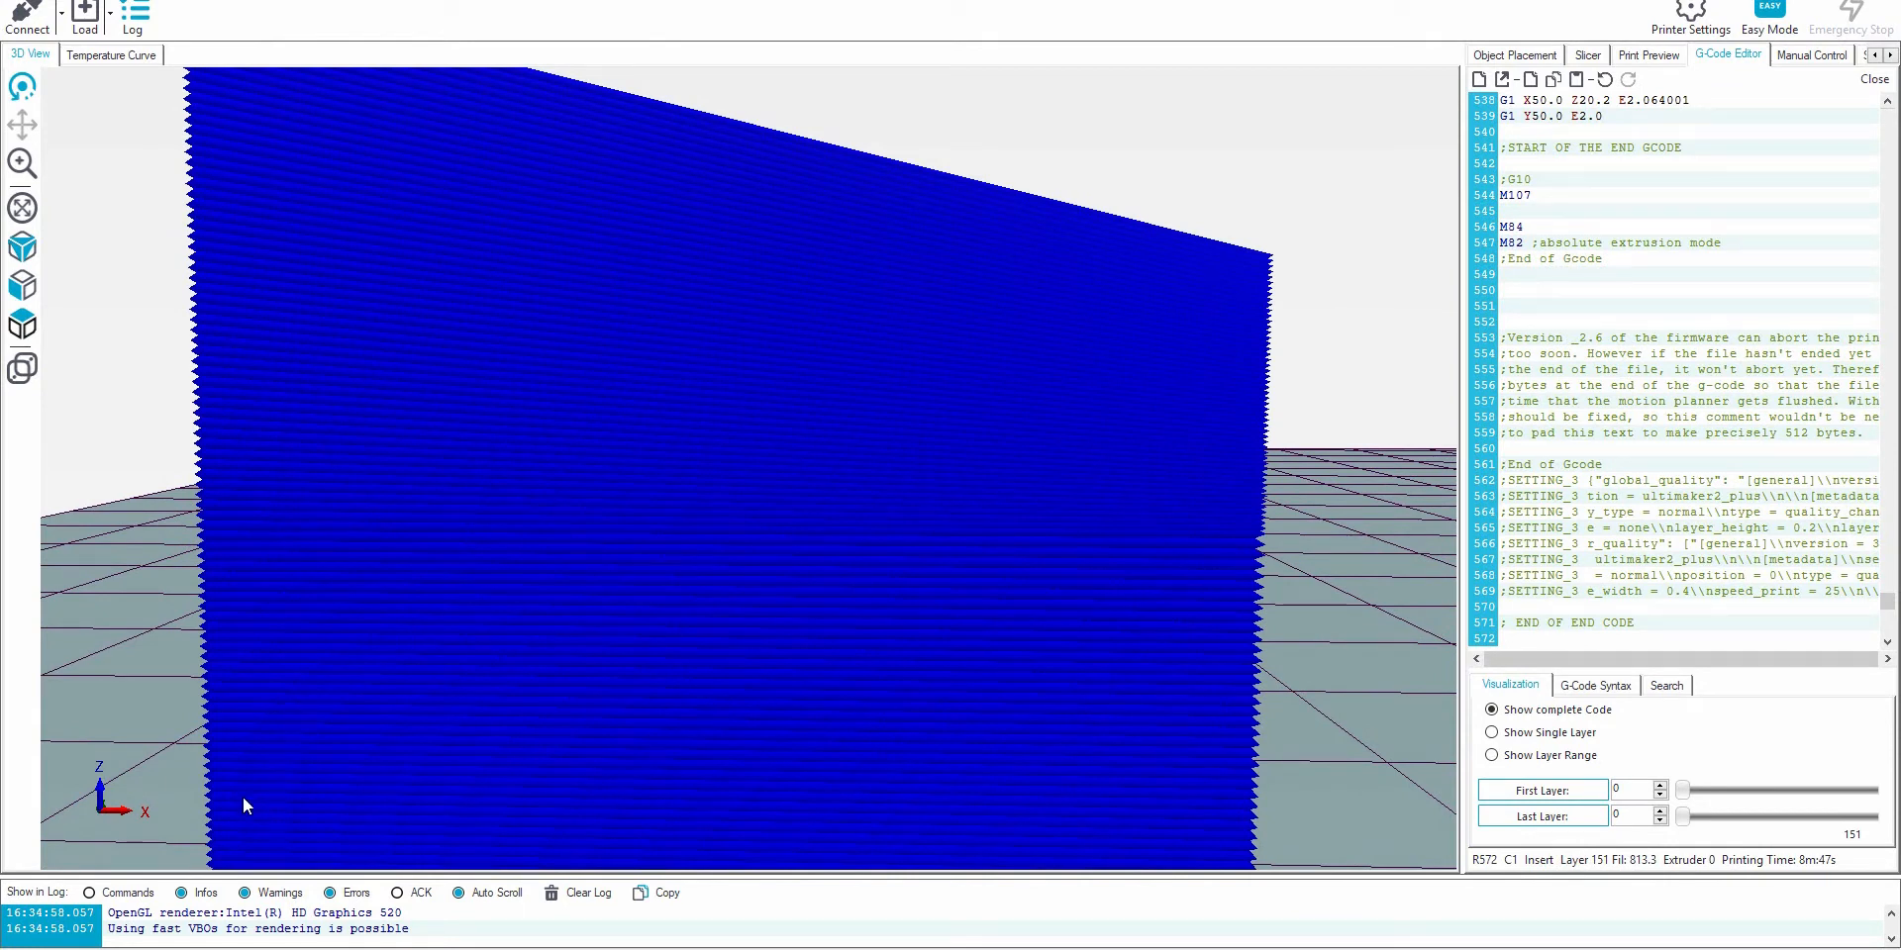
mouse_move(1190, 771)
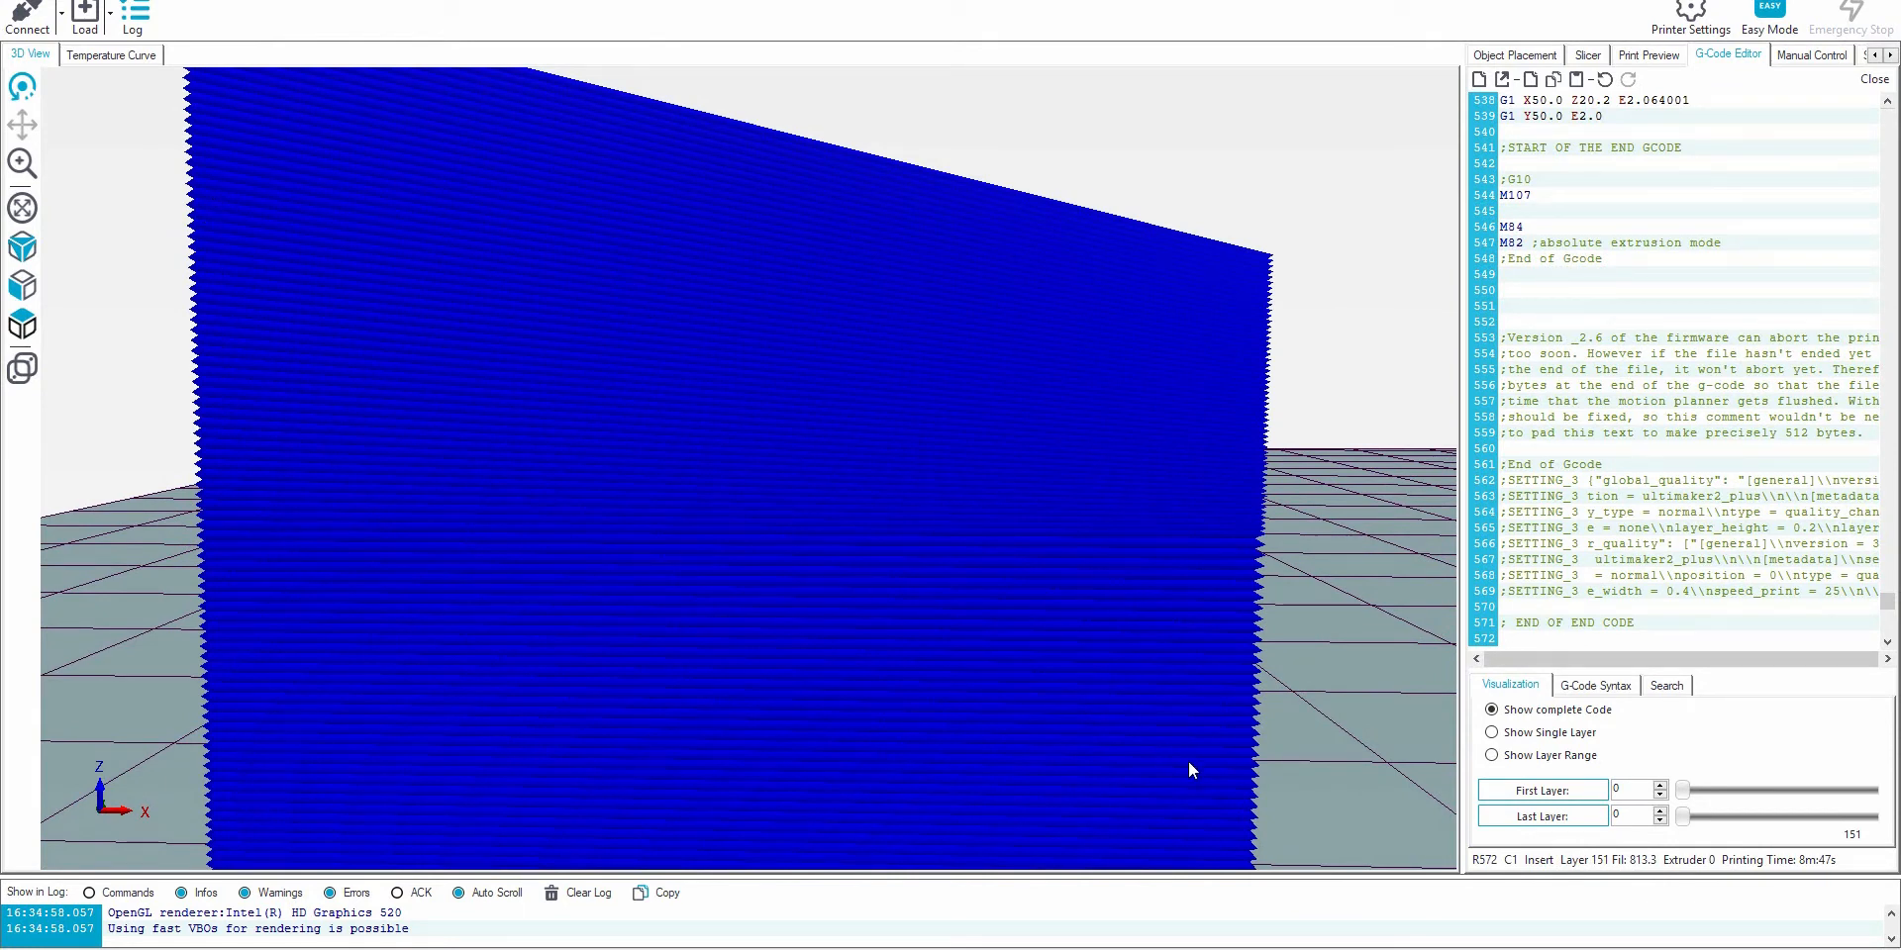
mouse_move(1256, 539)
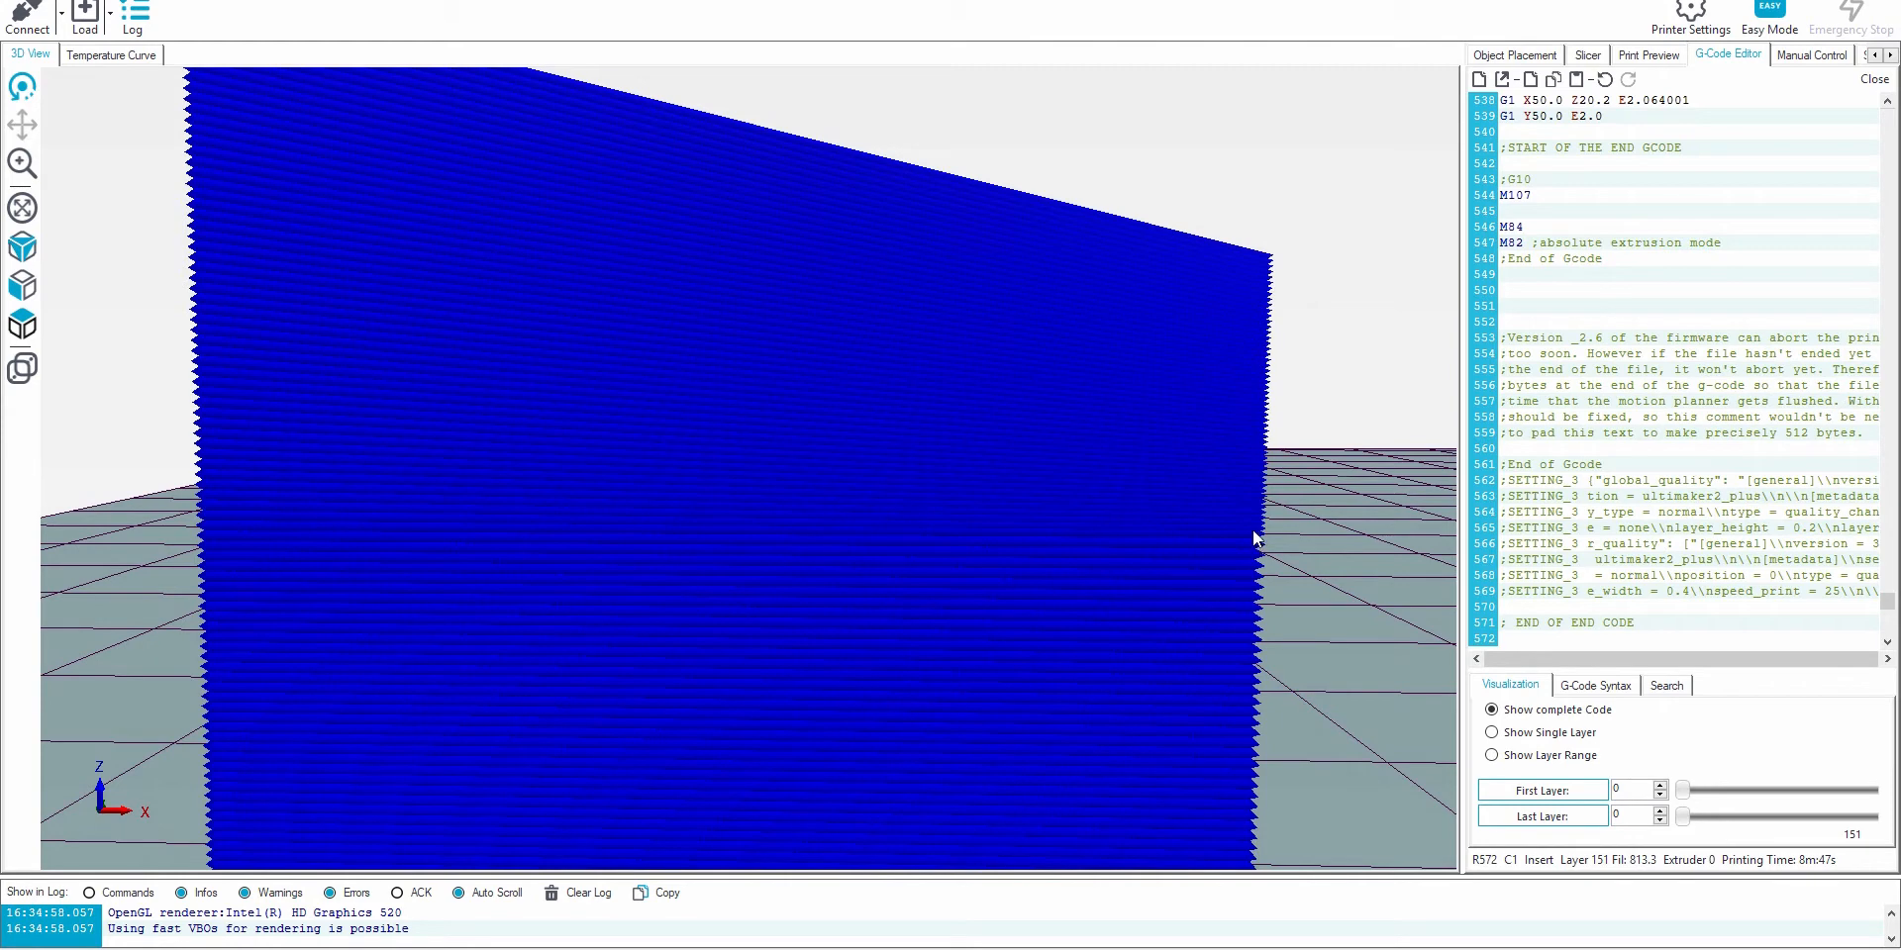
mouse_move(1263, 489)
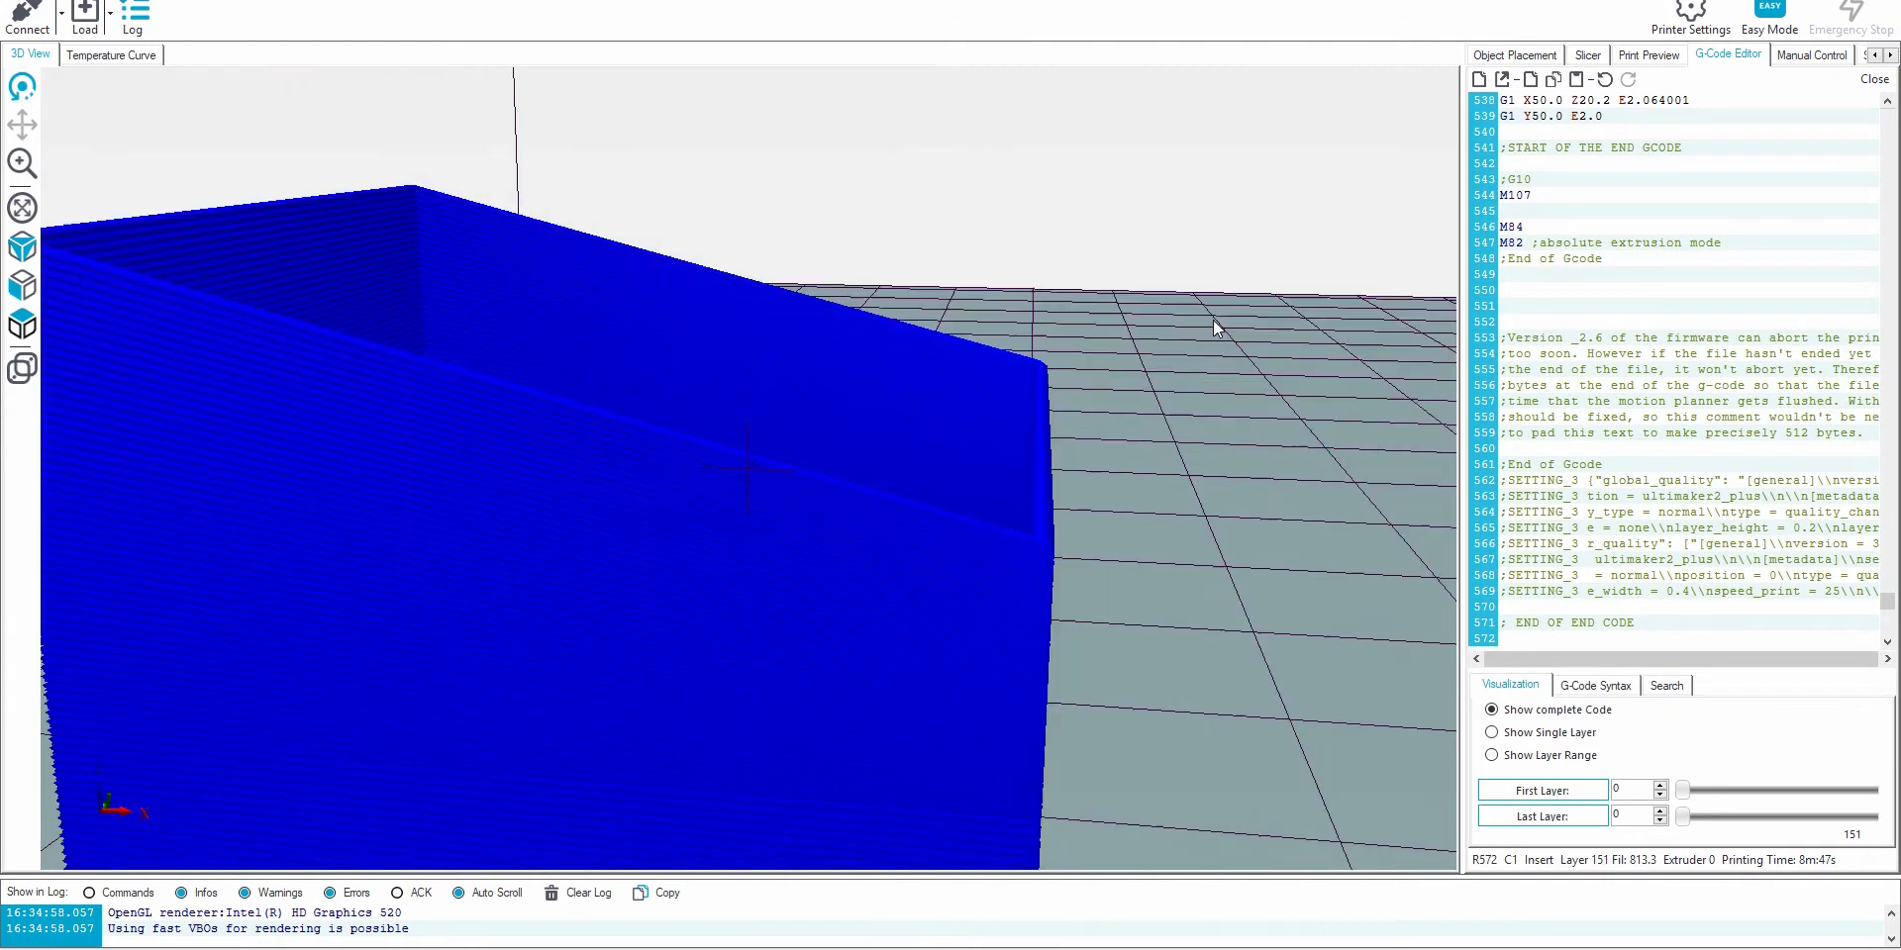
left_click_drag(1215, 327, 921, 534)
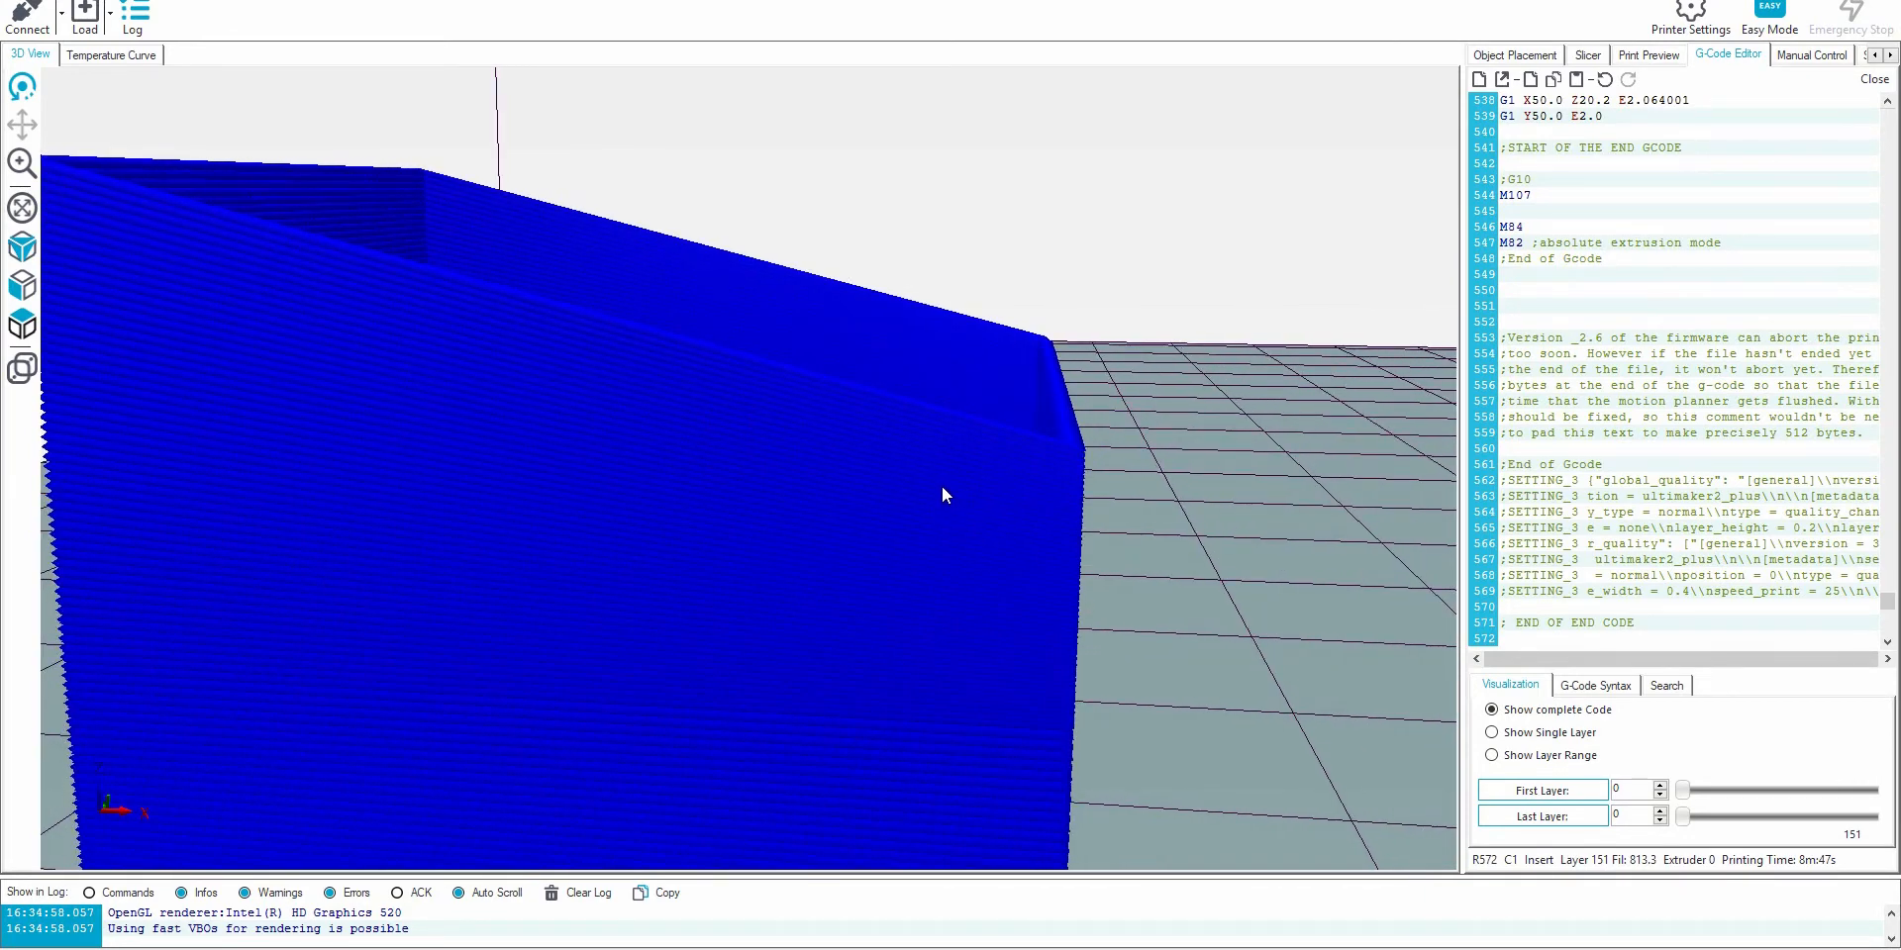
left_click_drag(947, 495, 849, 547)
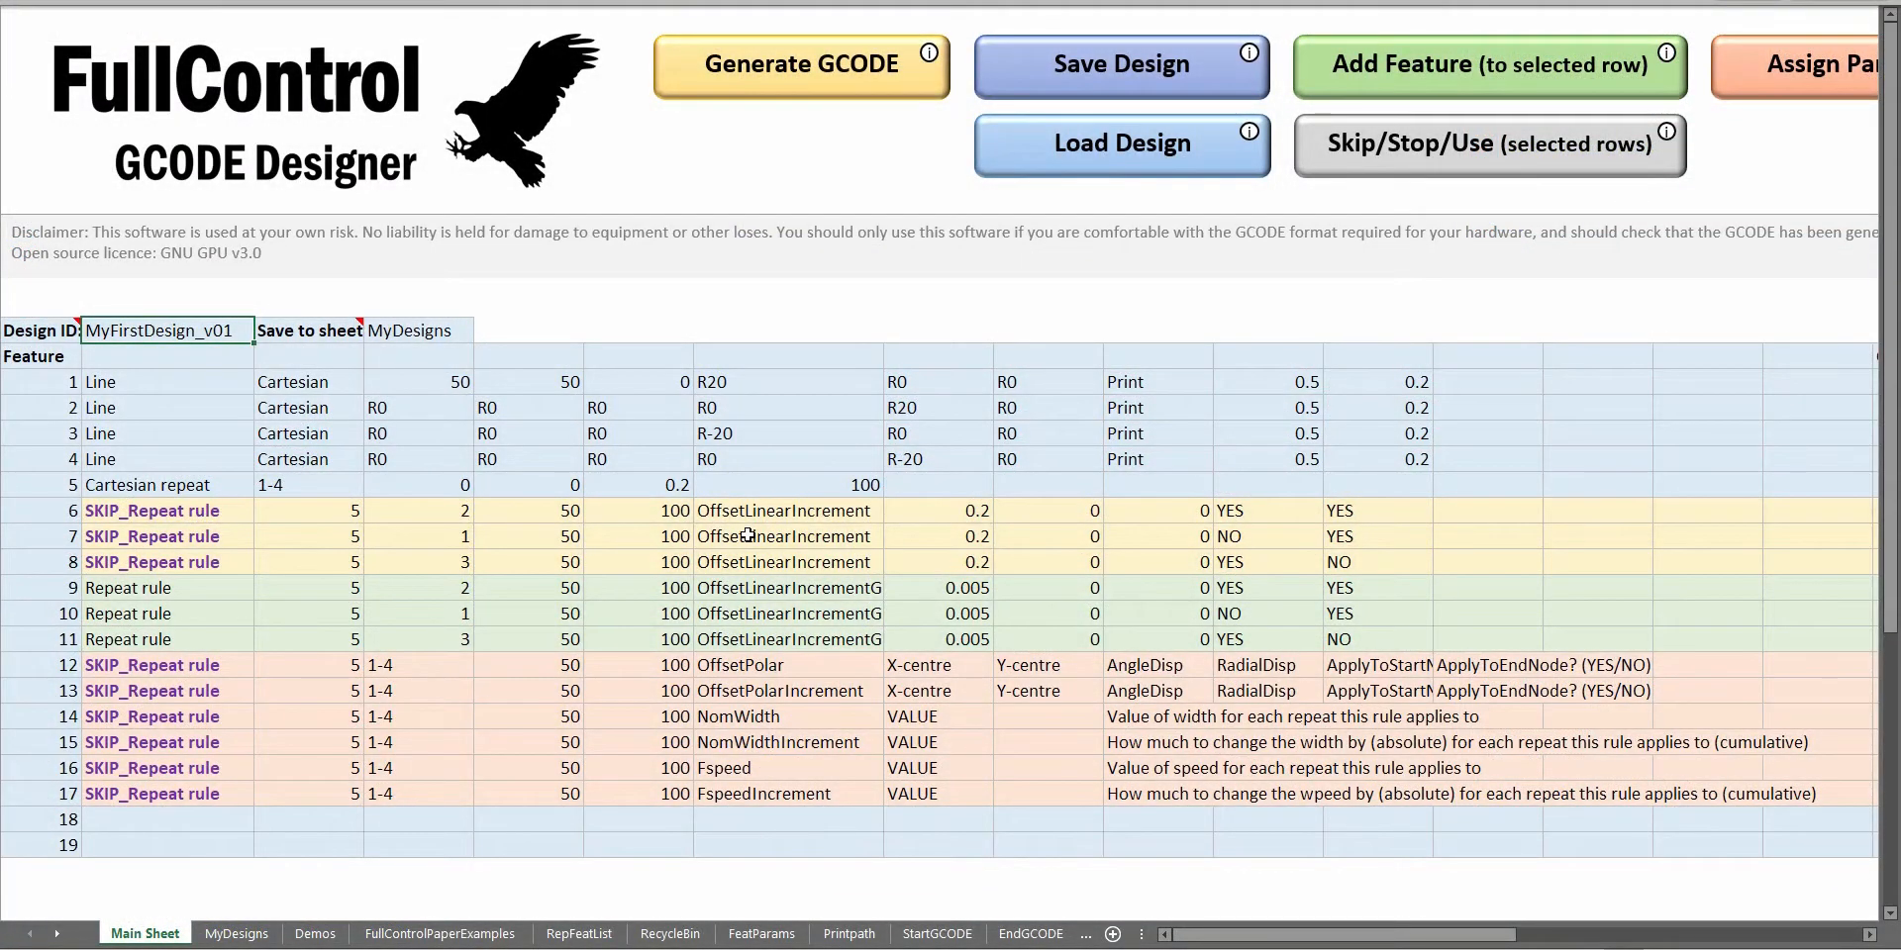
mouse_move(204, 665)
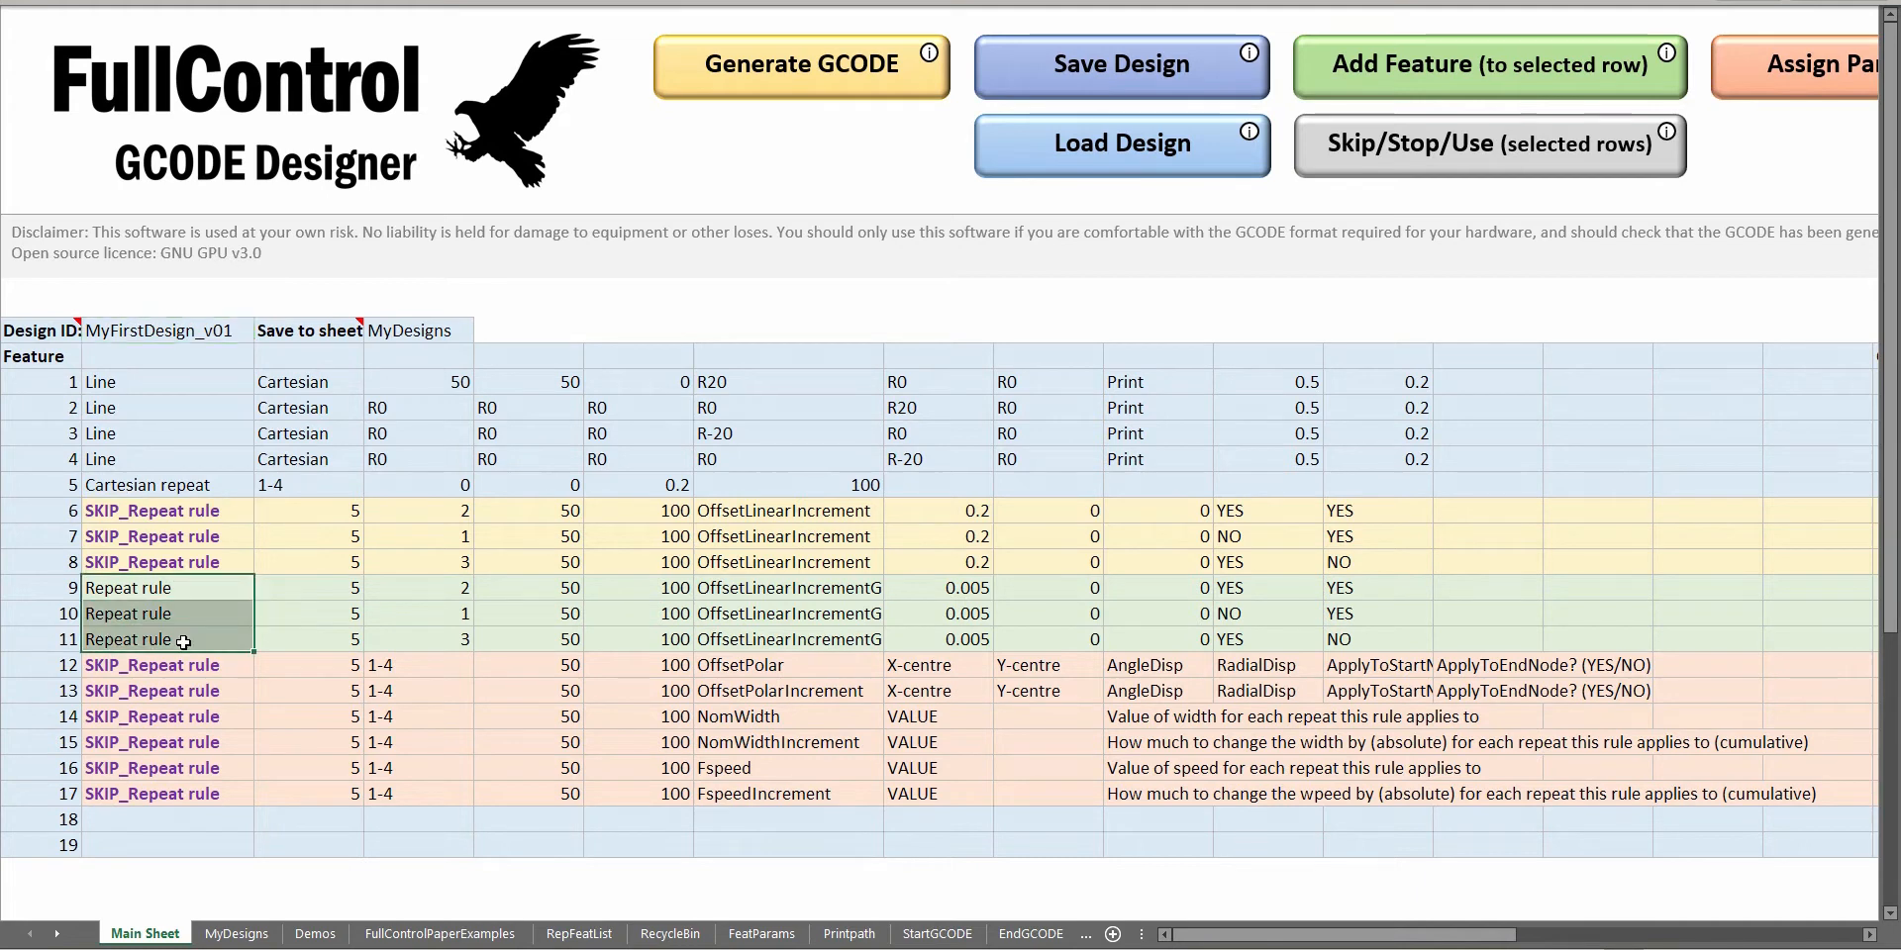
Step: Skip rows 9–11 and make row 12 an active OffsetPolar rule: centre 60,60, angle 45, radial 0, YES/YES
left_click(1489, 142)
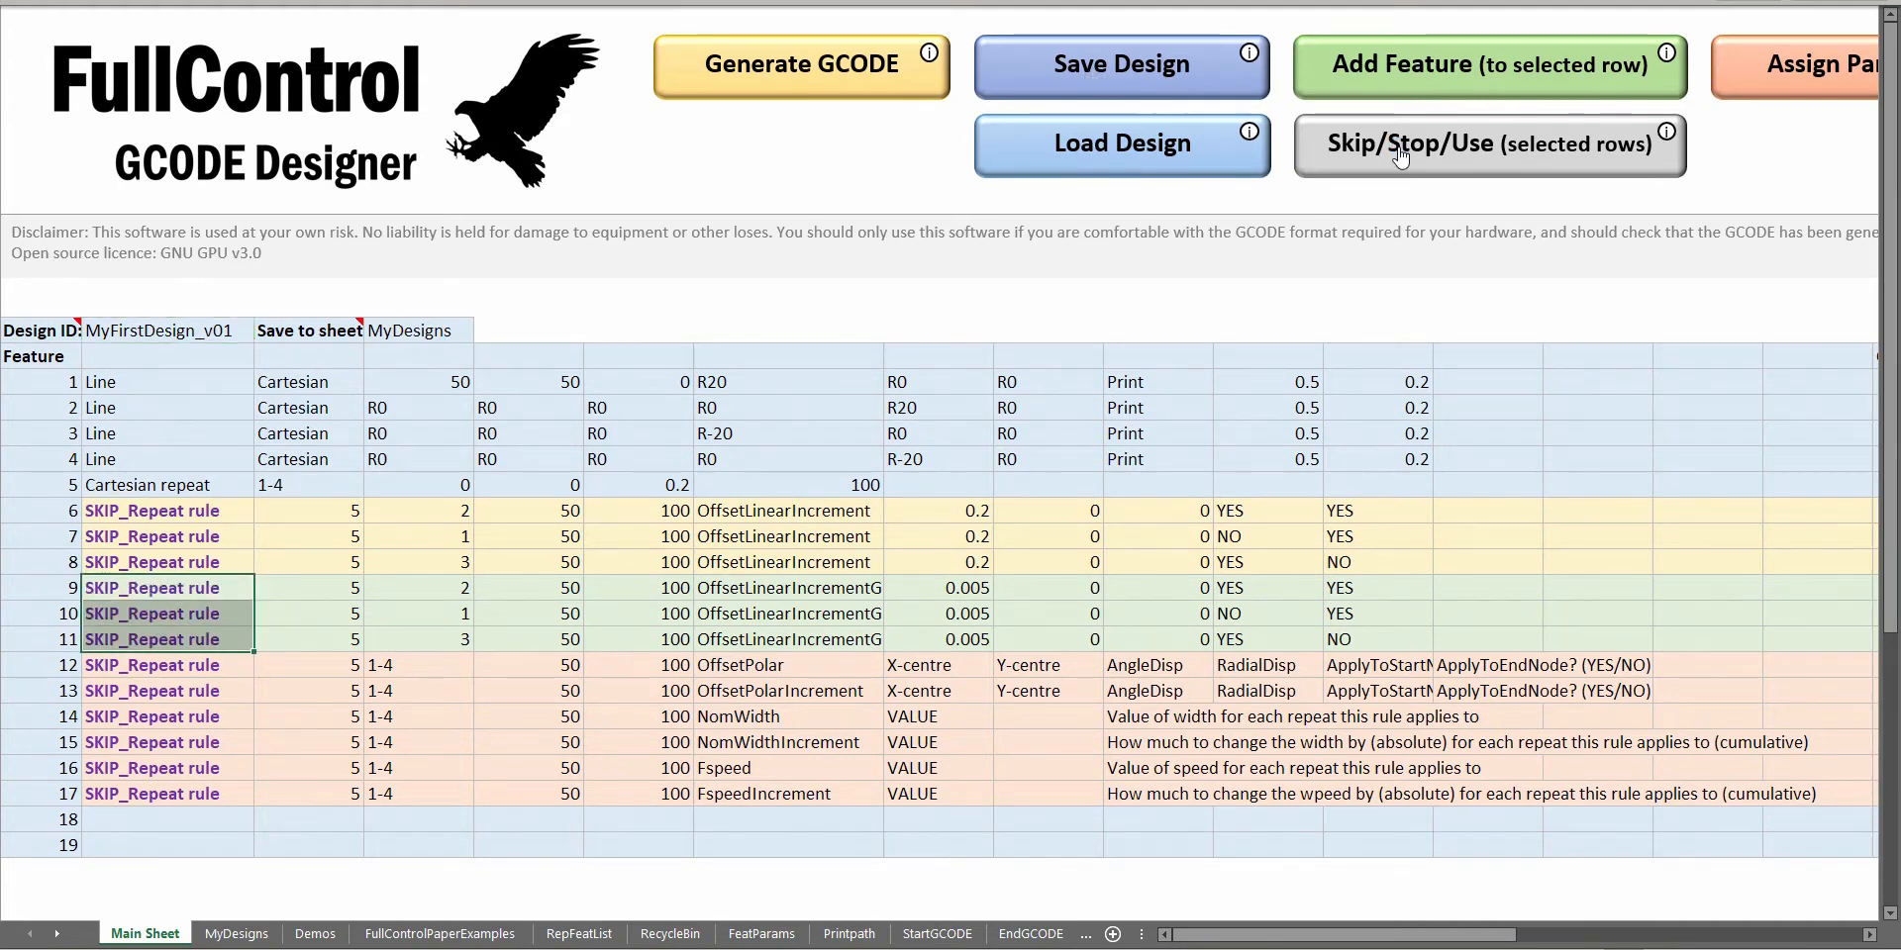
left_click(152, 665)
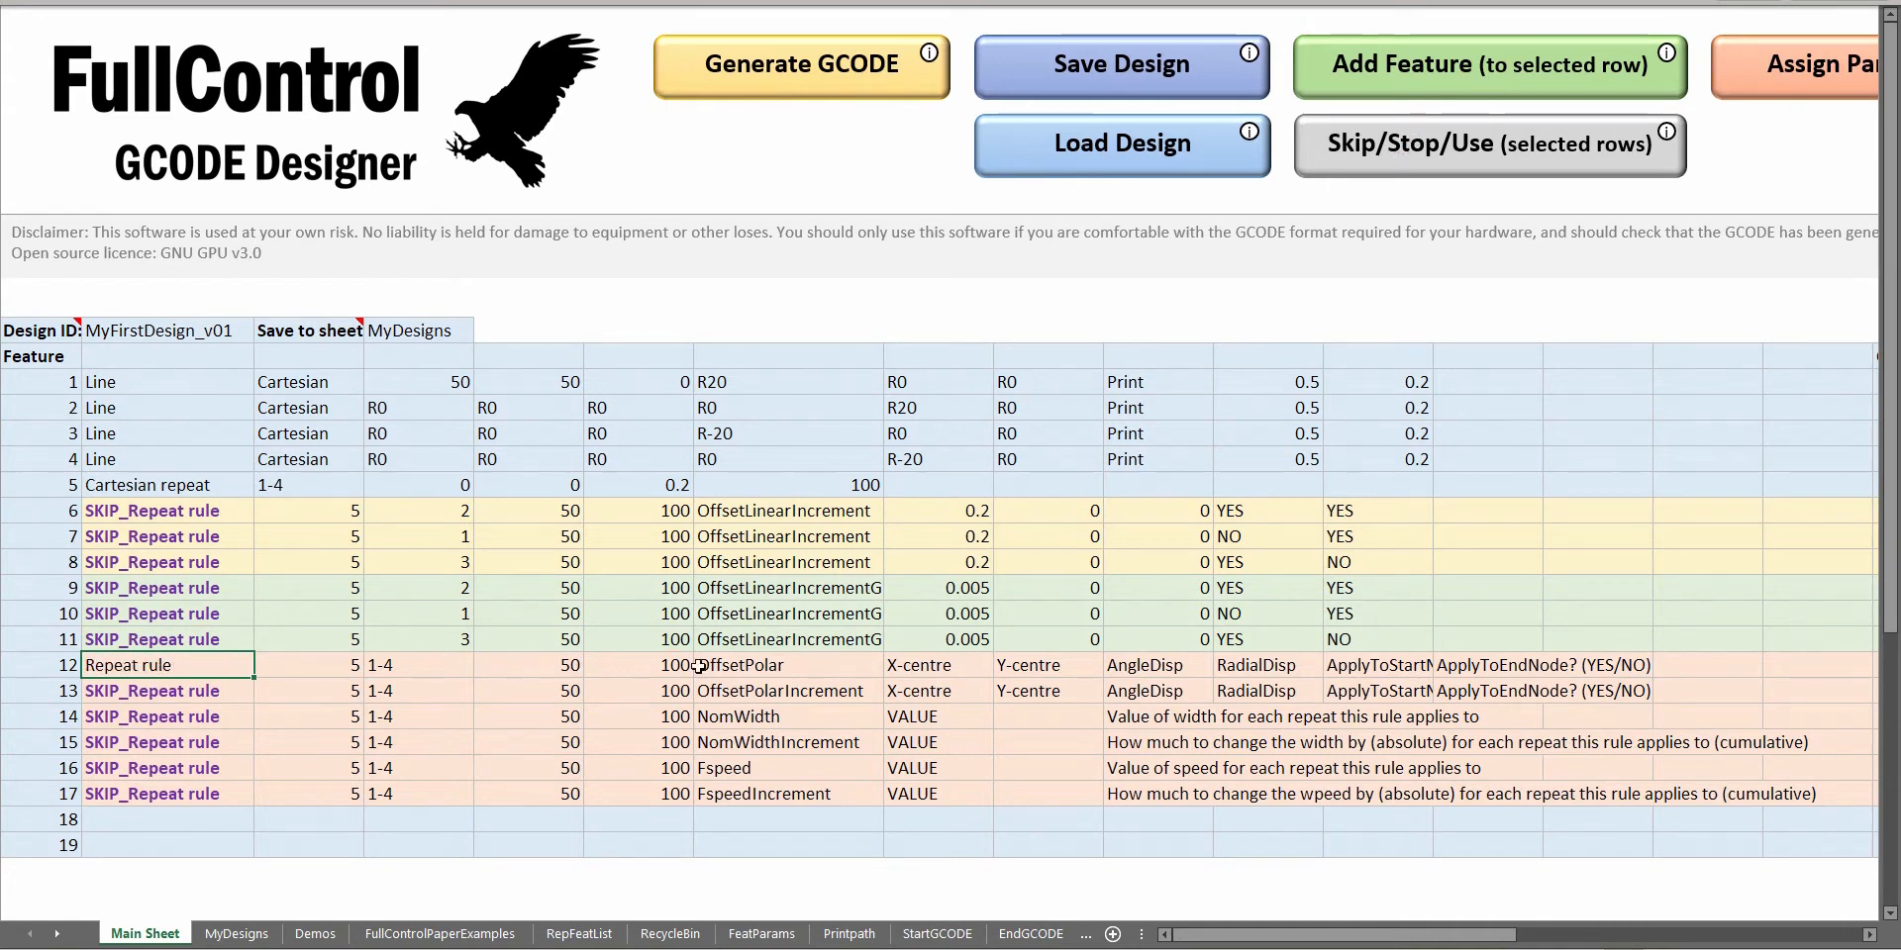
left_click(782, 666)
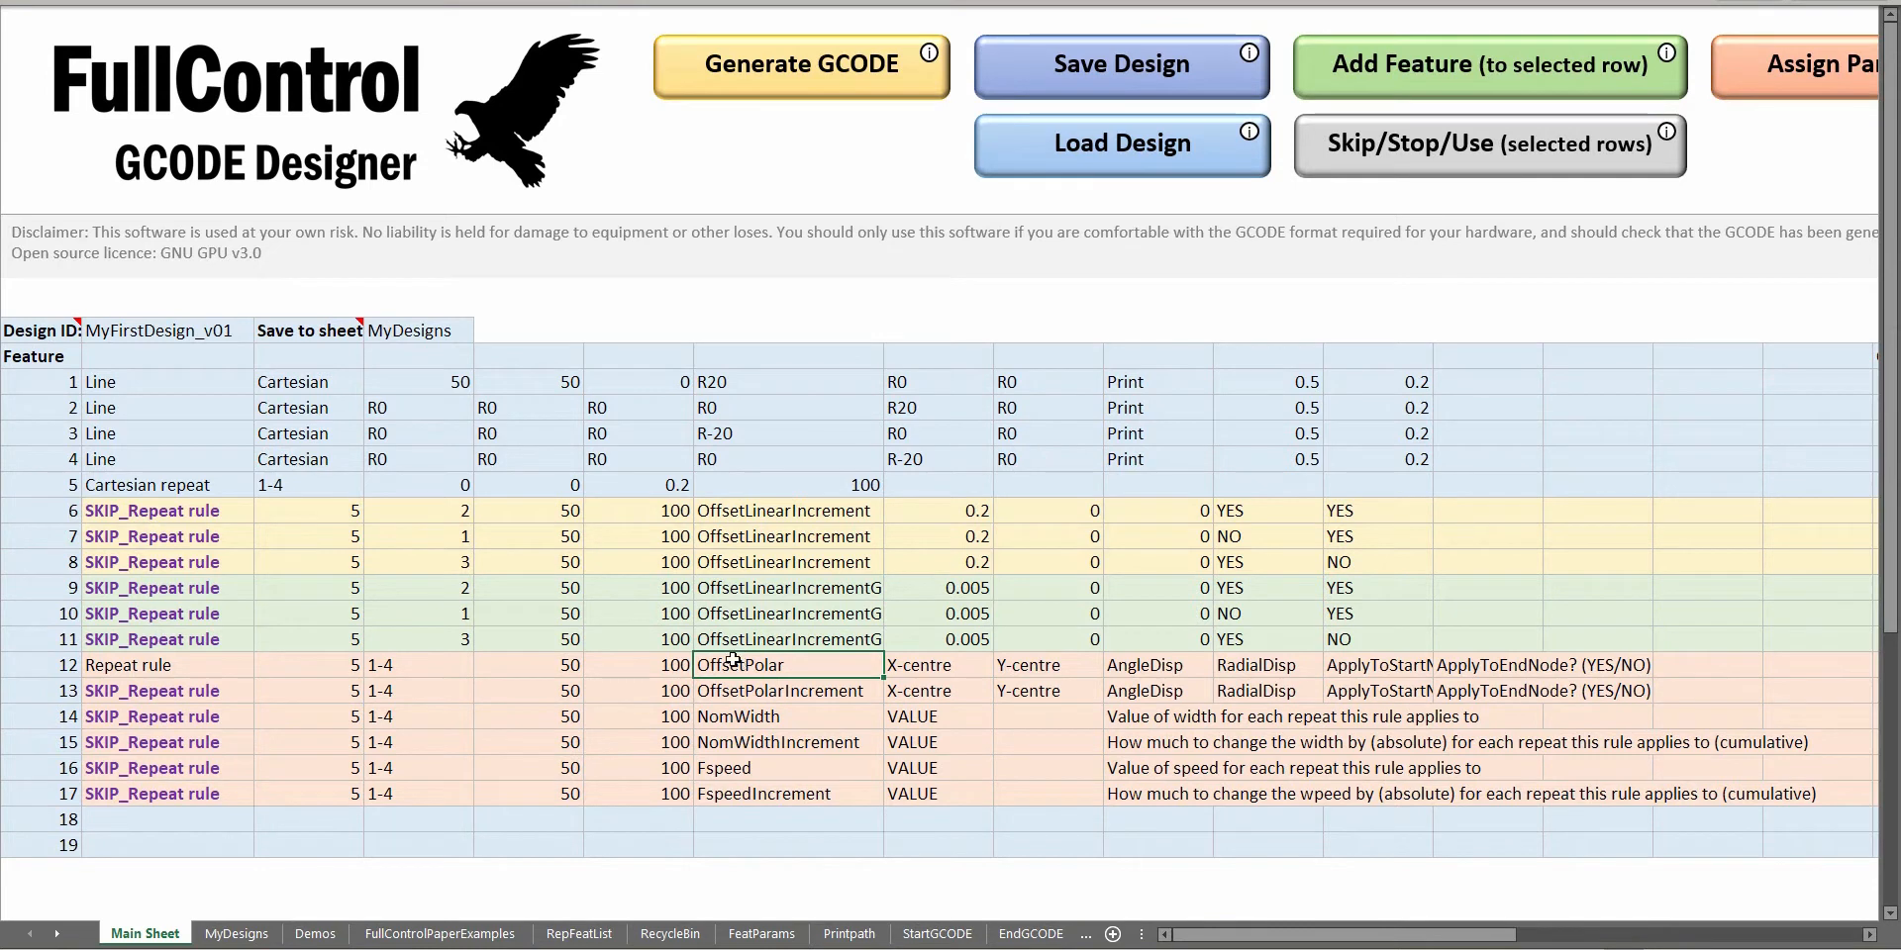
mouse_move(921, 570)
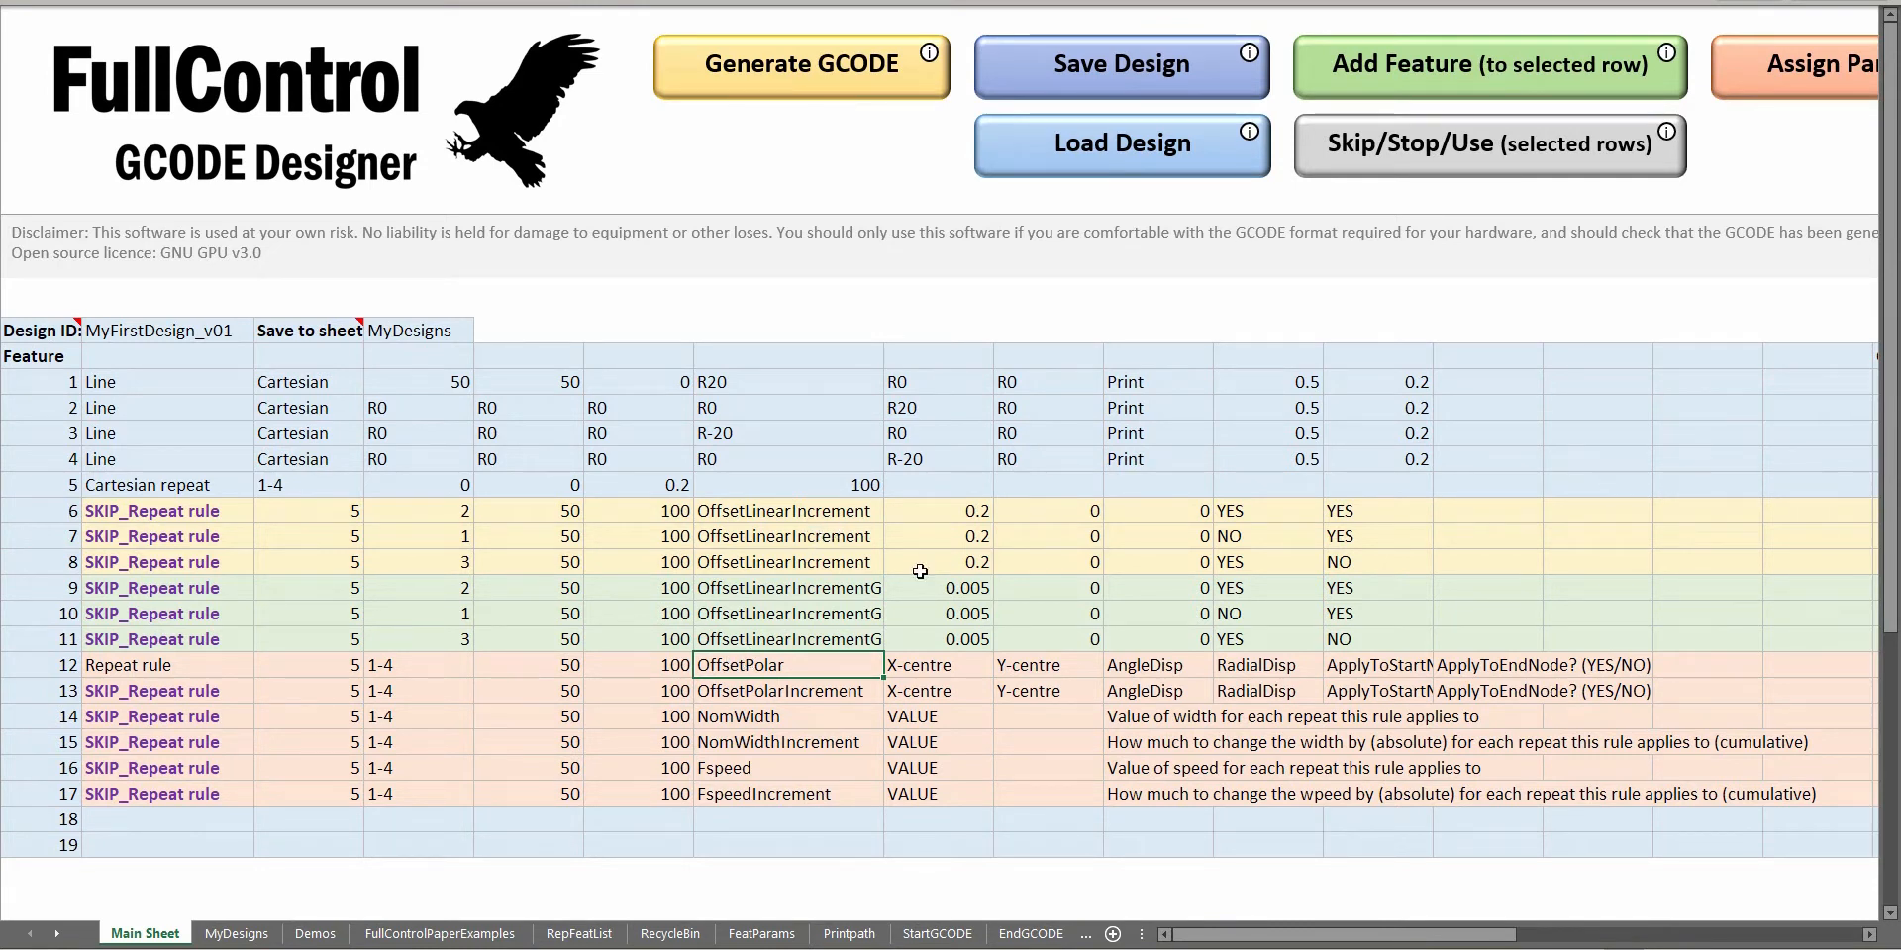
mouse_move(933, 666)
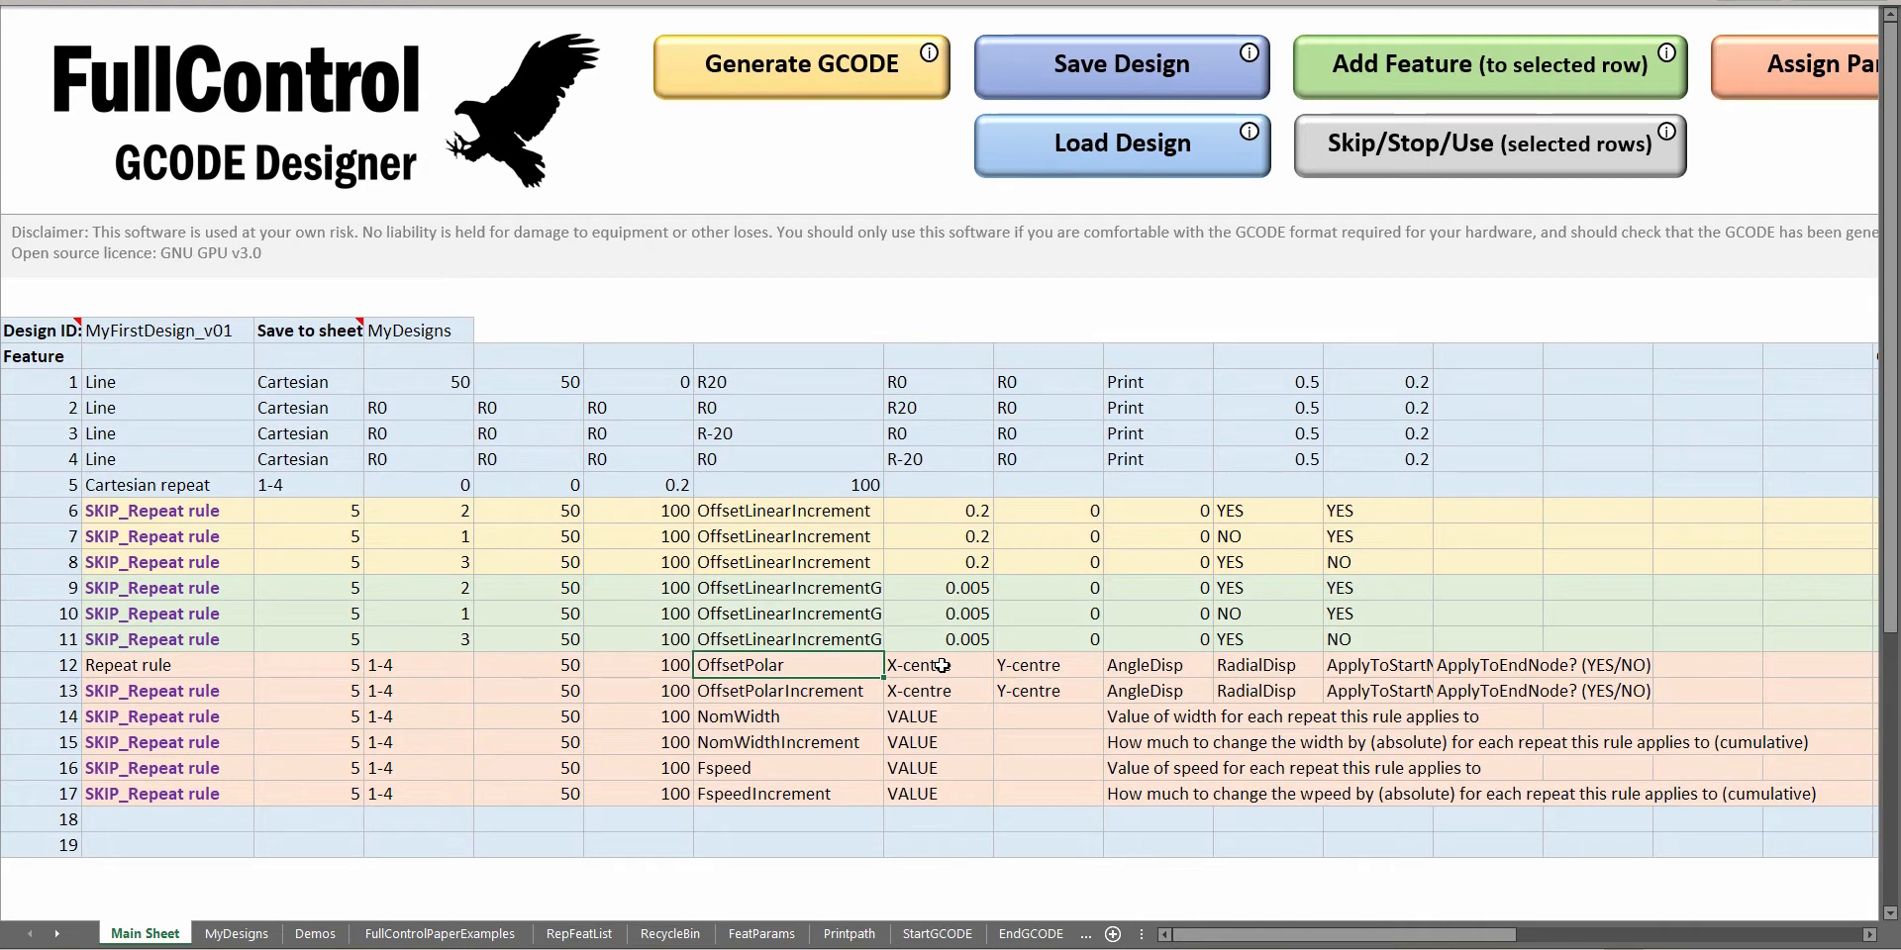
left_click(939, 665)
type("60")
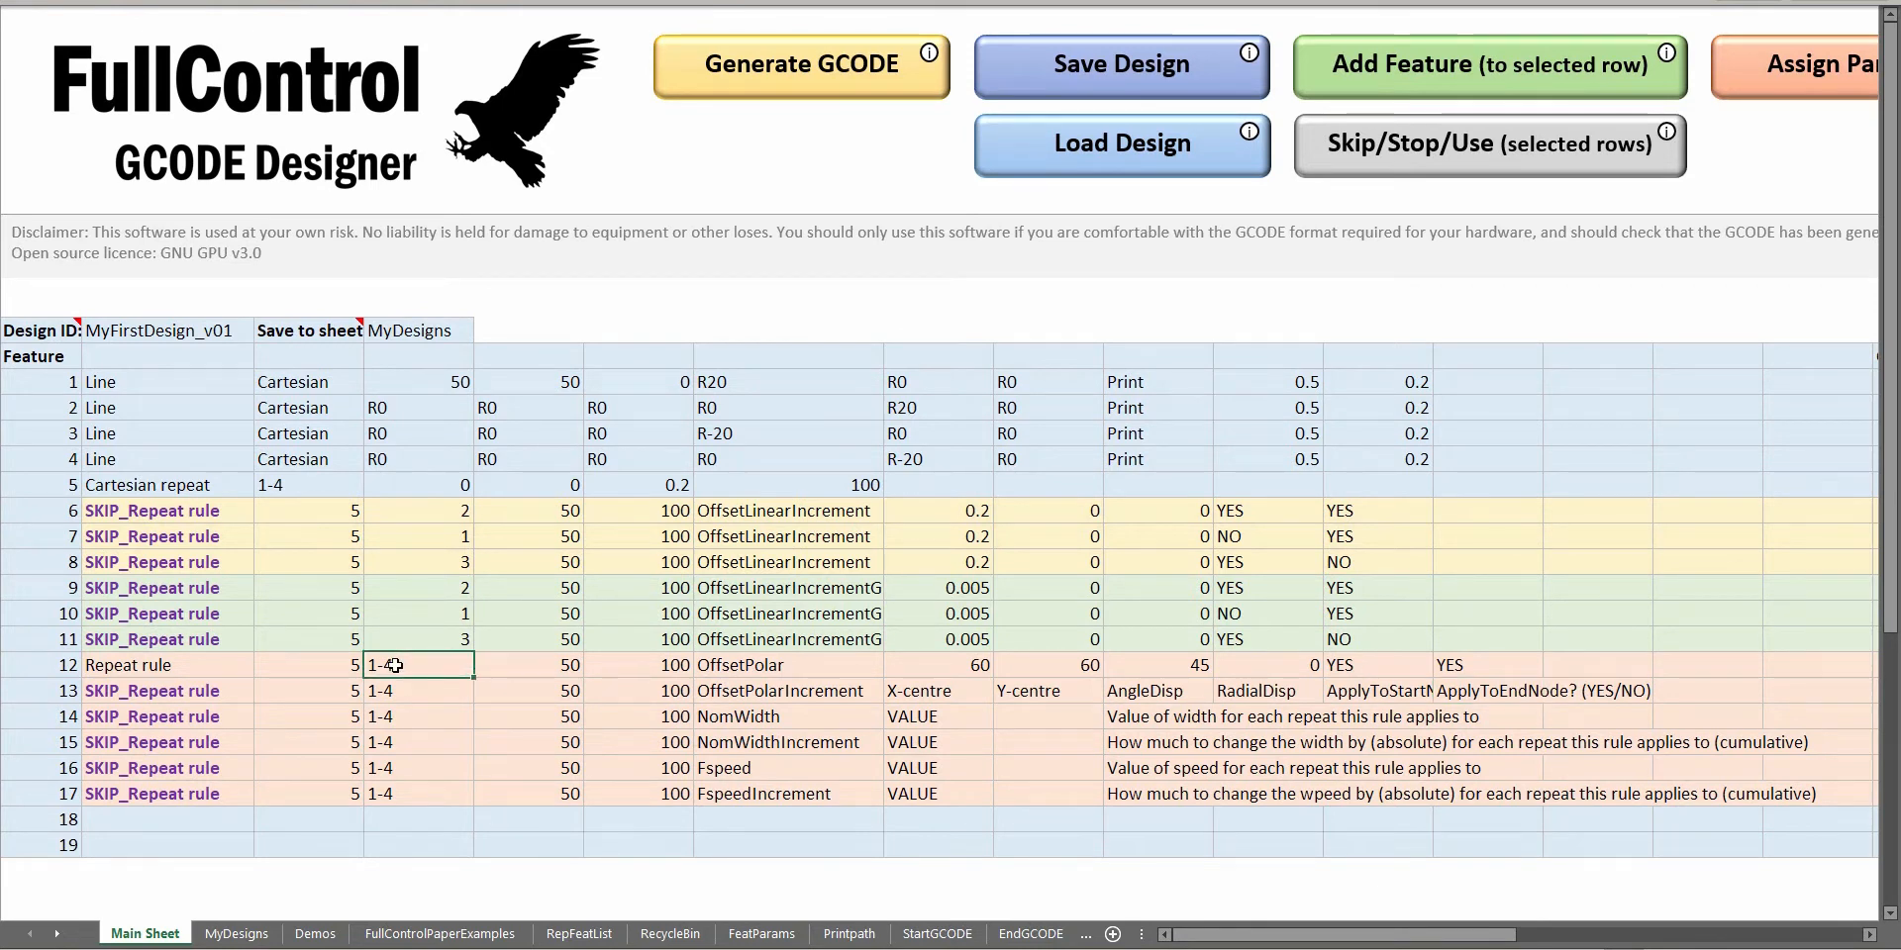
left_click(800, 65)
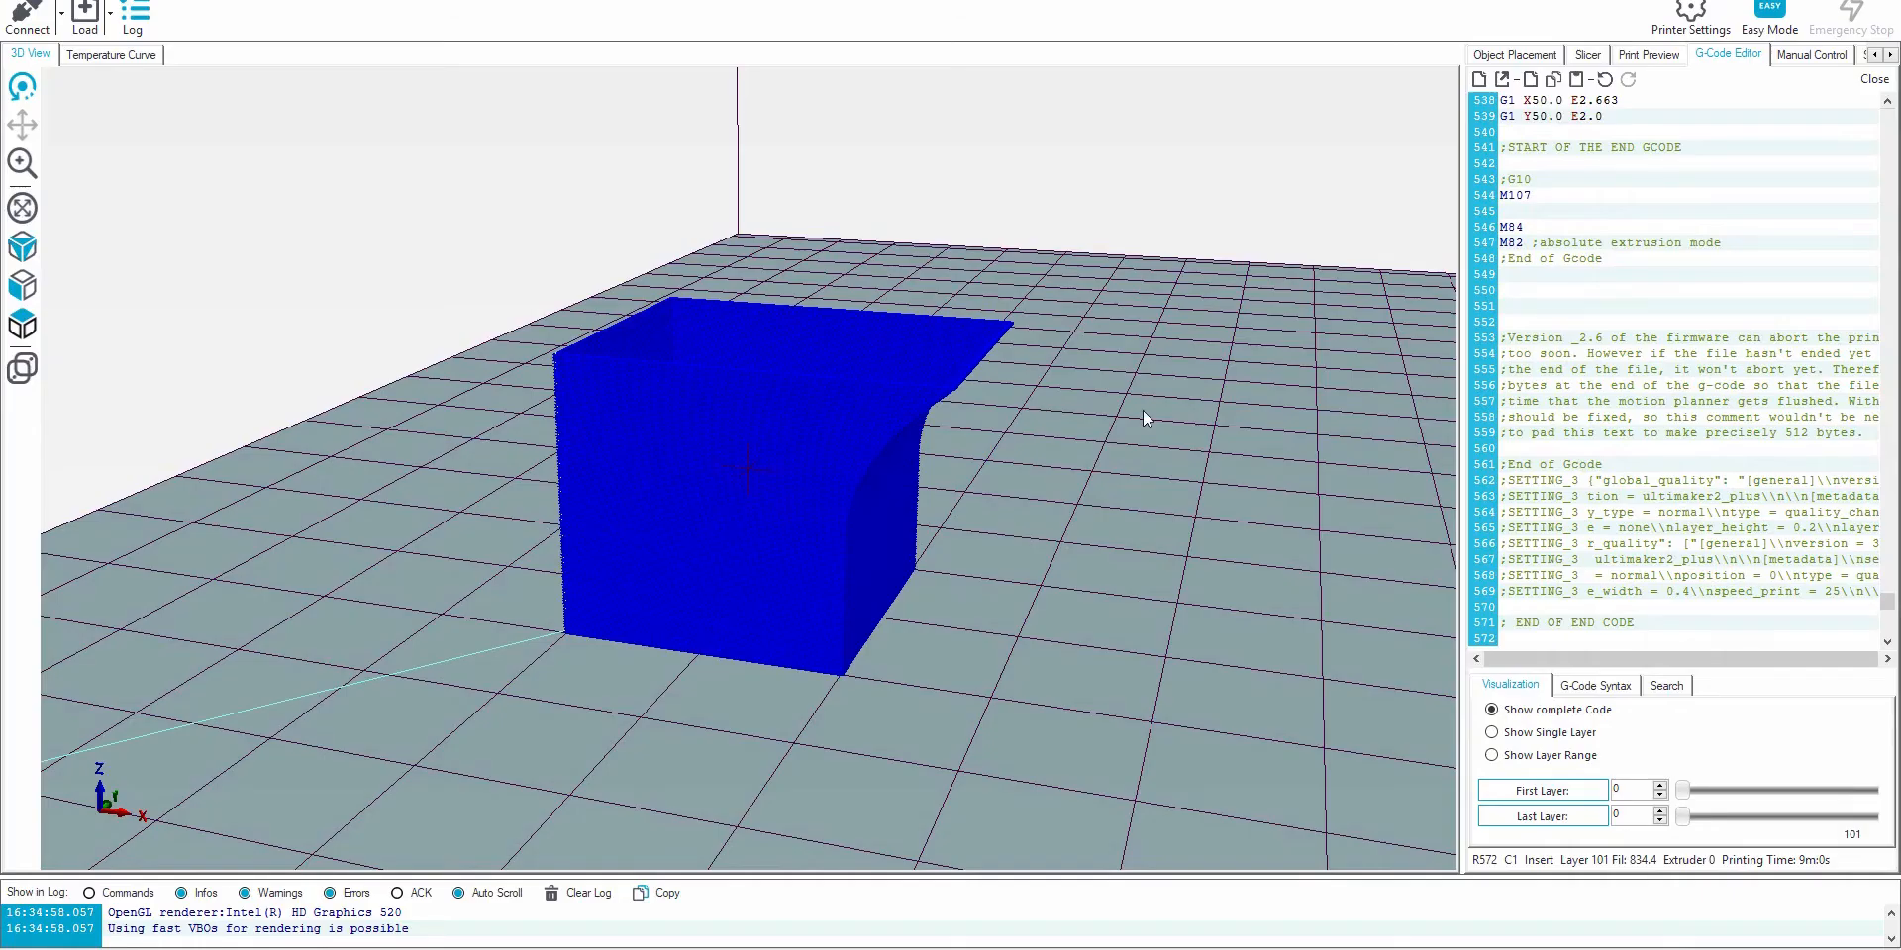
Step: Orbit the preview to view the box's upper half rotated 45 degrees from above, inside and the side
left_click_drag(1141, 418, 867, 387)
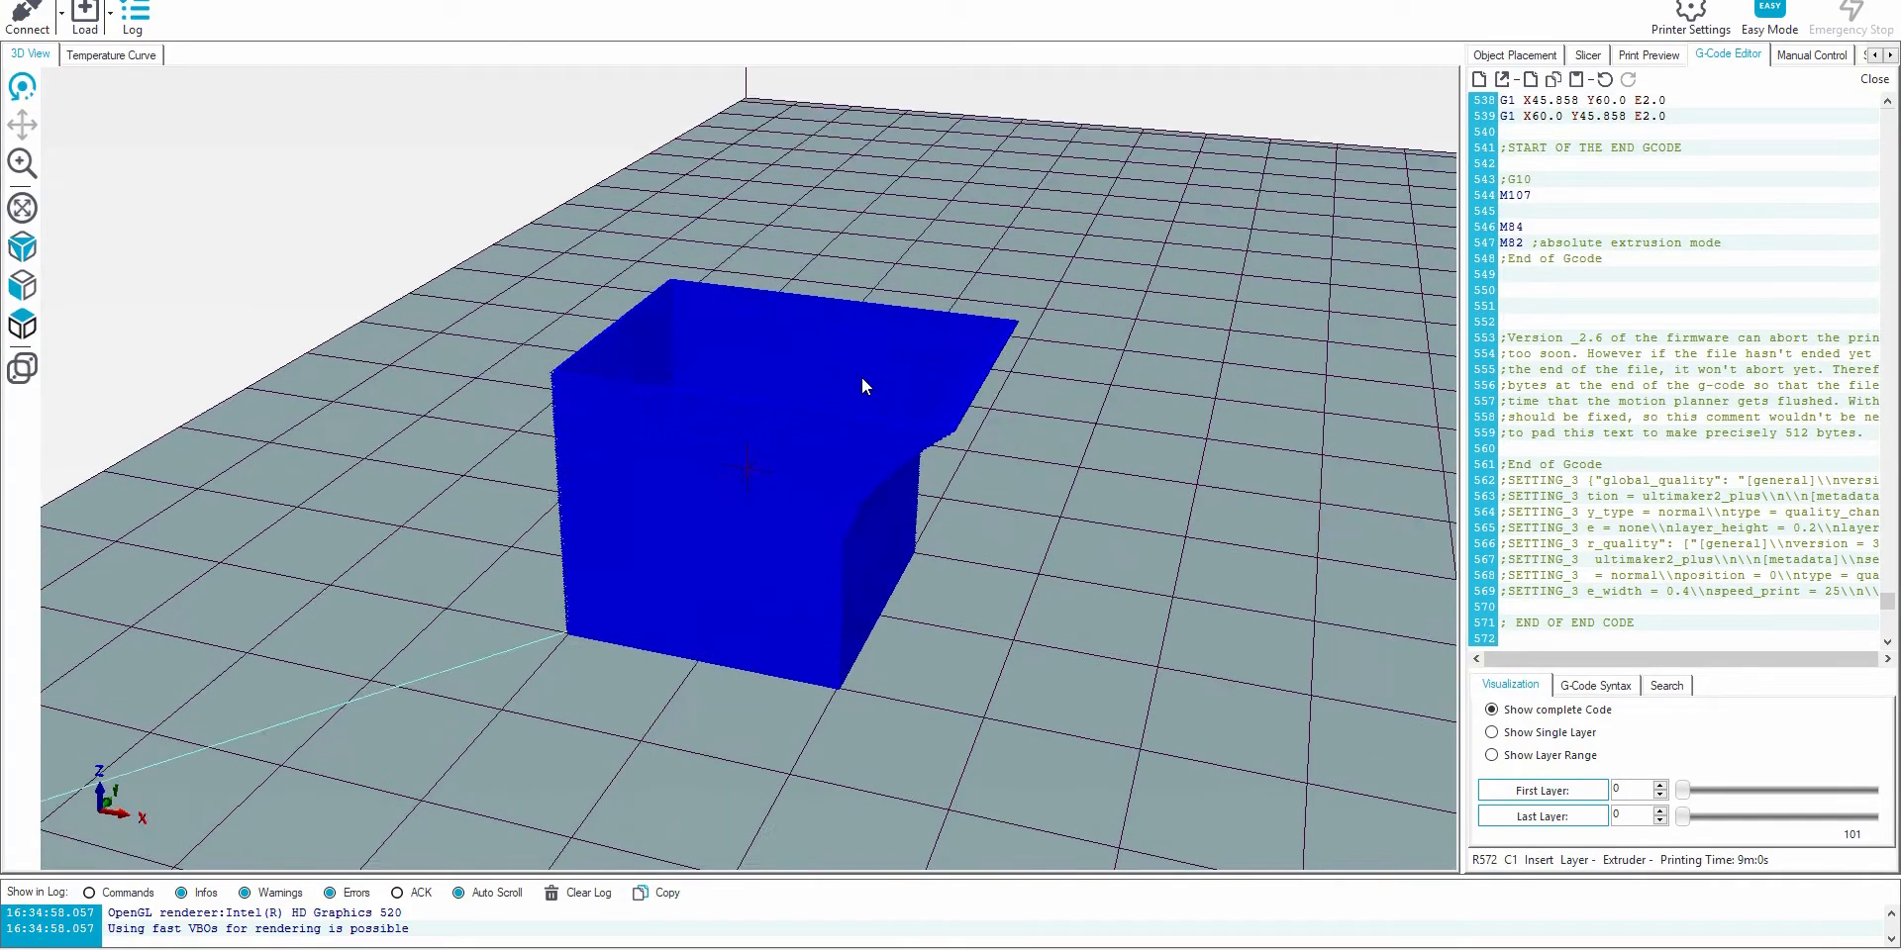
left_click_drag(868, 386, 776, 521)
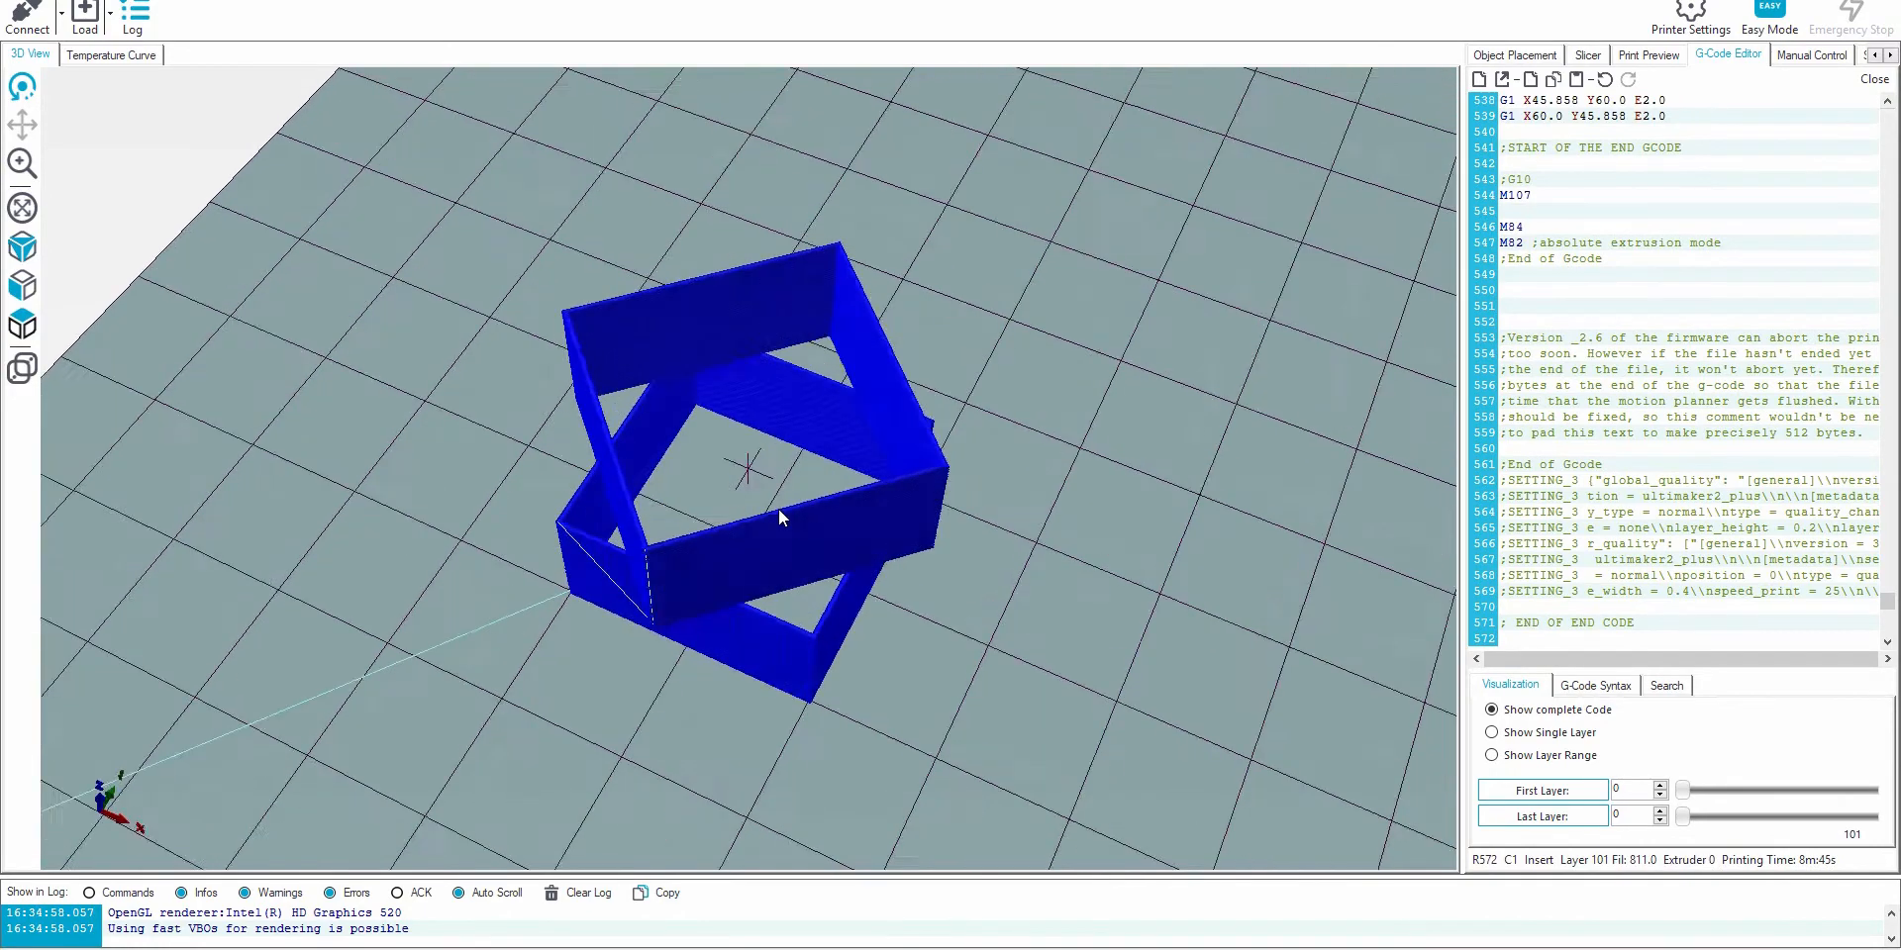
left_click_drag(780, 515, 594, 526)
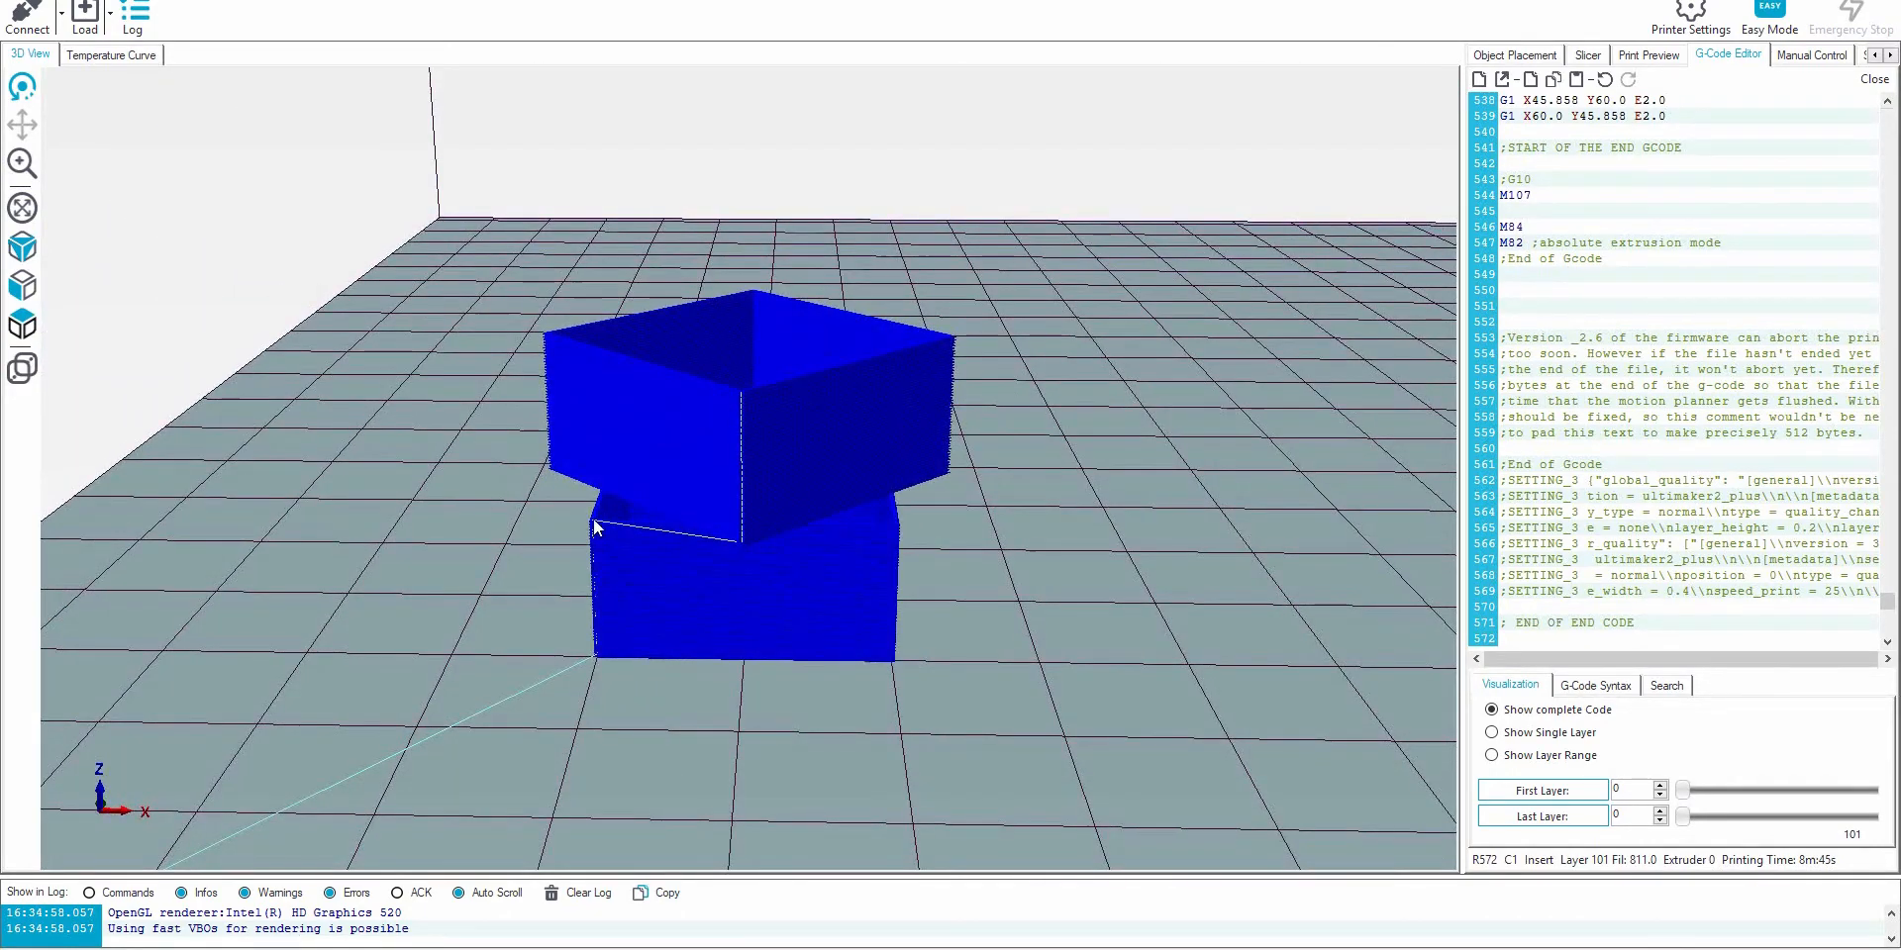
left_click_drag(594, 527, 680, 555)
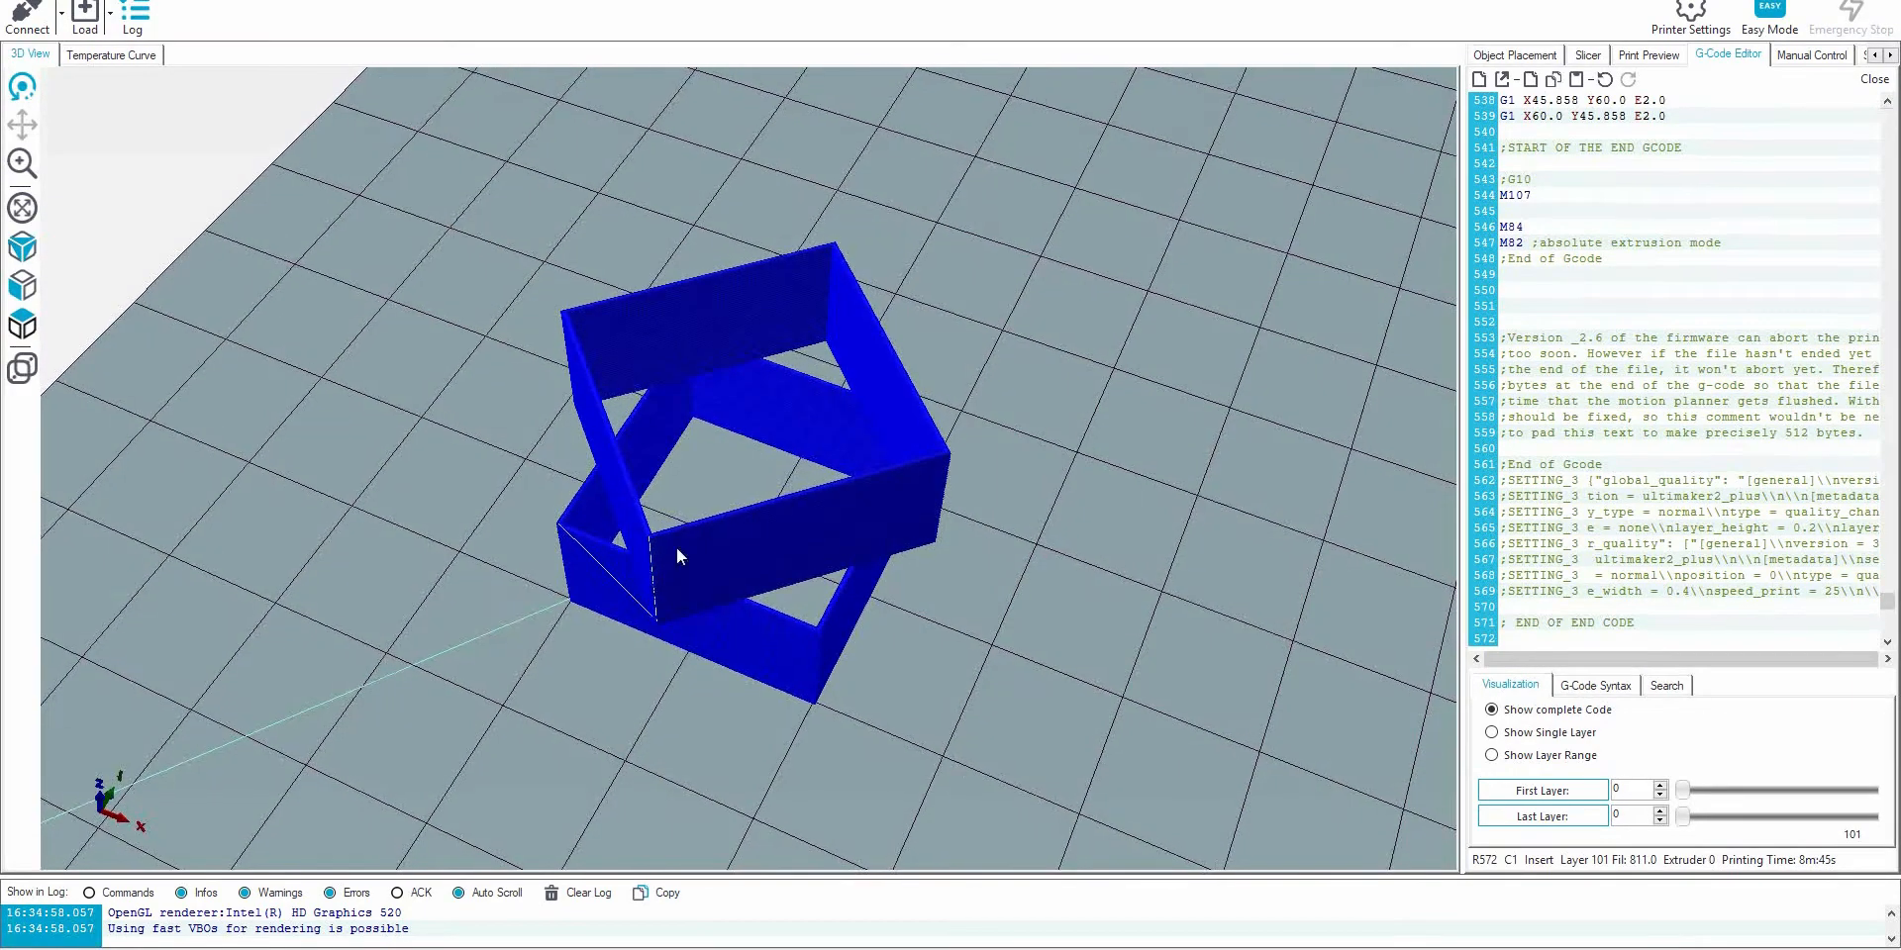
left_click_drag(679, 558, 844, 382)
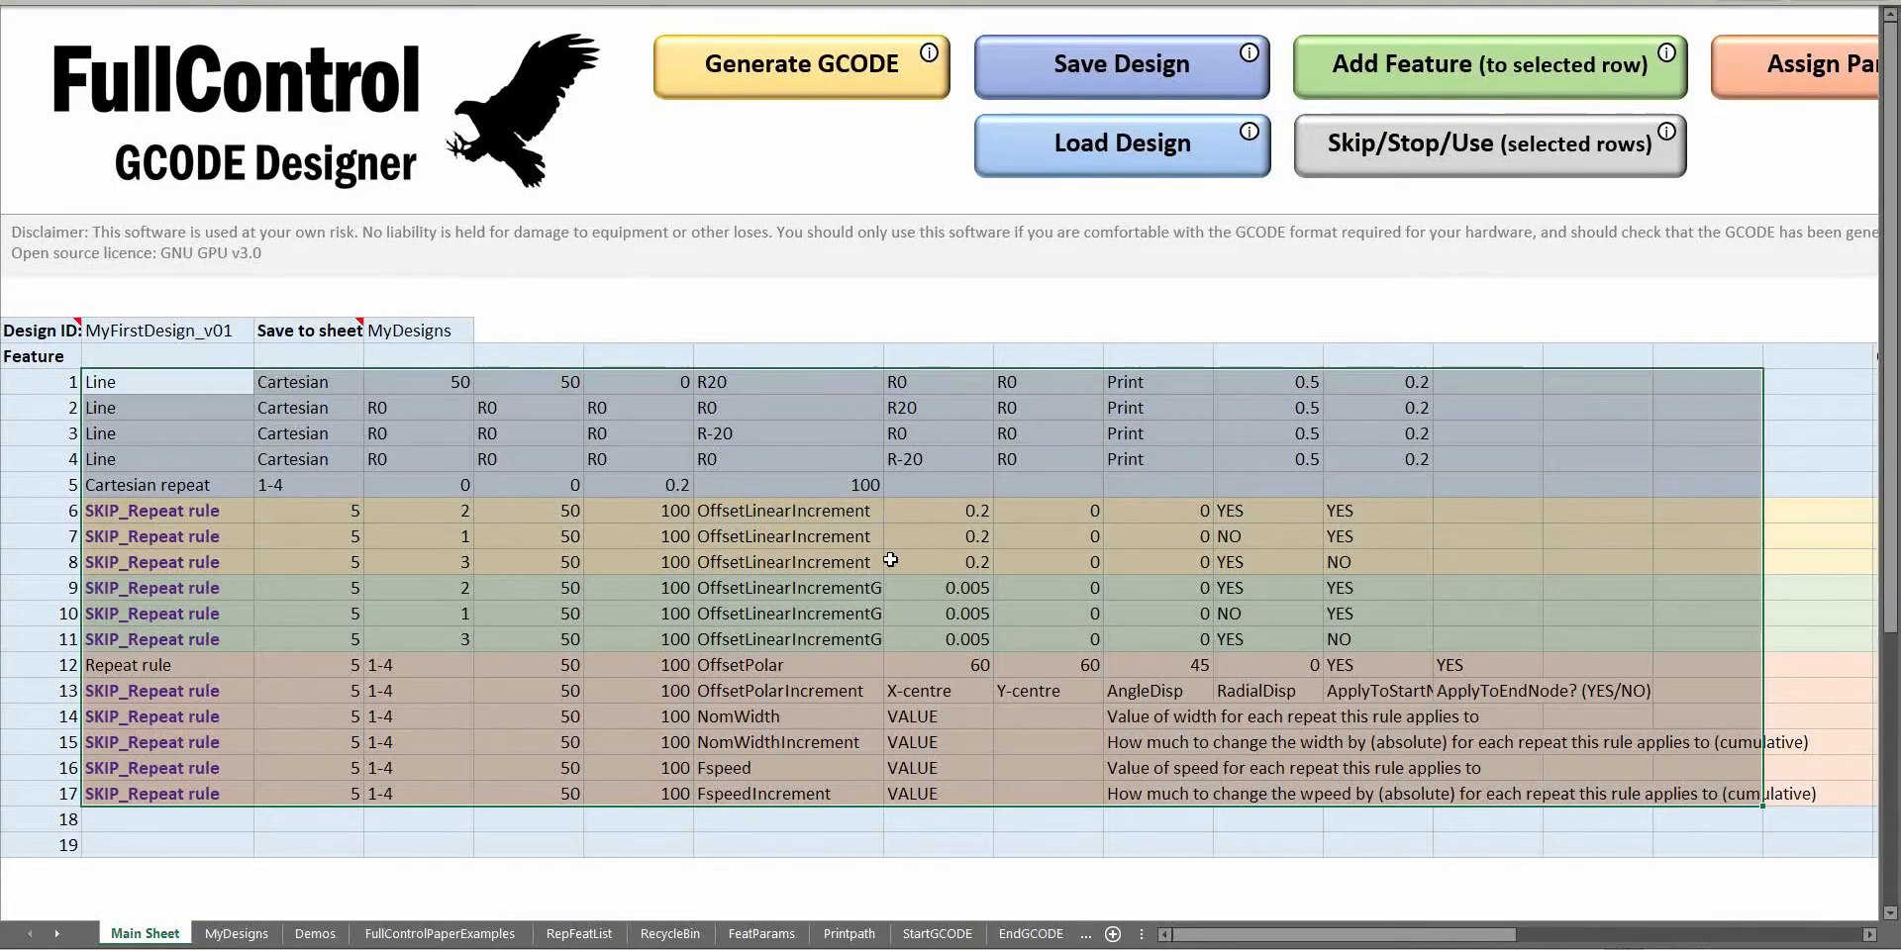
Step: Make row 13 an active OffsetPolarIncrement rule with centre 60,60 and 1 degree per repeat
left_click(786, 666)
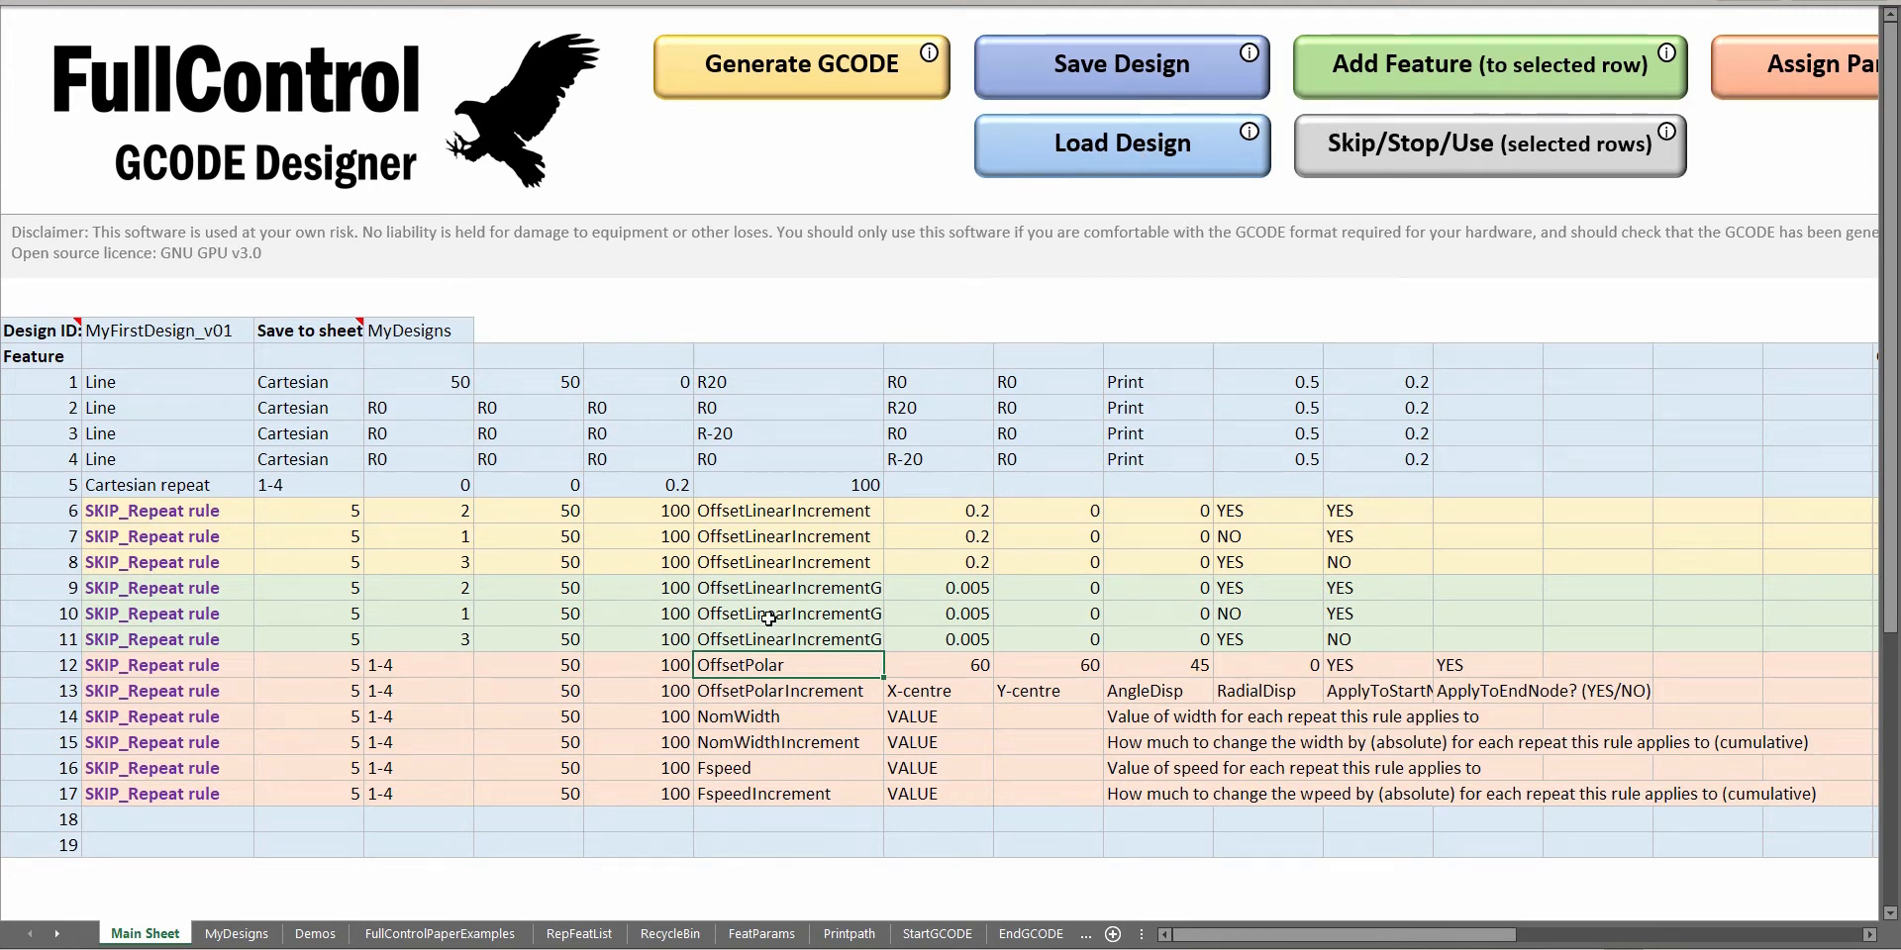
left_click(786, 691)
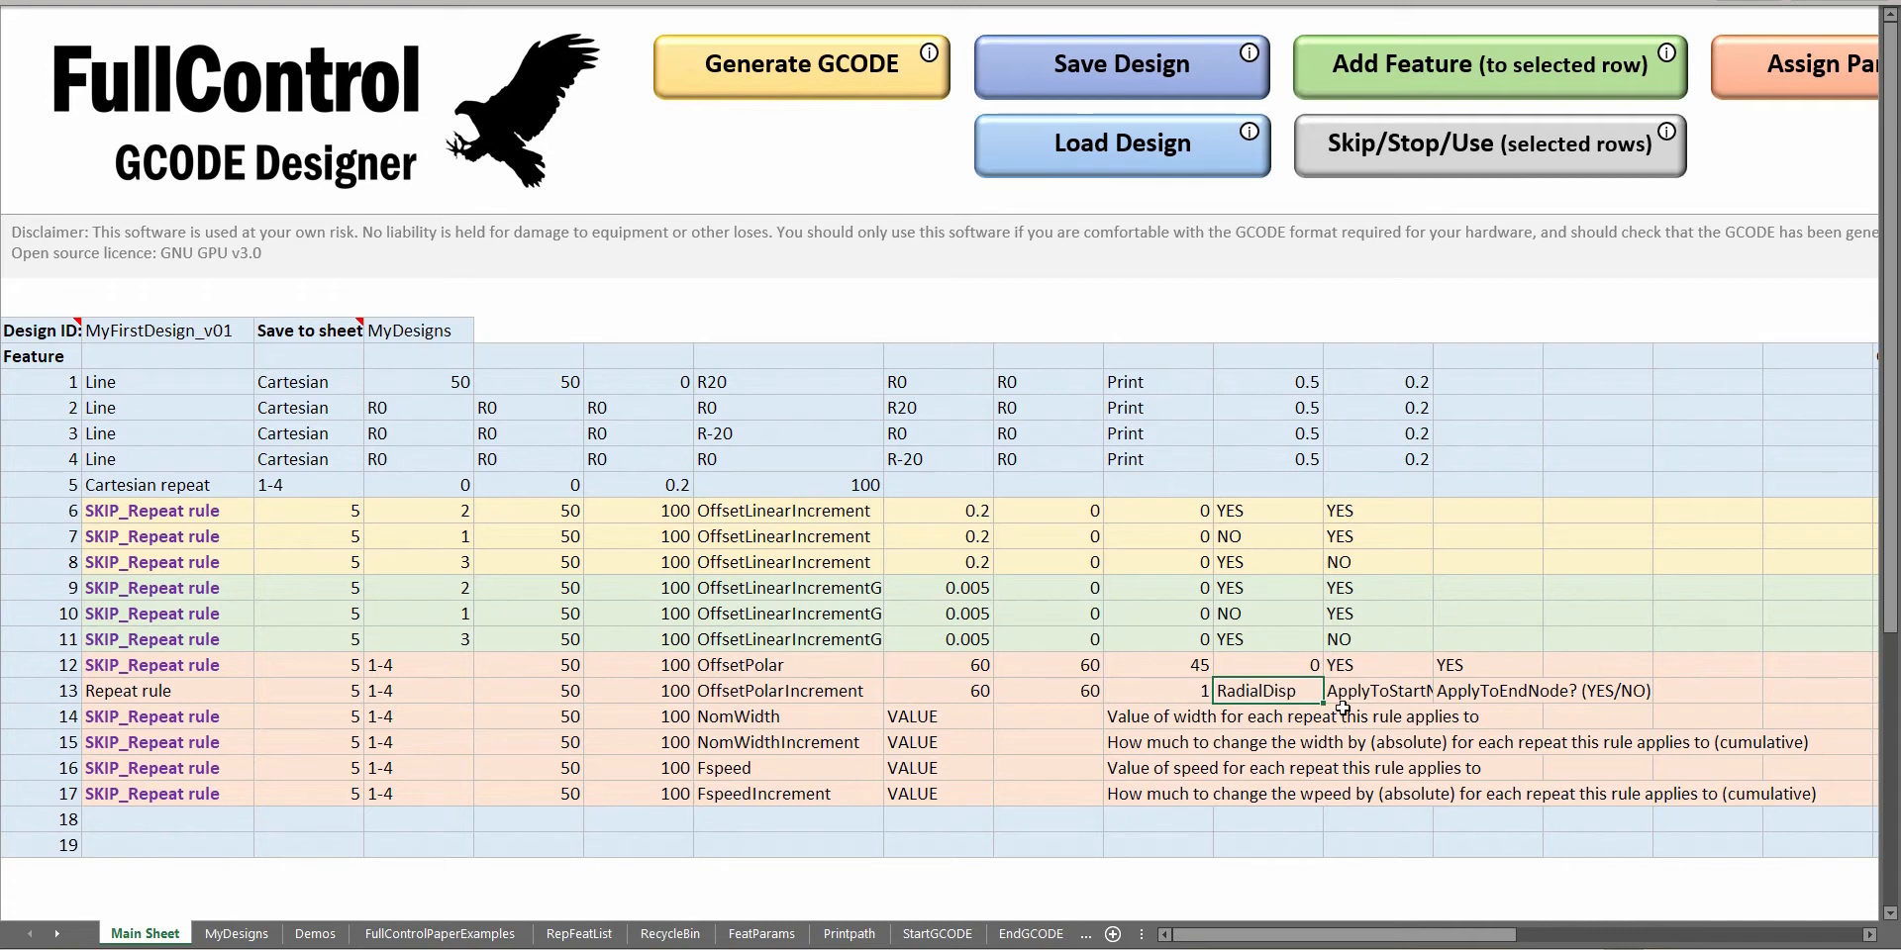
mouse_move(1291, 689)
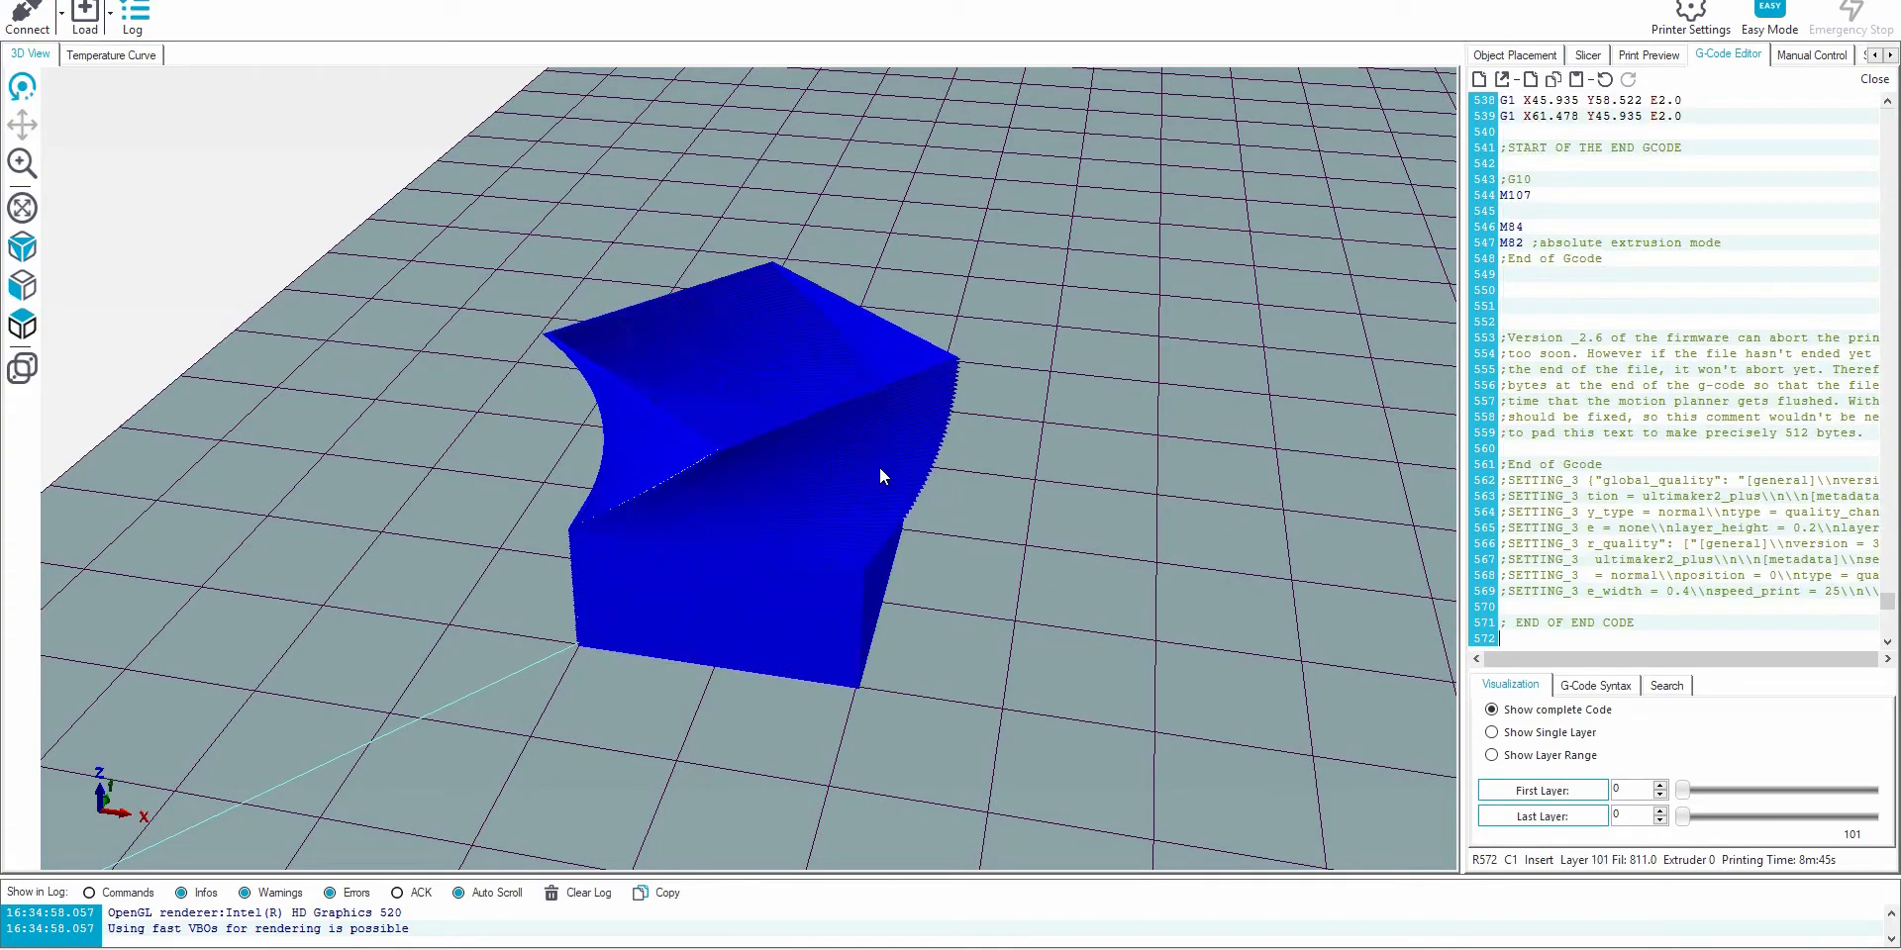
Step: Orbit the preview to examine the progressively twisting upper layers and look down into the box
left_click_drag(881, 475, 970, 412)
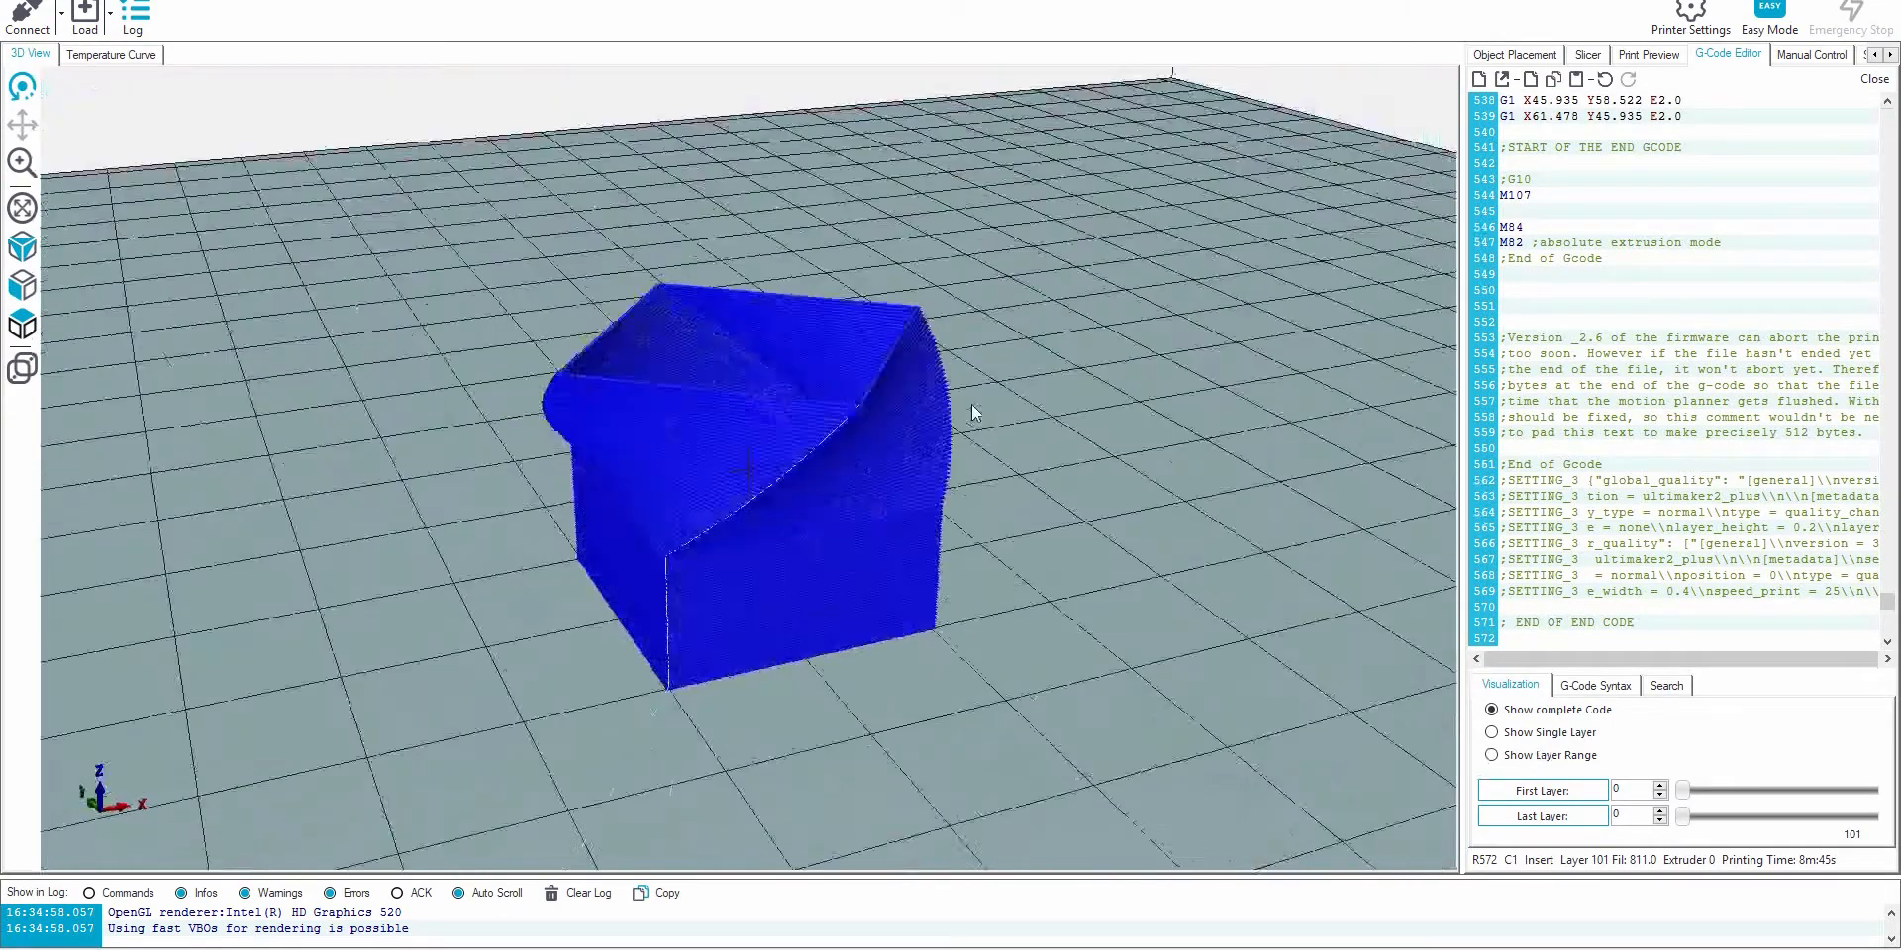
left_click_drag(970, 412, 739, 353)
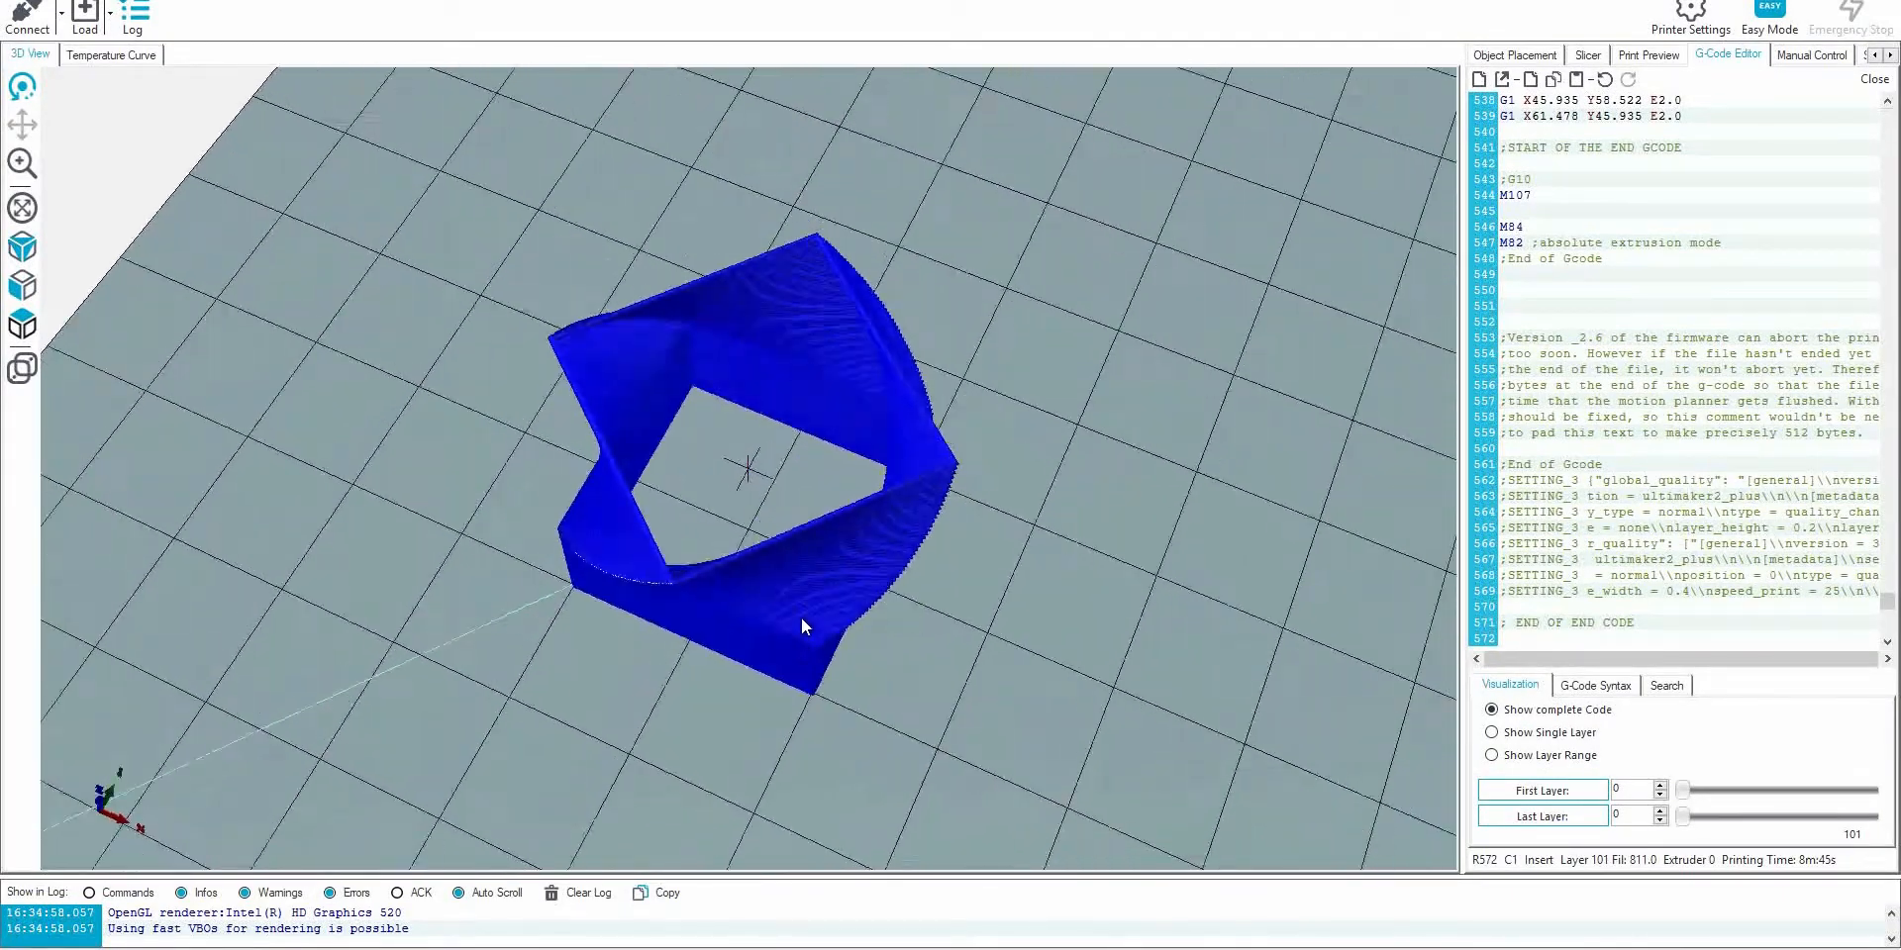
left_click_drag(800, 628, 937, 566)
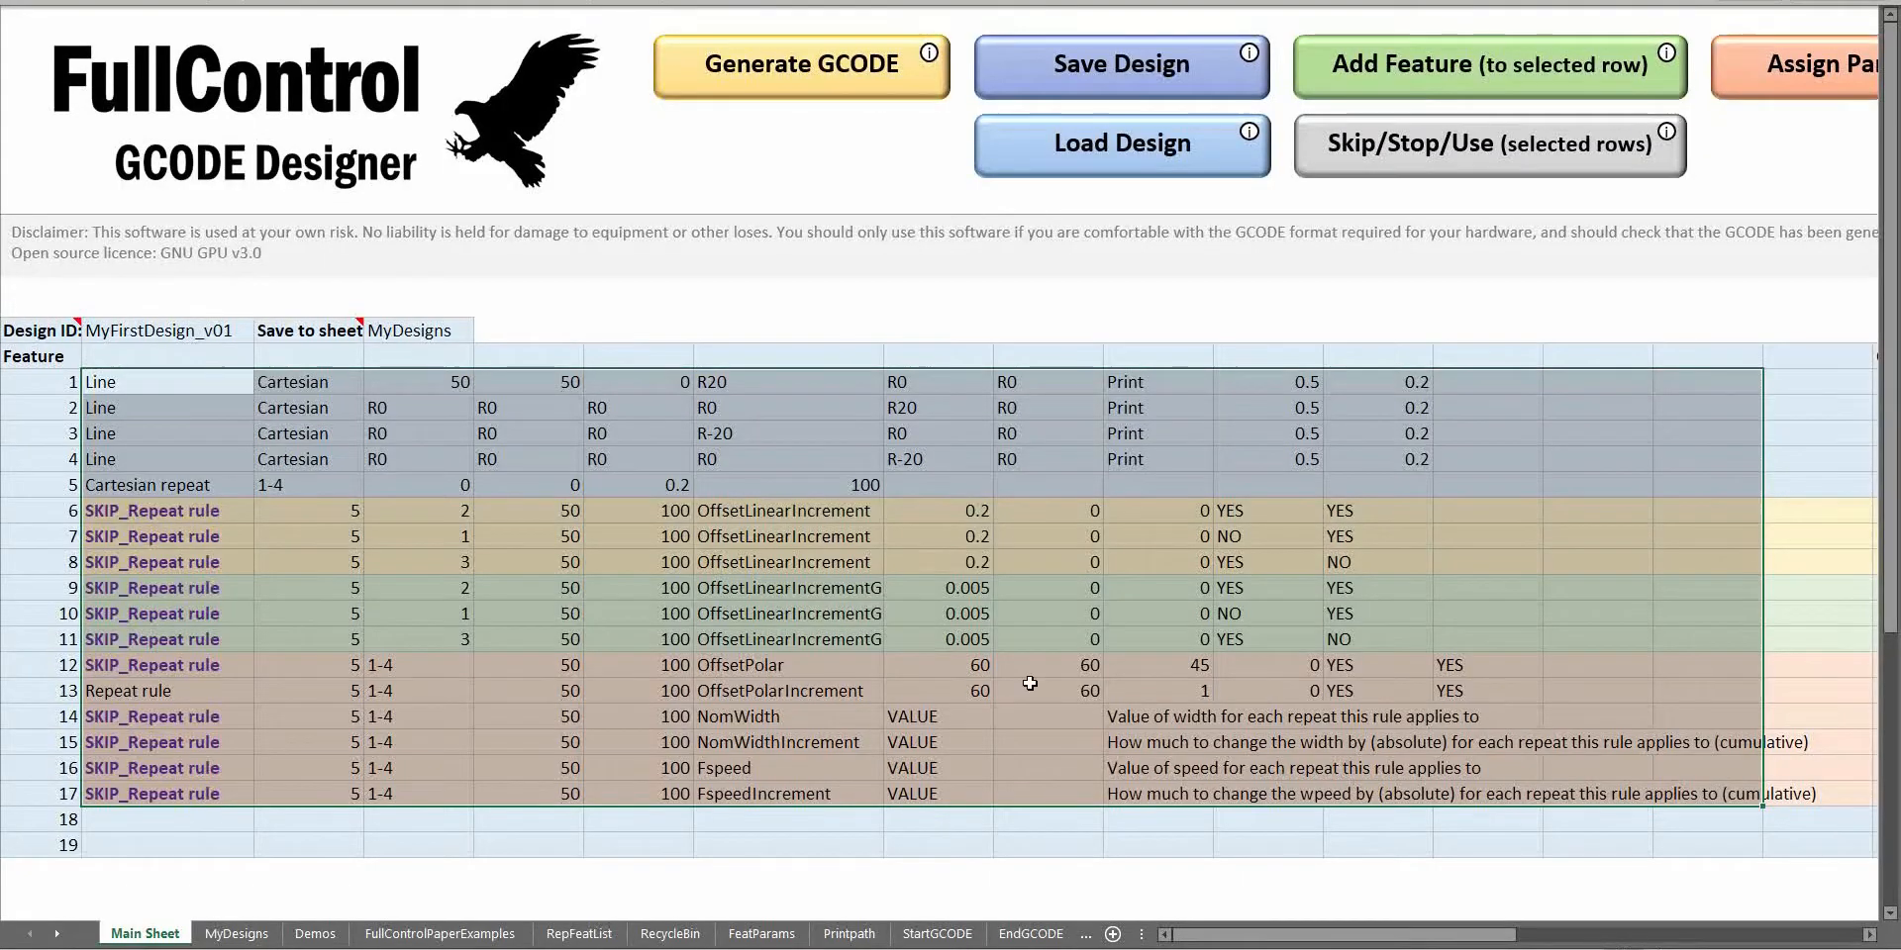
Step: Set row 13 to AngleDisp 0 and RadialDisp 0.2, regenerate, and view the flared walls in Repetier-Host
left_click(1202, 691)
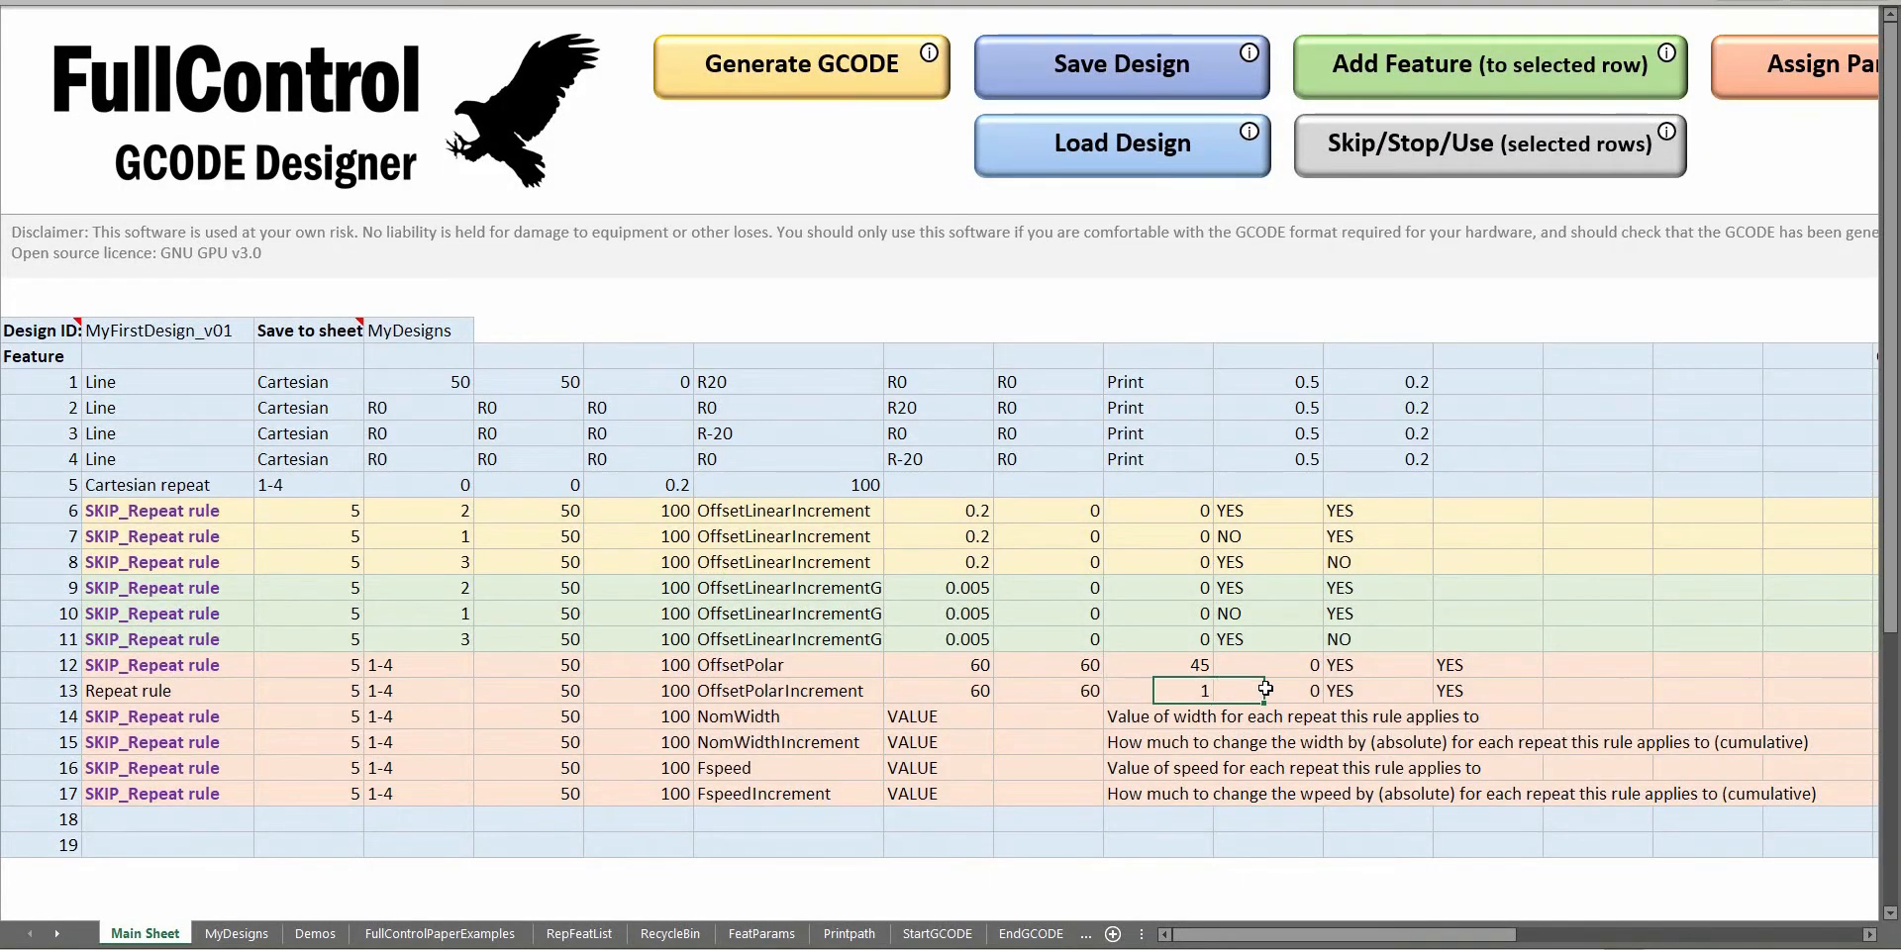
left_click(1275, 691)
type(".2")
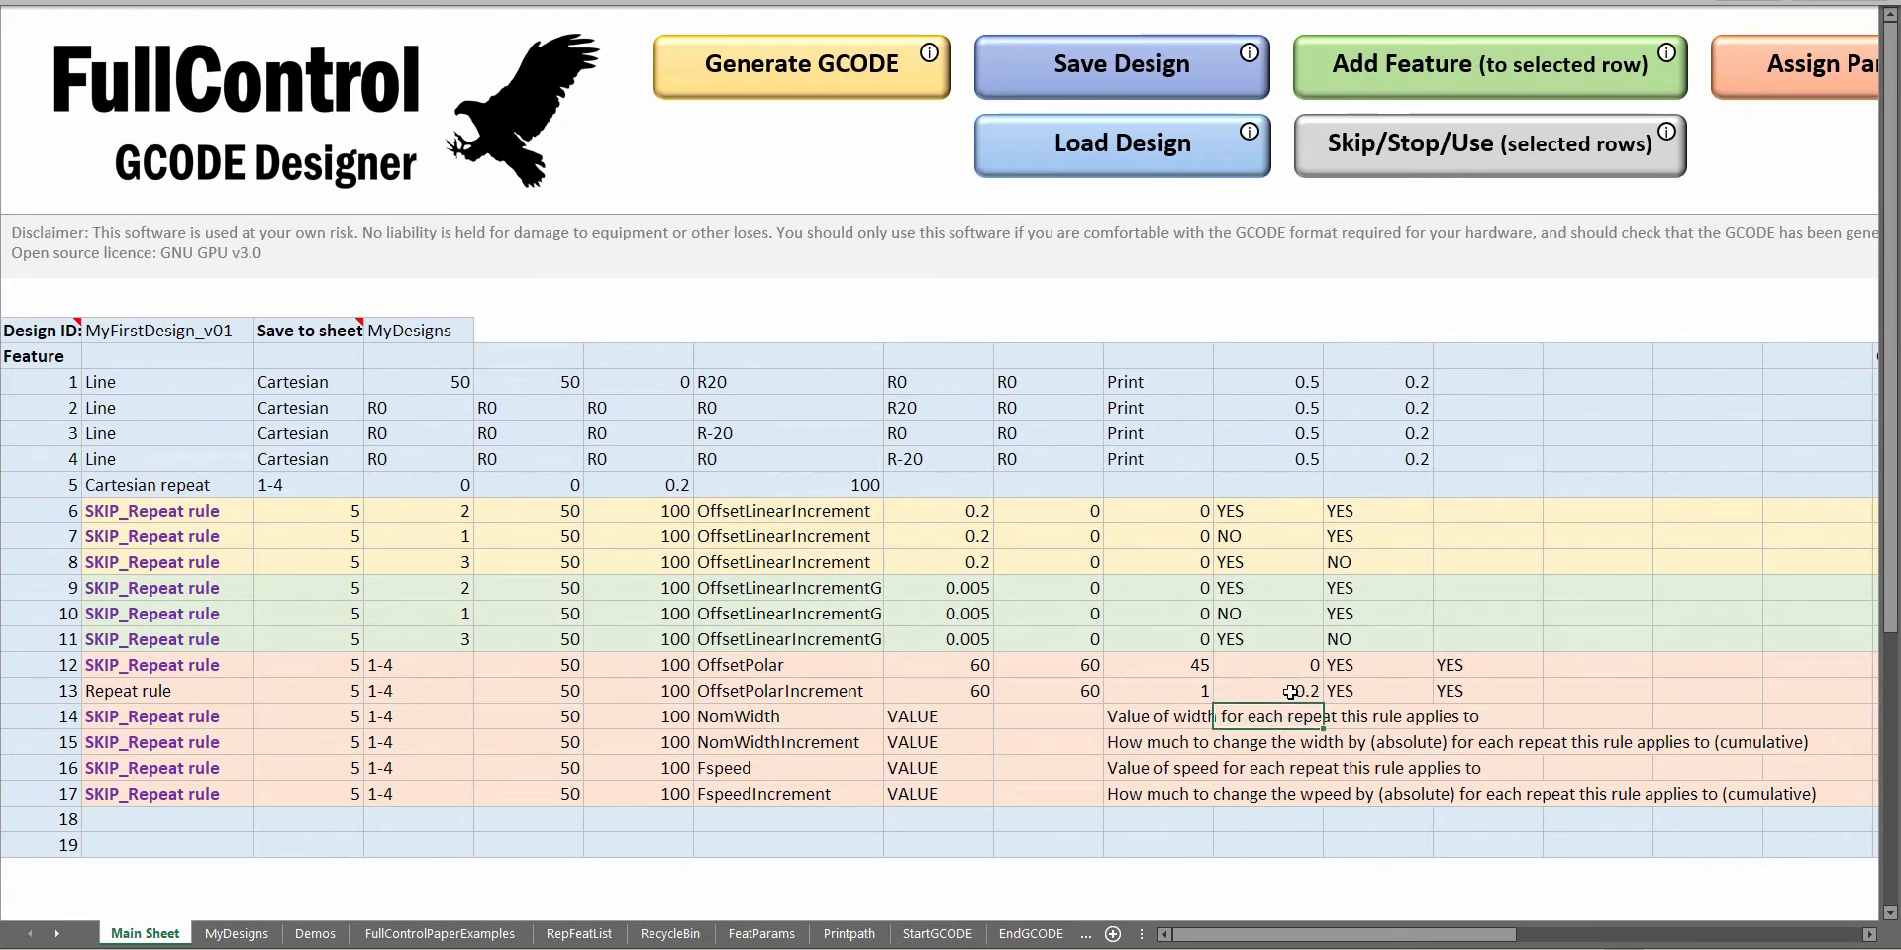
left_click(1154, 691)
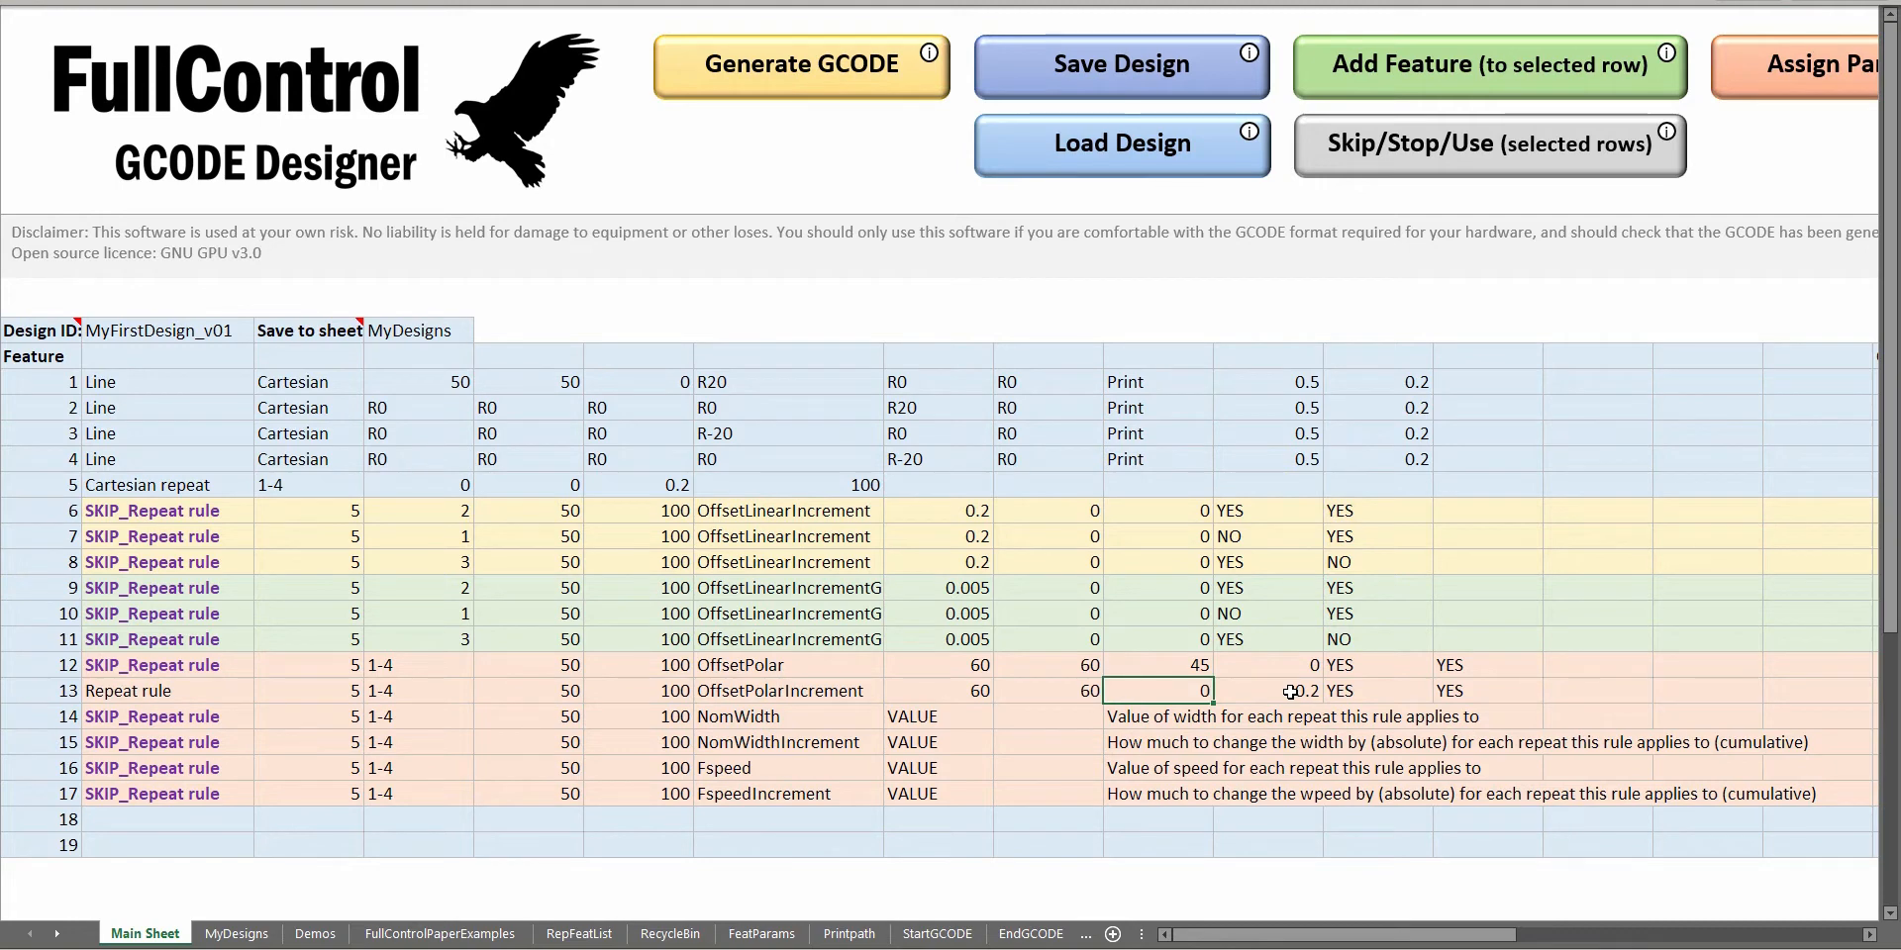
left_click(800, 64)
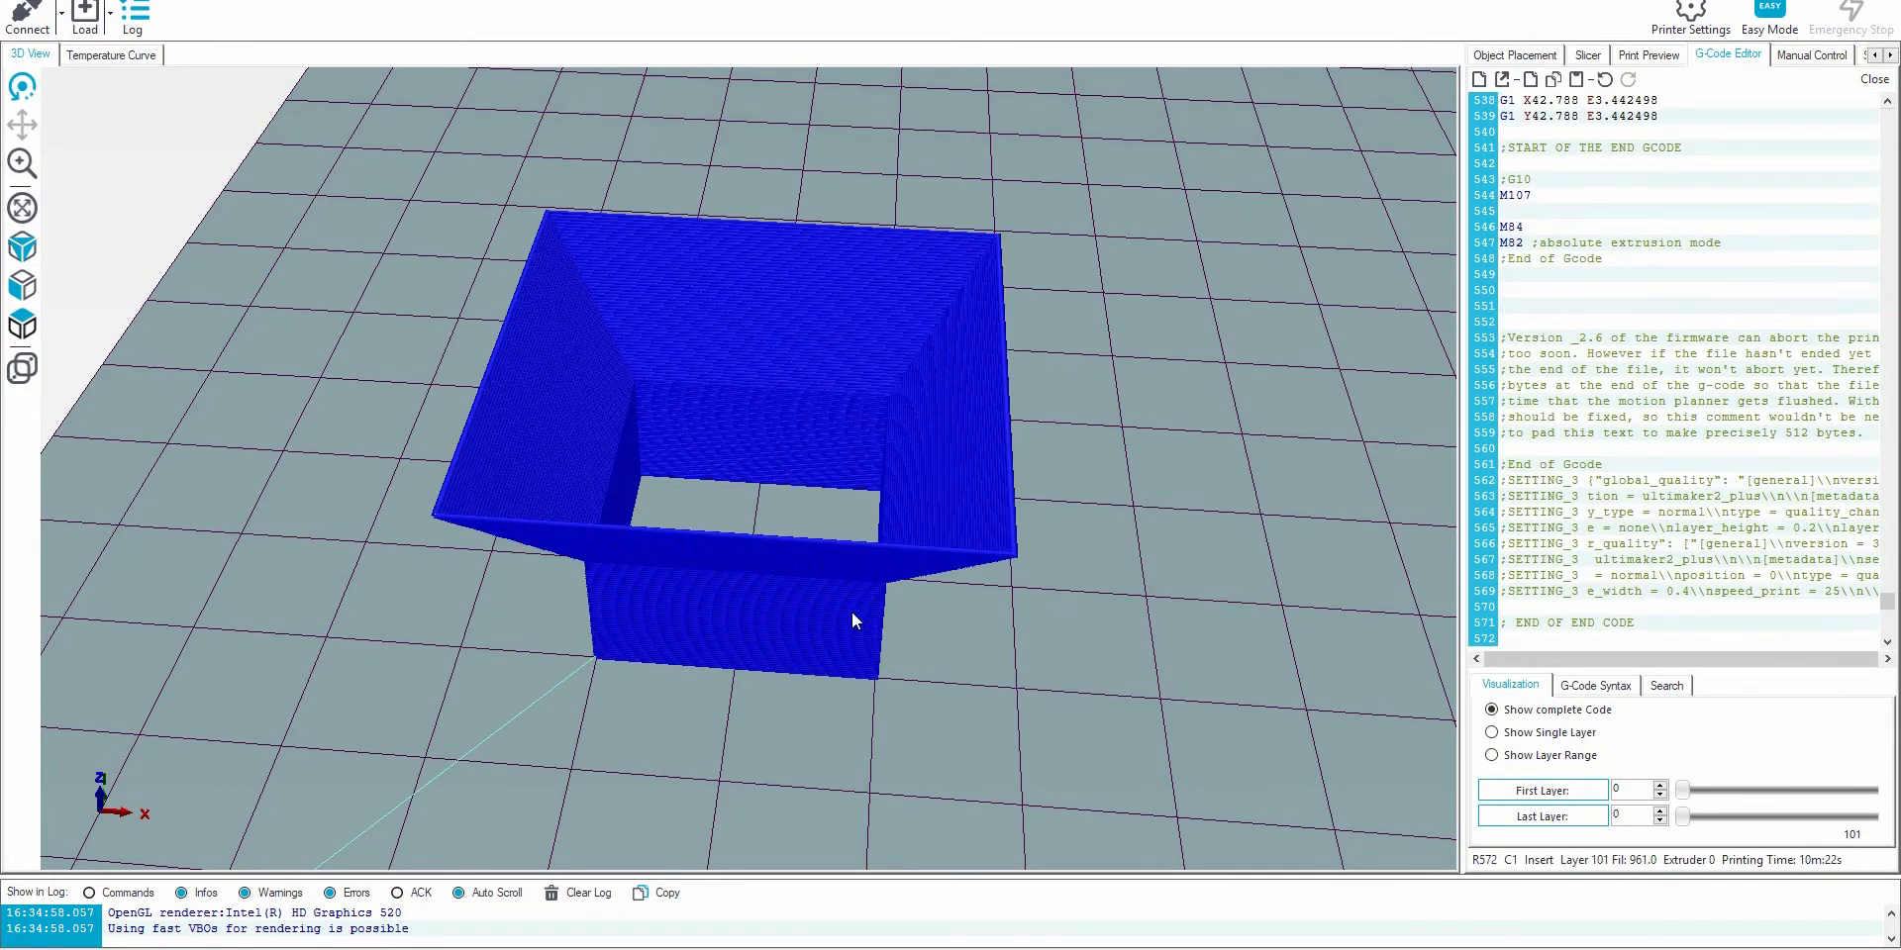
left_click_drag(852, 622, 702, 602)
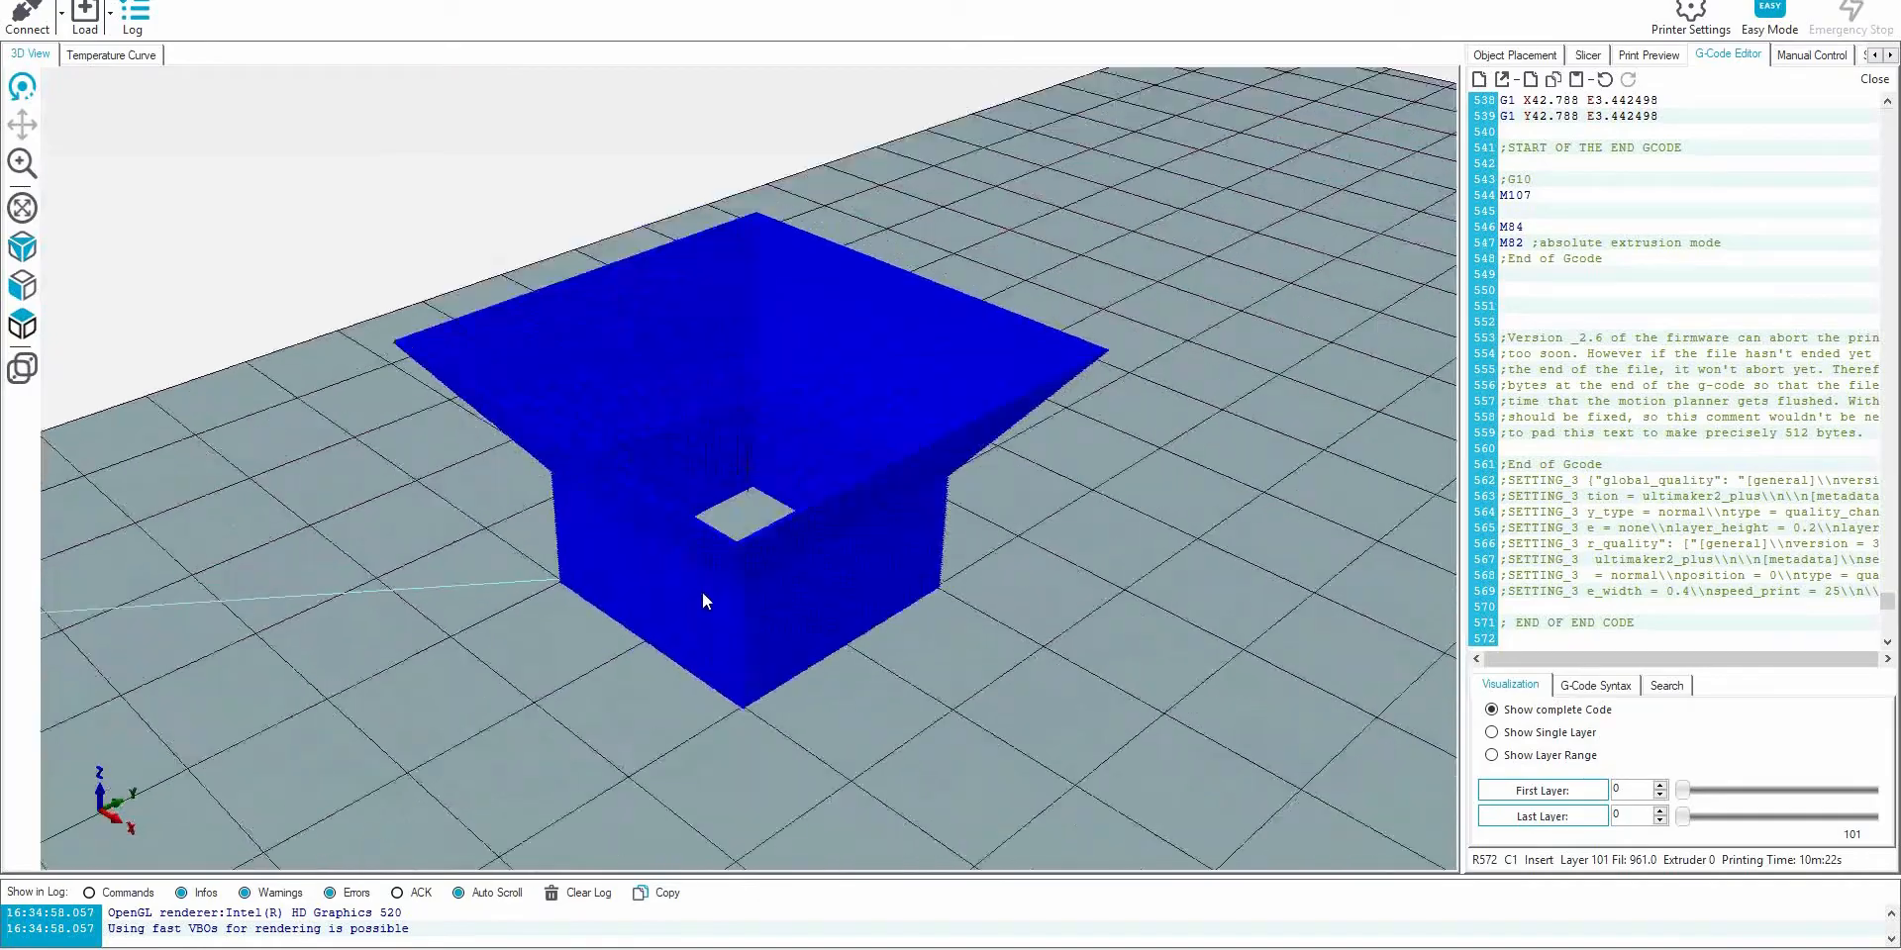
left_click_drag(703, 602, 822, 568)
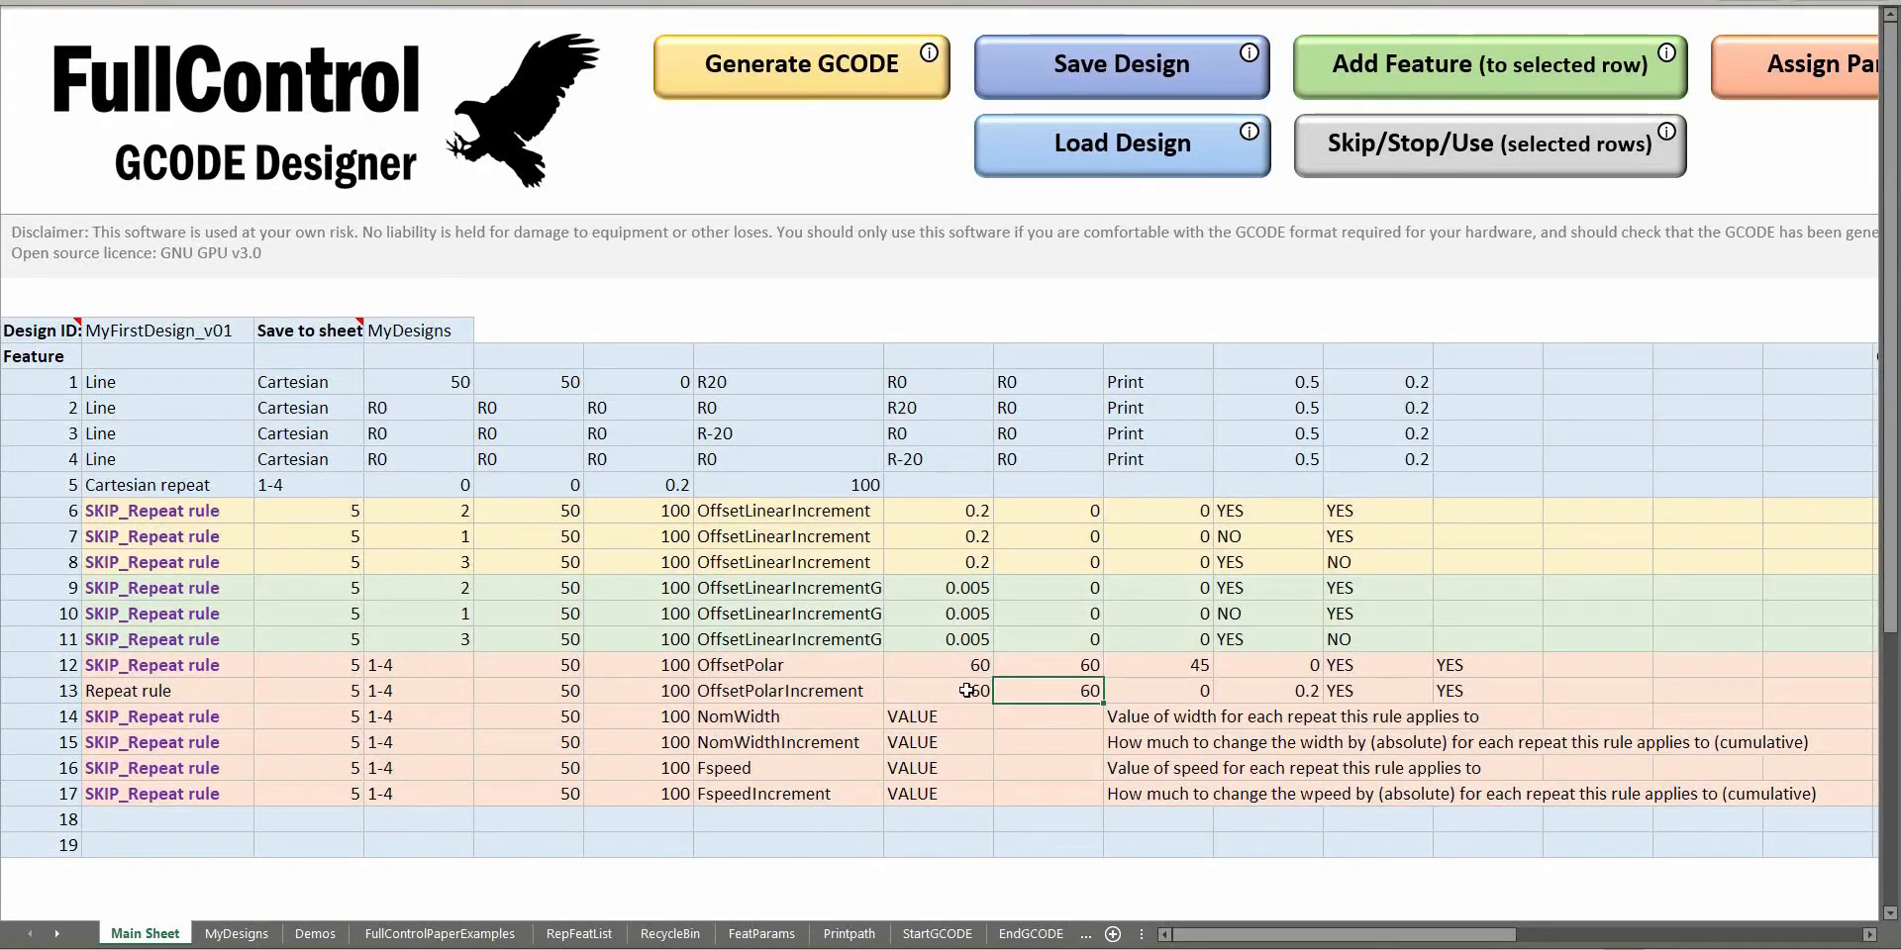
Step: Change row 13's X-centre and Y-centre to 50 and regenerate the GCODE
left_click(931, 691)
type("50")
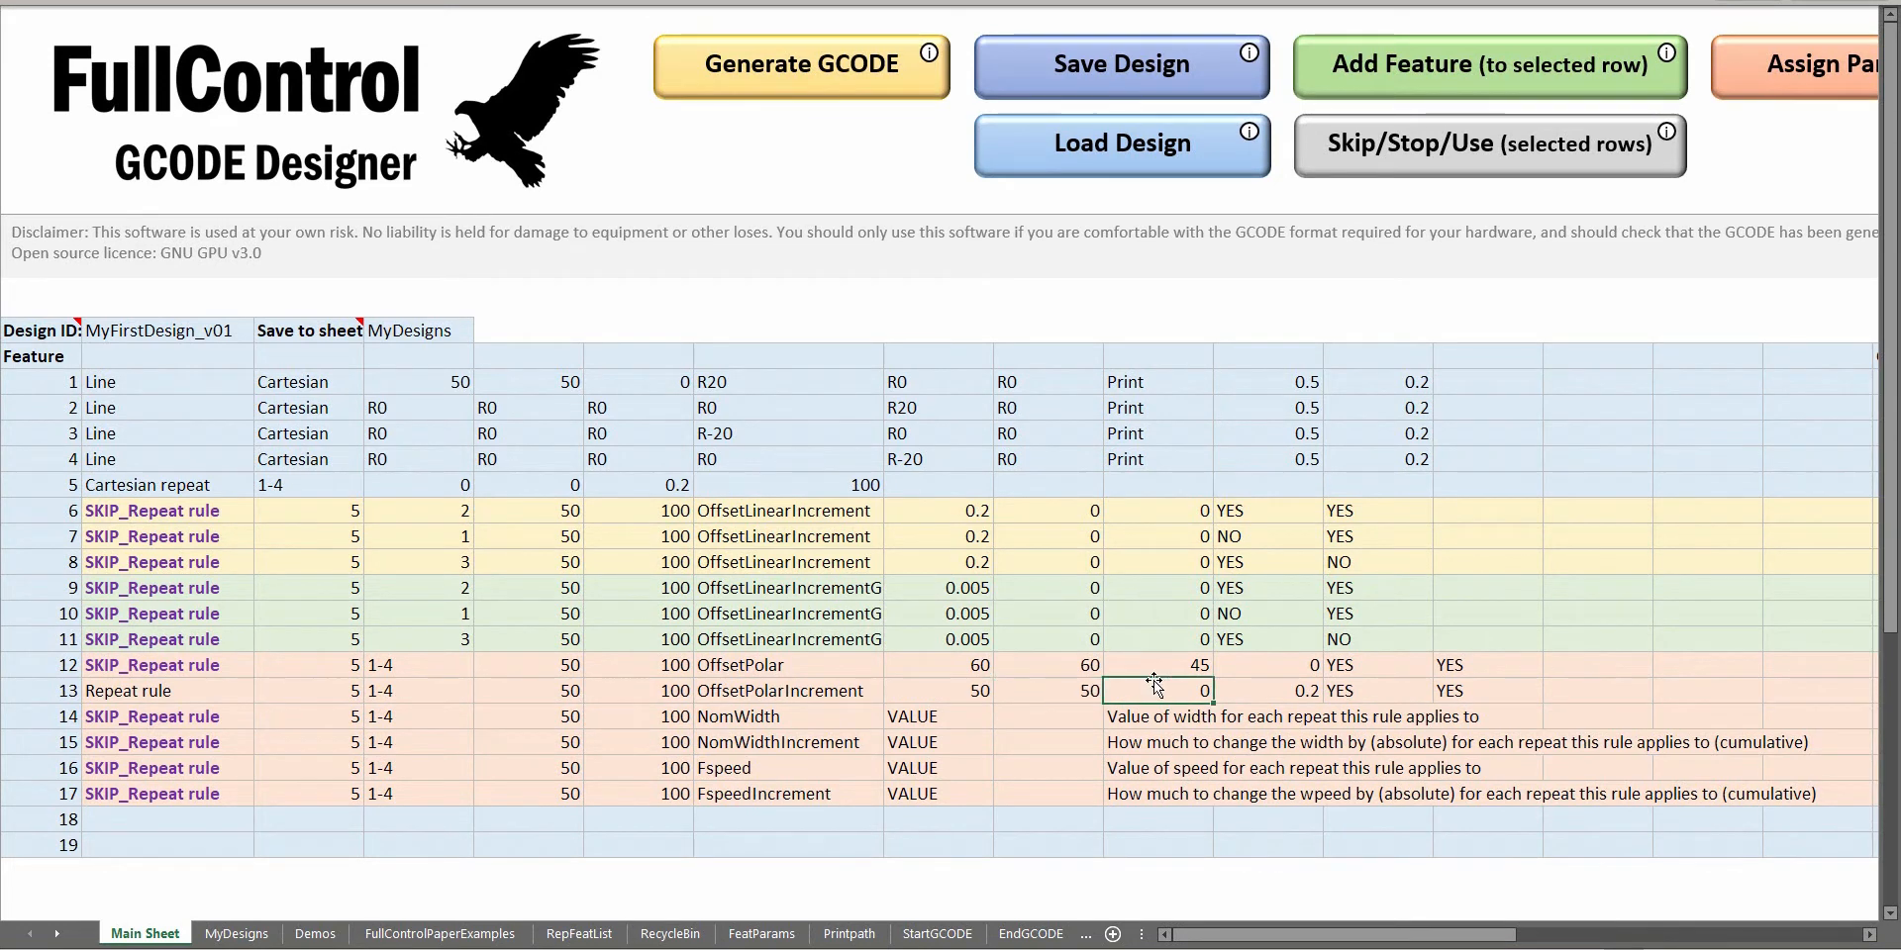
left_click(1043, 691)
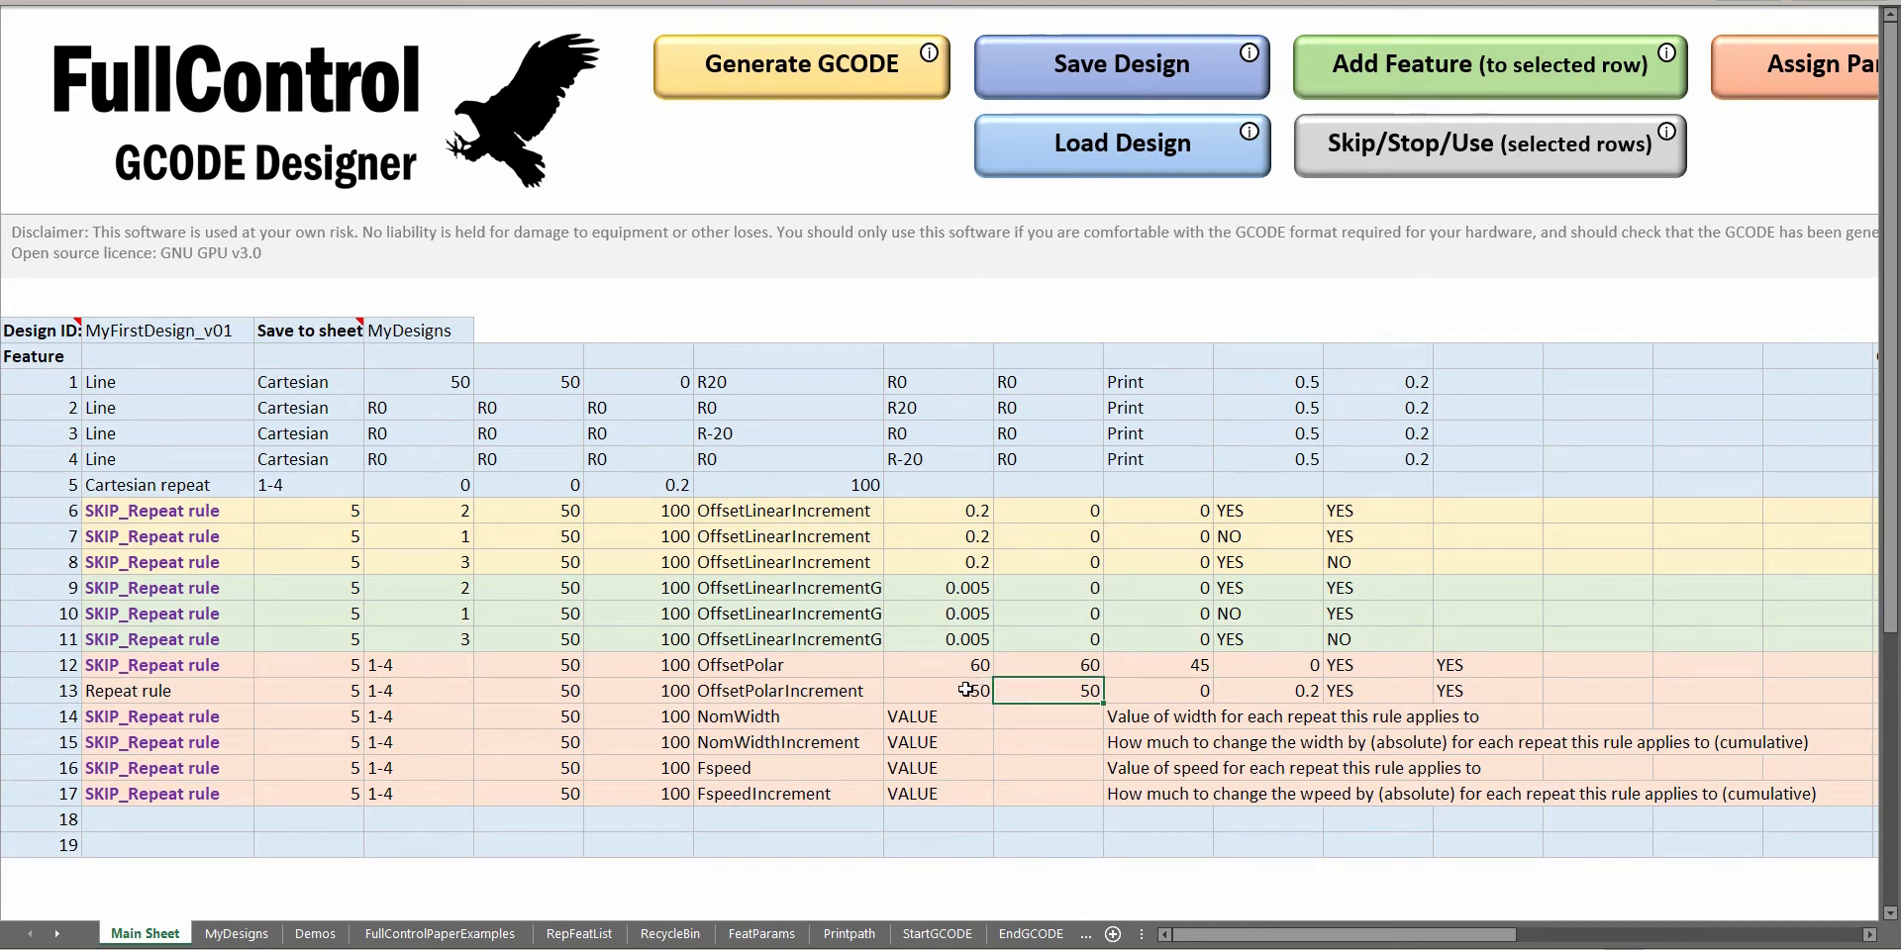
left_click(926, 691)
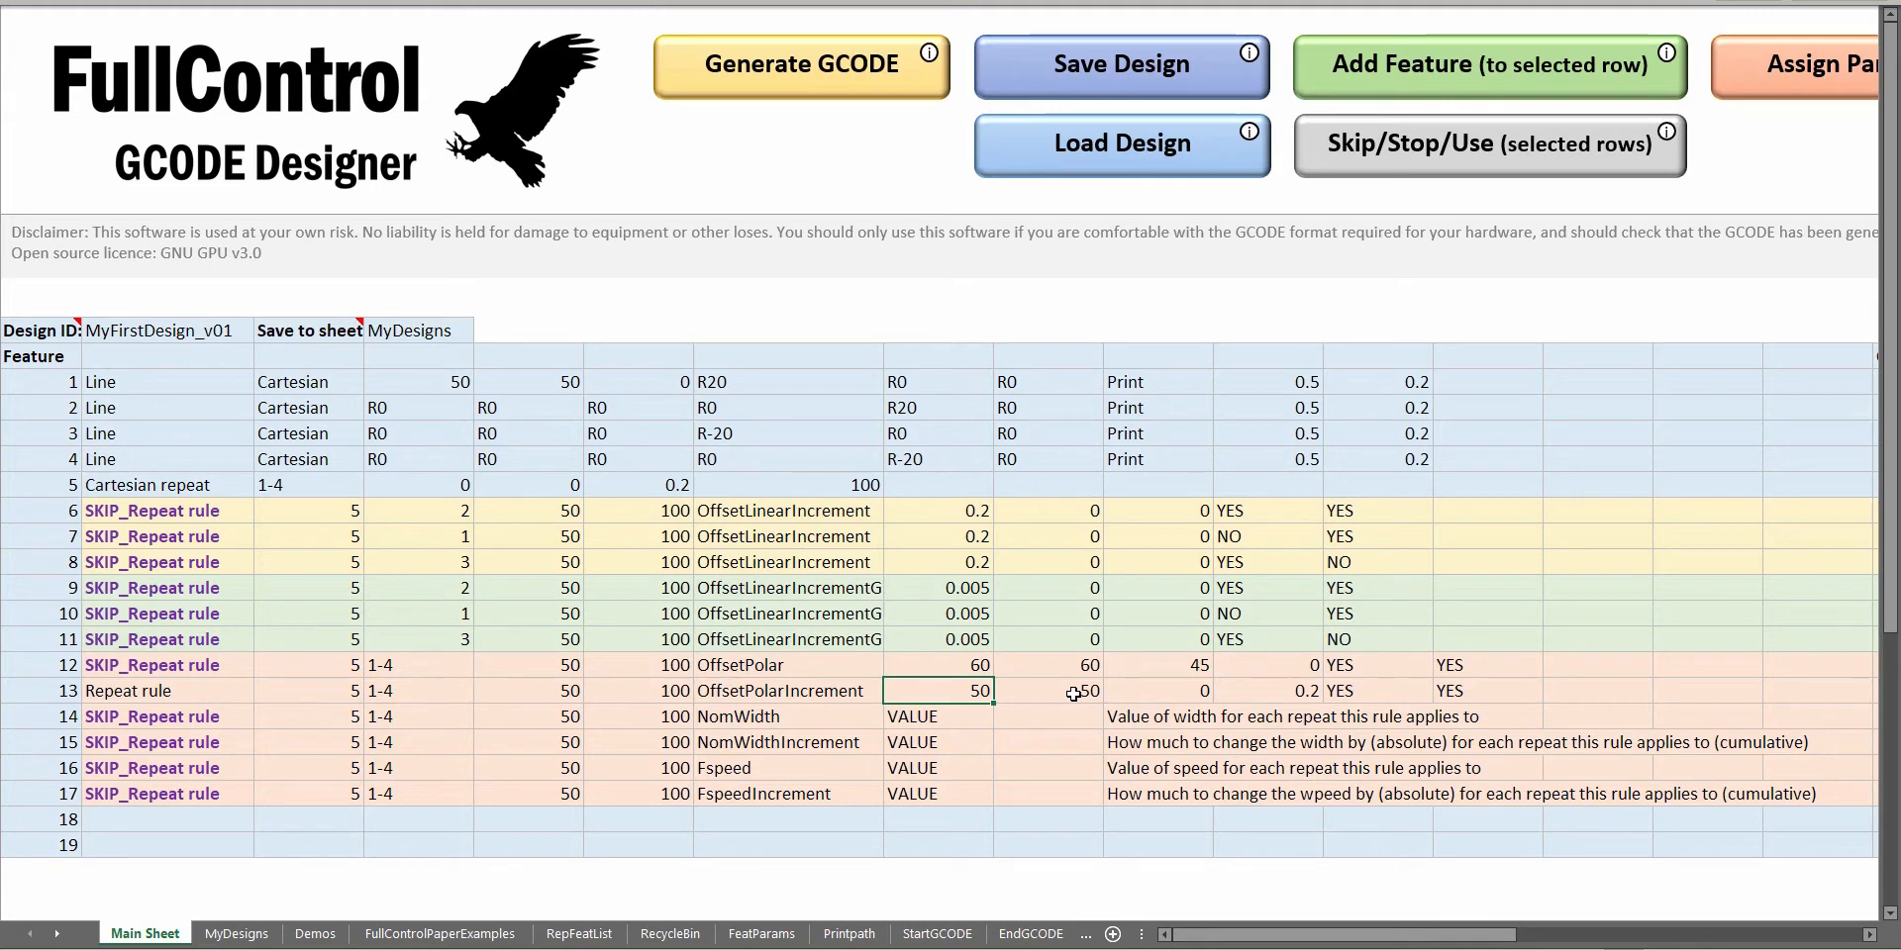
left_click(800, 65)
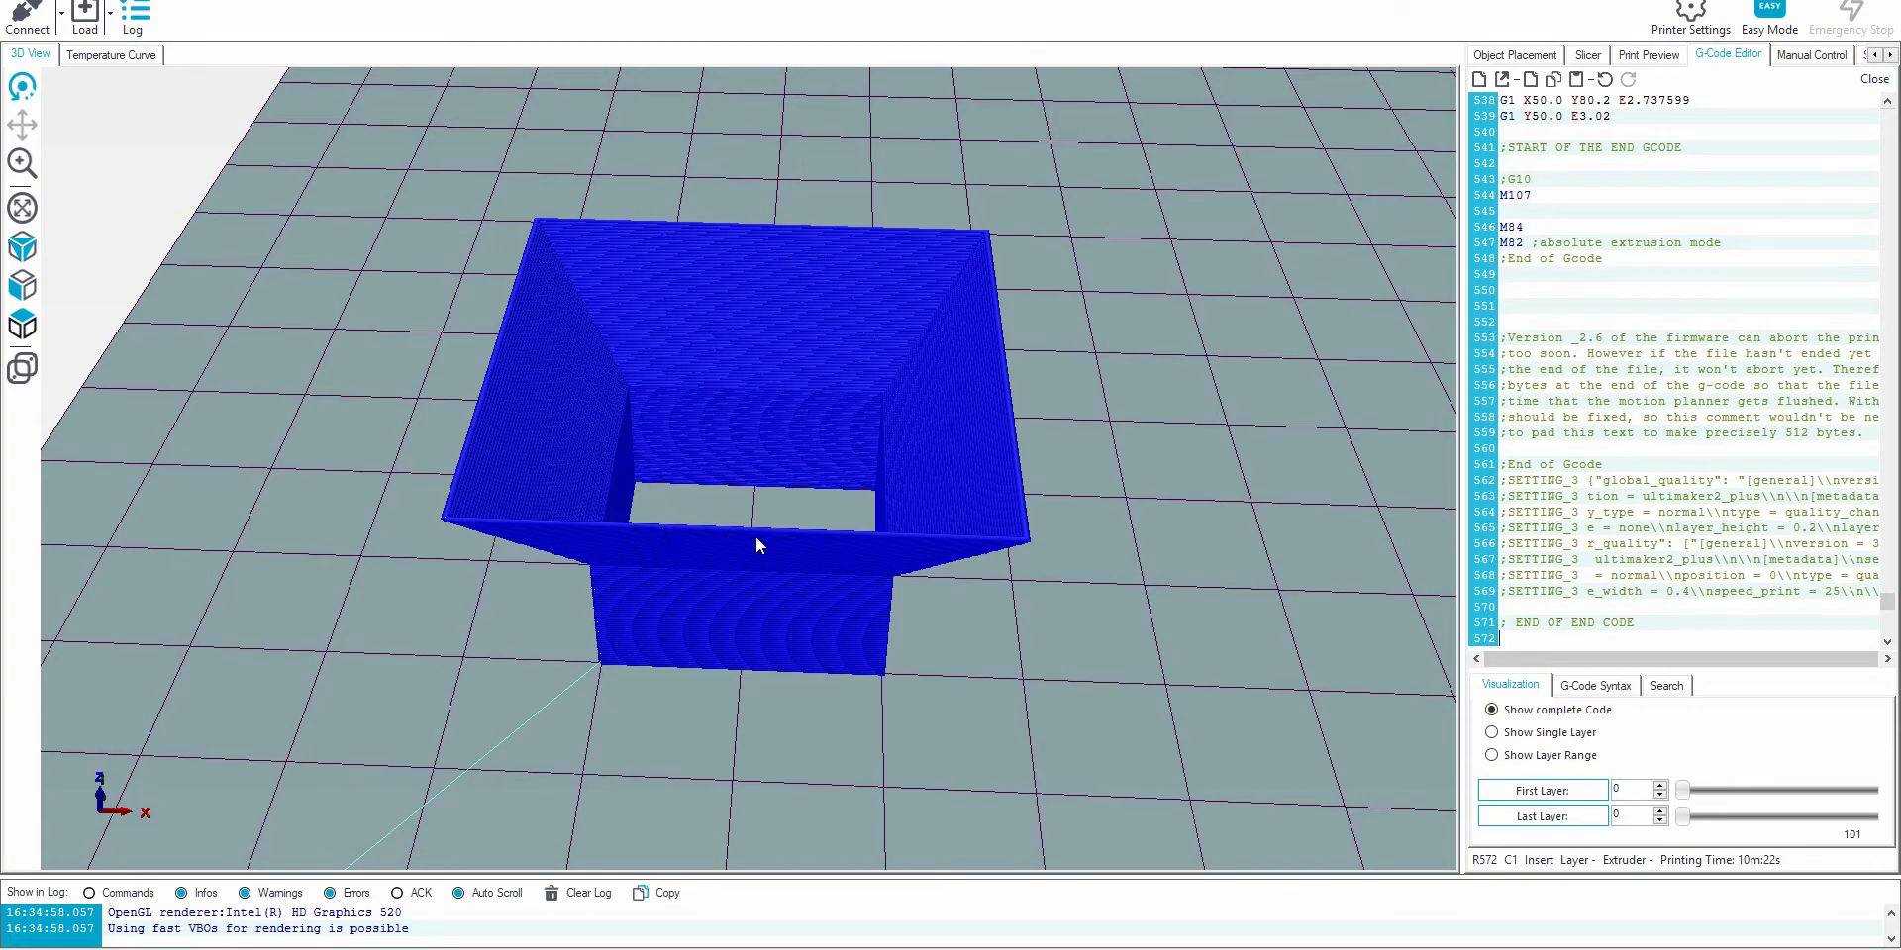
Step: Orbit the evenly flared box preview to view it side-on, from the top and down inside
left_click_drag(757, 547, 641, 311)
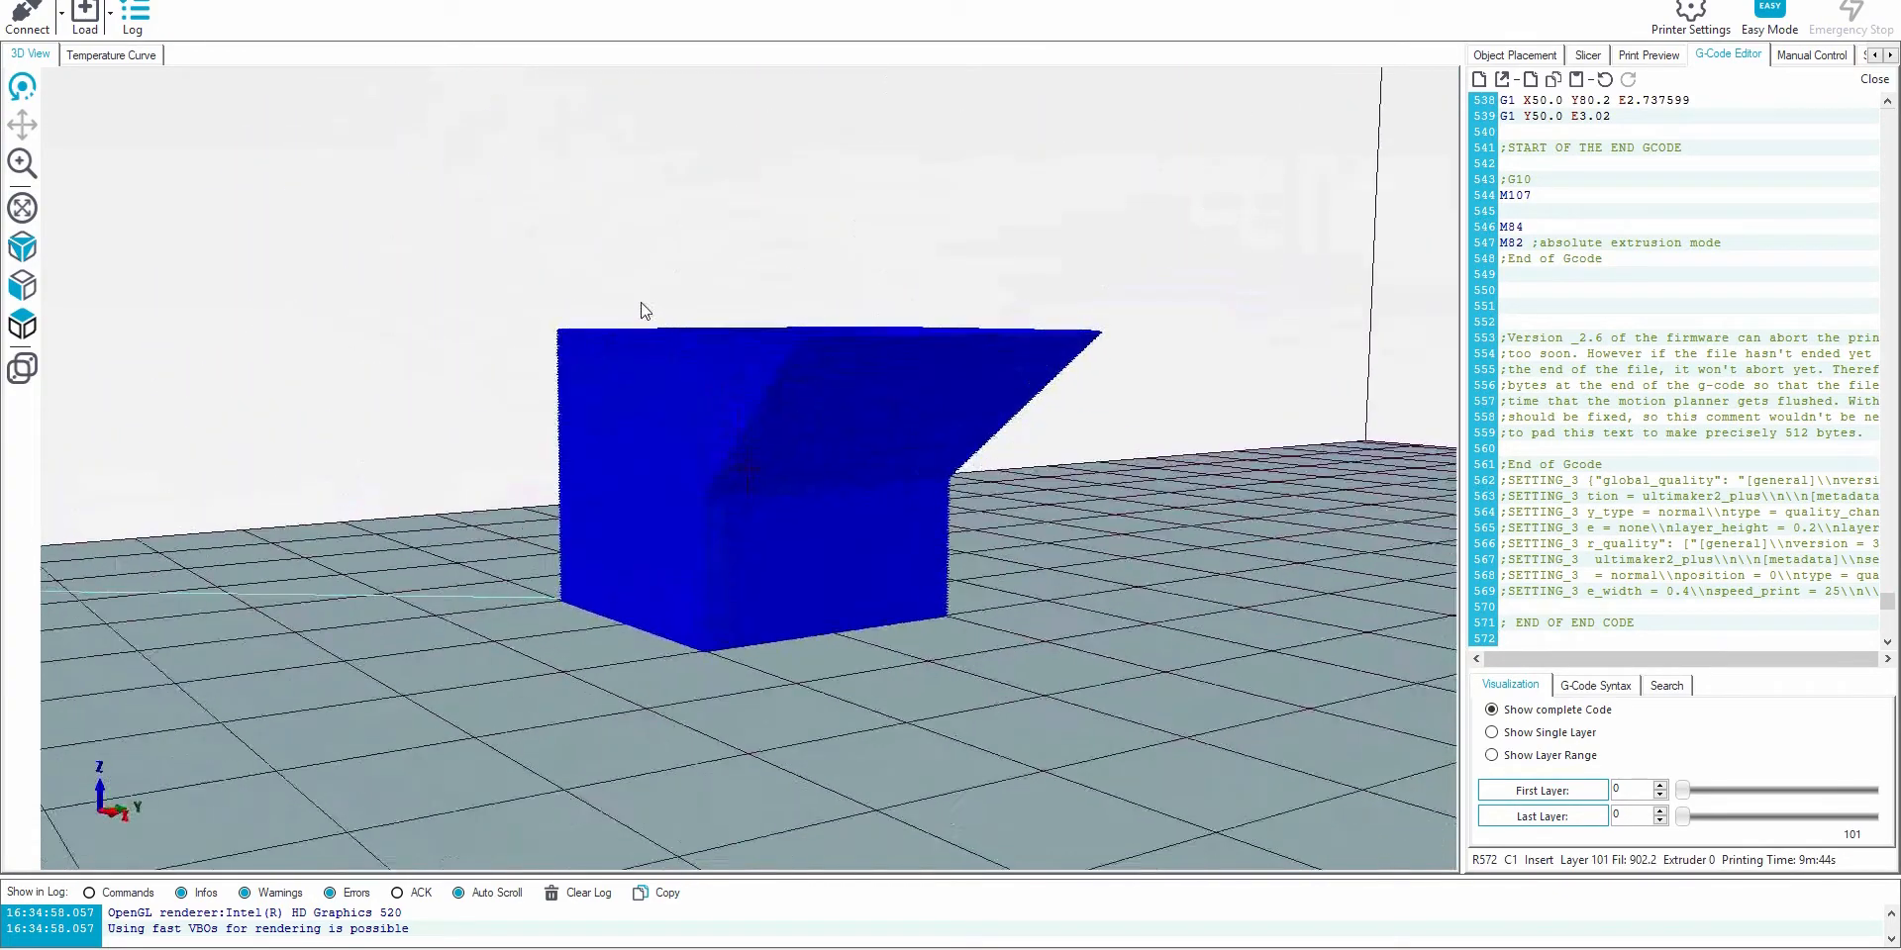
left_click_drag(642, 310, 456, 642)
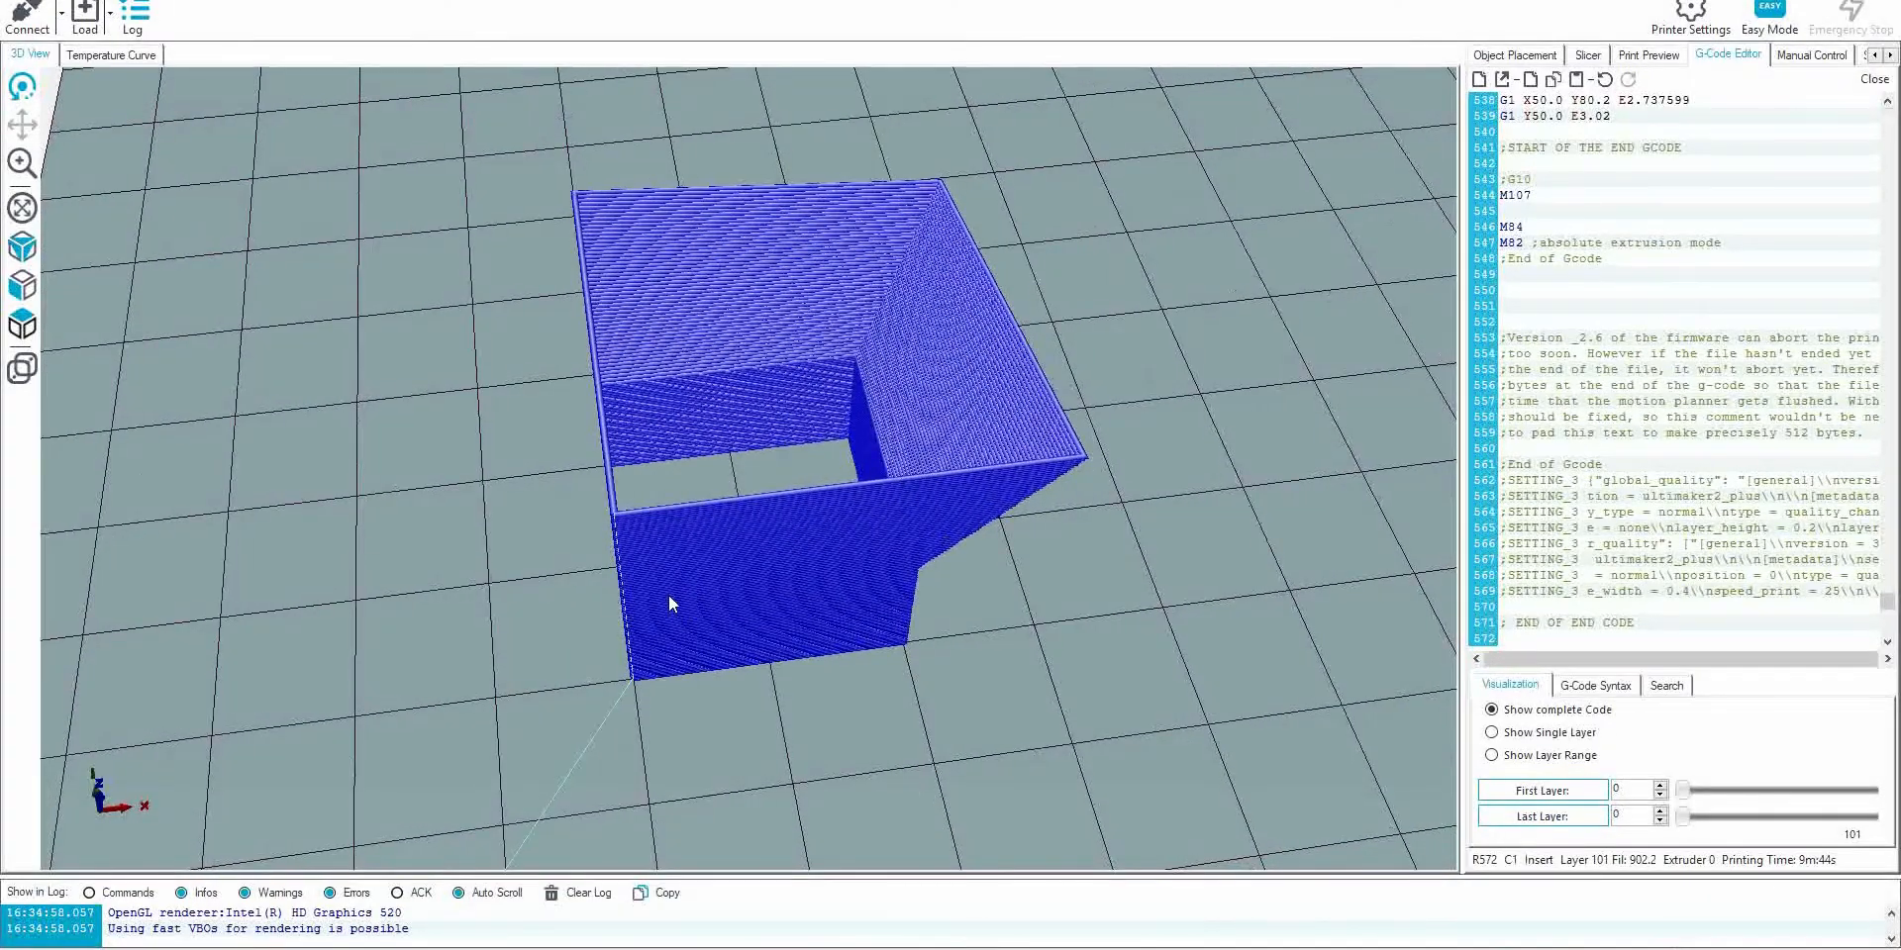
left_click_drag(667, 604, 600, 509)
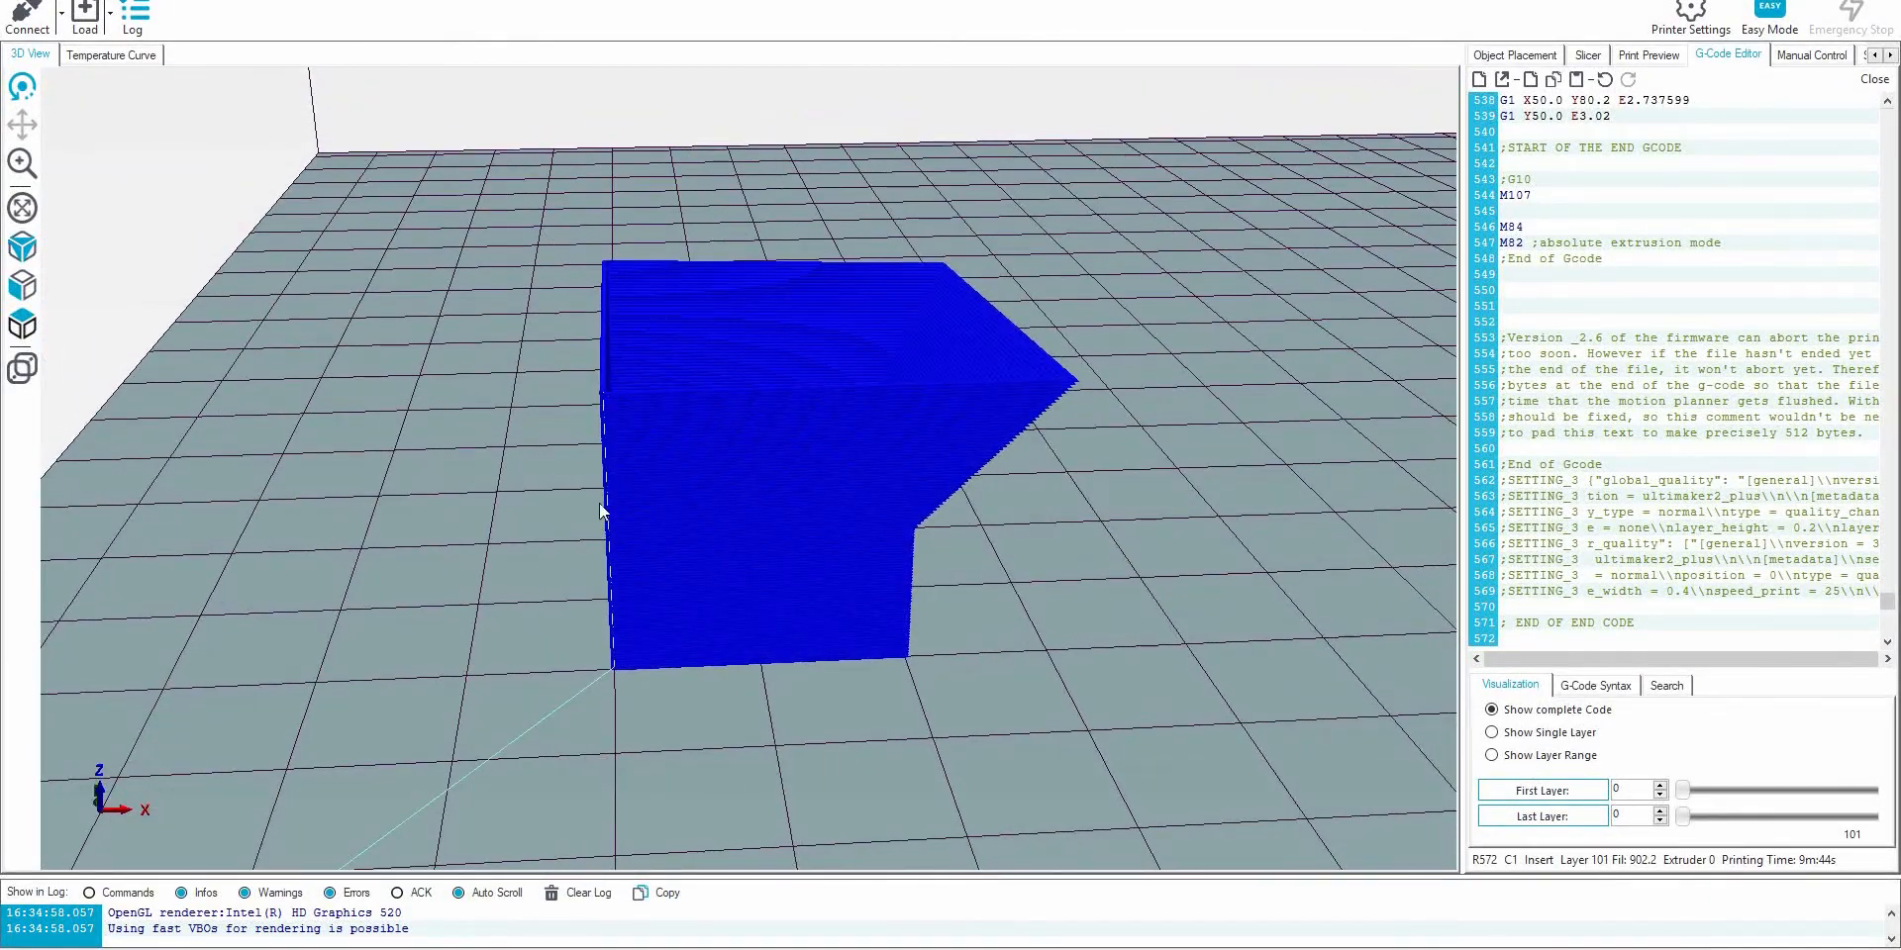
left_click_drag(600, 509, 849, 509)
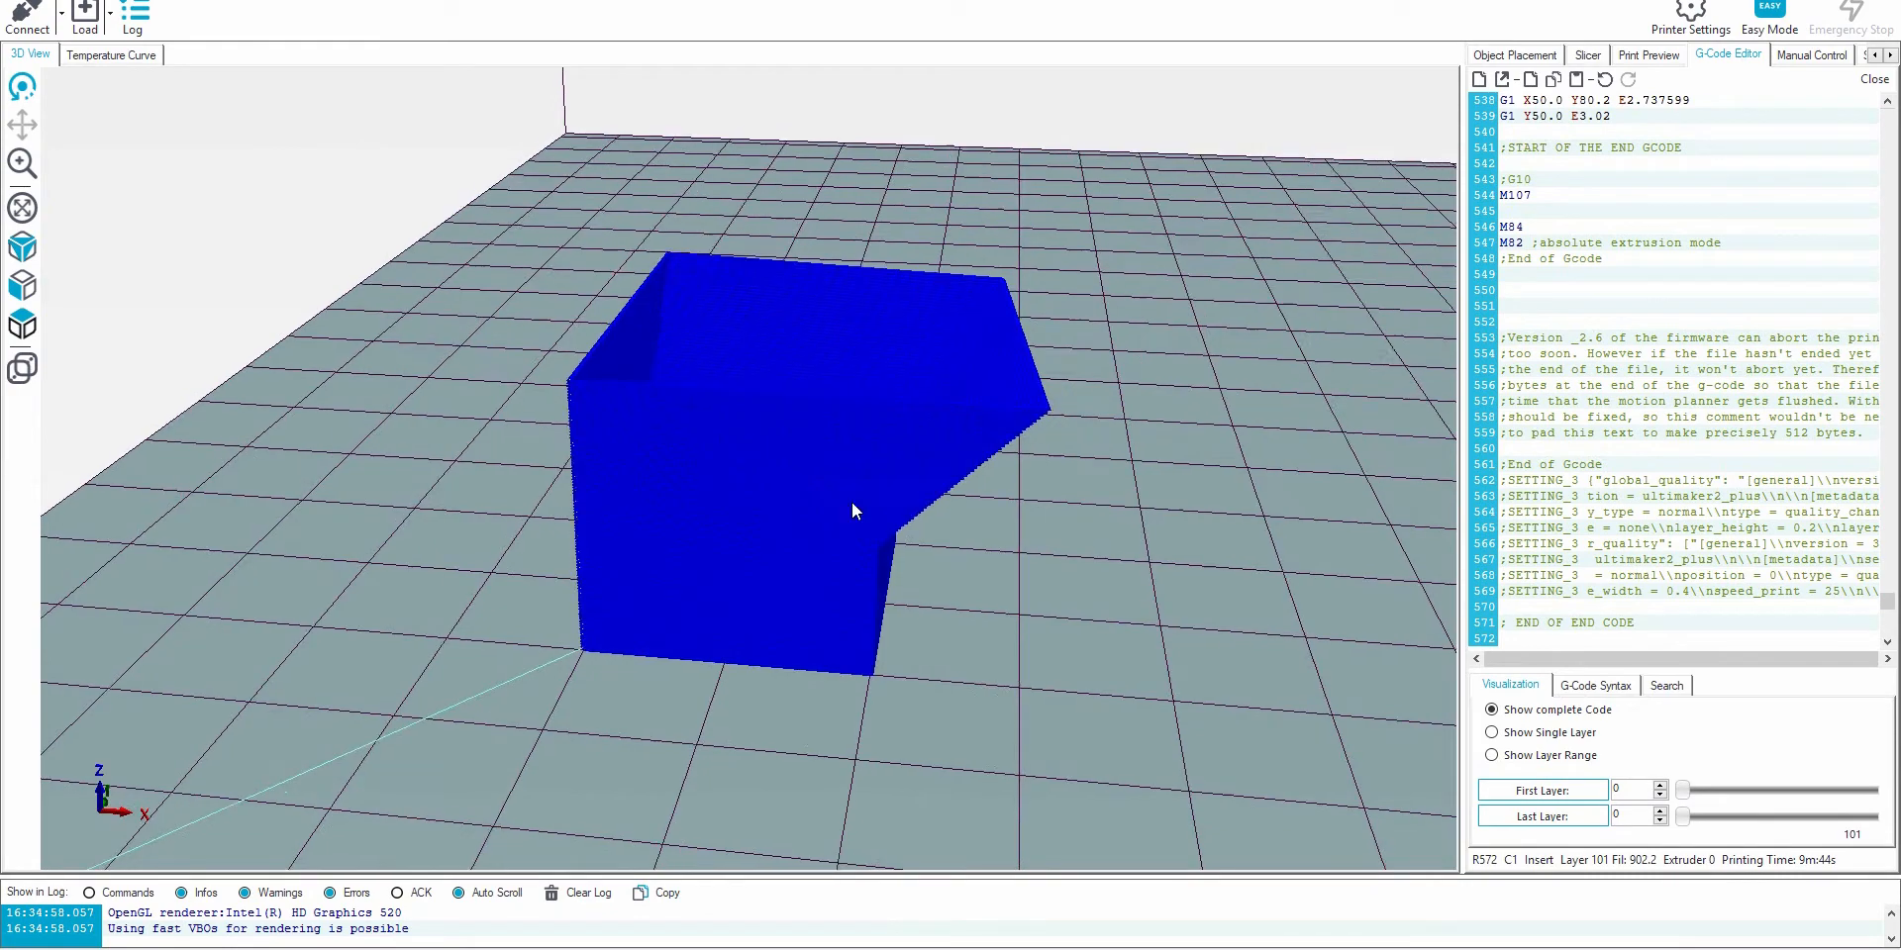
left_click_drag(852, 511, 623, 422)
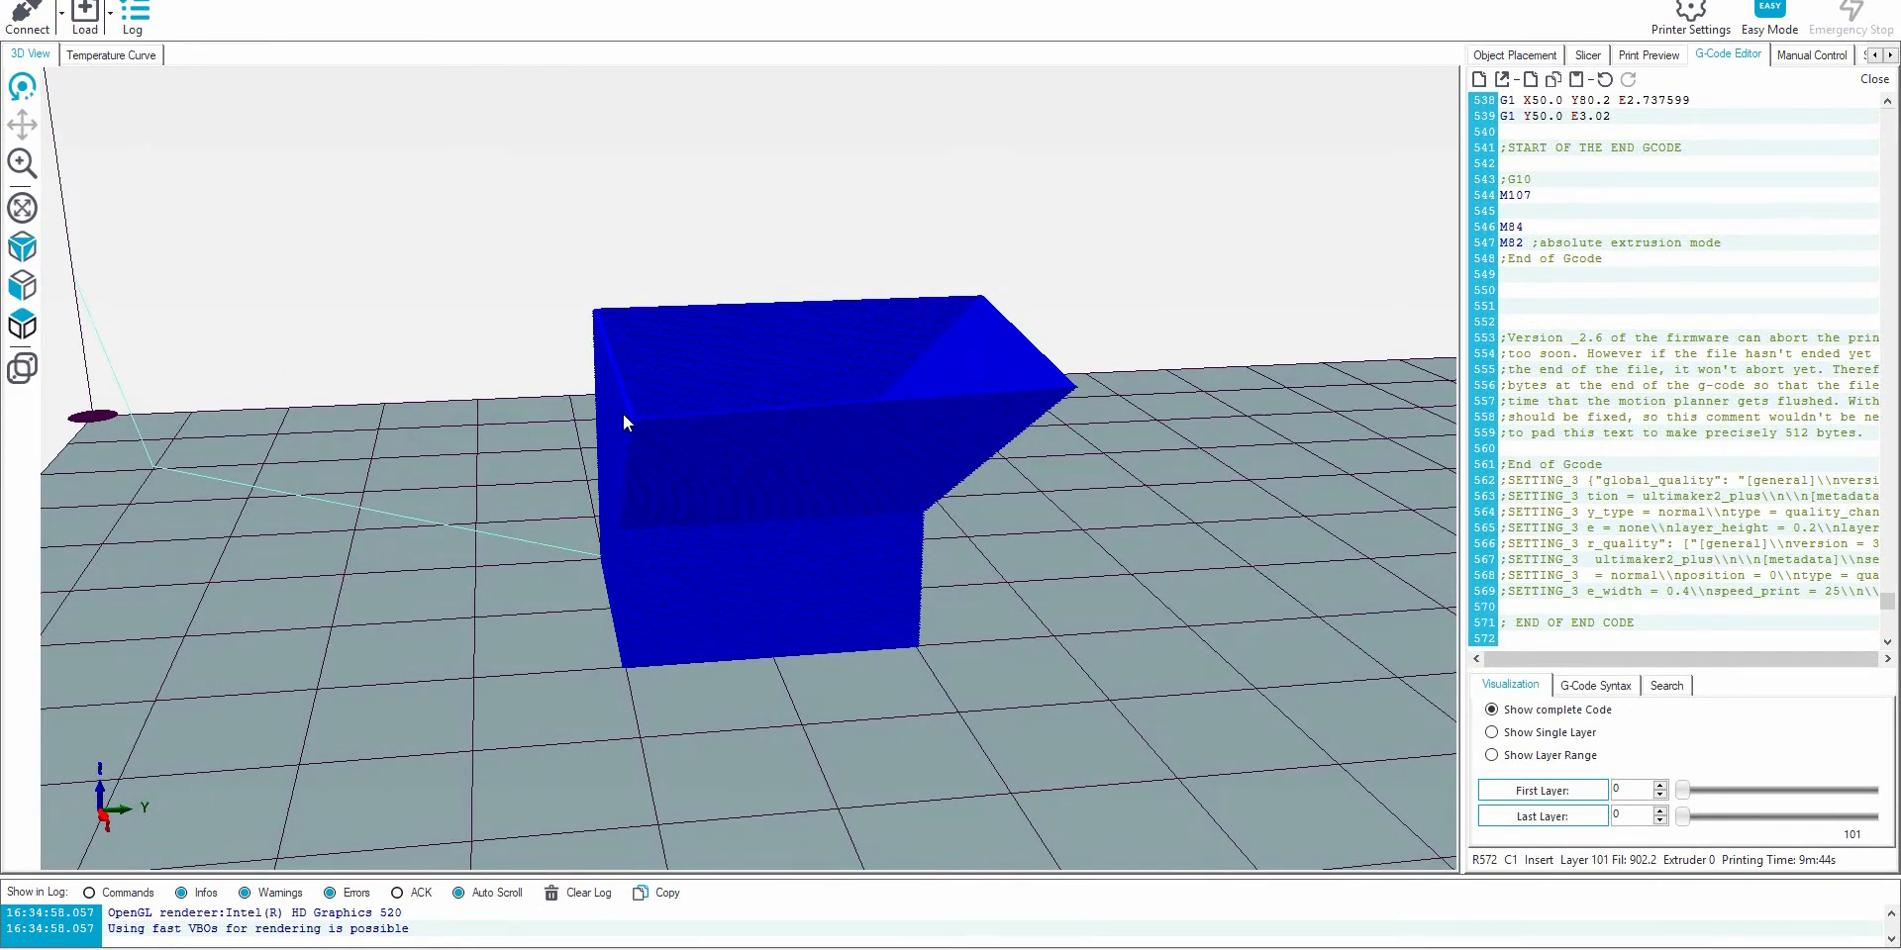
left_click_drag(624, 424, 1184, 427)
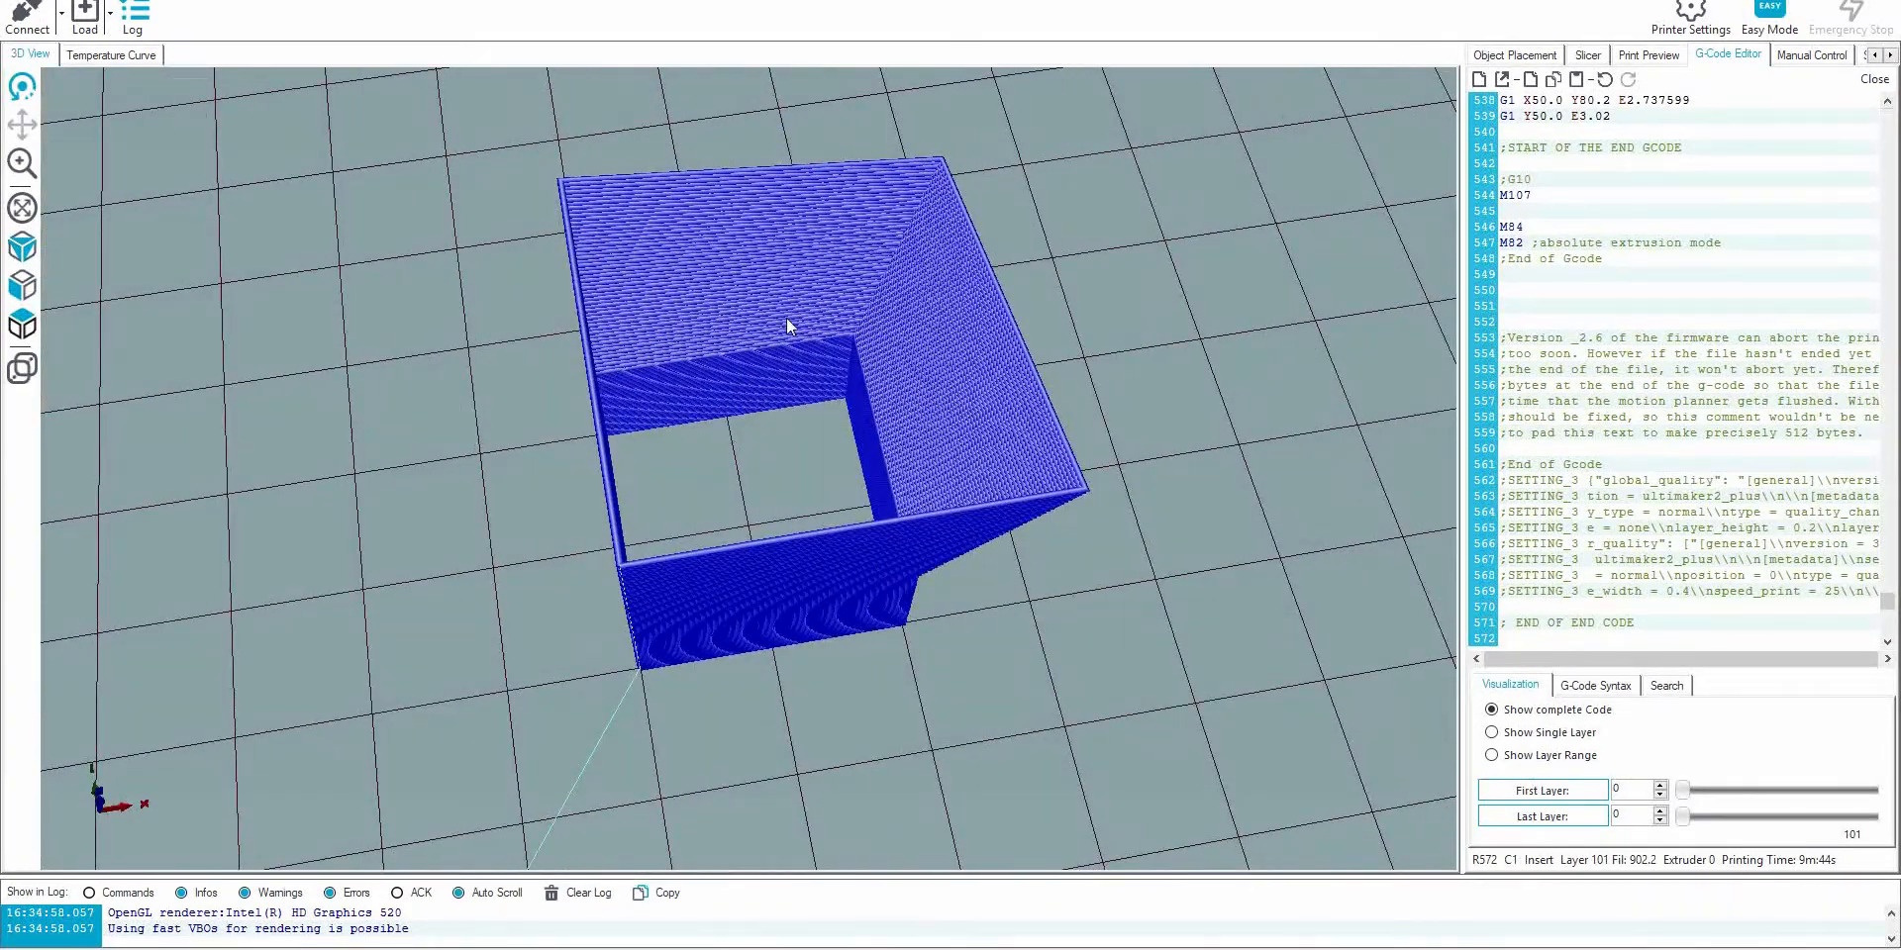
left_click_drag(788, 327, 764, 400)
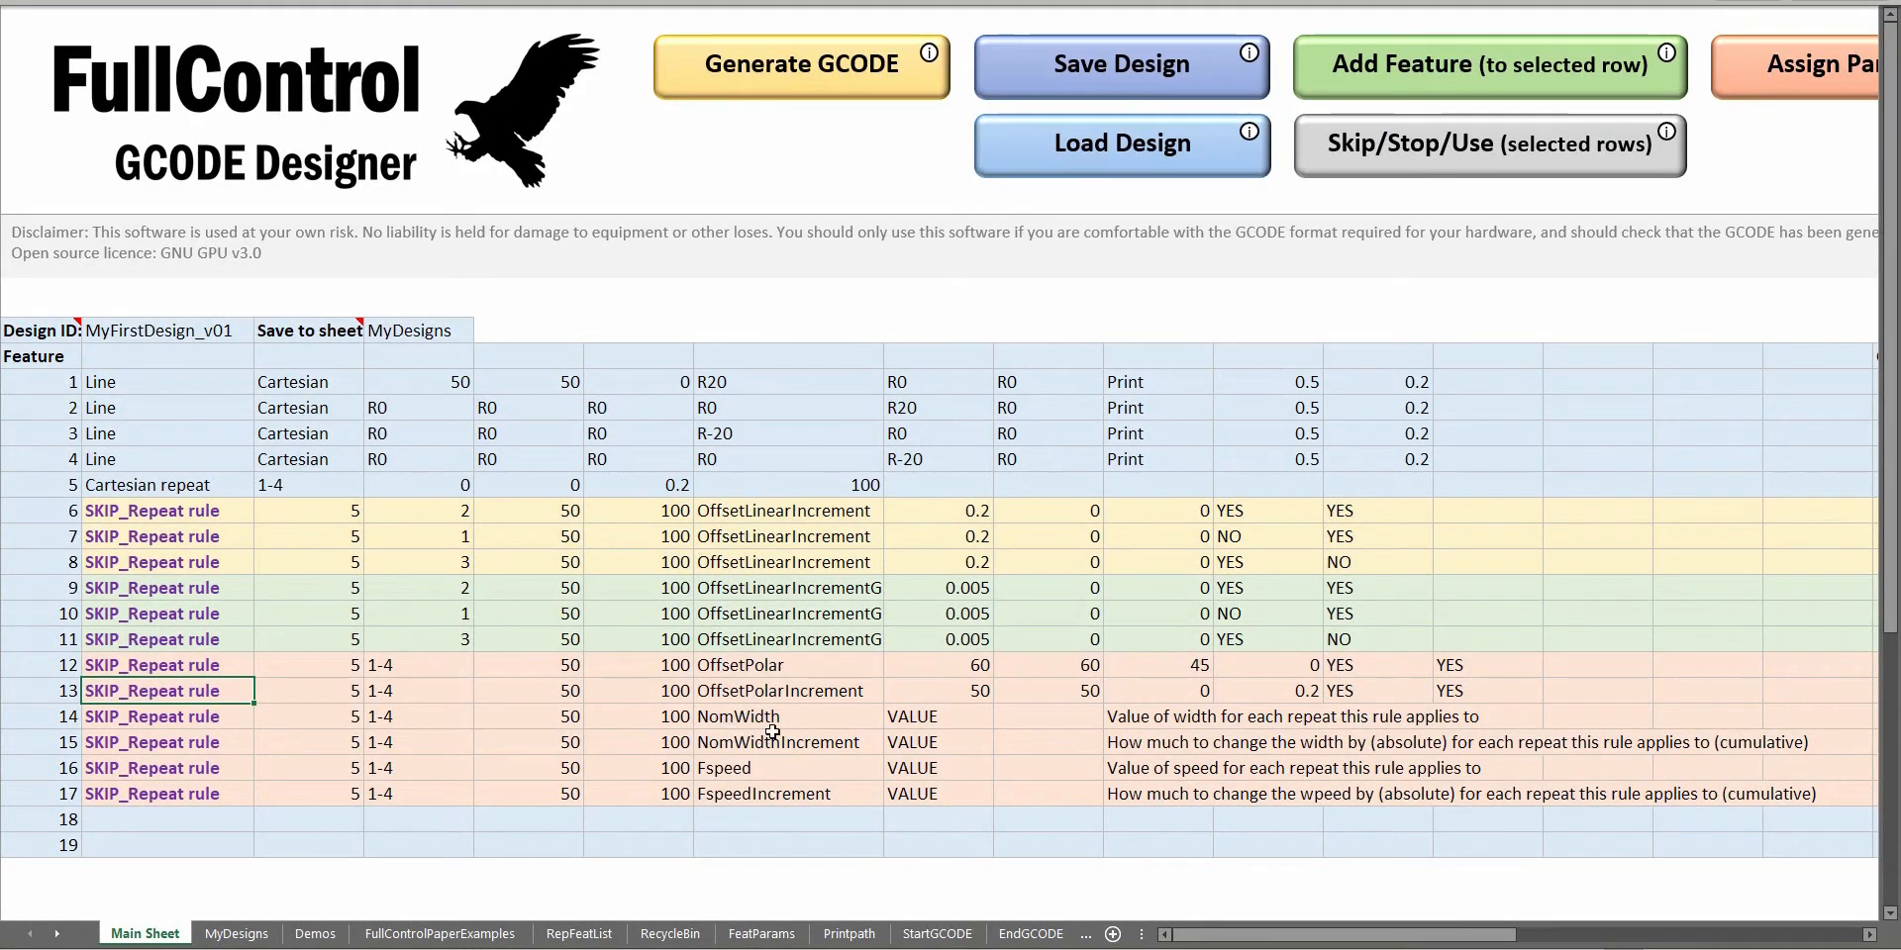
Step: Make row 14 an active NomWidth repeat rule with value 1 and regenerate the GCODE
left_click(1487, 145)
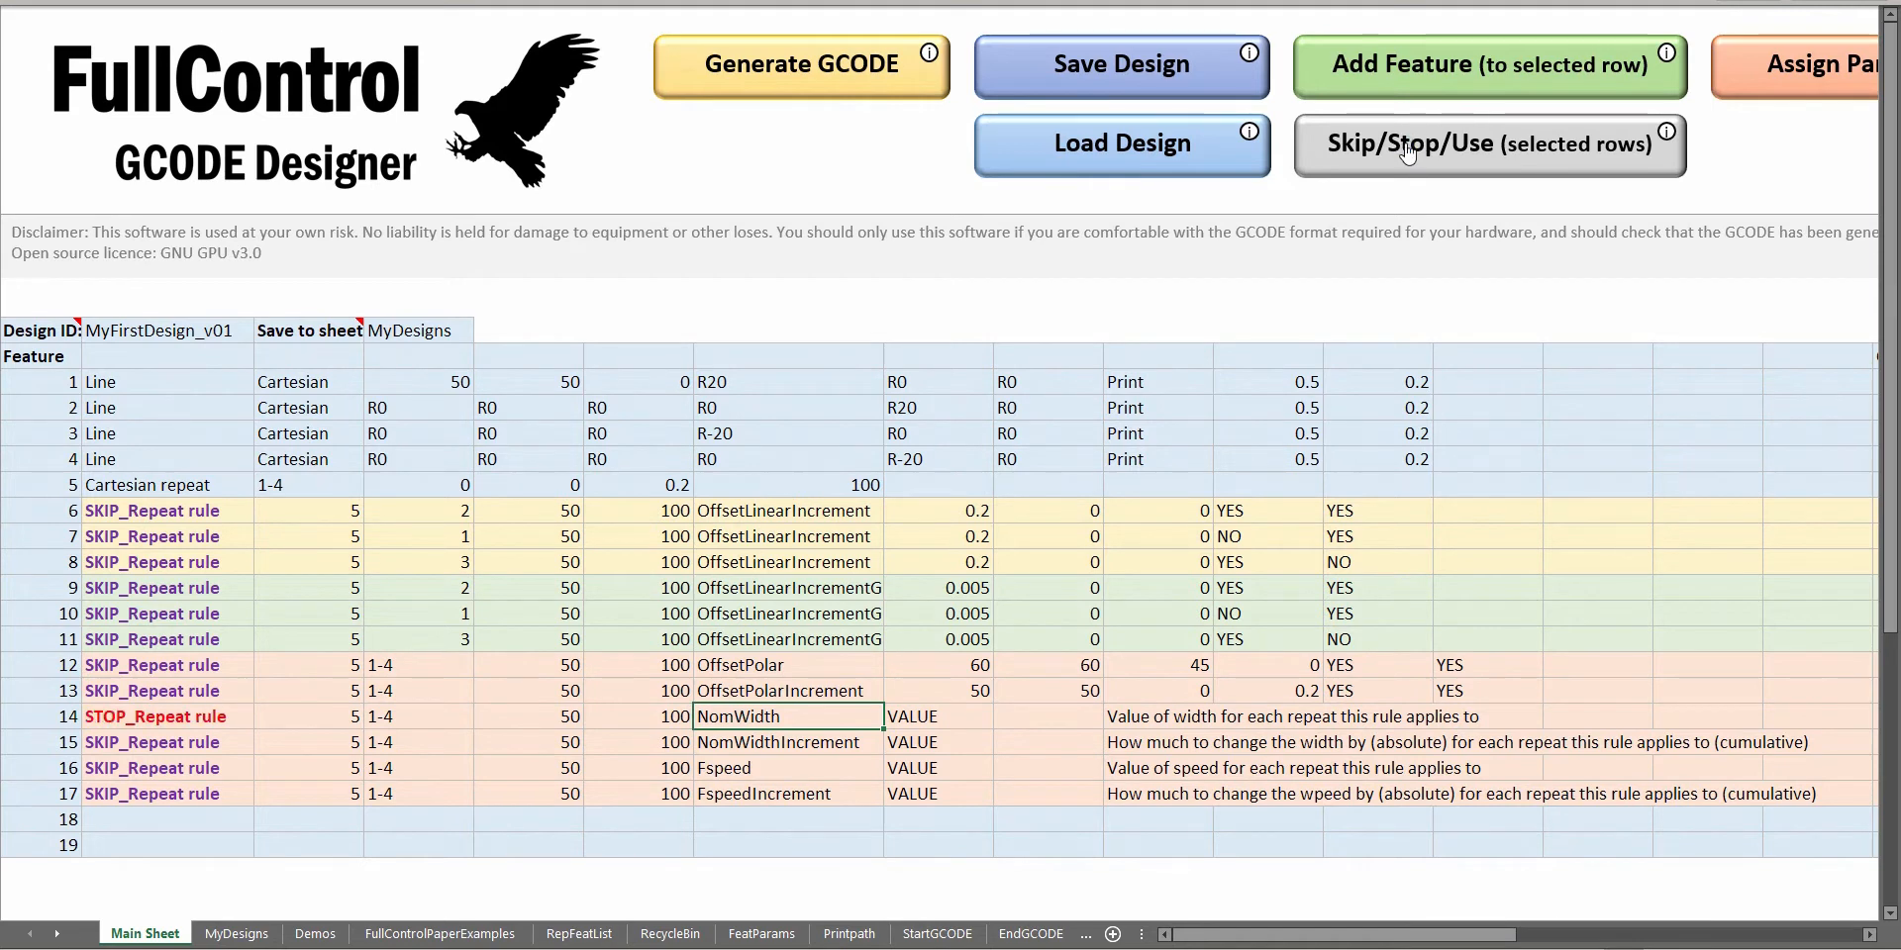
left_click(1487, 142)
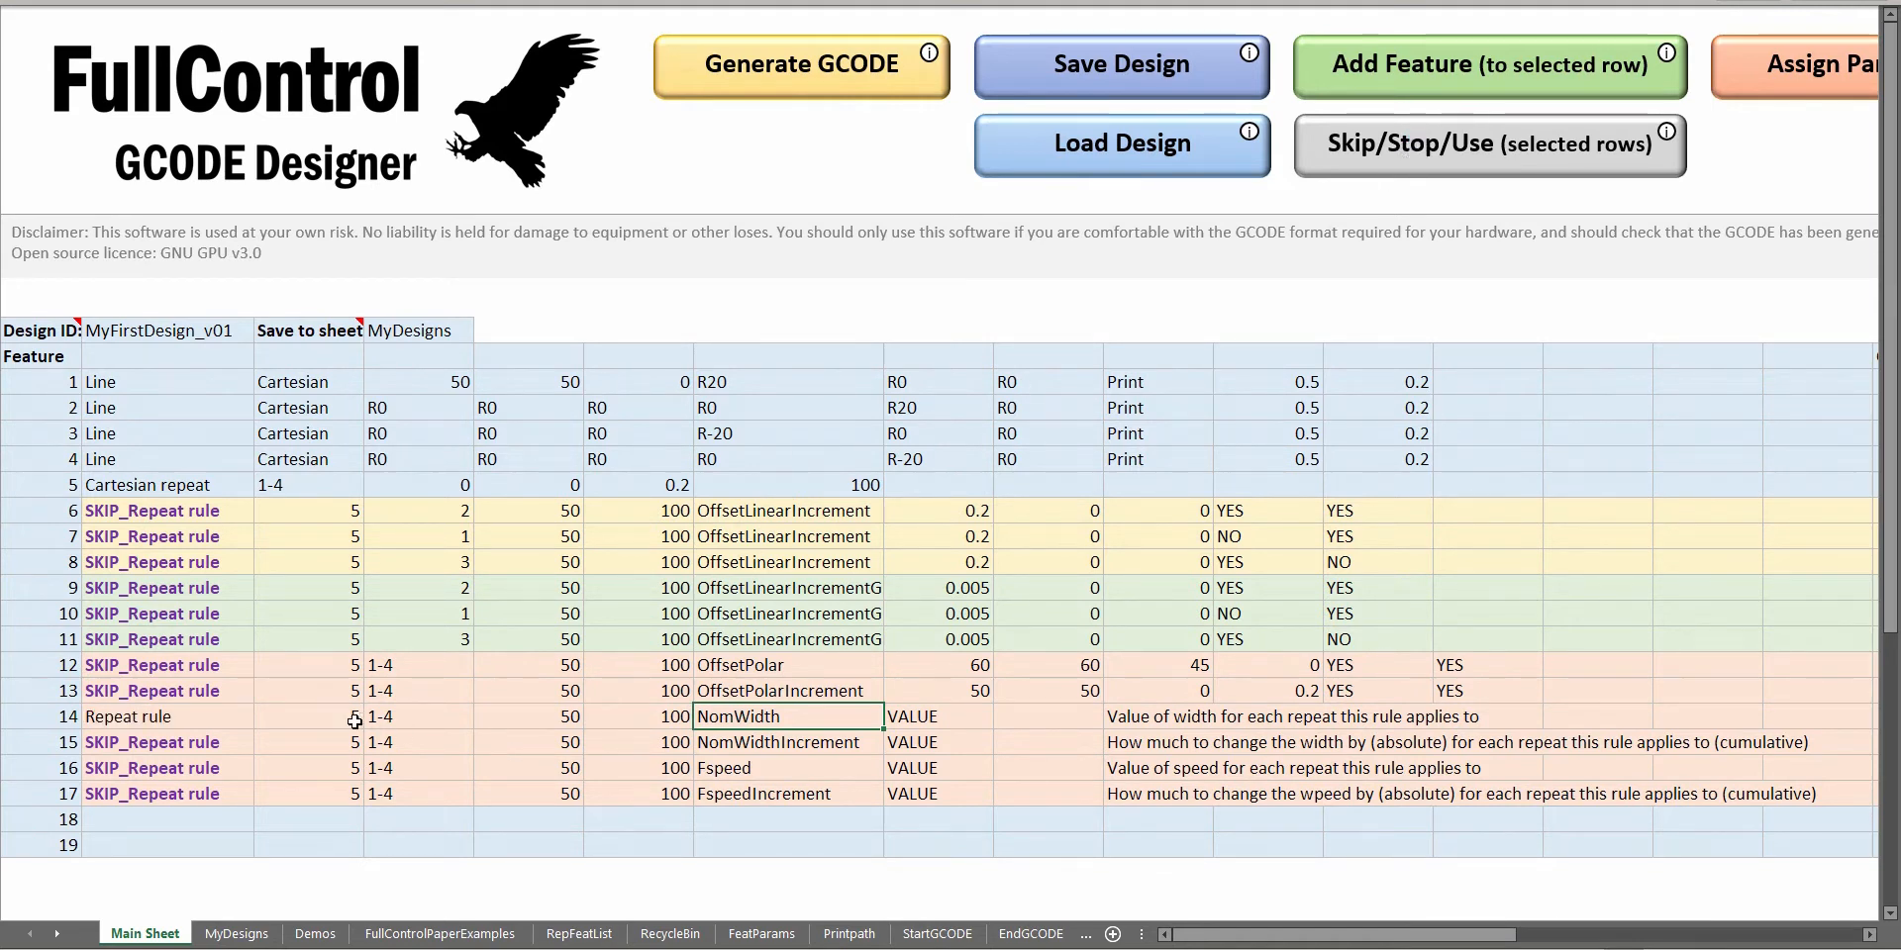
left_click(527, 716)
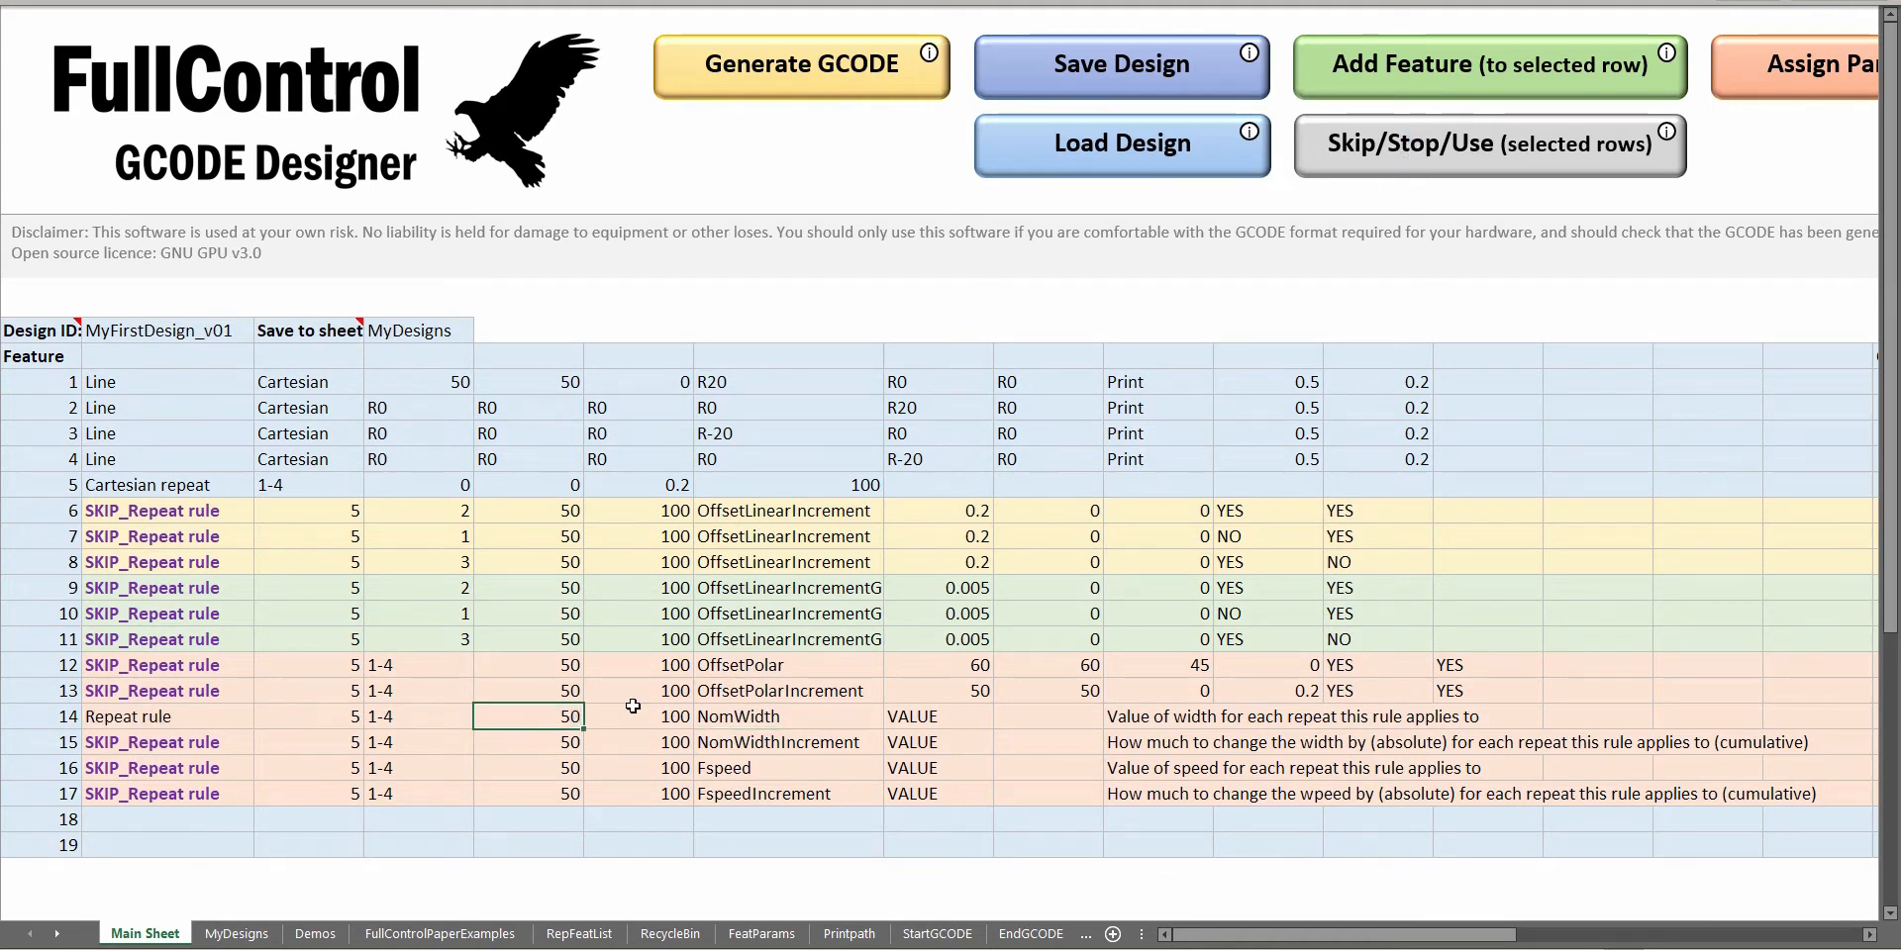
left_click(934, 715)
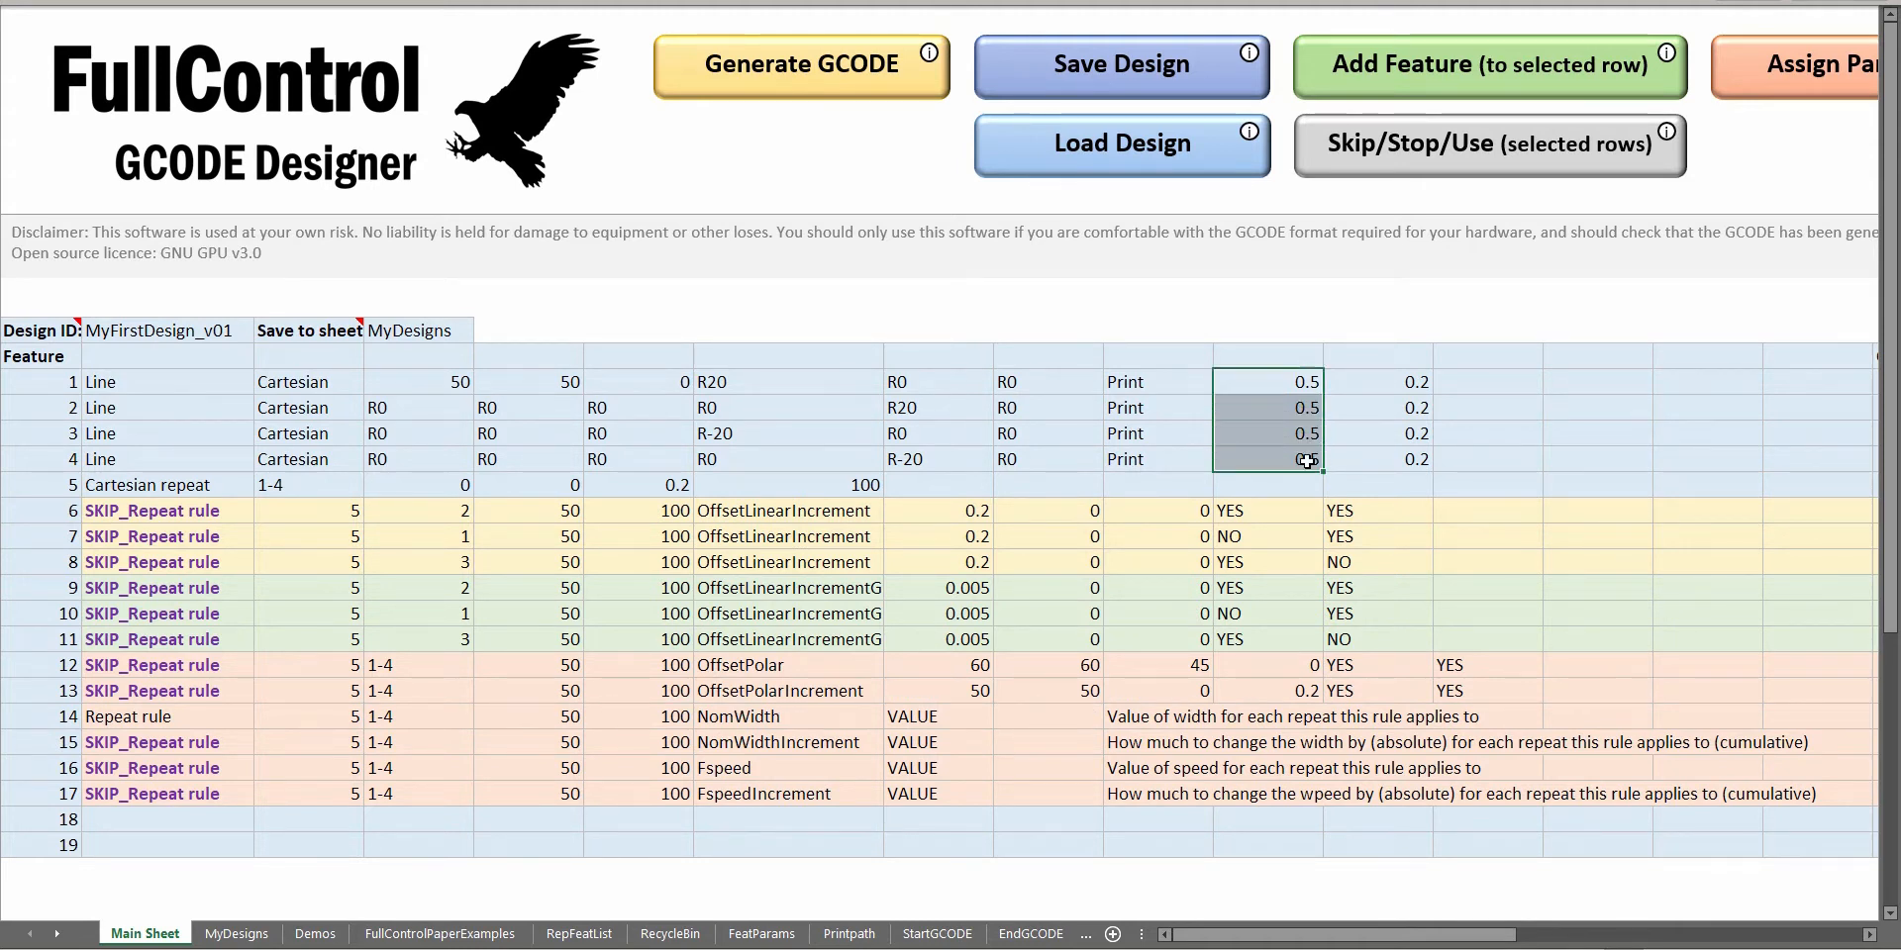
left_click(1267, 459)
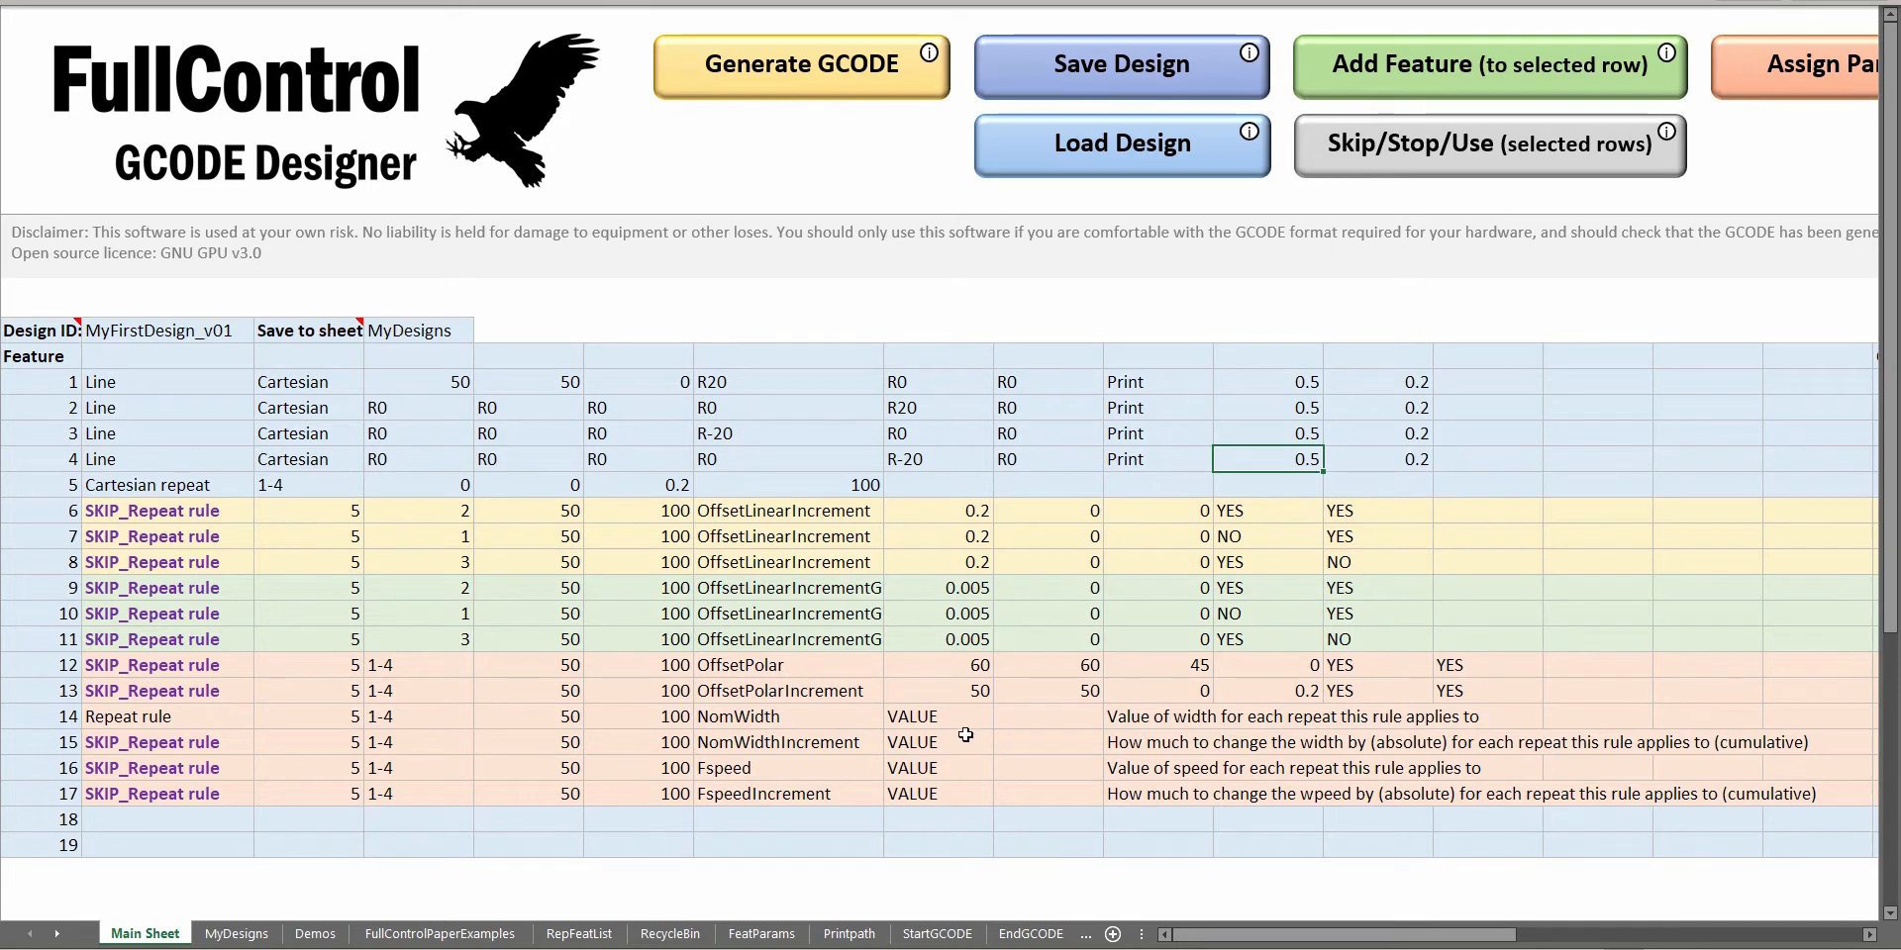
left_click(932, 717)
type("1")
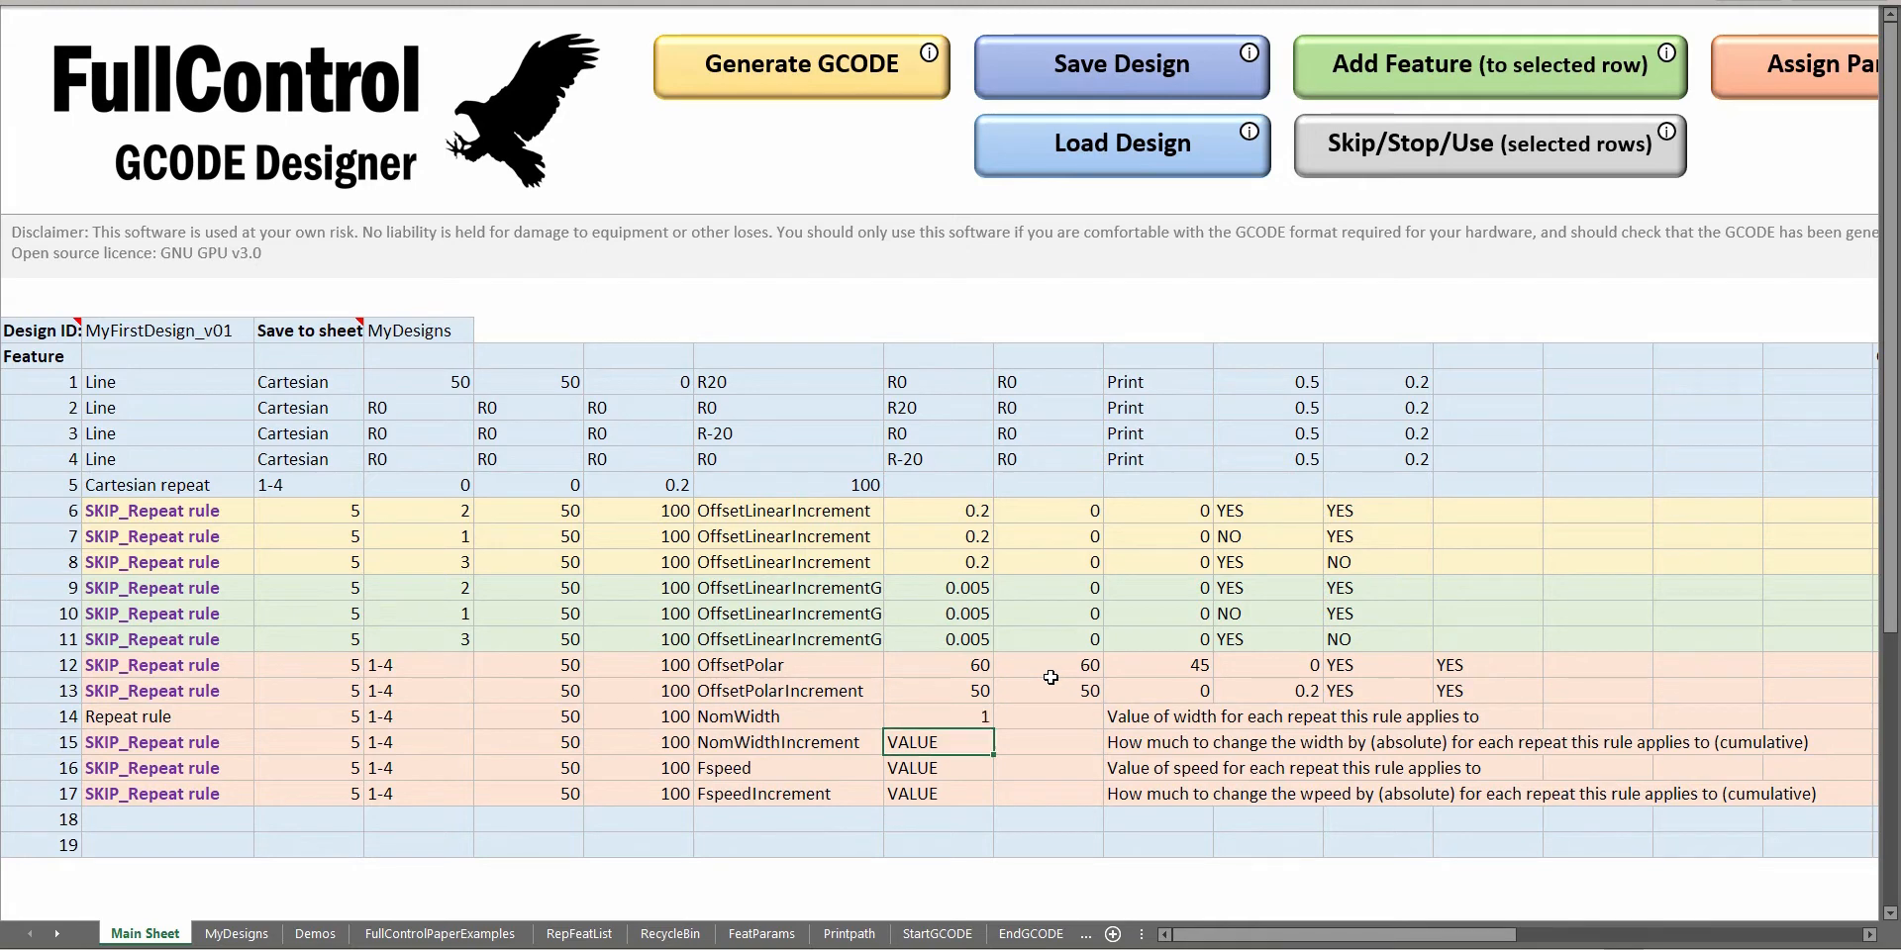
left_click(800, 64)
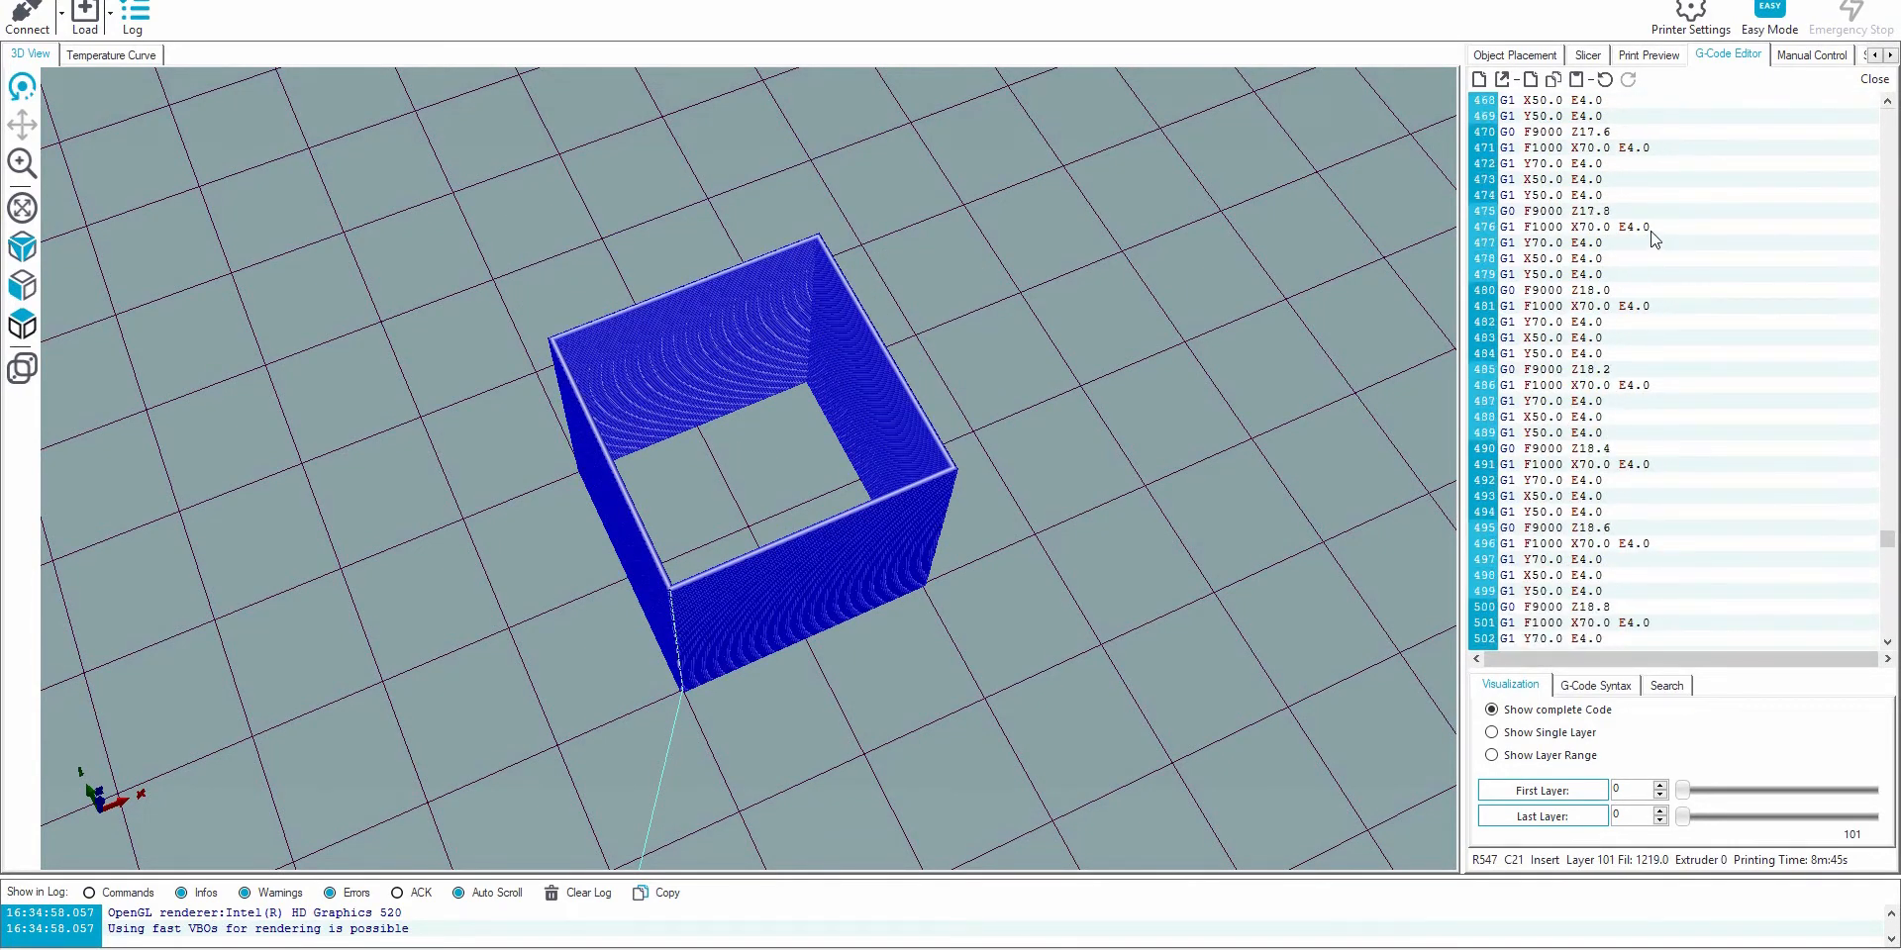
Step: Scroll through the G-Code Editor while viewing the straight square tube preview
scroll("up", 3)
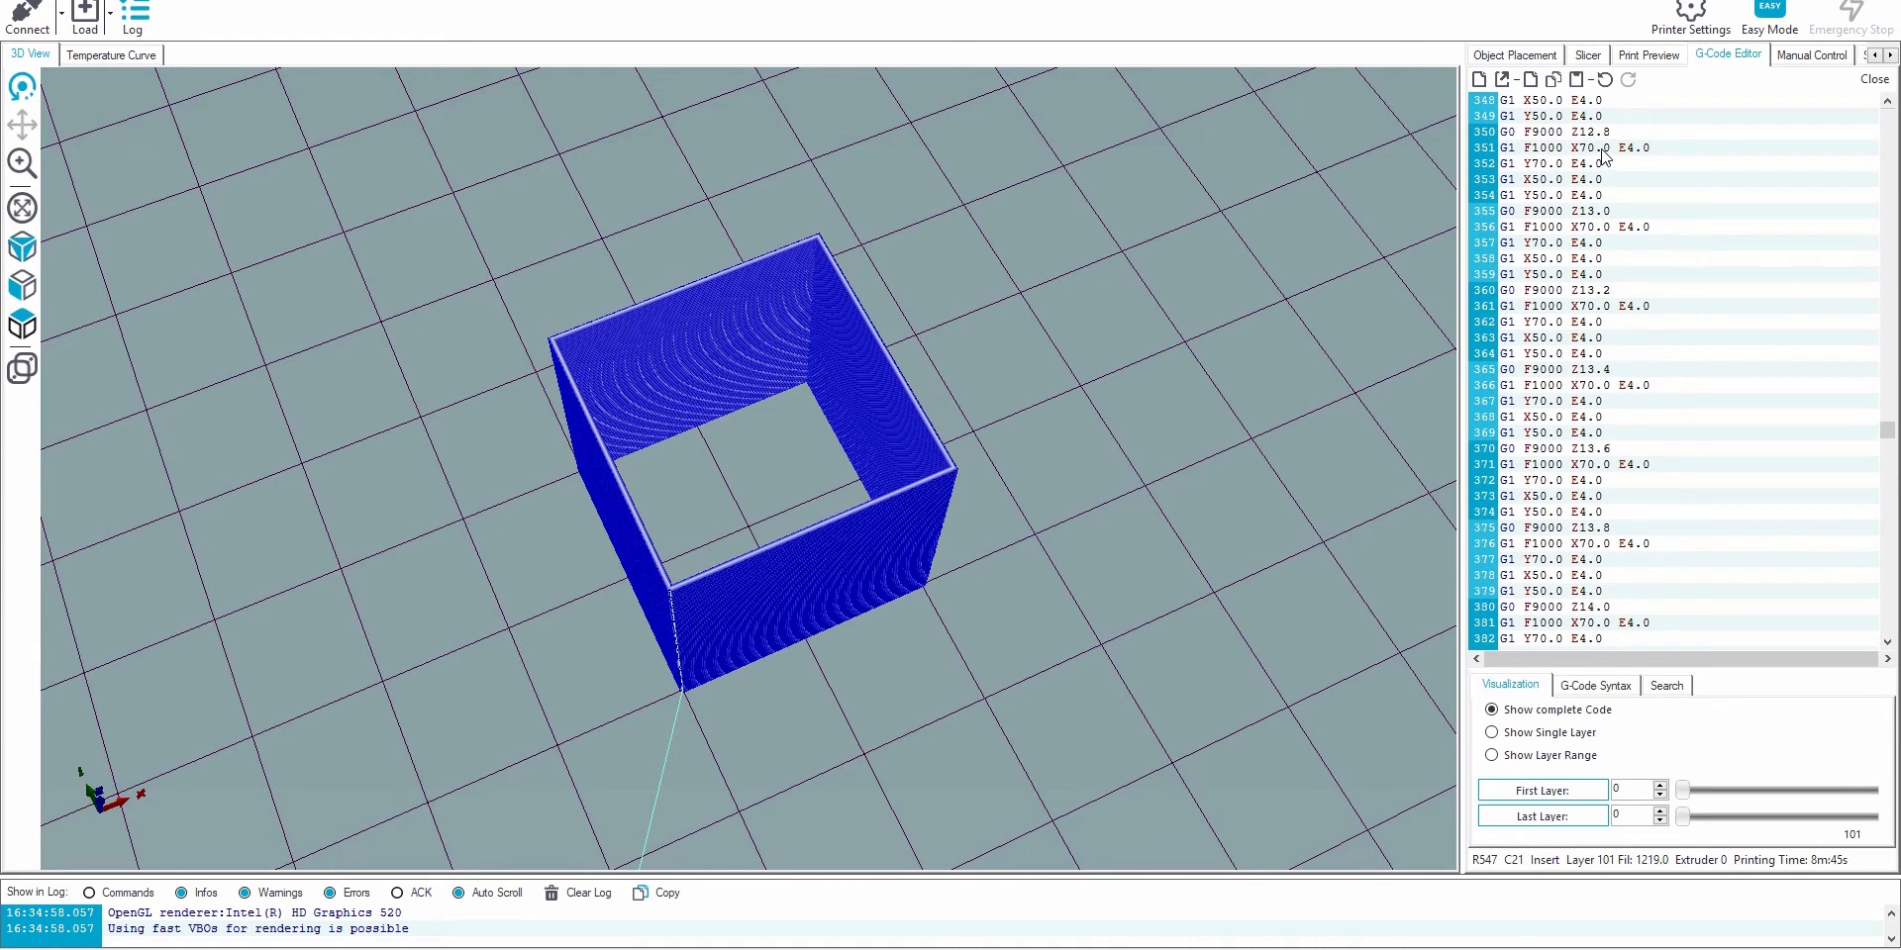
scroll("up", 3)
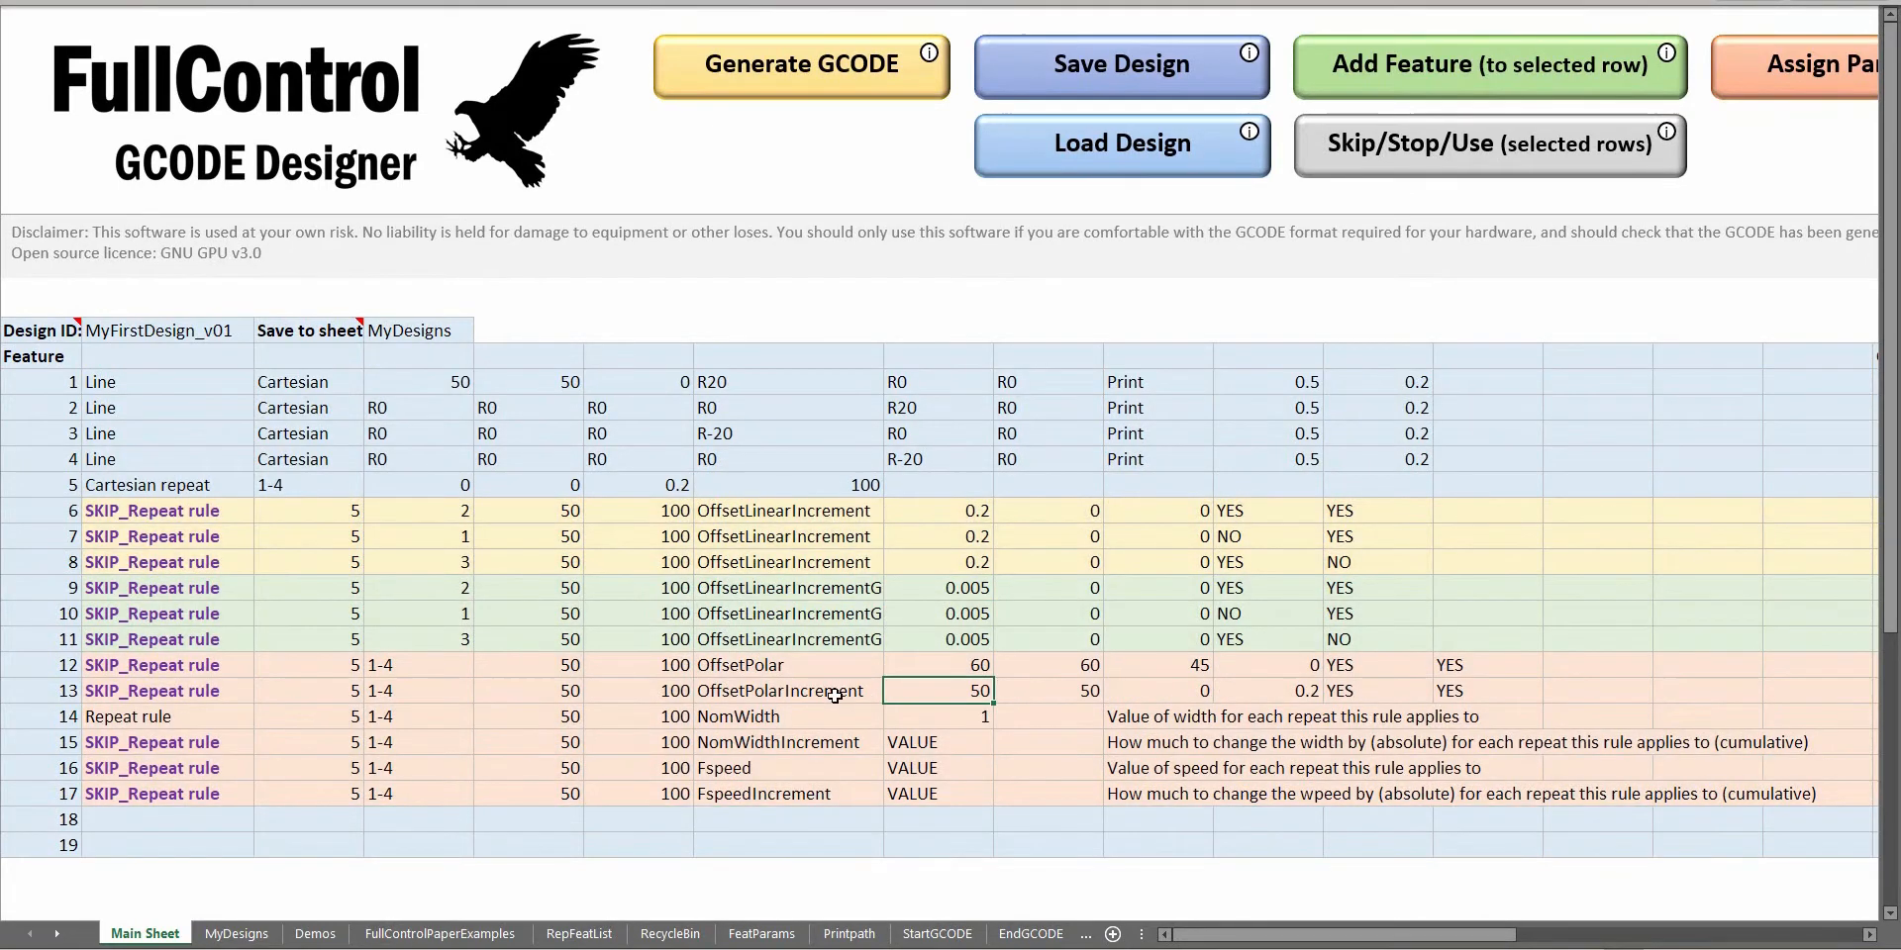
Step: Set the NomWidthIncrement repeat rule value on row 15 to 0.01
left_click(786, 743)
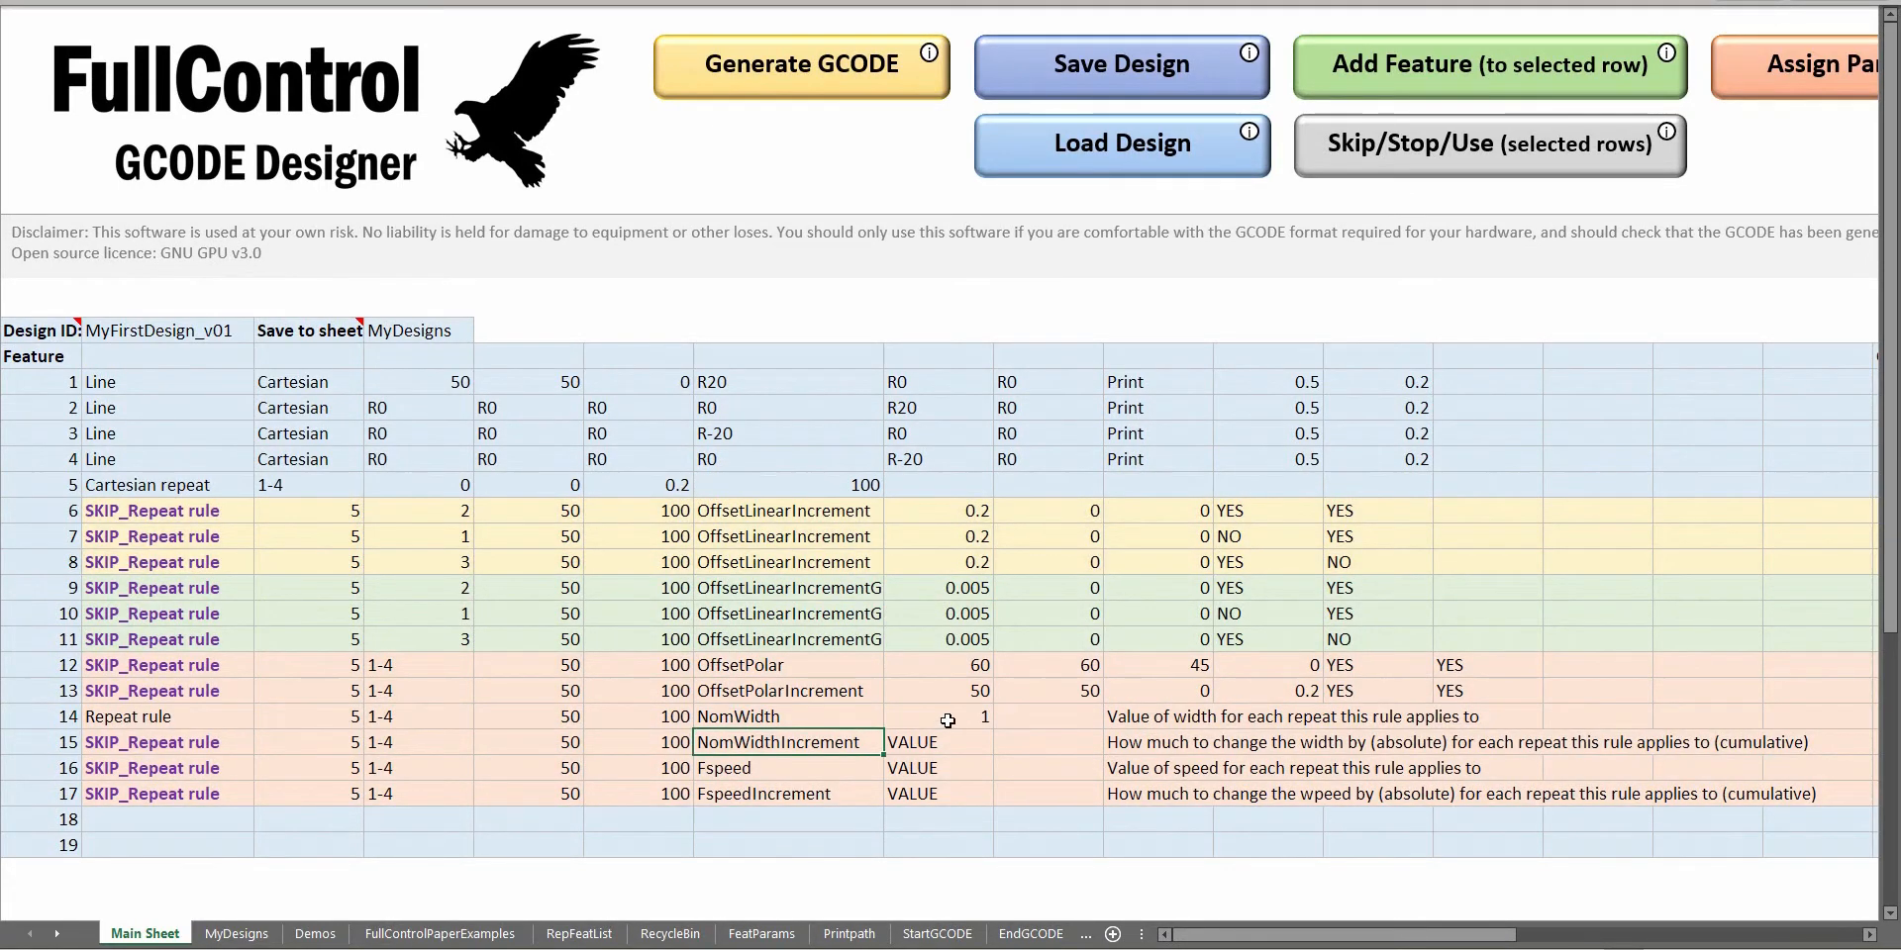
left_click(938, 743)
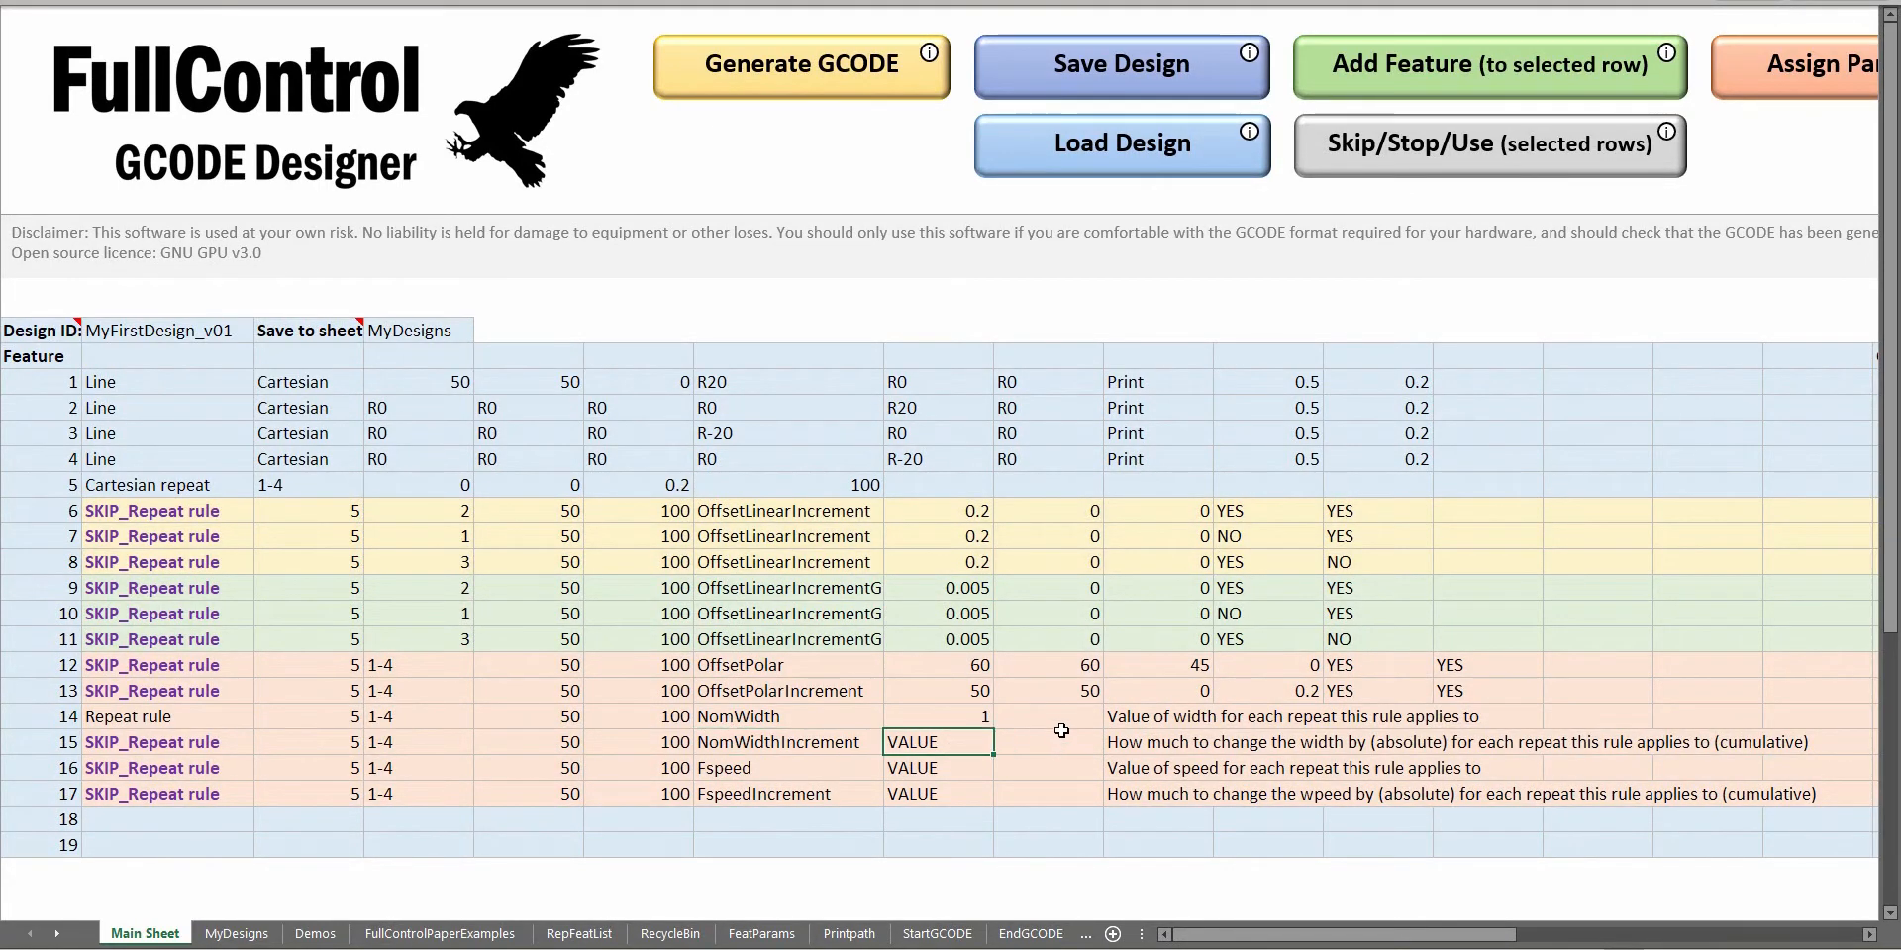
mouse_move(970, 717)
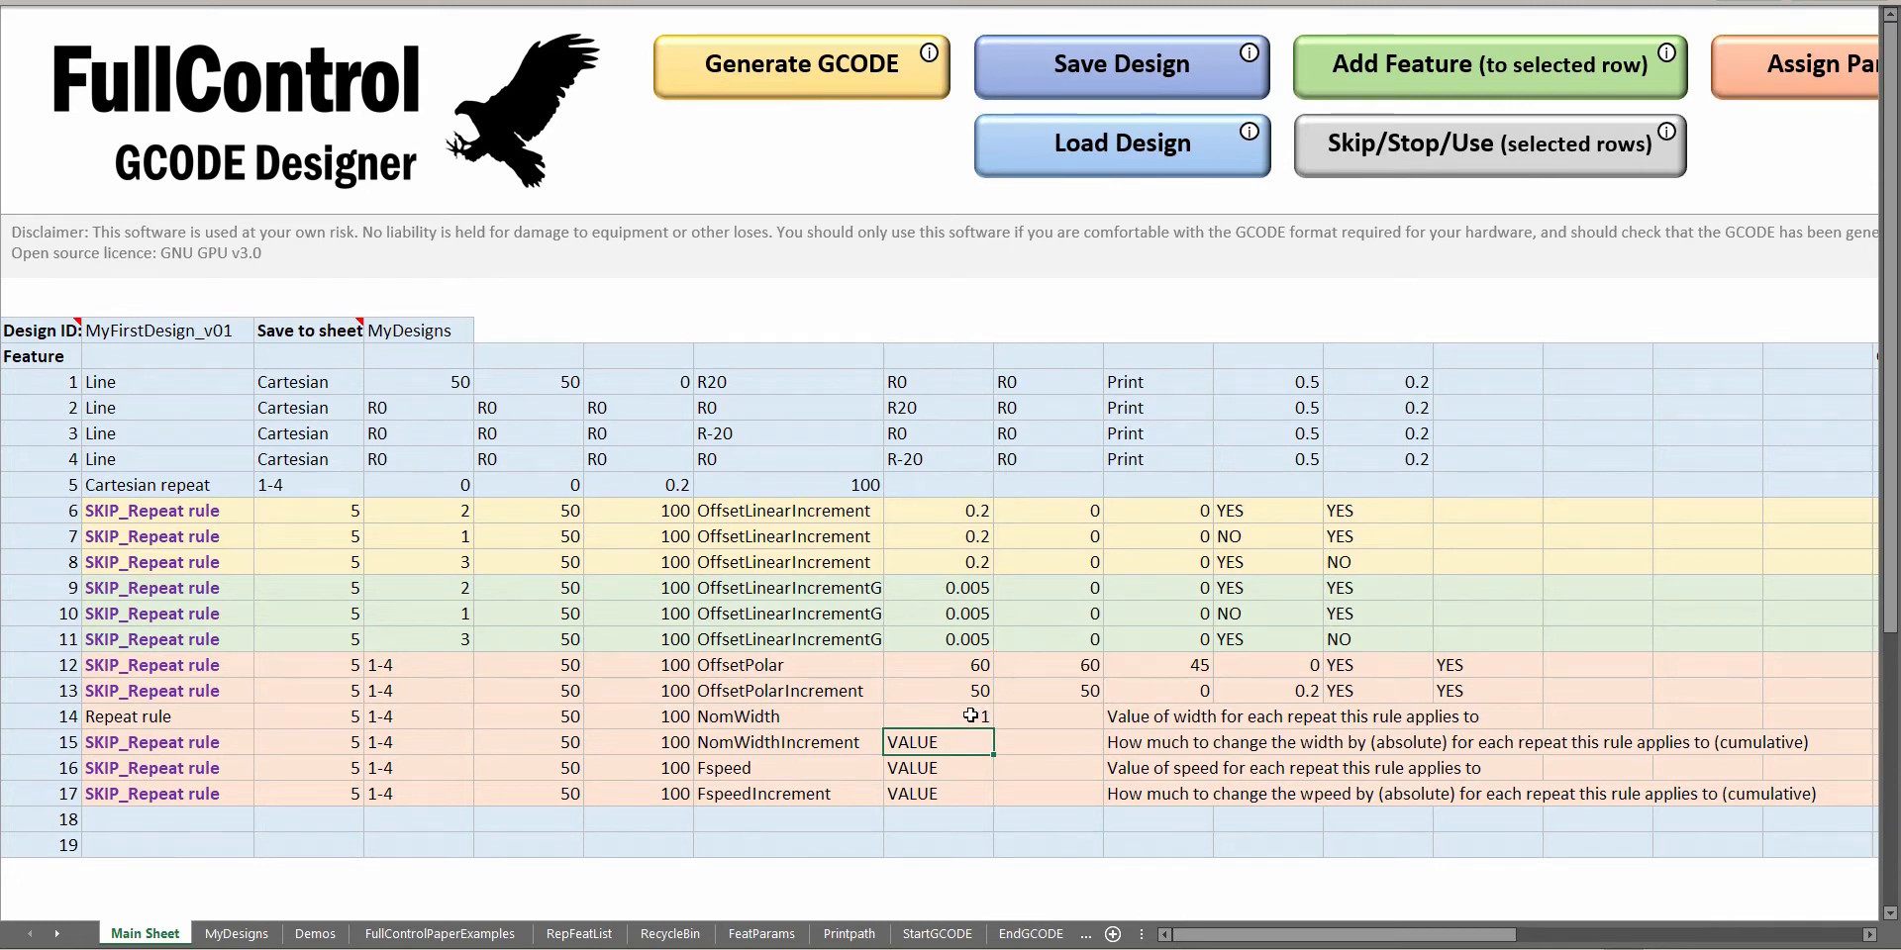
left_click(937, 743)
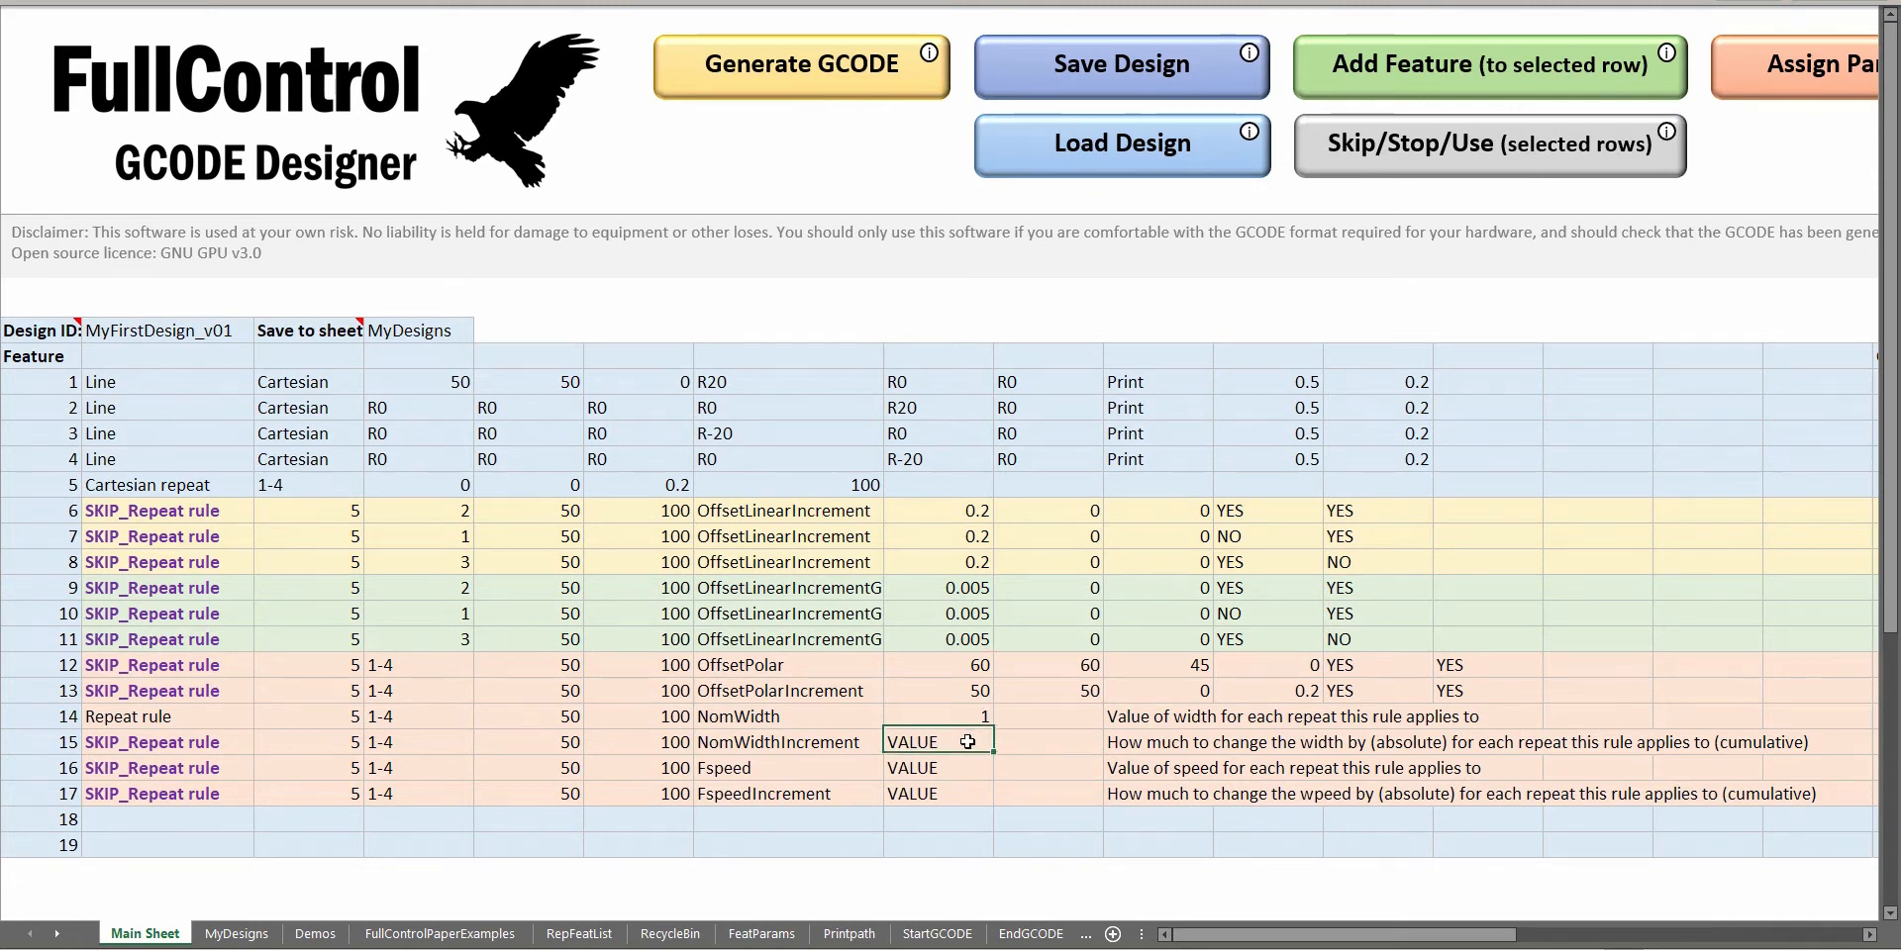
left_click(939, 717)
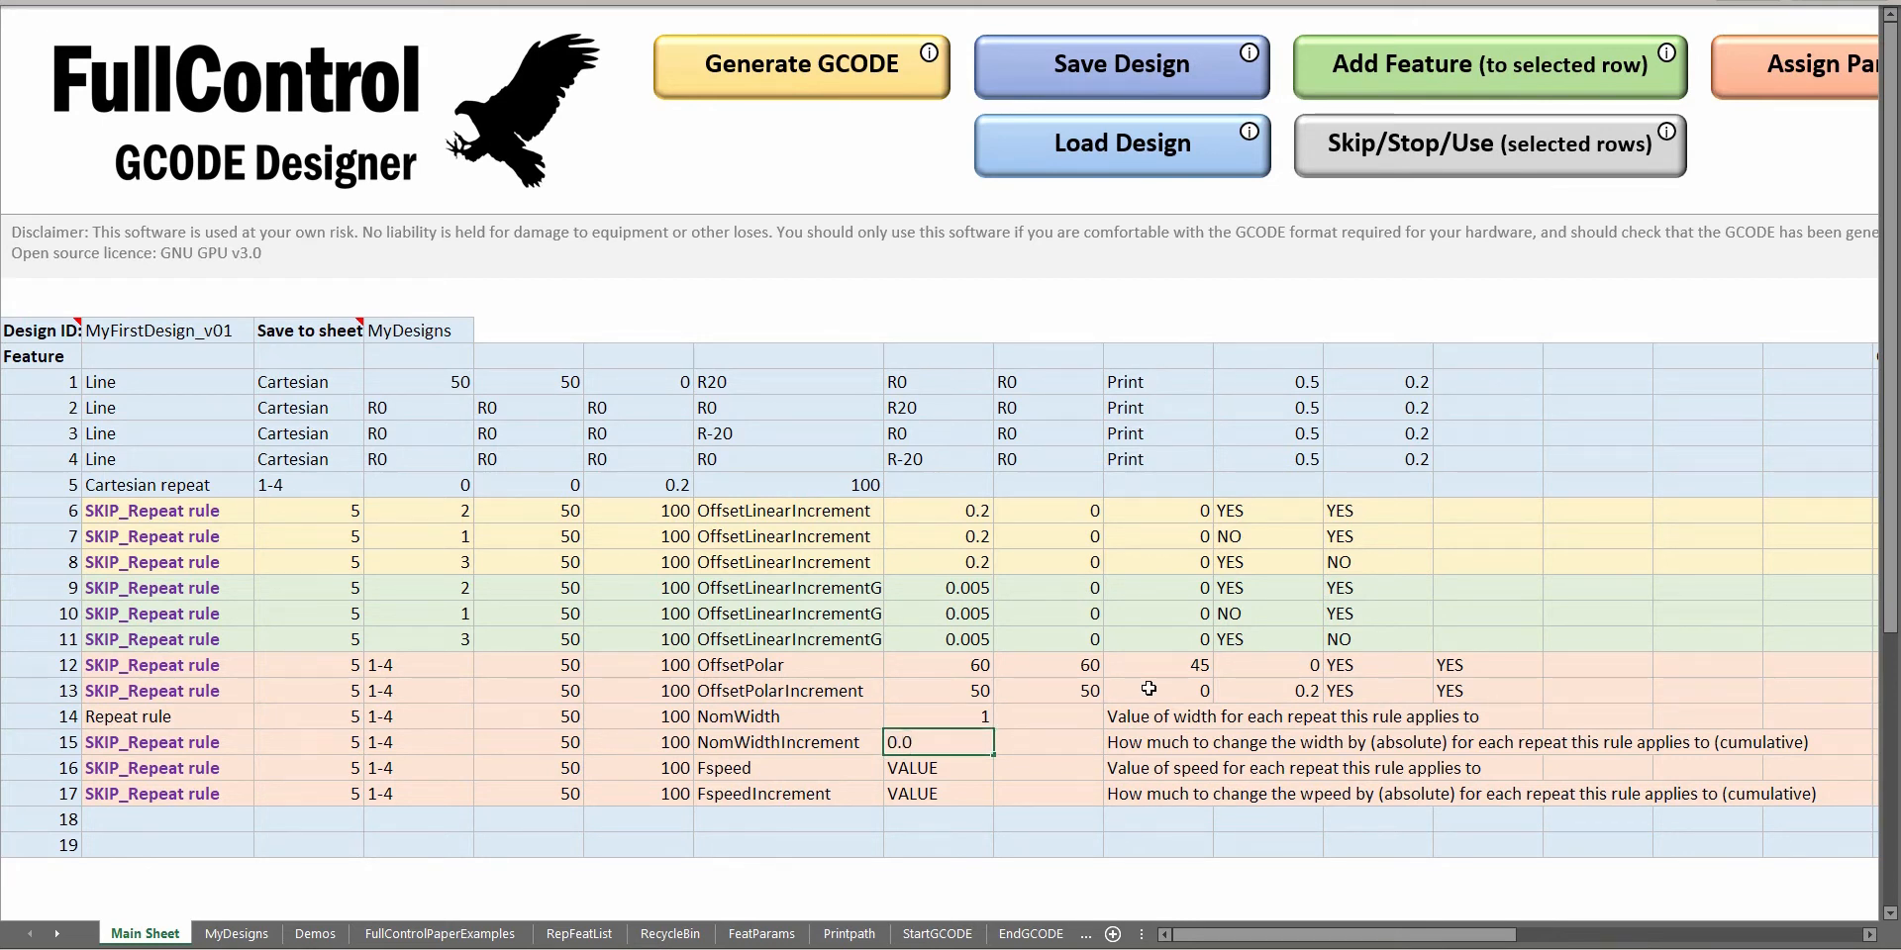
type("0.01")
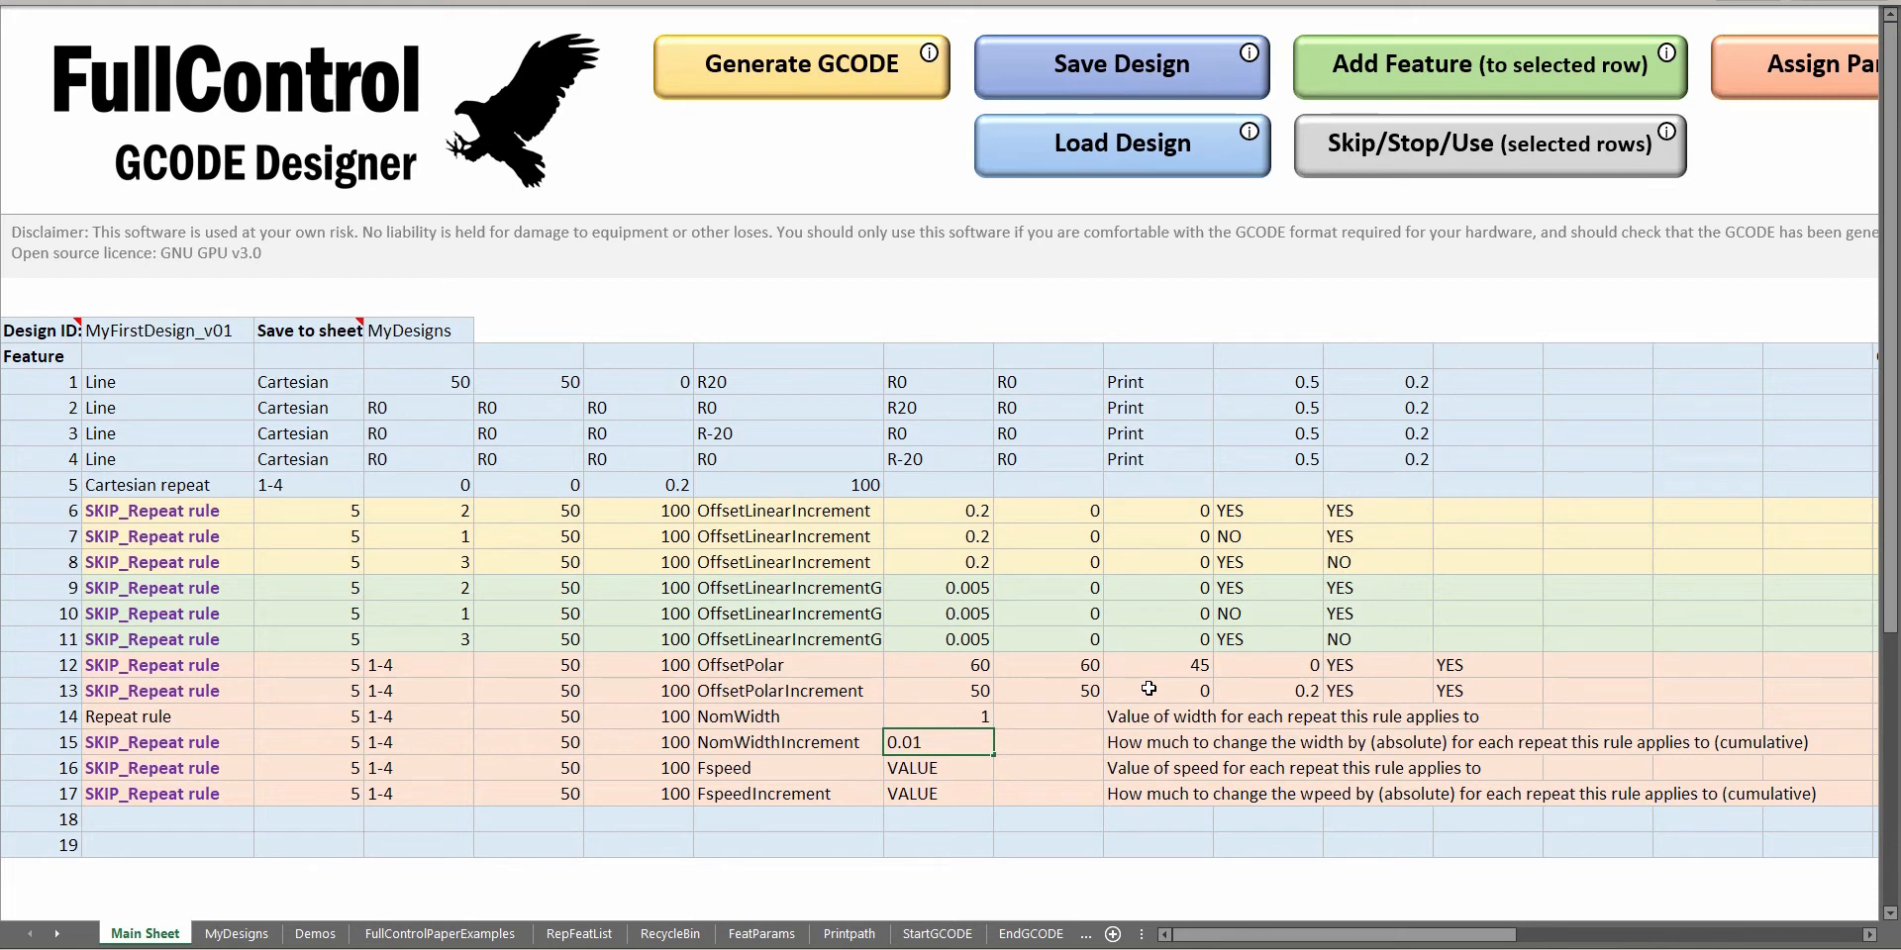
left_click(937, 769)
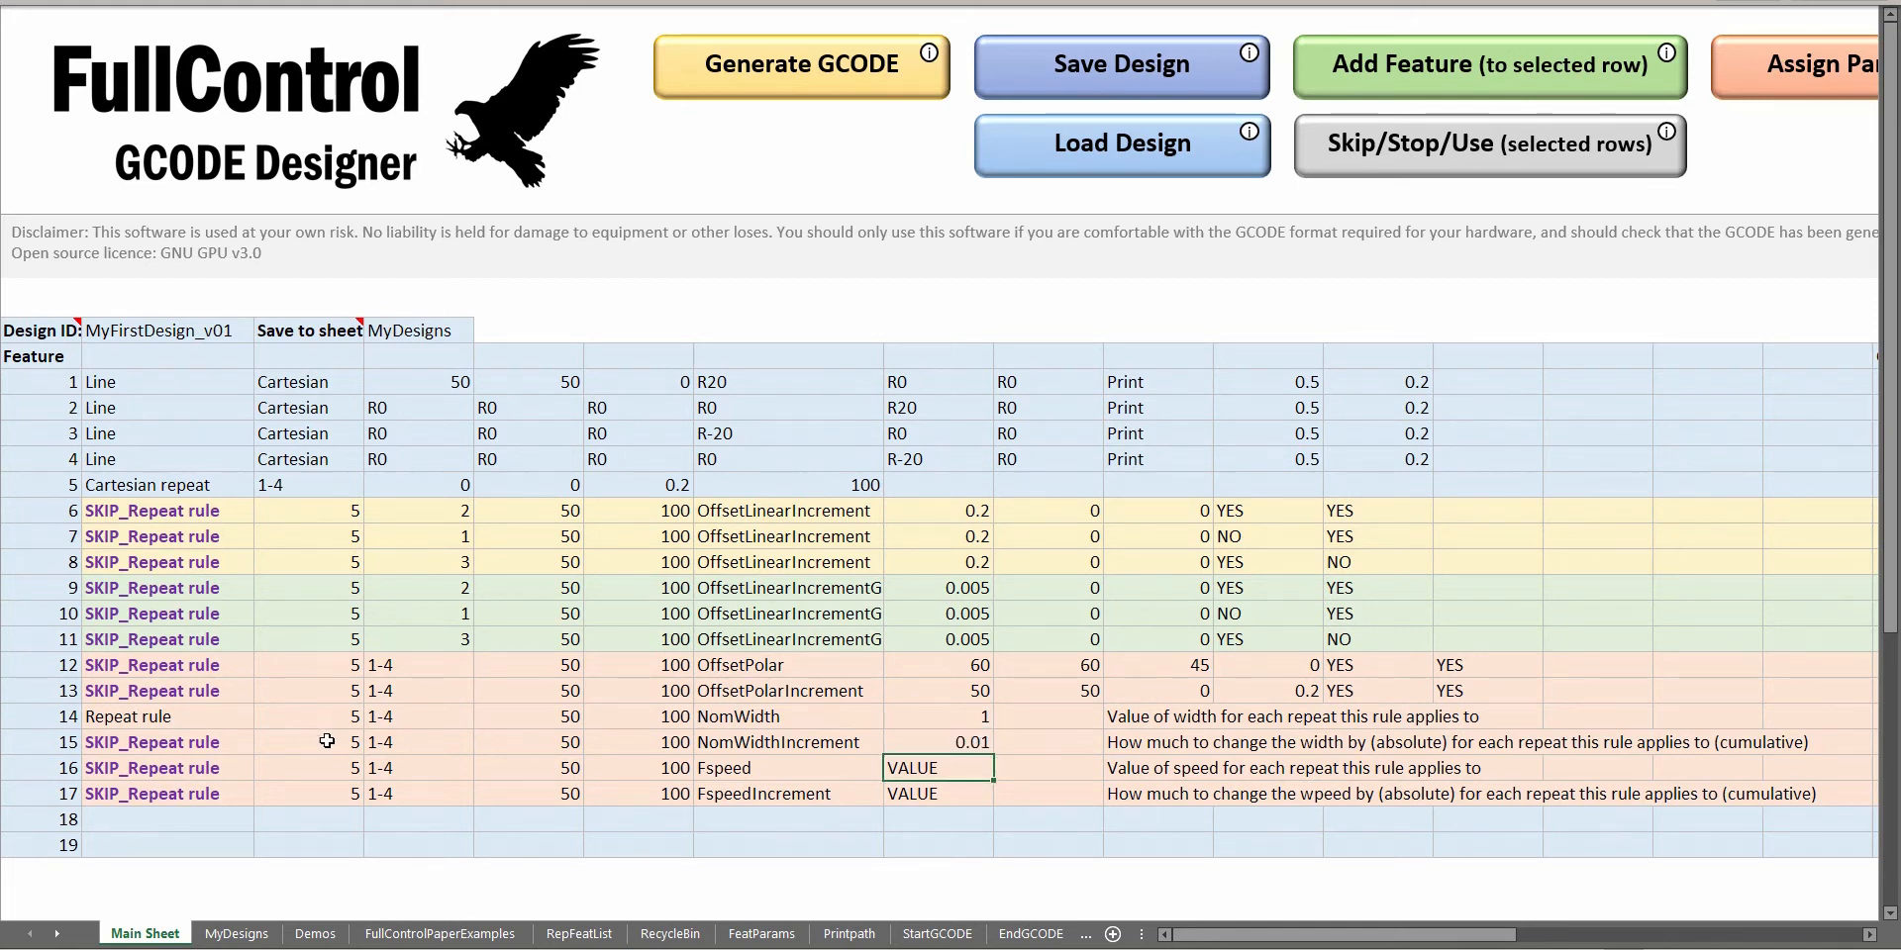
Step: Skip the fixed-width rule on row 14, use row 15's increment rule, and regenerate the G-code
left_click(303, 743)
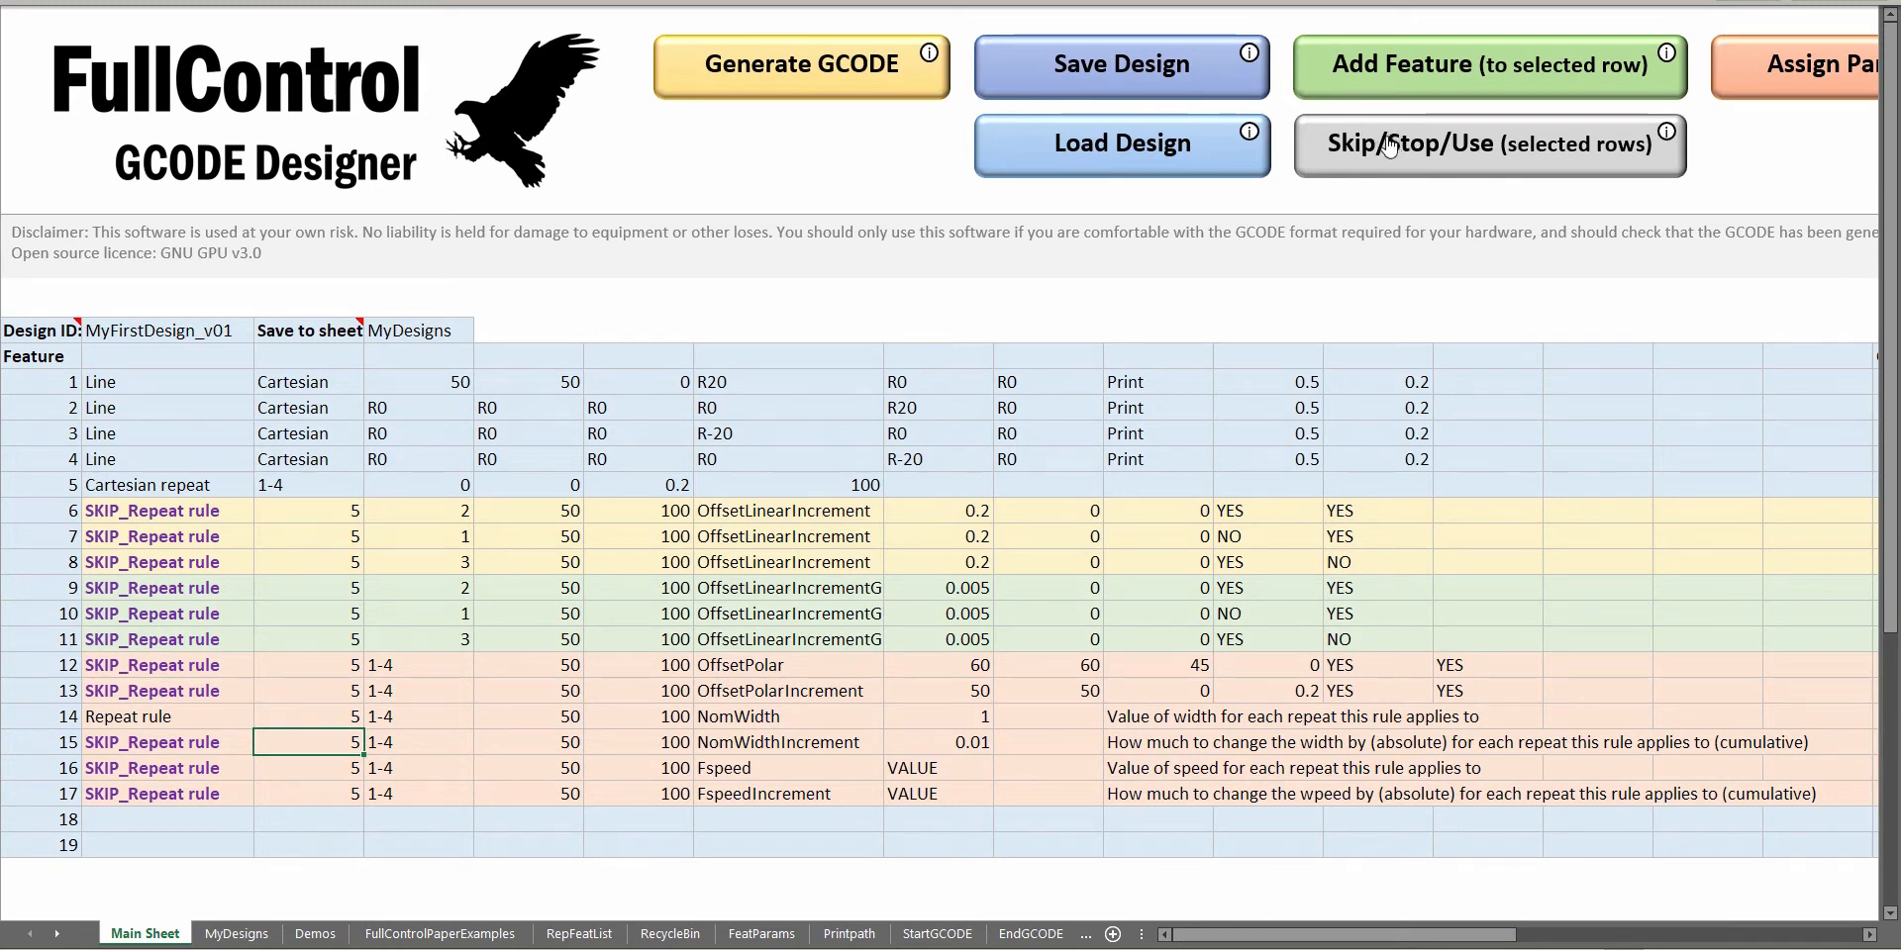
left_click(1487, 142)
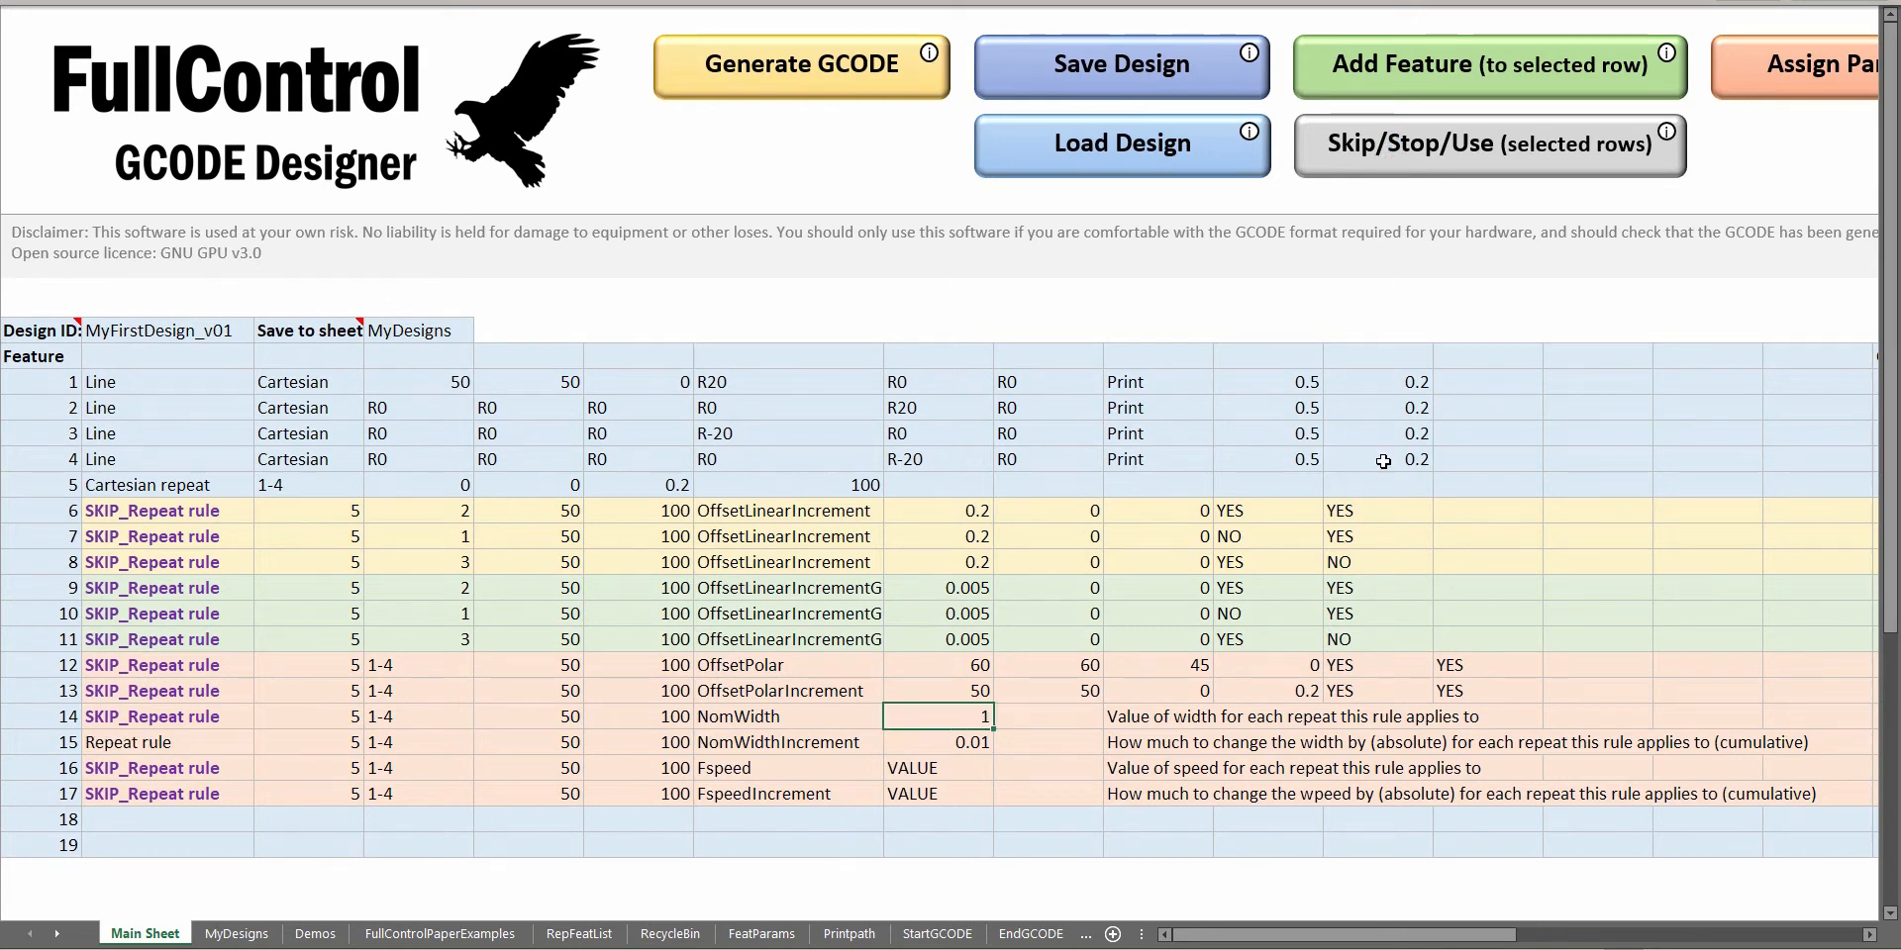
left_click(1267, 434)
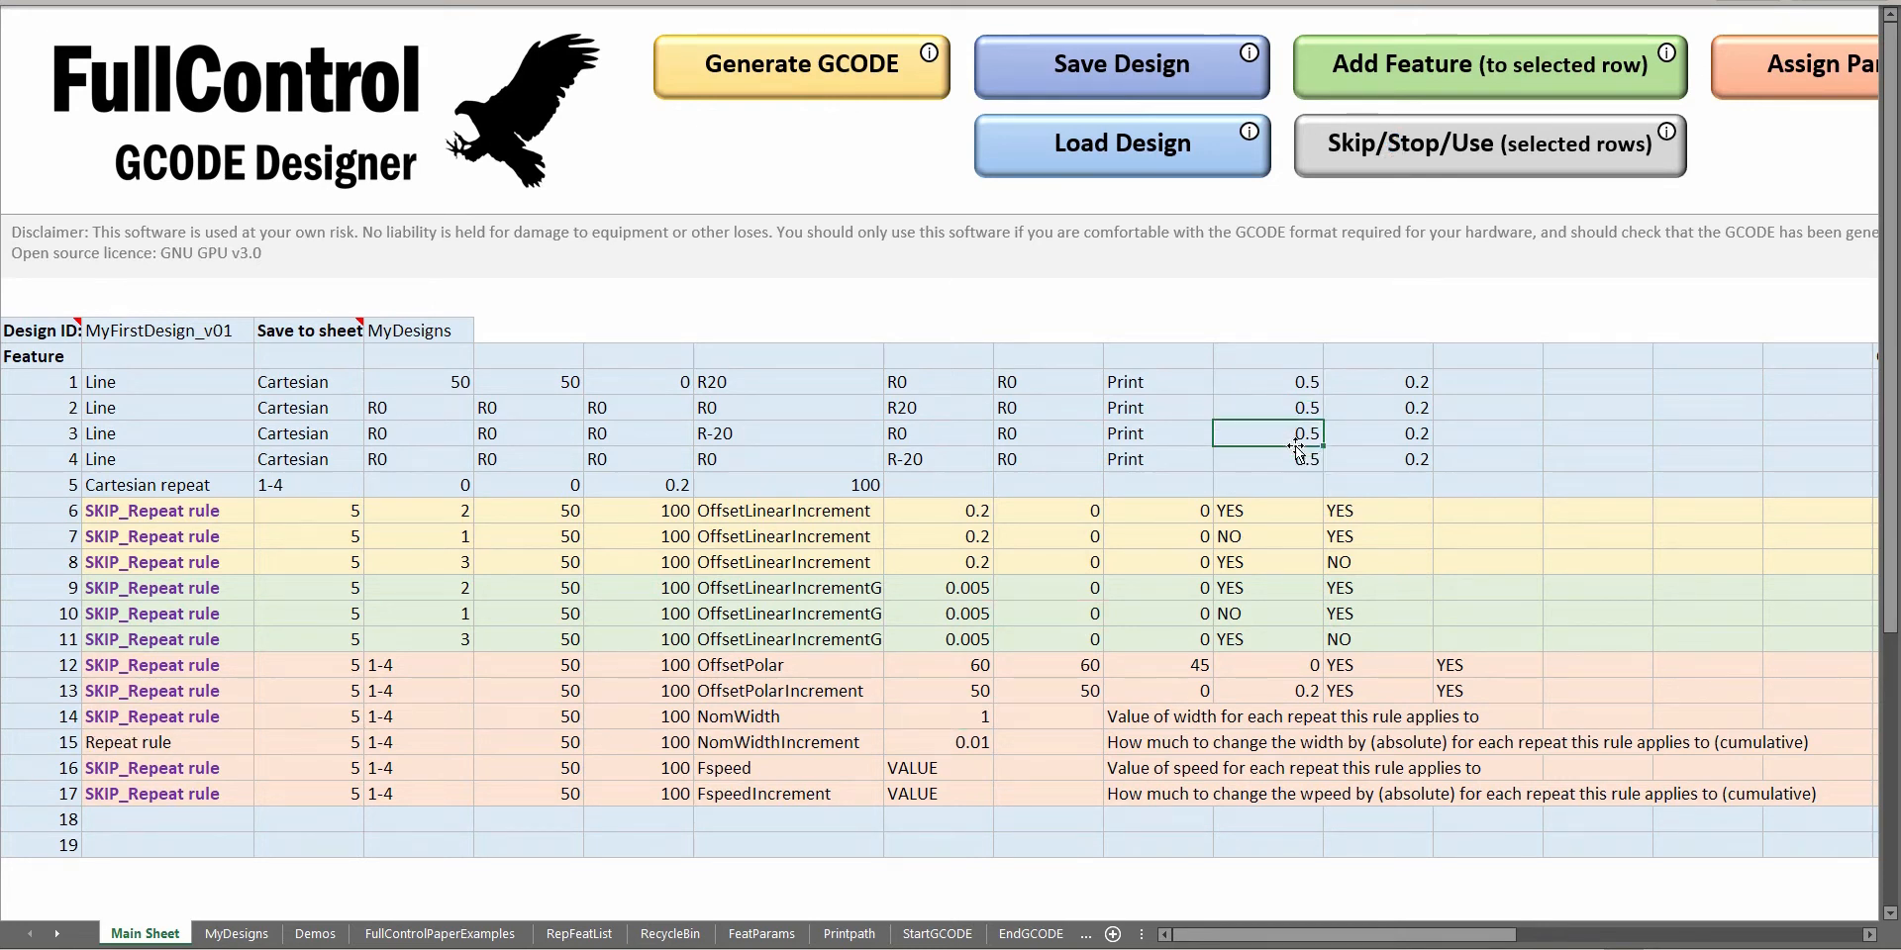
left_click(800, 64)
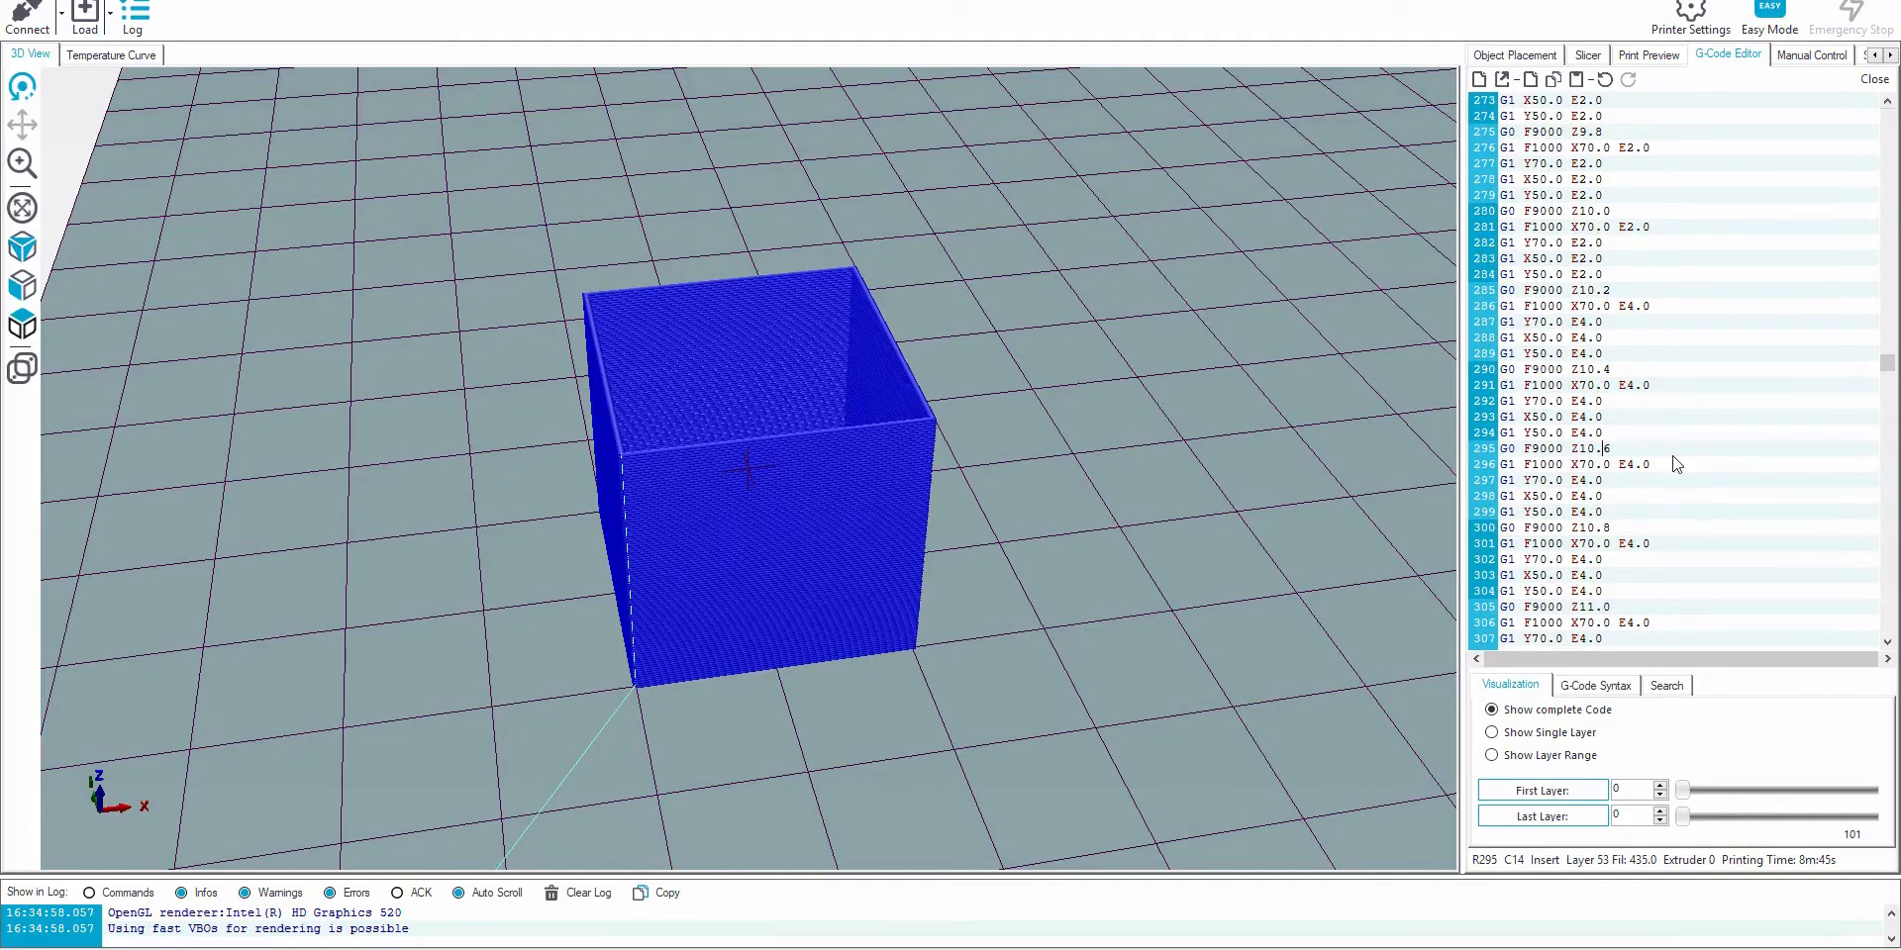
Step: Scroll the G-Code Editor to verify extrusion E values climbing 0.04 per layer up to 4.04
scroll("down", 3)
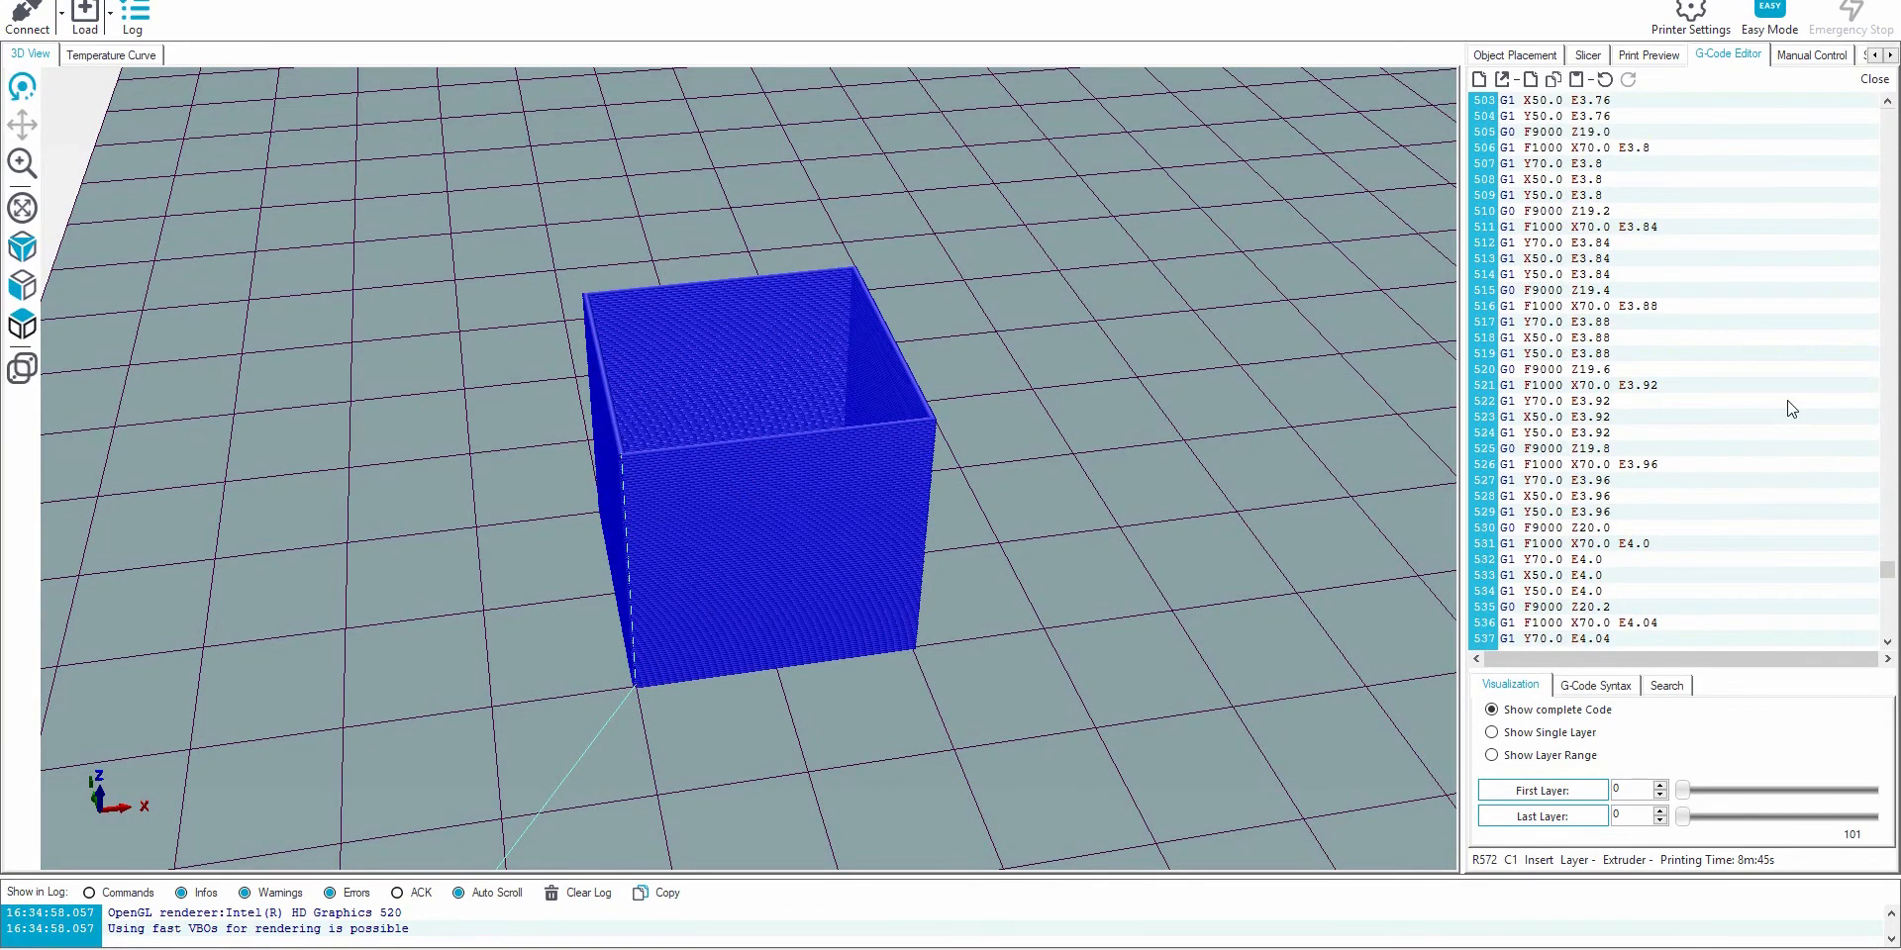
scroll("up", 3)
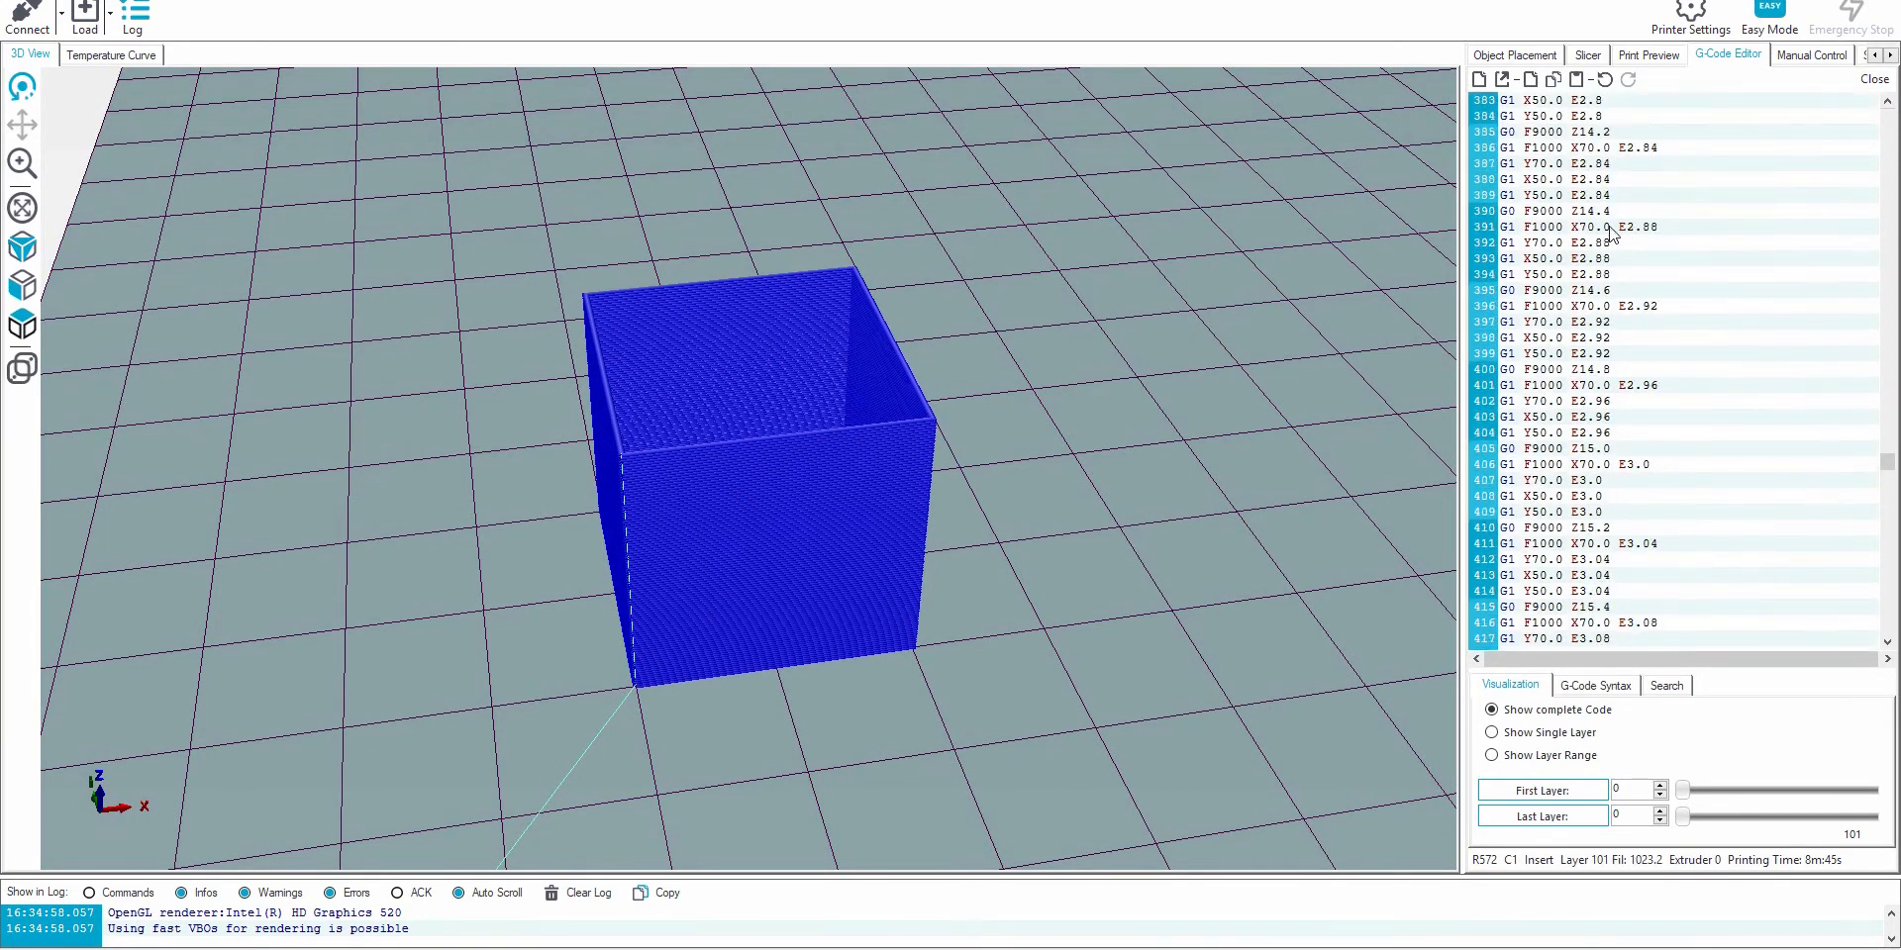
scroll("up", 3)
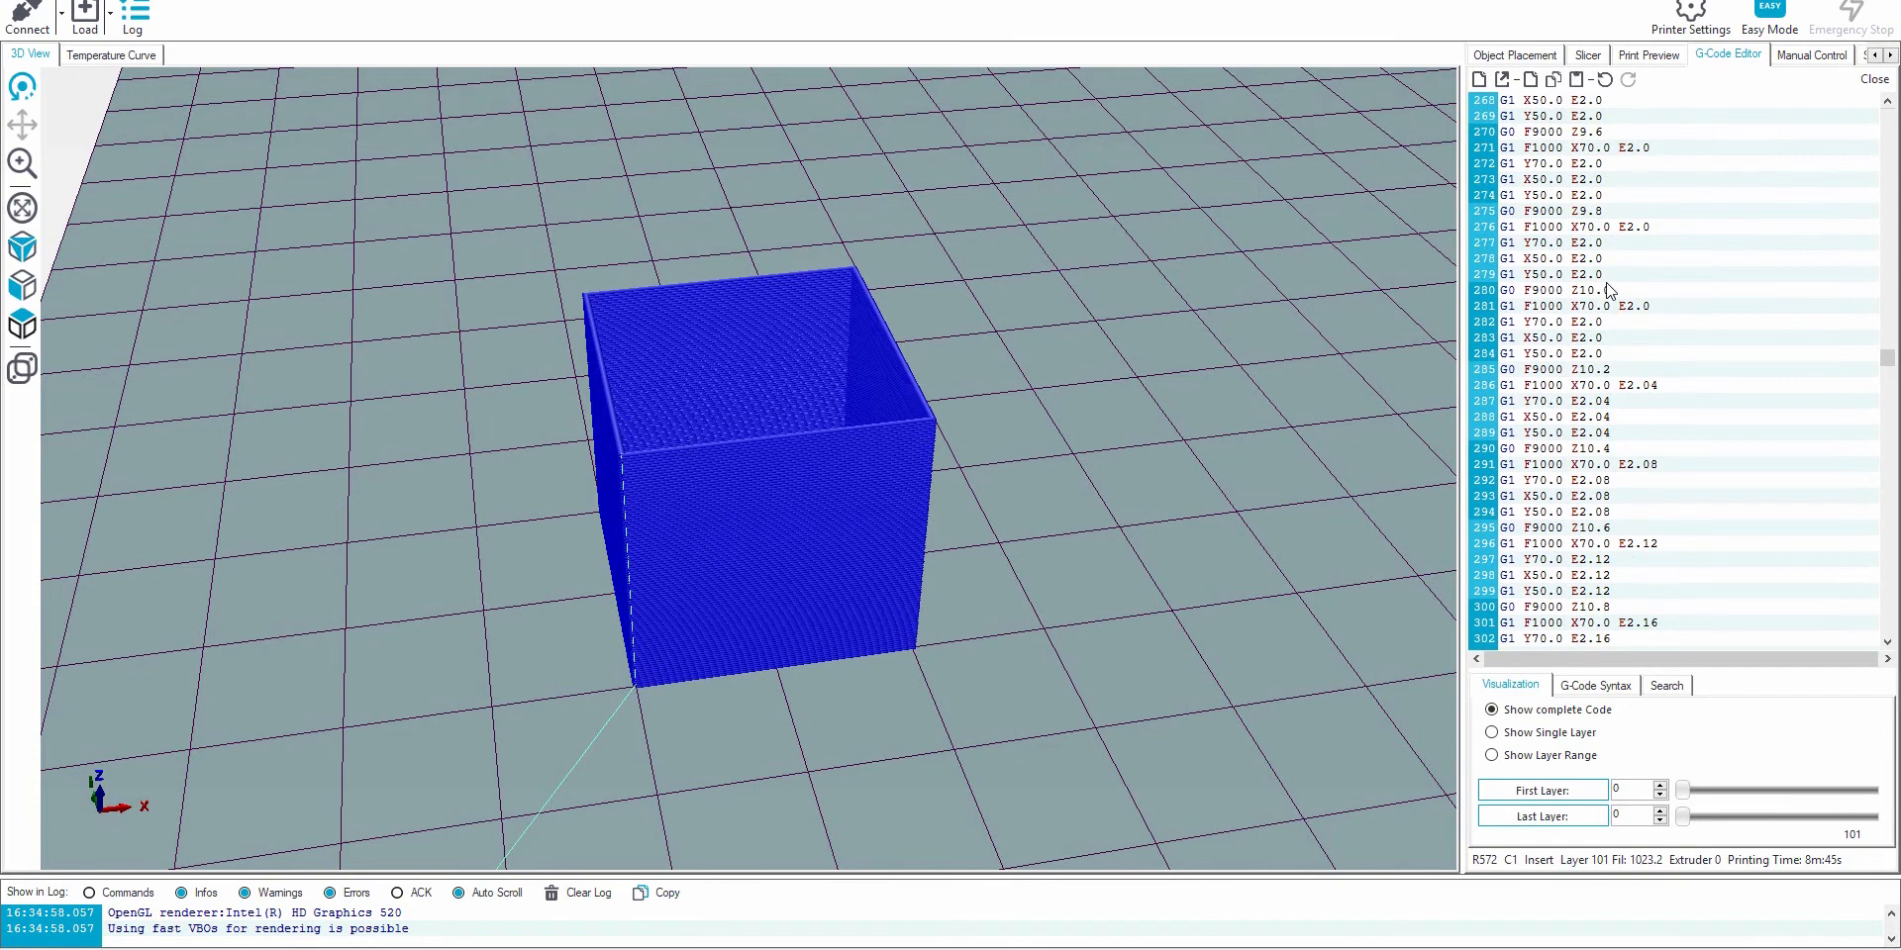
scroll("up", 3)
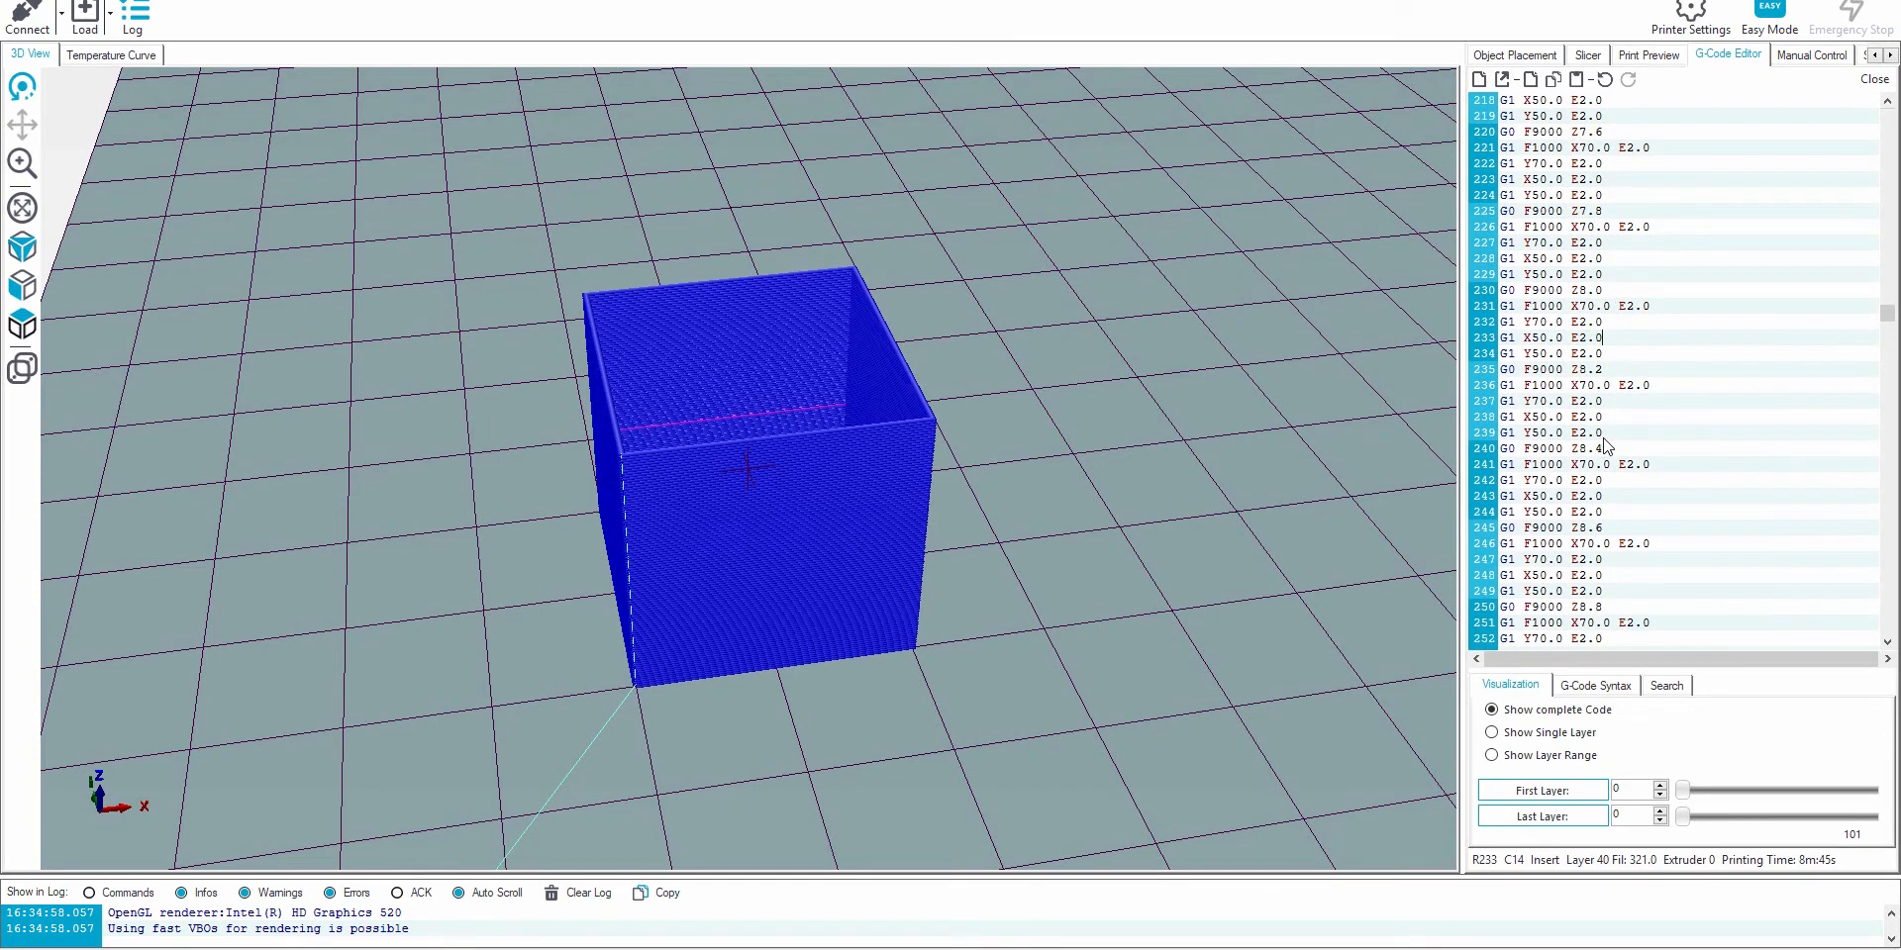
scroll("down", 3)
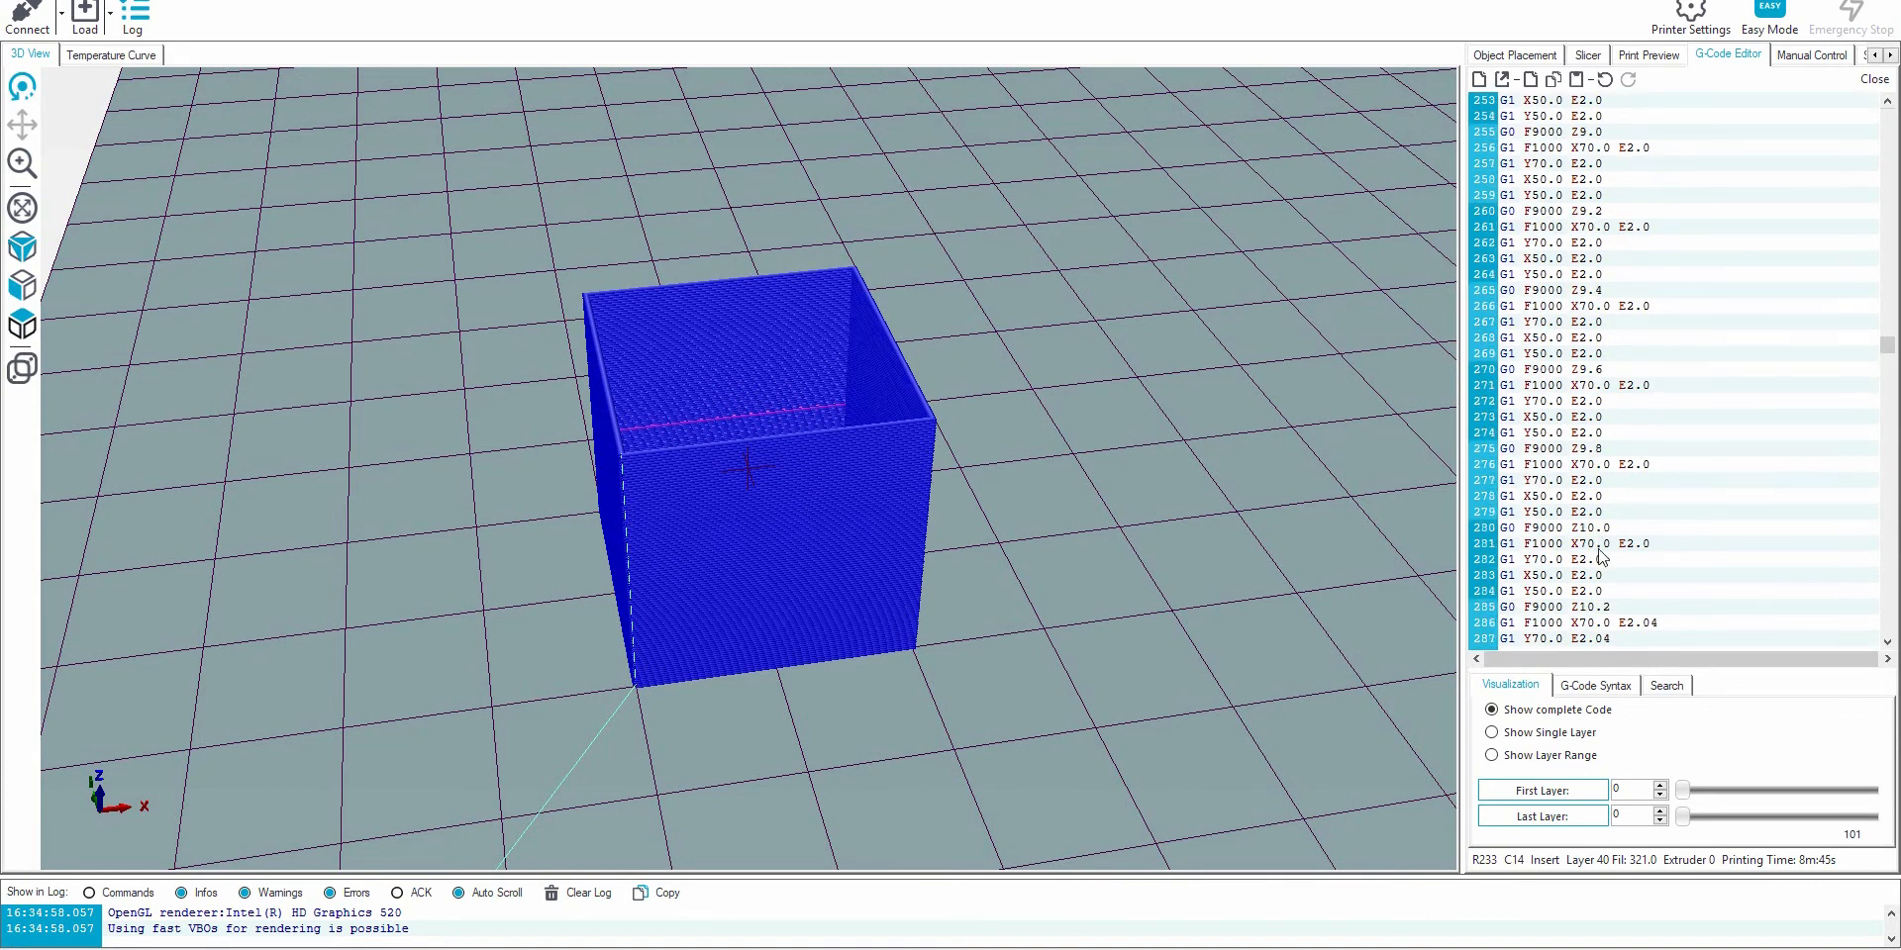
scroll("down", 3)
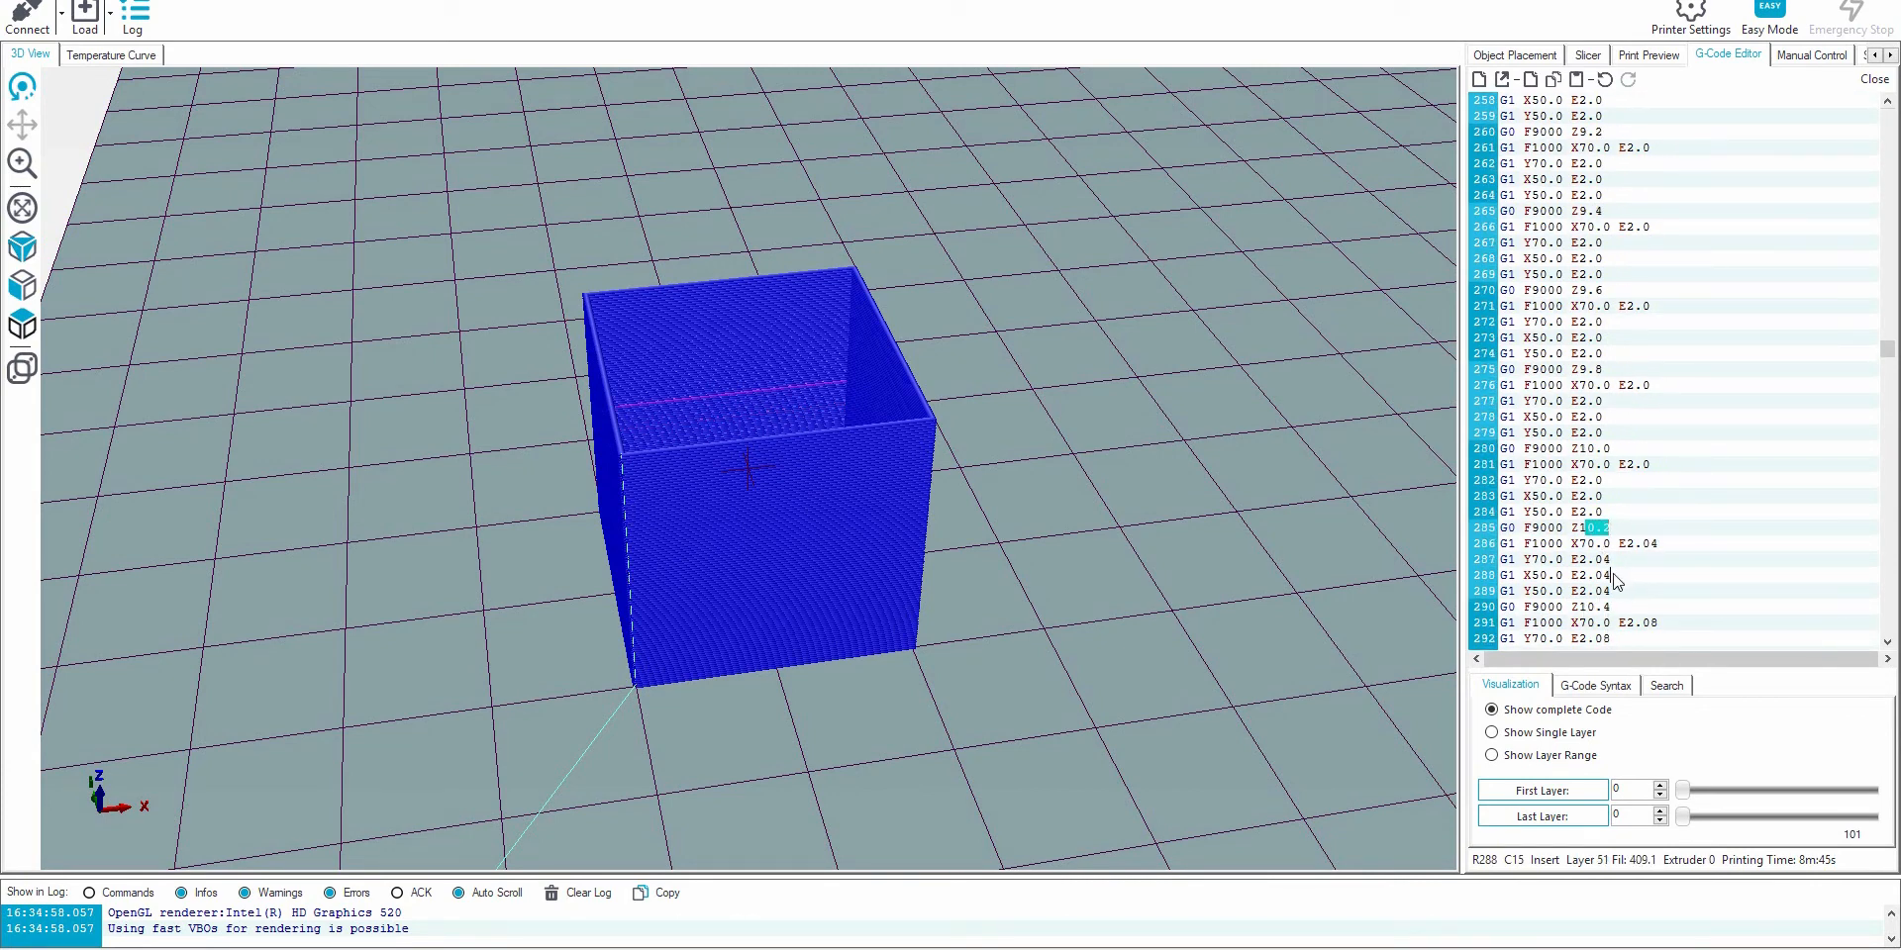
scroll("down", 3)
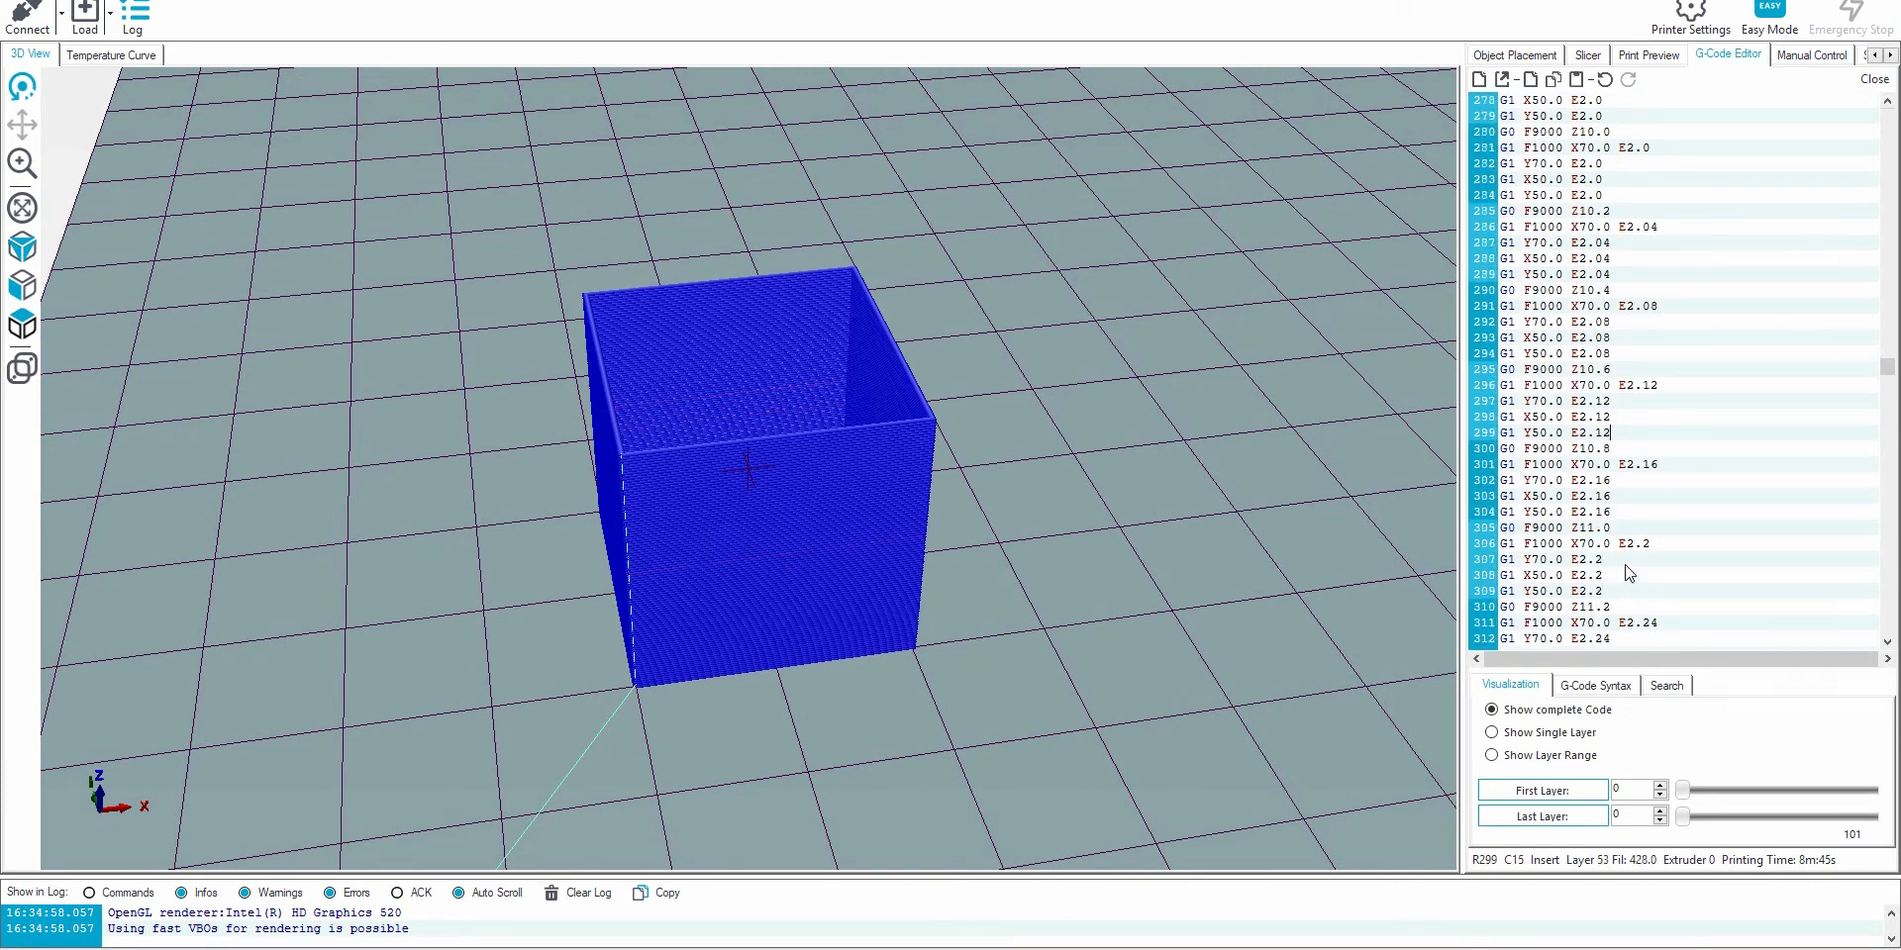
scroll("down", 3)
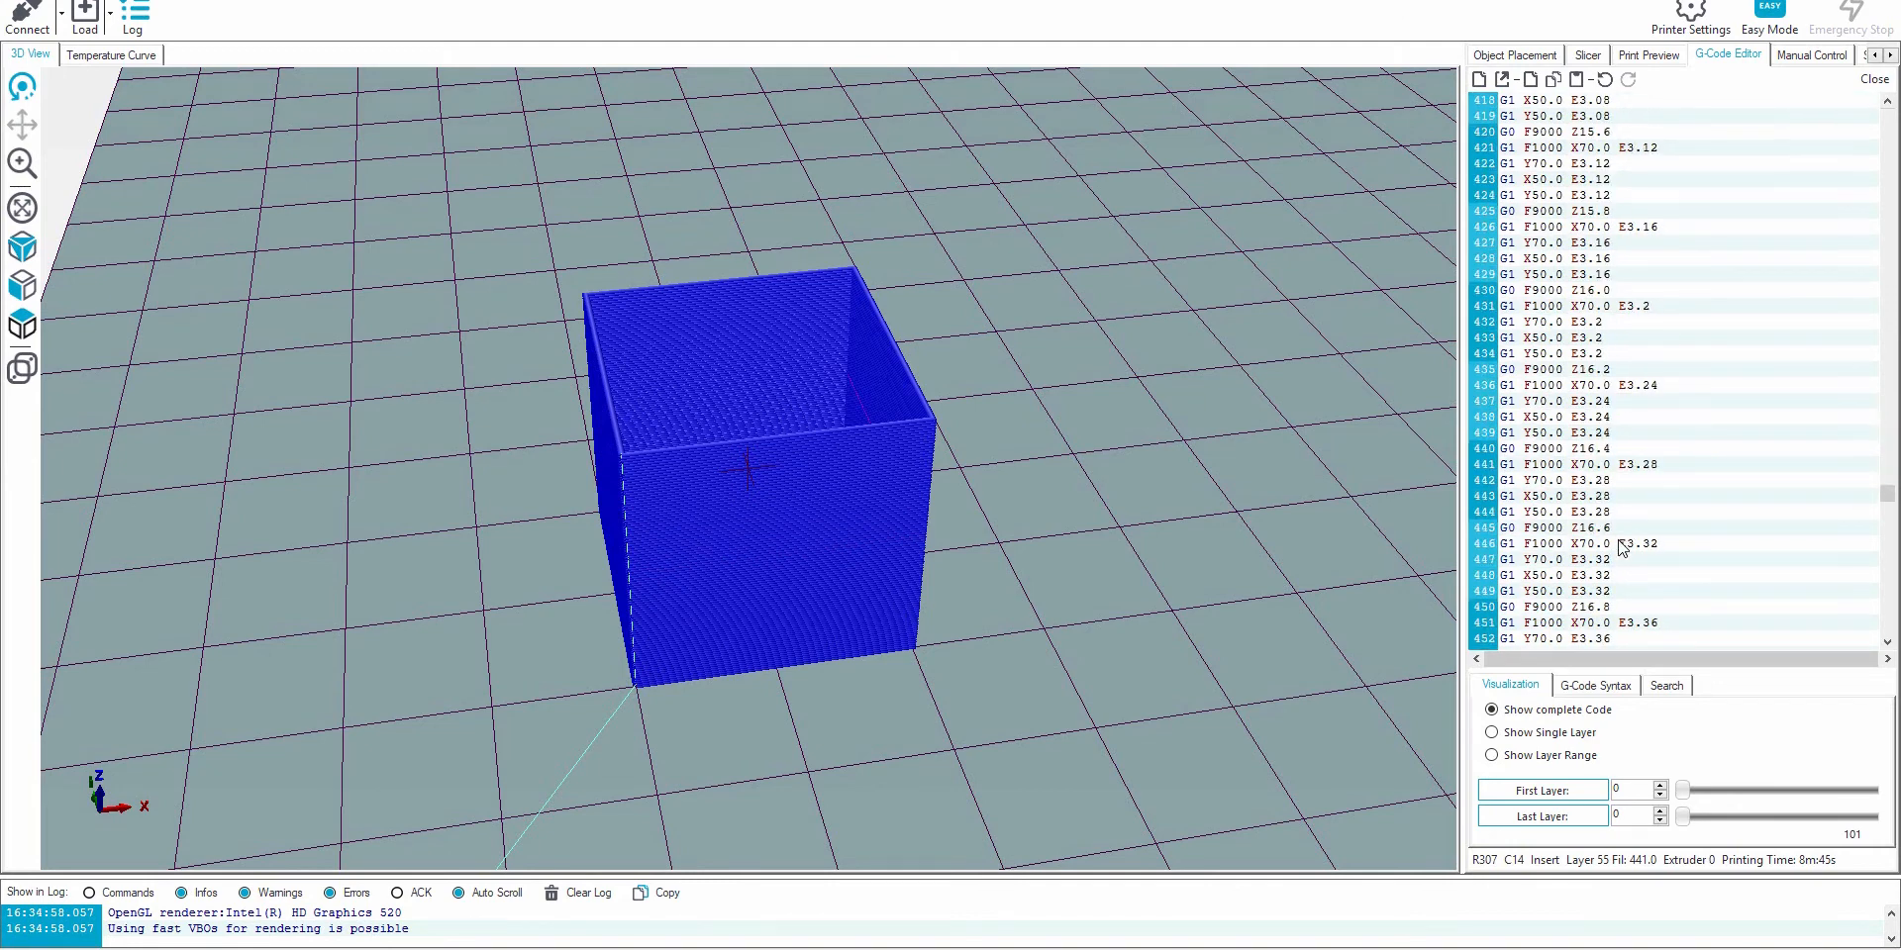
scroll("down", 3)
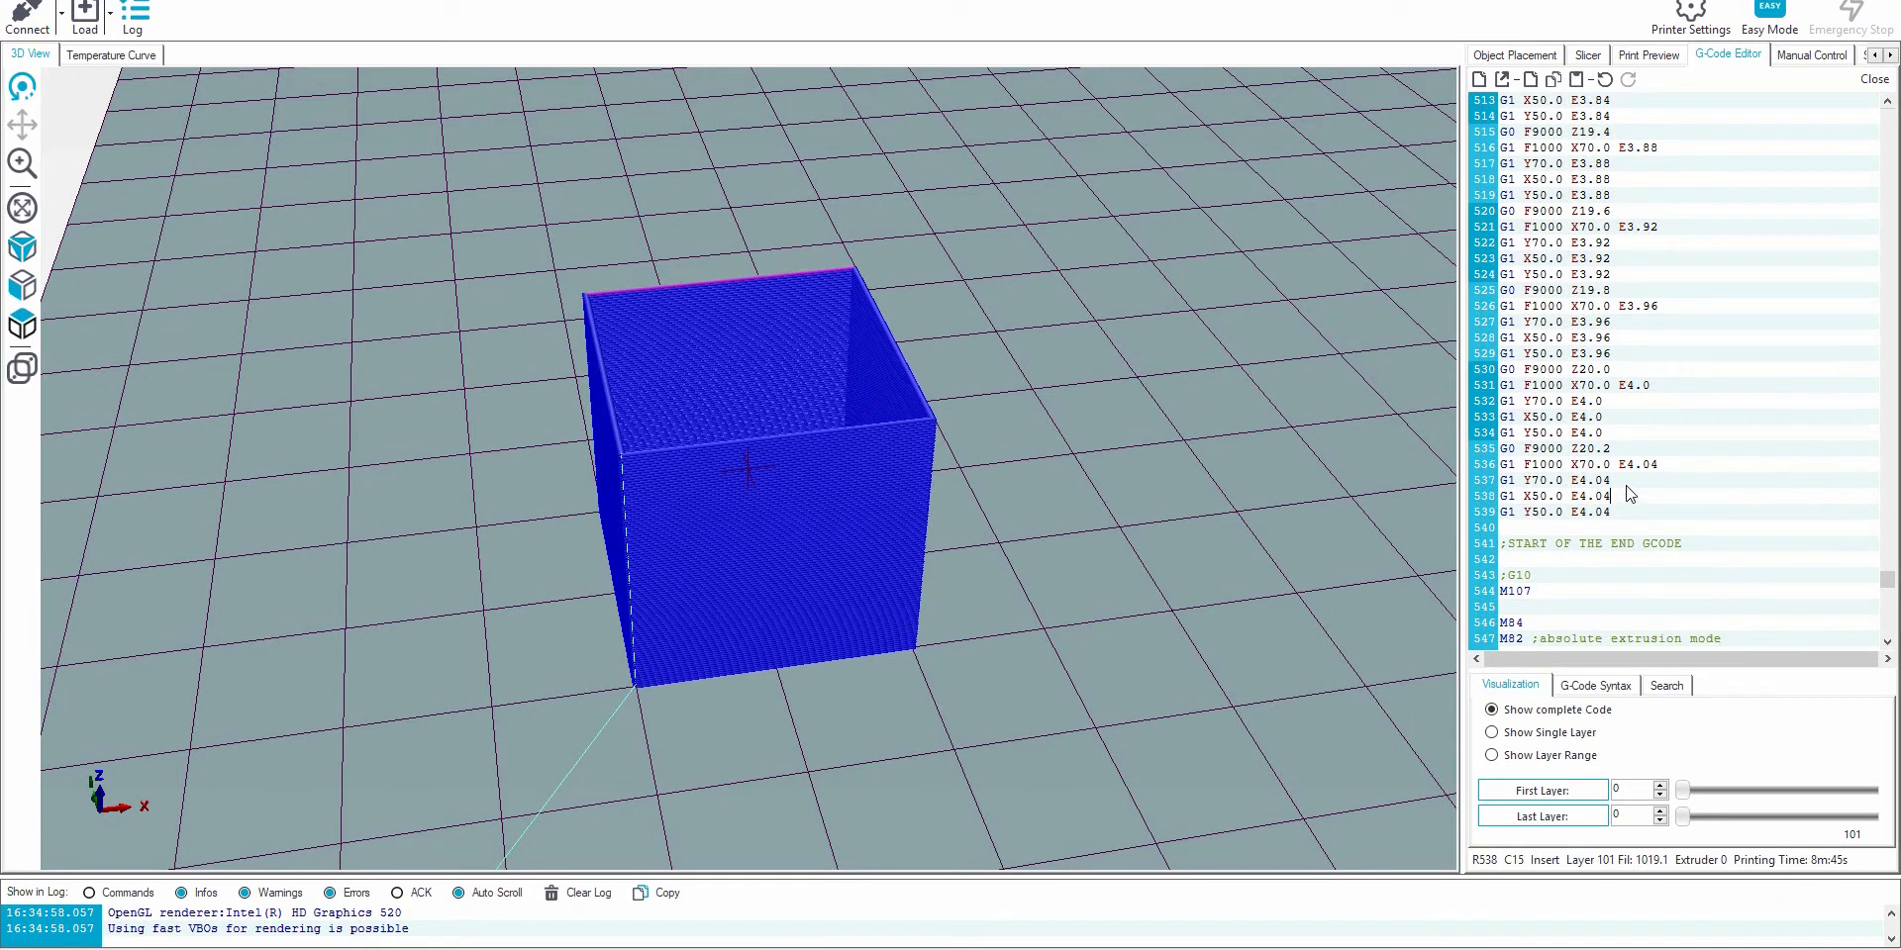
mouse_move(1417, 333)
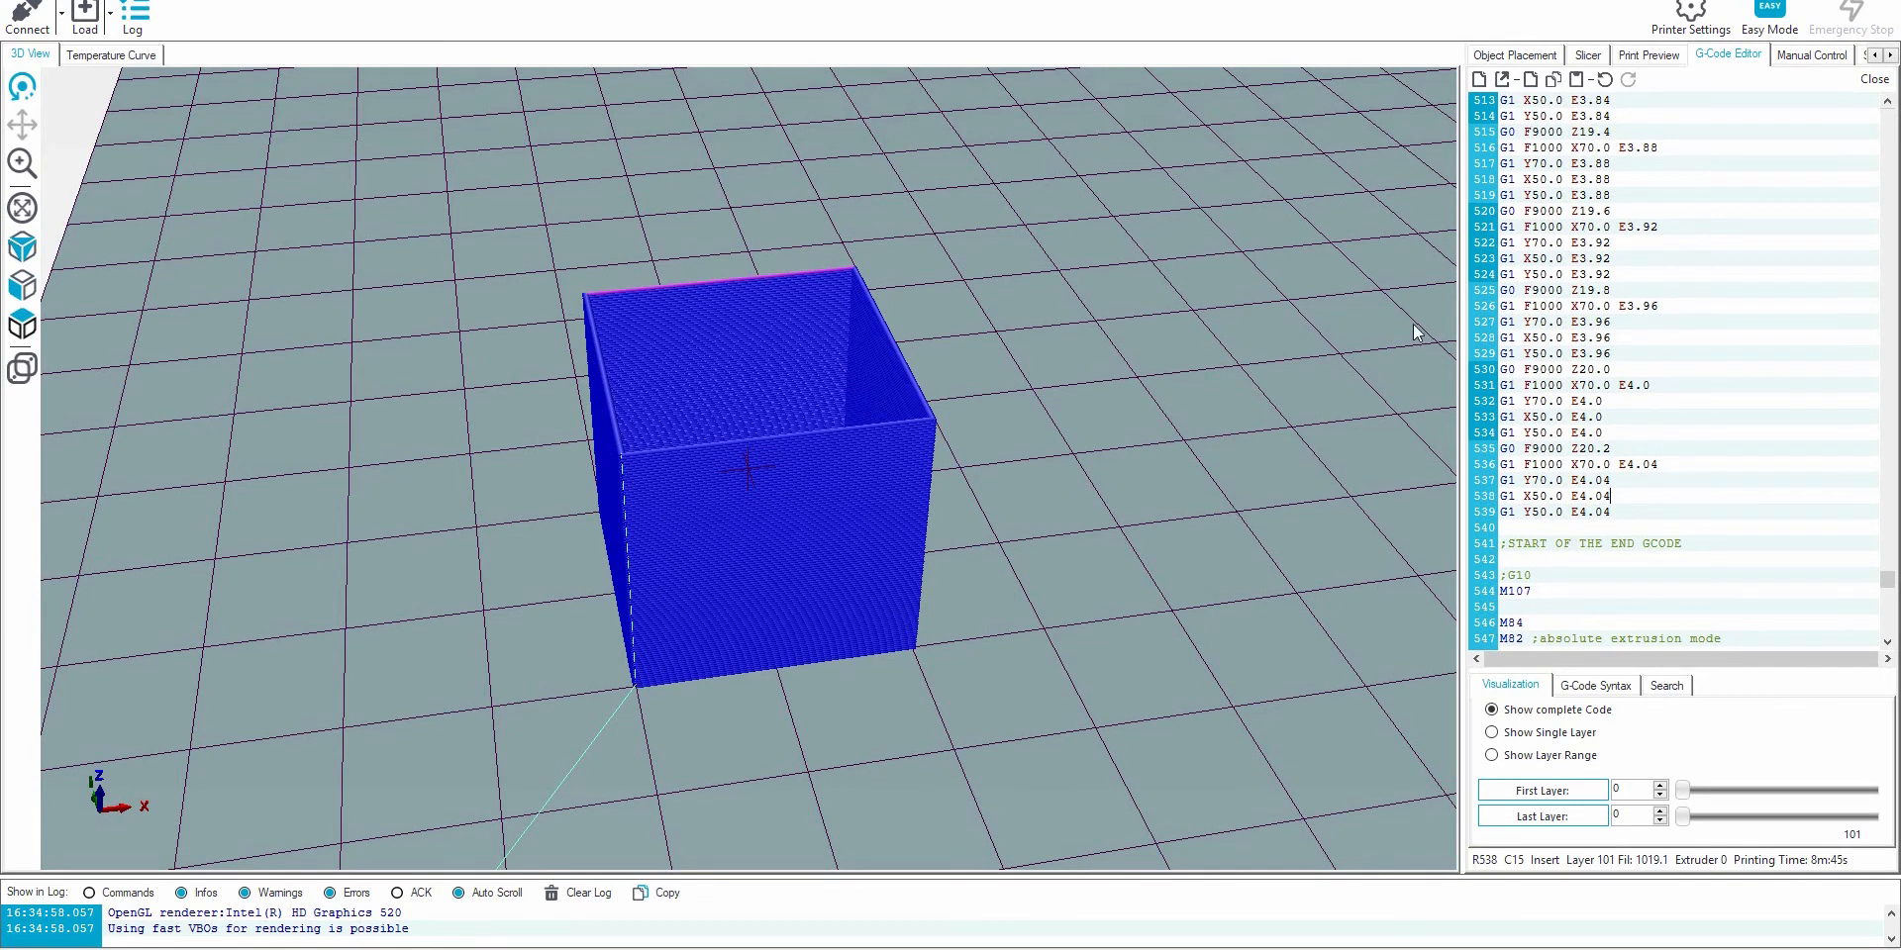
mouse_move(982, 481)
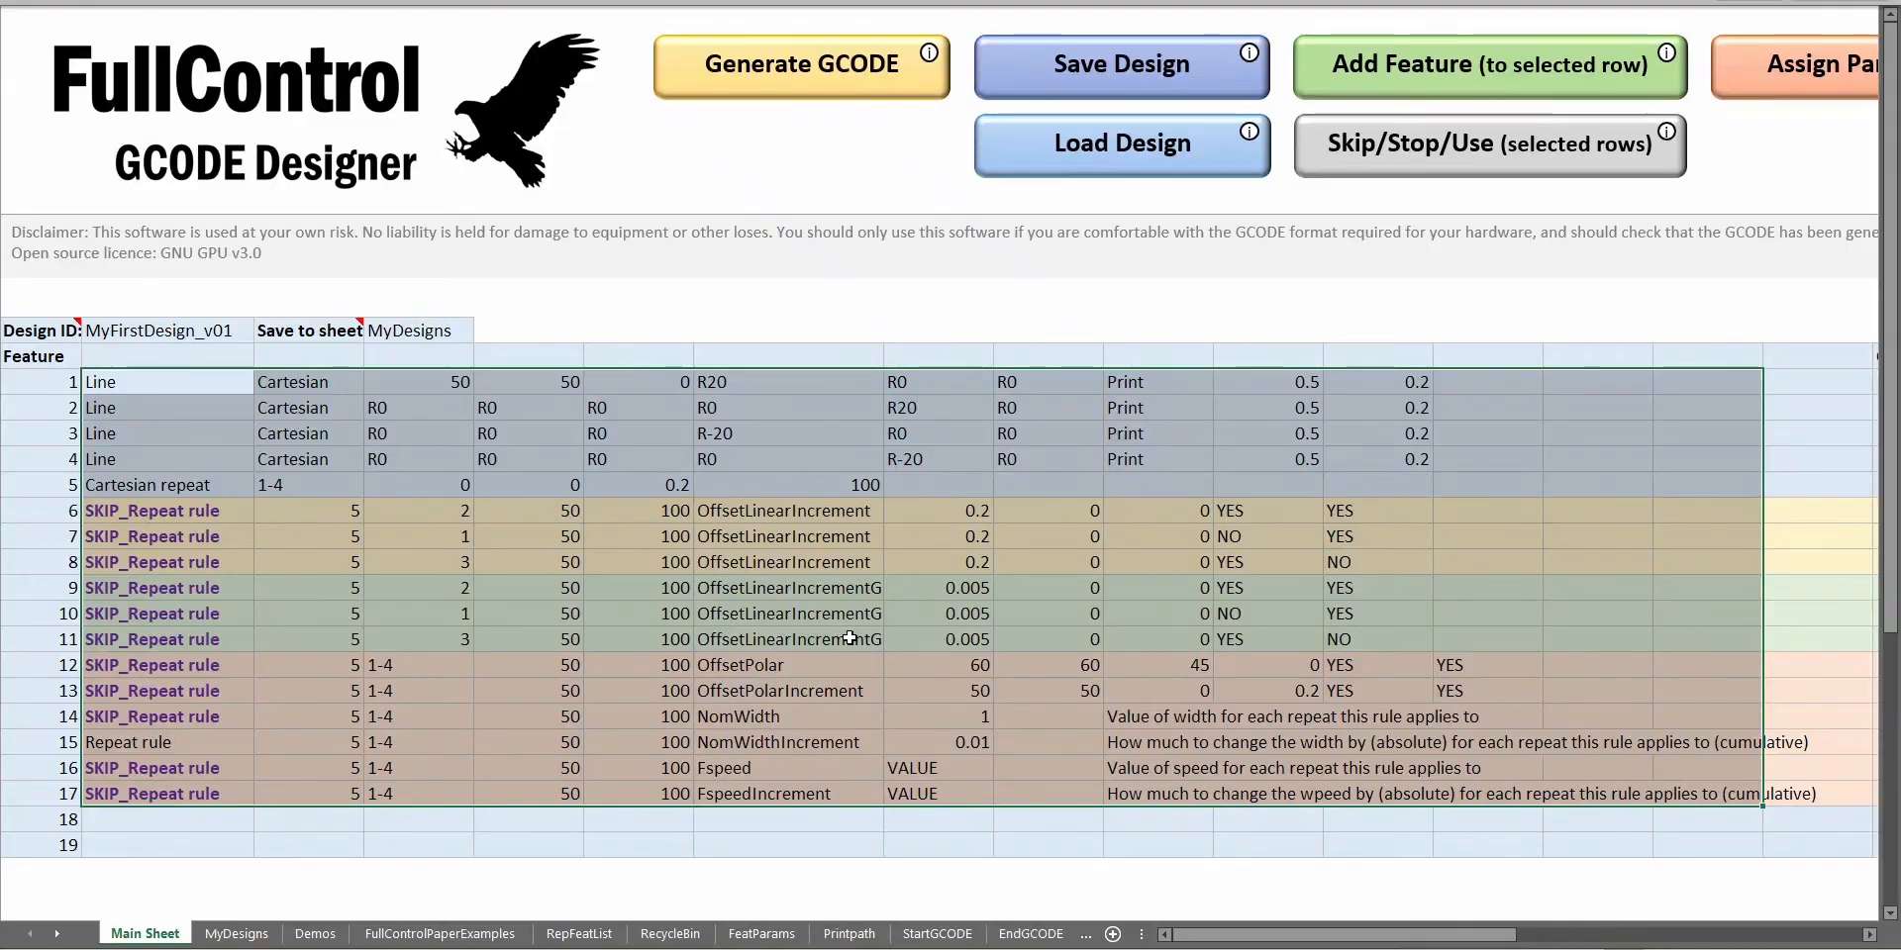
Step: Skip row 15's width-increment rule and activate row 17's FspeedIncrement rule
left_click(938, 742)
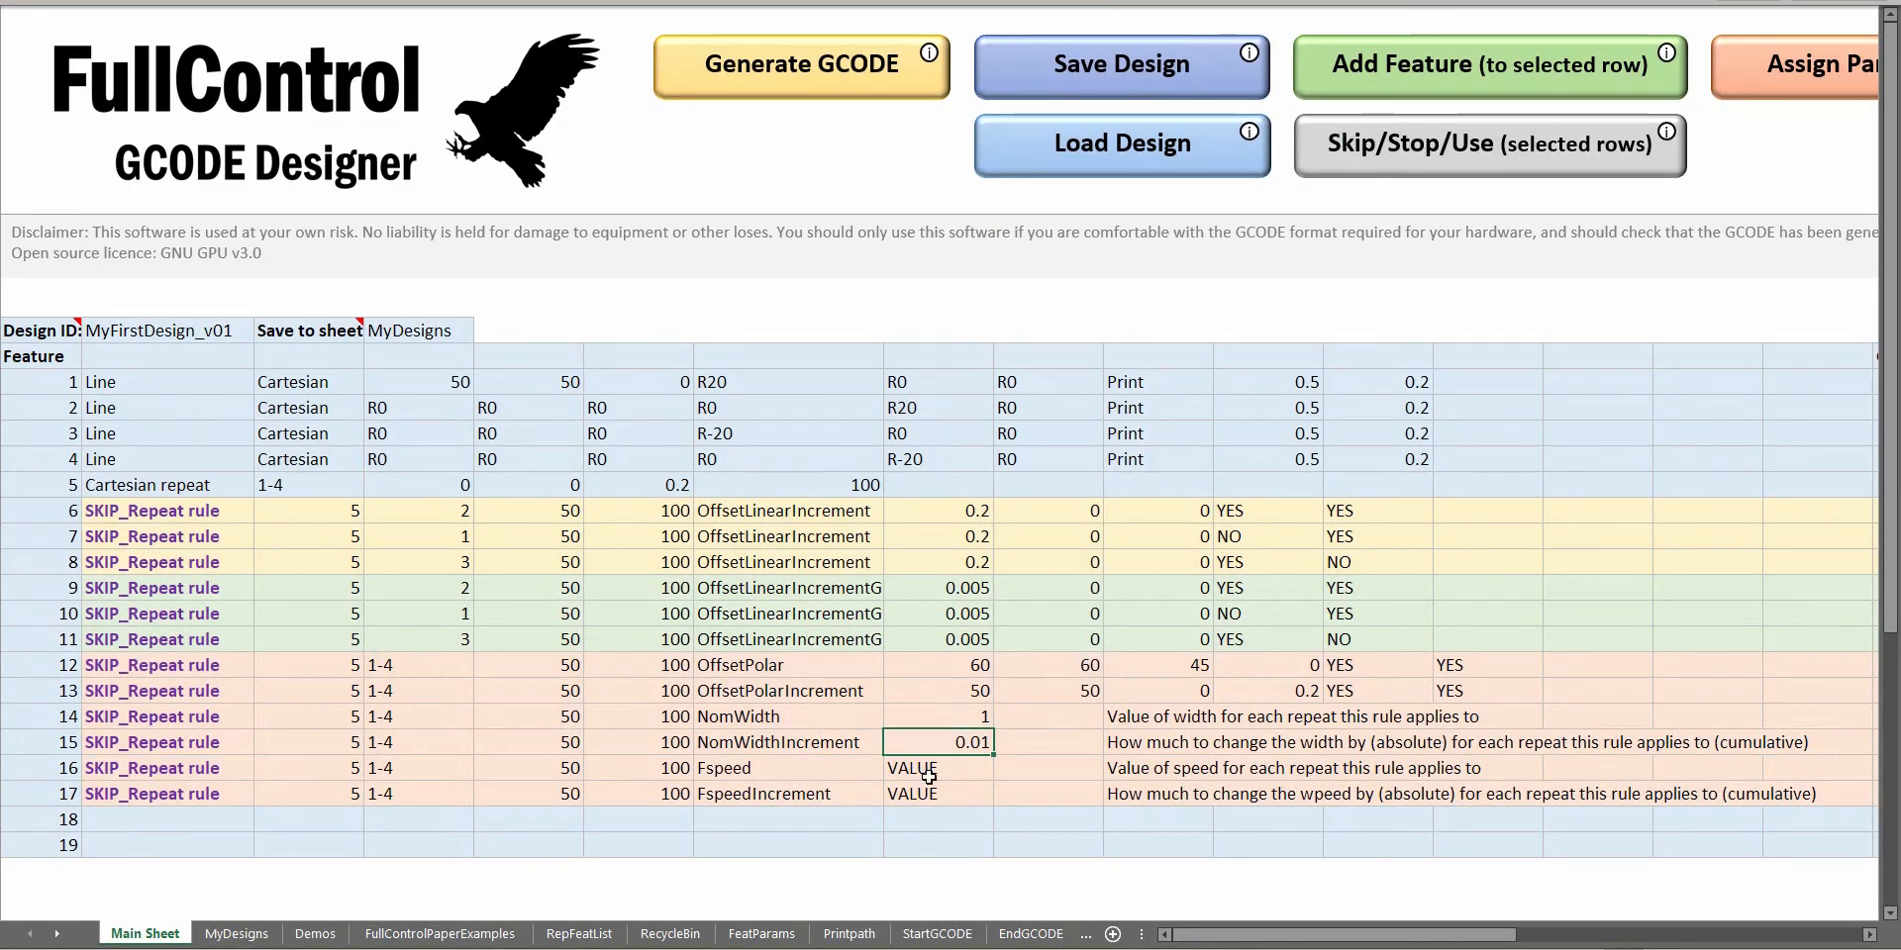
left_click(937, 768)
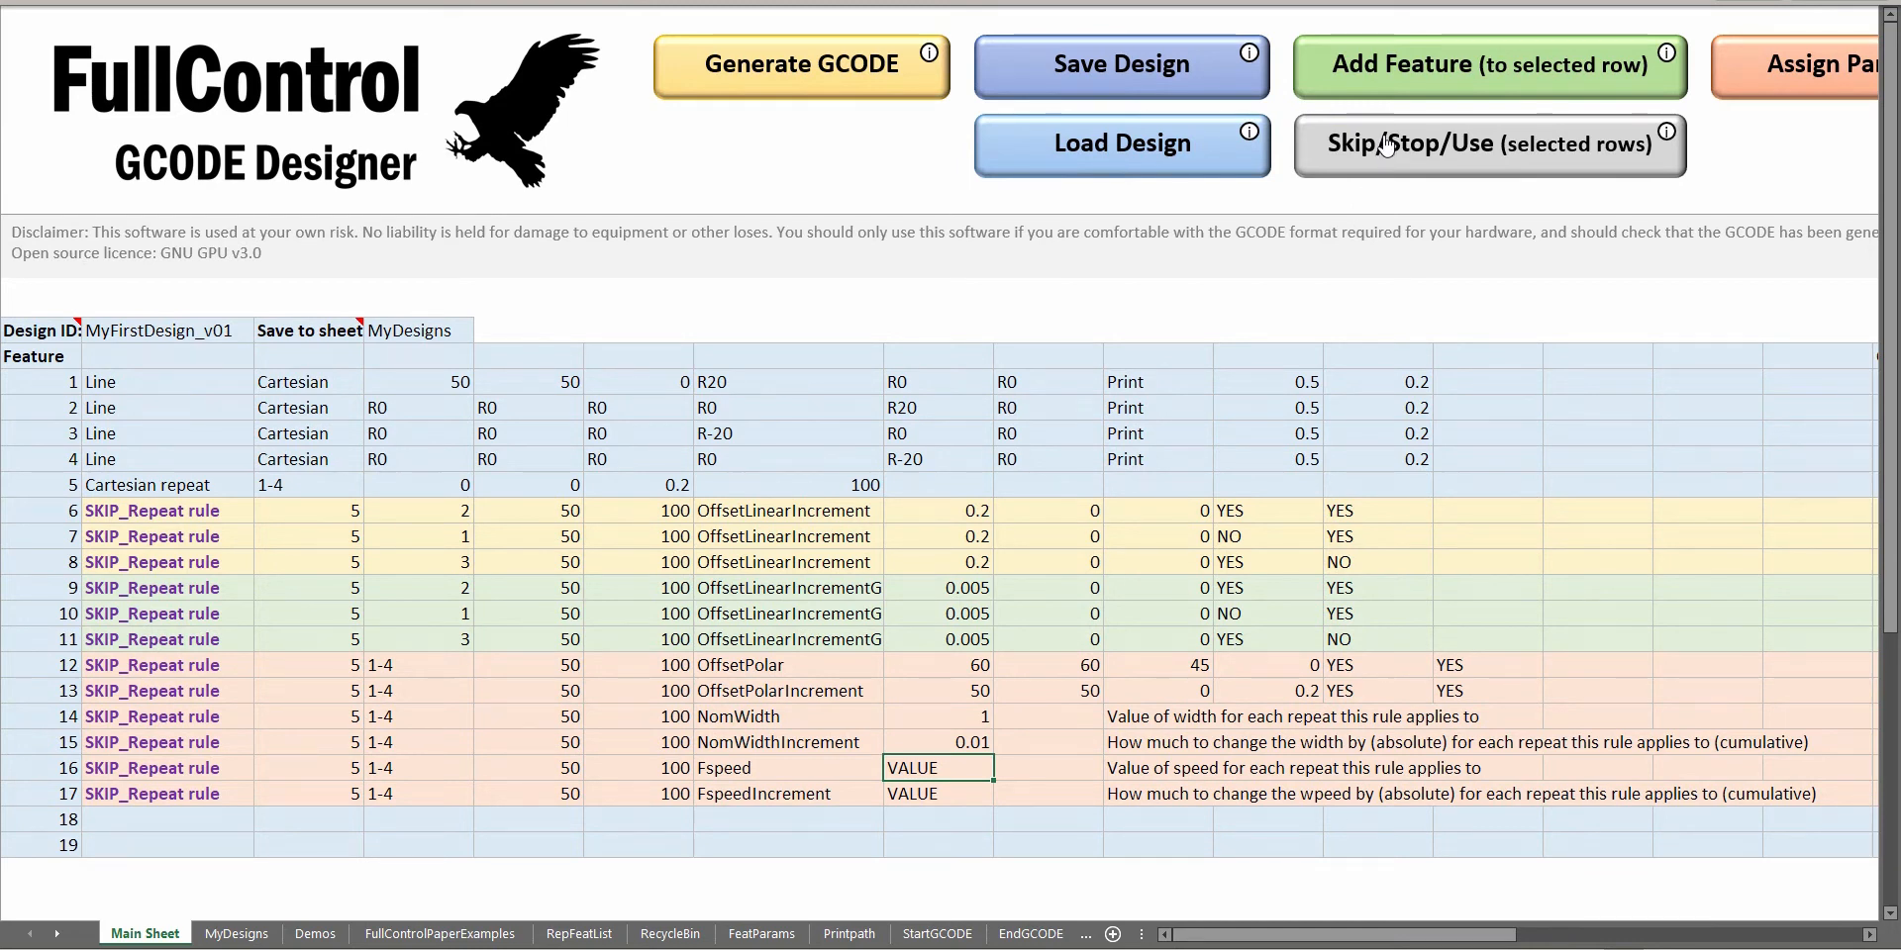
left_click(934, 794)
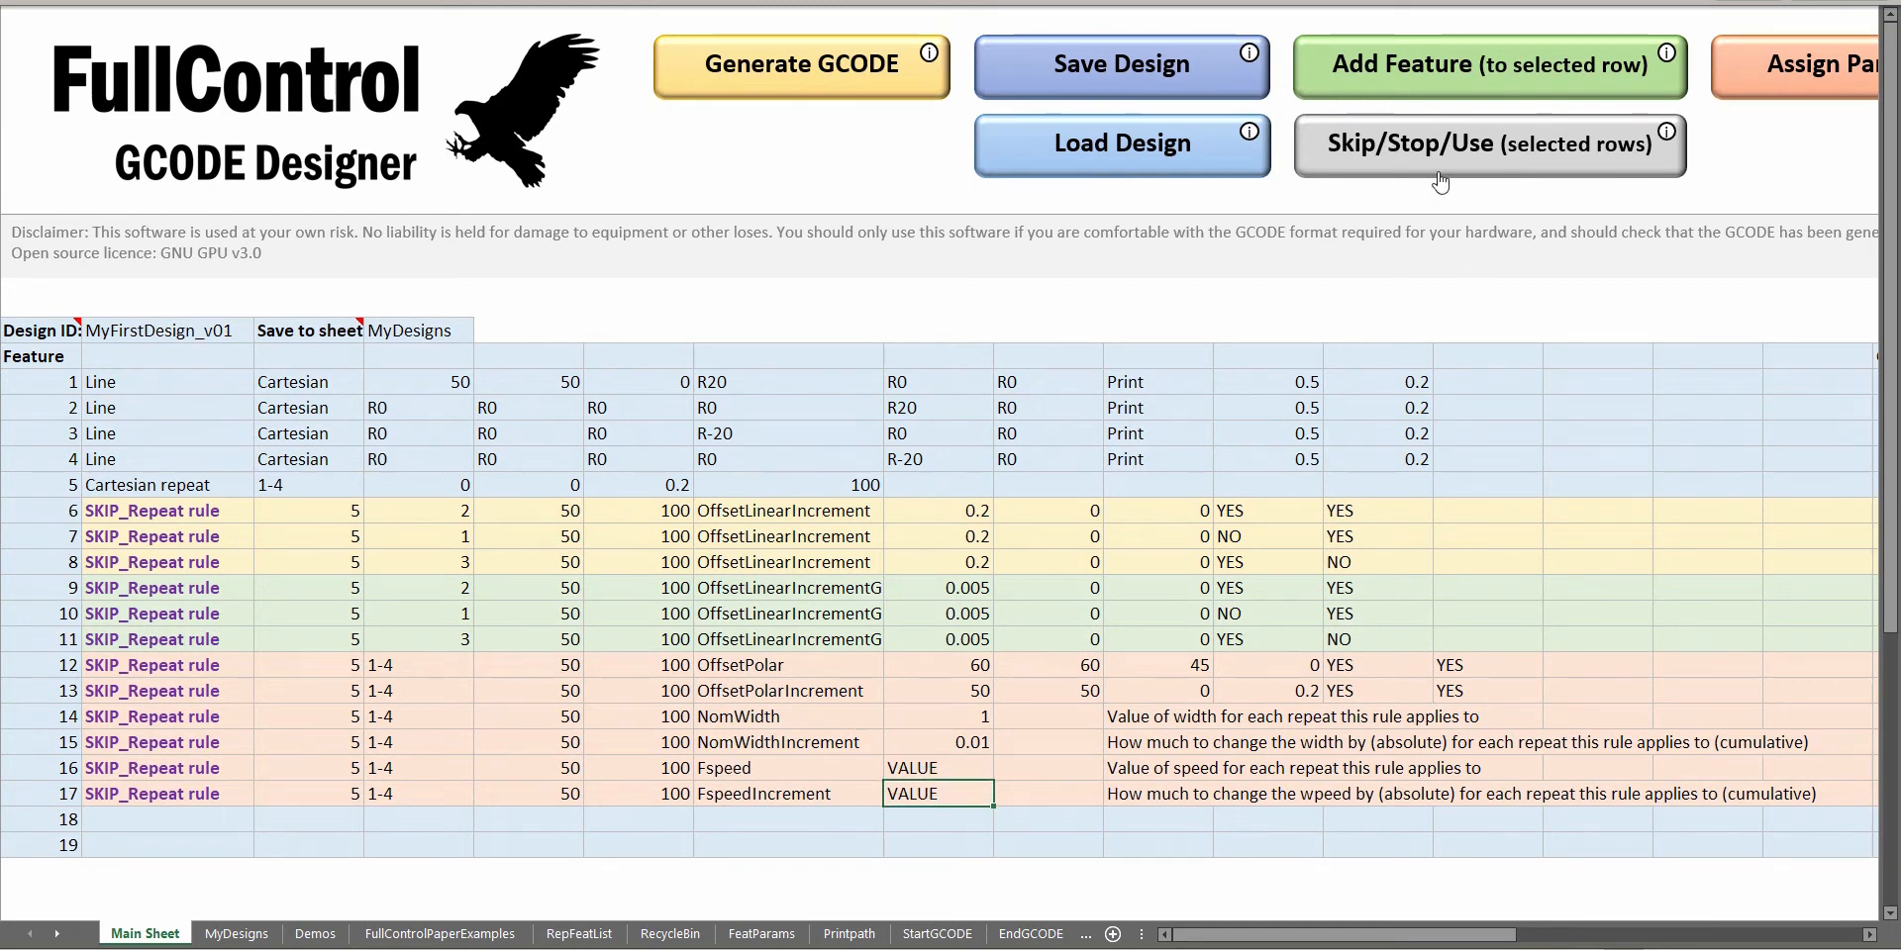
left_click(1487, 143)
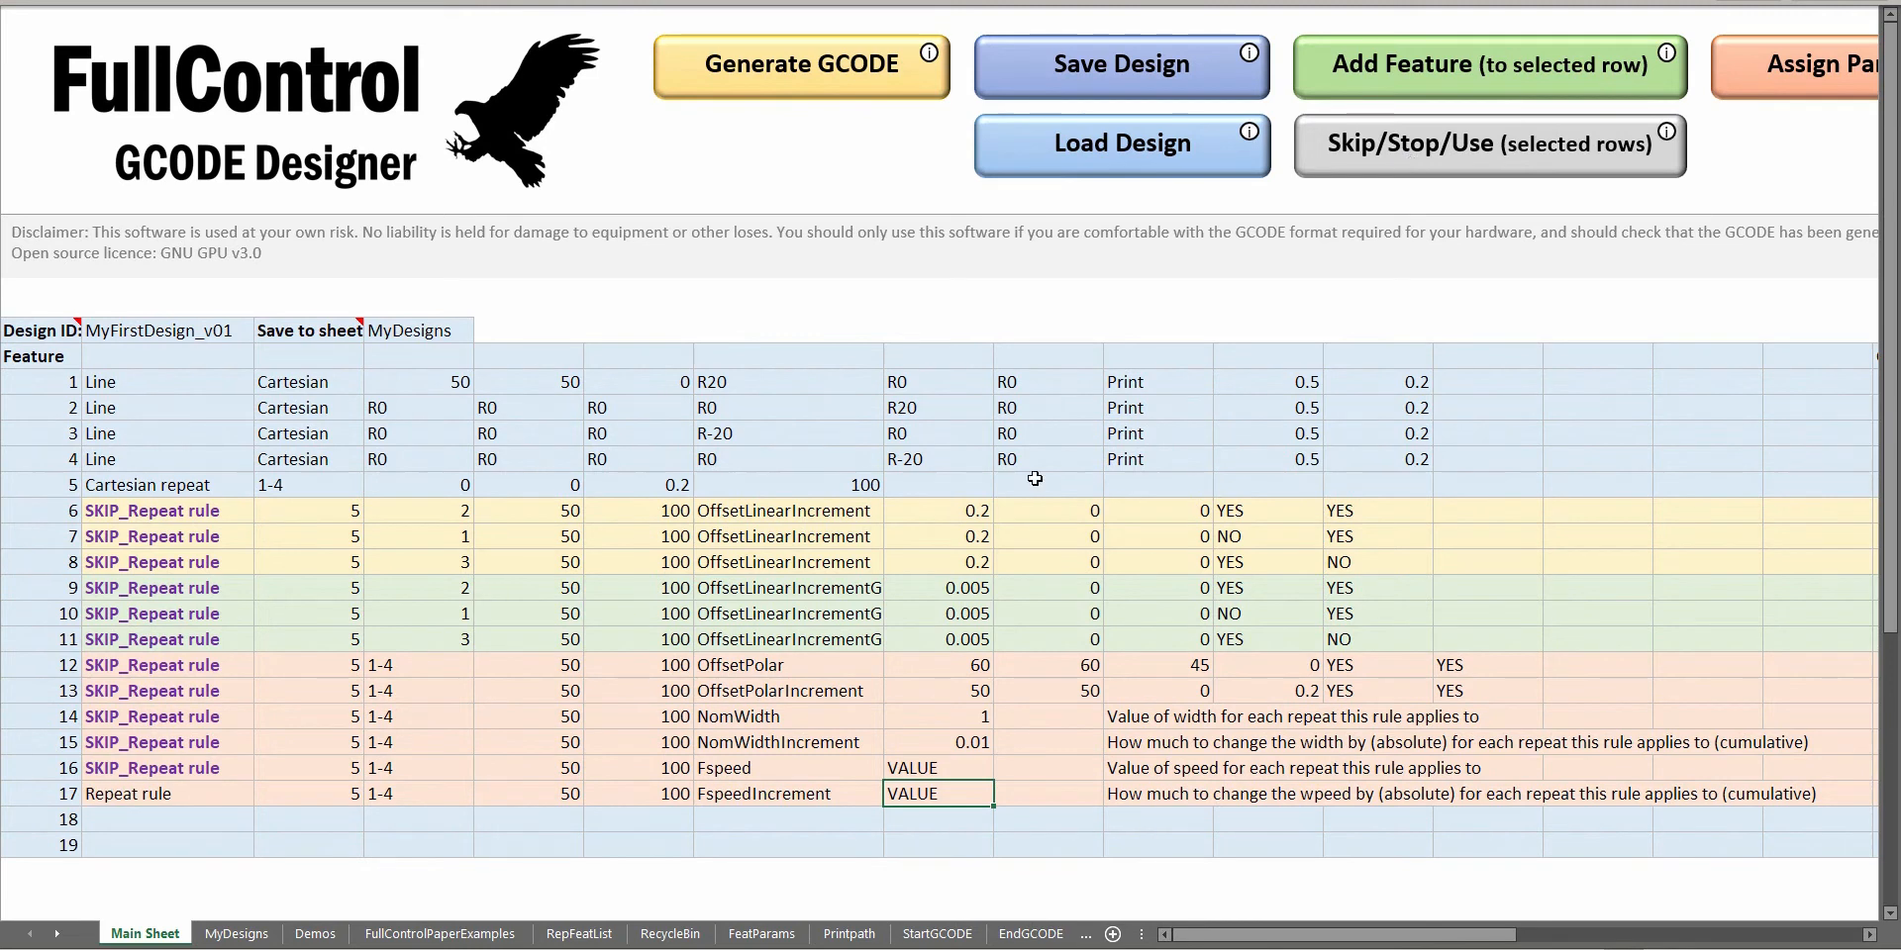
mouse_move(1133, 715)
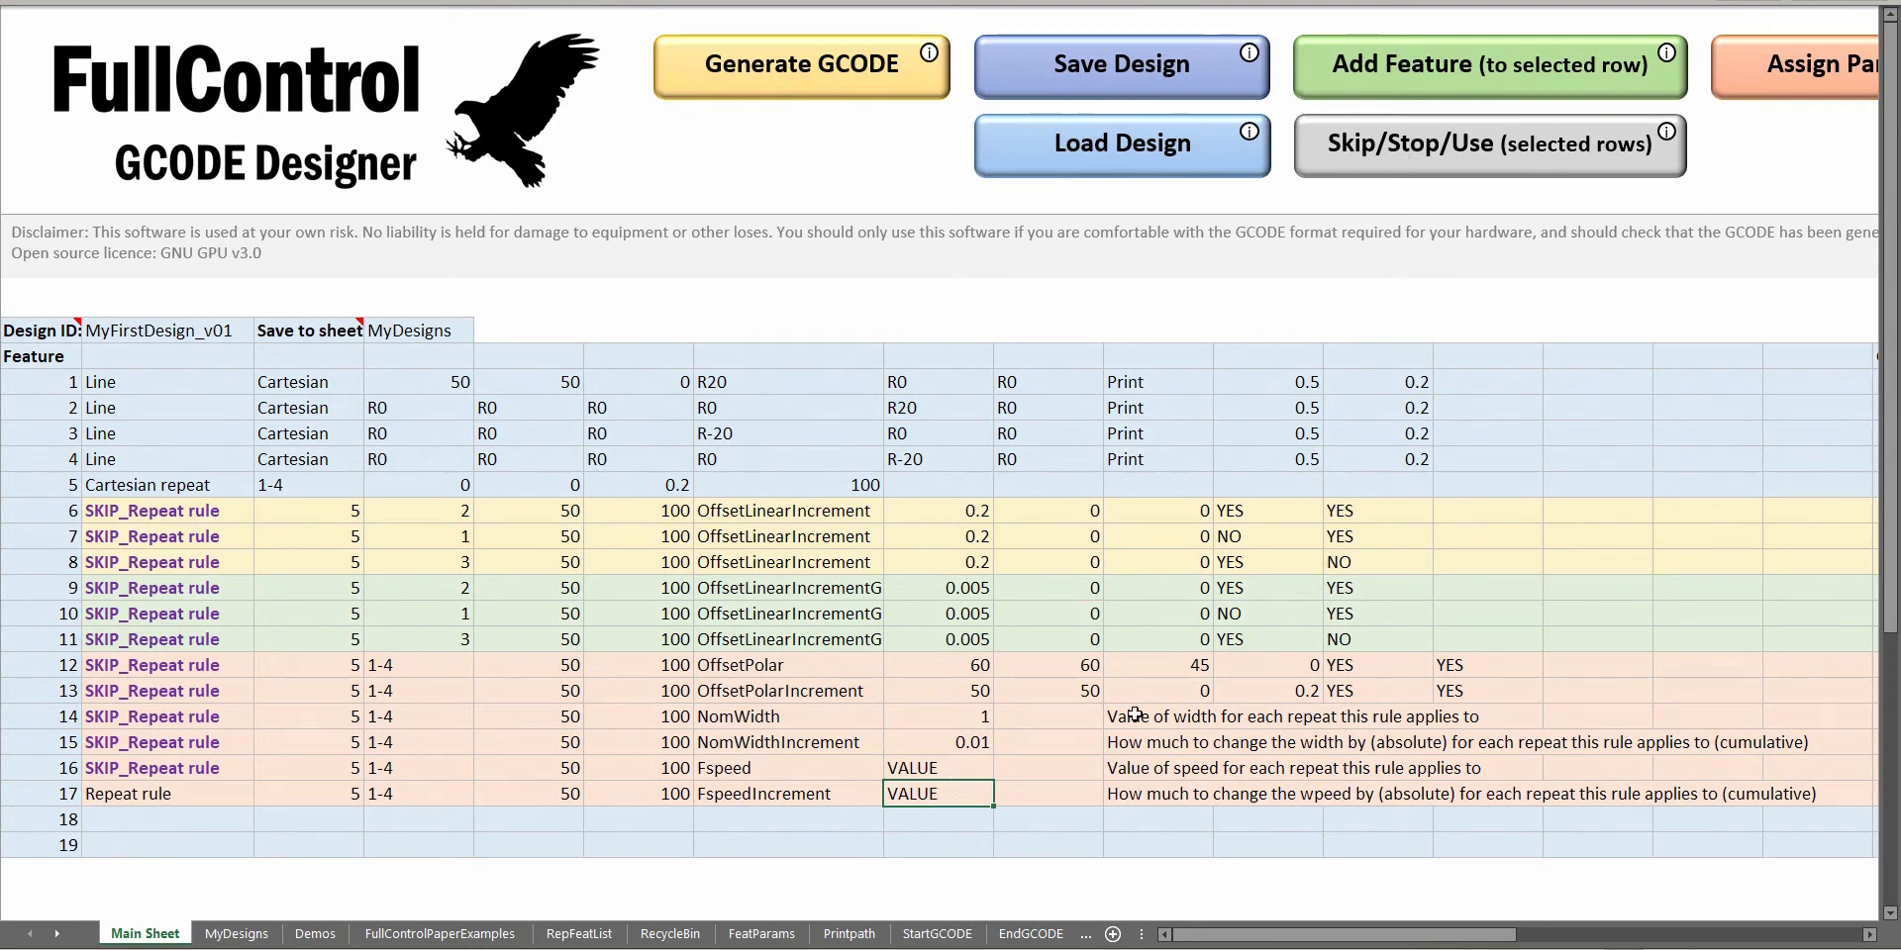
mouse_move(732, 792)
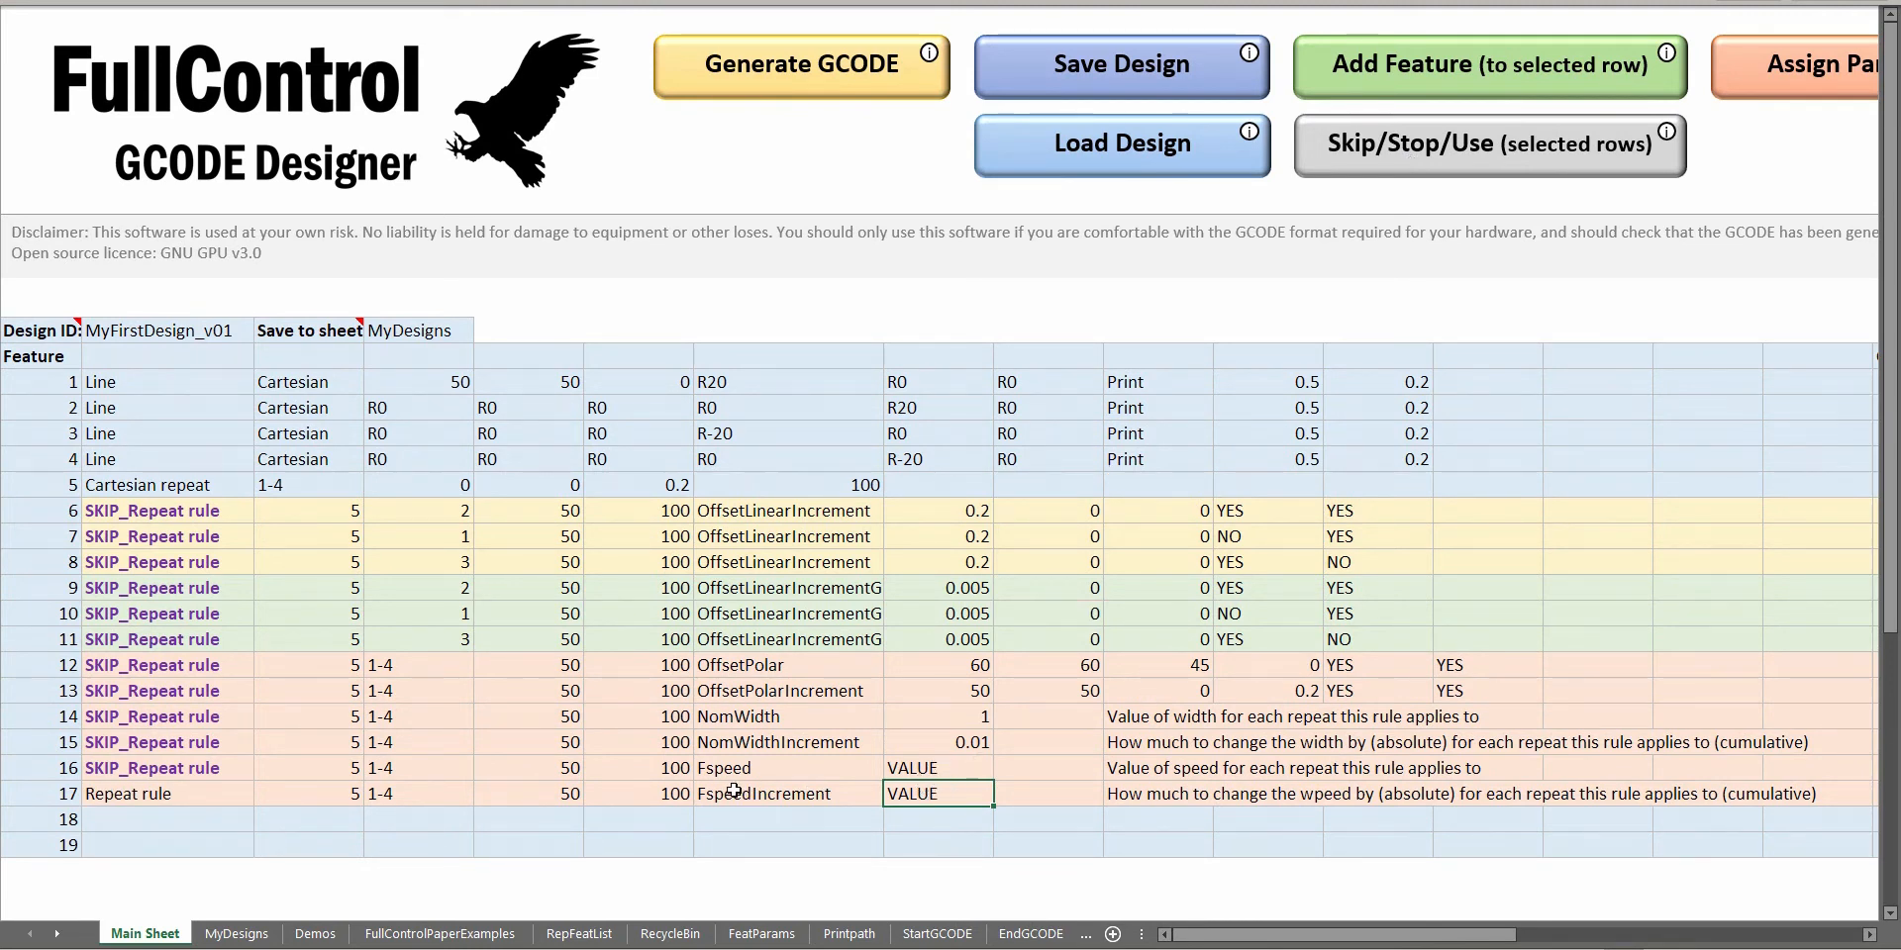
Step: Set row 17's speed increment value to 10 and regenerate the G-code
left_click(527, 794)
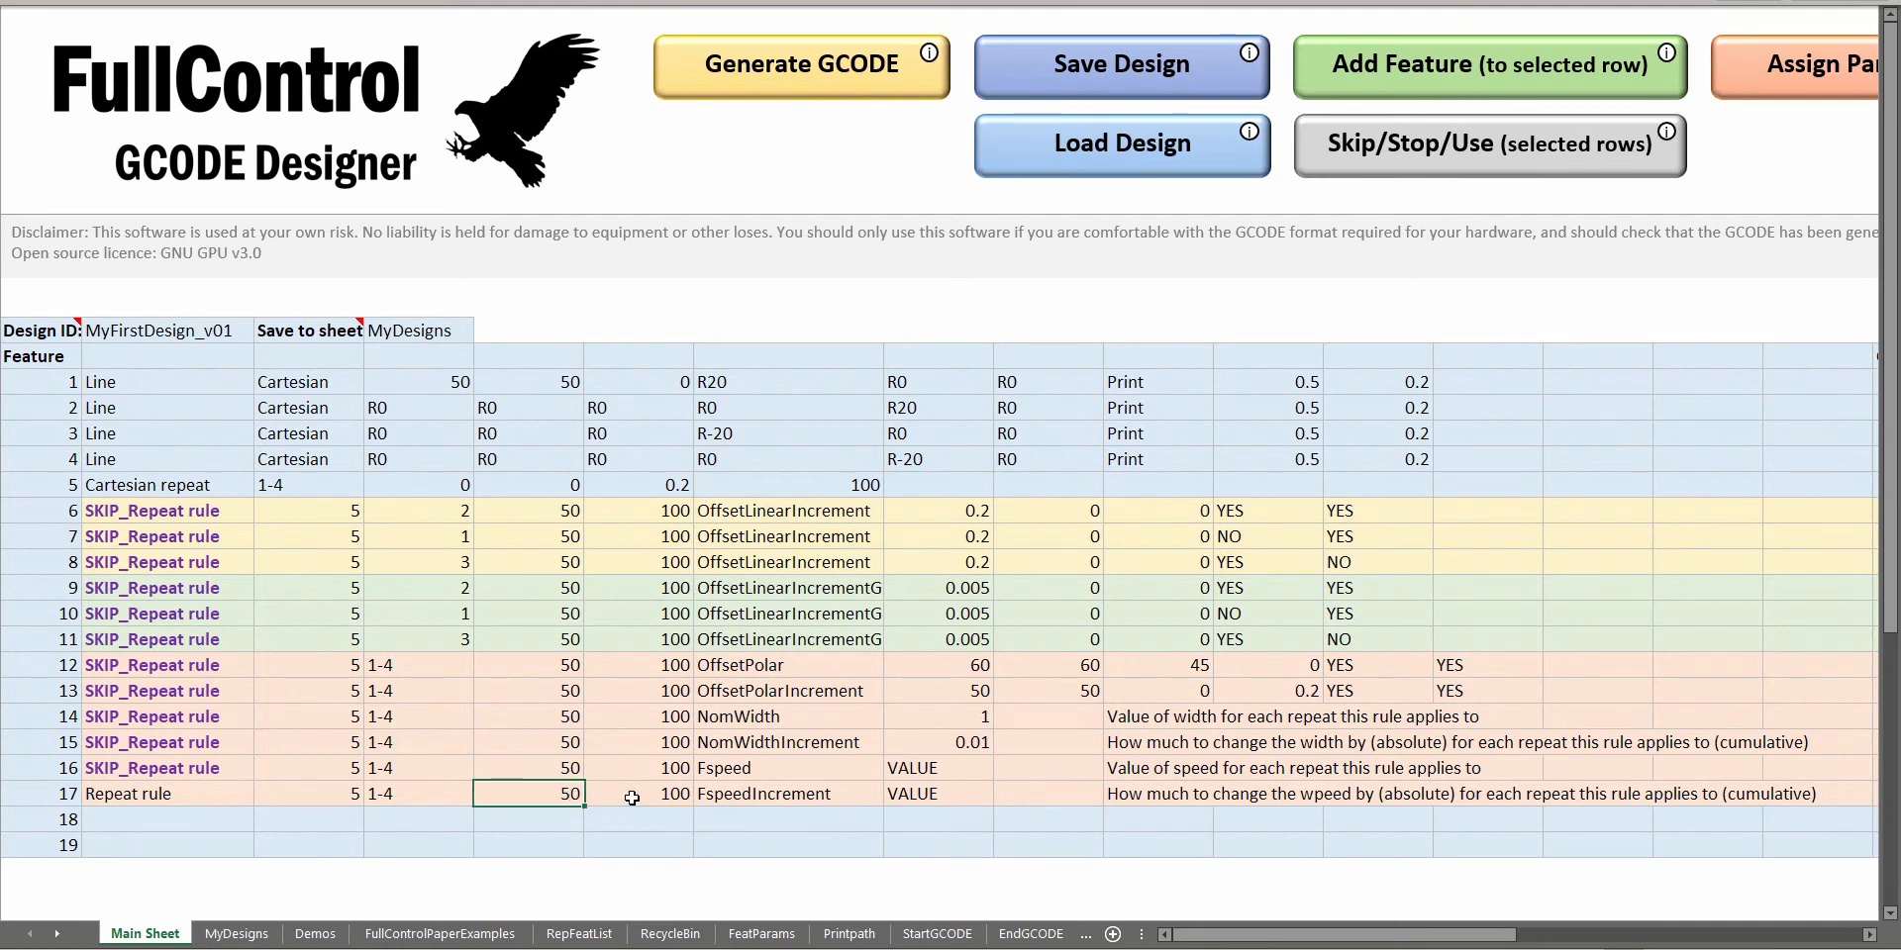
left_click(937, 794)
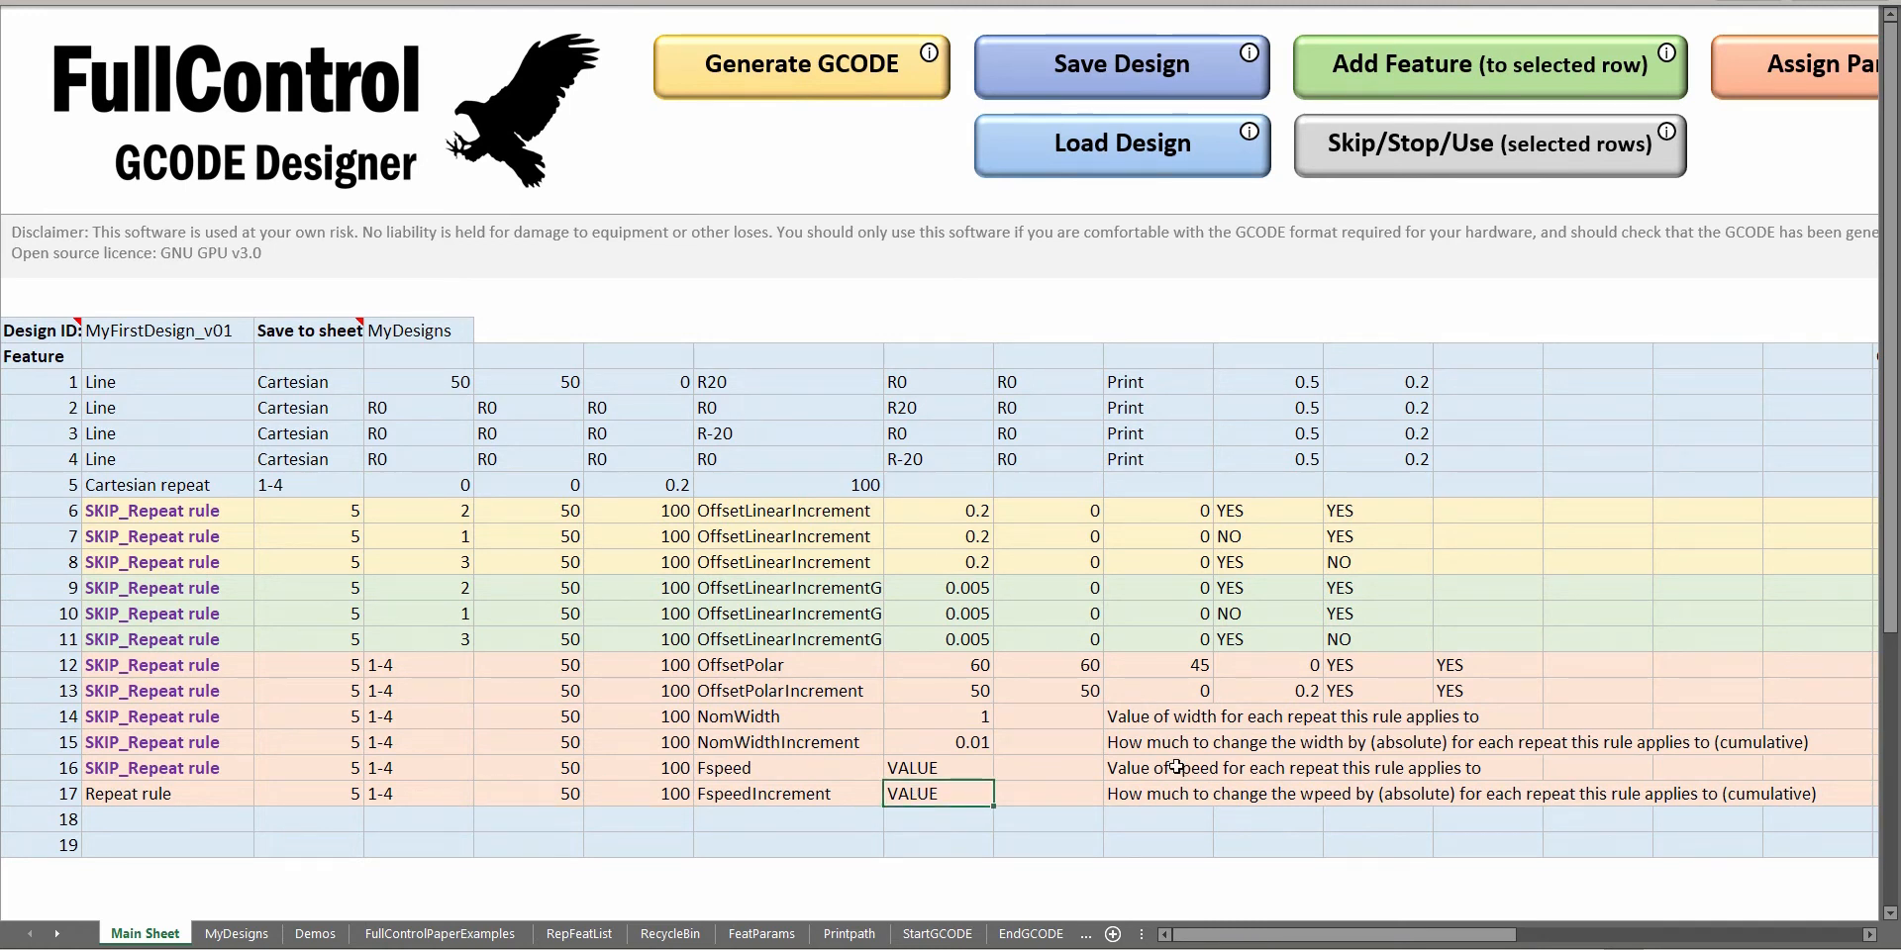
type("10")
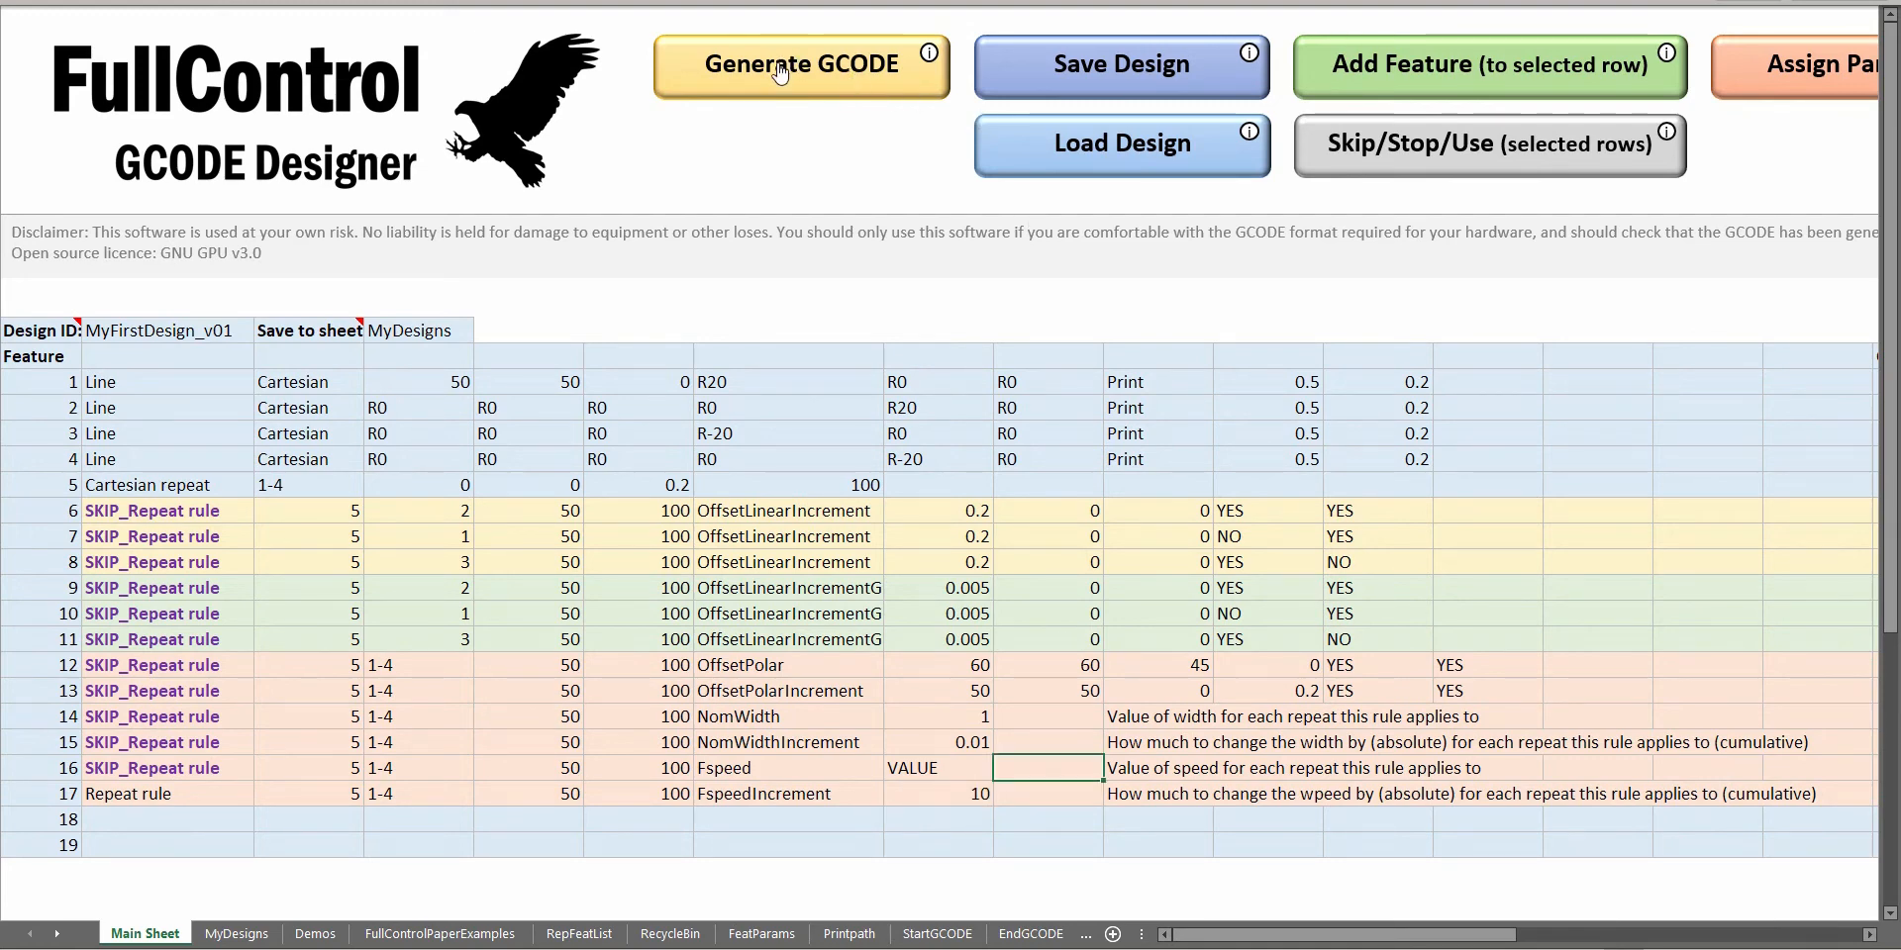
left_click(800, 63)
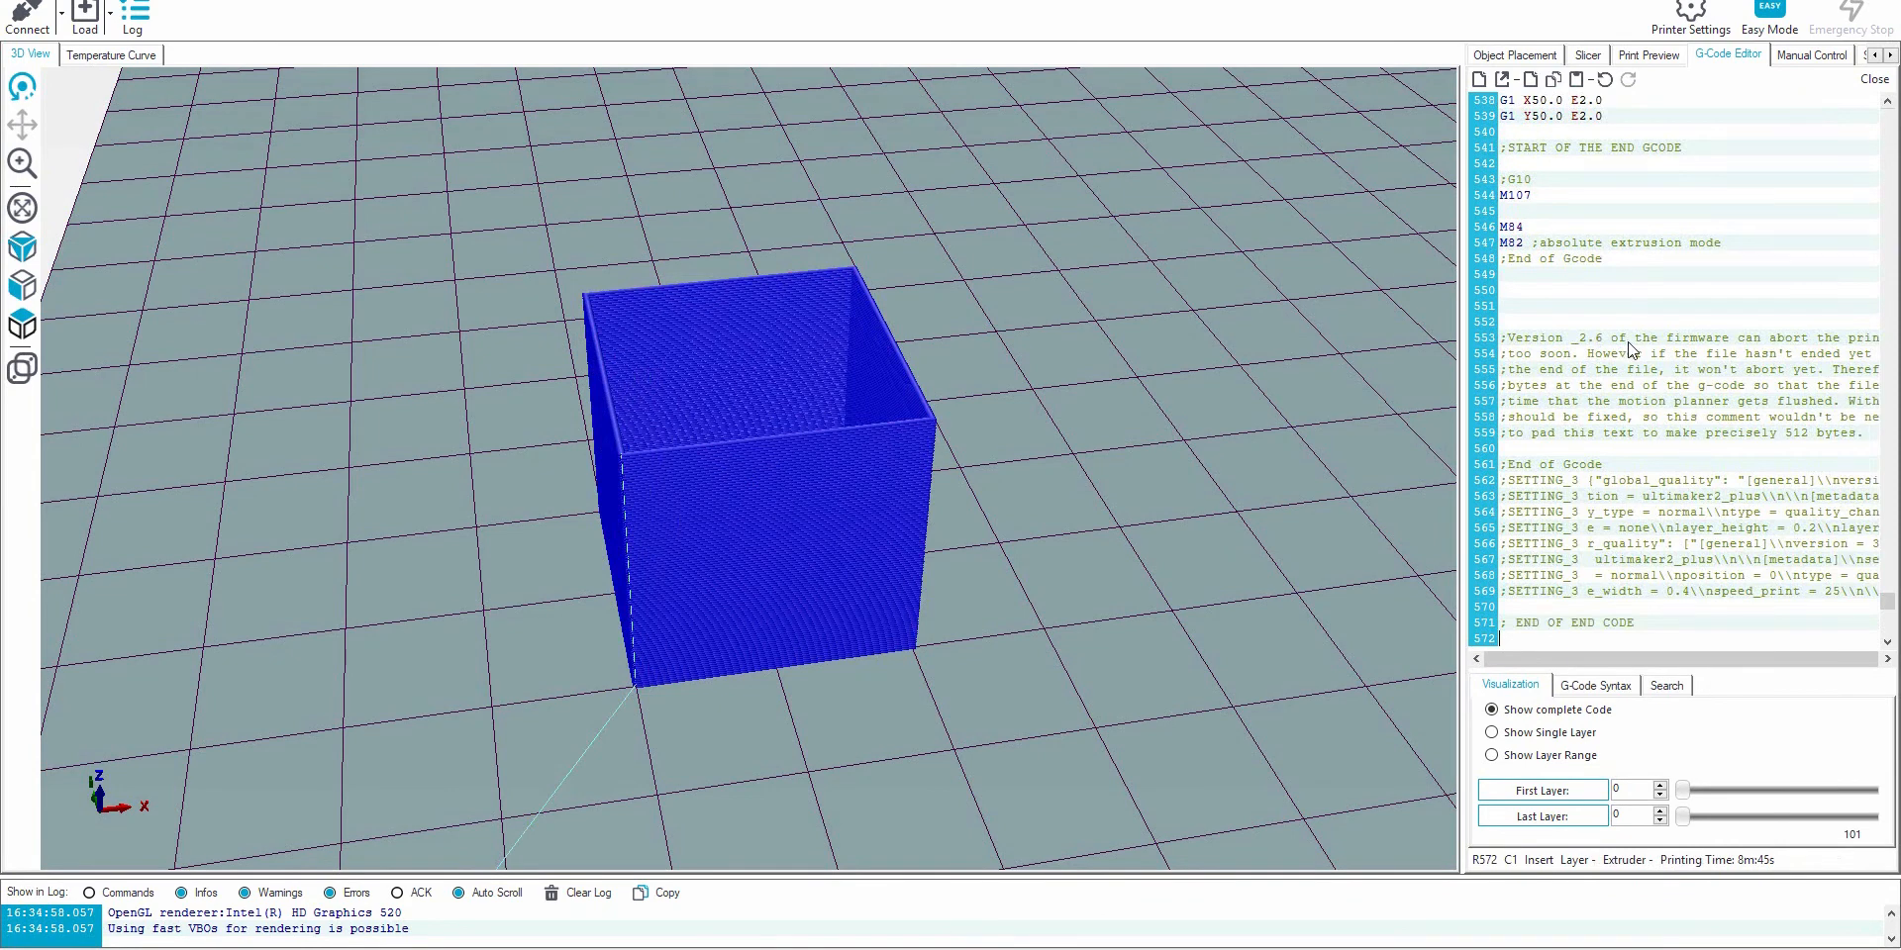
Step: Scroll the G-Code Editor to verify feed rates rising by 10 per layer up to F1510
scroll("up", 3)
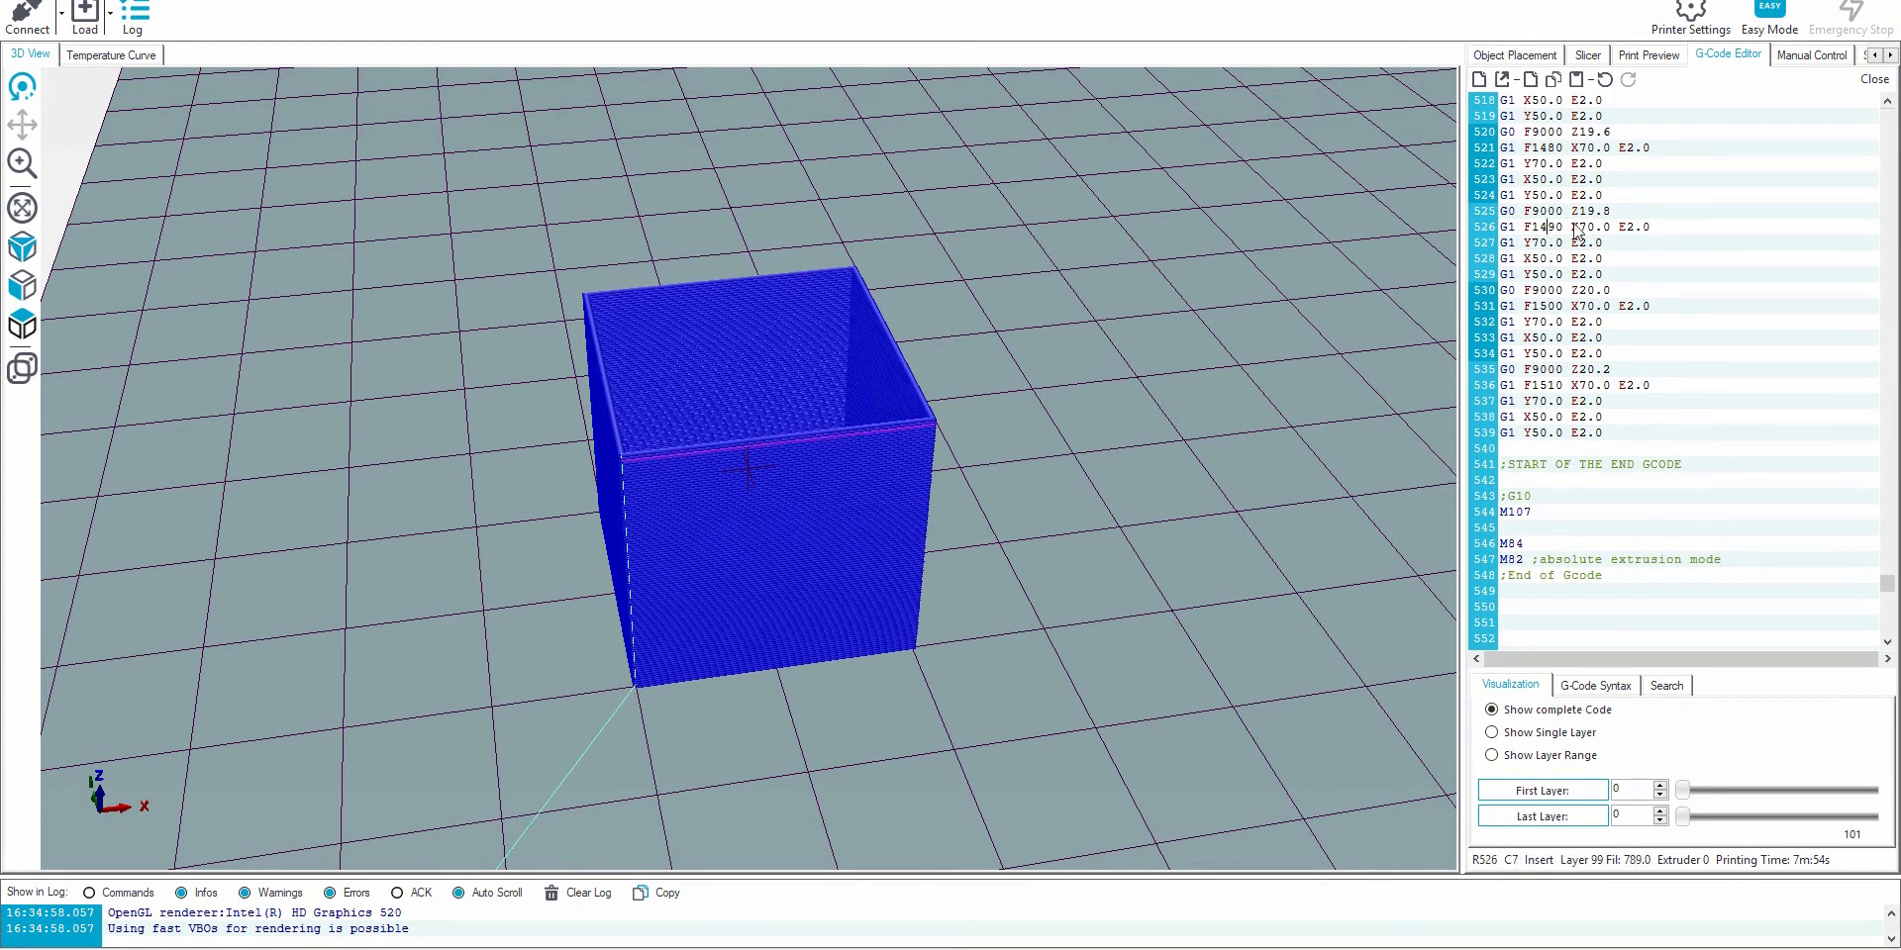
scroll("up", 3)
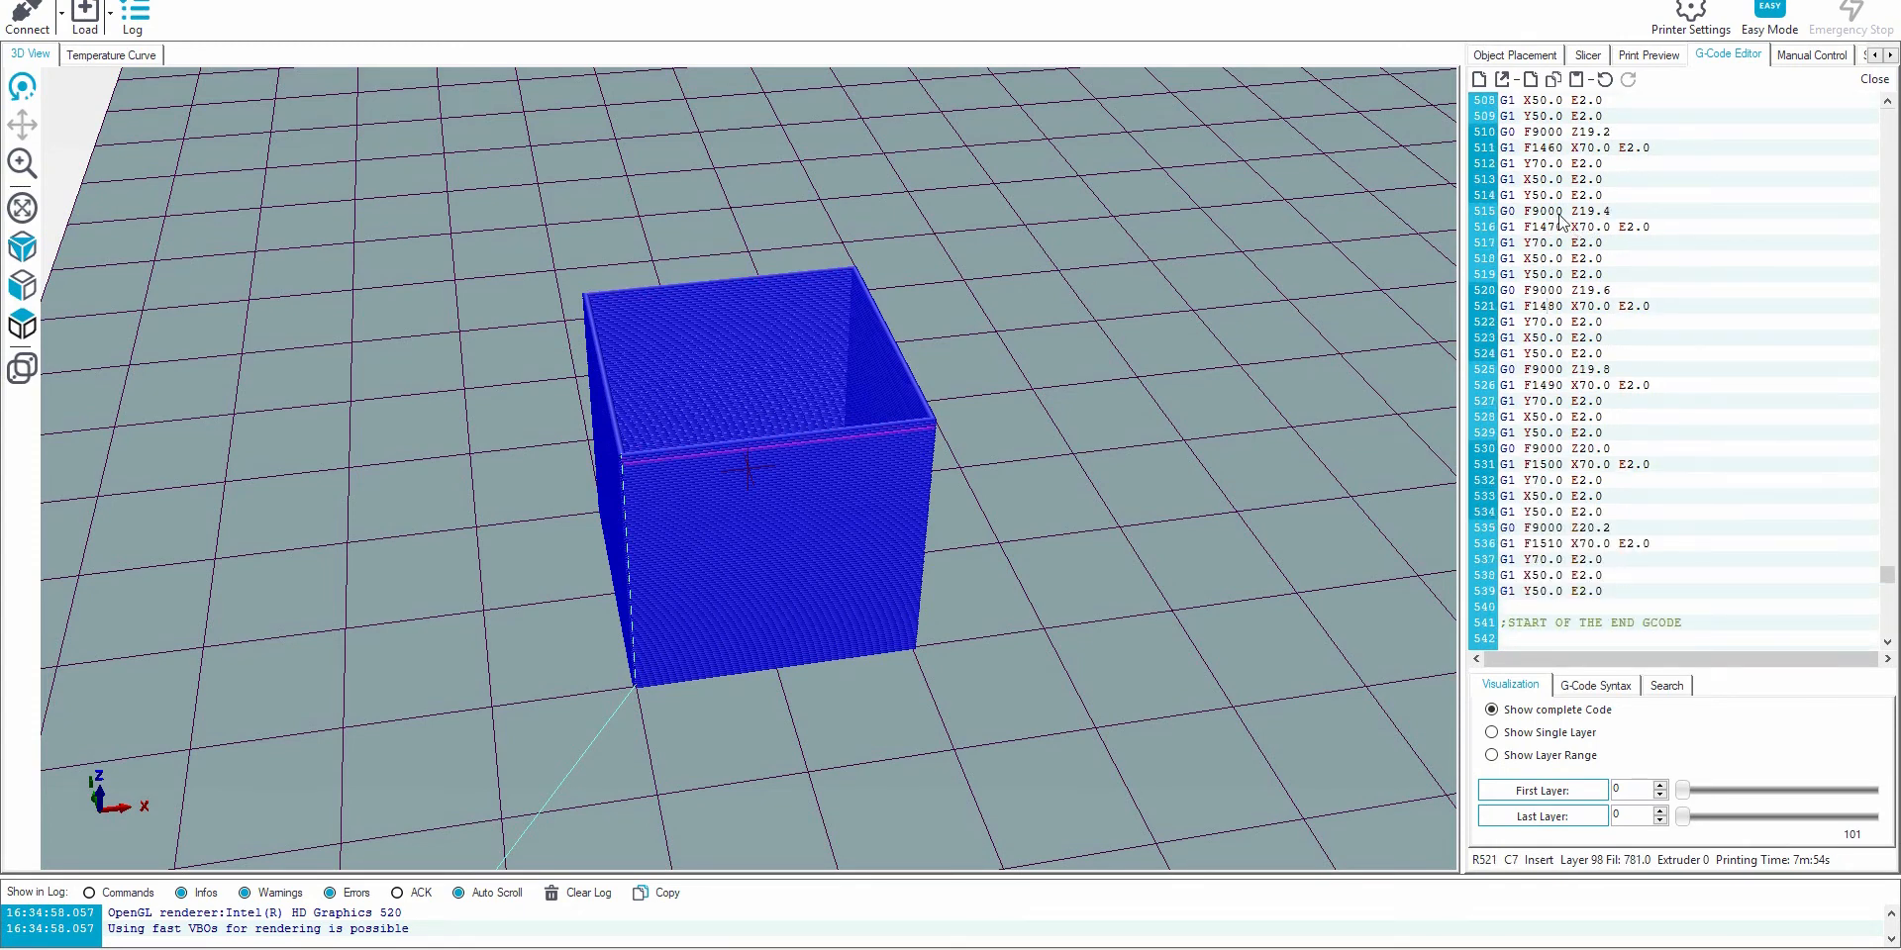
scroll("up", 3)
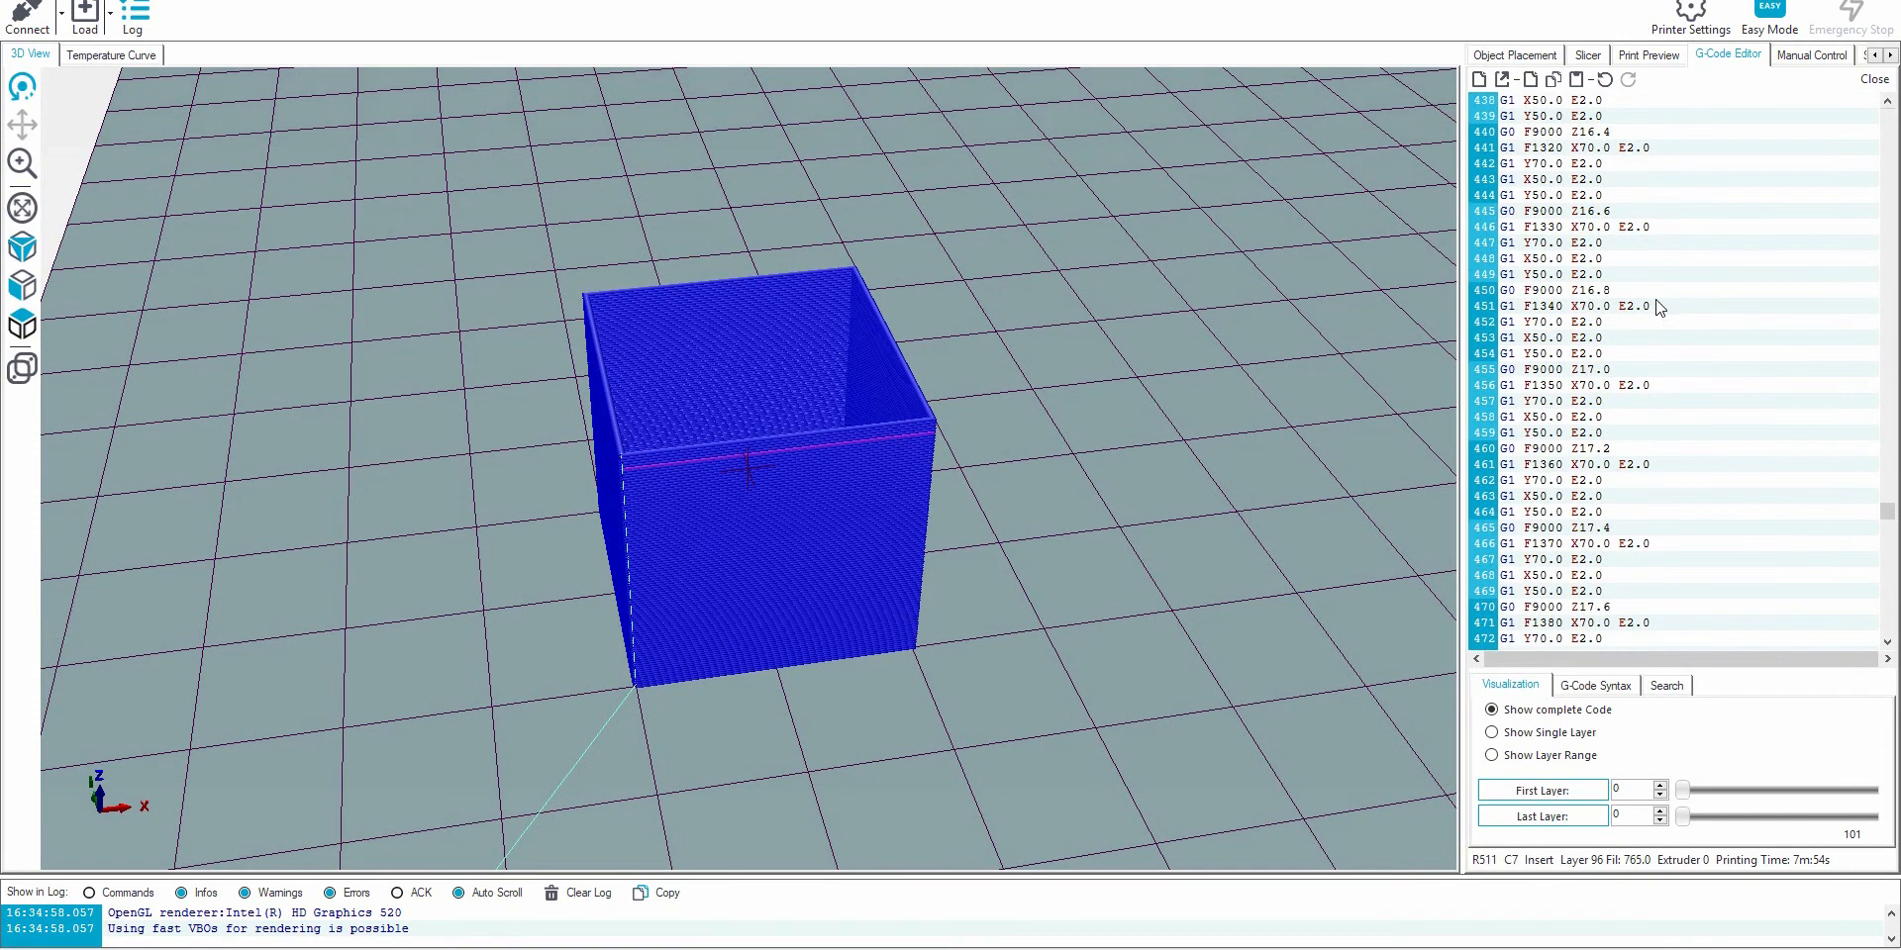
scroll("up", 3)
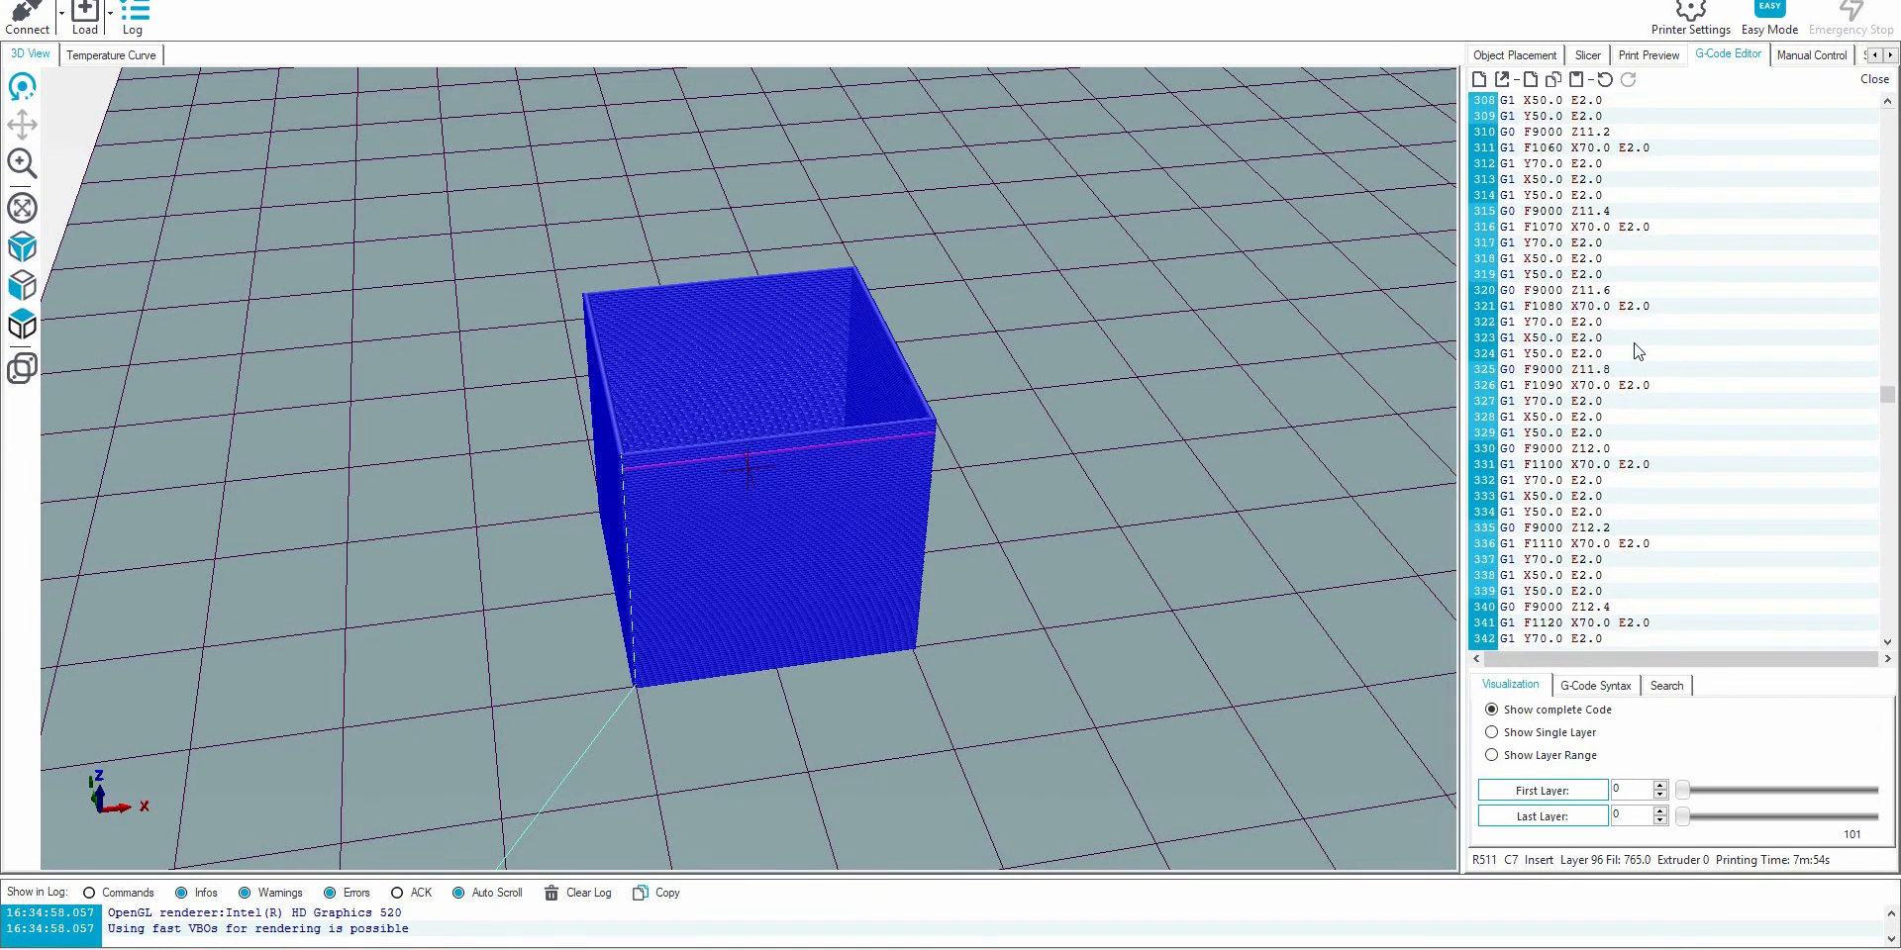
scroll("up", 3)
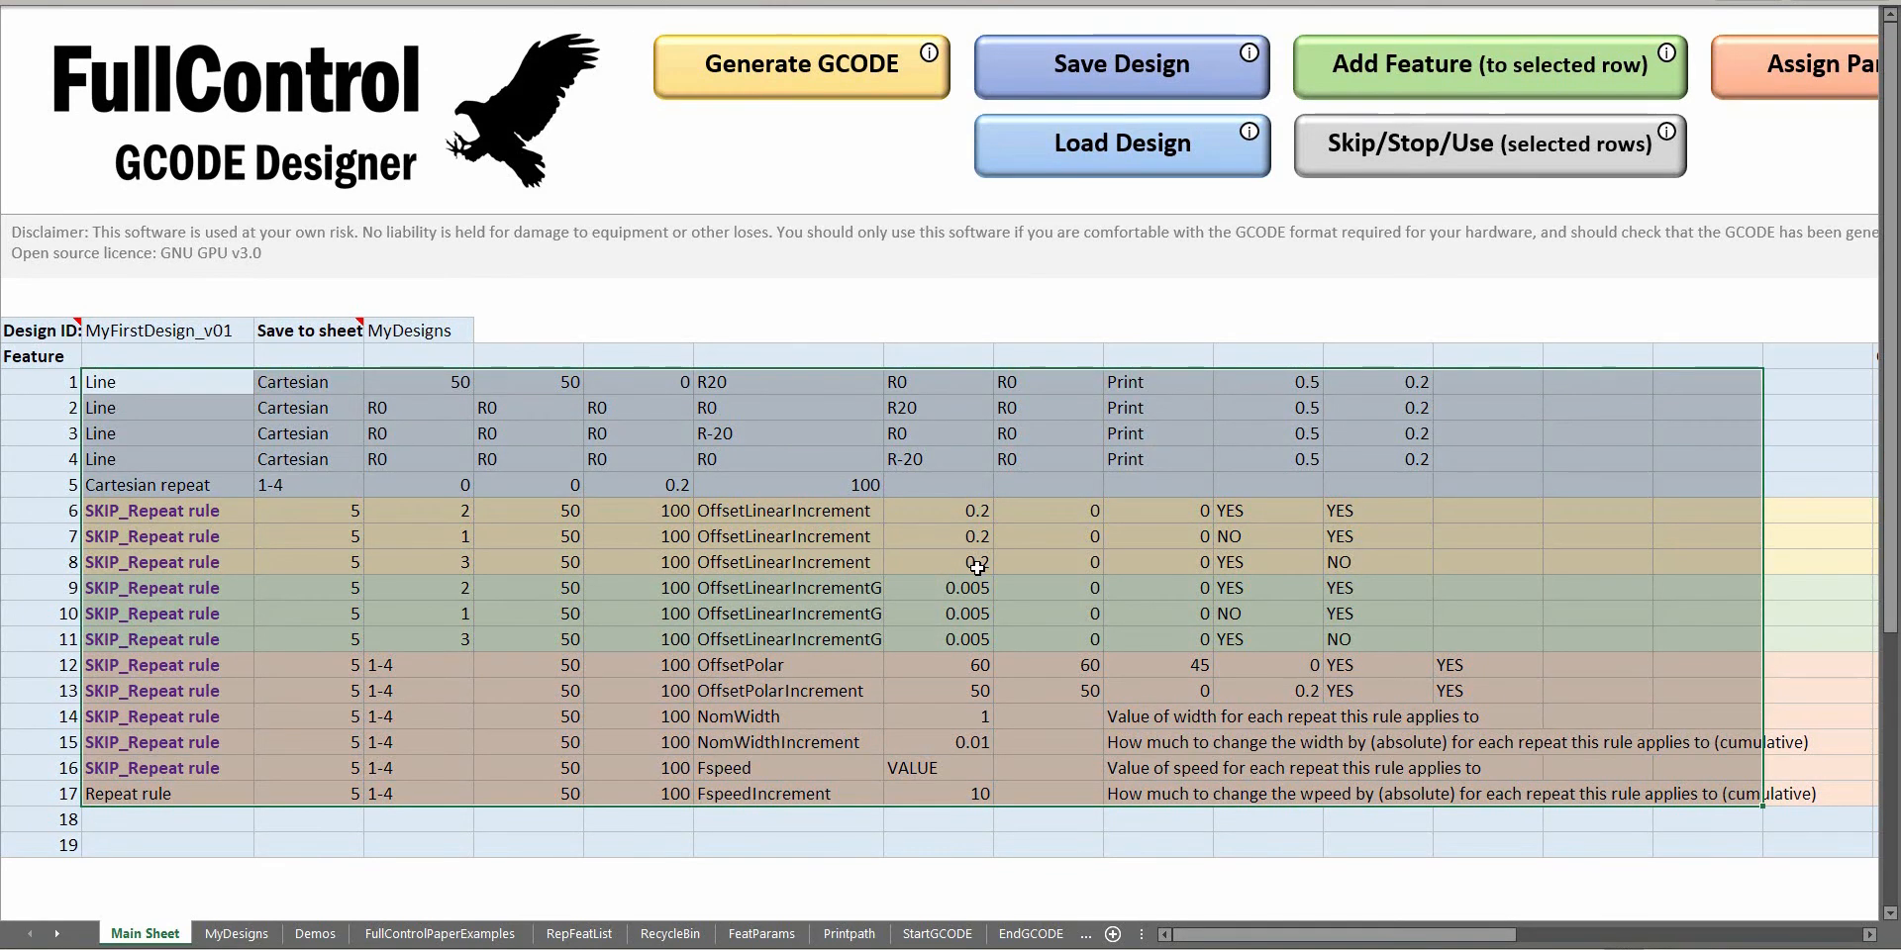
mouse_move(884, 693)
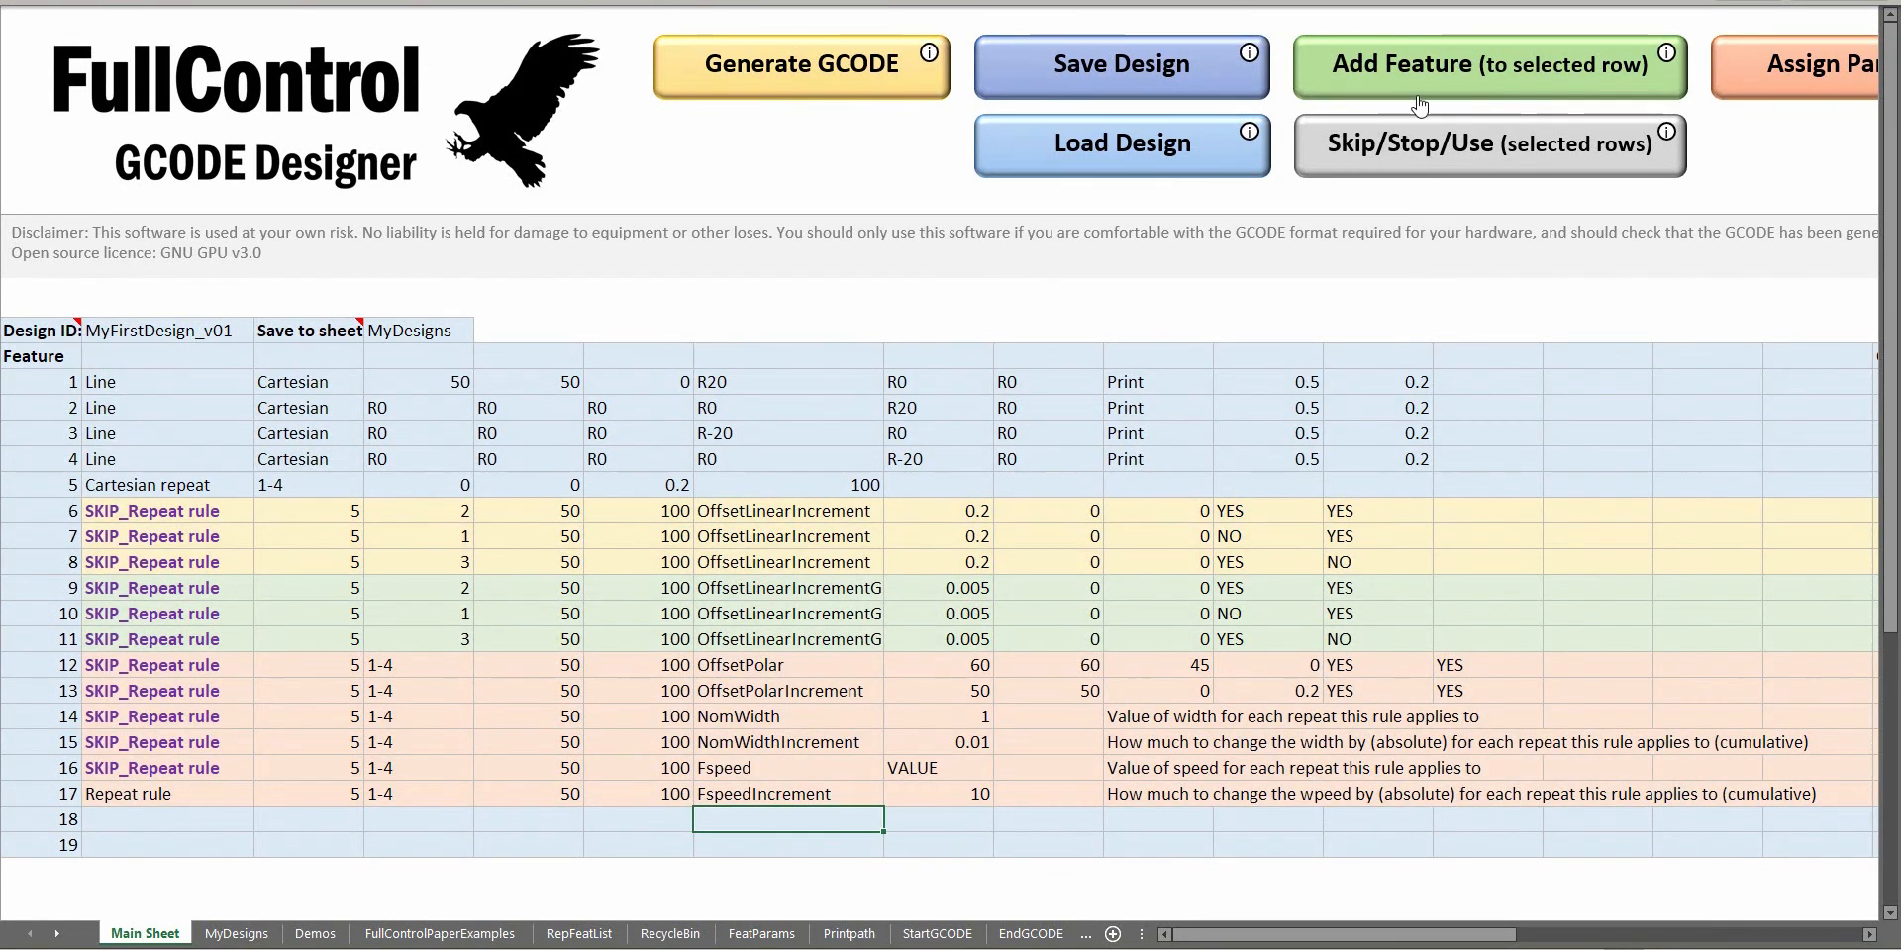
Step: Add a Repeat rule feature on row 18, bringing up the rule-type chooser
left_click(1489, 68)
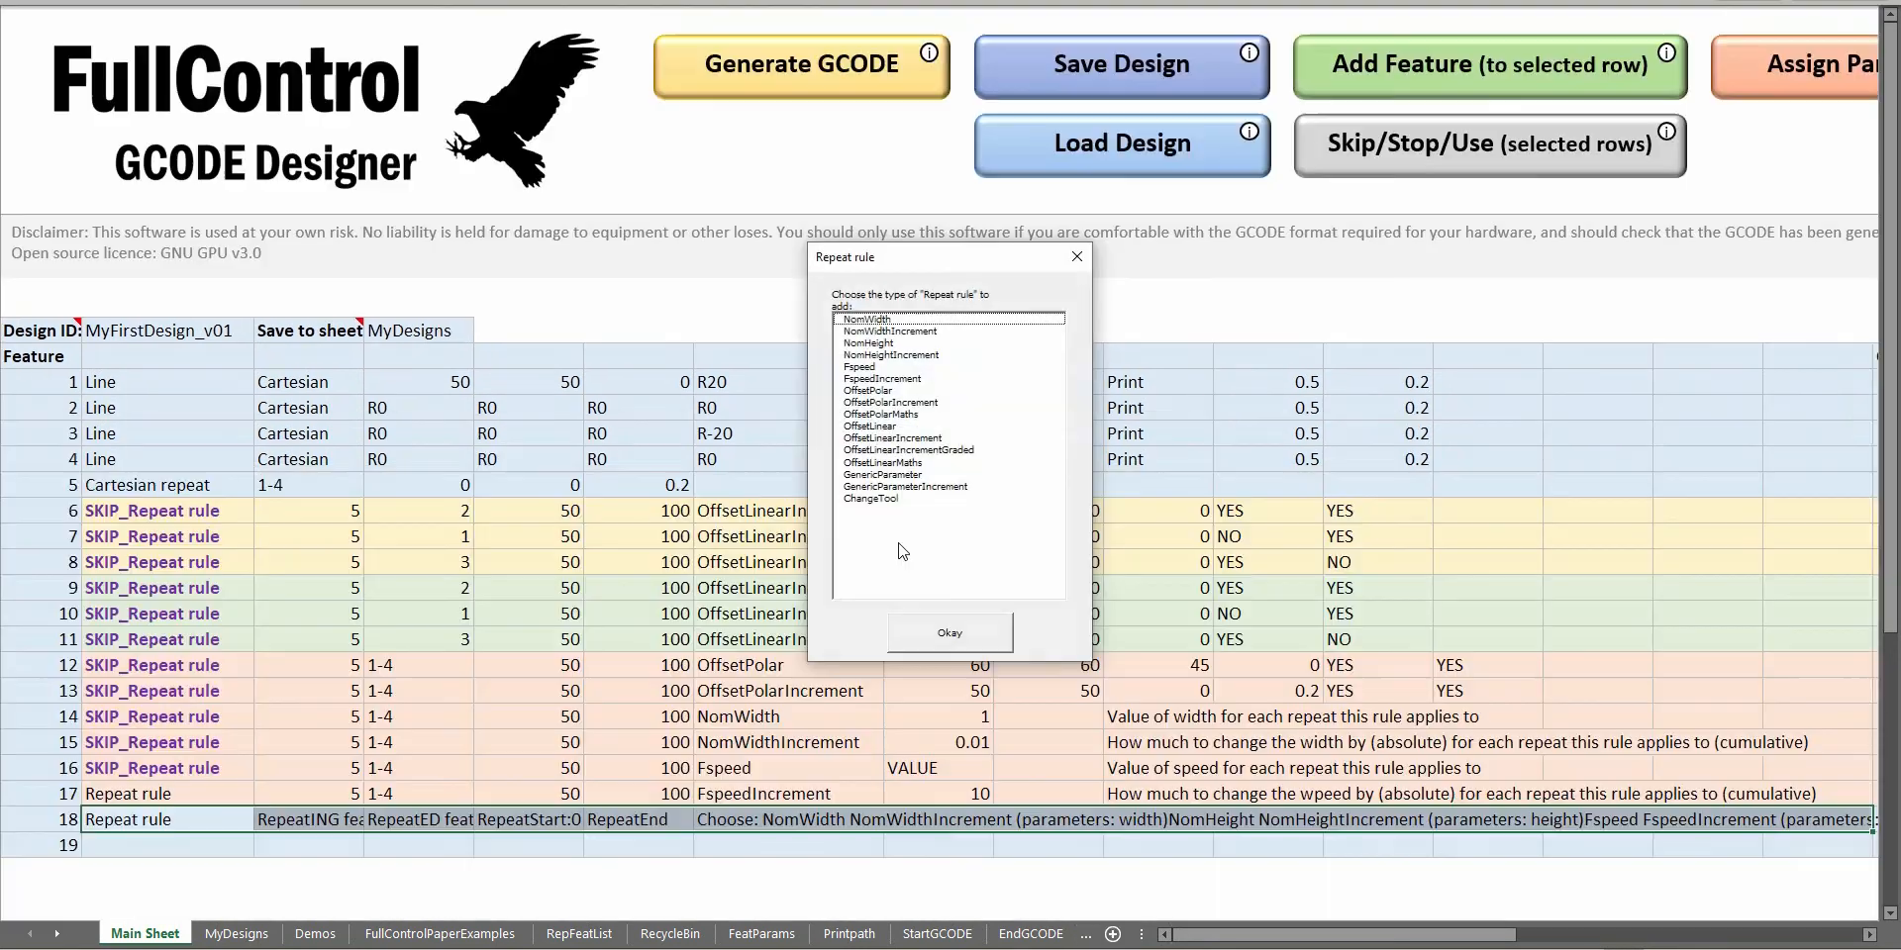
mouse_move(893, 499)
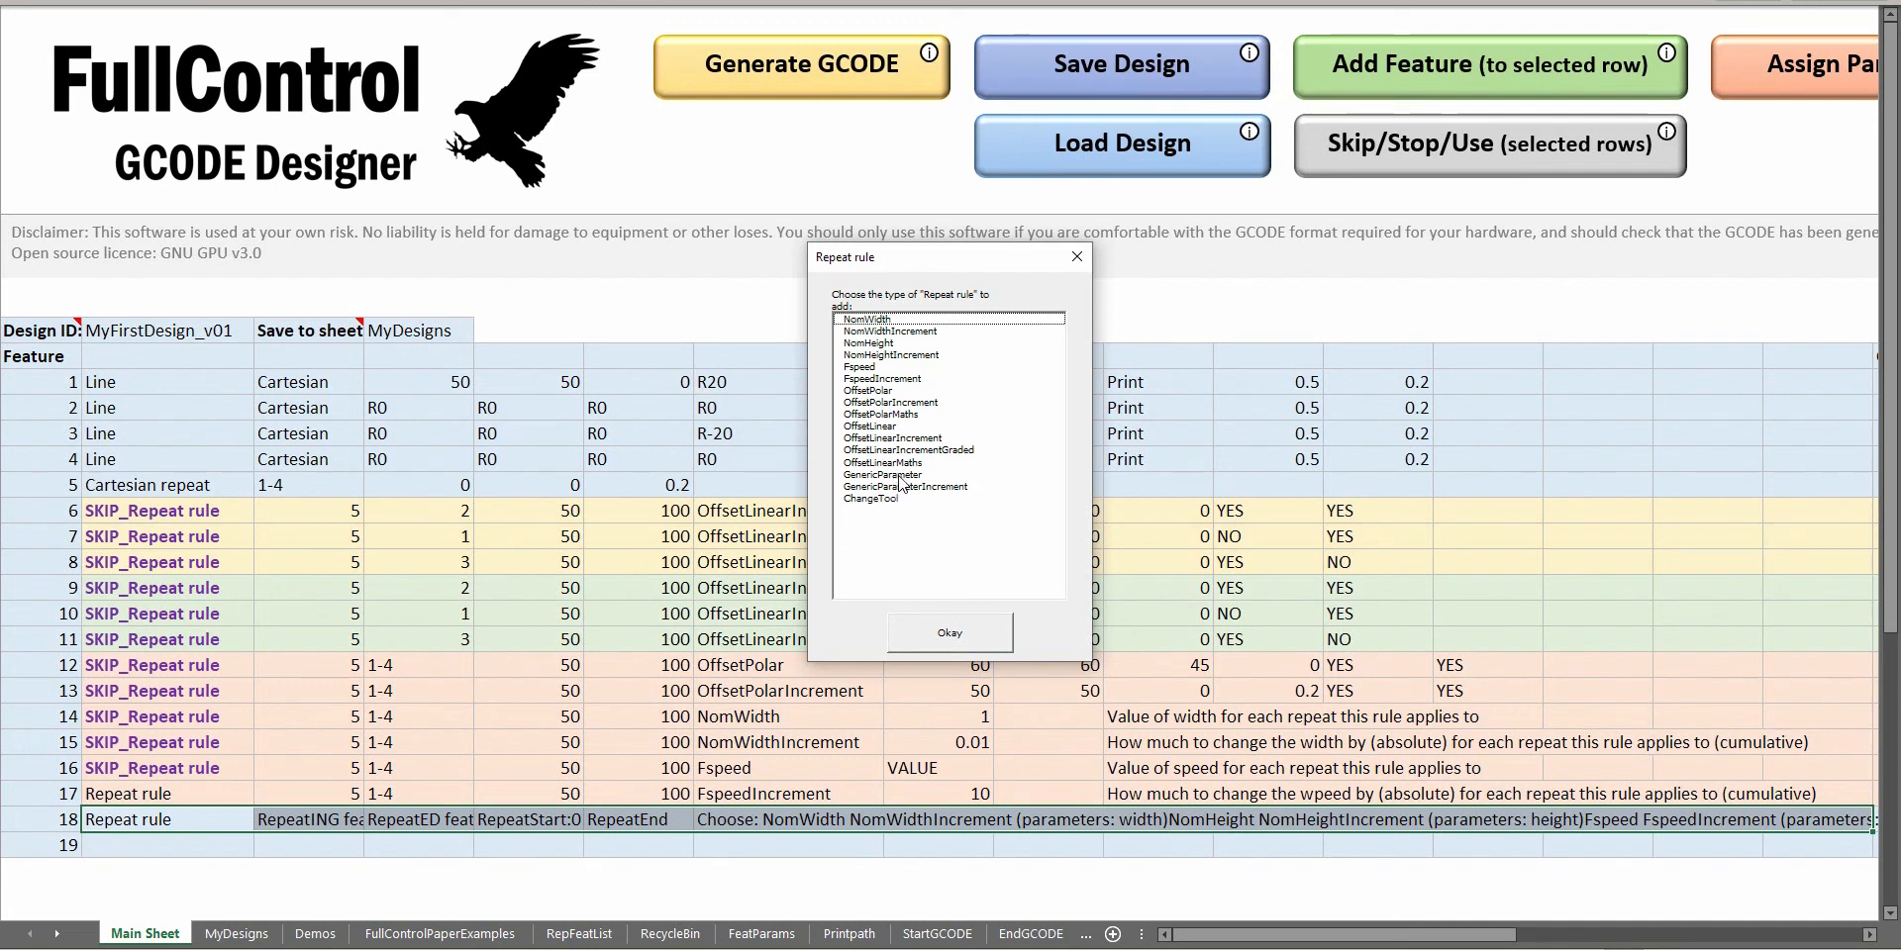
mouse_move(909, 420)
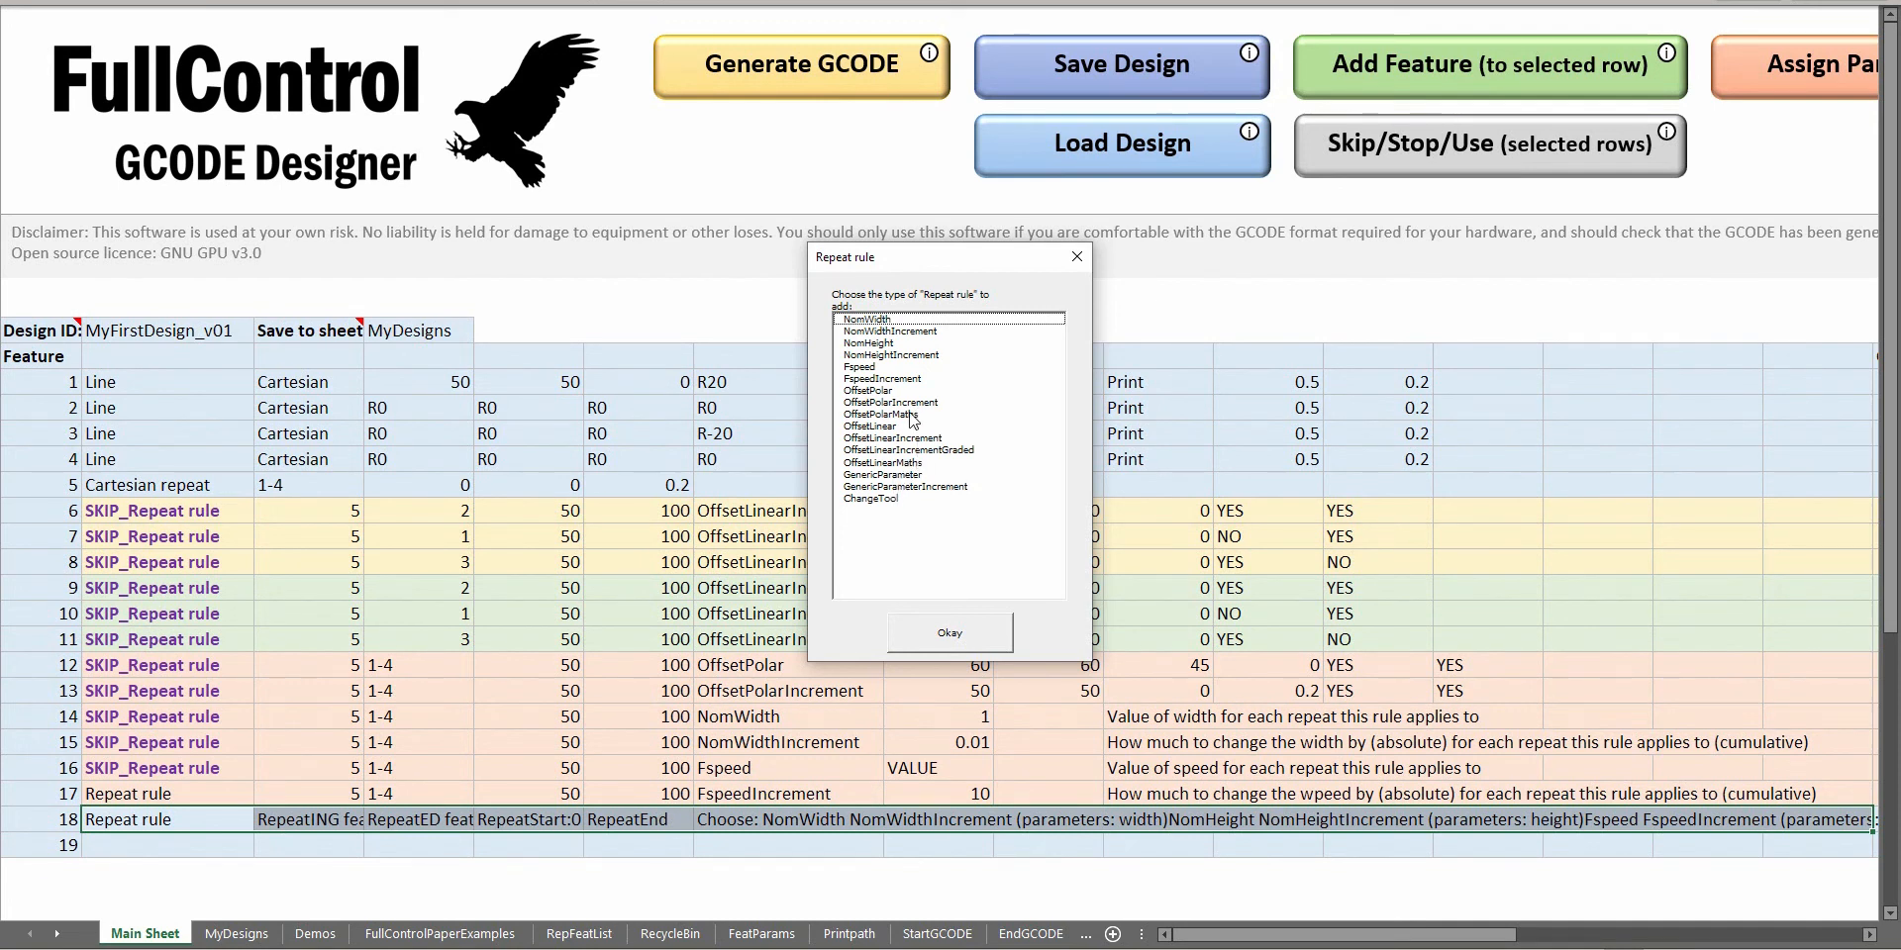
mouse_move(927, 434)
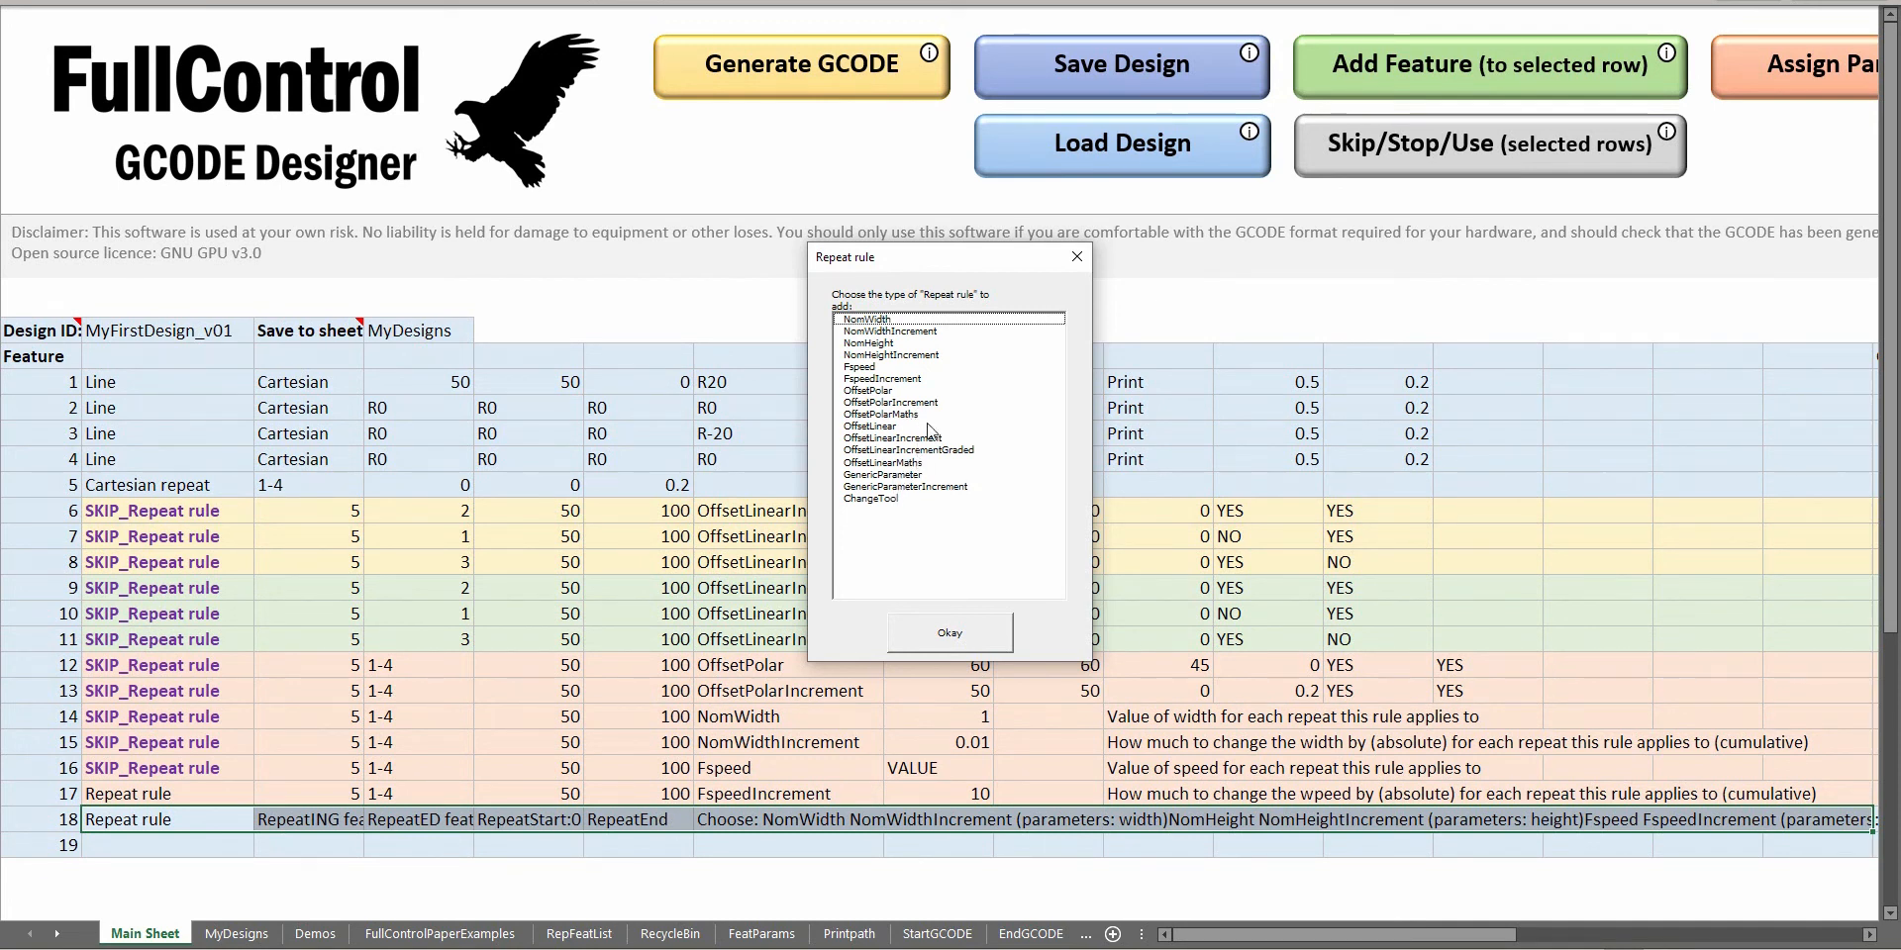
mouse_move(917, 418)
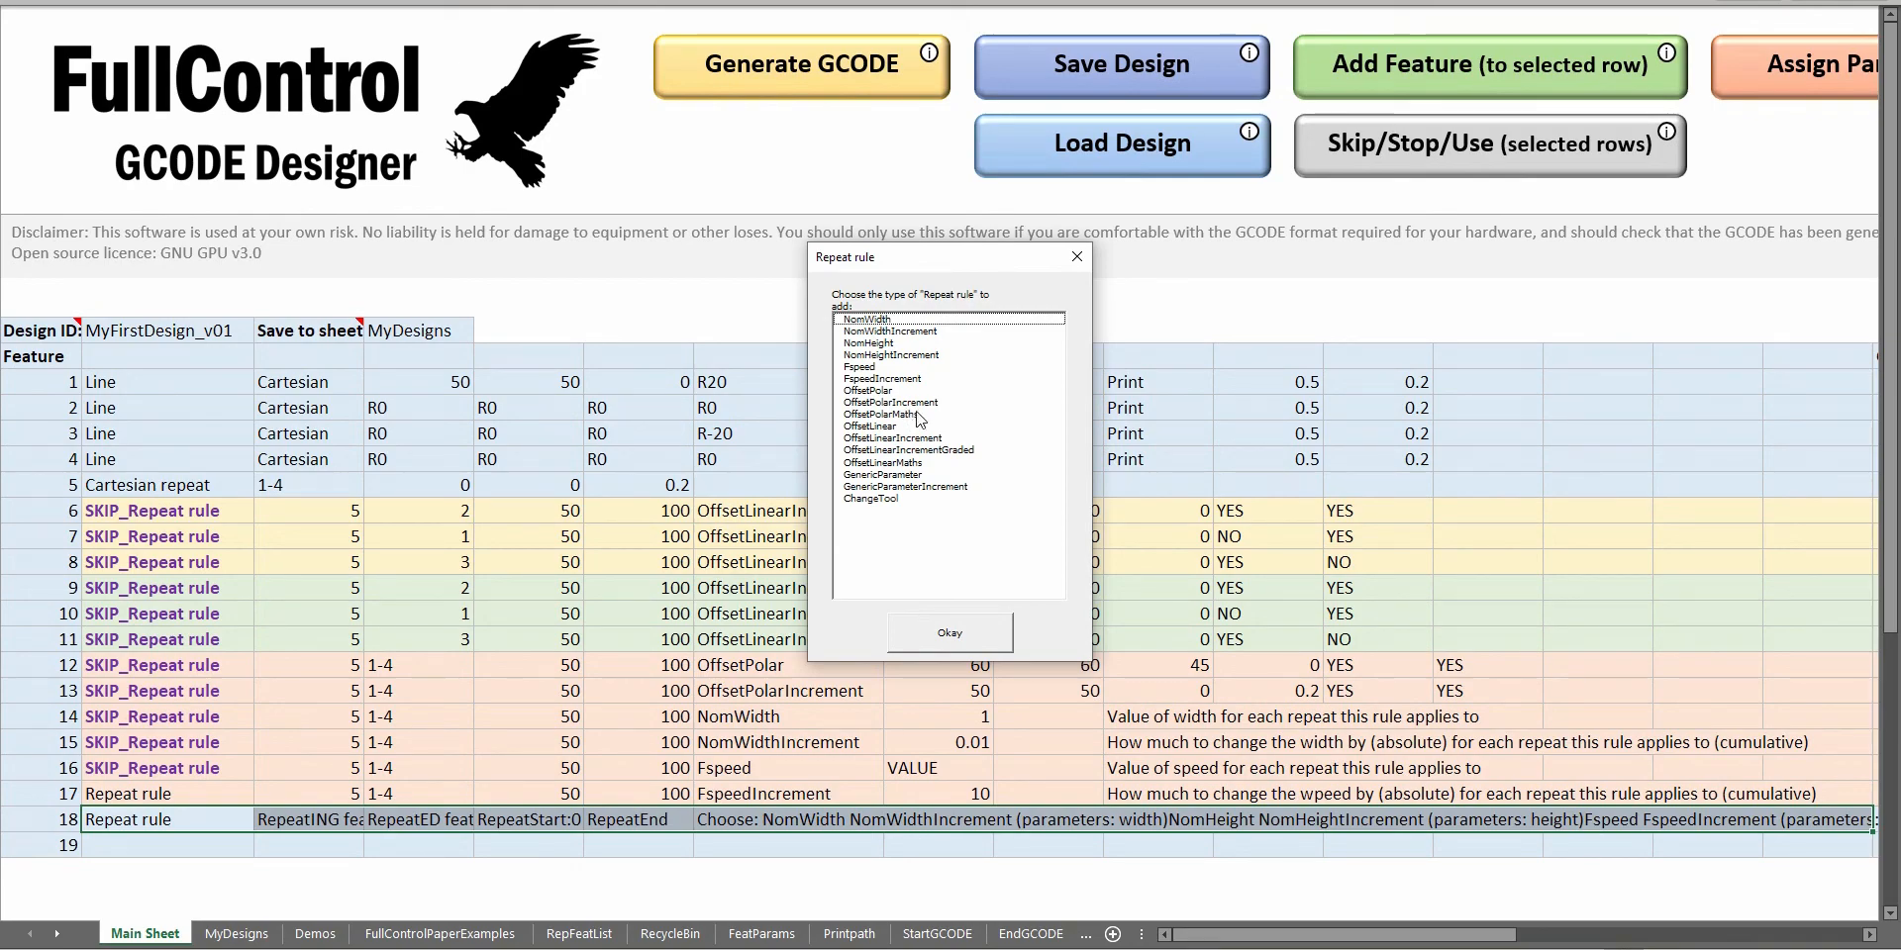
mouse_move(956, 617)
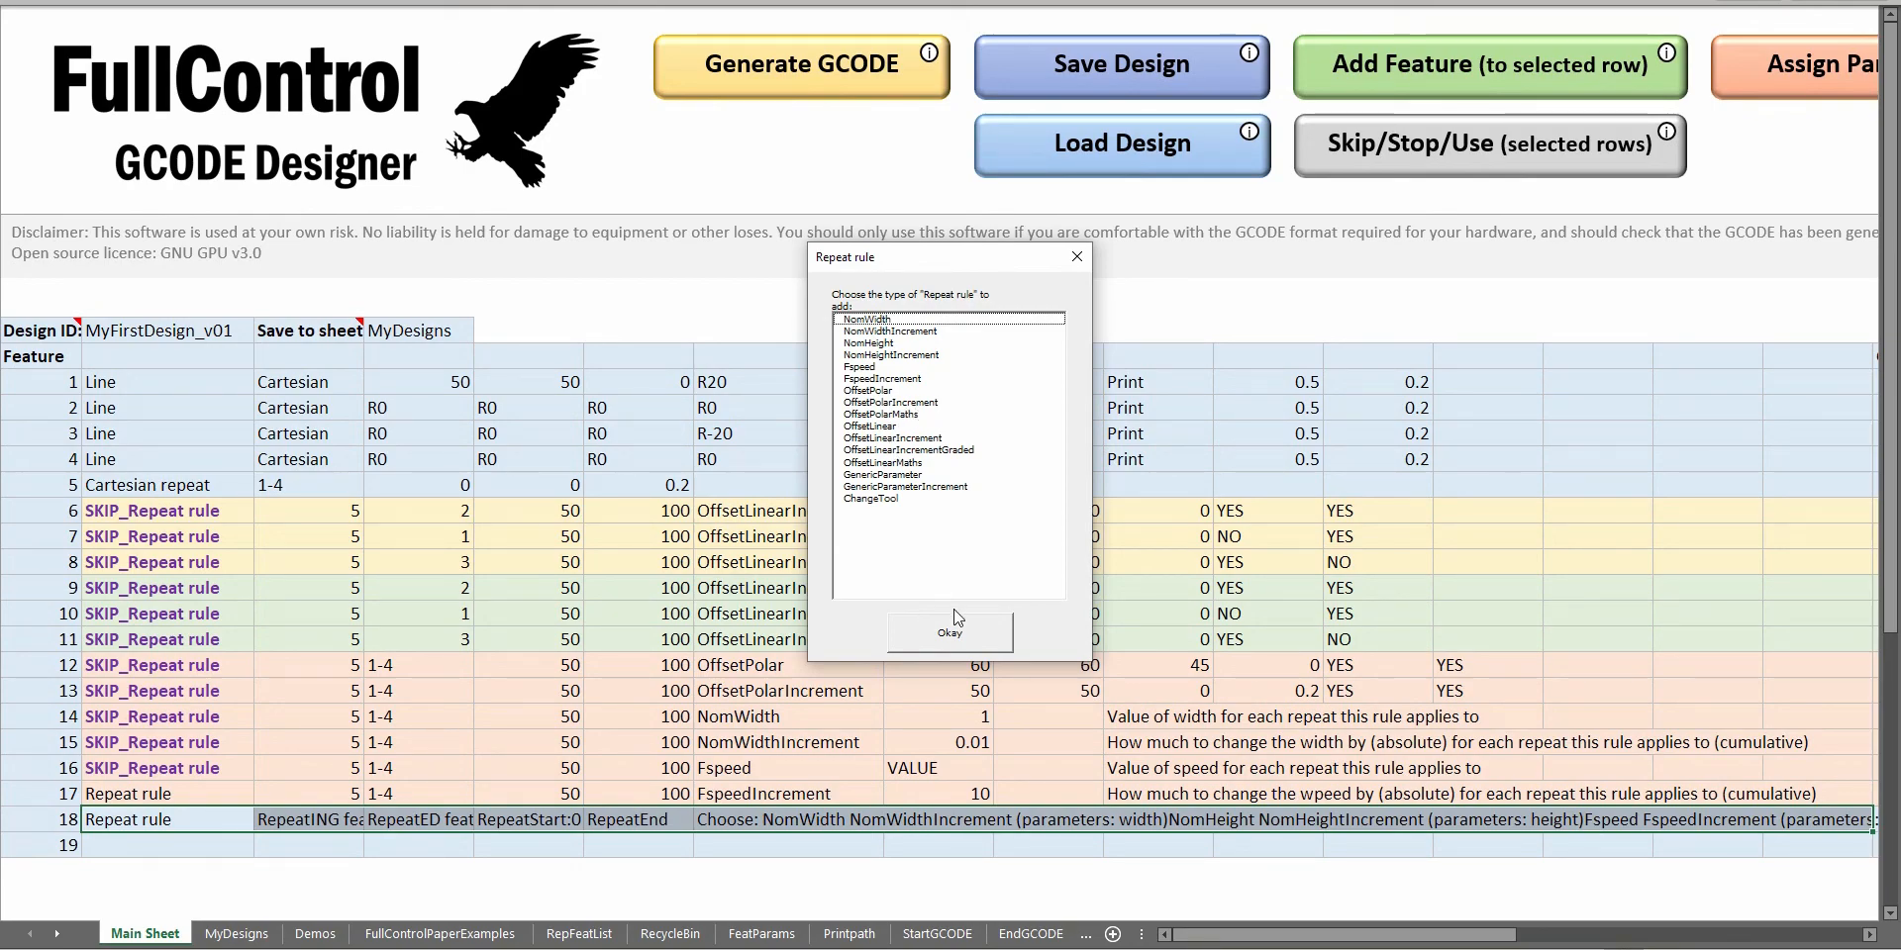